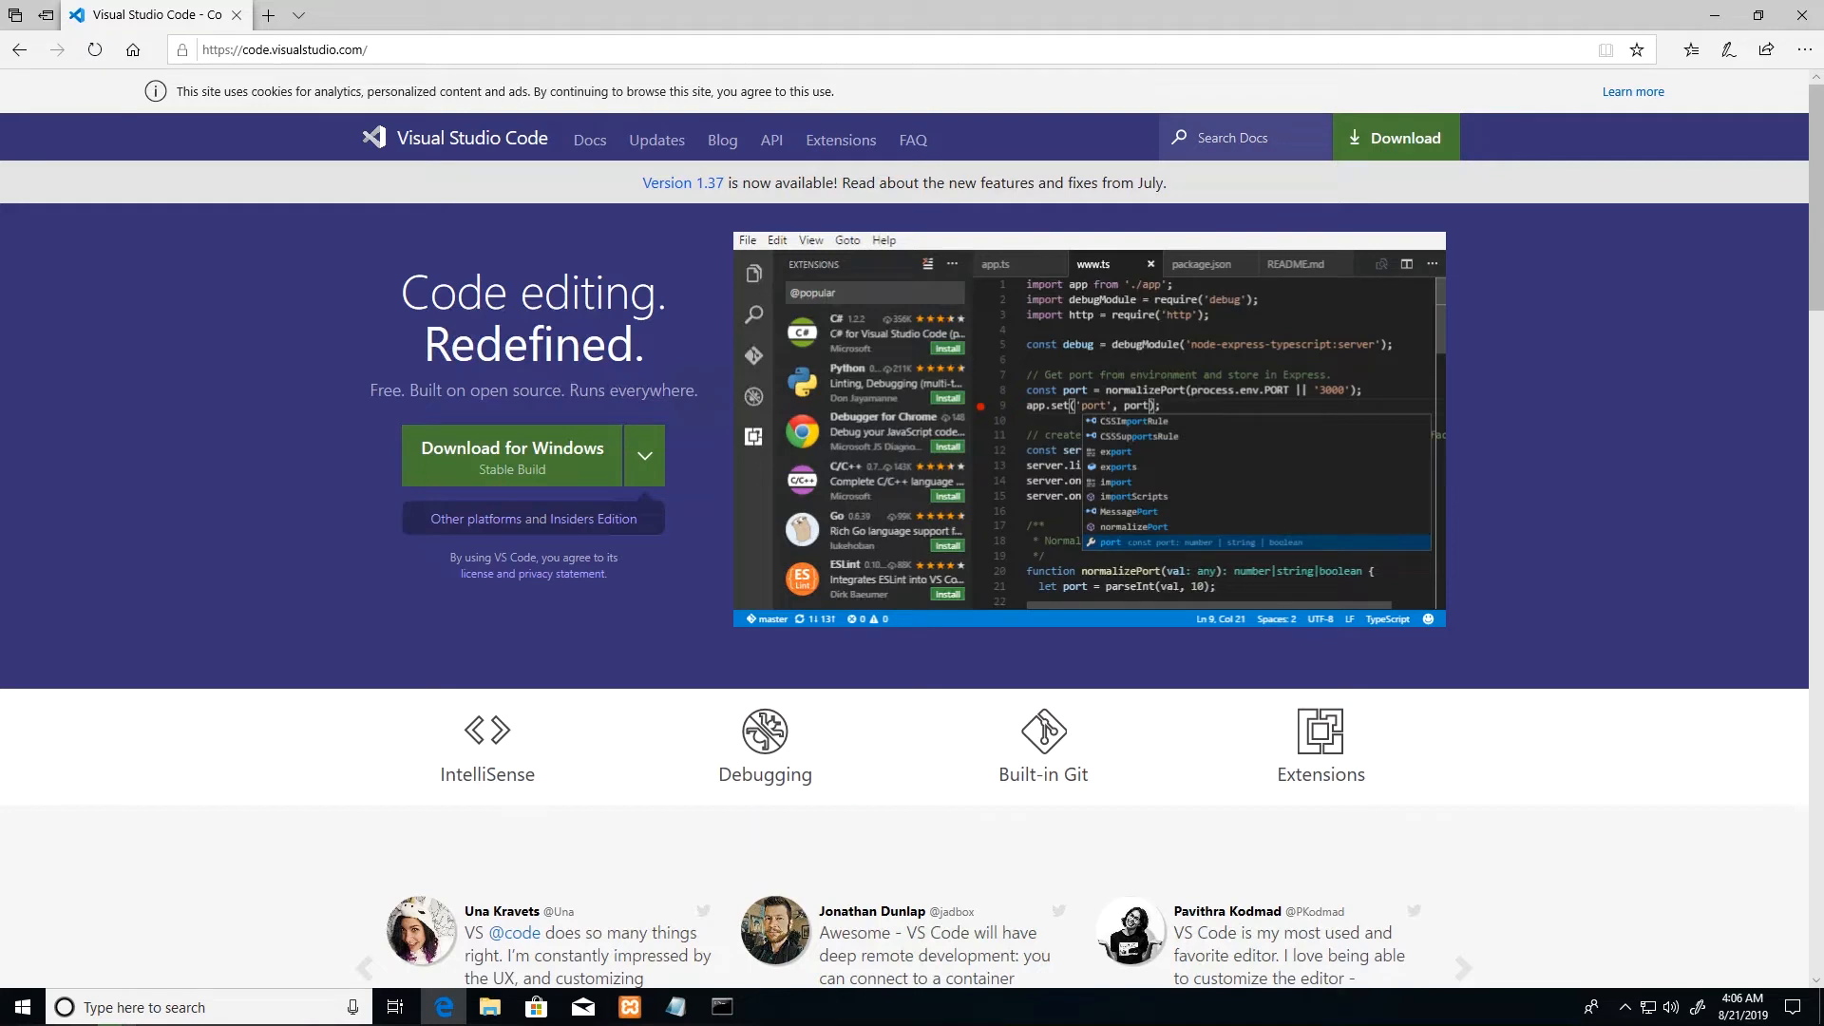
{"action": "mouse_move", "coordinate": [244, 358]}
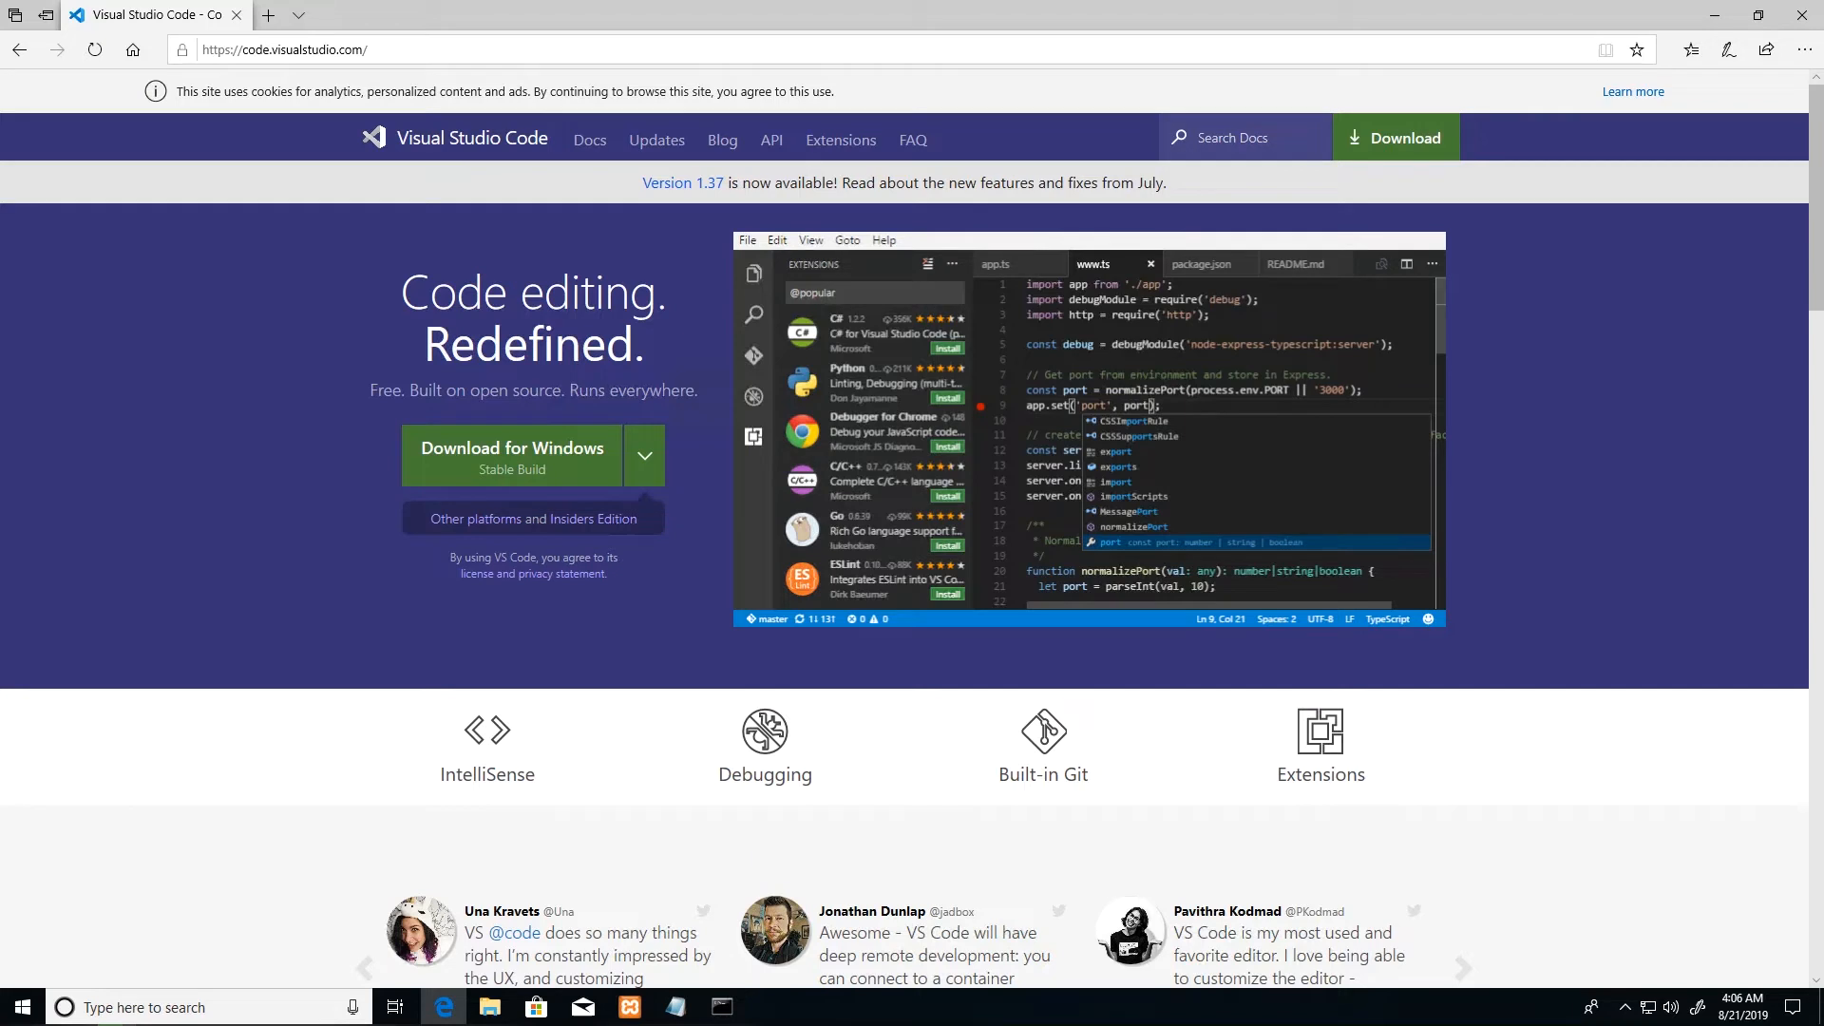
{"action": "mouse_move", "coordinate": [1303, 221]}
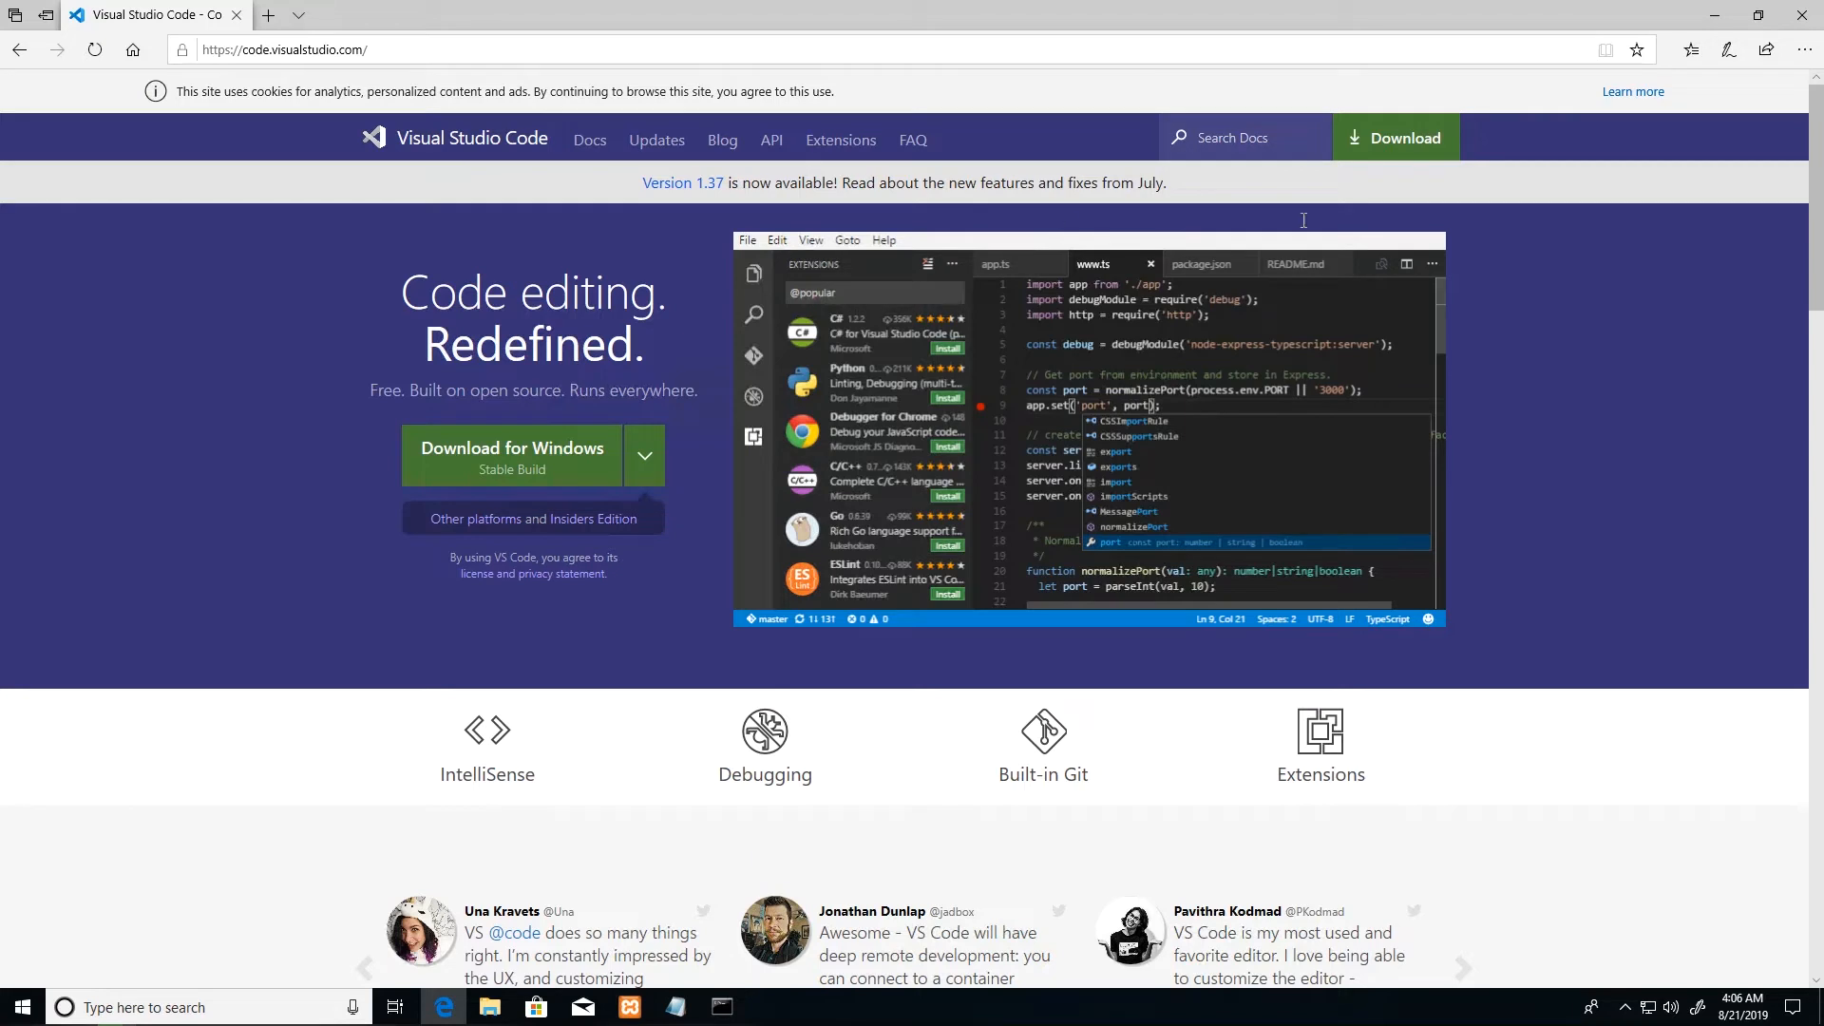
{"action": "mouse_move", "coordinate": [512, 305]}
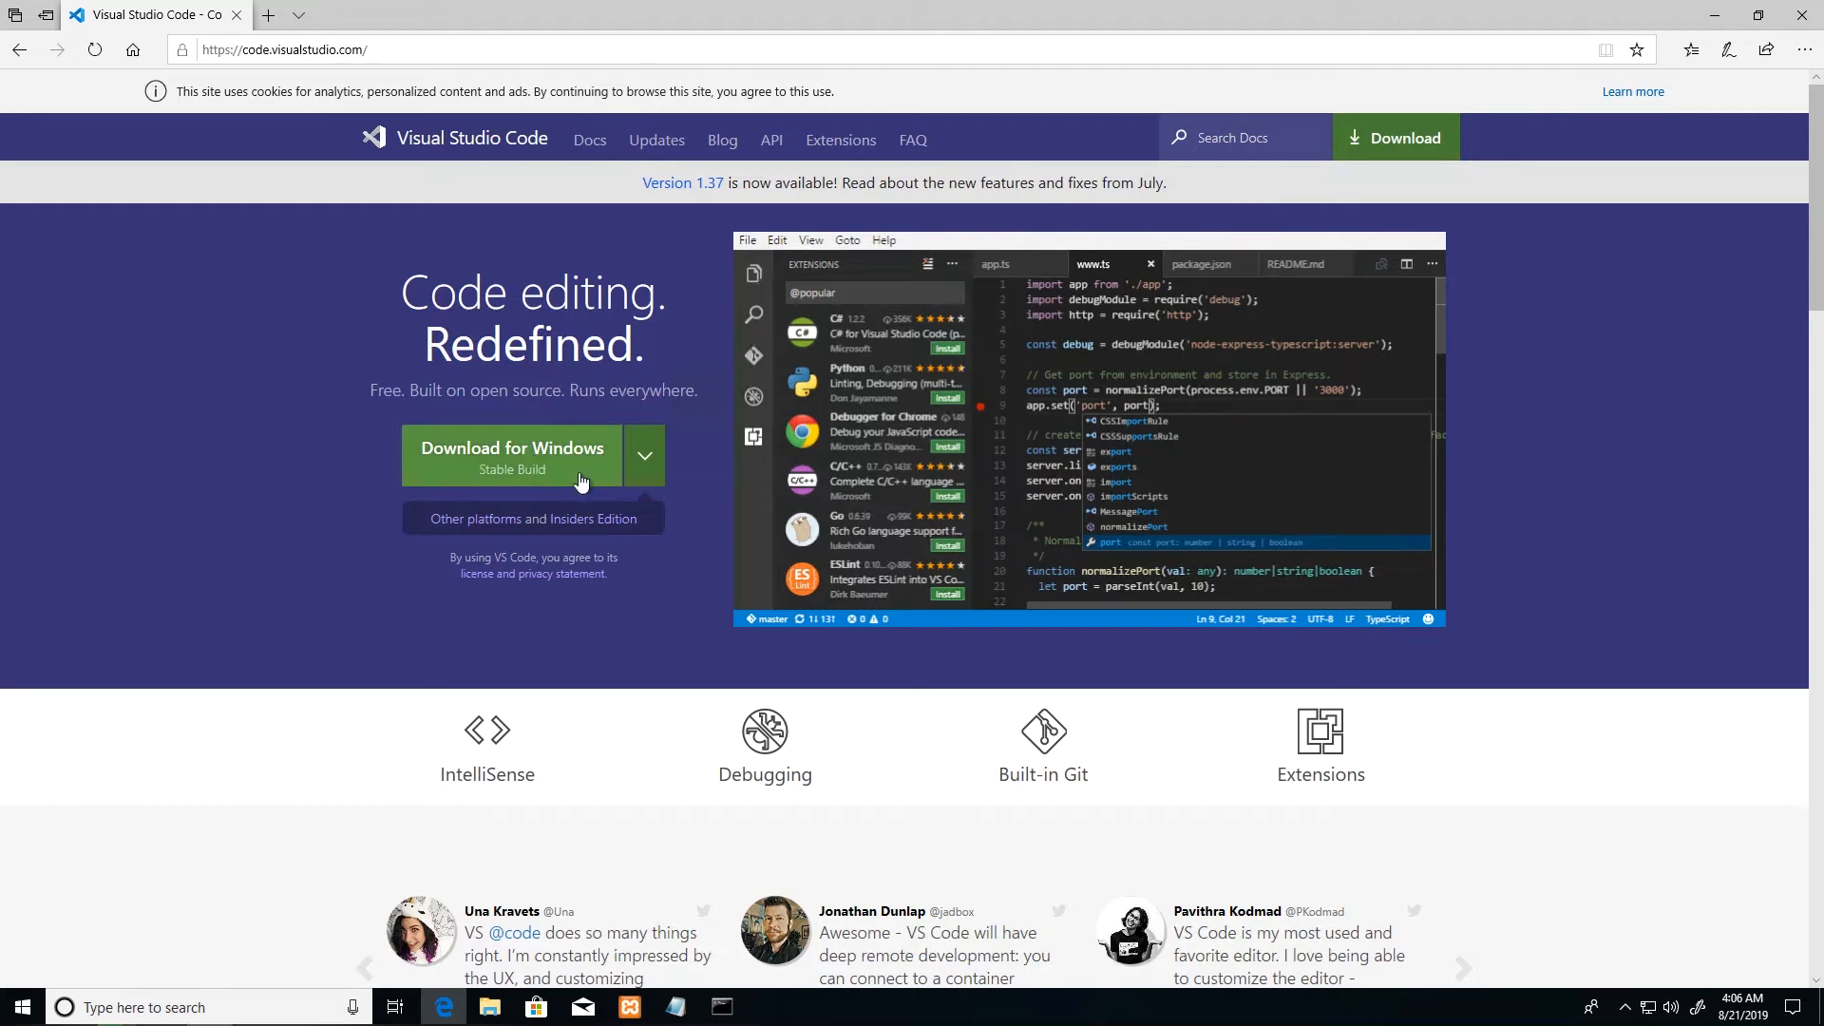
{"action": "mouse_move", "coordinate": [625, 493]}
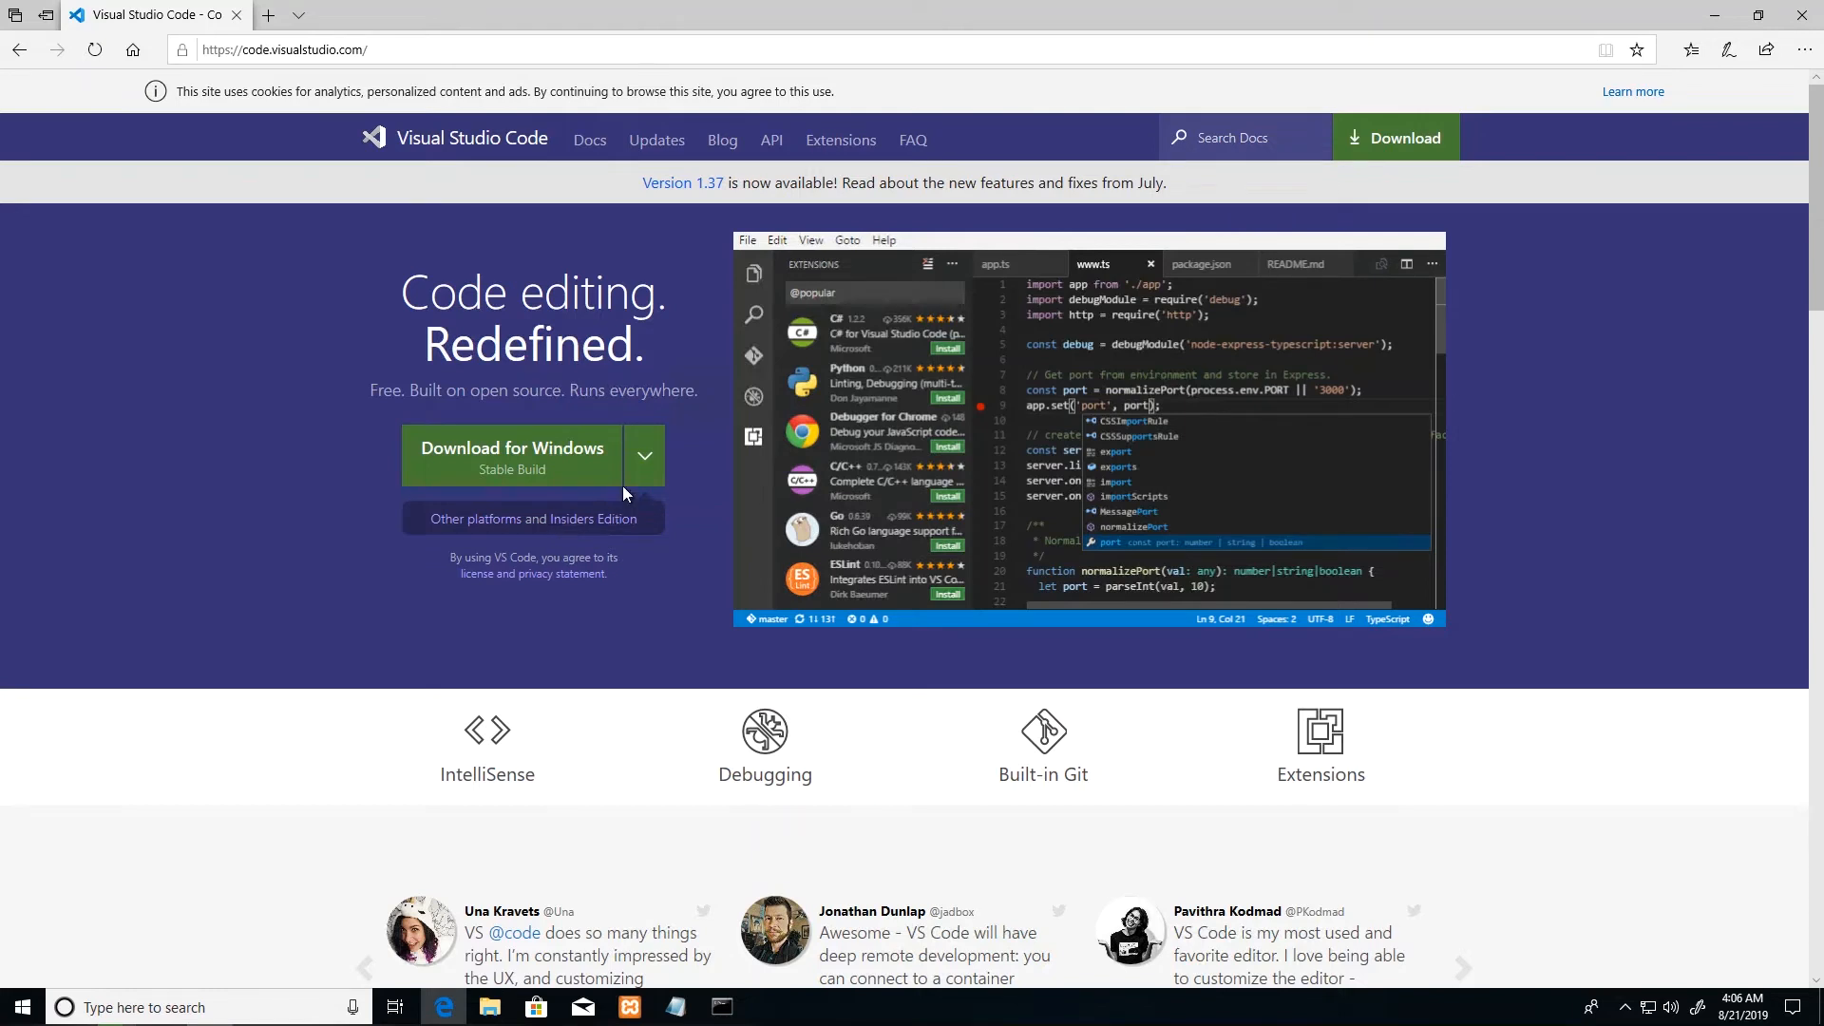
Step: Download the Stable Windows x64 VS Code User Installer from Edge's Download for Windows menu
{"action": "left_click", "coordinate": [644, 454]}
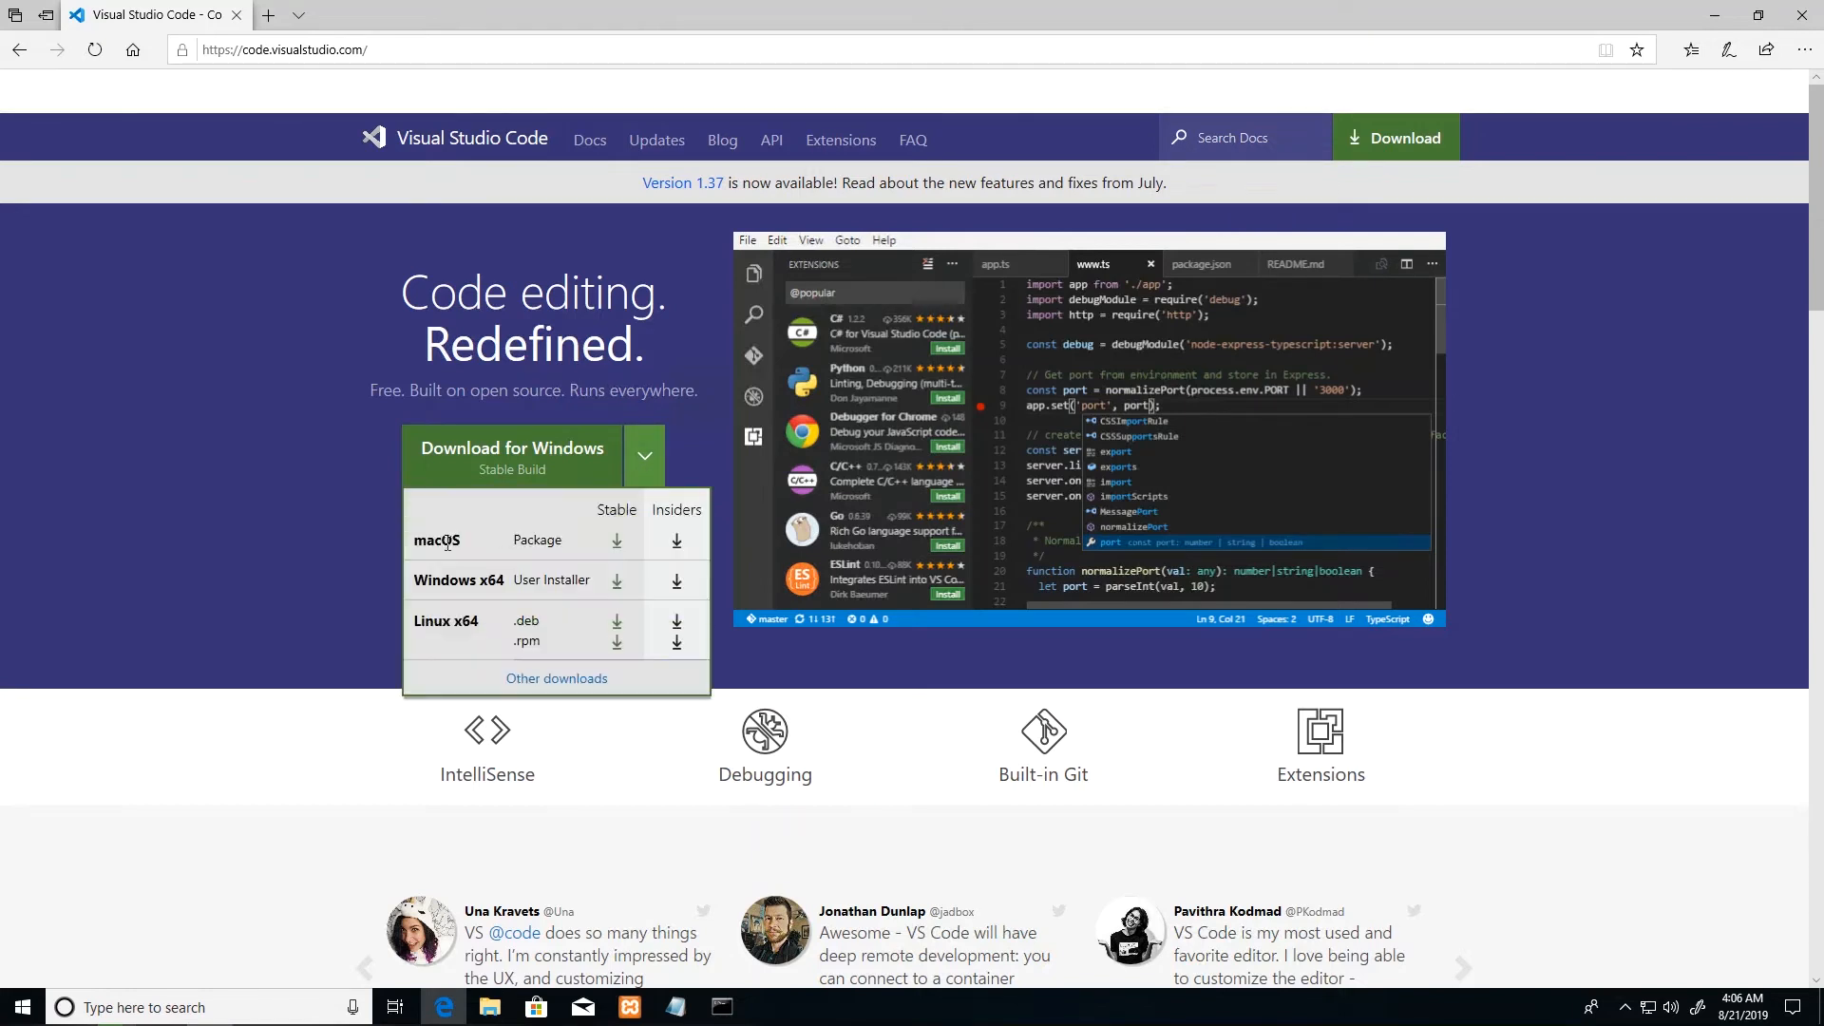
{"action": "mouse_move", "coordinate": [408, 595]}
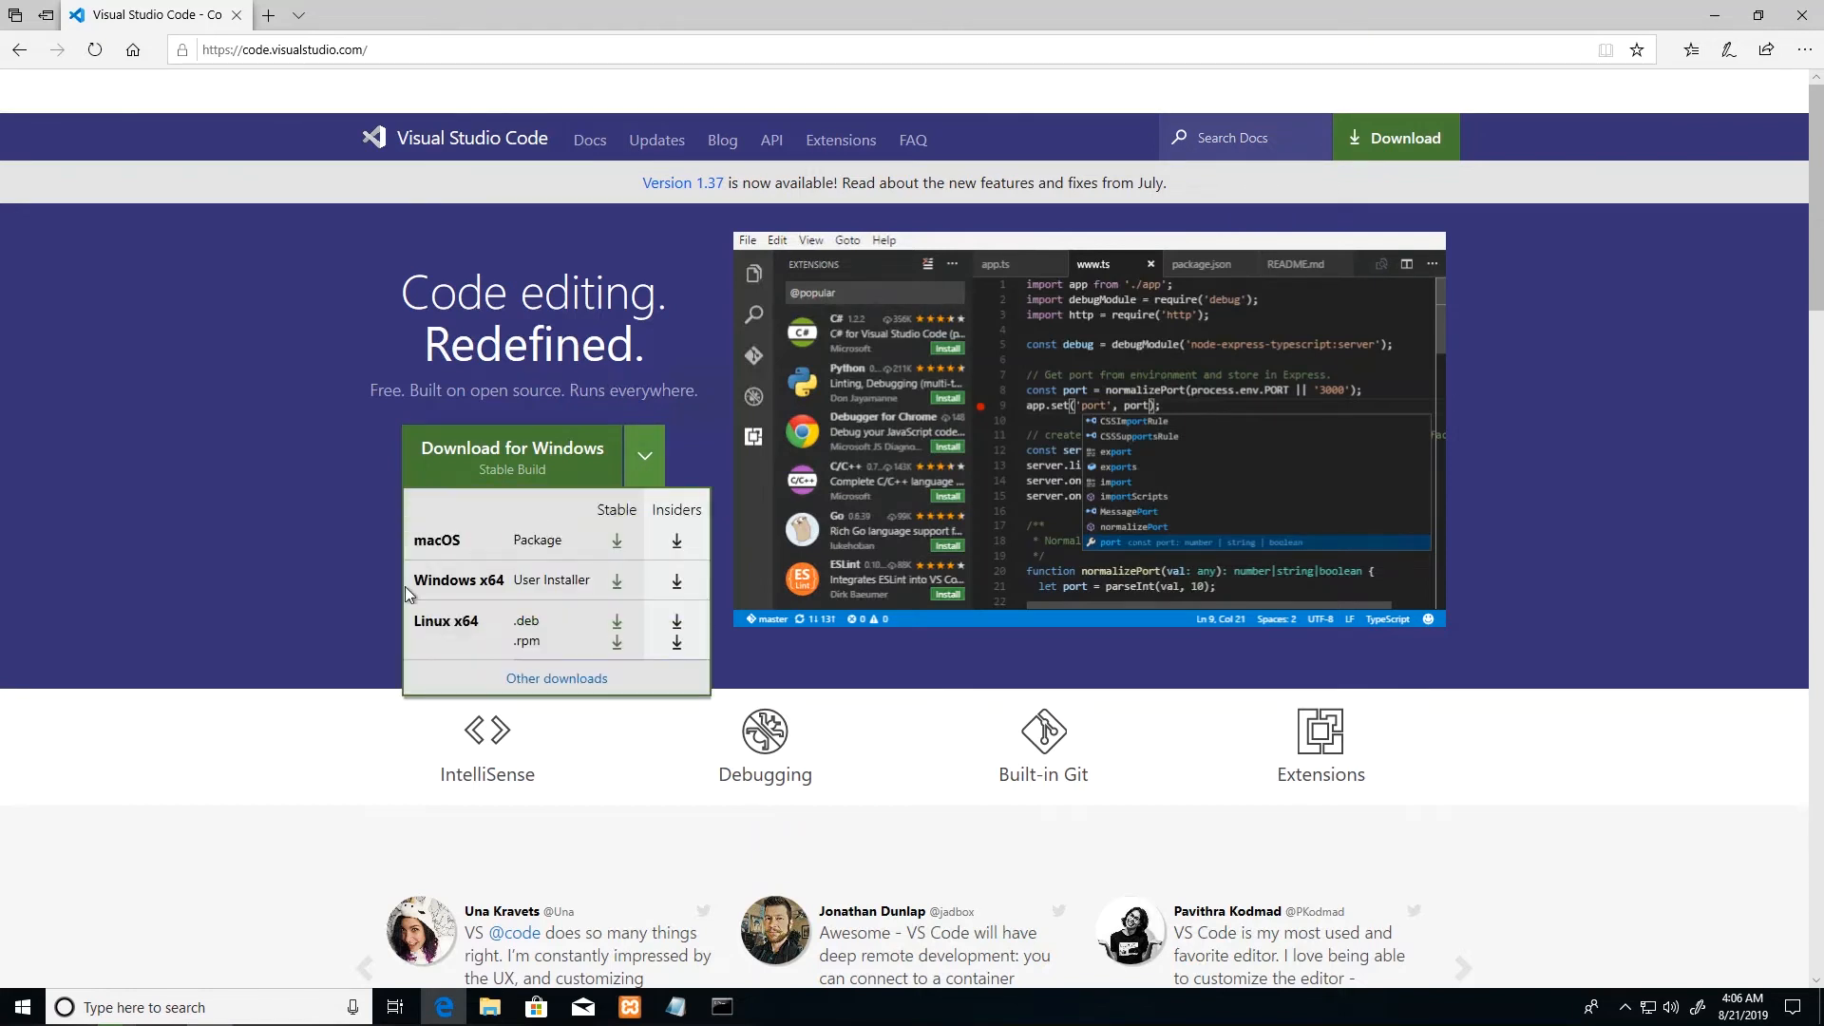
{"action": "mouse_move", "coordinate": [424, 600]}
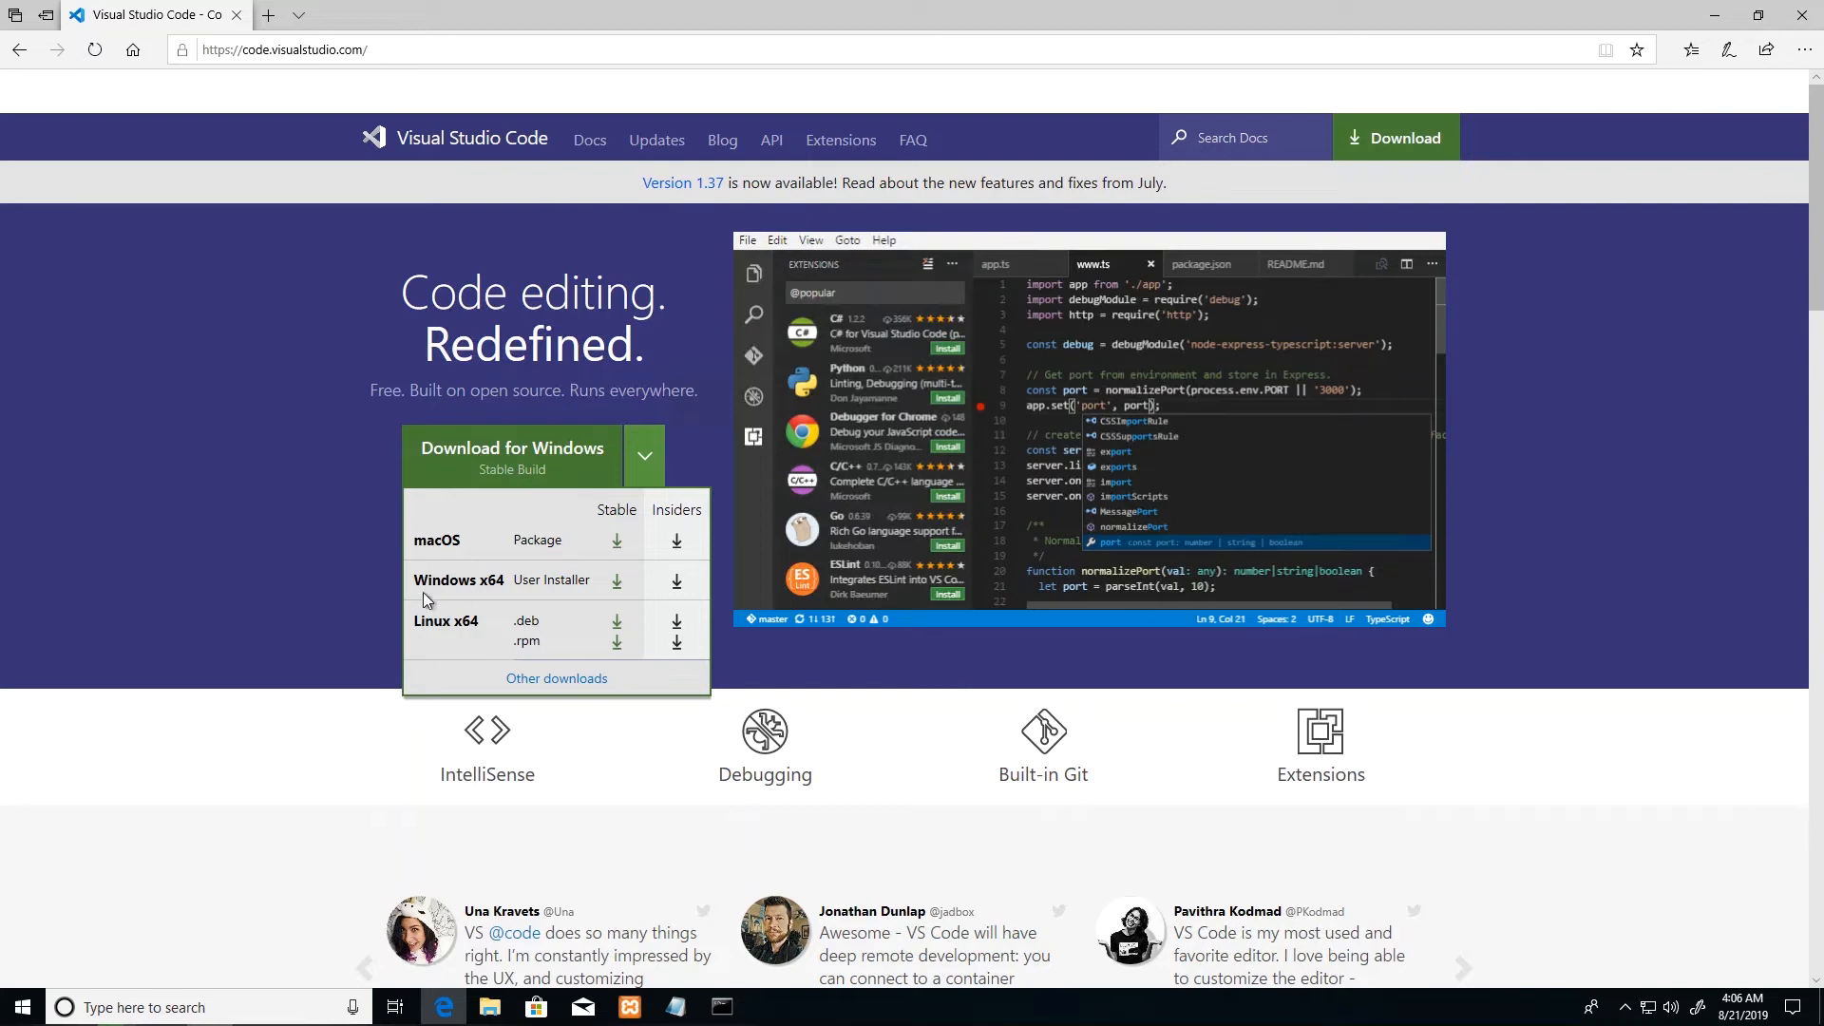
{"action": "left_click", "coordinate": [512, 454]}
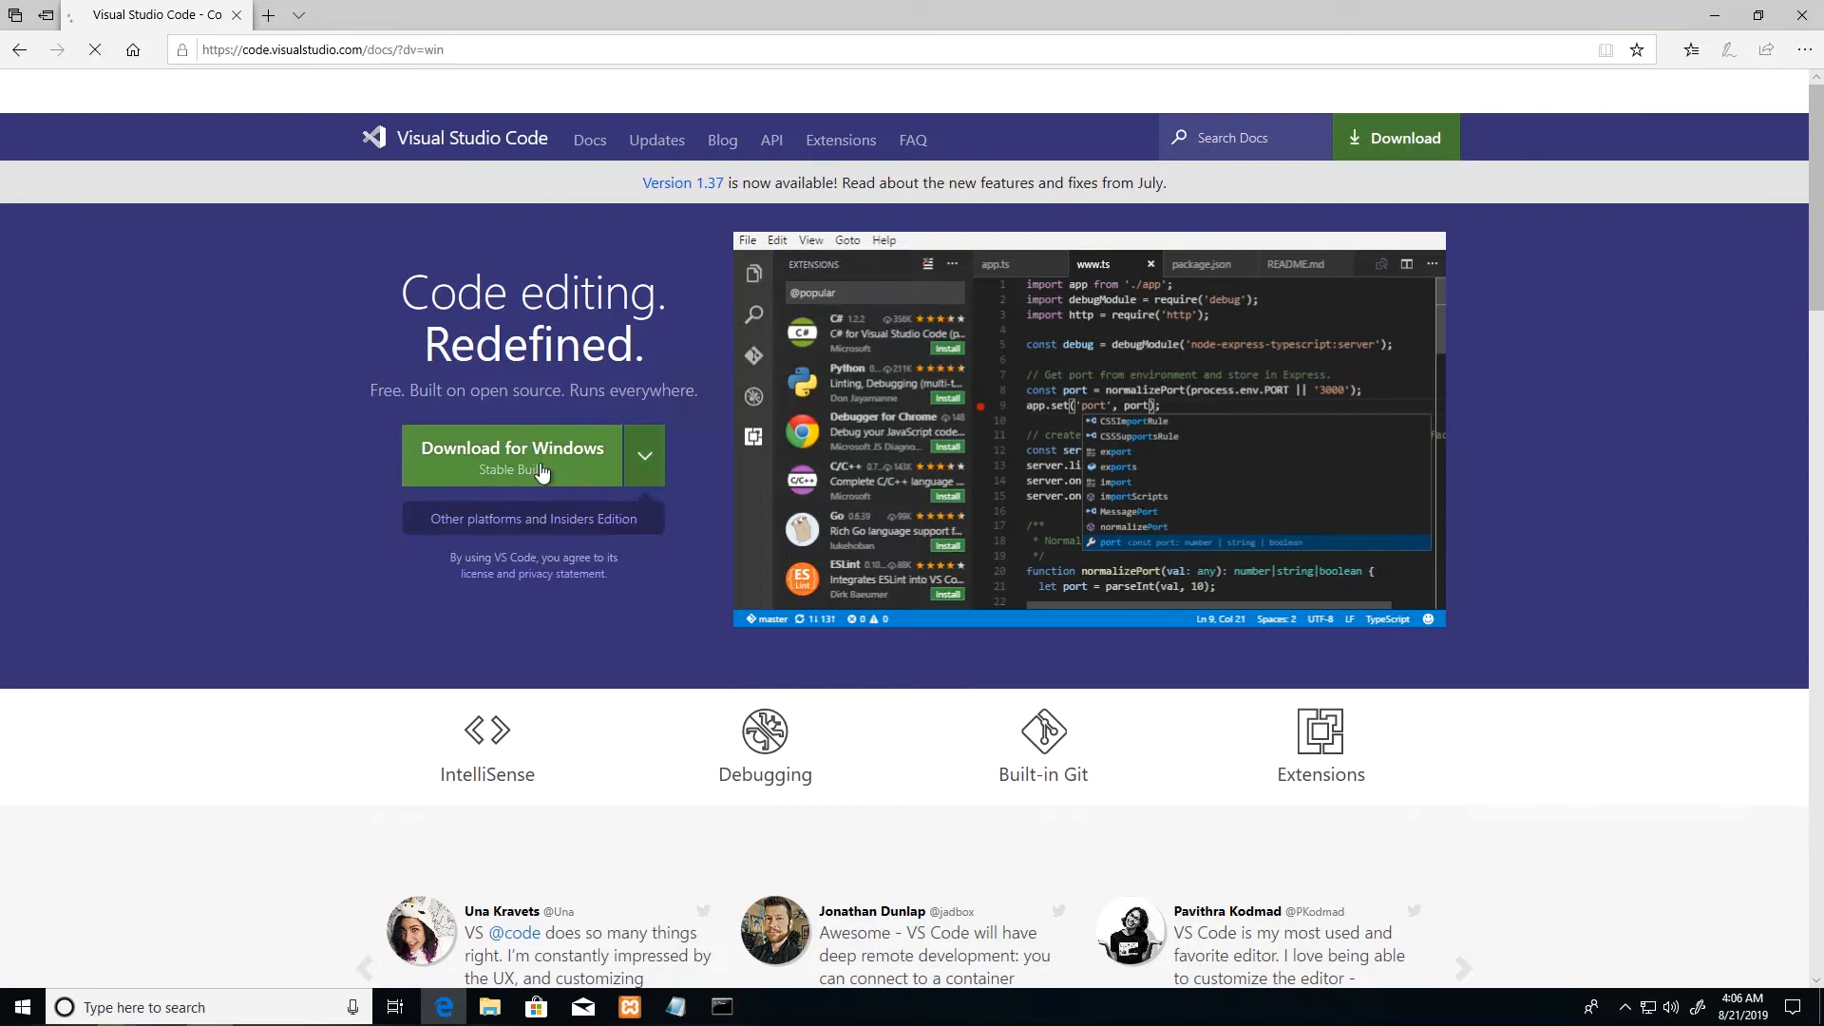
{"action": "left_click", "coordinate": [512, 447]}
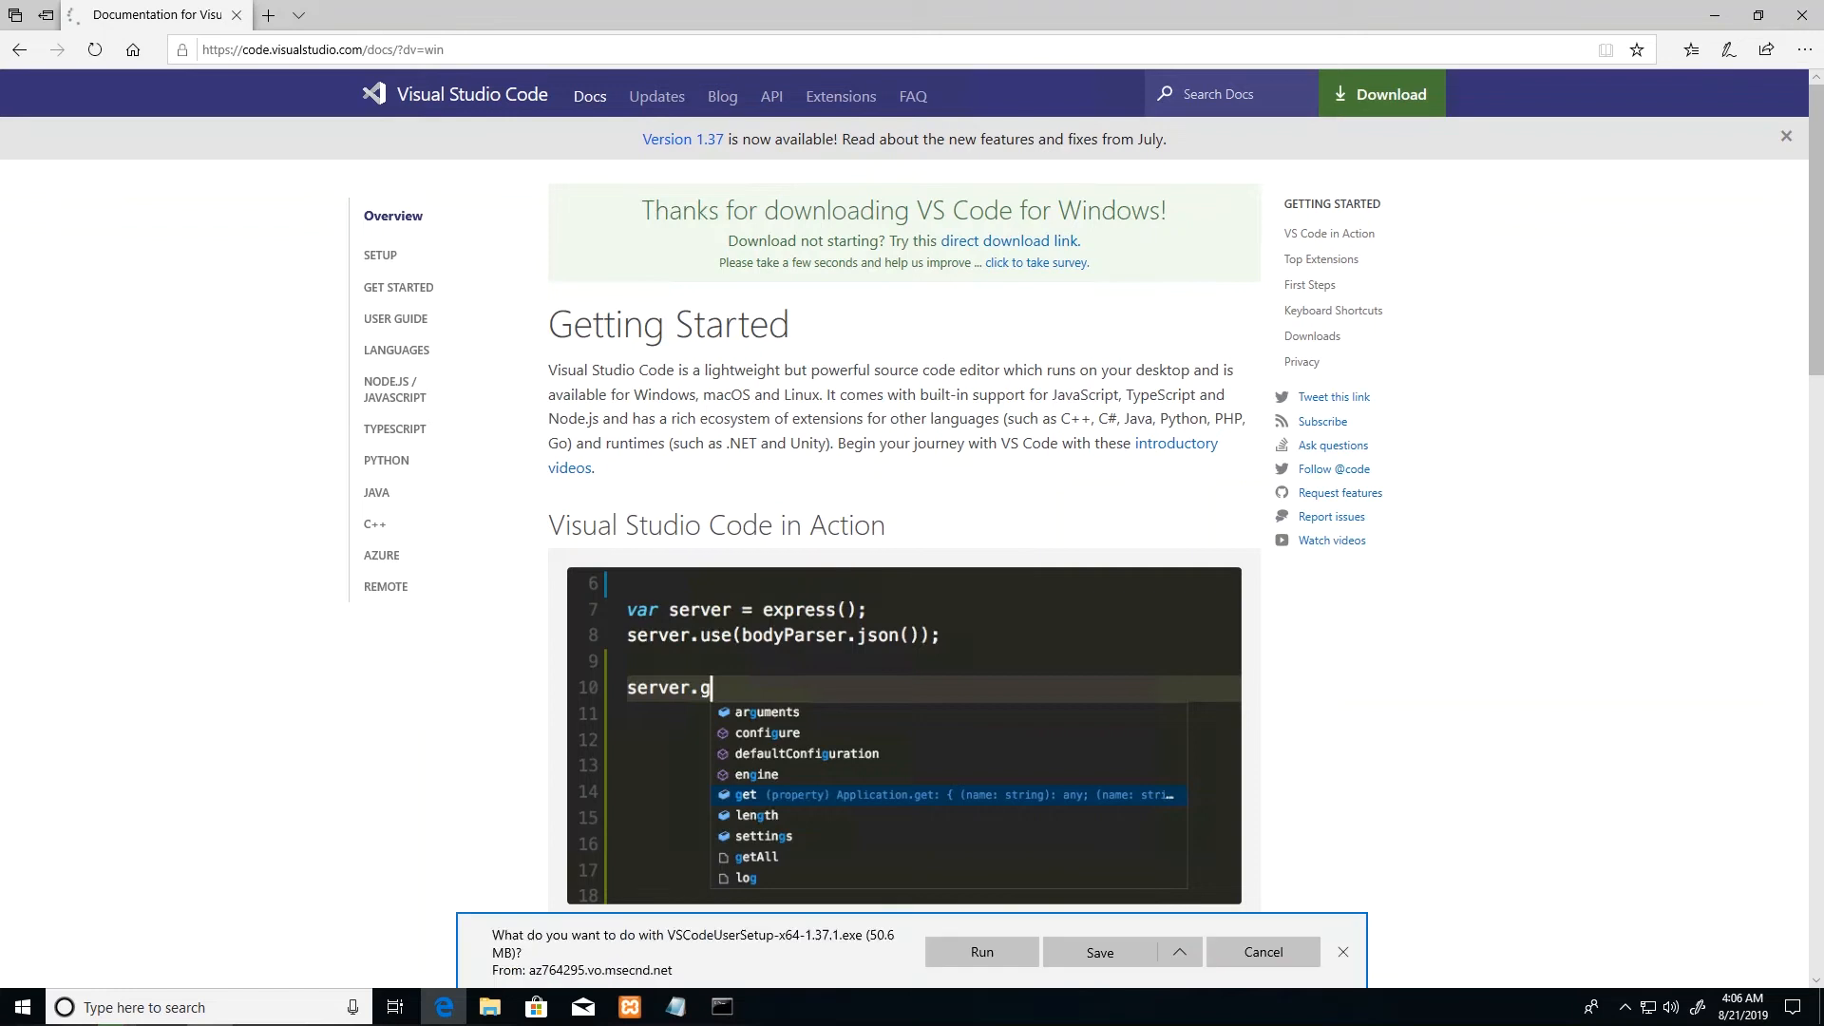
Step: Run the VS Code installer with the default folder, desktop icon and all tasks, then finish with launch
{"action": "left_click", "coordinate": [980, 952]}
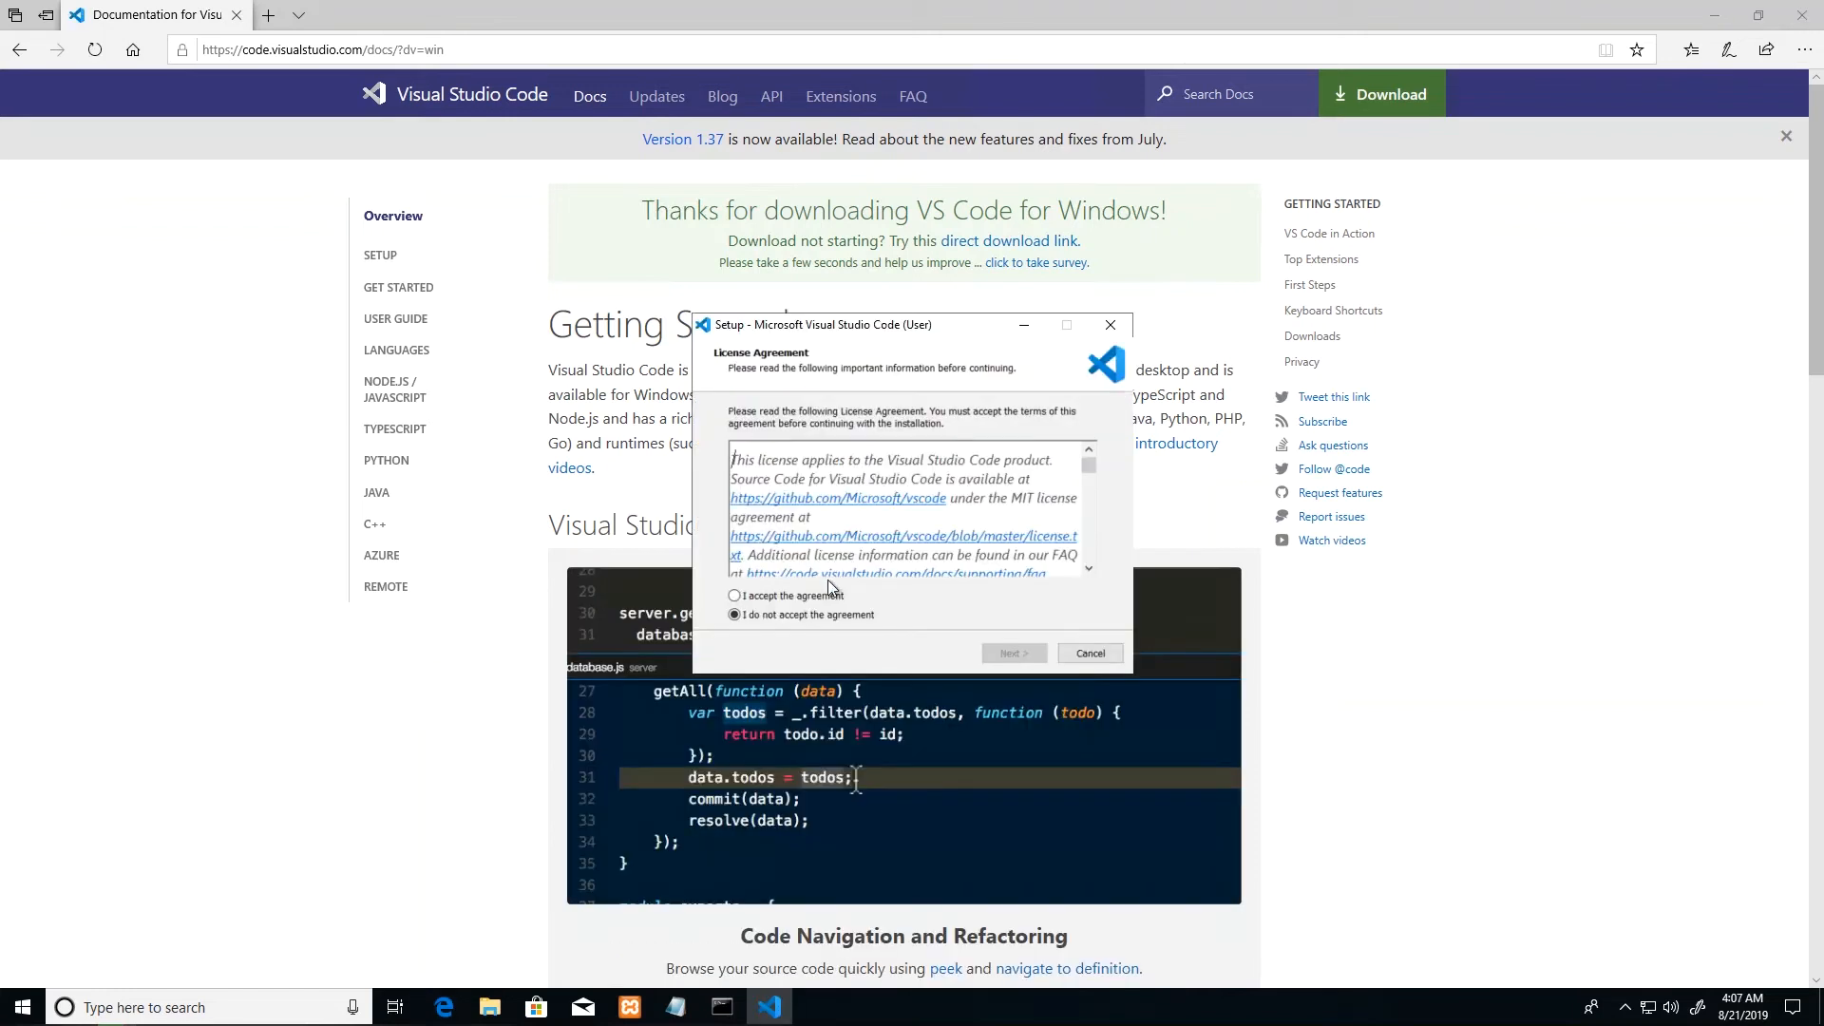
{"action": "left_click", "coordinate": [735, 596]}
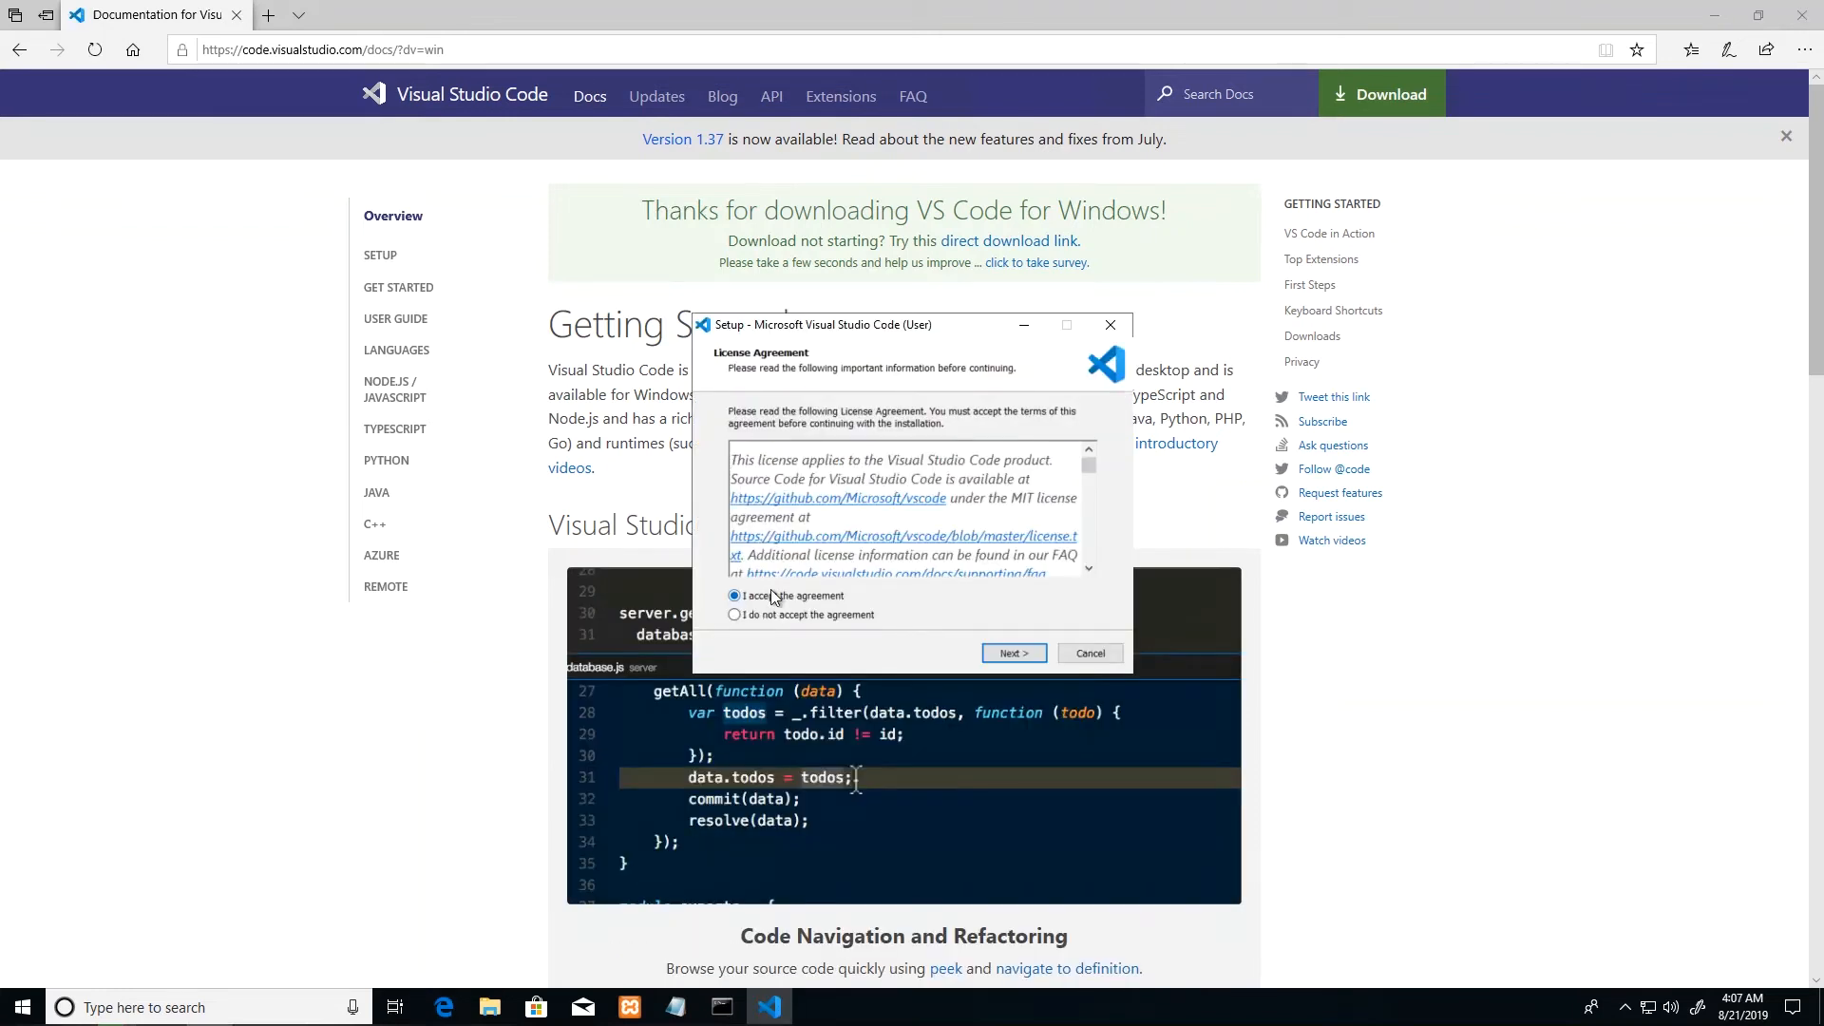
{"action": "left_click", "coordinate": [1011, 653]}
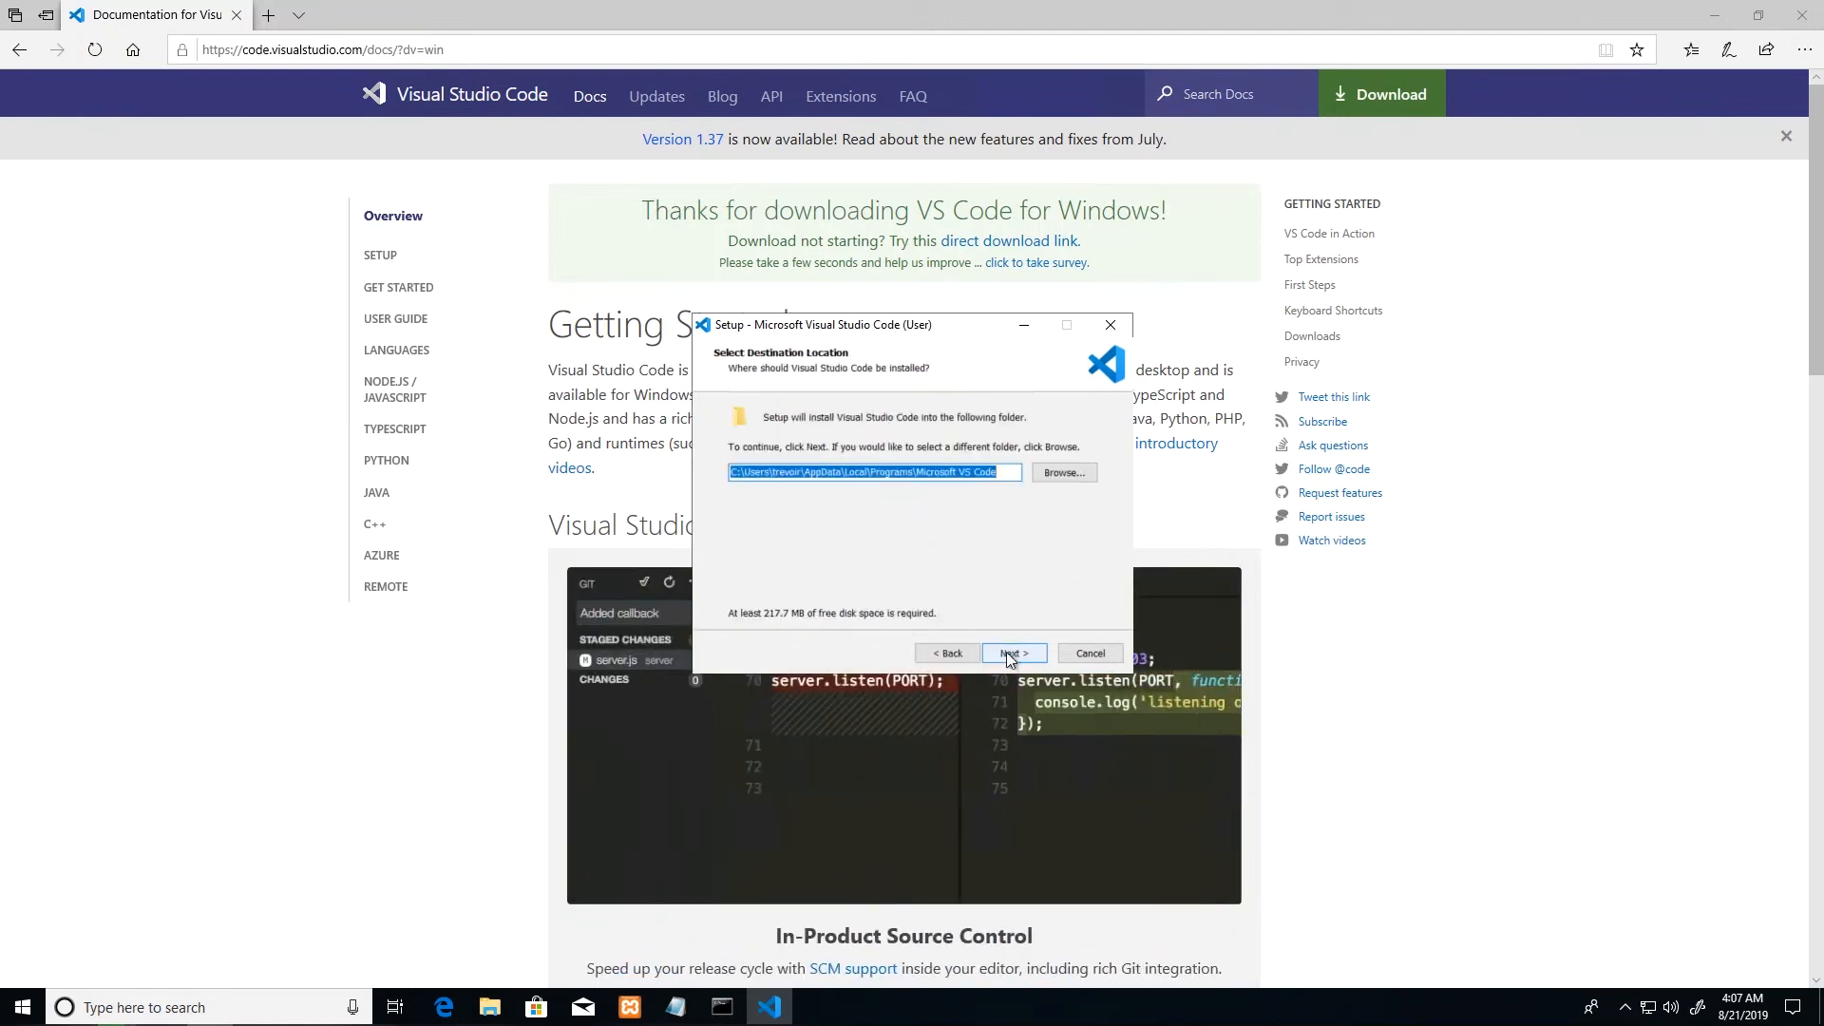
{"action": "left_click", "coordinate": [1010, 653]}
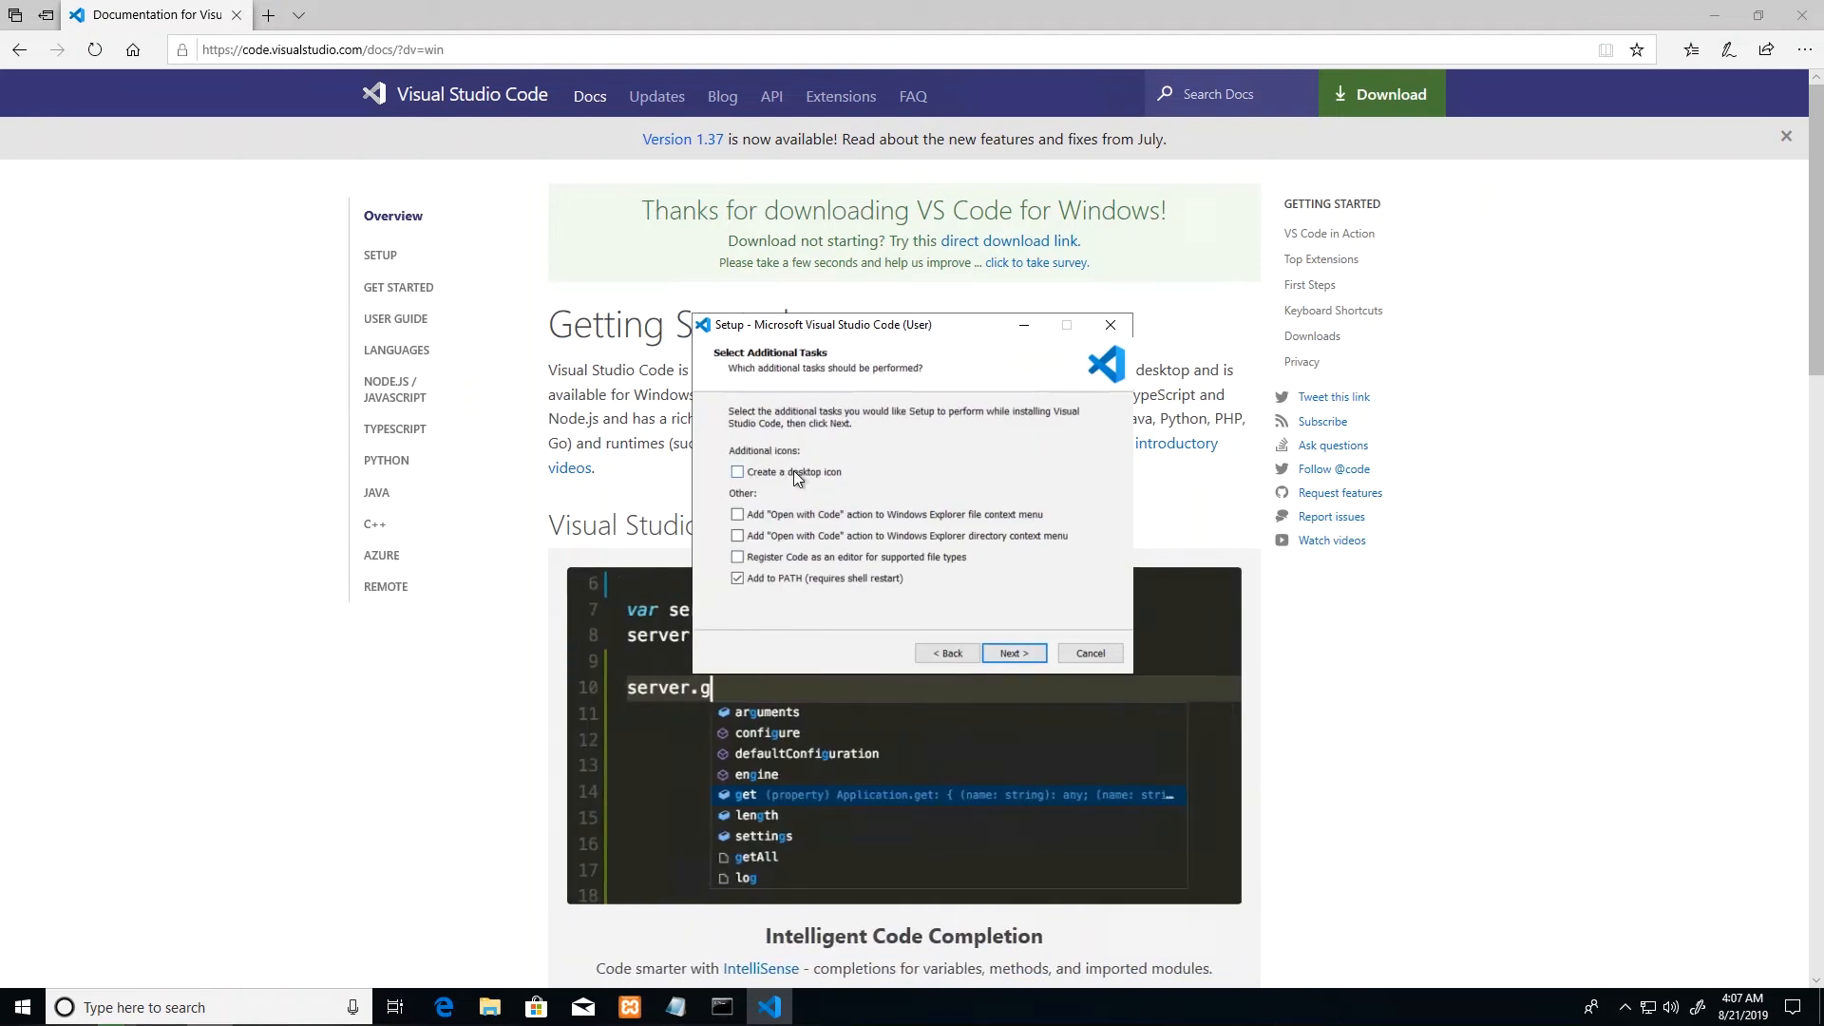
{"action": "left_click", "coordinate": [737, 471]}
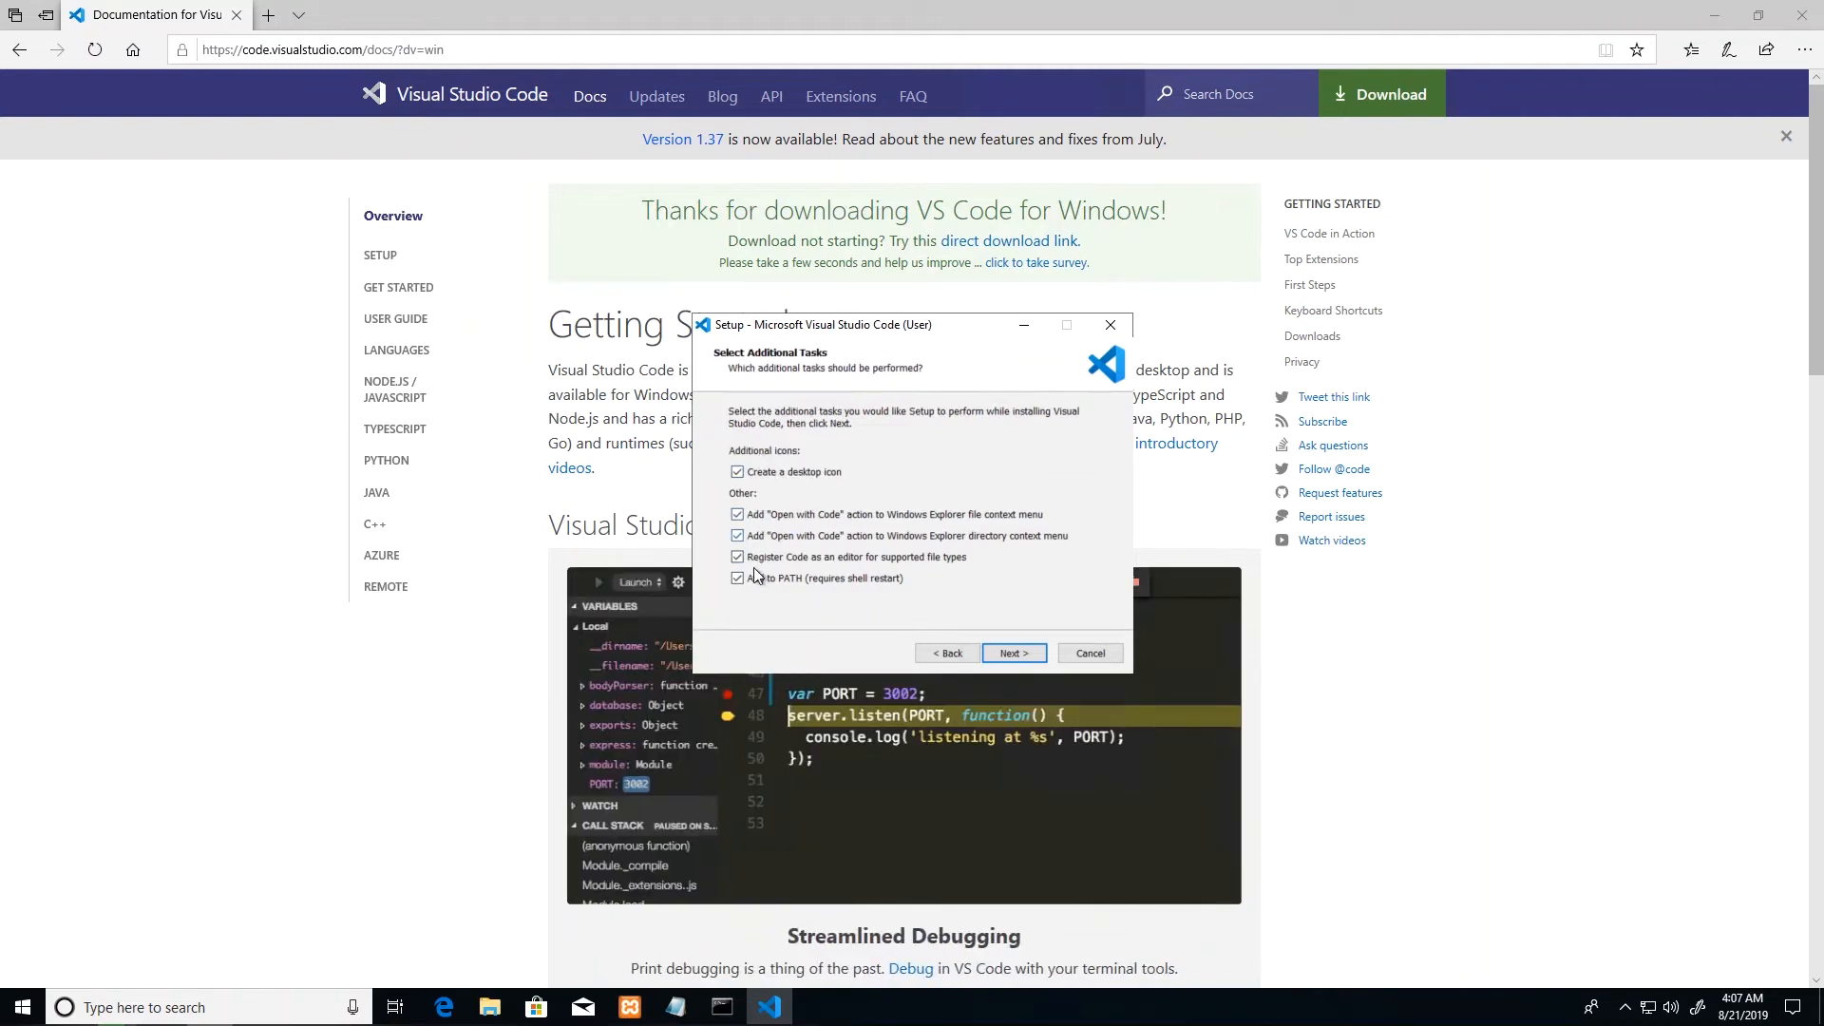
{"action": "mouse_move", "coordinate": [1019, 653]}
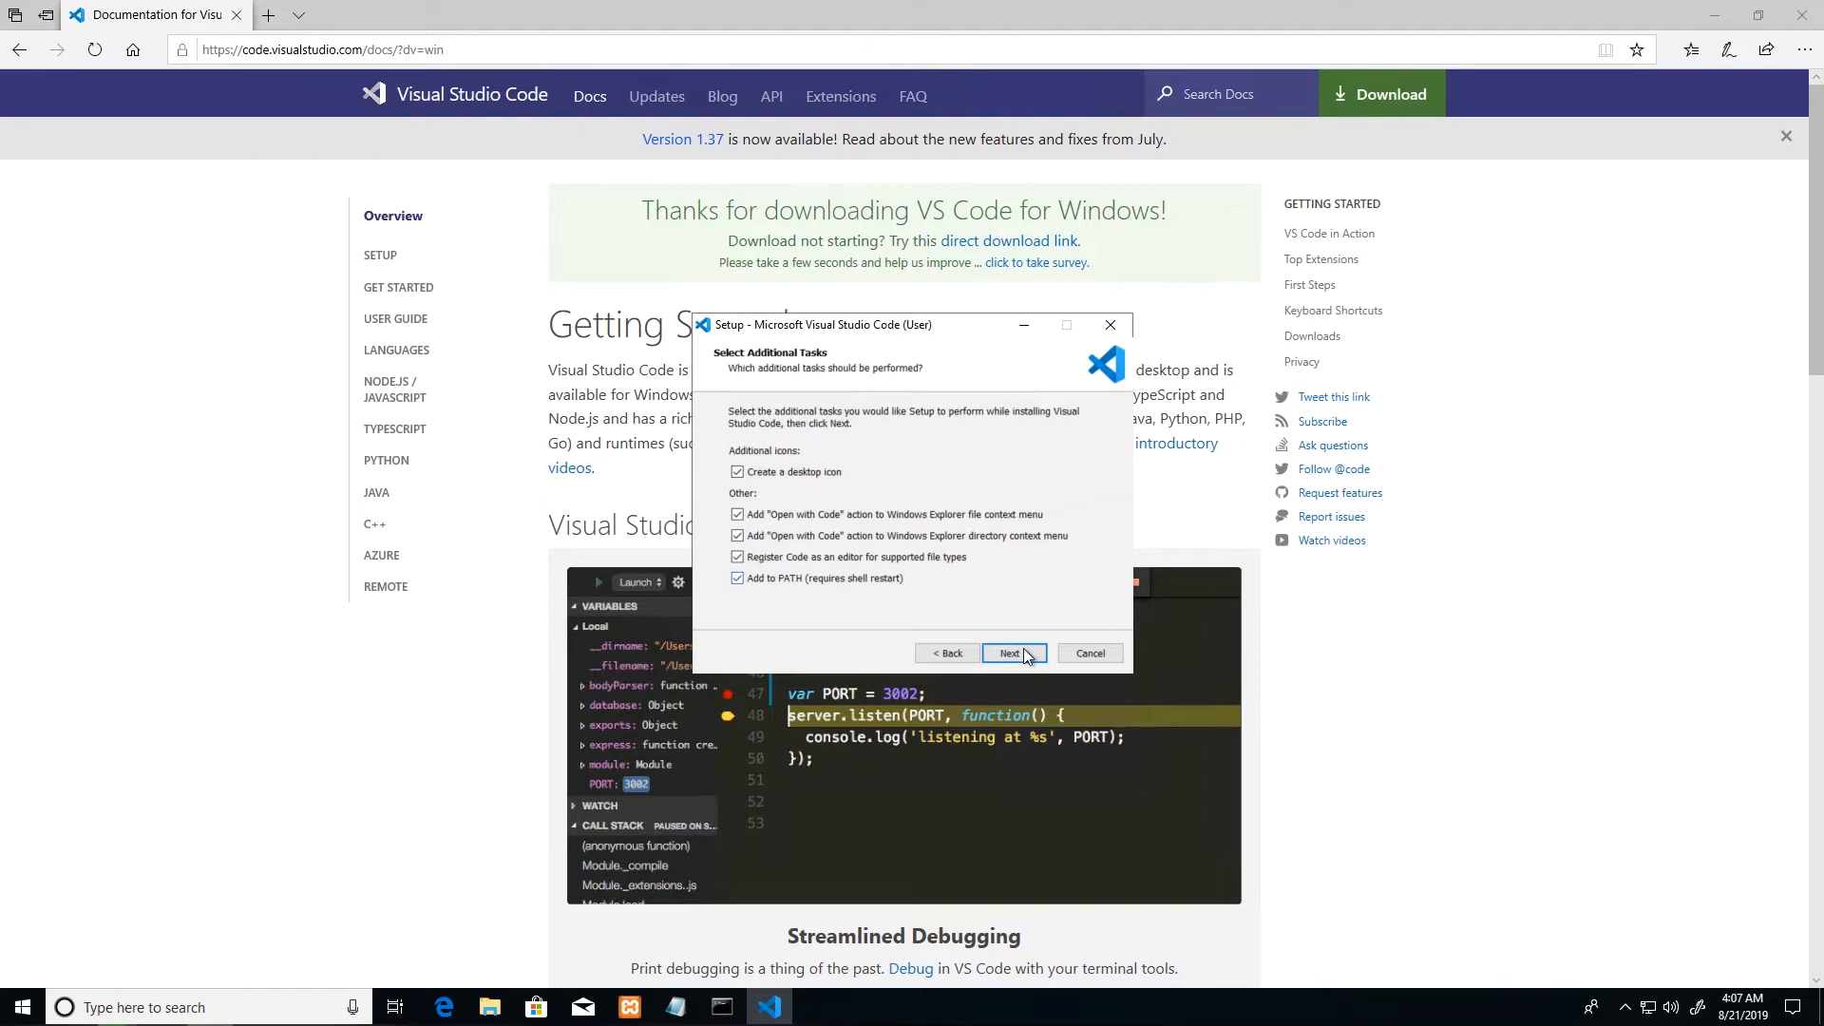
{"action": "left_click", "coordinate": [1011, 653]}
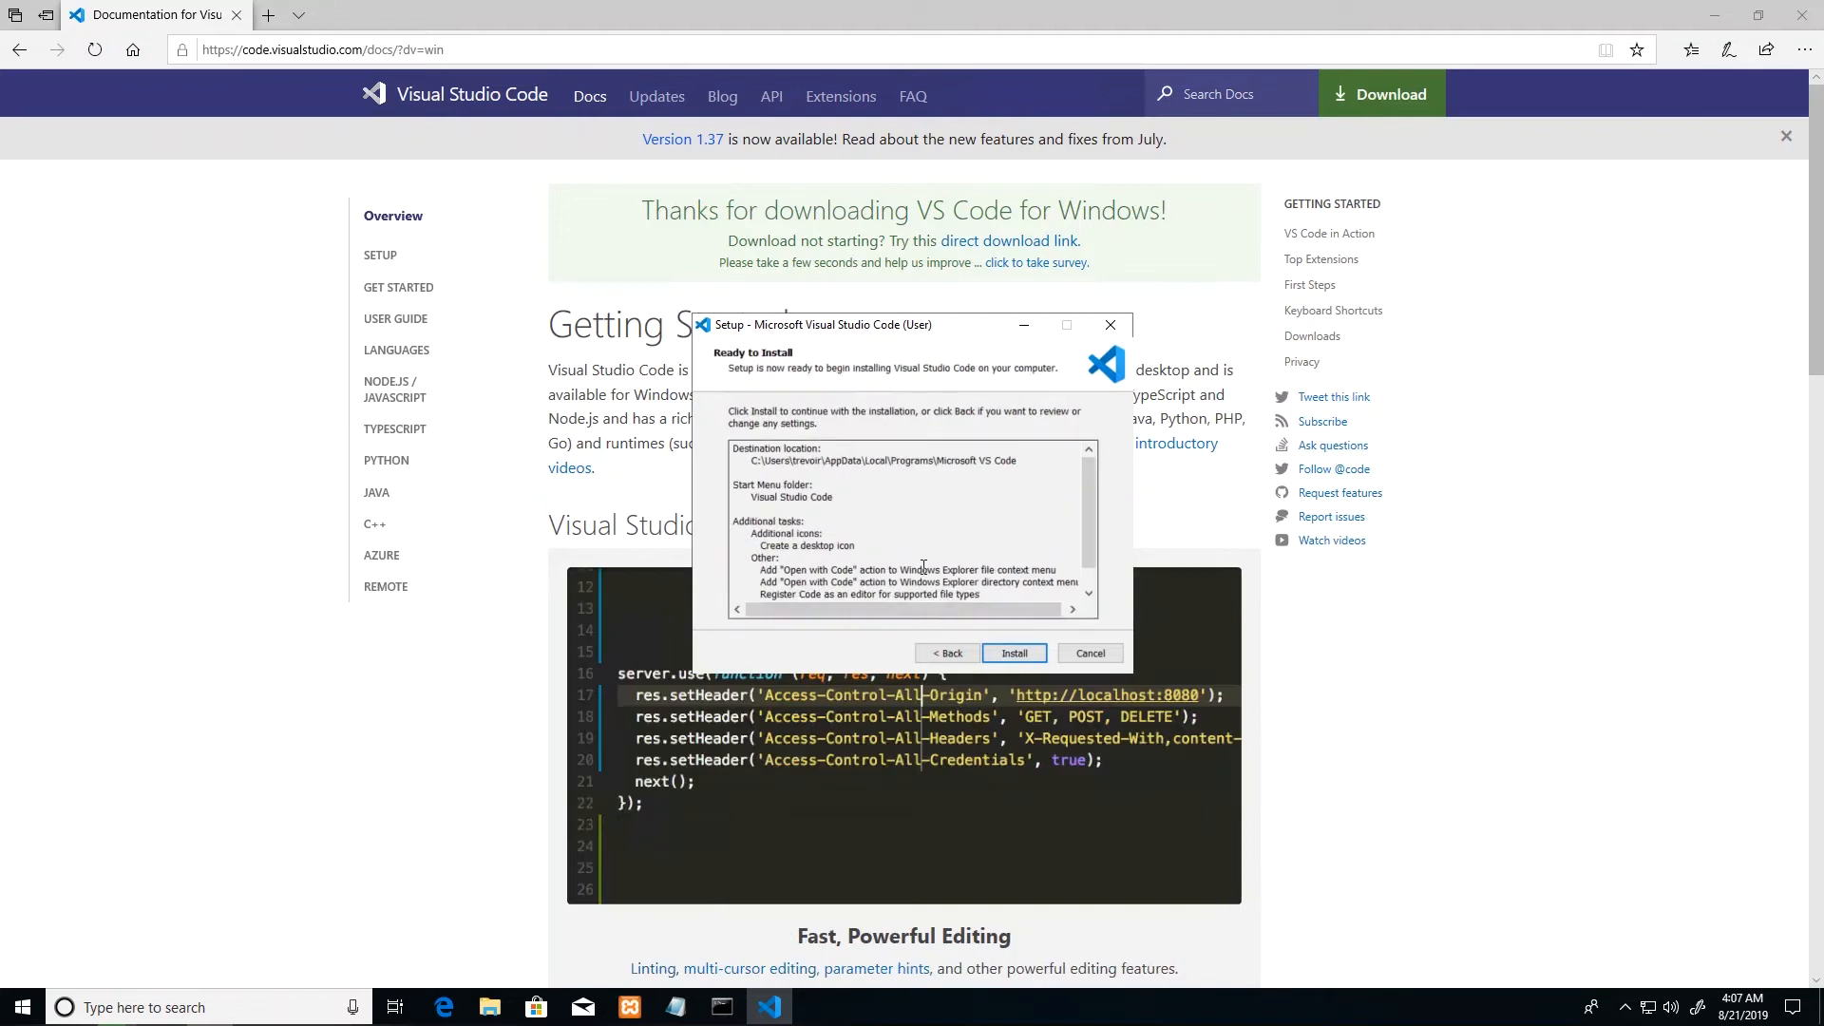
{"action": "left_click", "coordinate": [1014, 653]}
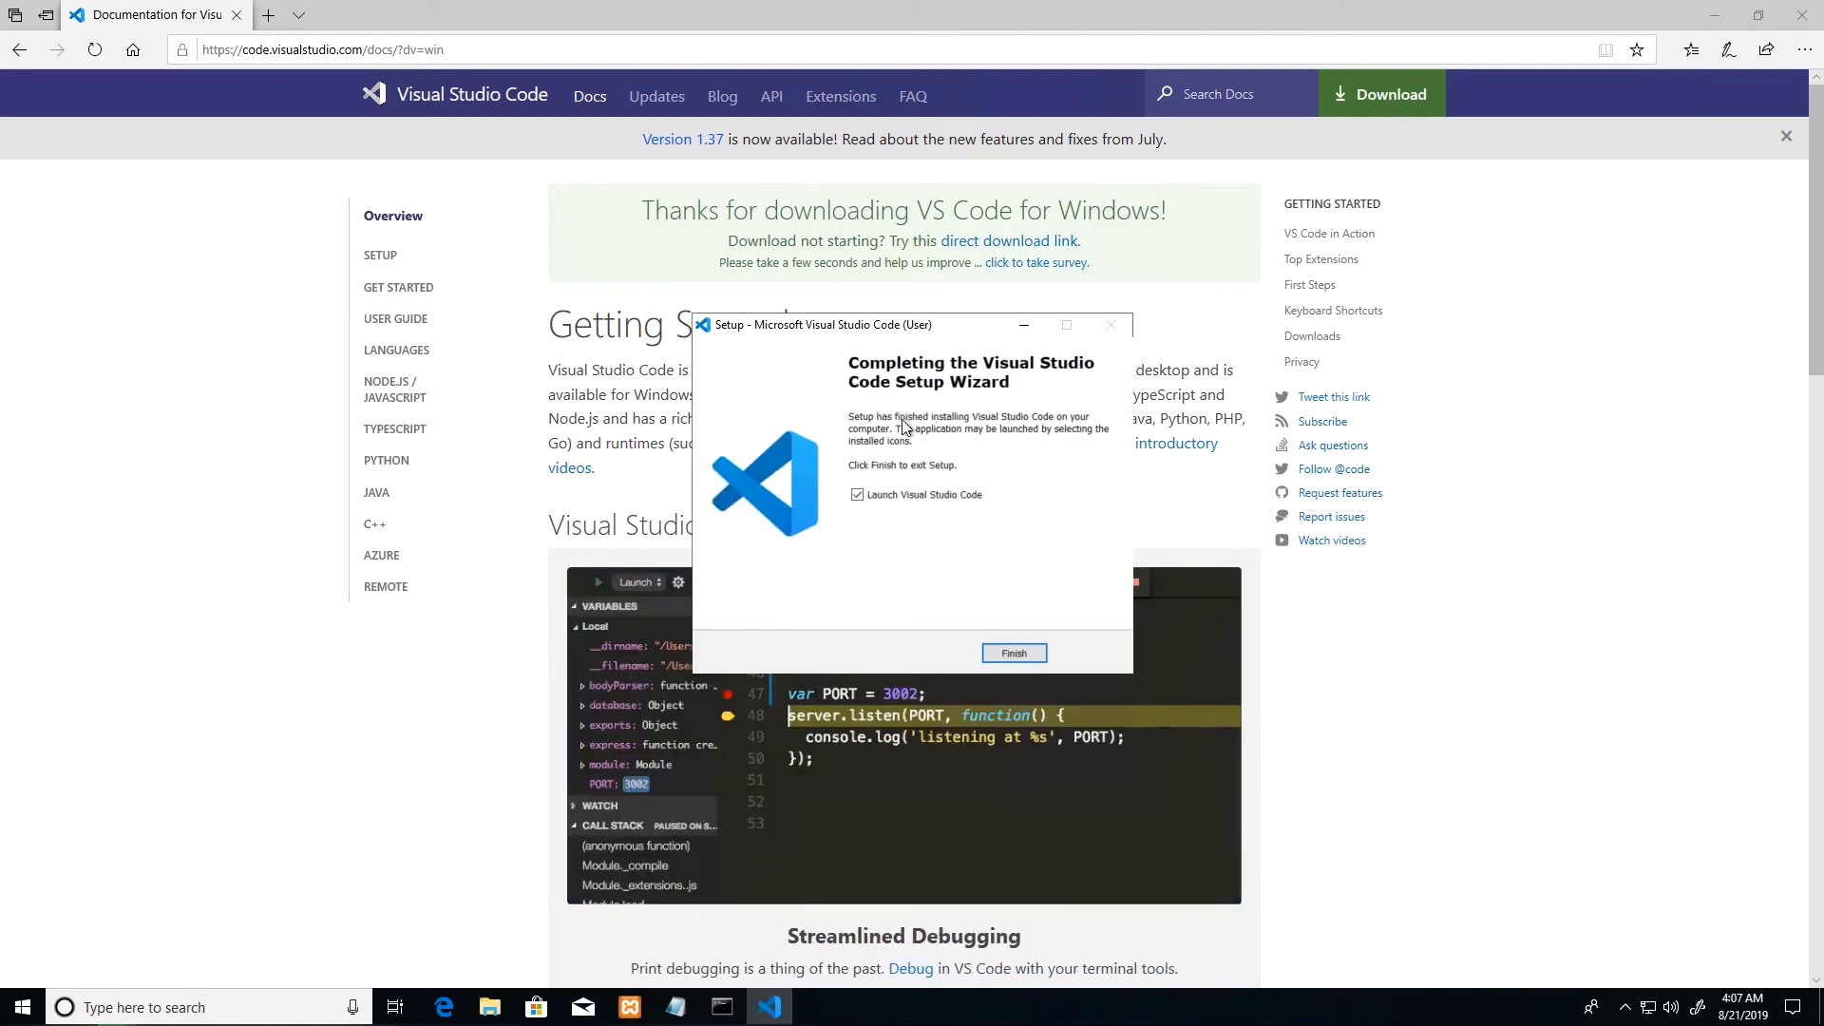
{"action": "mouse_move", "coordinate": [857, 509]}
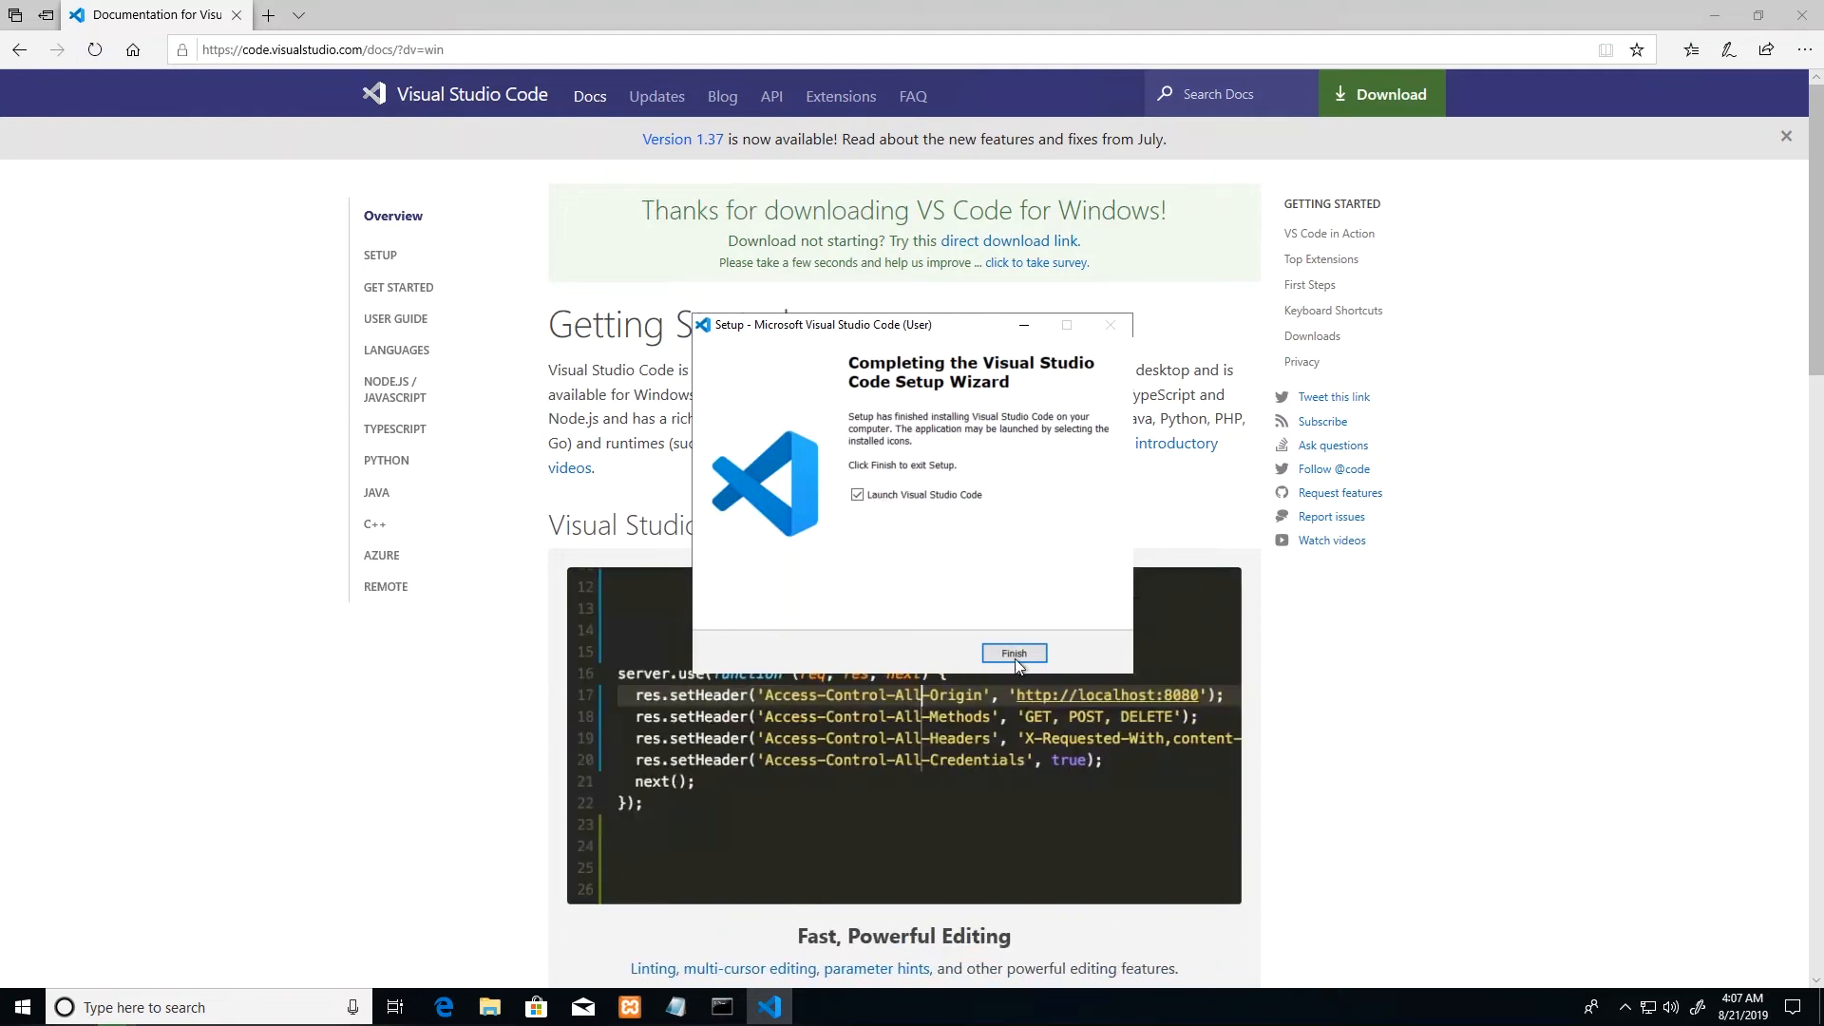
{"action": "left_click", "coordinate": [1012, 653]}
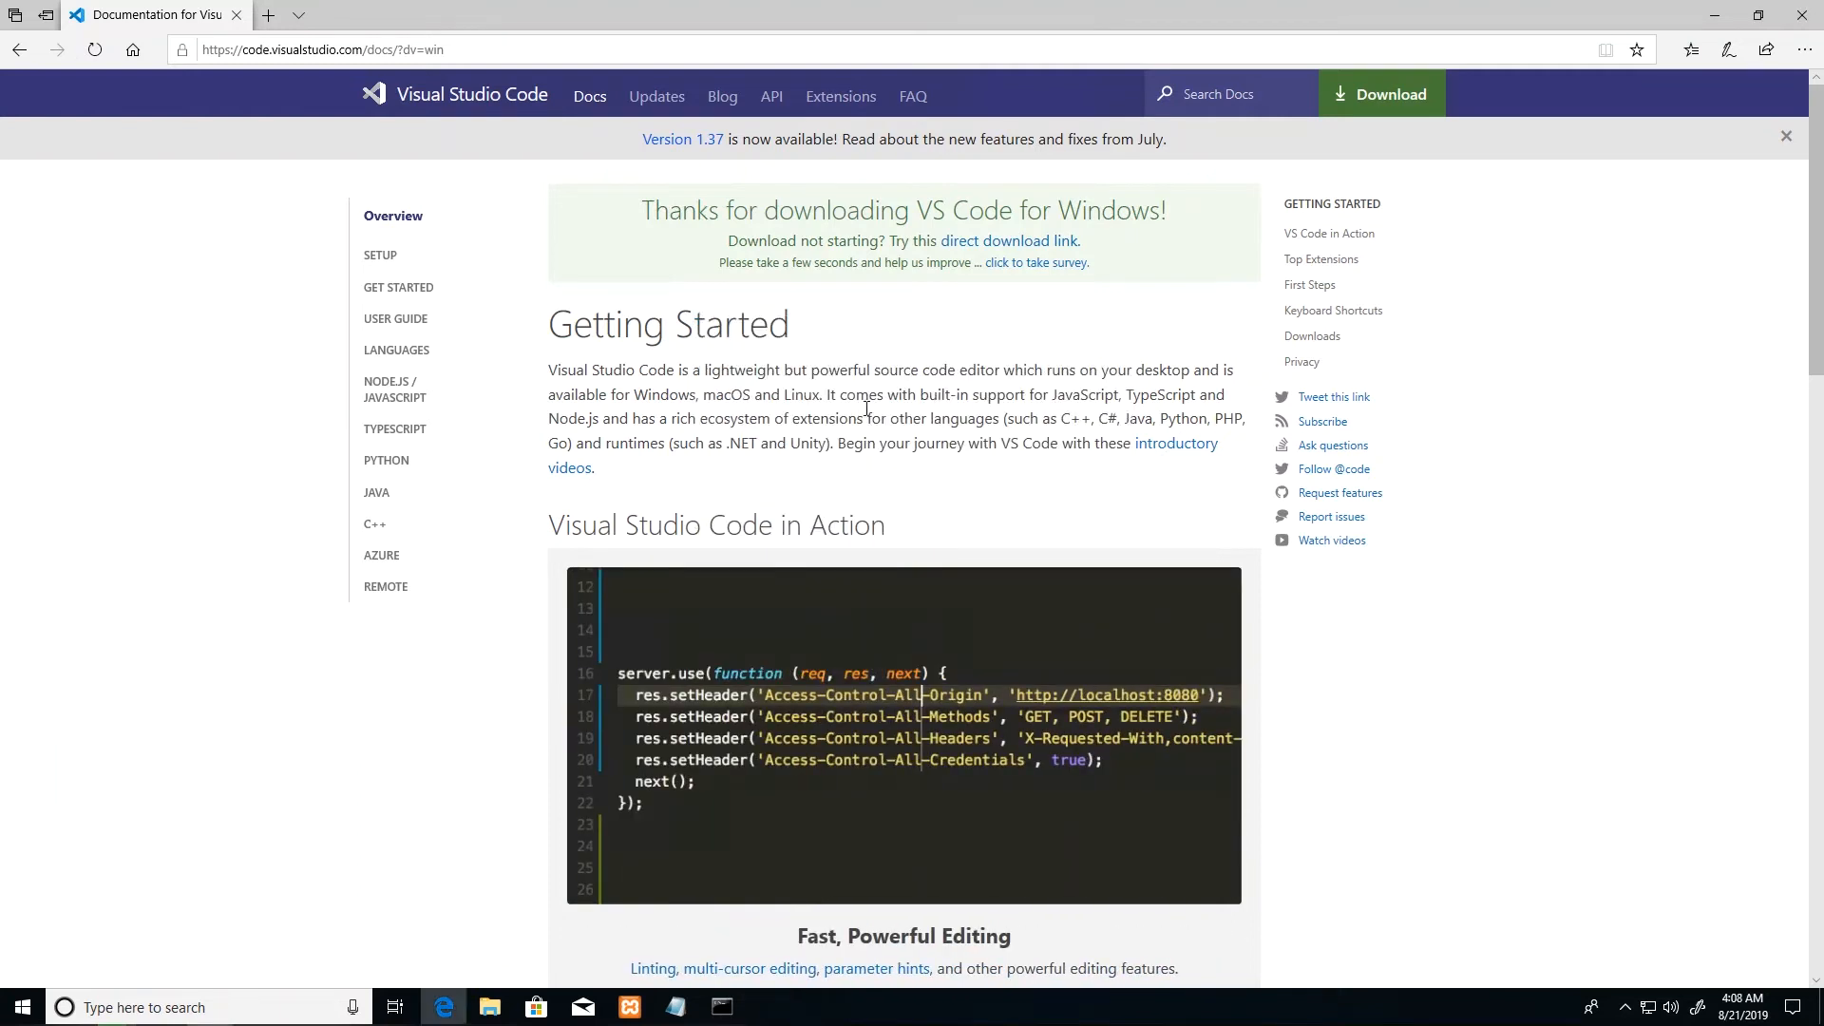
Step: Bring up the launched VS Code window showing its Welcome page
{"action": "left_click", "coordinate": [768, 1007]}
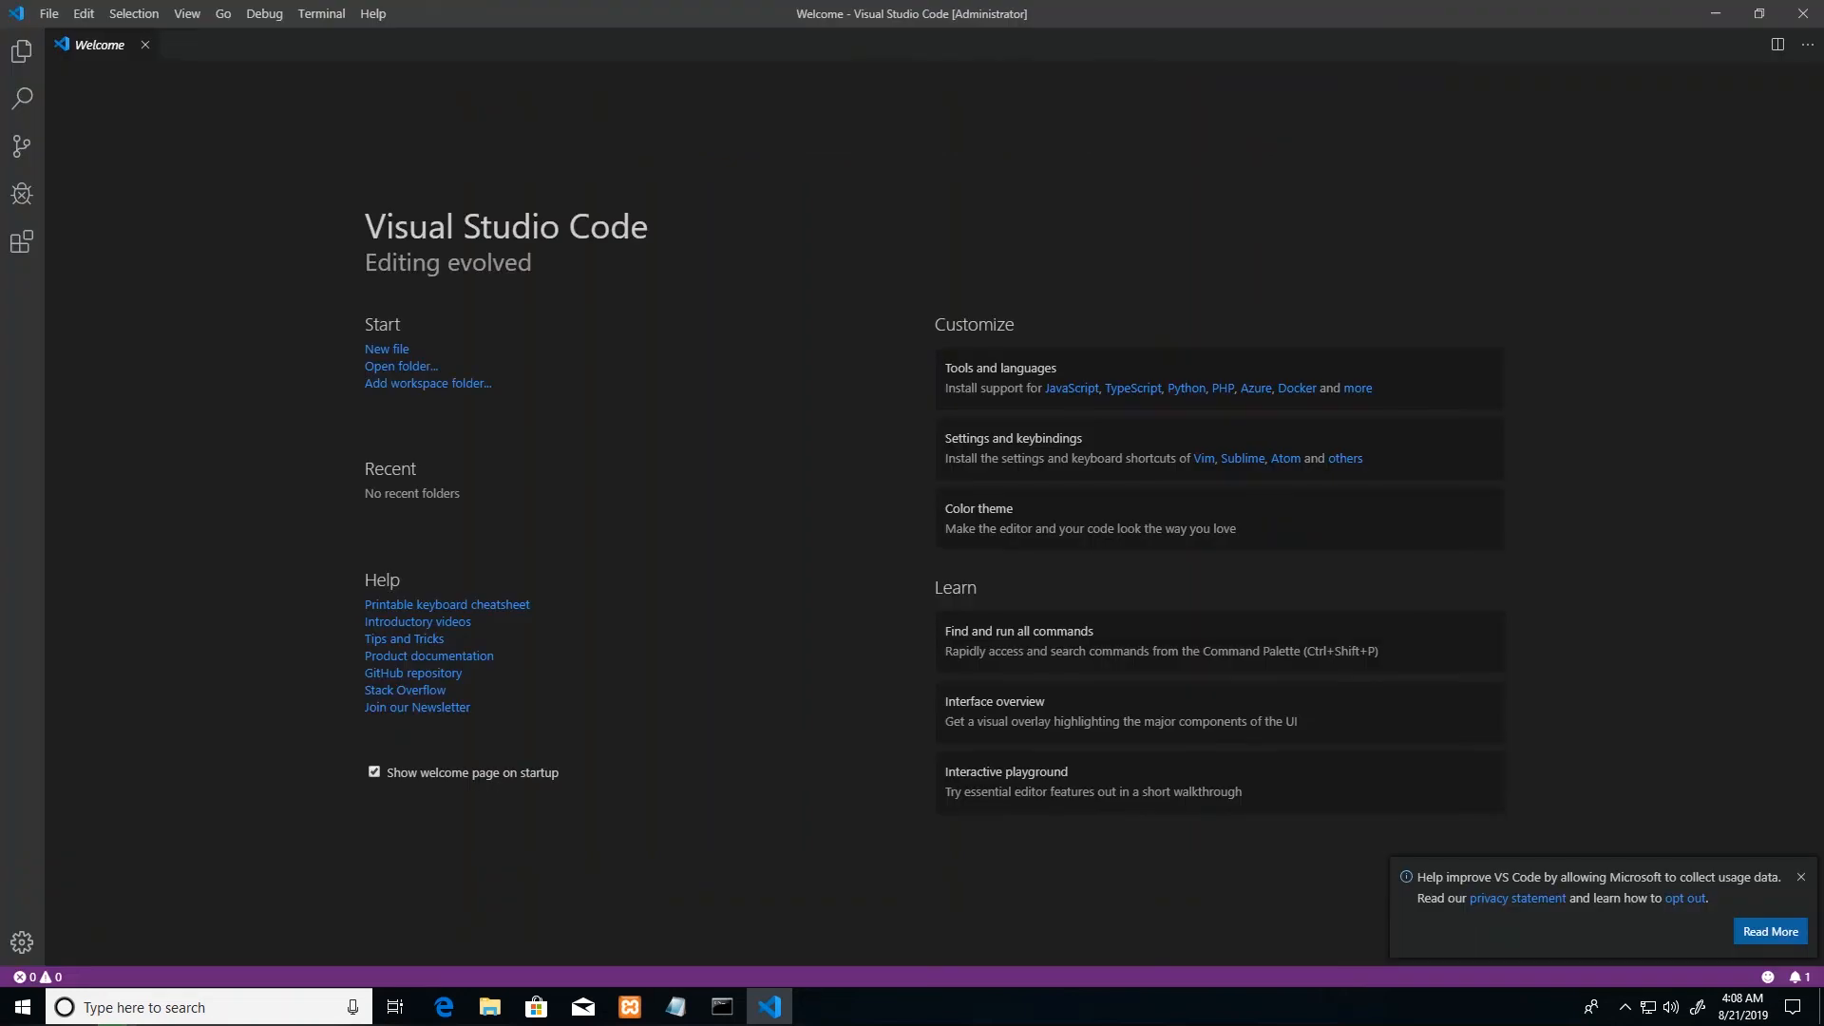
{"action": "mouse_move", "coordinate": [409, 62]}
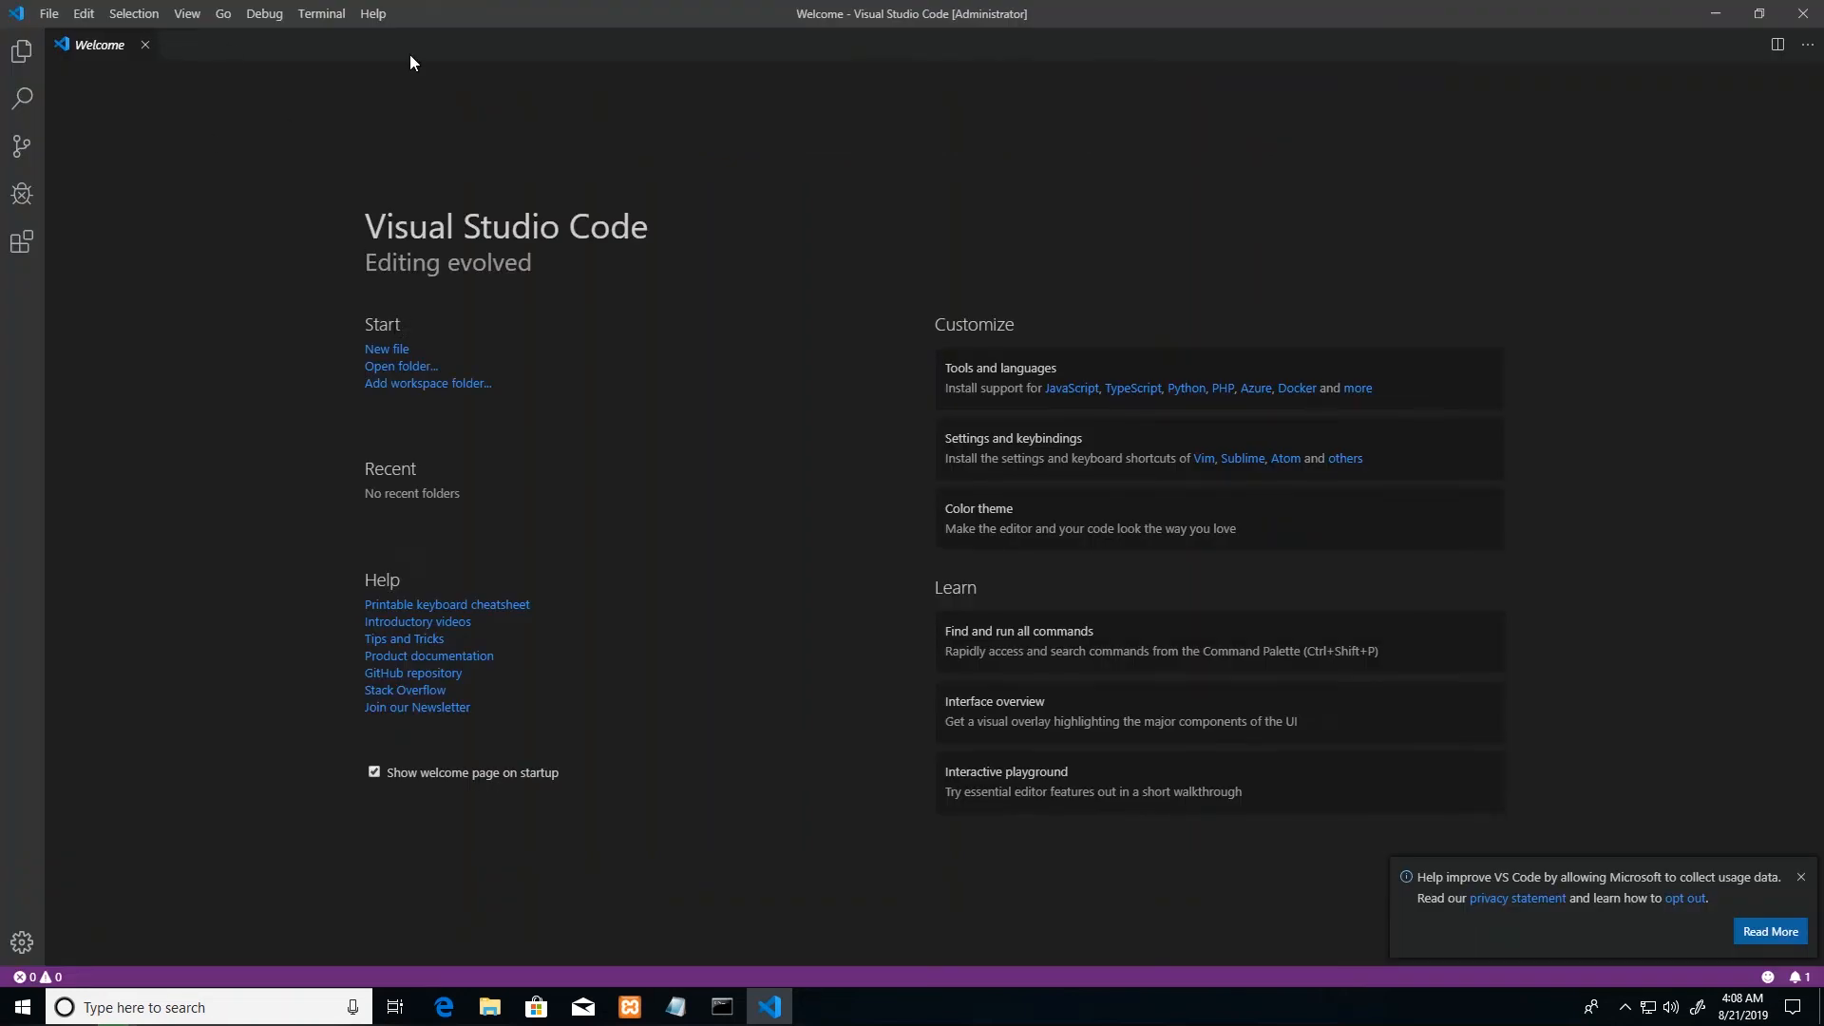
{"action": "mouse_move", "coordinate": [283, 259]}
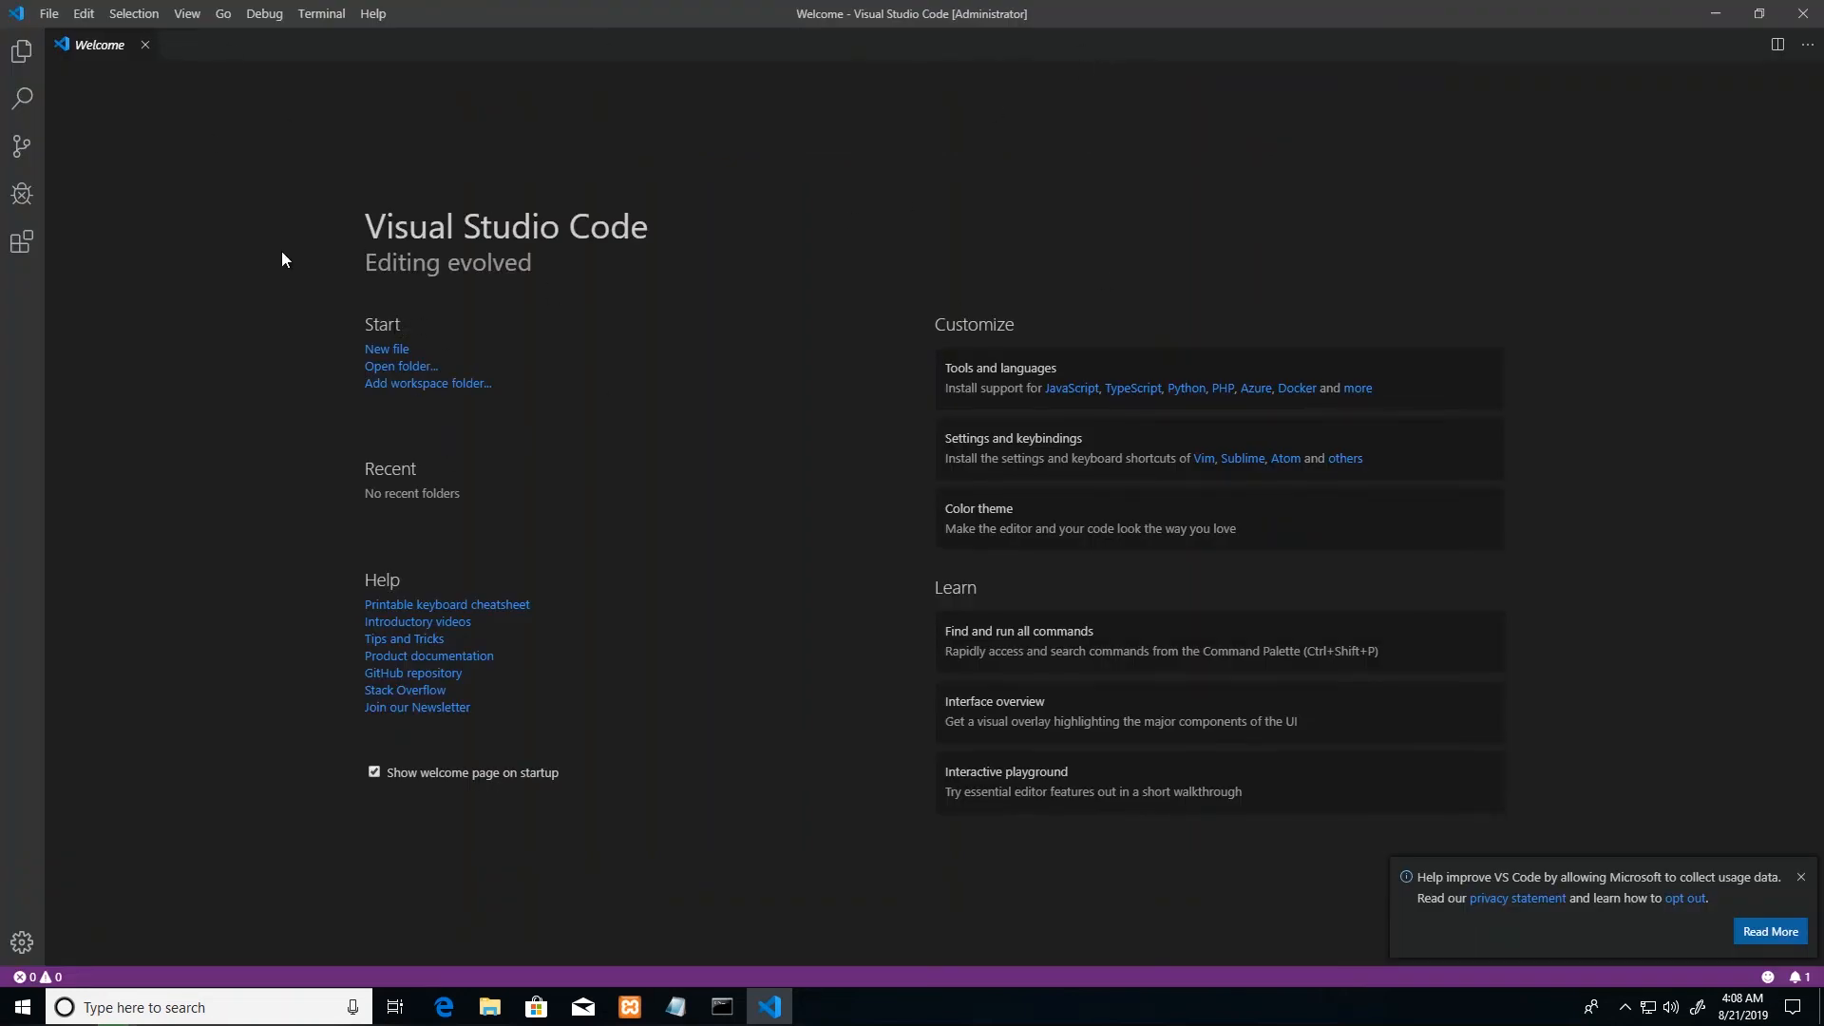
{"action": "mouse_move", "coordinate": [203, 128]}
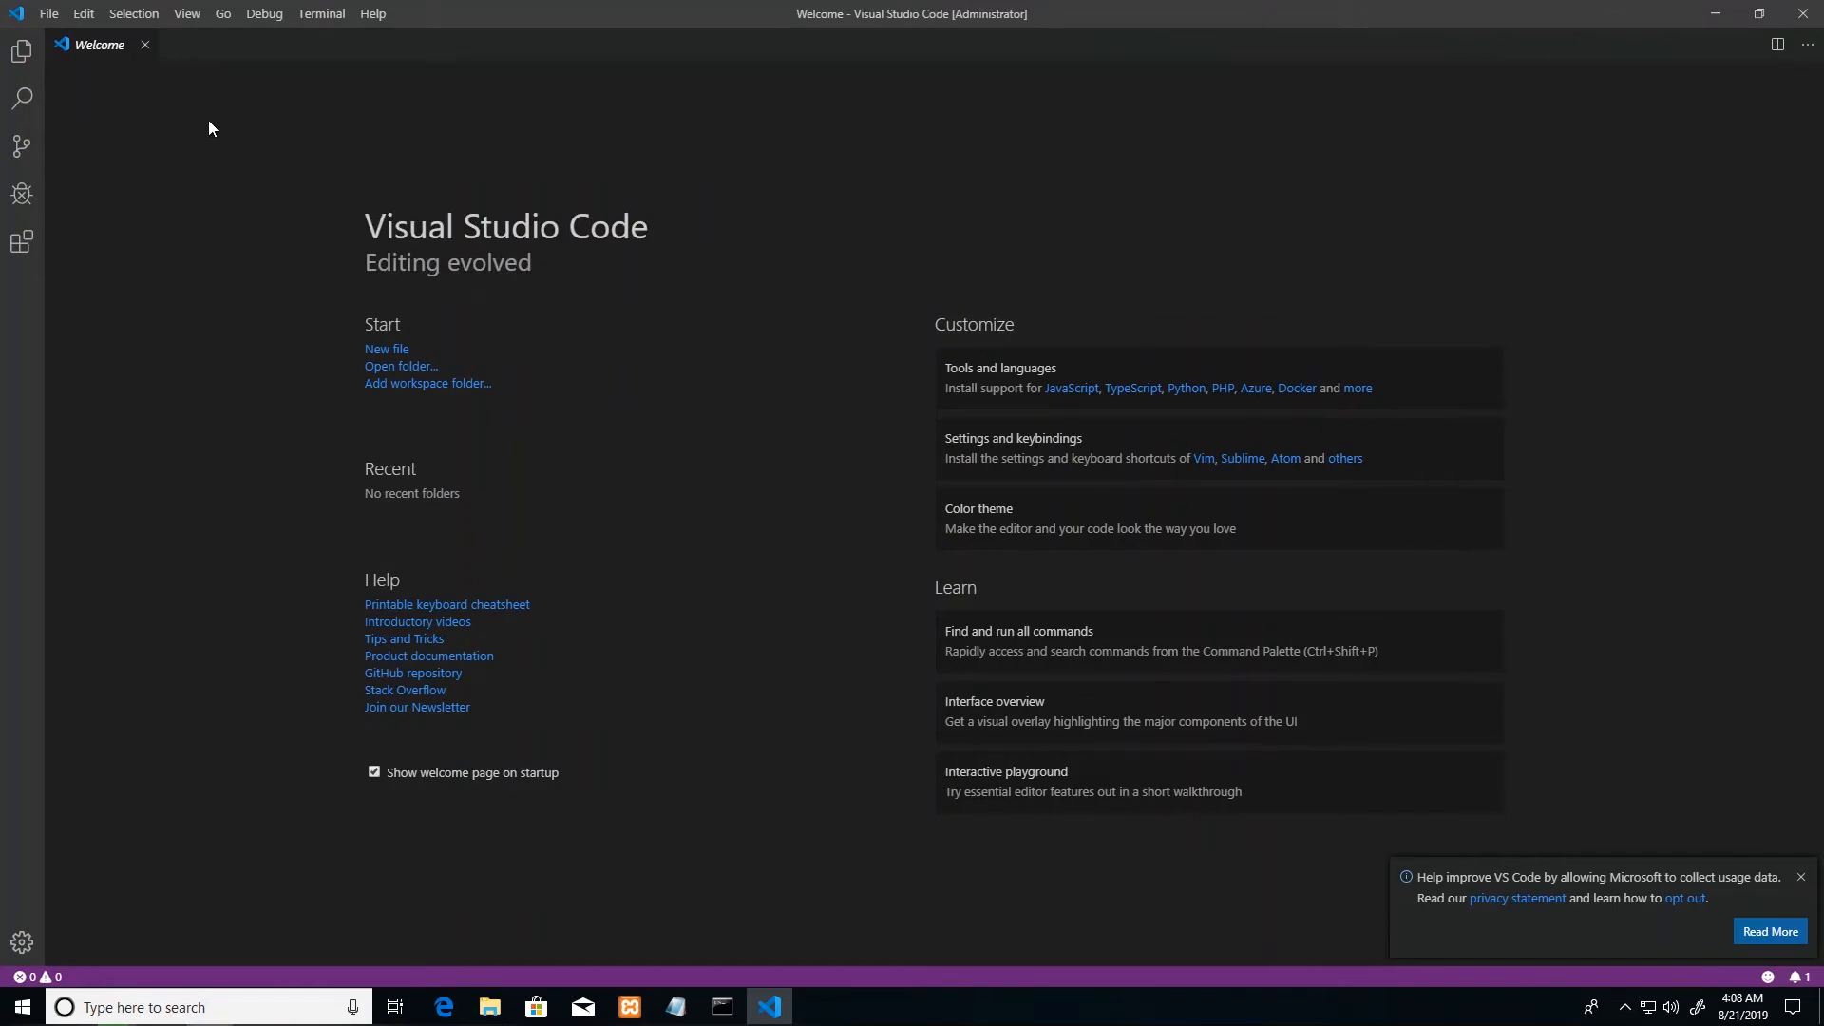
{"action": "mouse_move", "coordinate": [798, 344]}
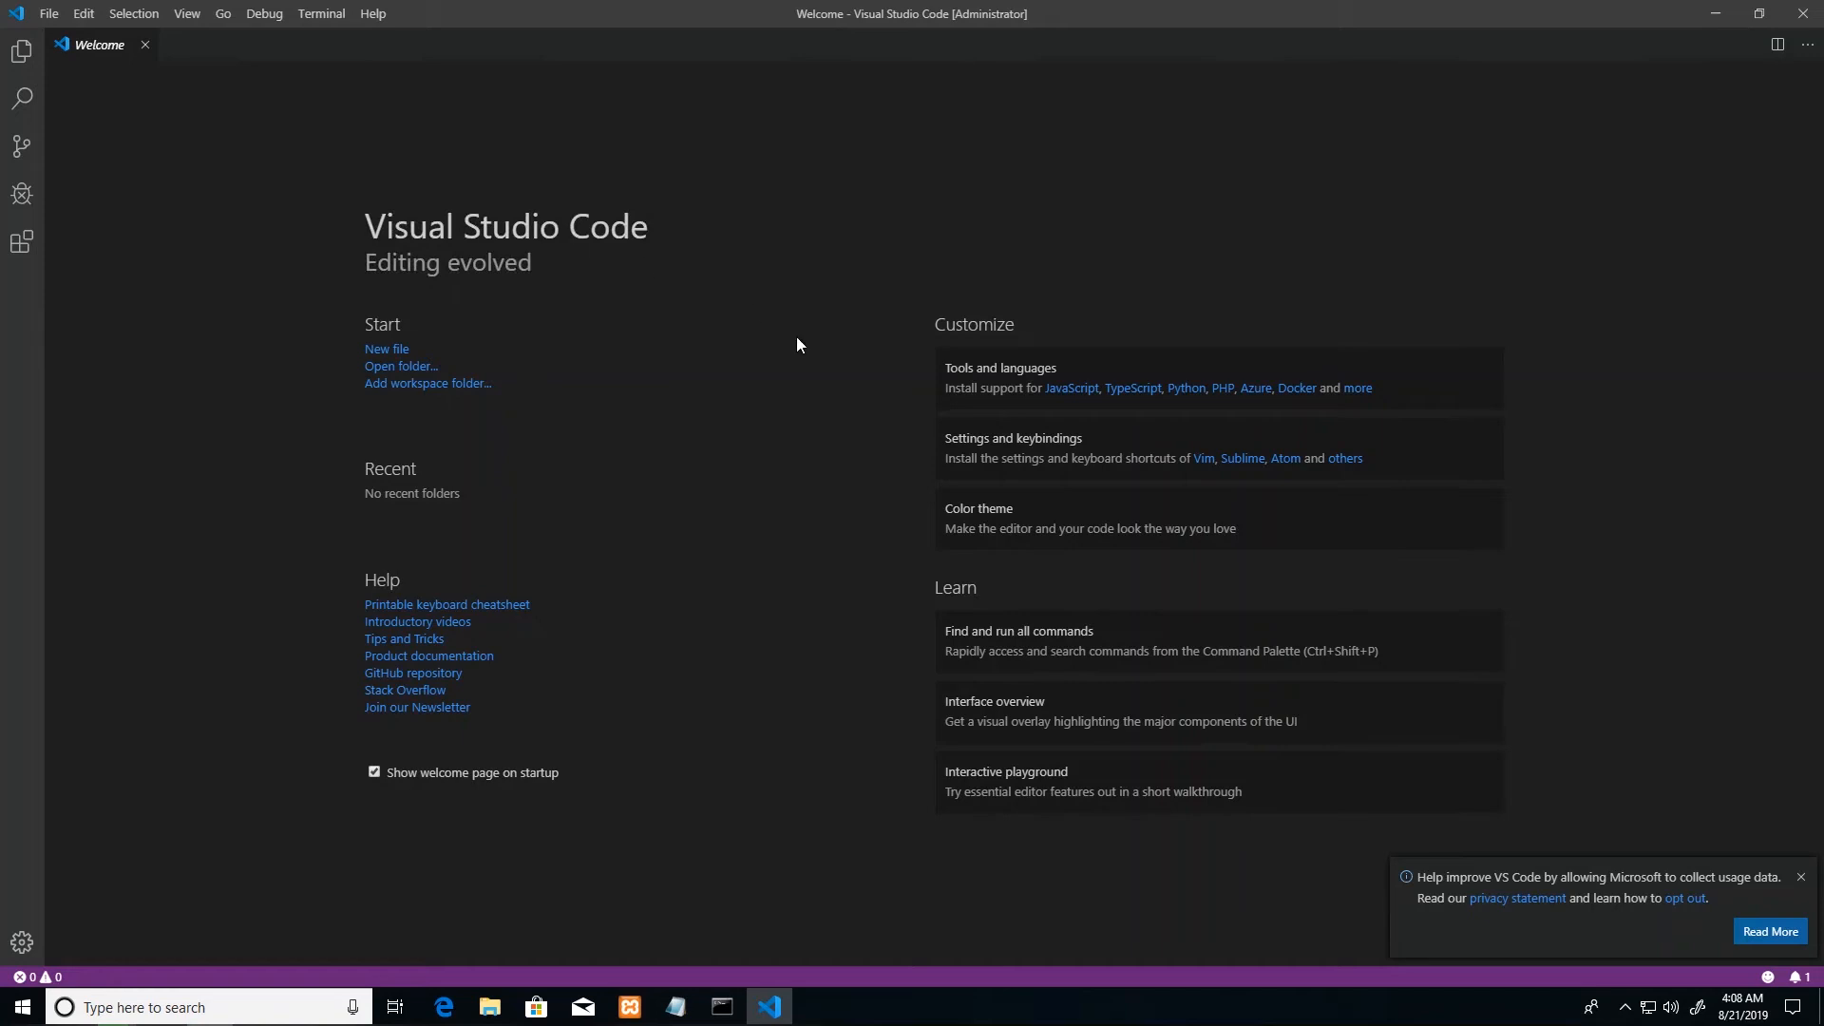
{"action": "mouse_move", "coordinate": [385, 365]}
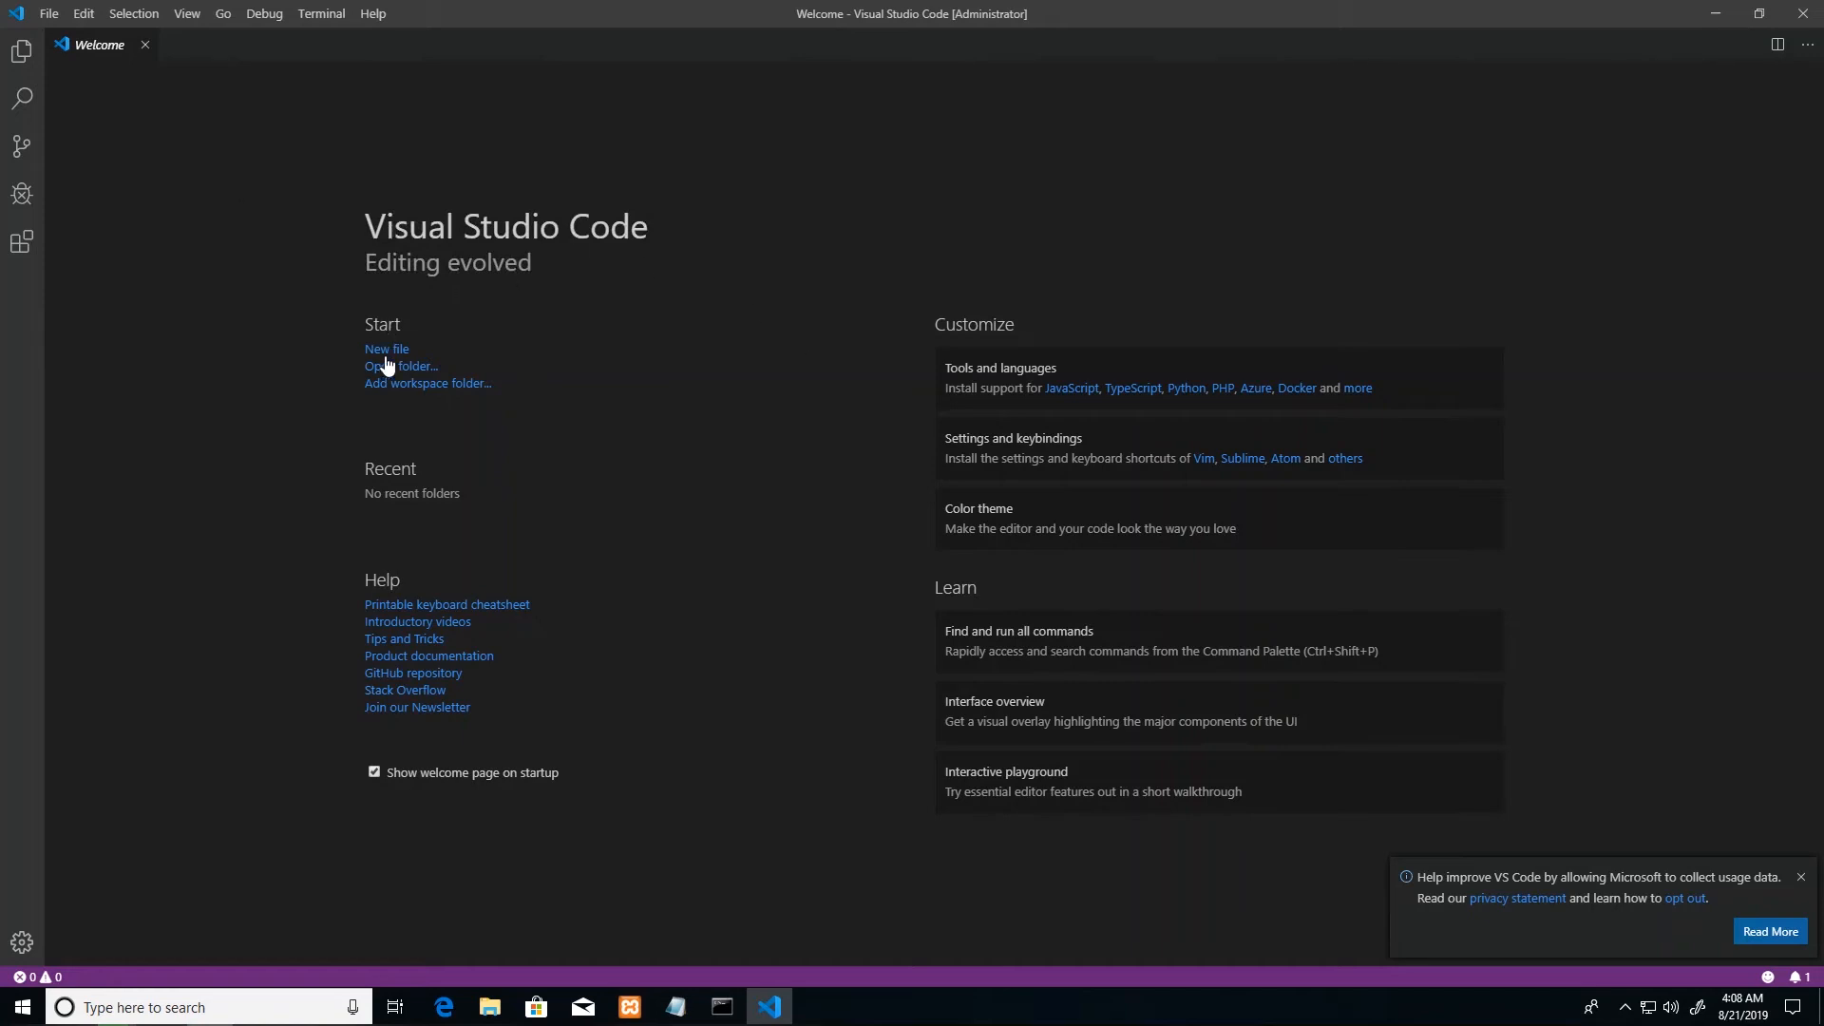
Step: Create a new untitled file reading 'hello world', correcting the 'wrold' typo
{"action": "left_click", "coordinate": [387, 348]}
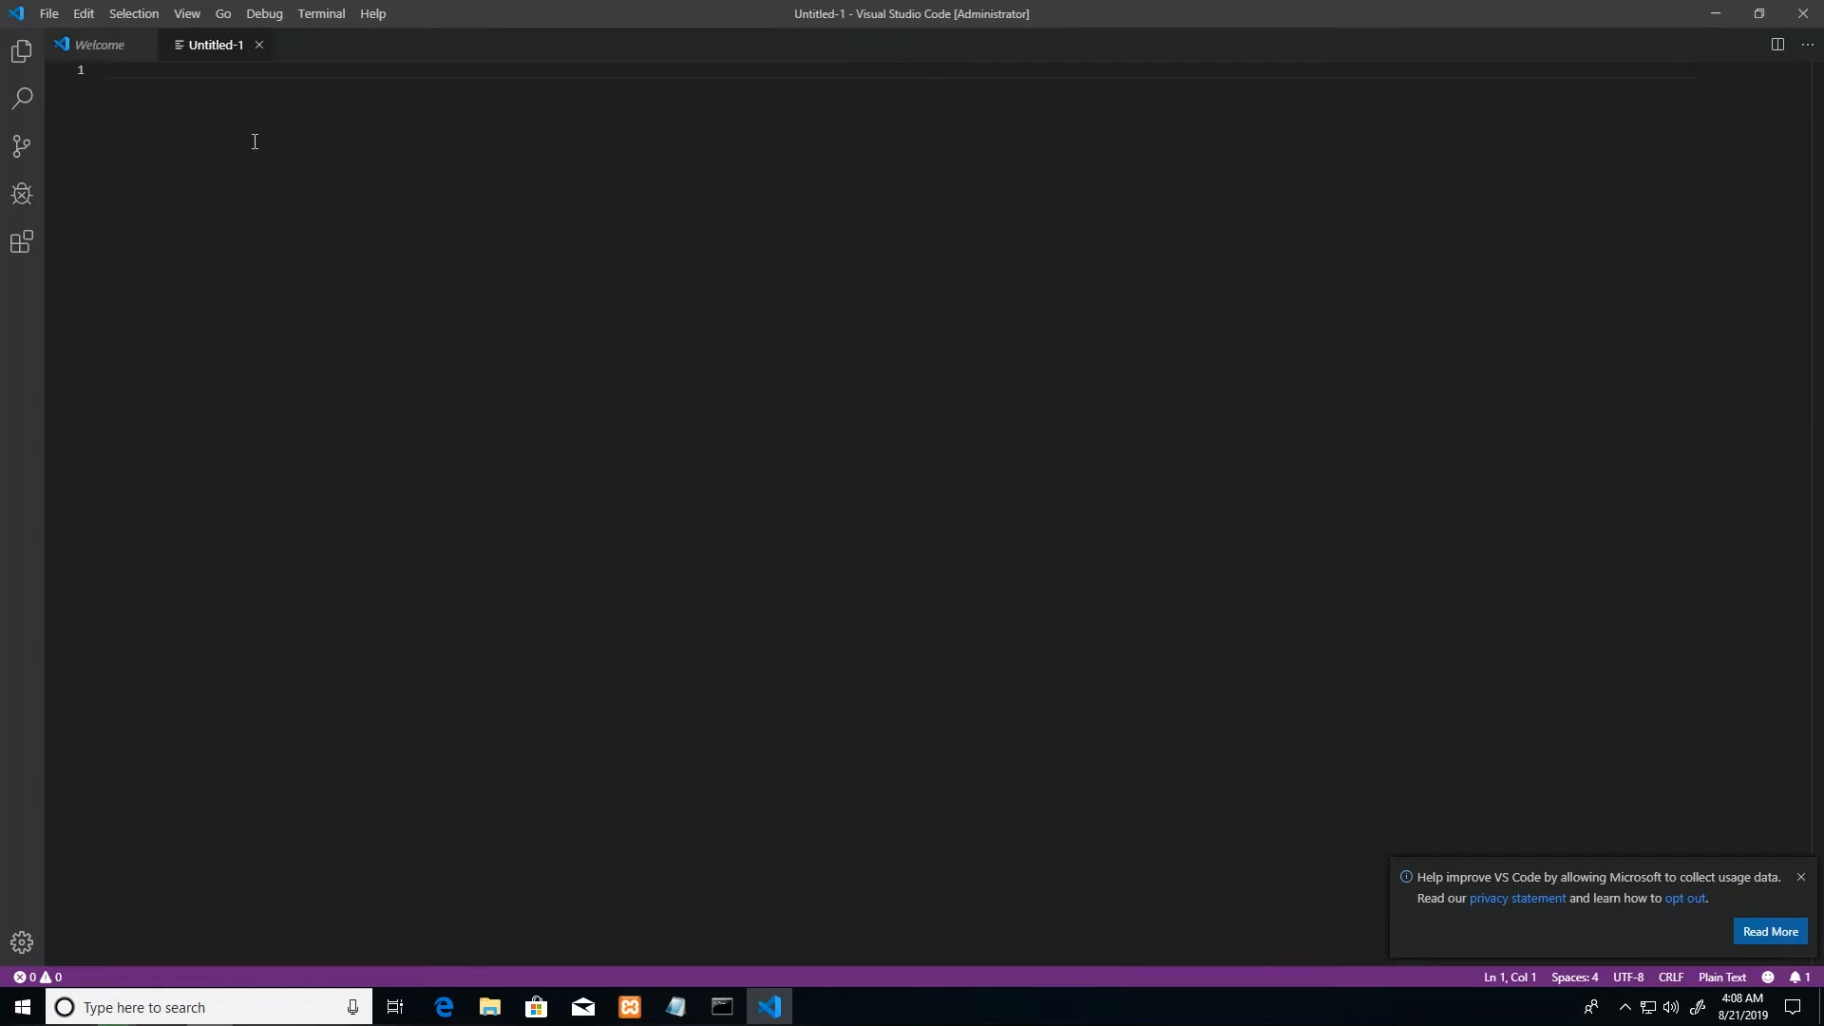
{"action": "type", "text": "arth rth"}
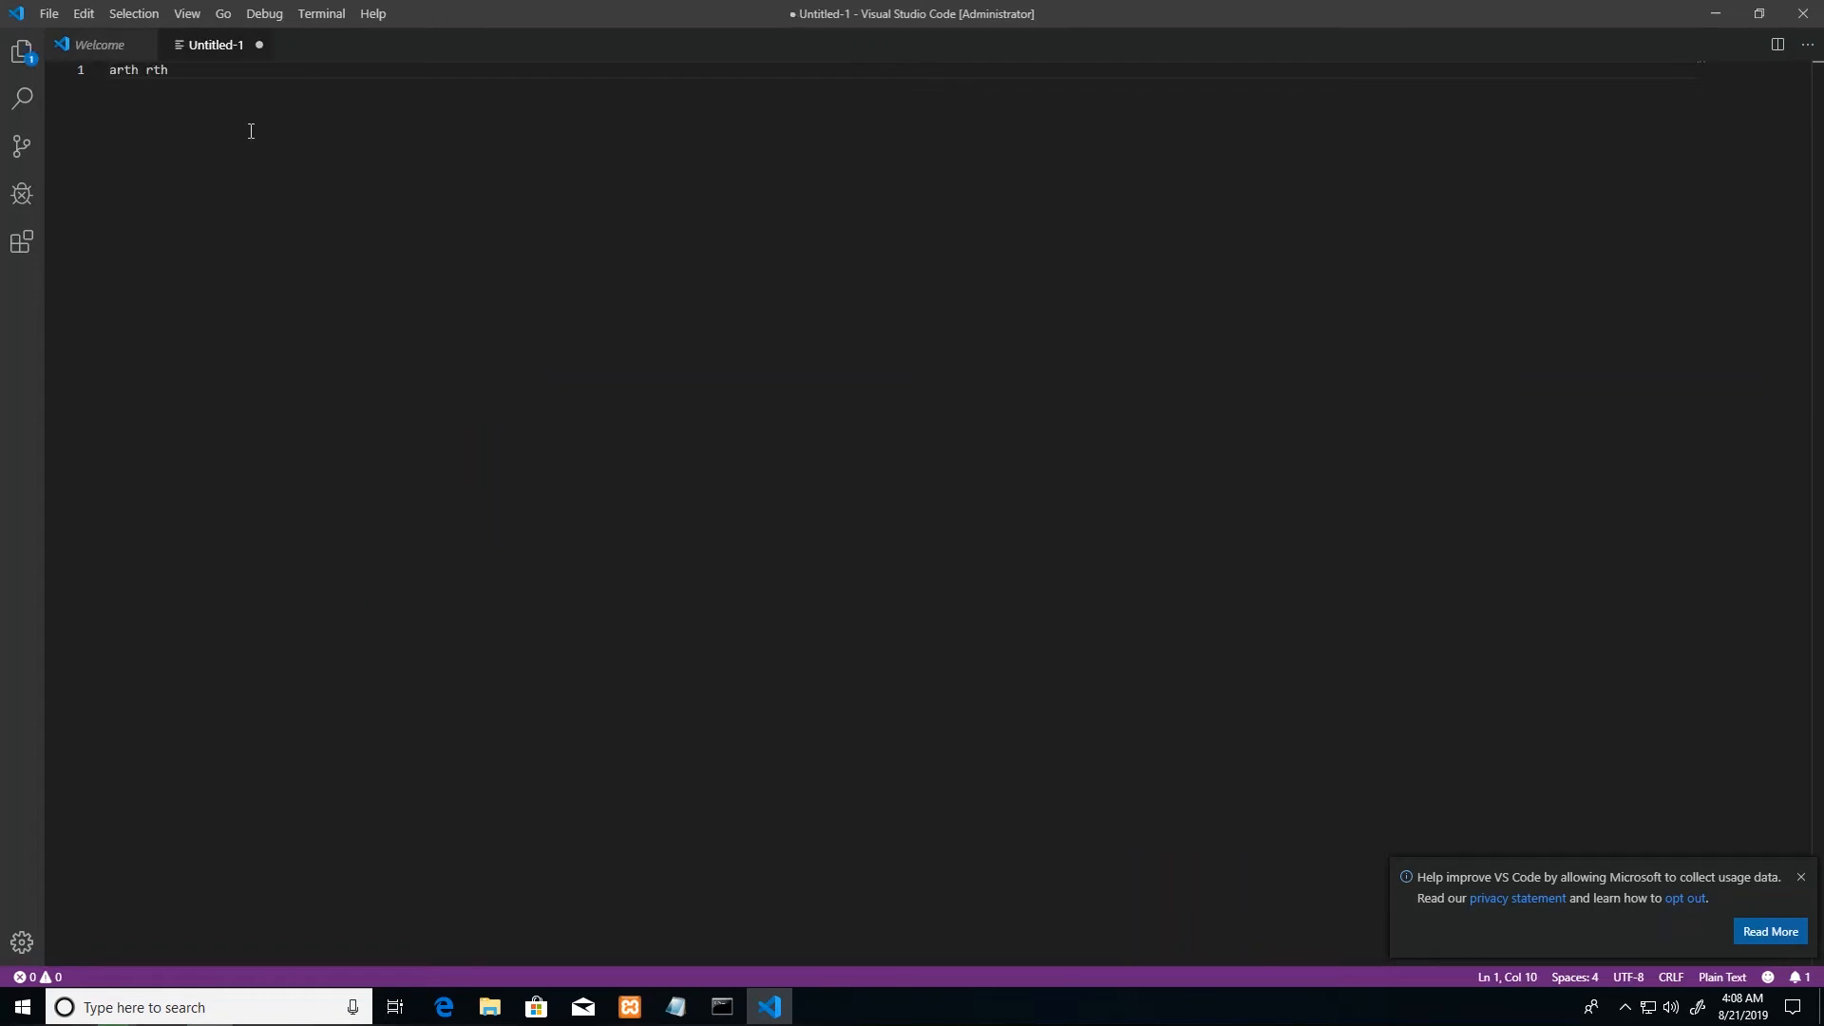
{"action": "type", "text": "hello"}
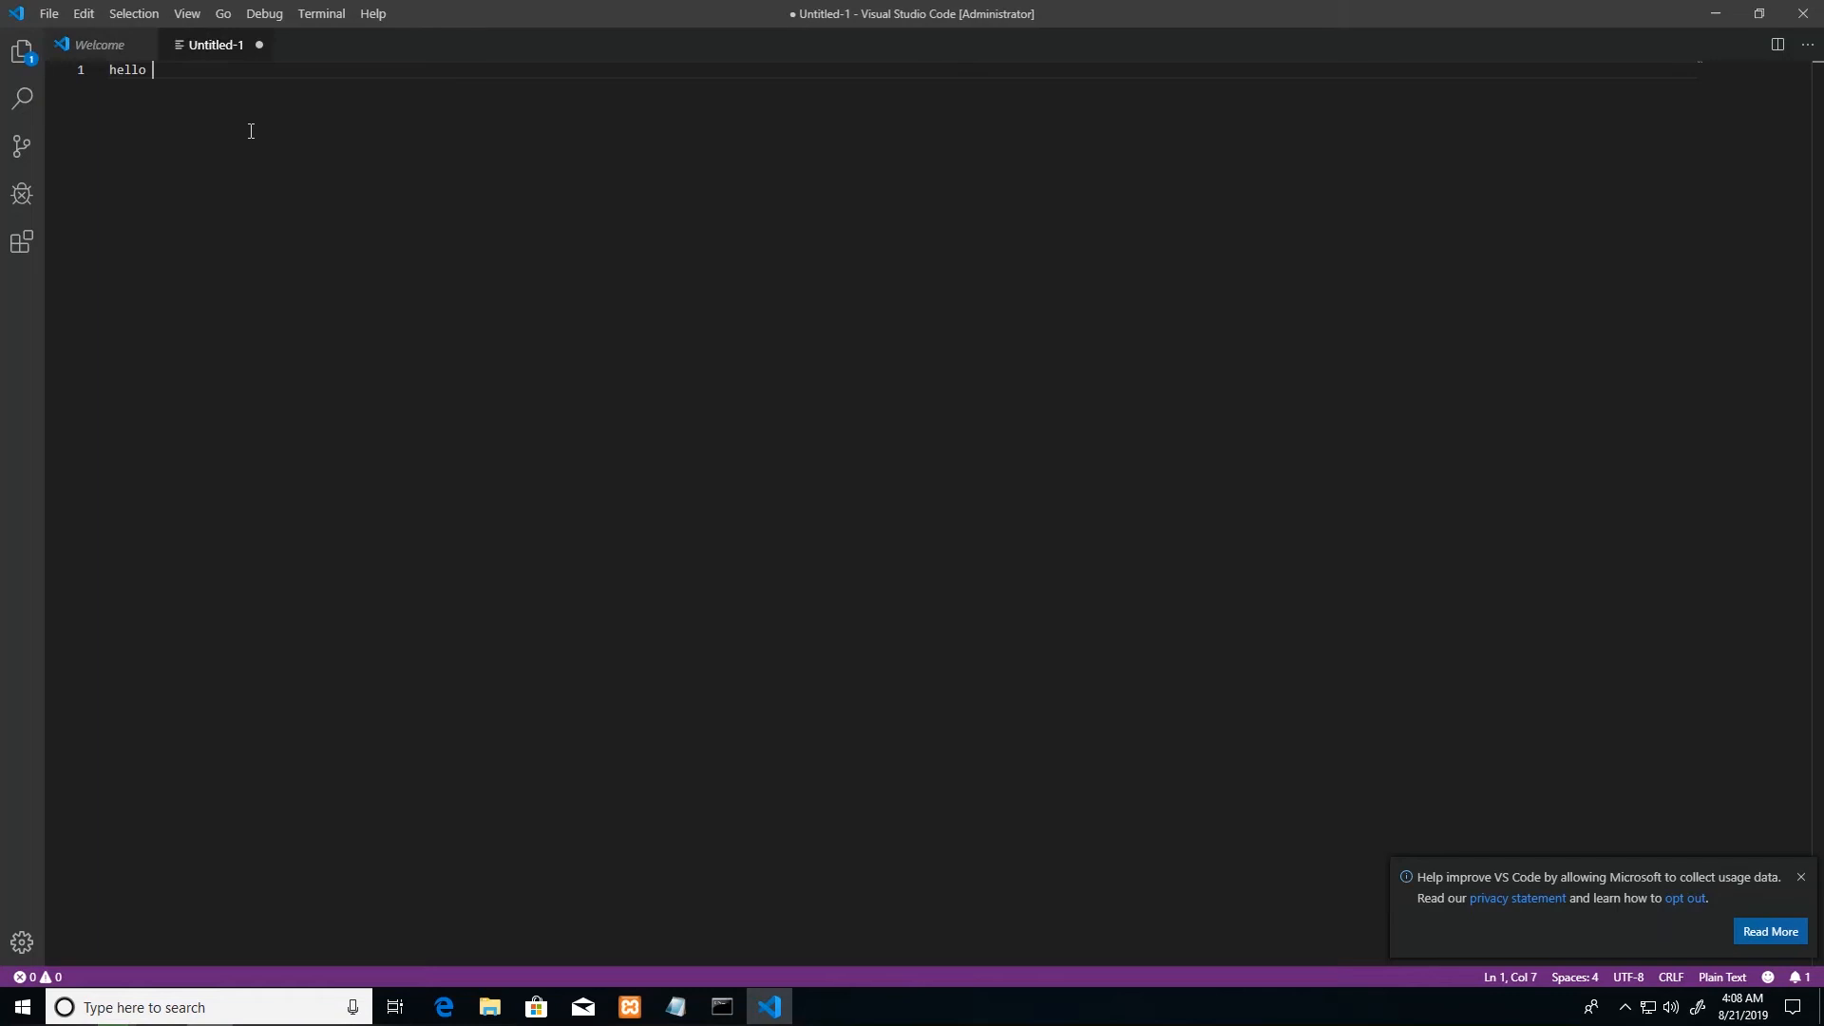
{"action": "type", "text": "wrold"}
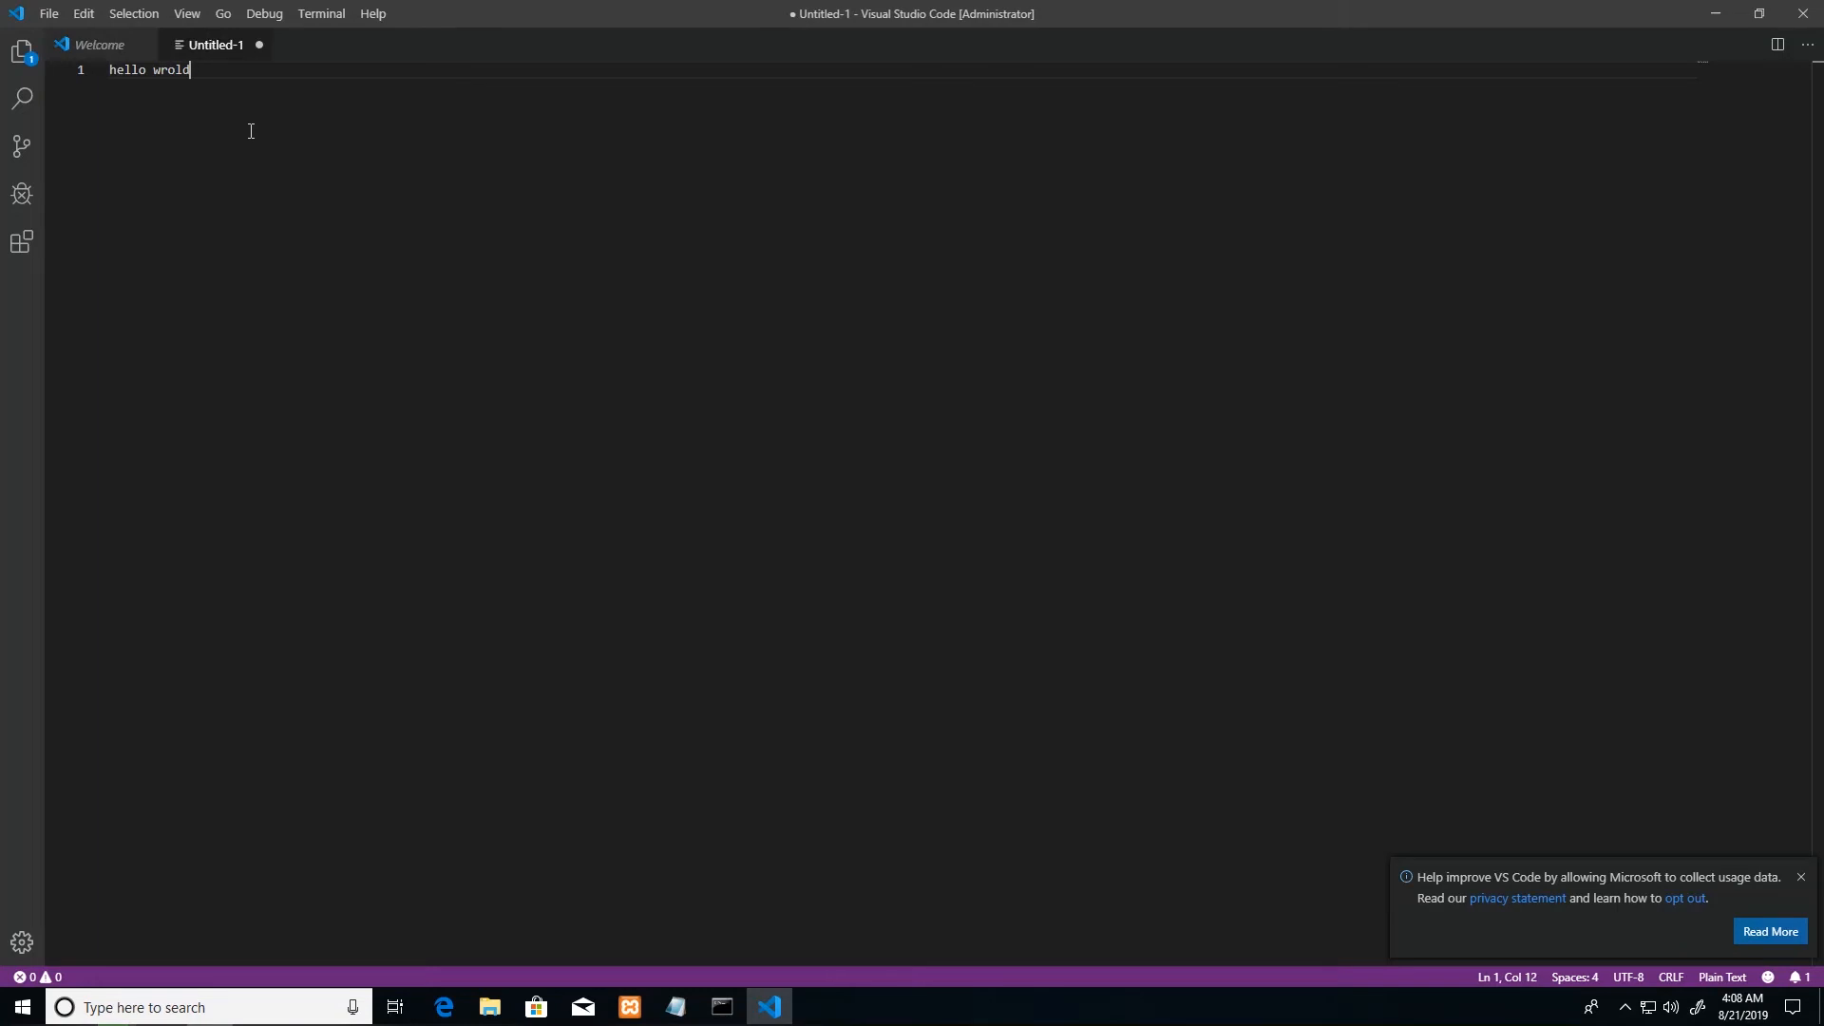
{"action": "type", "text": "world"}
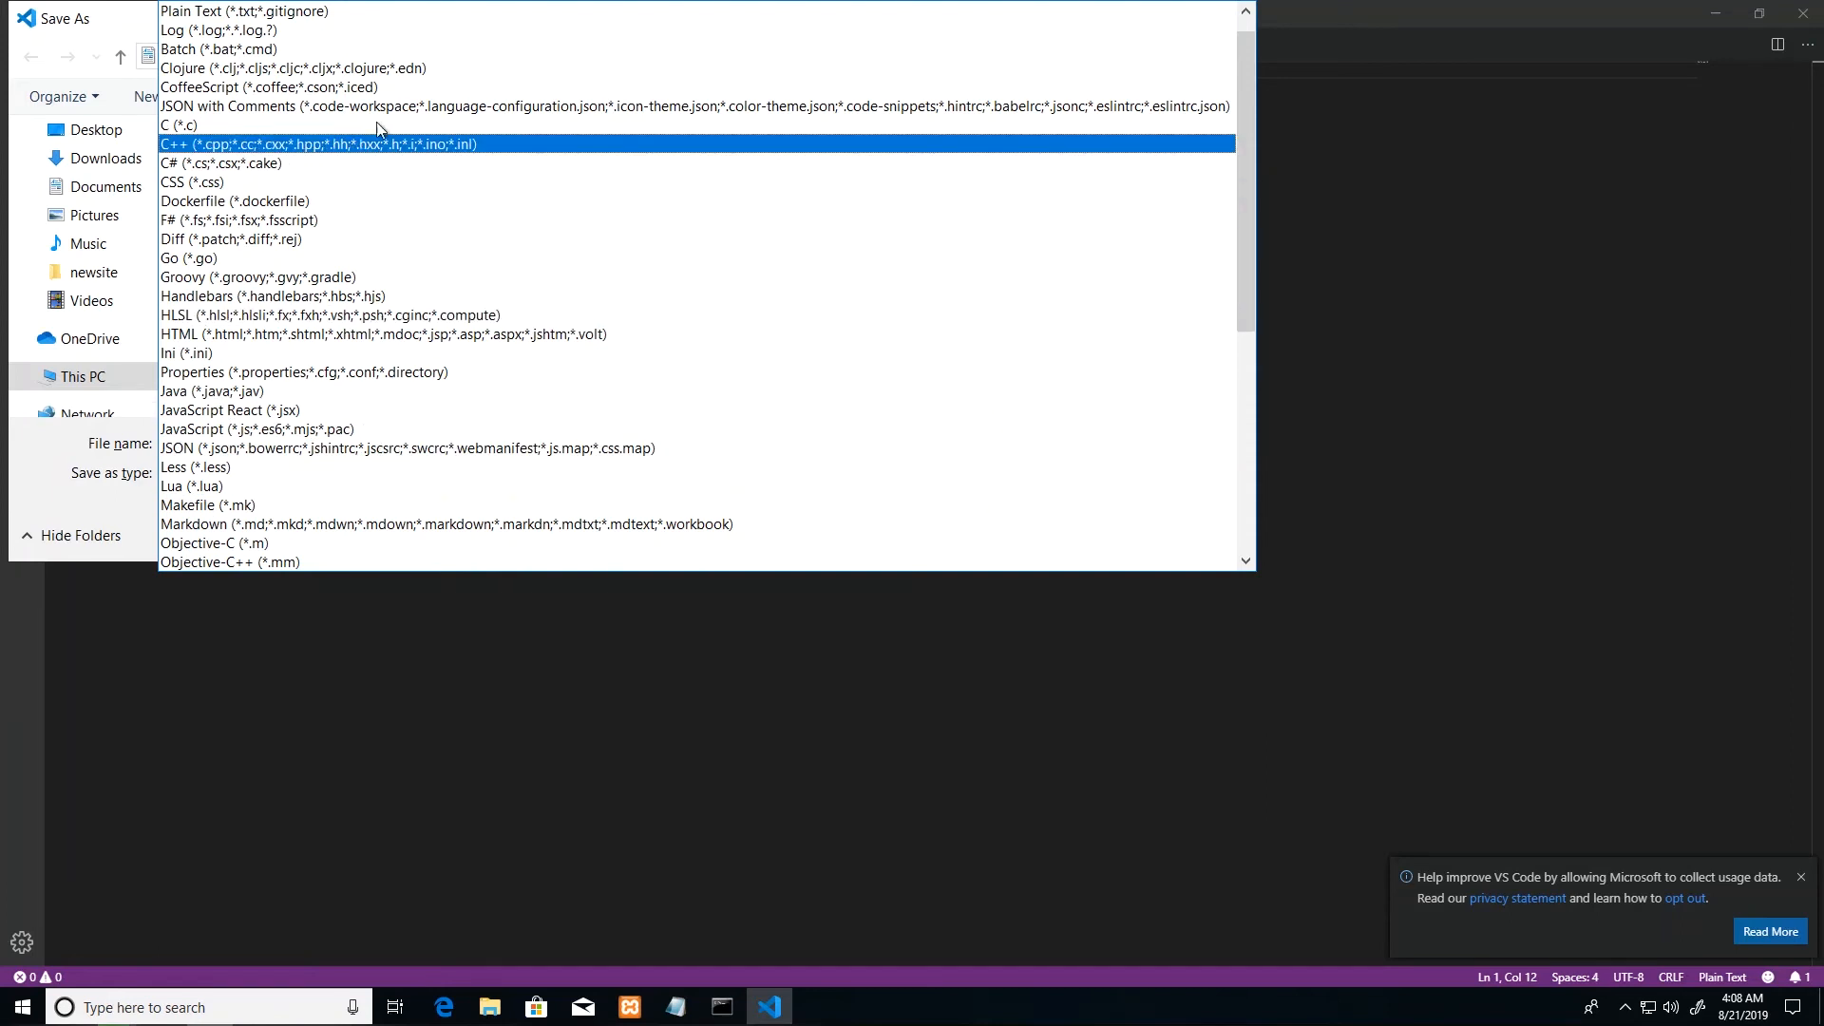
Step: Check the newsite folder in File Explorer and select index.php
{"action": "scroll", "scroll_direction": "down", "scroll_amount": 3}
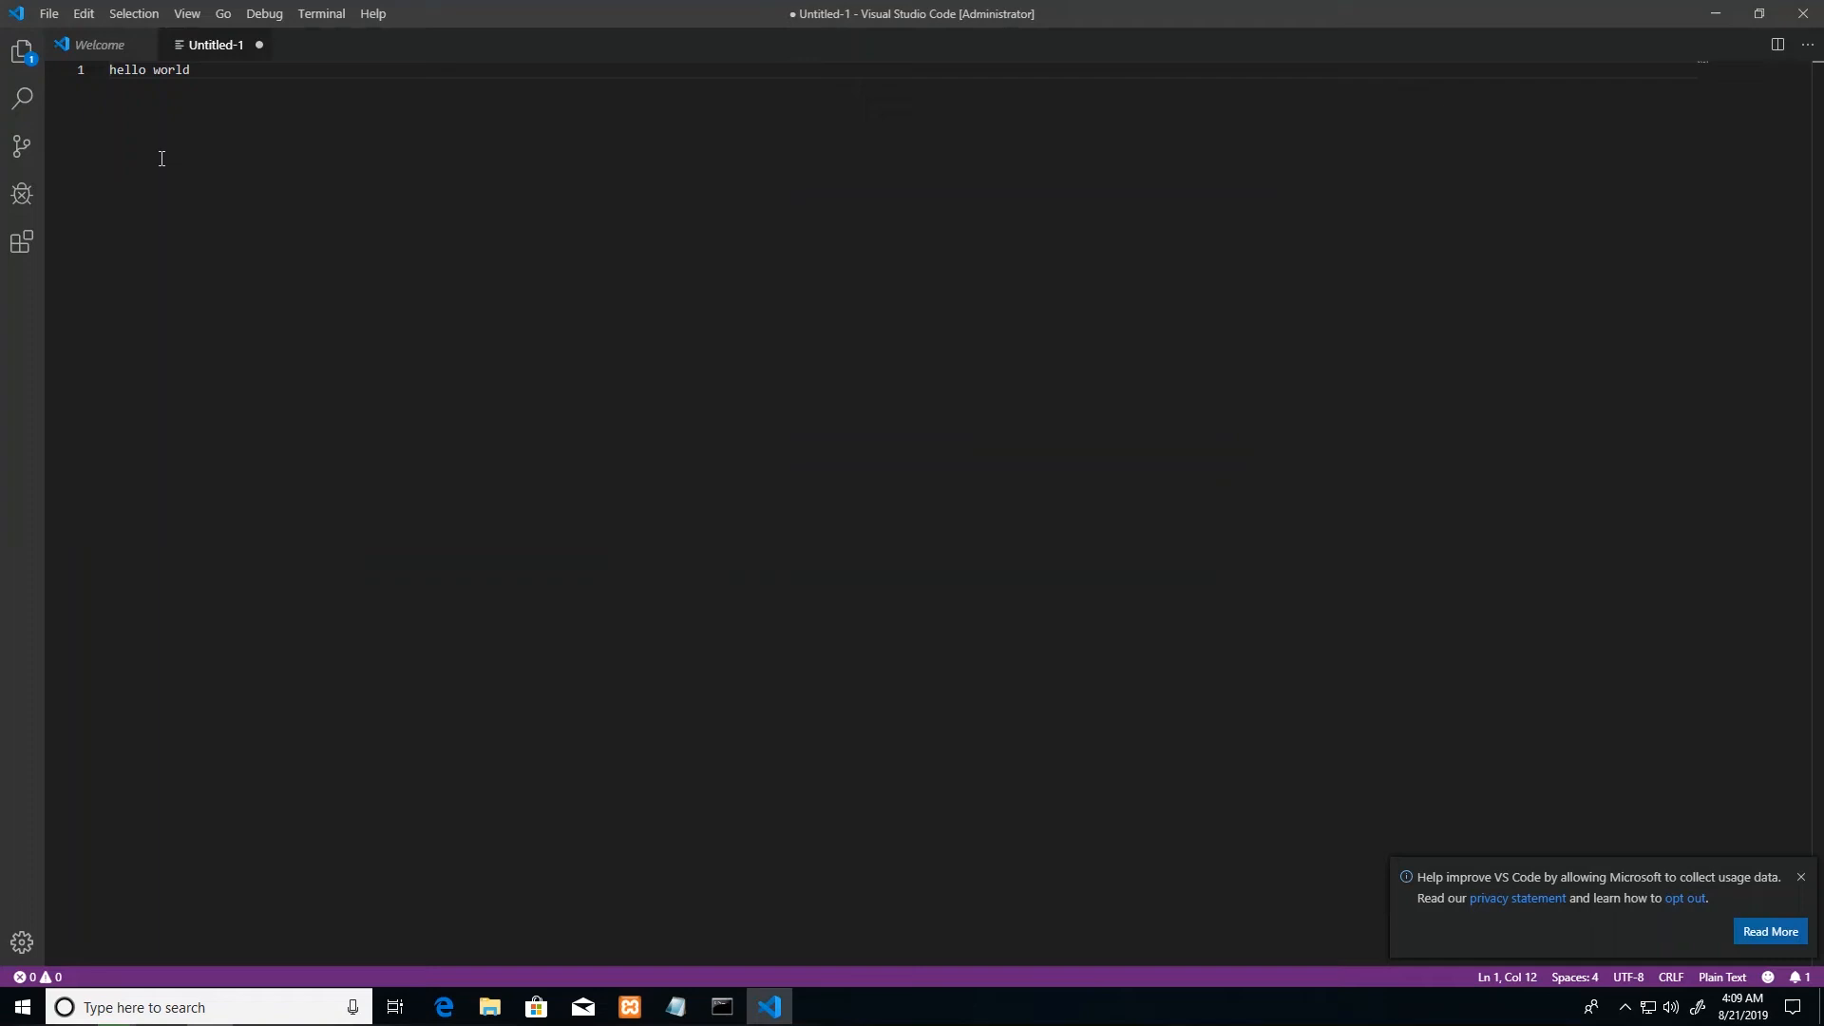
{"action": "mouse_move", "coordinate": [141, 150]}
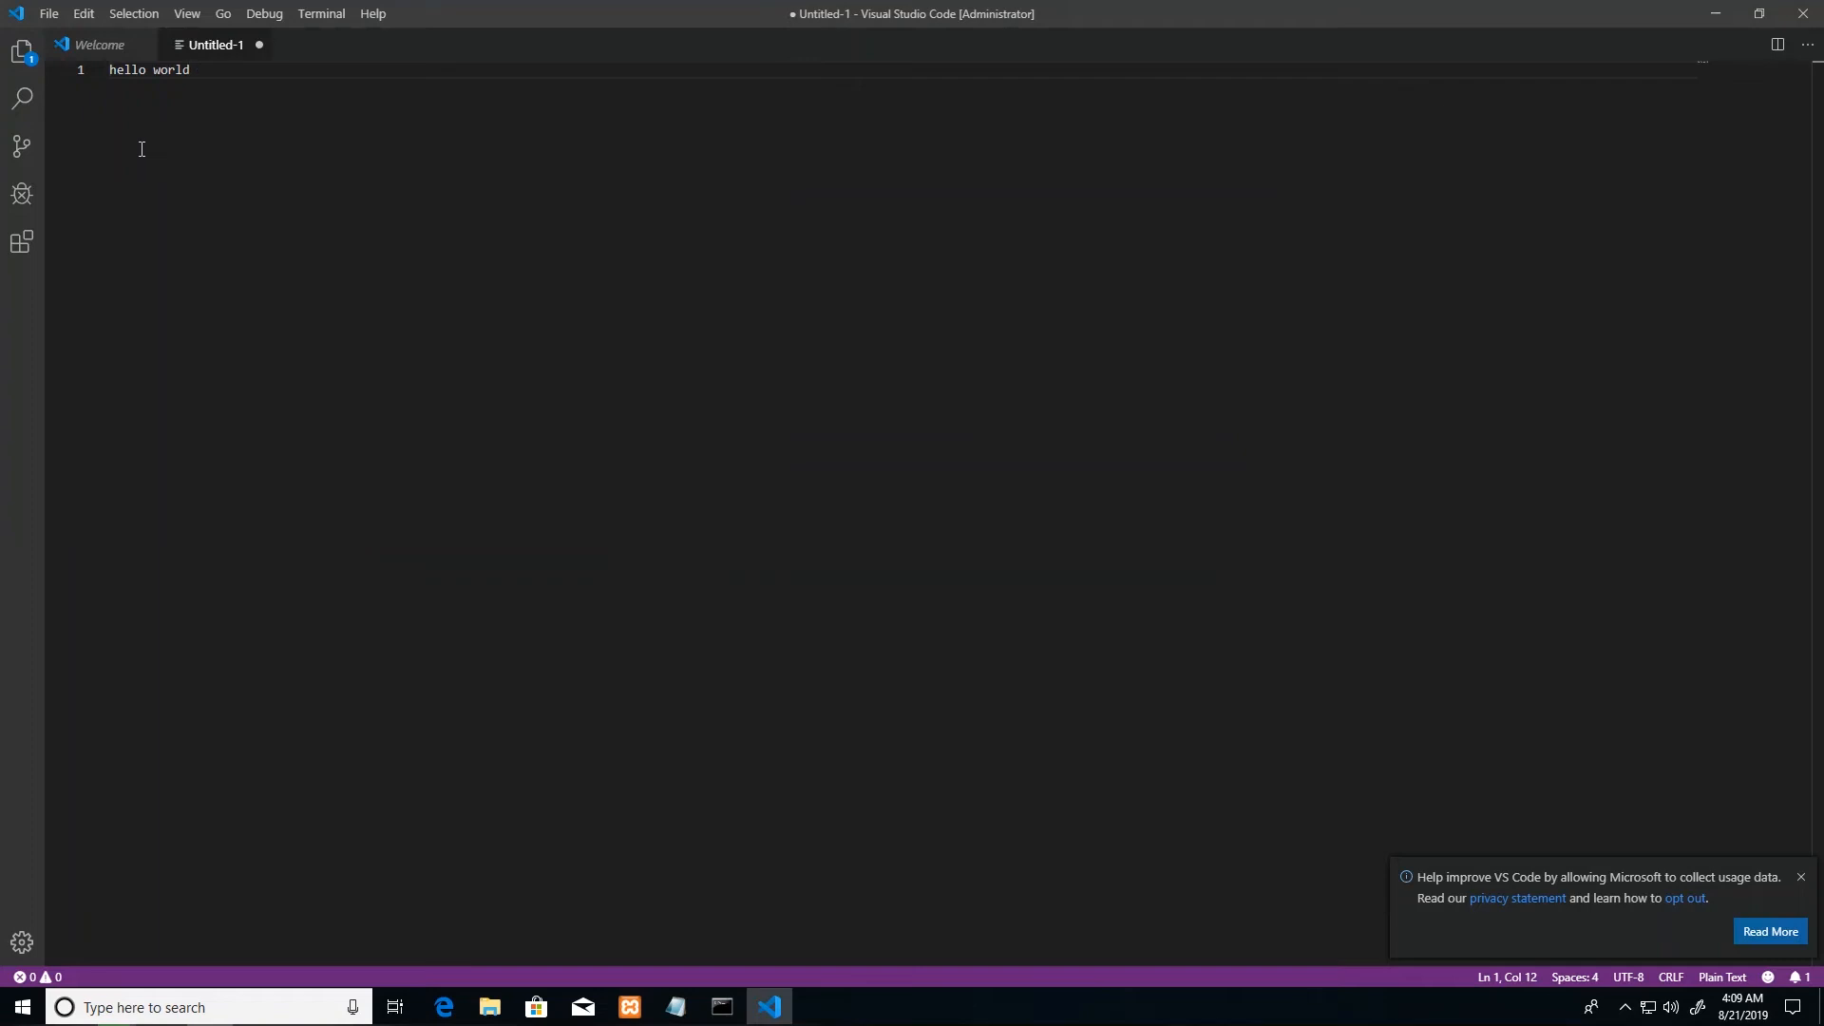
{"action": "mouse_move", "coordinate": [488, 1007]}
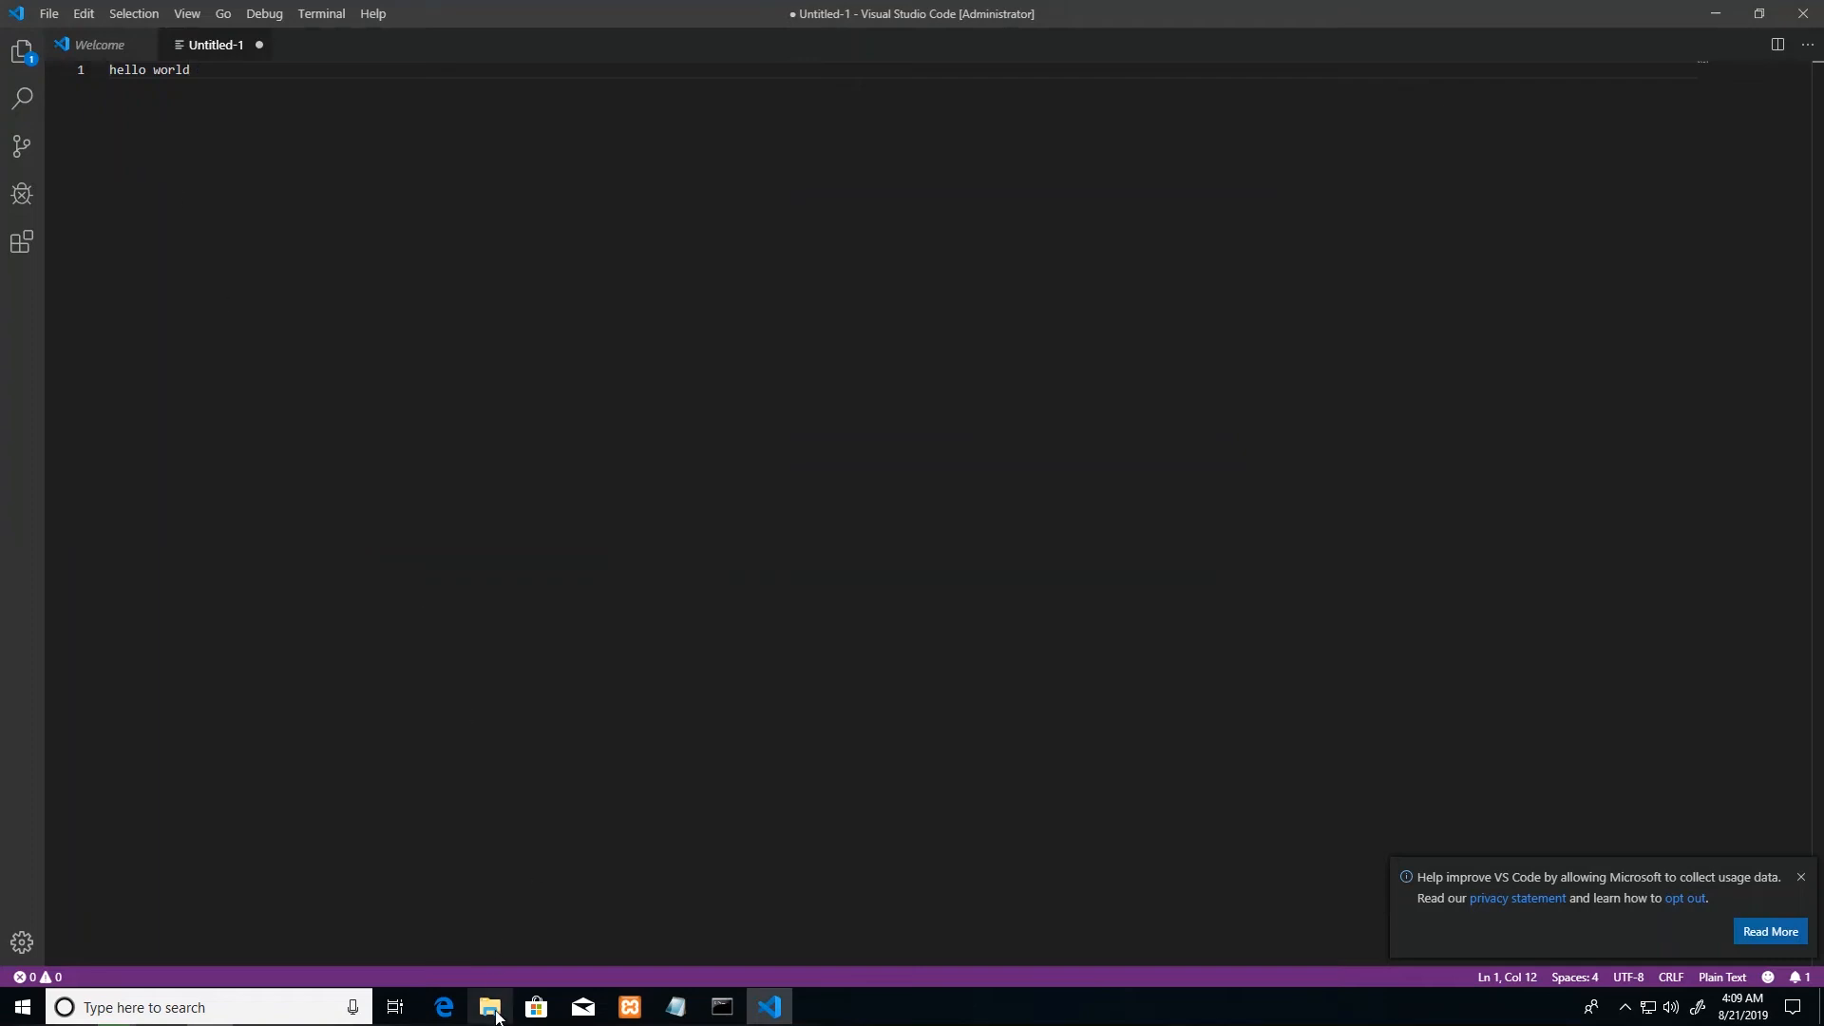
{"action": "left_click", "coordinate": [488, 1007]}
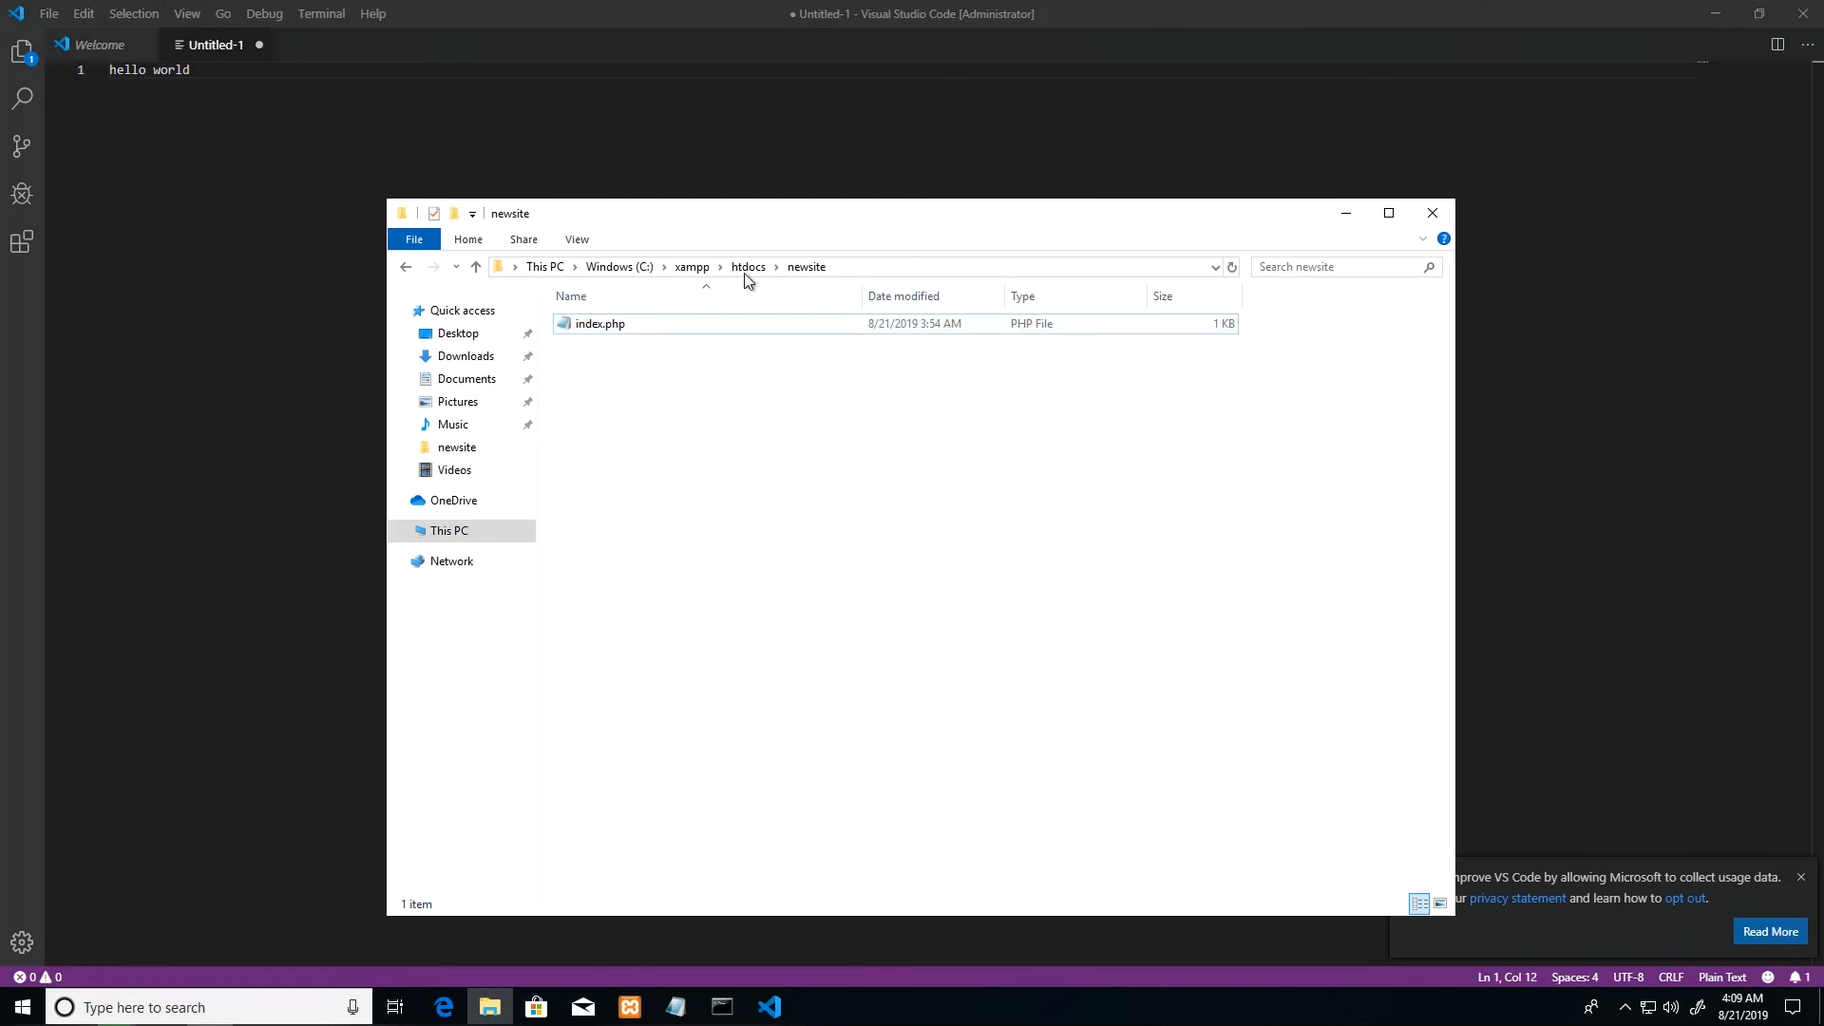
{"action": "left_click", "coordinate": [600, 323]}
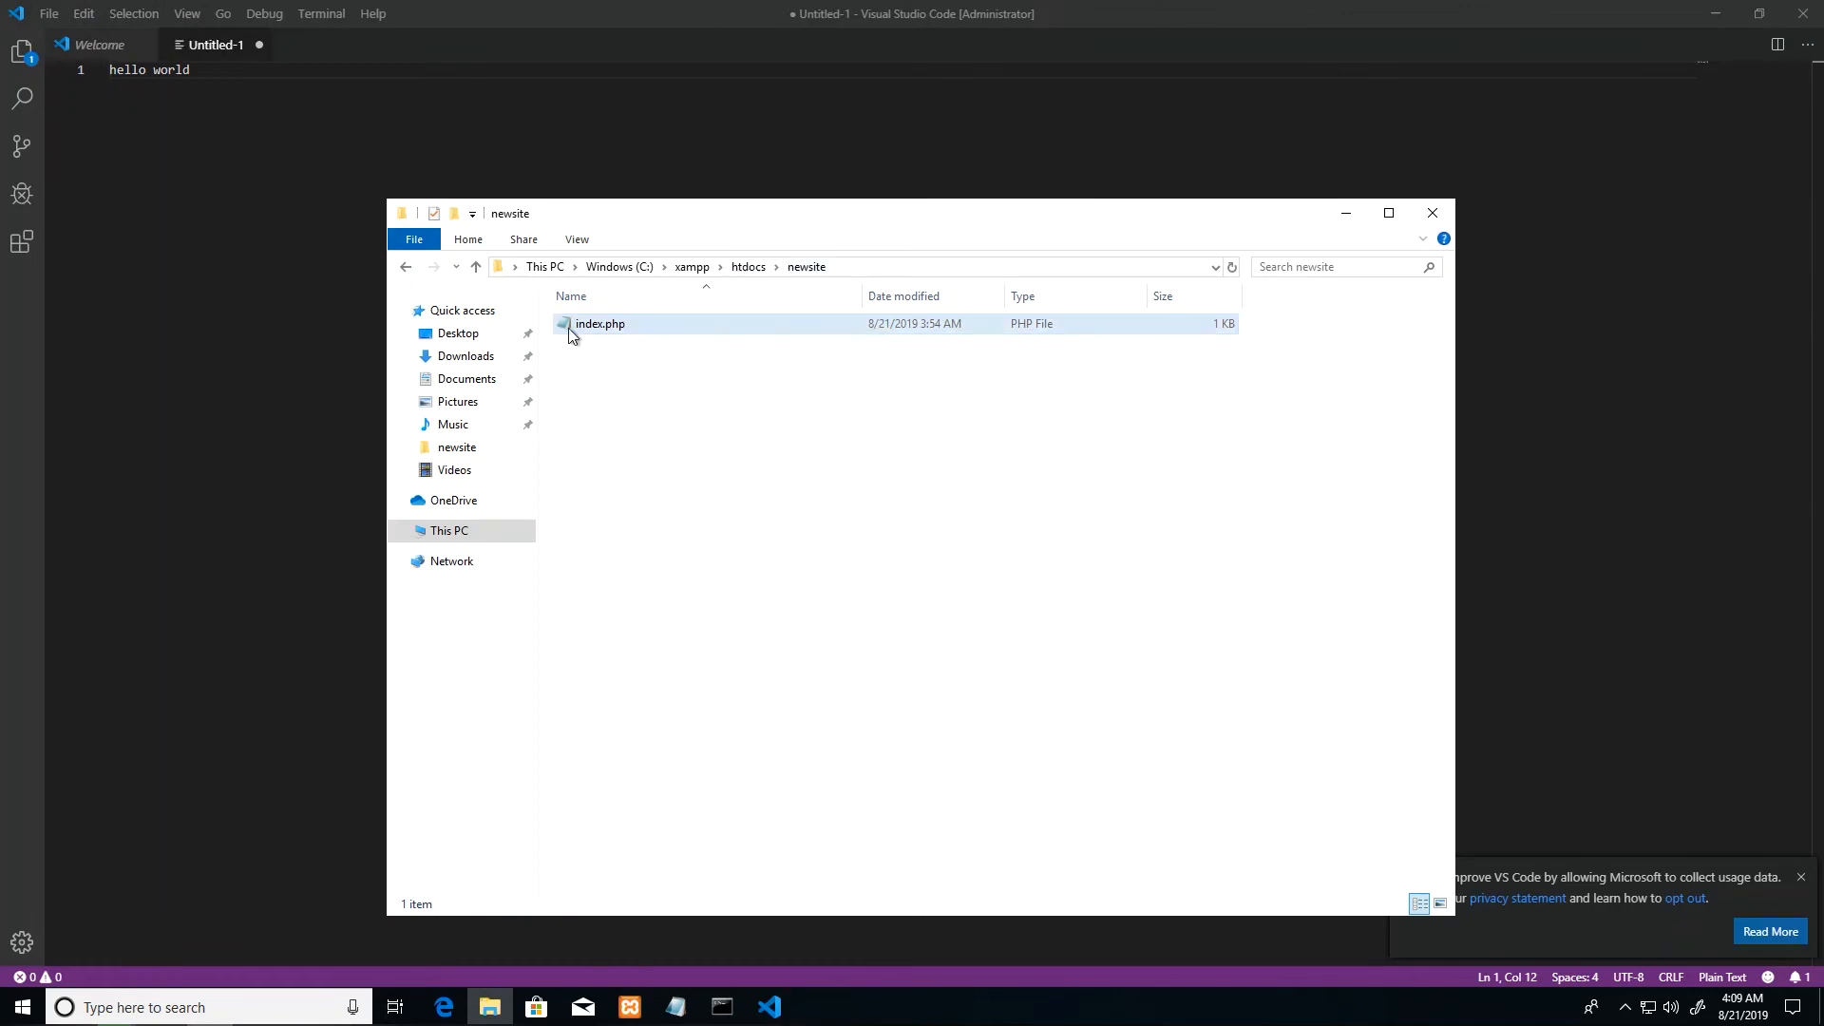
{"action": "mouse_move", "coordinate": [597, 336]}
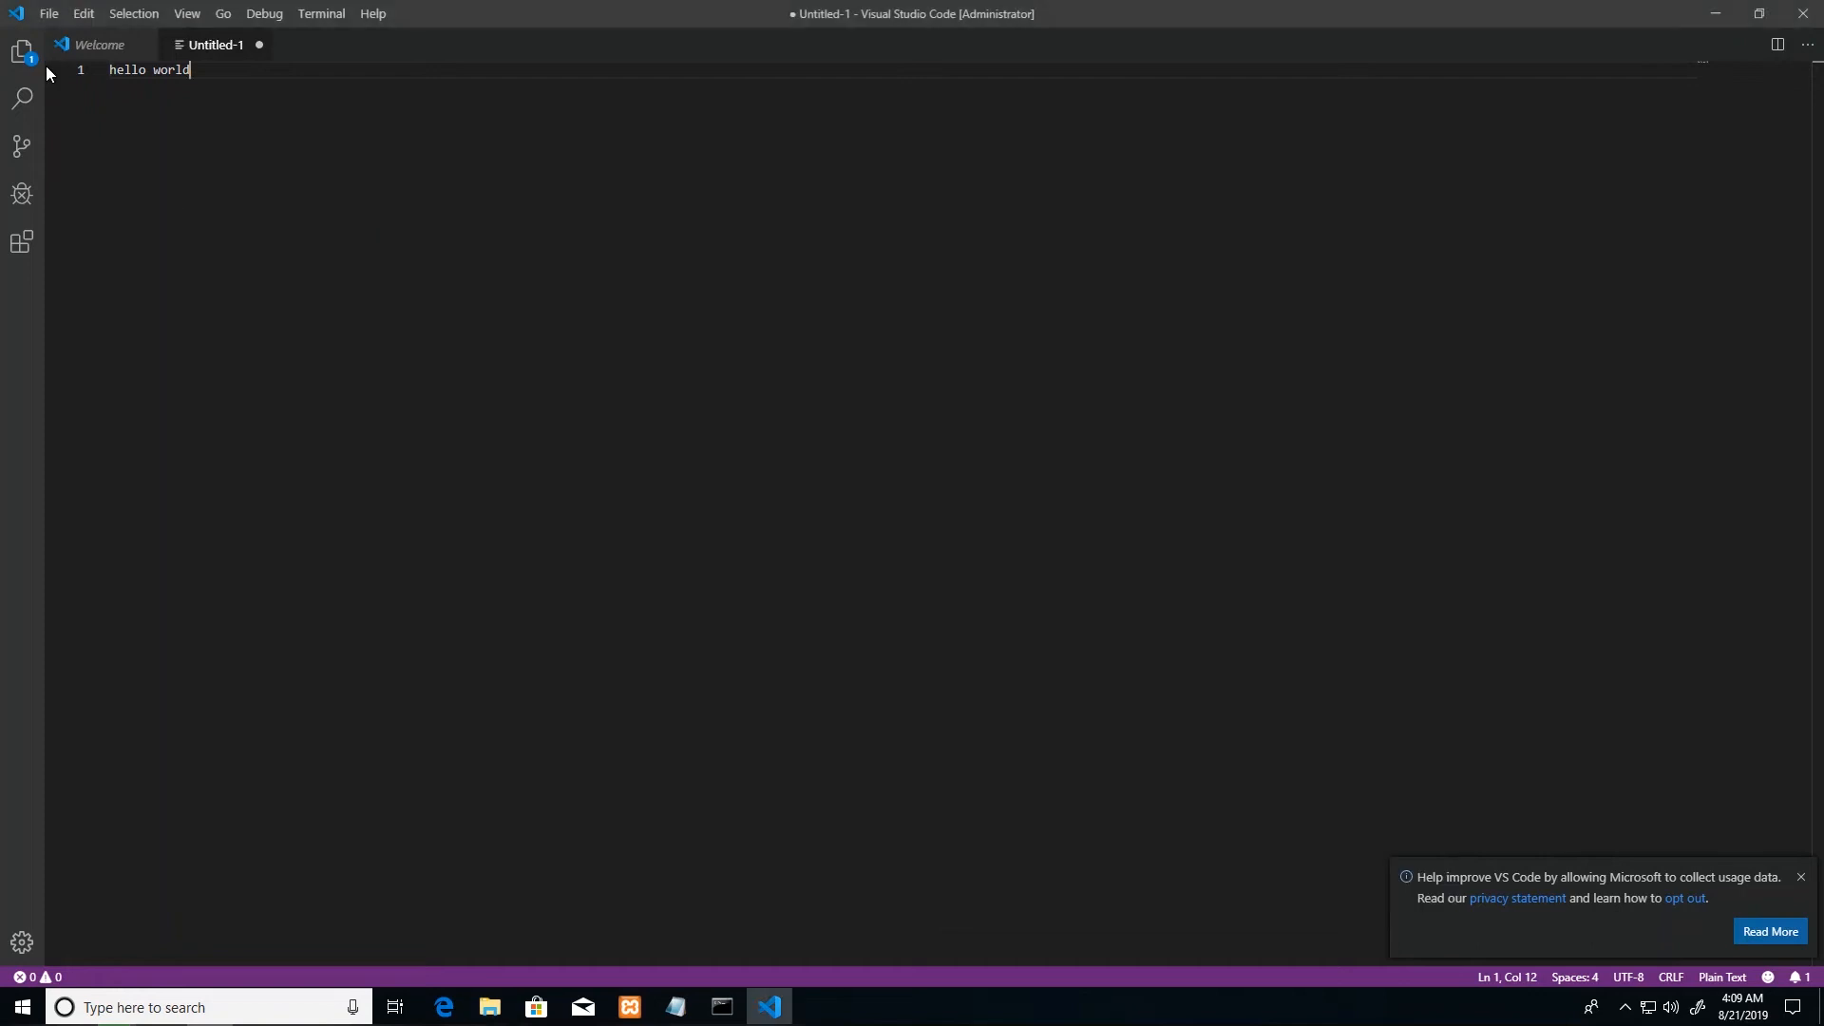
{"action": "mouse_move", "coordinate": [55, 23]}
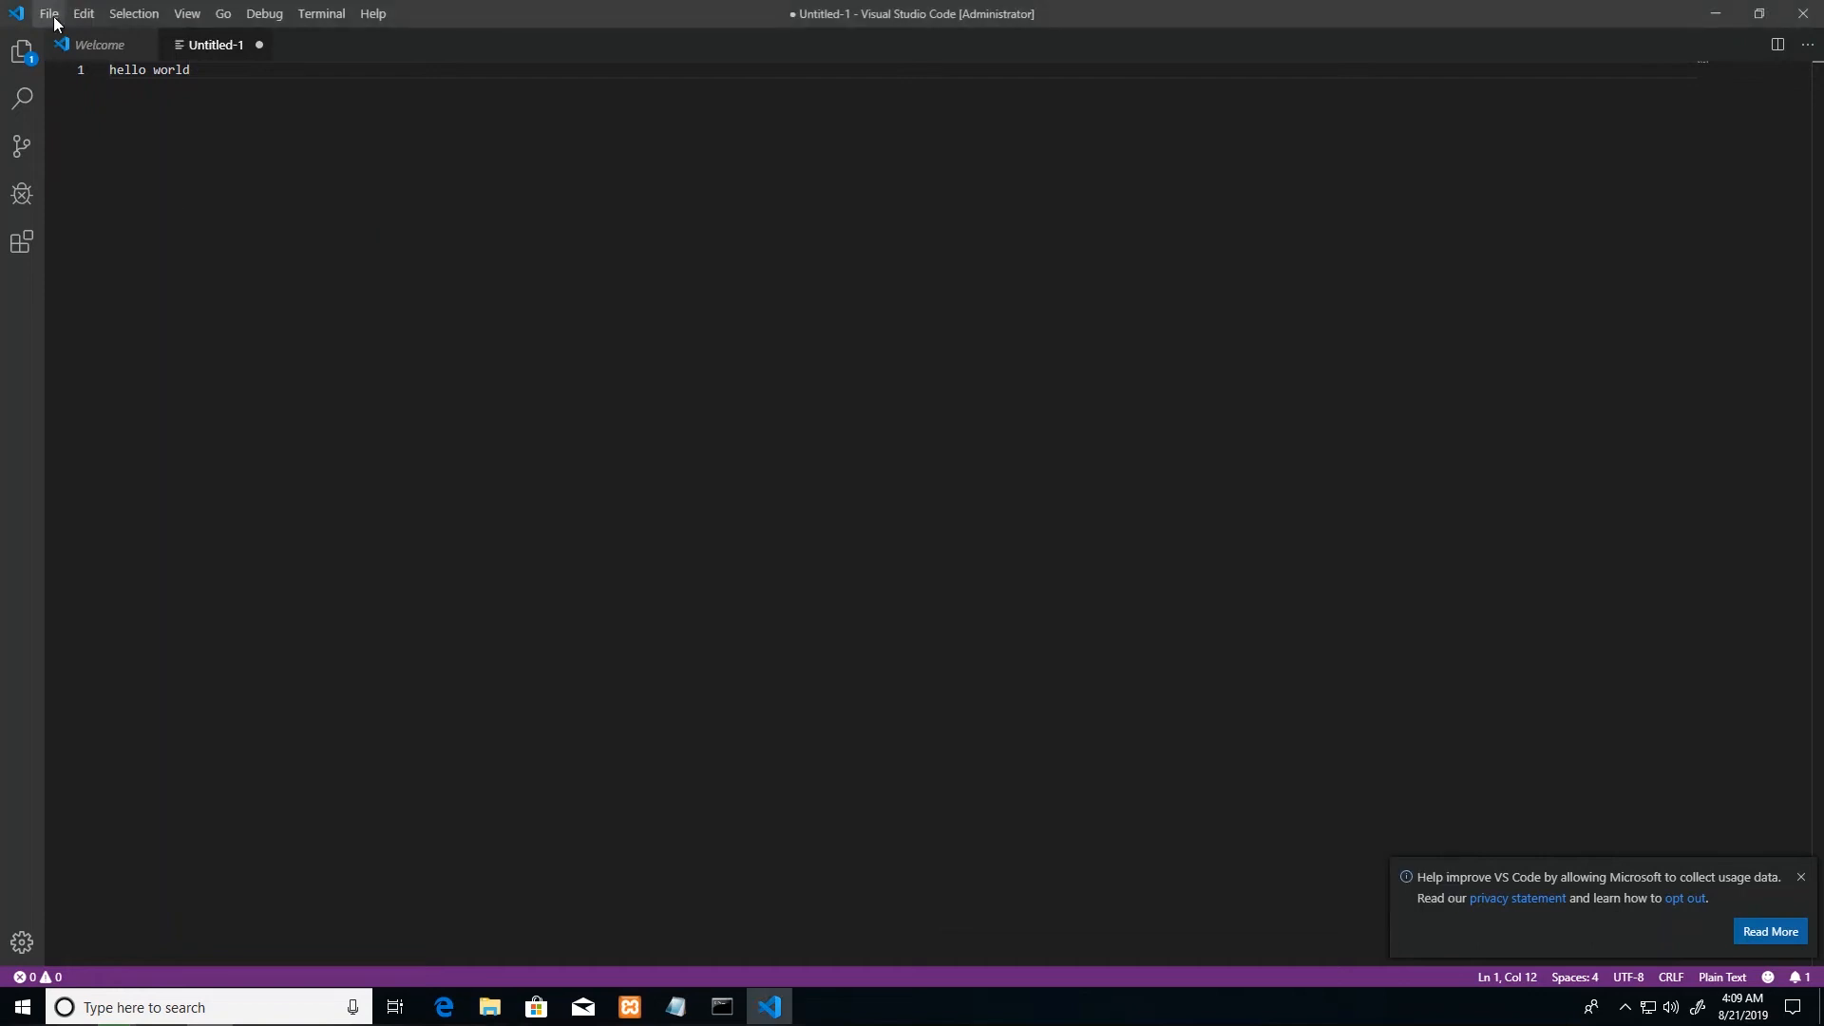
Step: Open C:\xampp\htdocs\newsite as the workspace via File > Open Folder
{"action": "left_click", "coordinate": [49, 12]}
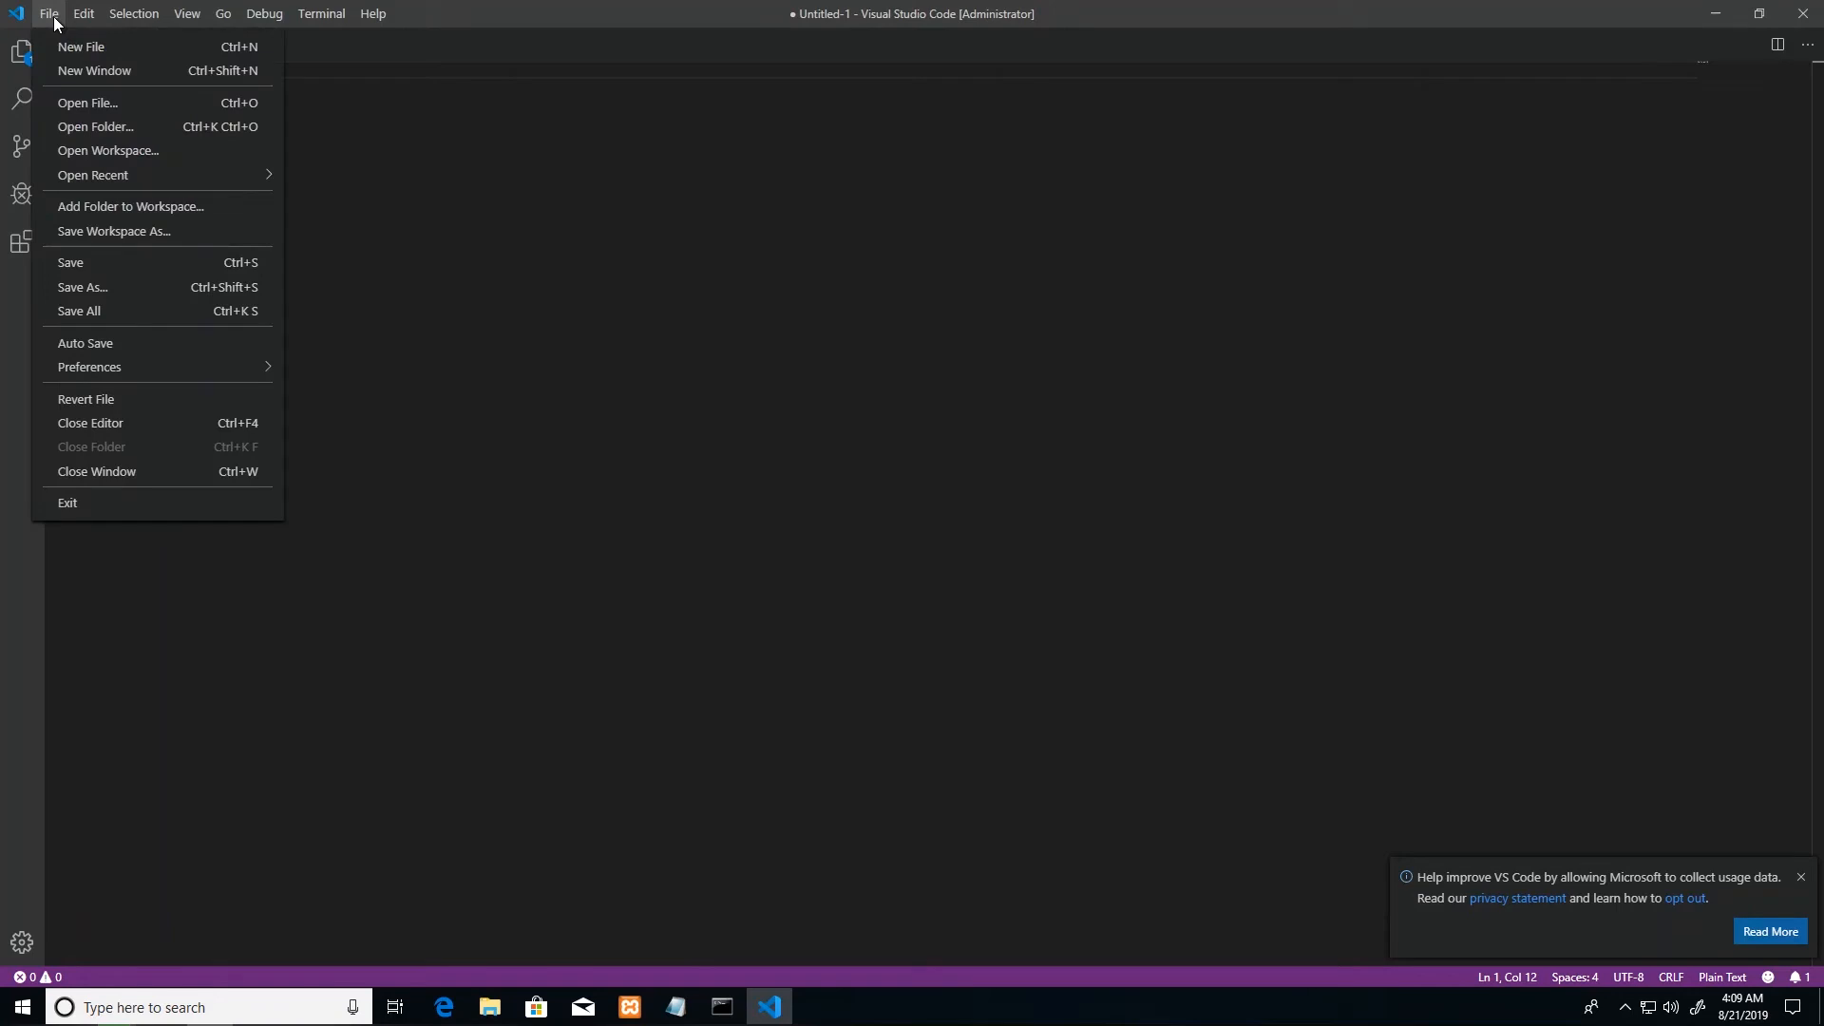
{"action": "mouse_move", "coordinate": [95, 125]}
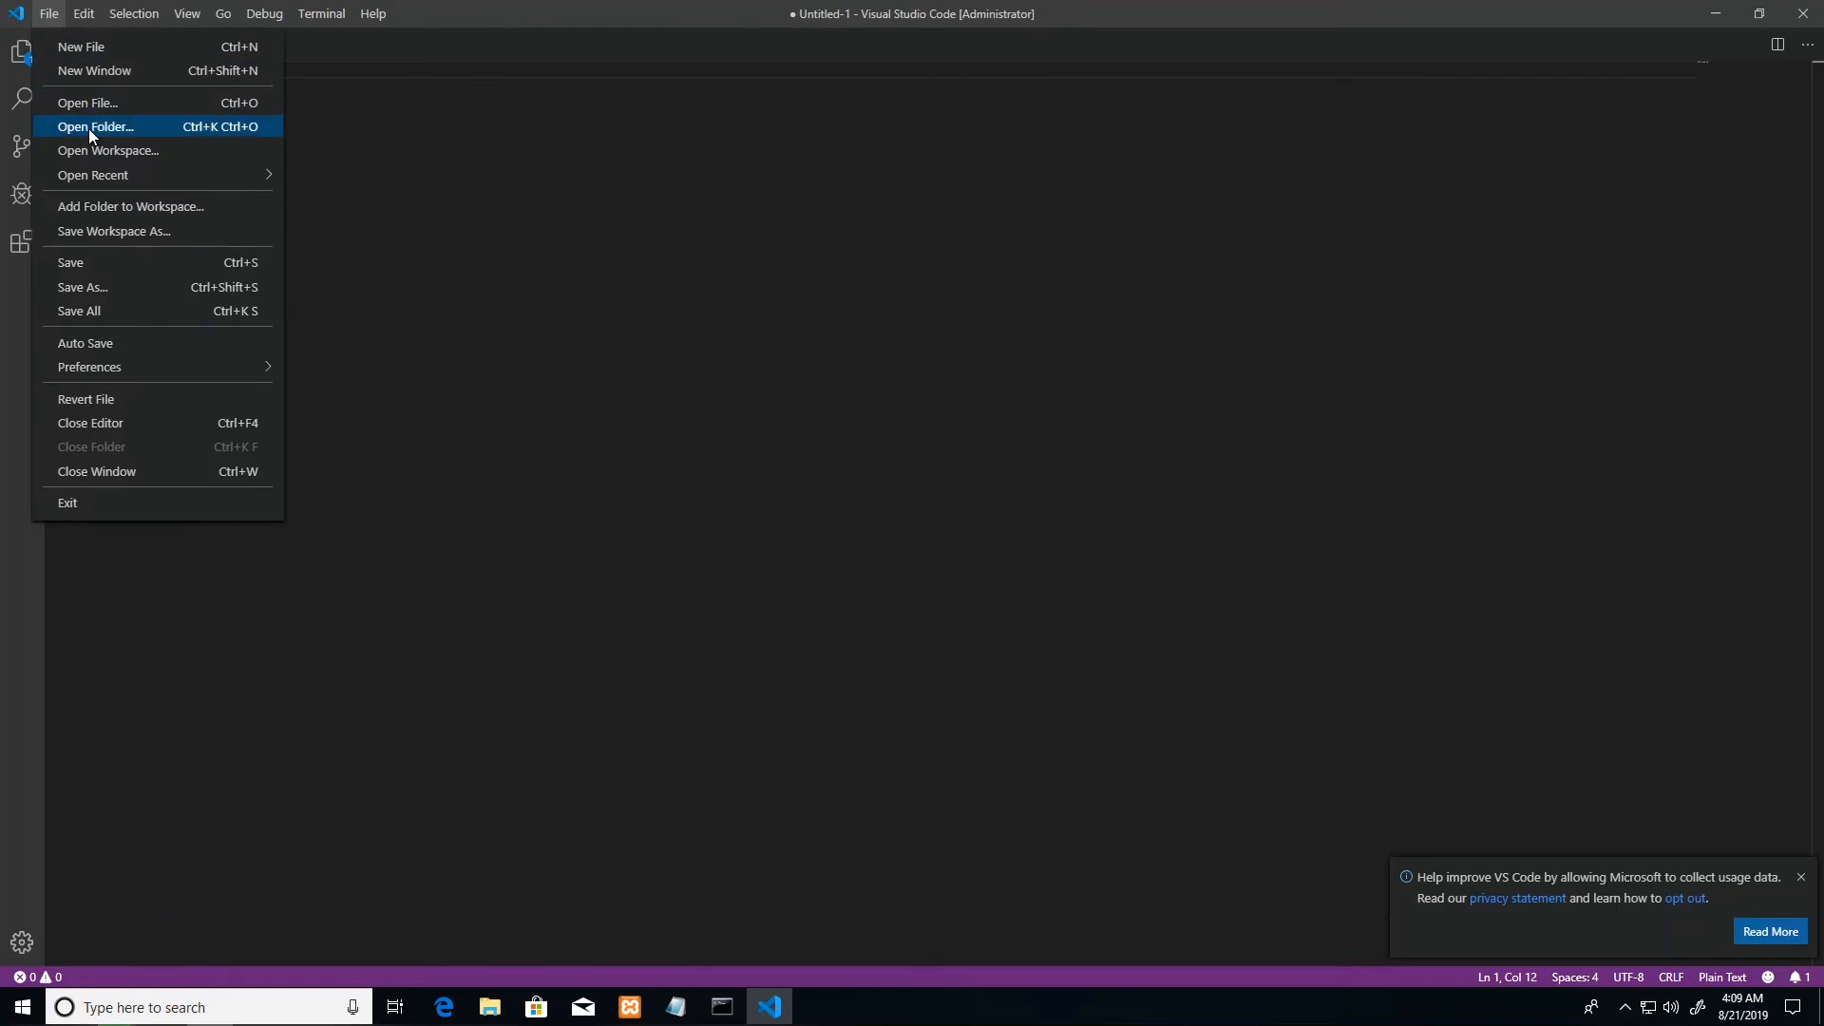
{"action": "left_click", "coordinate": [95, 126]}
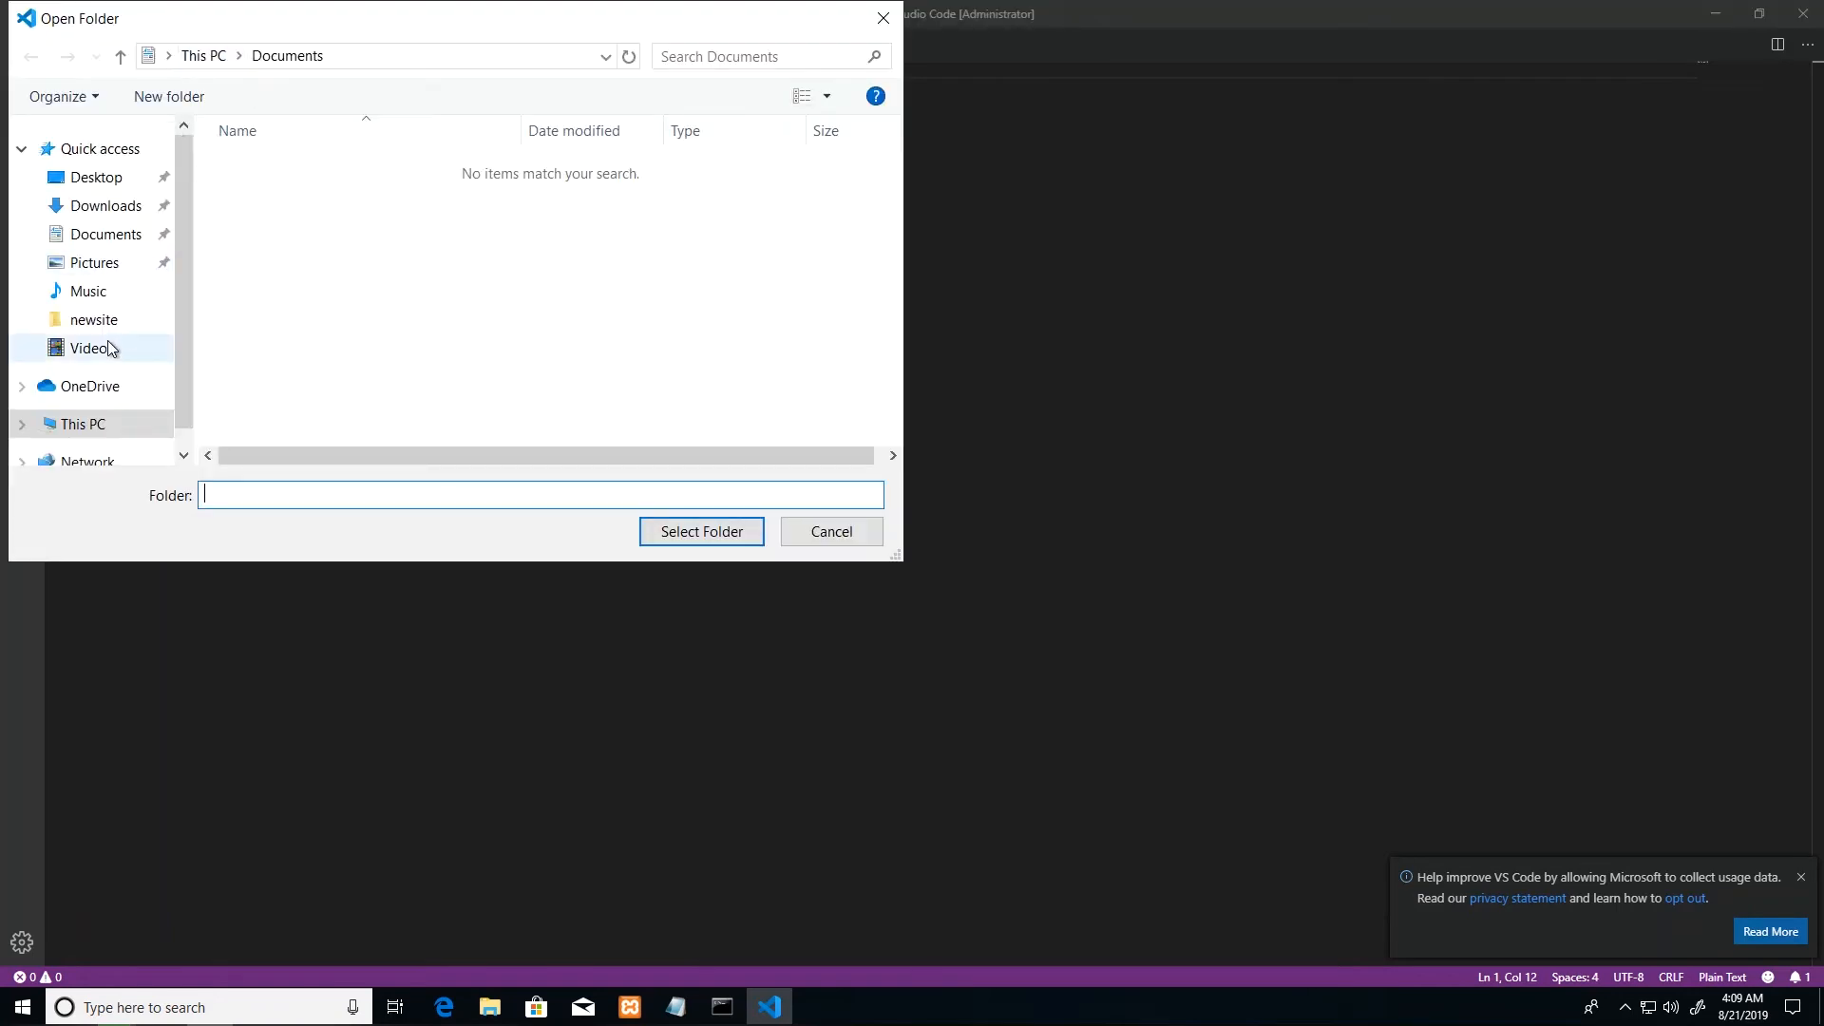
{"action": "mouse_move", "coordinate": [93, 320]}
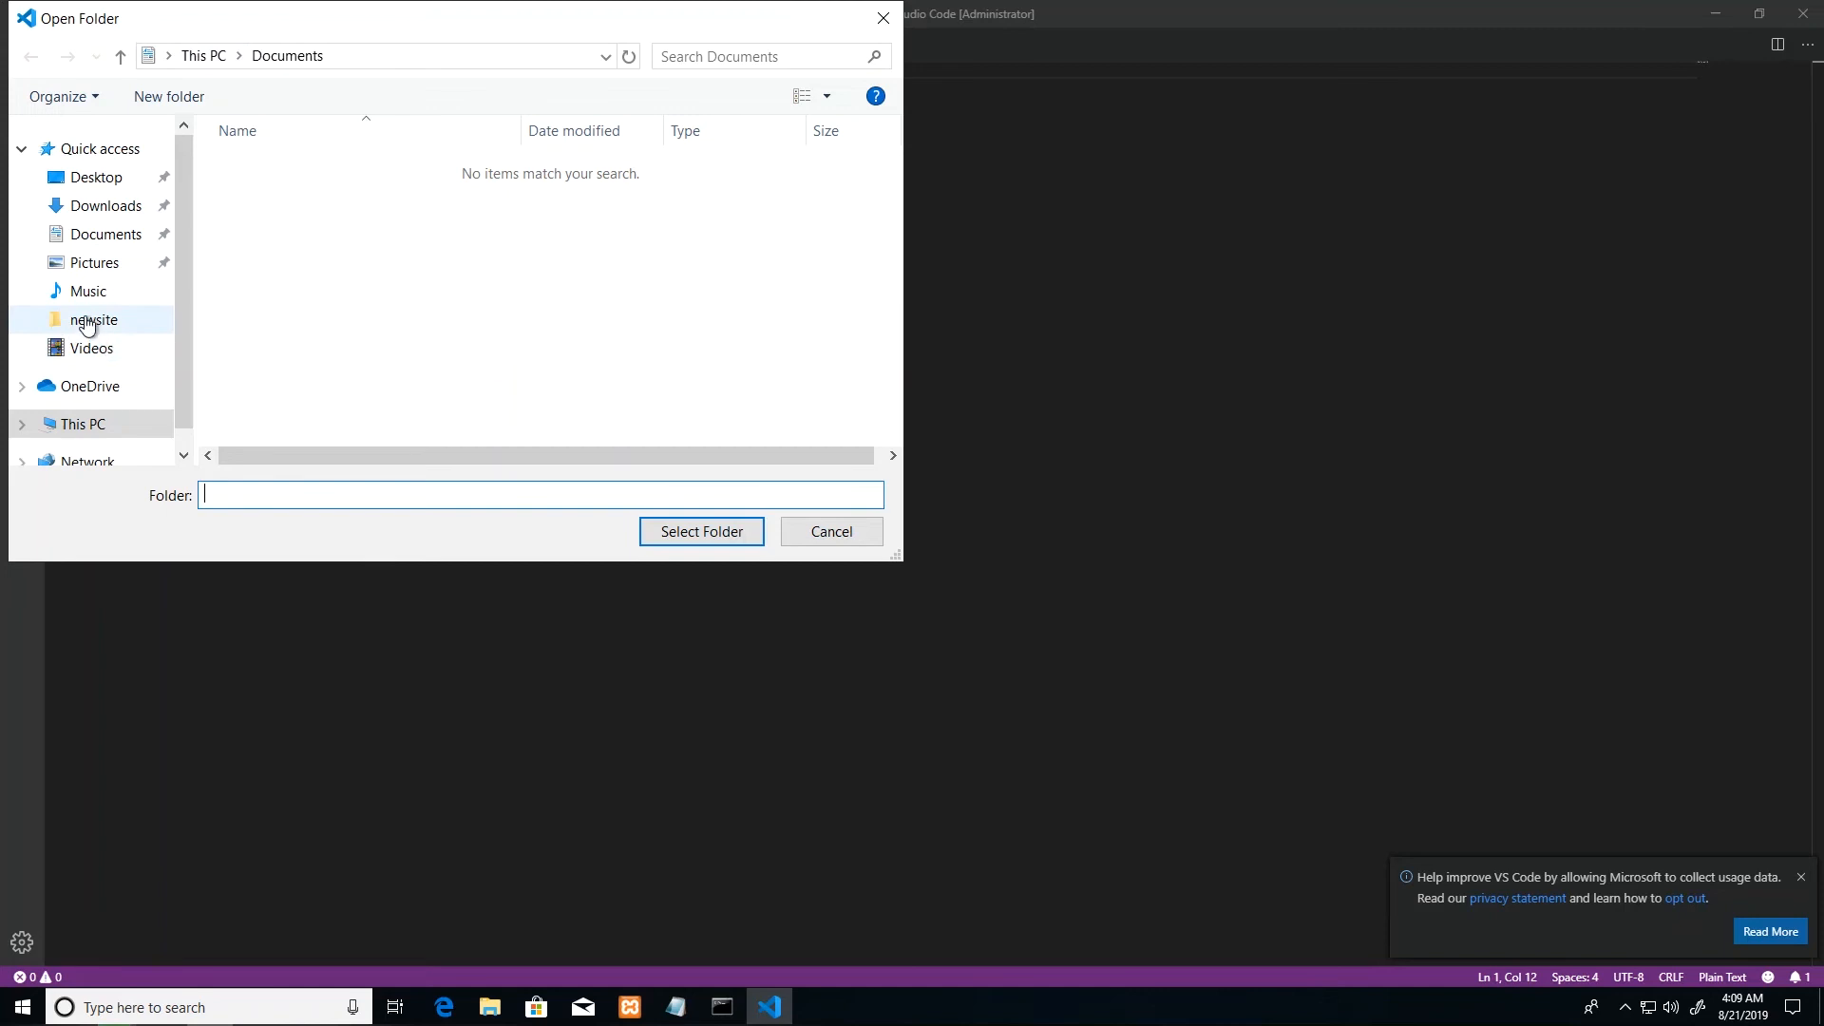
{"action": "left_click", "coordinate": [82, 424]}
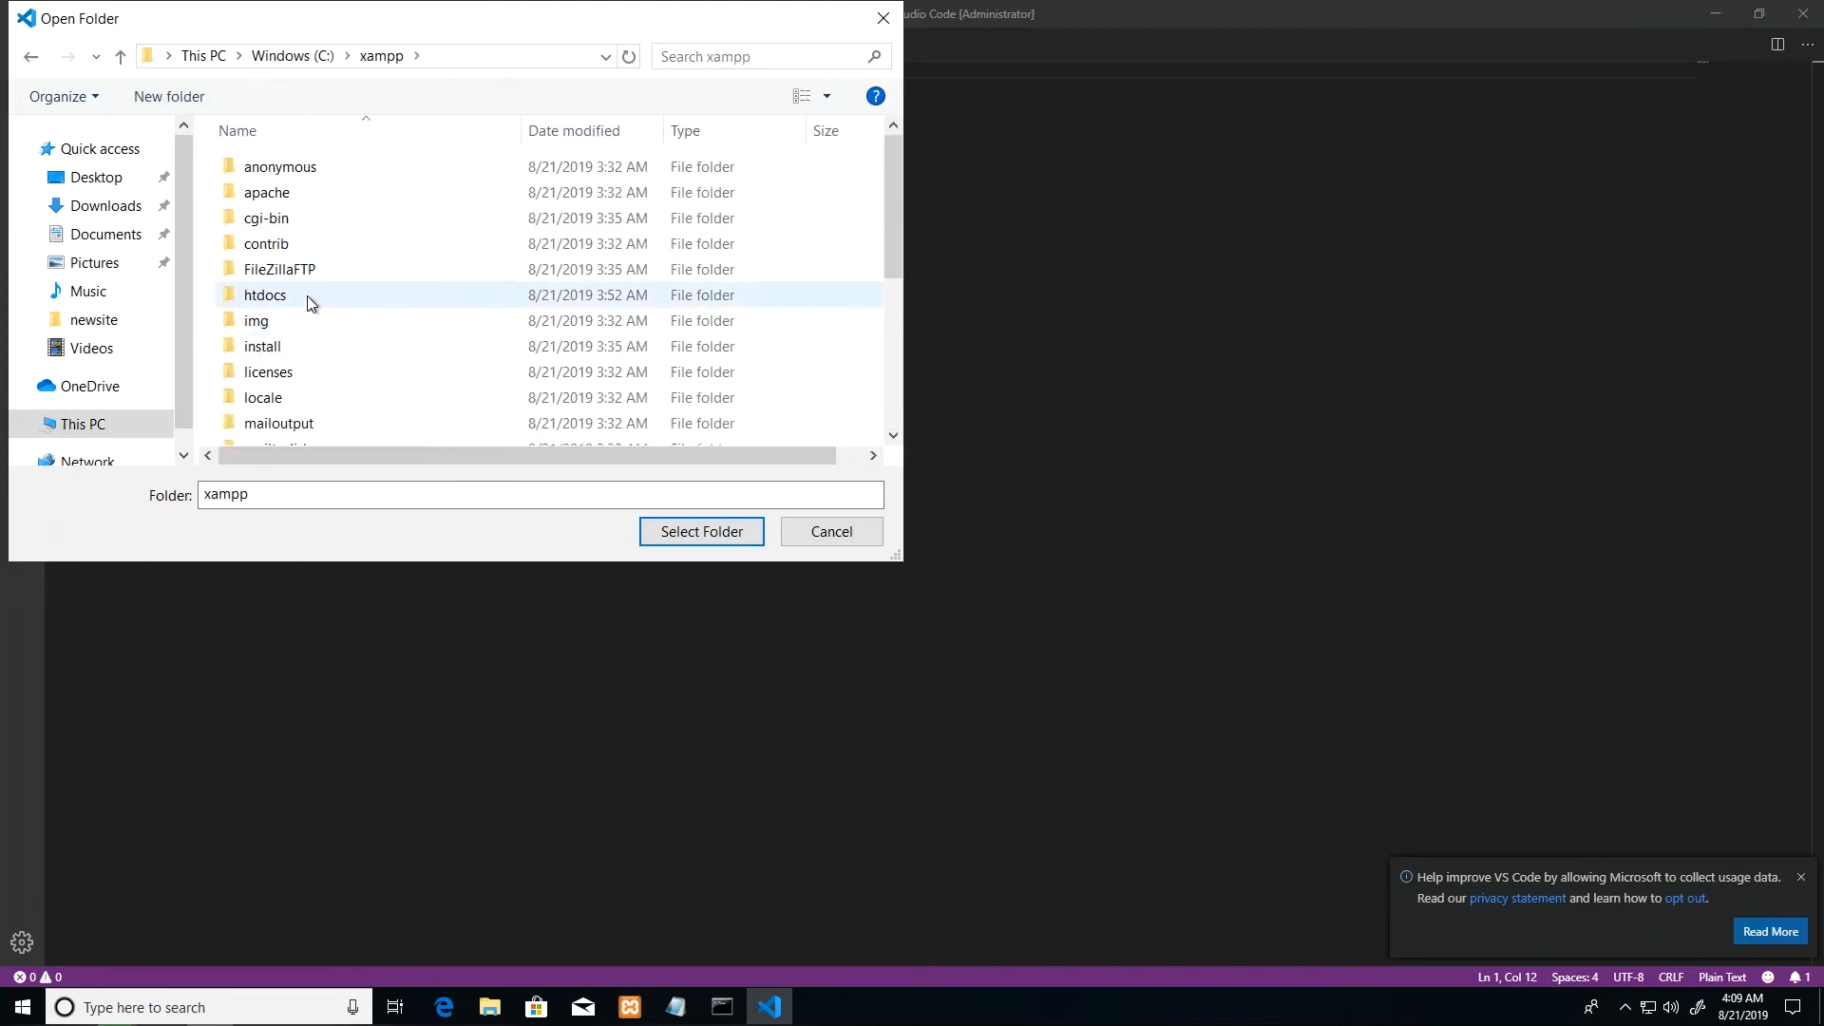
{"action": "double_click", "coordinate": [265, 294]}
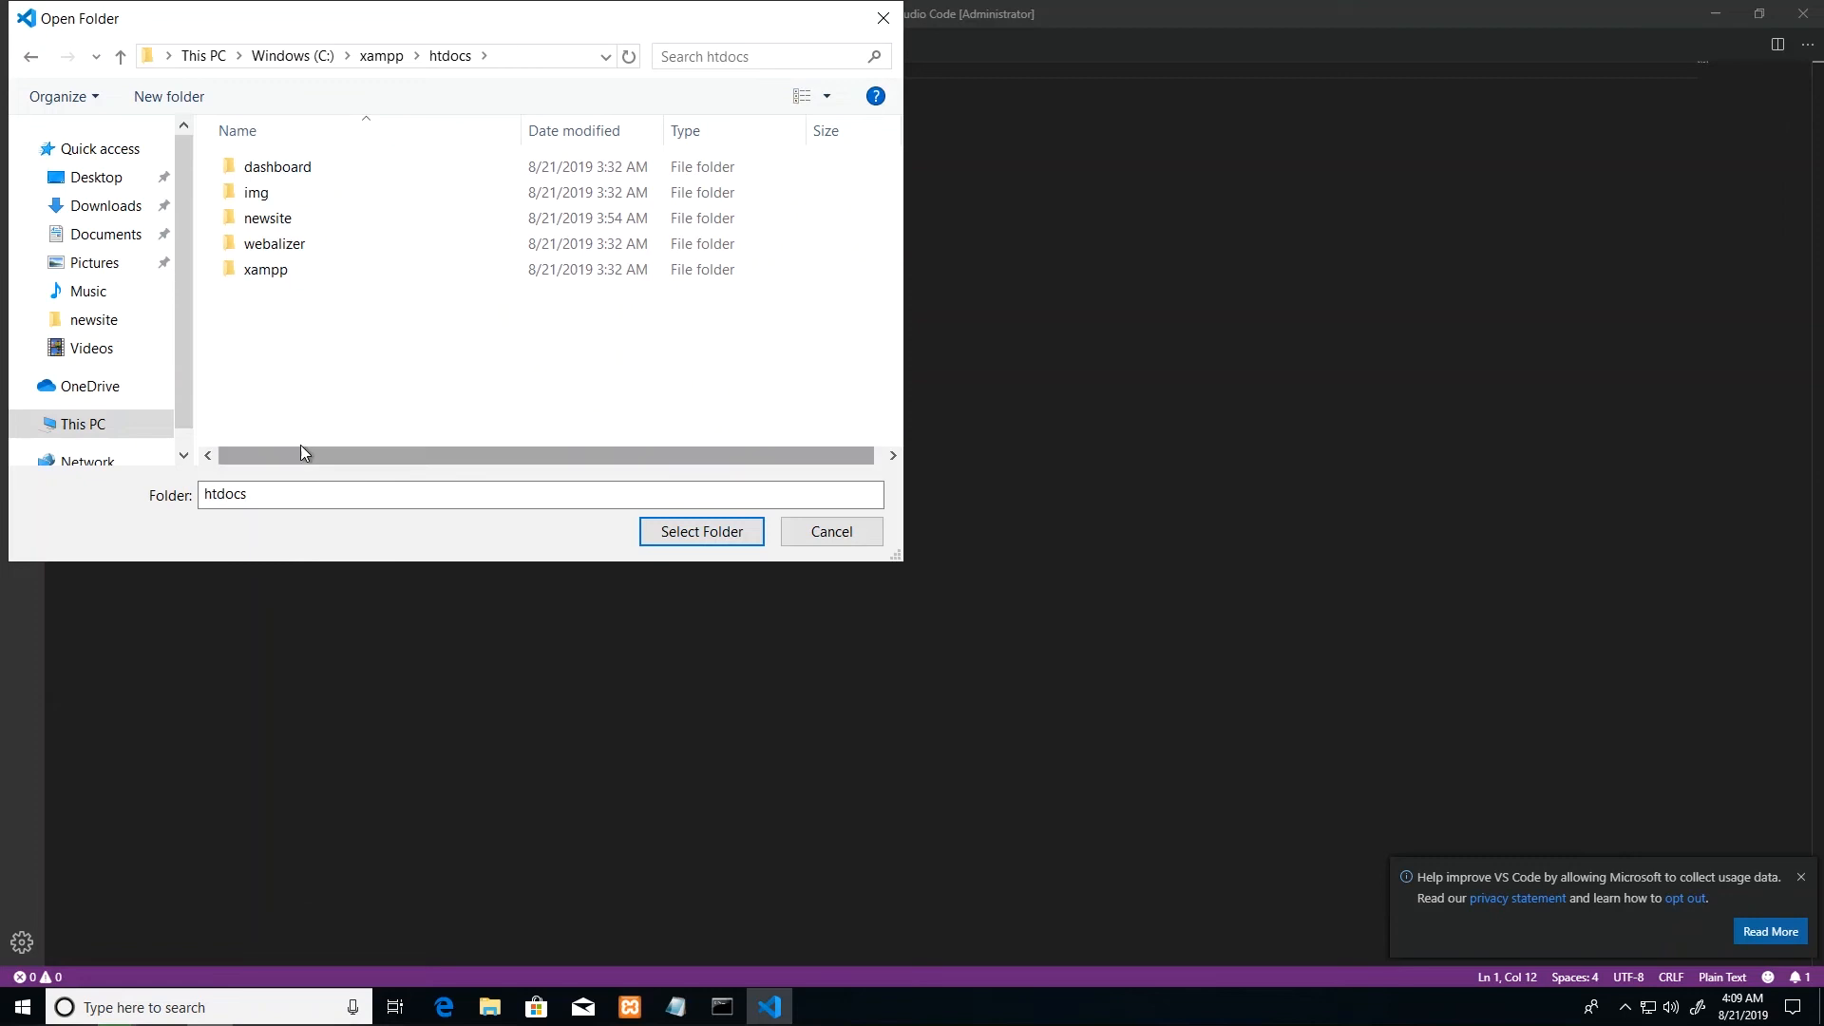
{"action": "mouse_move", "coordinate": [352, 415]}
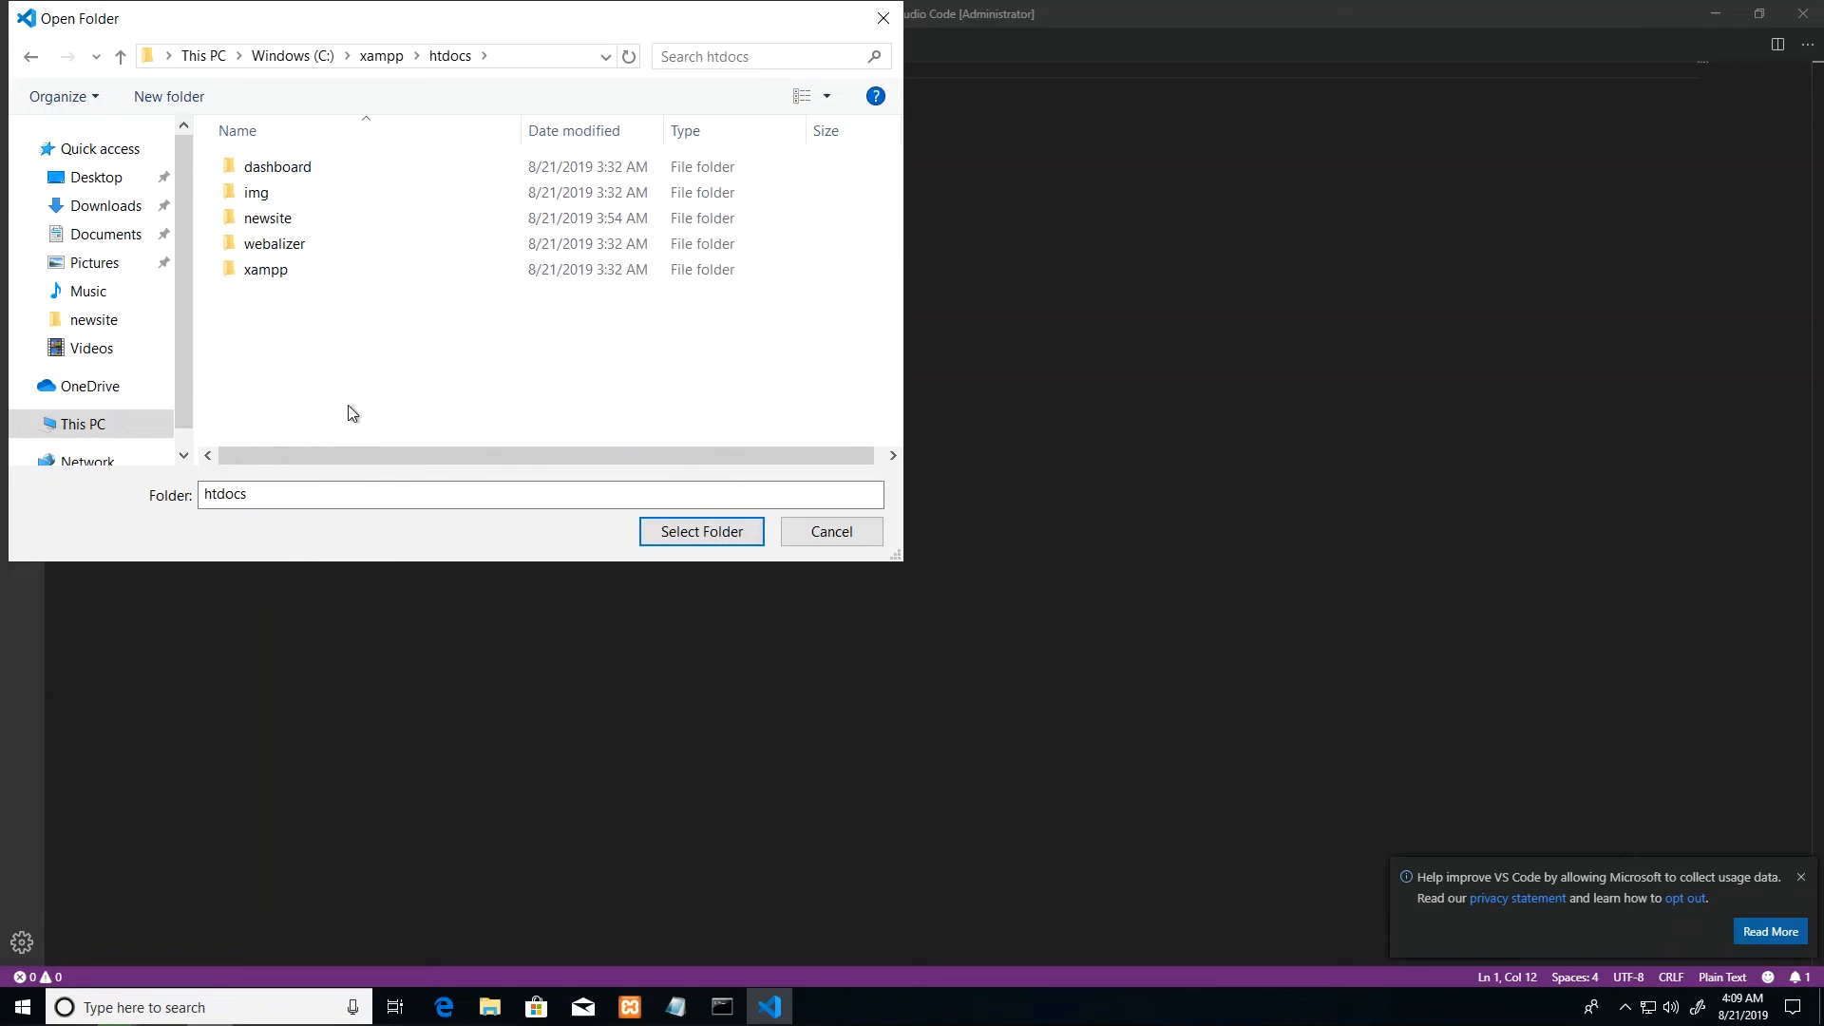
{"action": "mouse_move", "coordinate": [274, 343]}
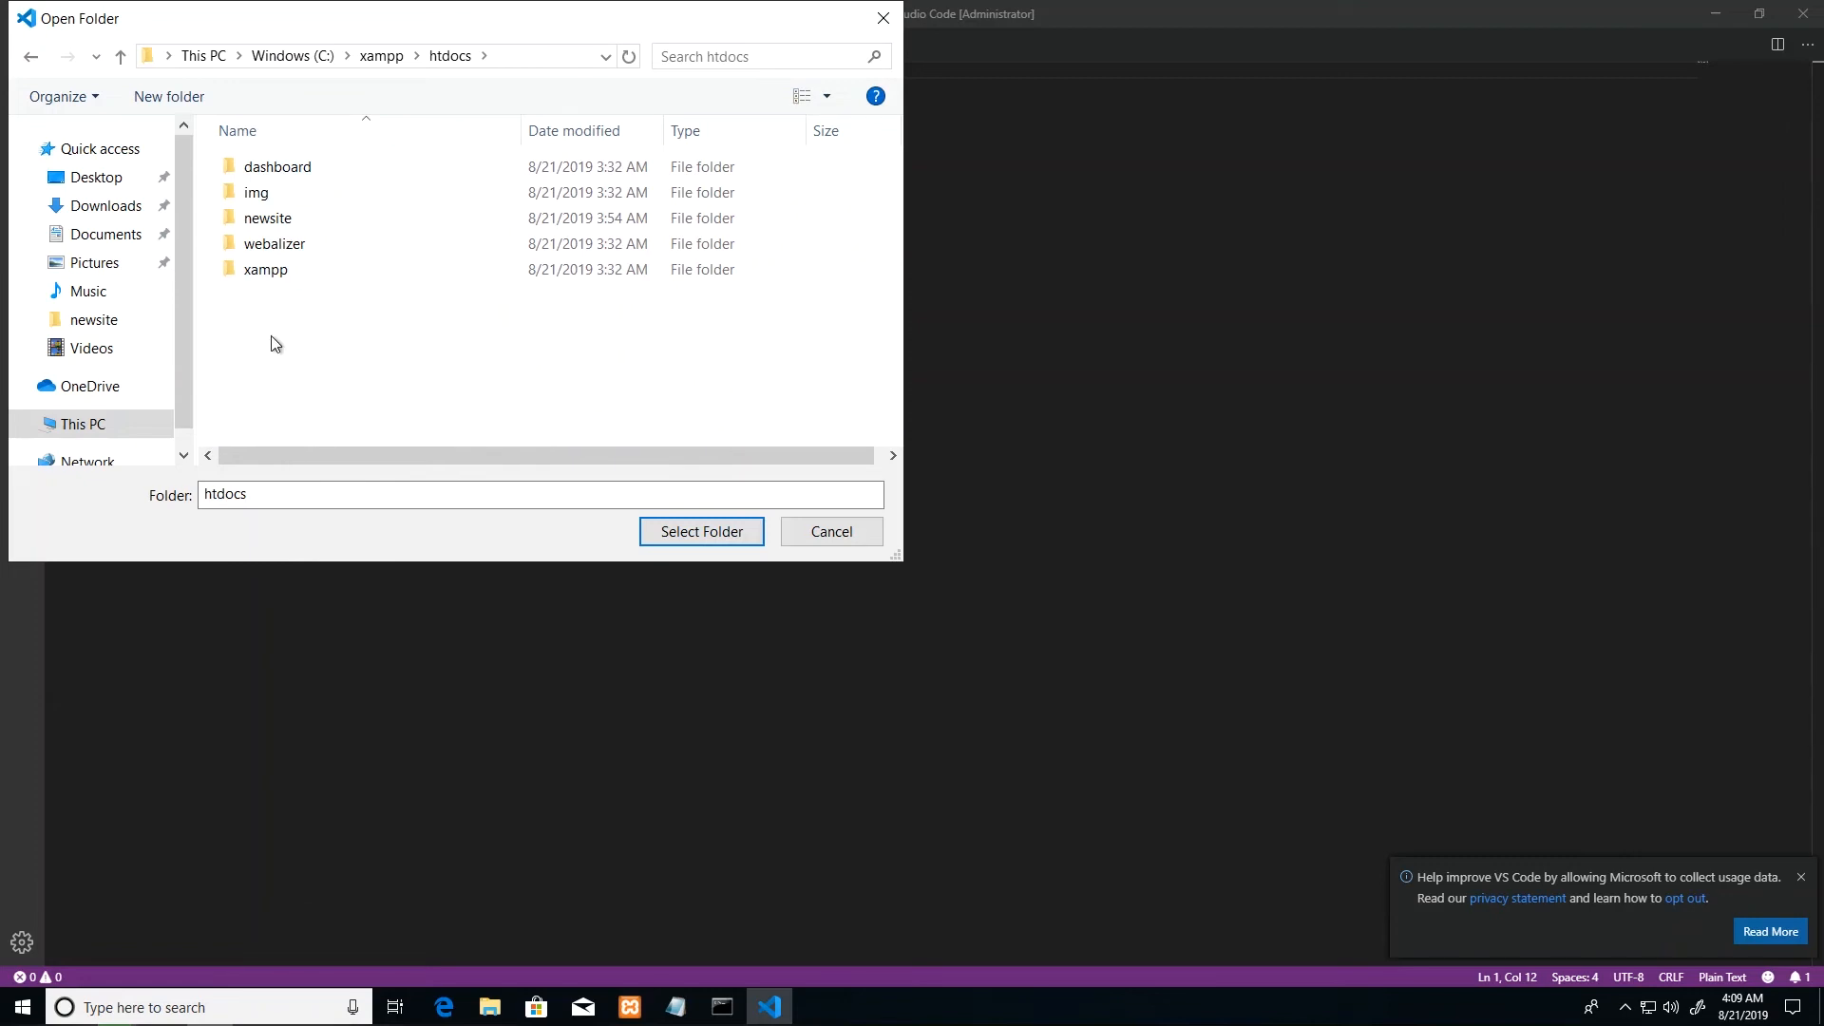
{"action": "left_click", "coordinate": [266, 217]}
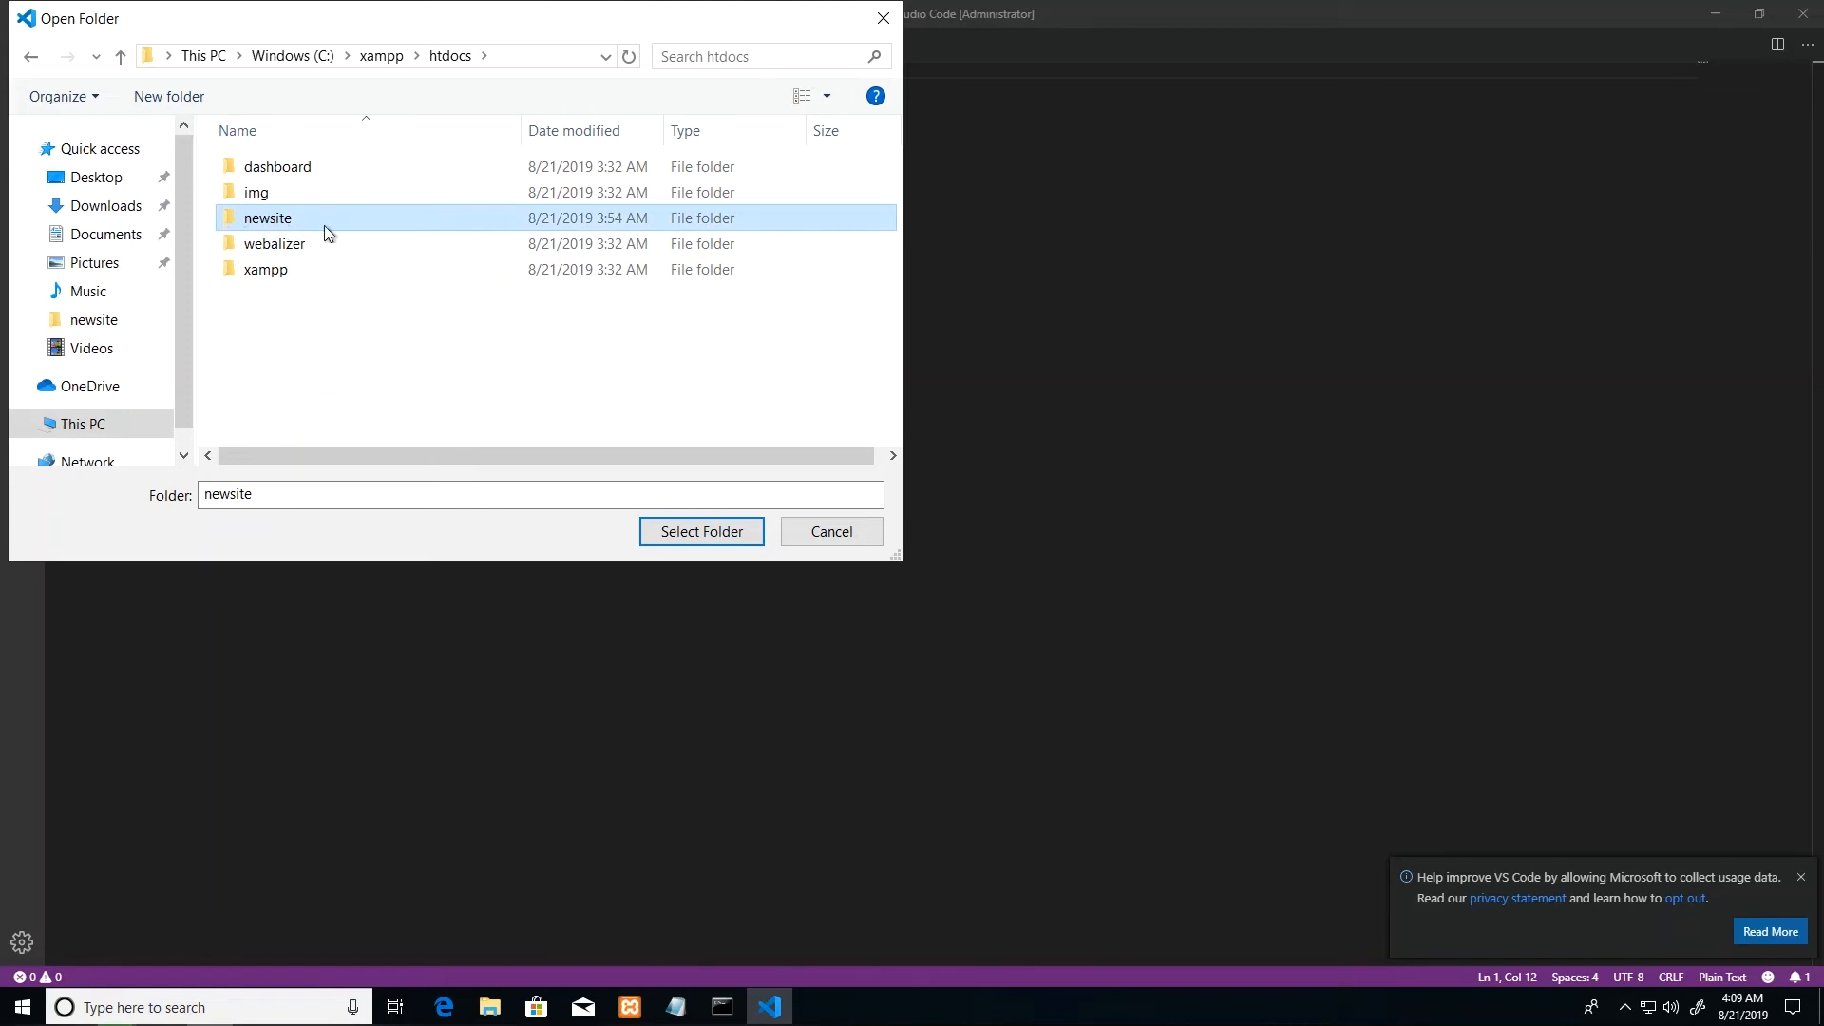
{"action": "left_click", "coordinate": [700, 532]}
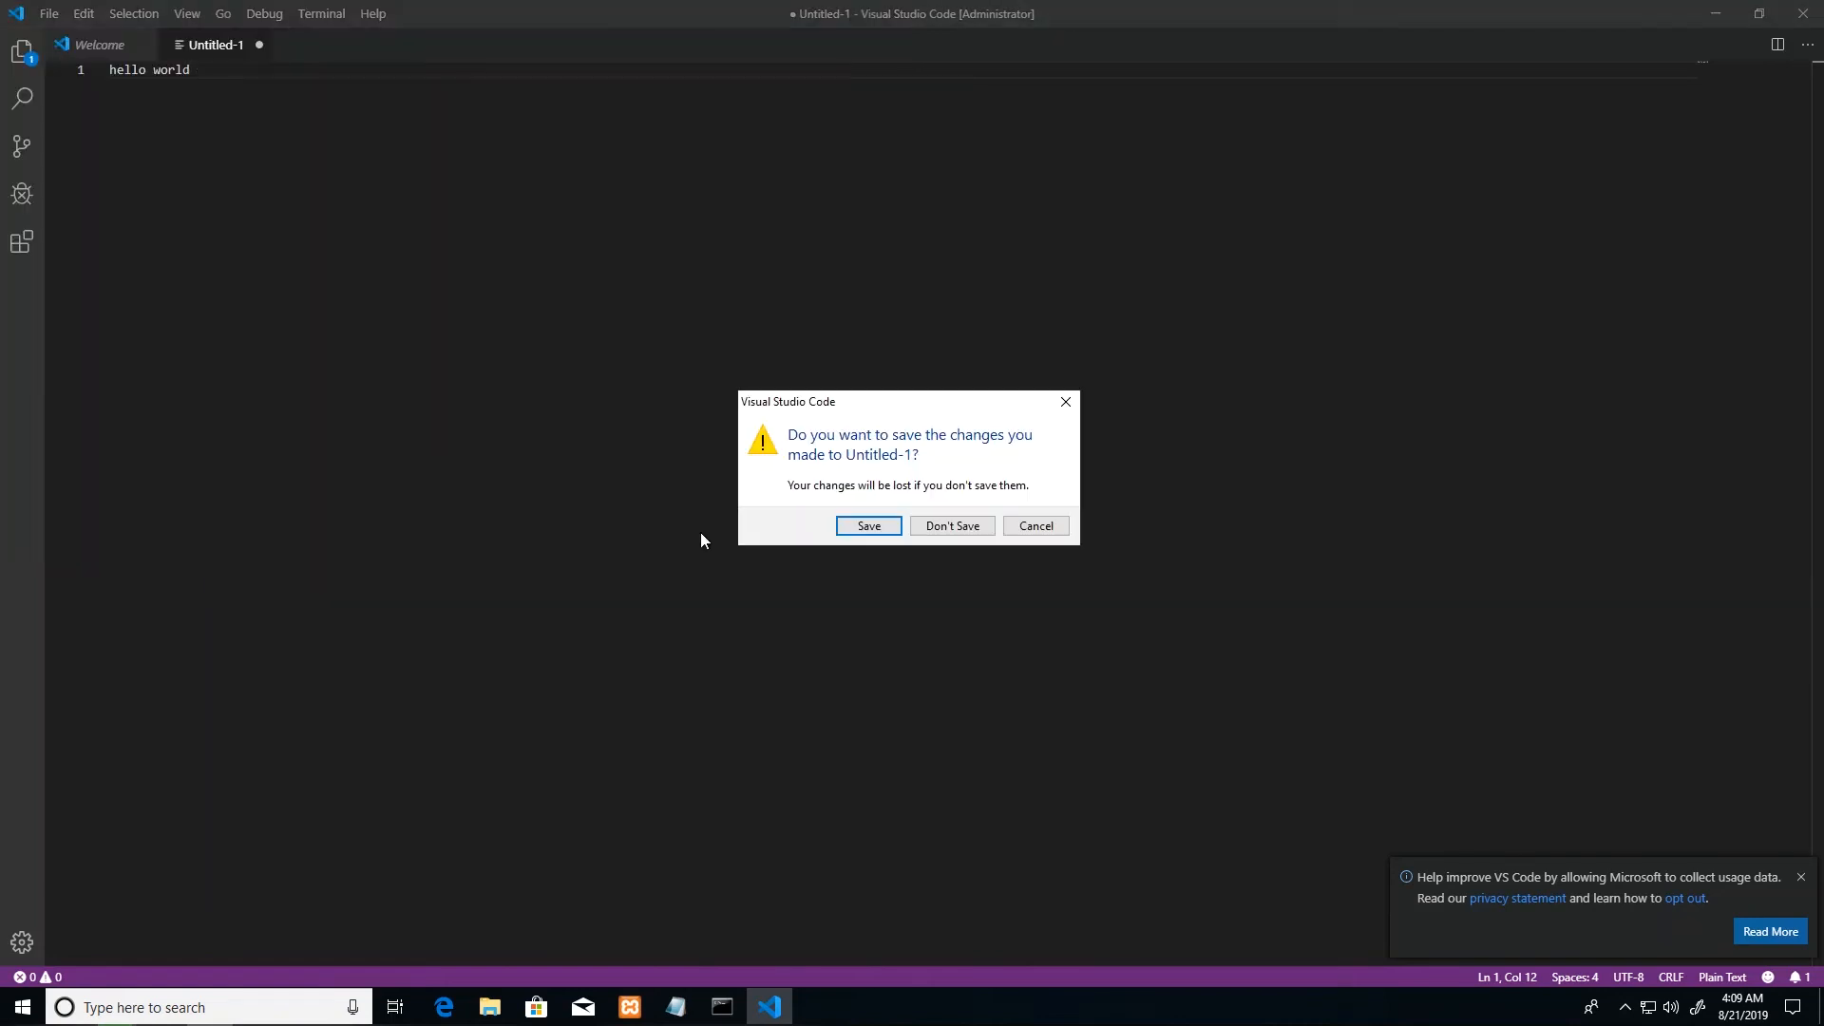
{"action": "mouse_move", "coordinate": [818, 491]}
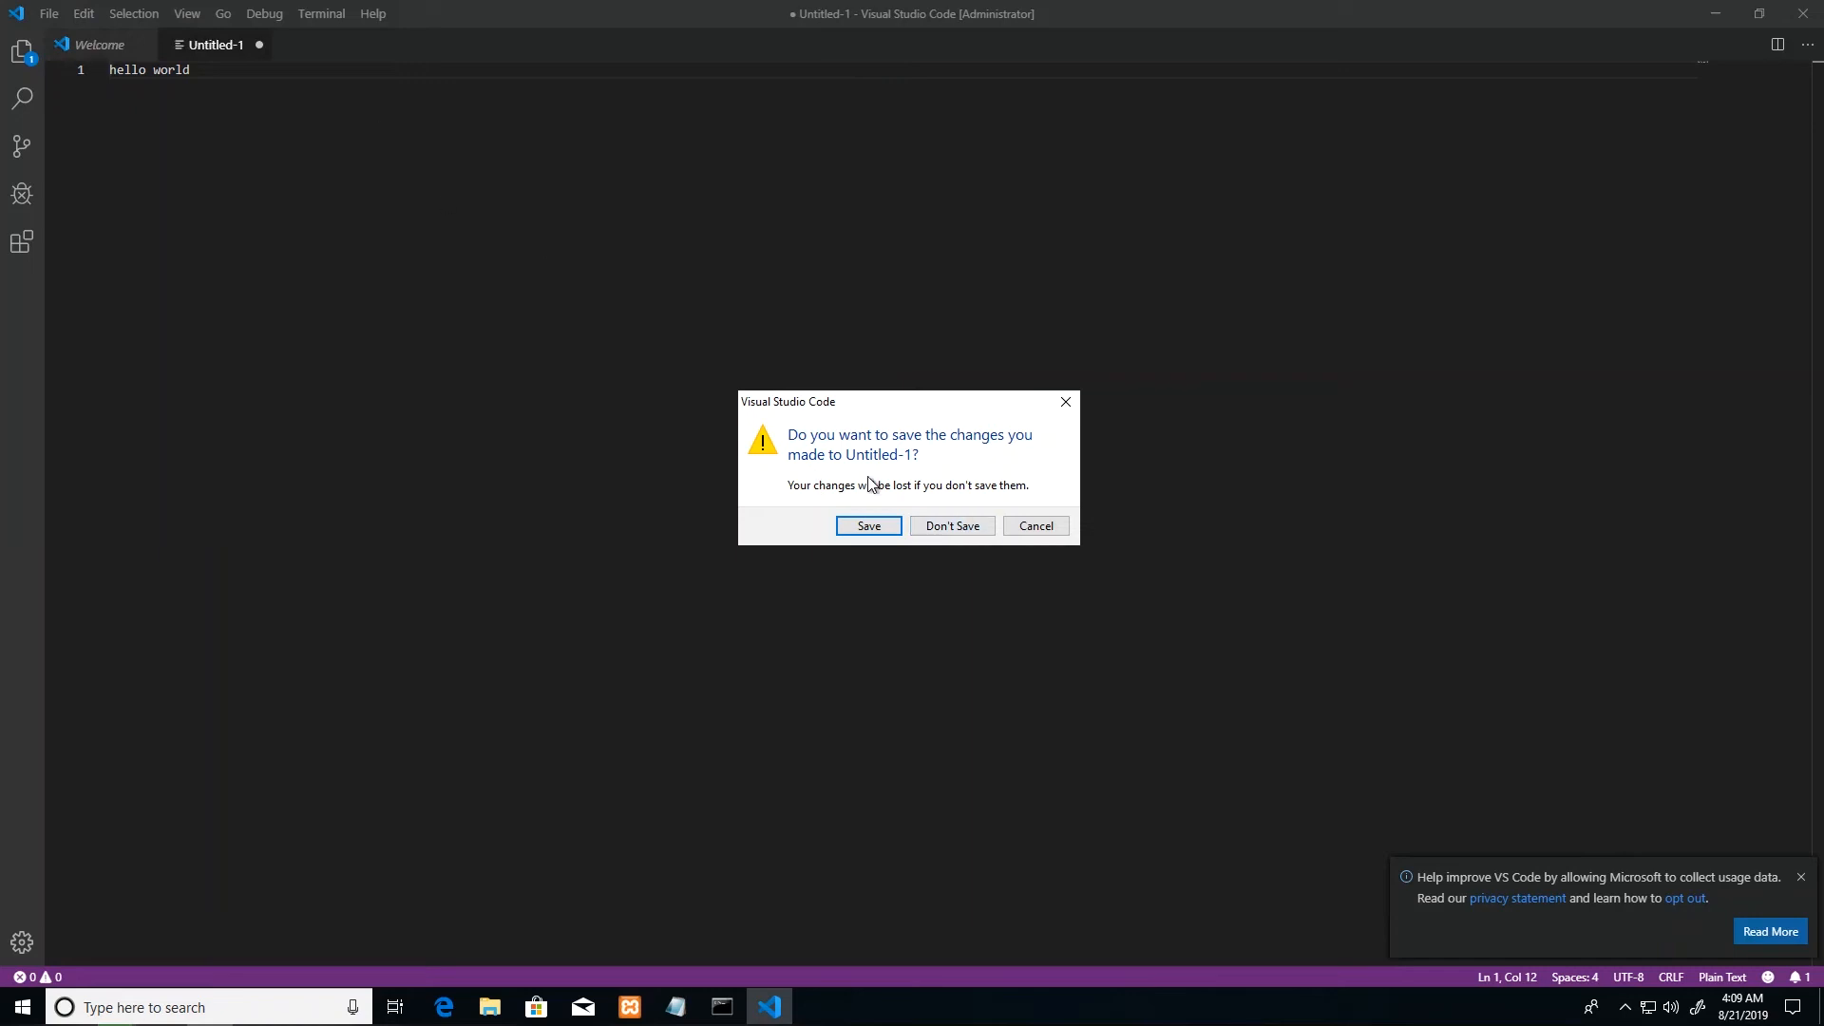
Step: Choose Don't Save for the untitled hello world file and let newsite load
{"action": "left_click", "coordinate": [952, 525]}
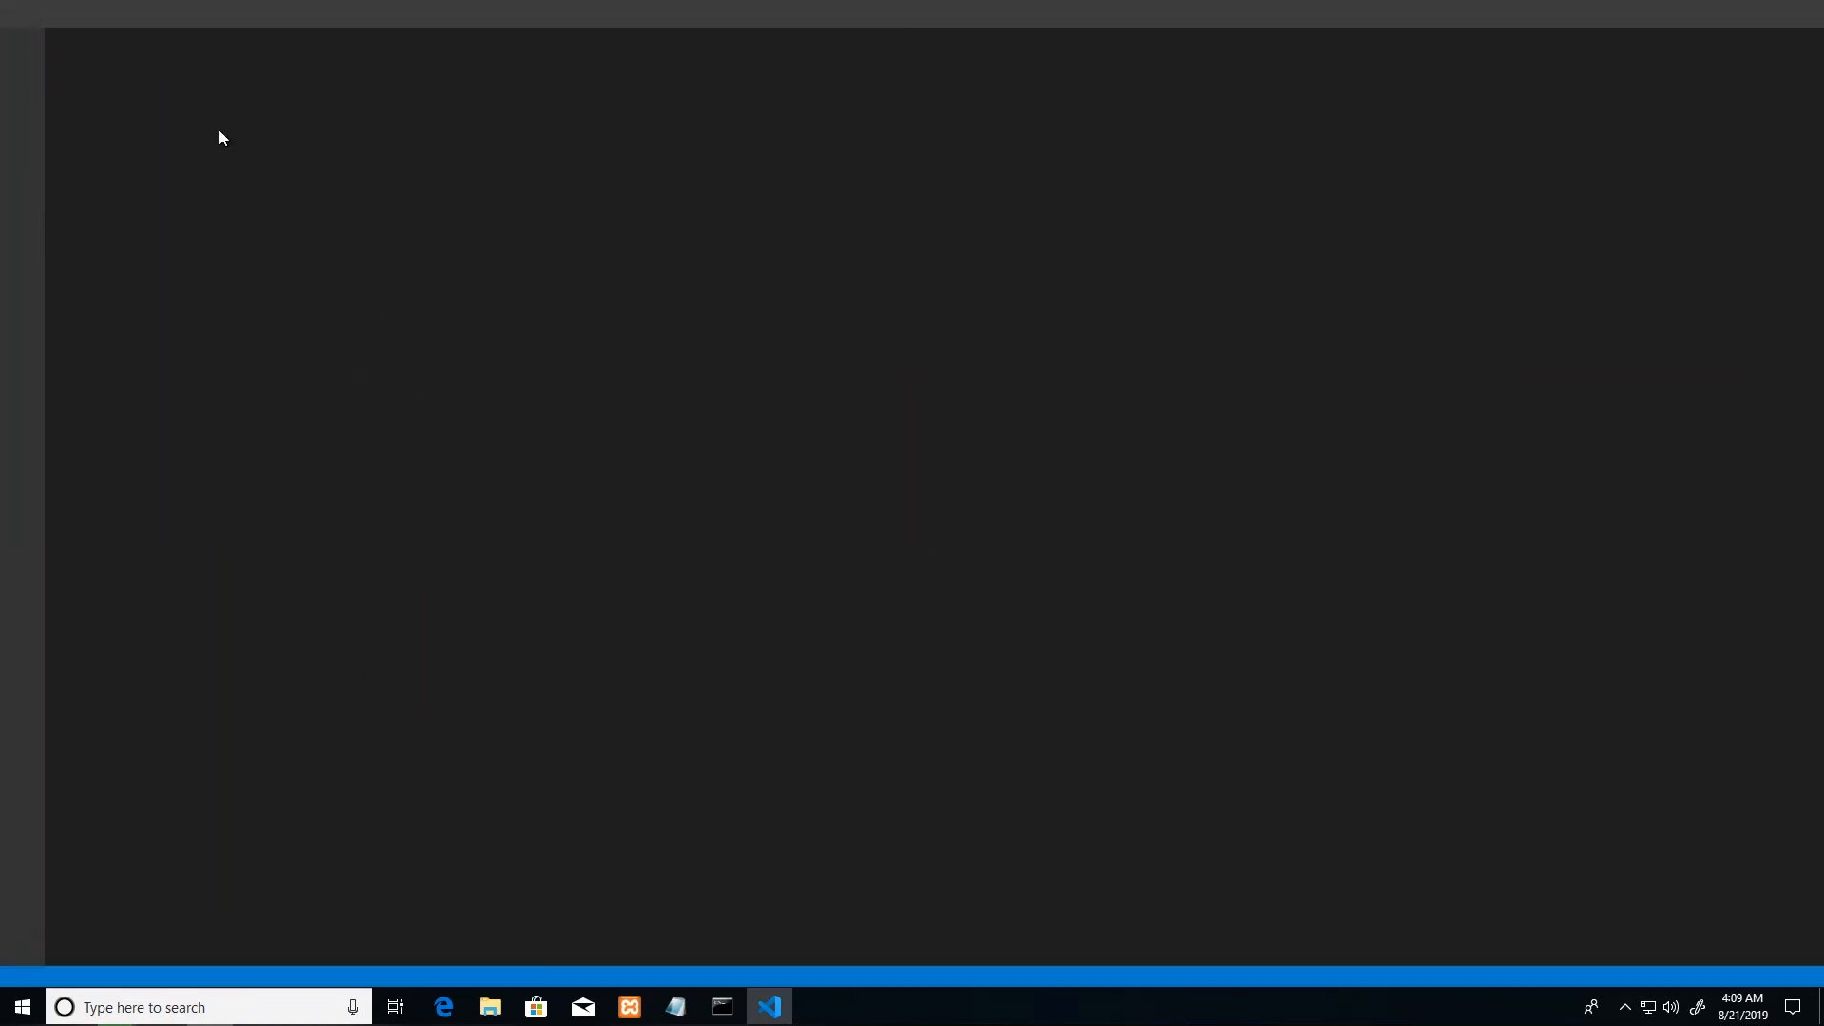
{"action": "left_click", "coordinate": [767, 1007]}
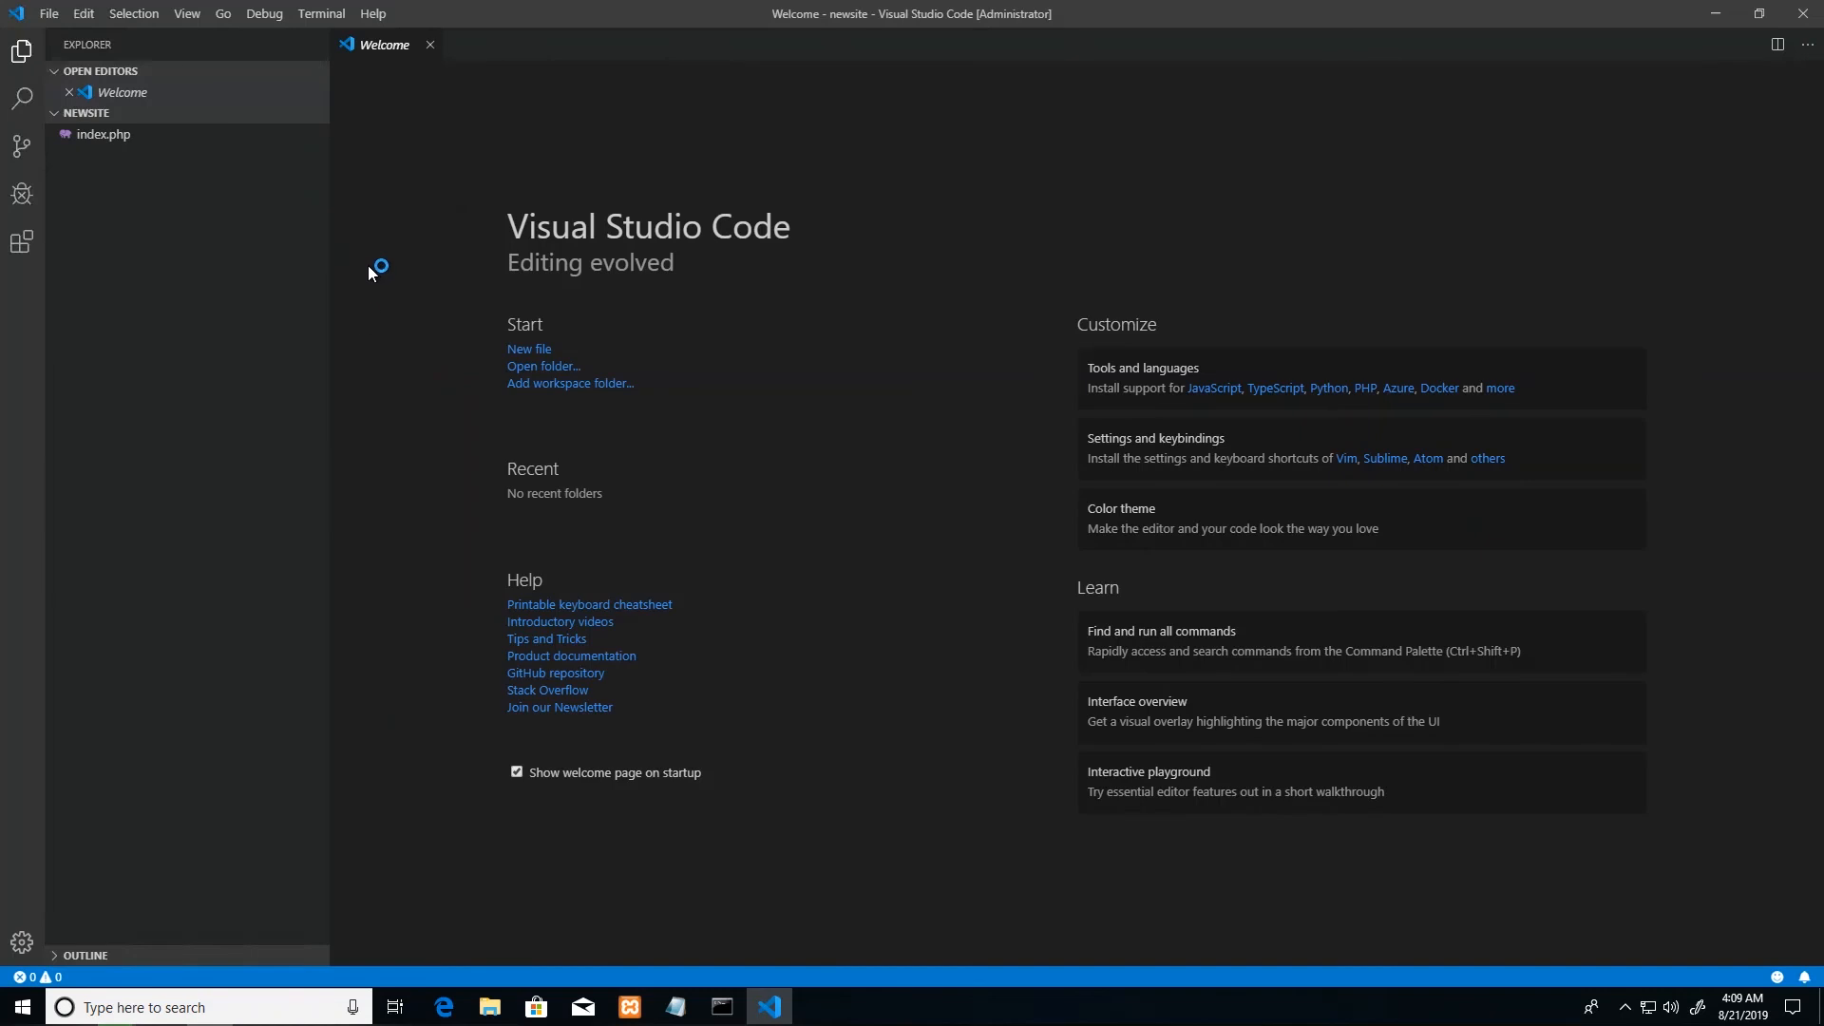
{"action": "mouse_move", "coordinate": [68, 113]}
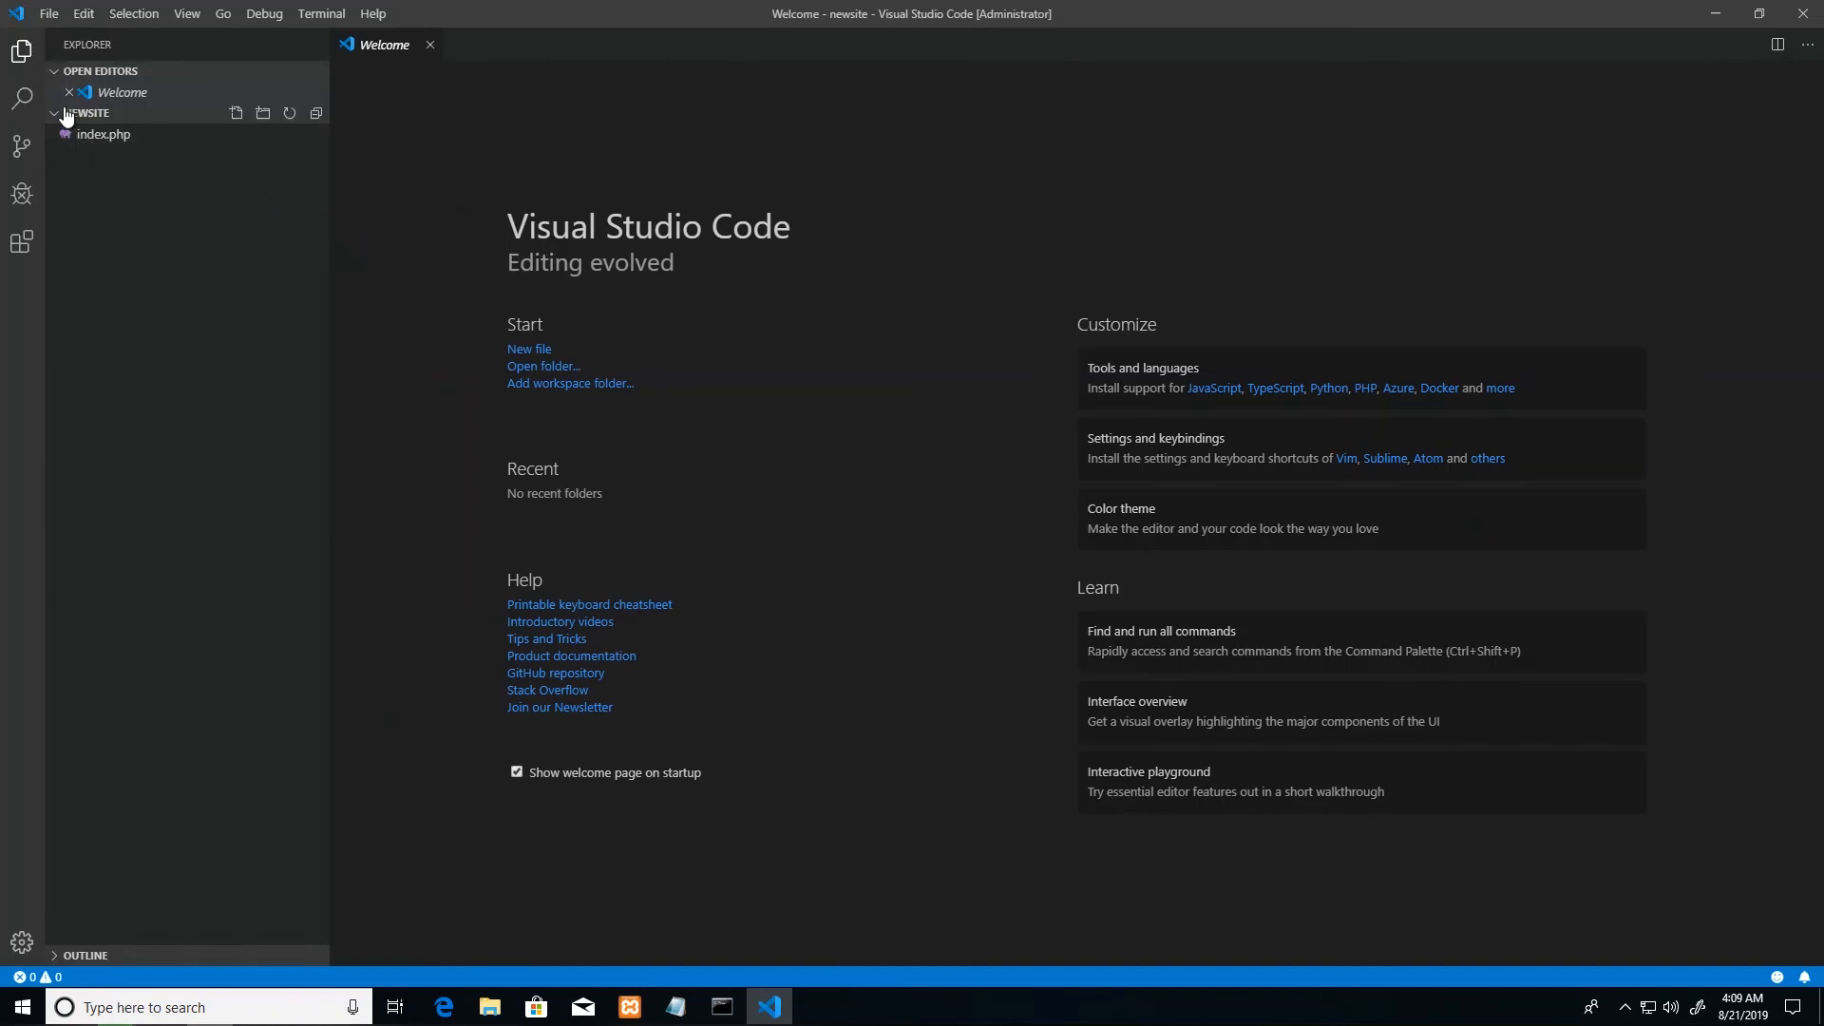
{"action": "mouse_move", "coordinate": [64, 53]}
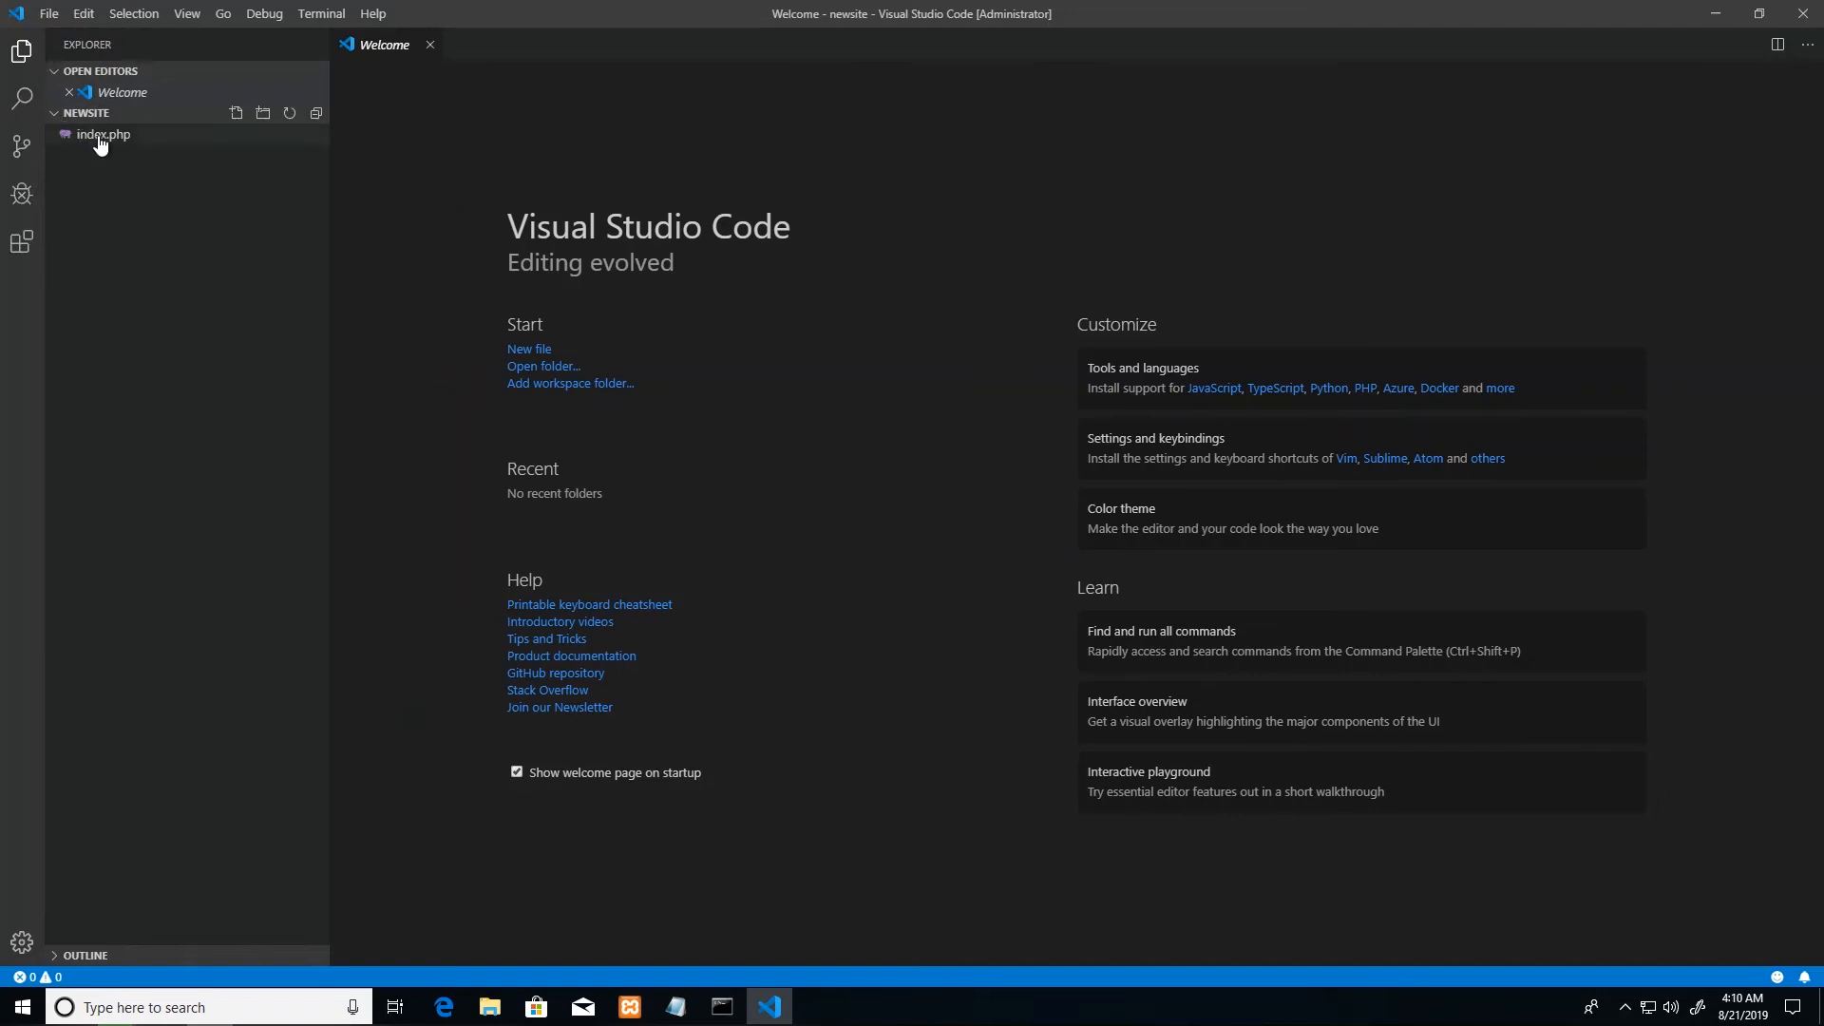
{"action": "mouse_move", "coordinate": [68, 148]}
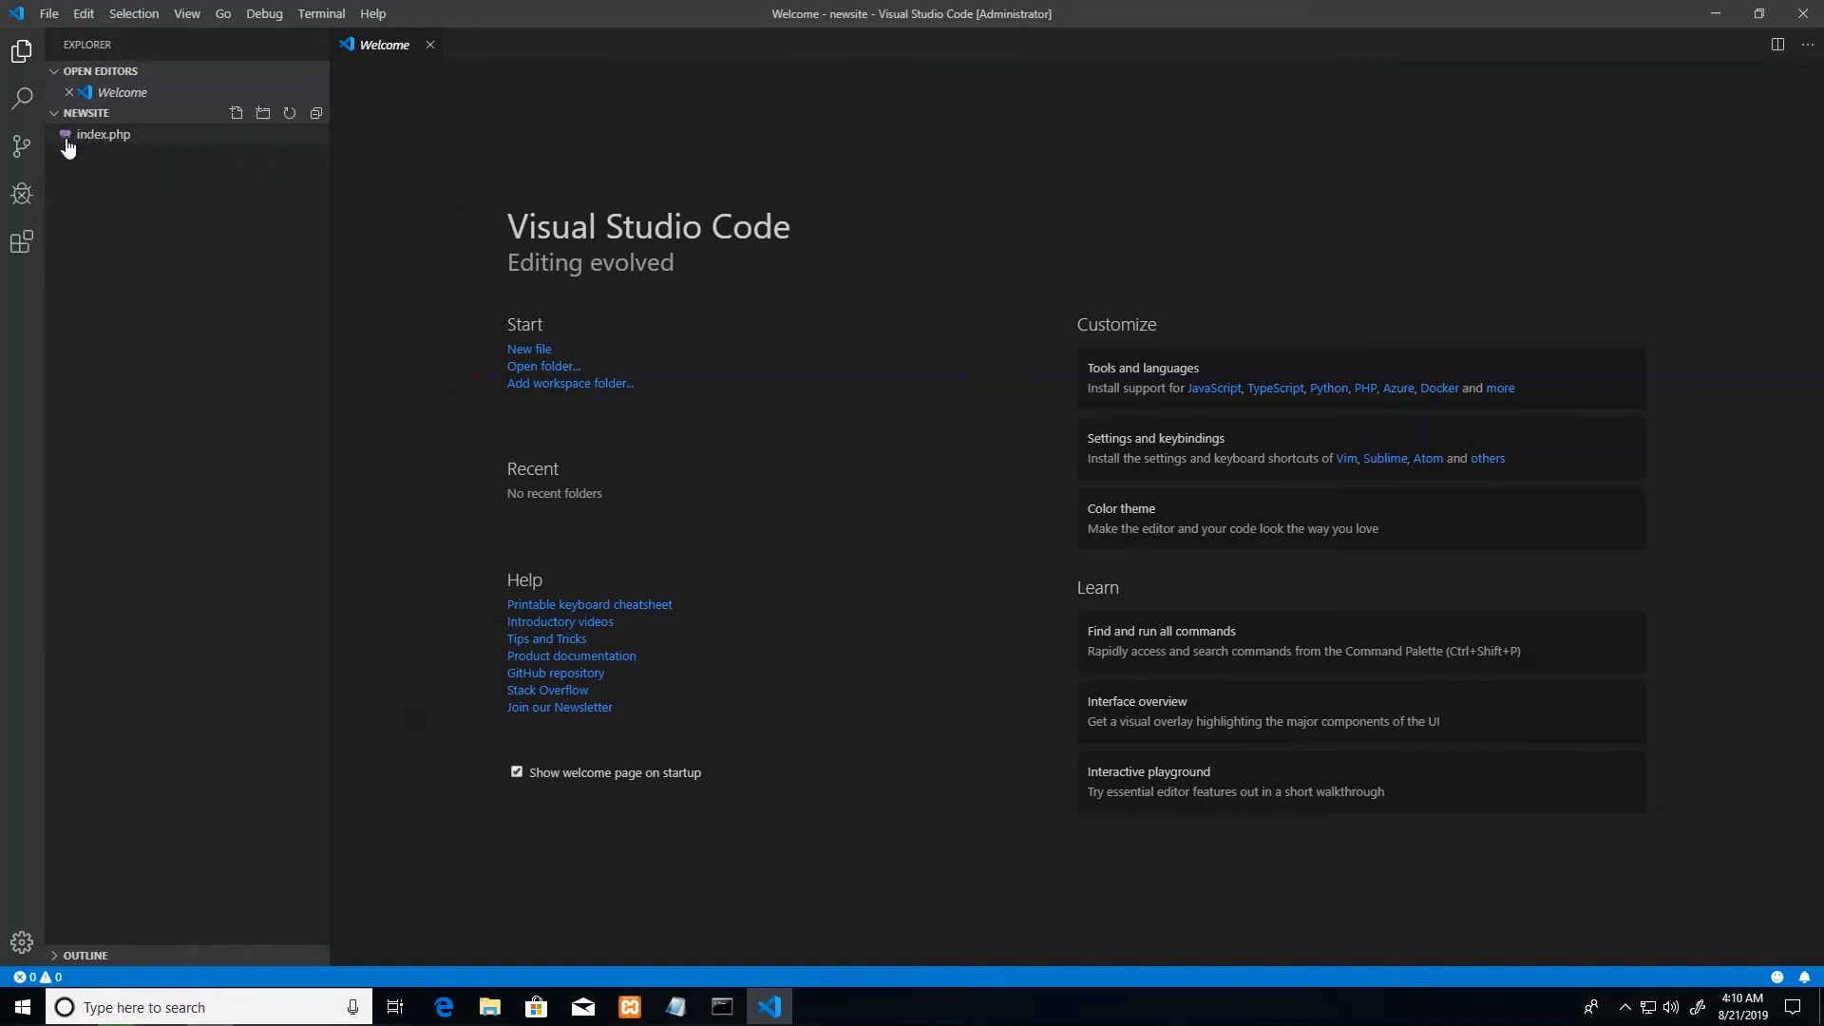
{"action": "mouse_move", "coordinate": [102, 134]}
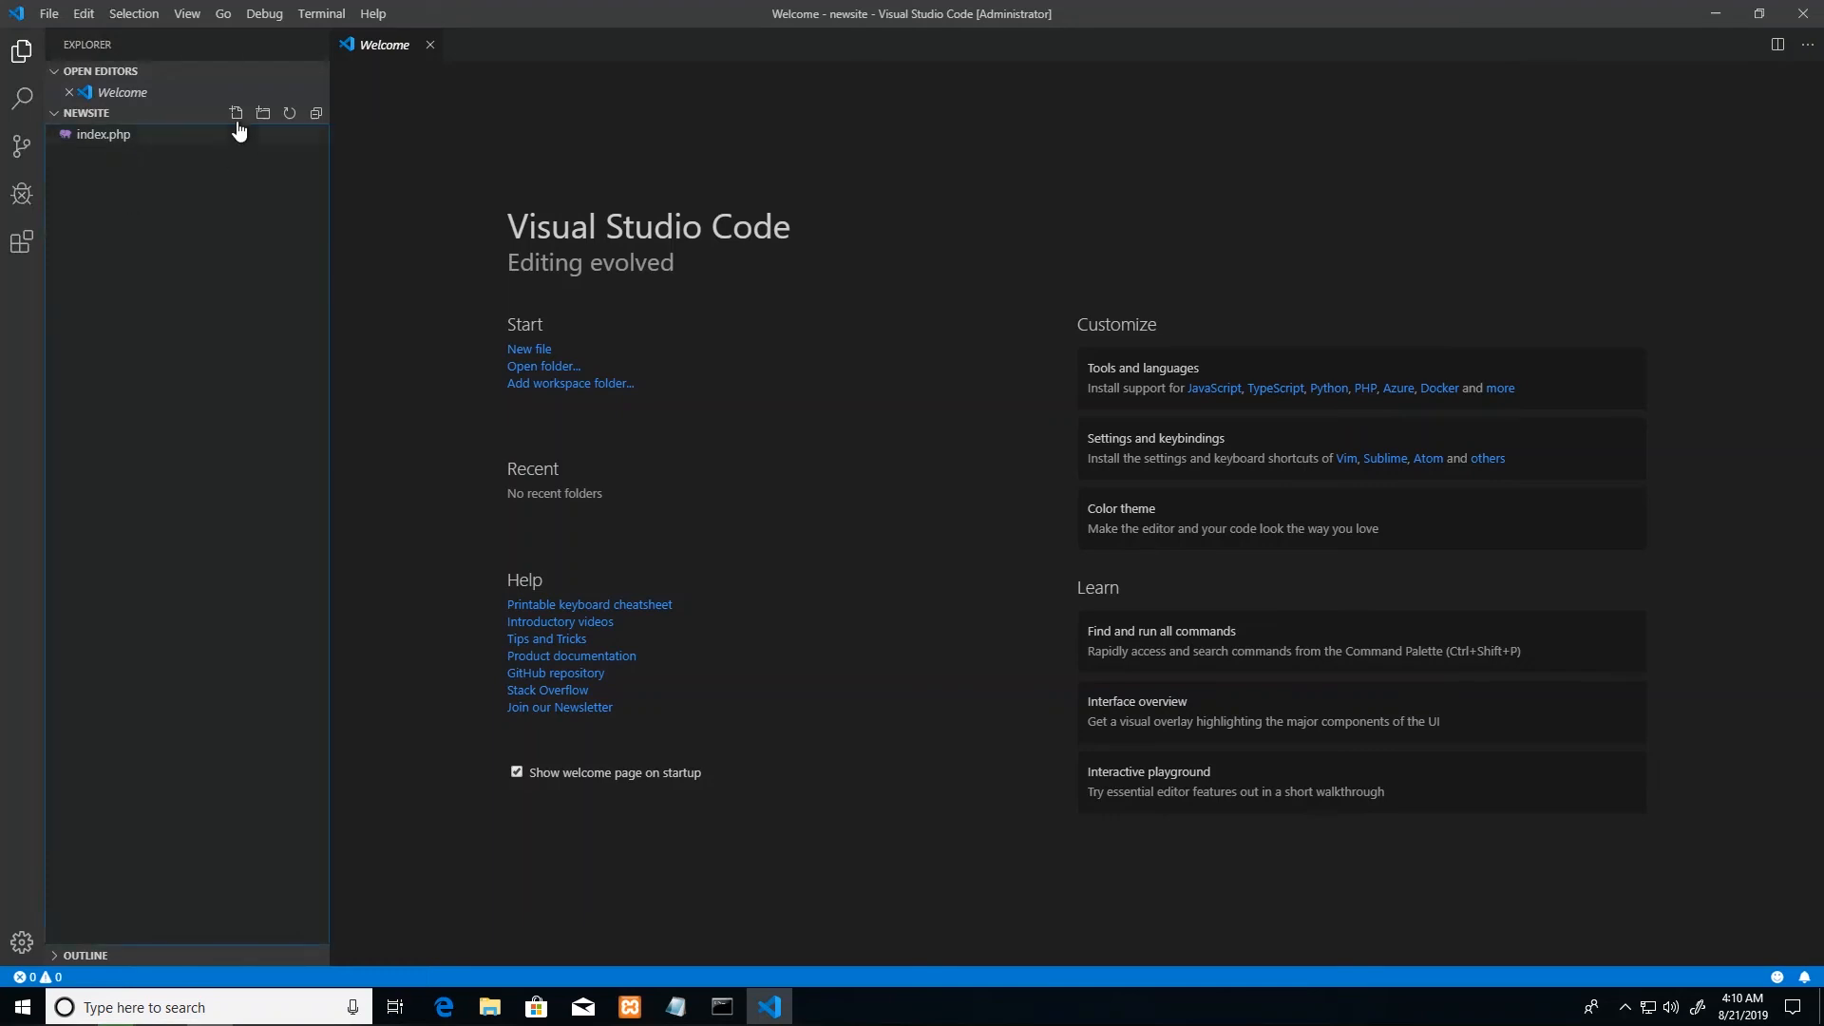
{"action": "left_click", "coordinate": [235, 112]}
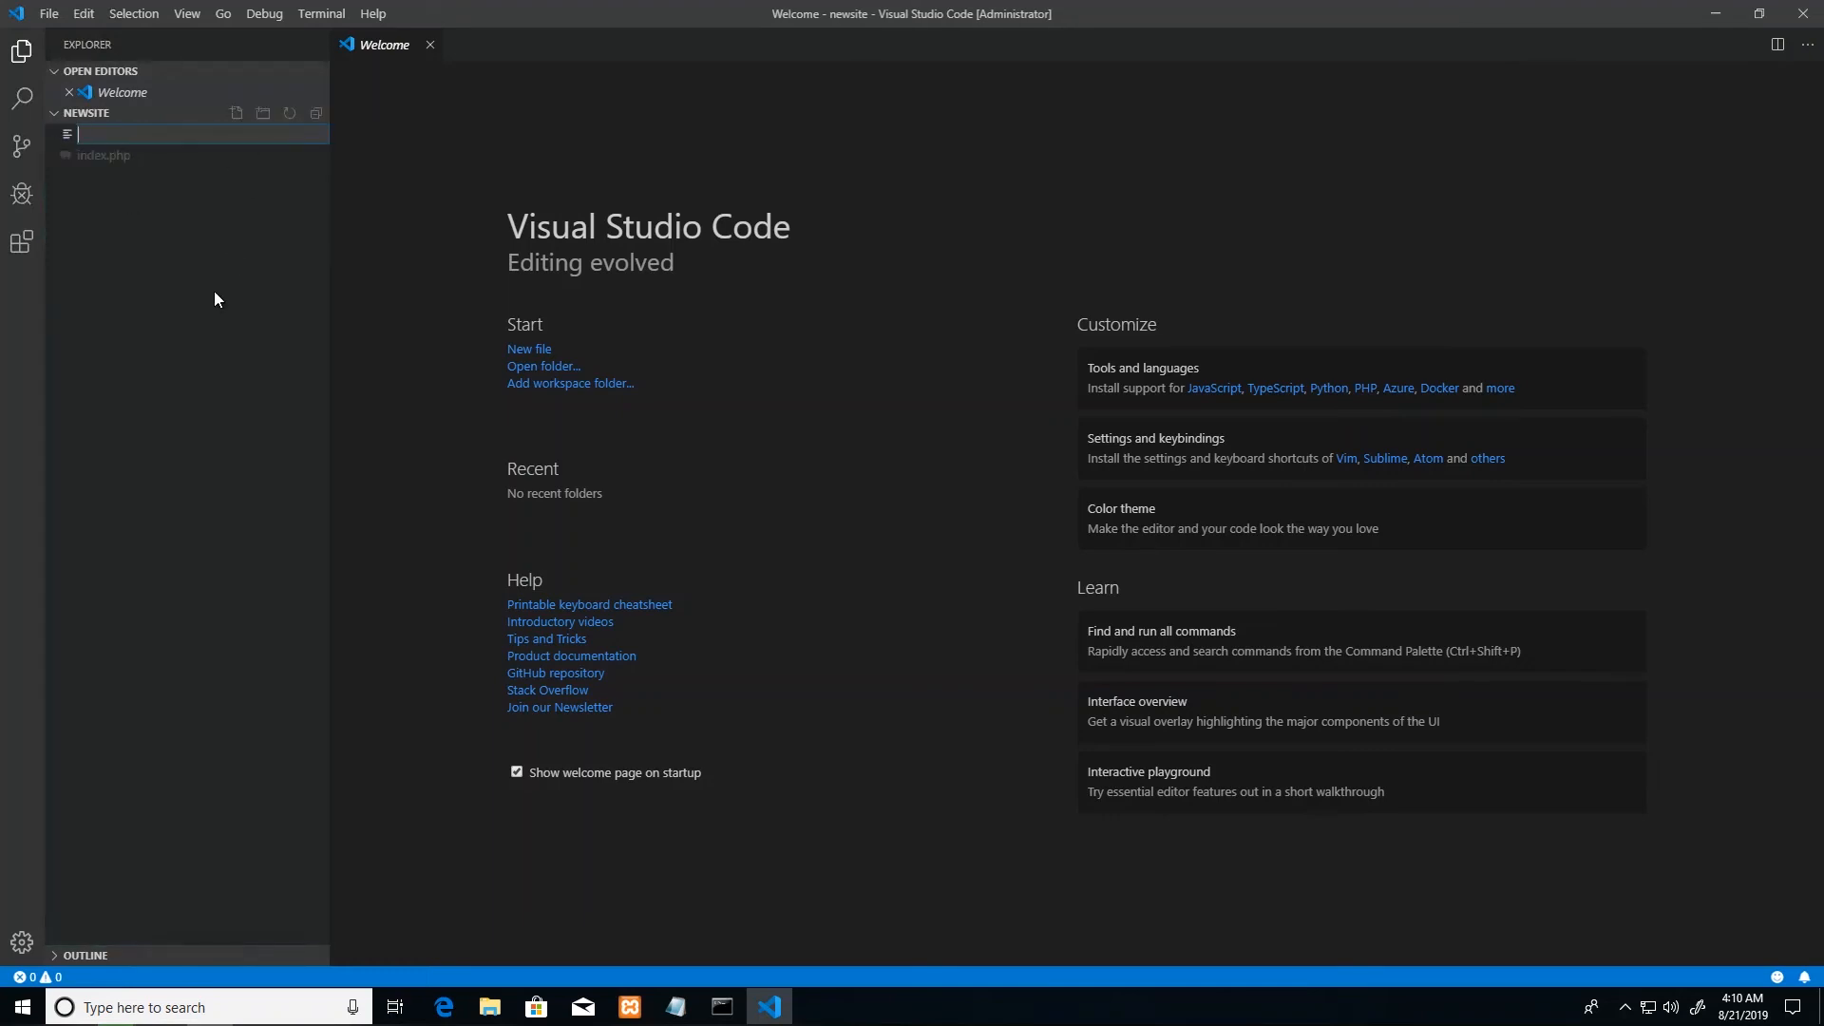
{"action": "type", "text": "inde"}
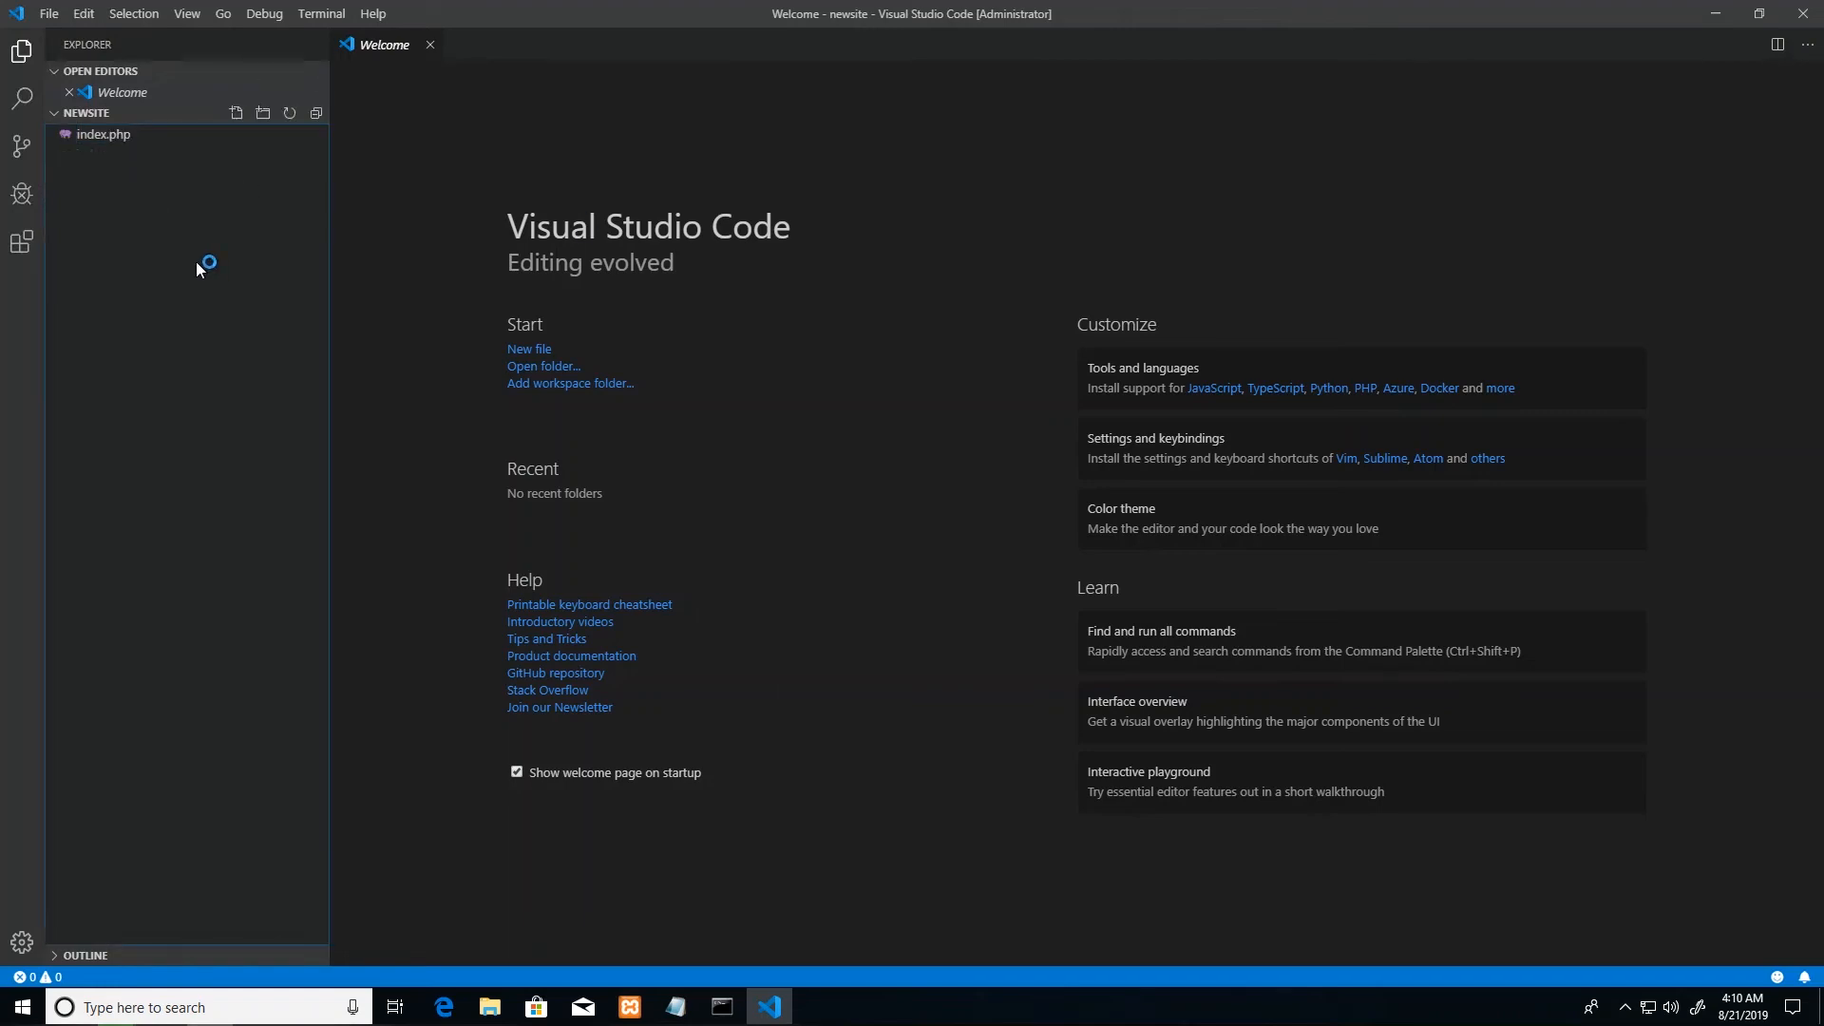
{"action": "mouse_move", "coordinate": [235, 113]}
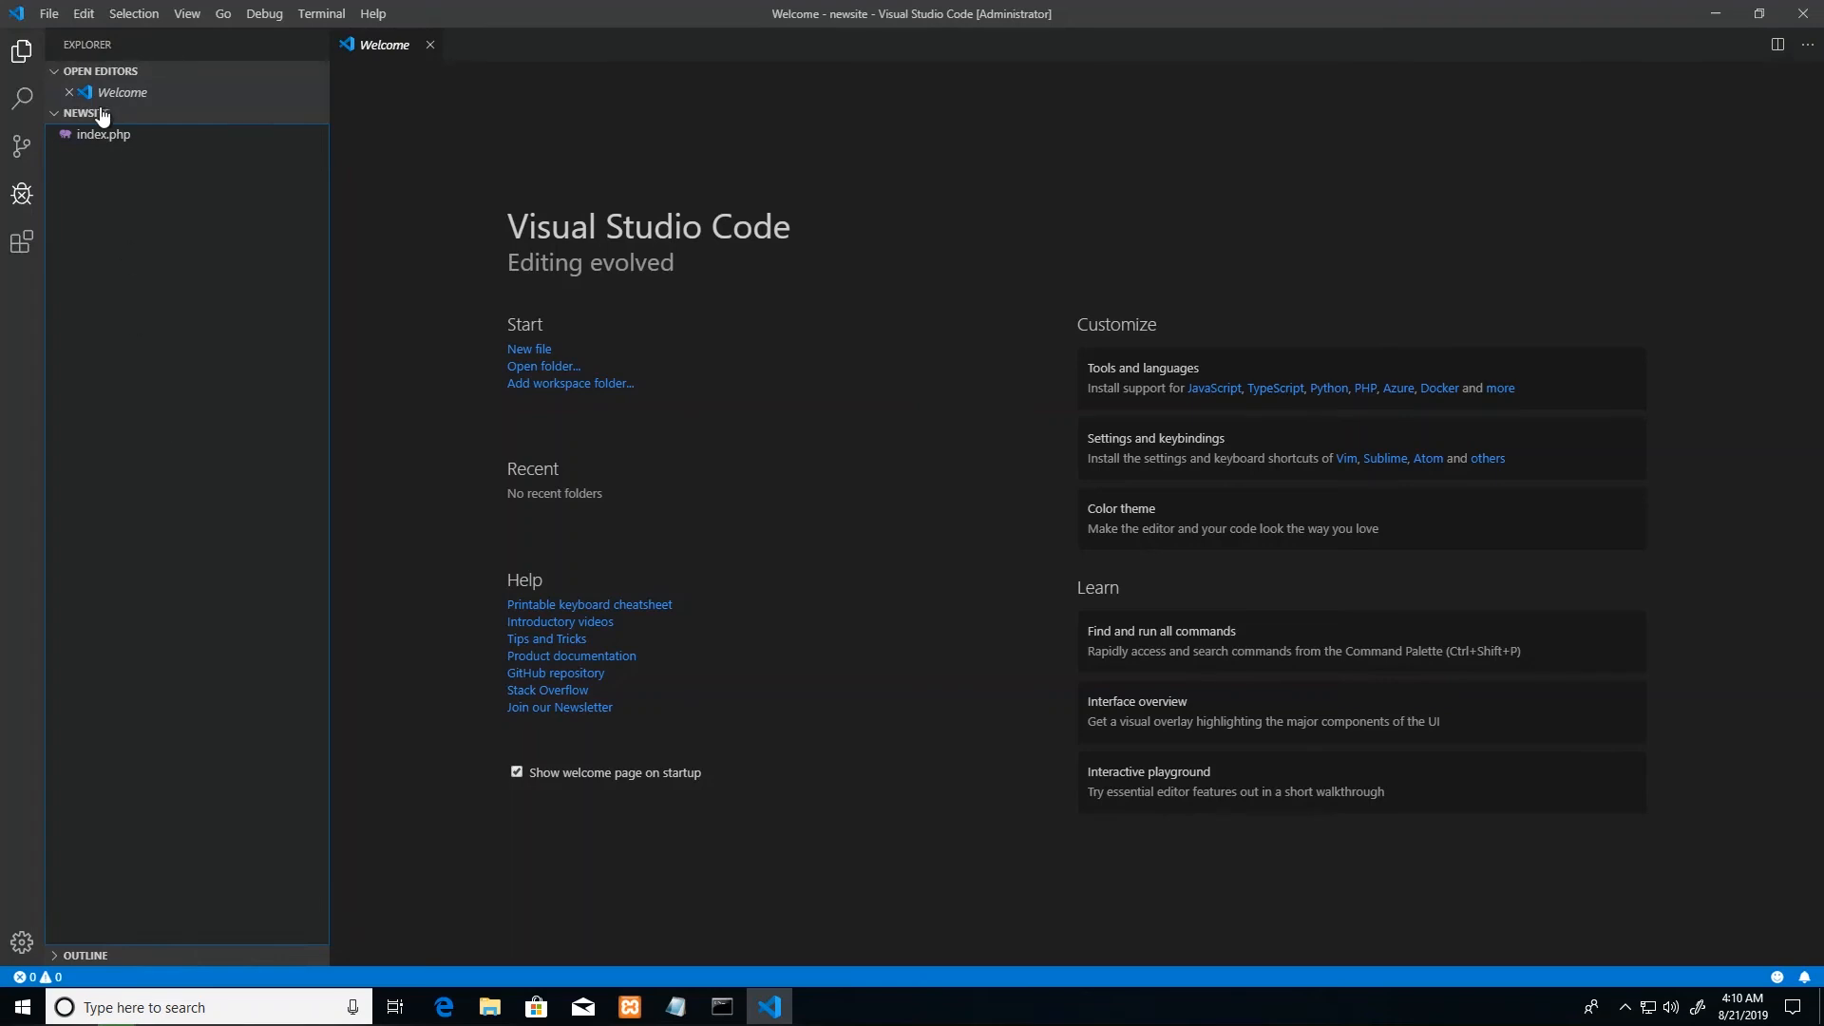
{"action": "mouse_move", "coordinate": [175, 103]}
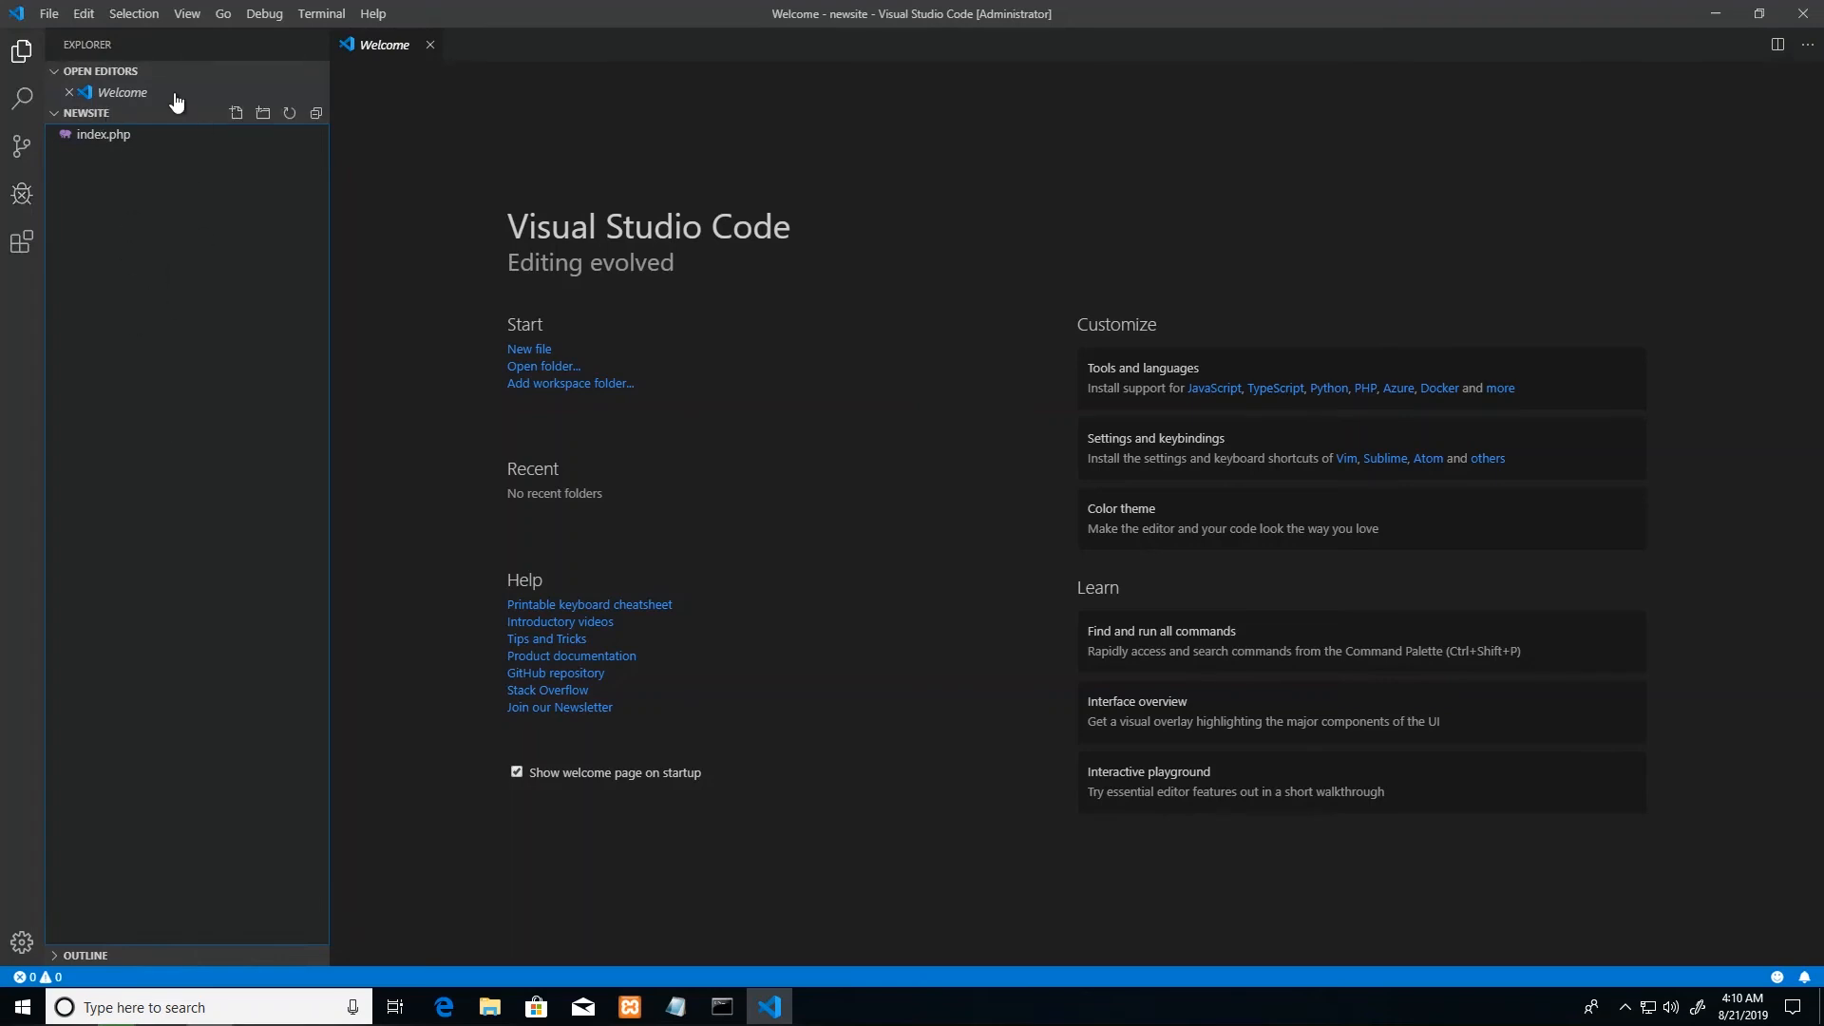
{"action": "mouse_move", "coordinate": [207, 413]}
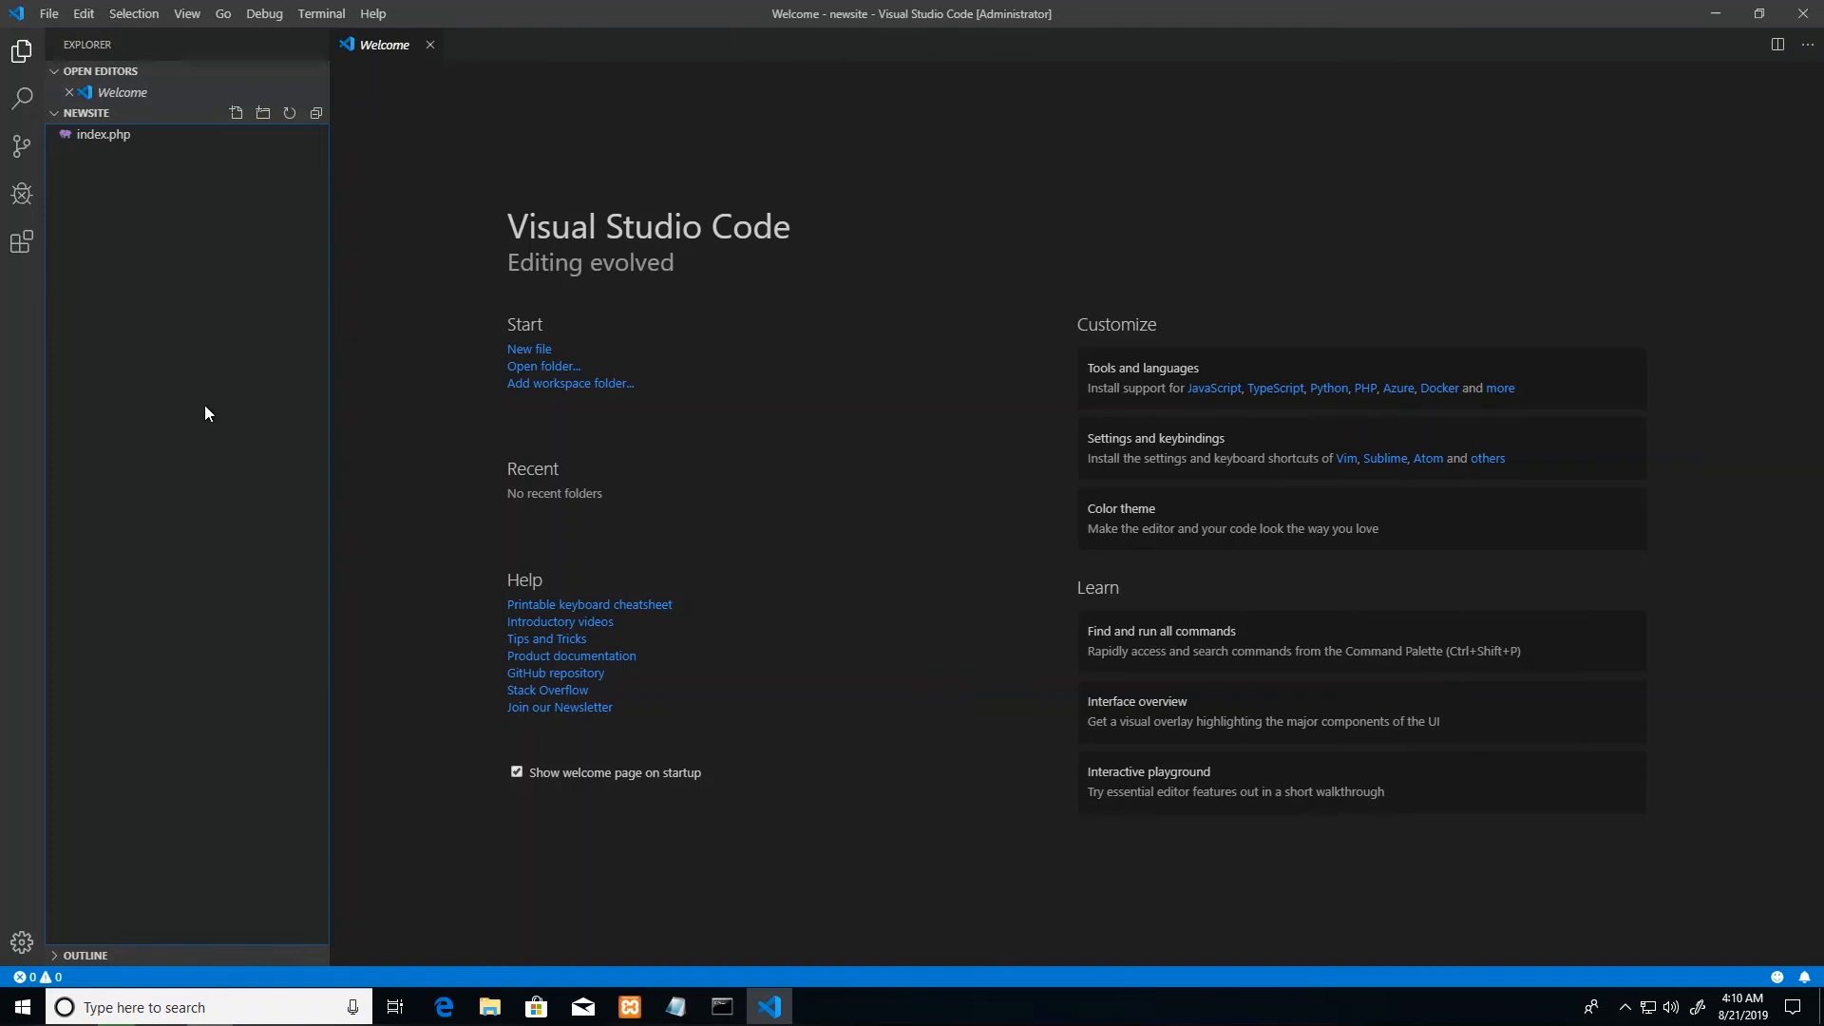
{"action": "mouse_move", "coordinate": [94, 305]}
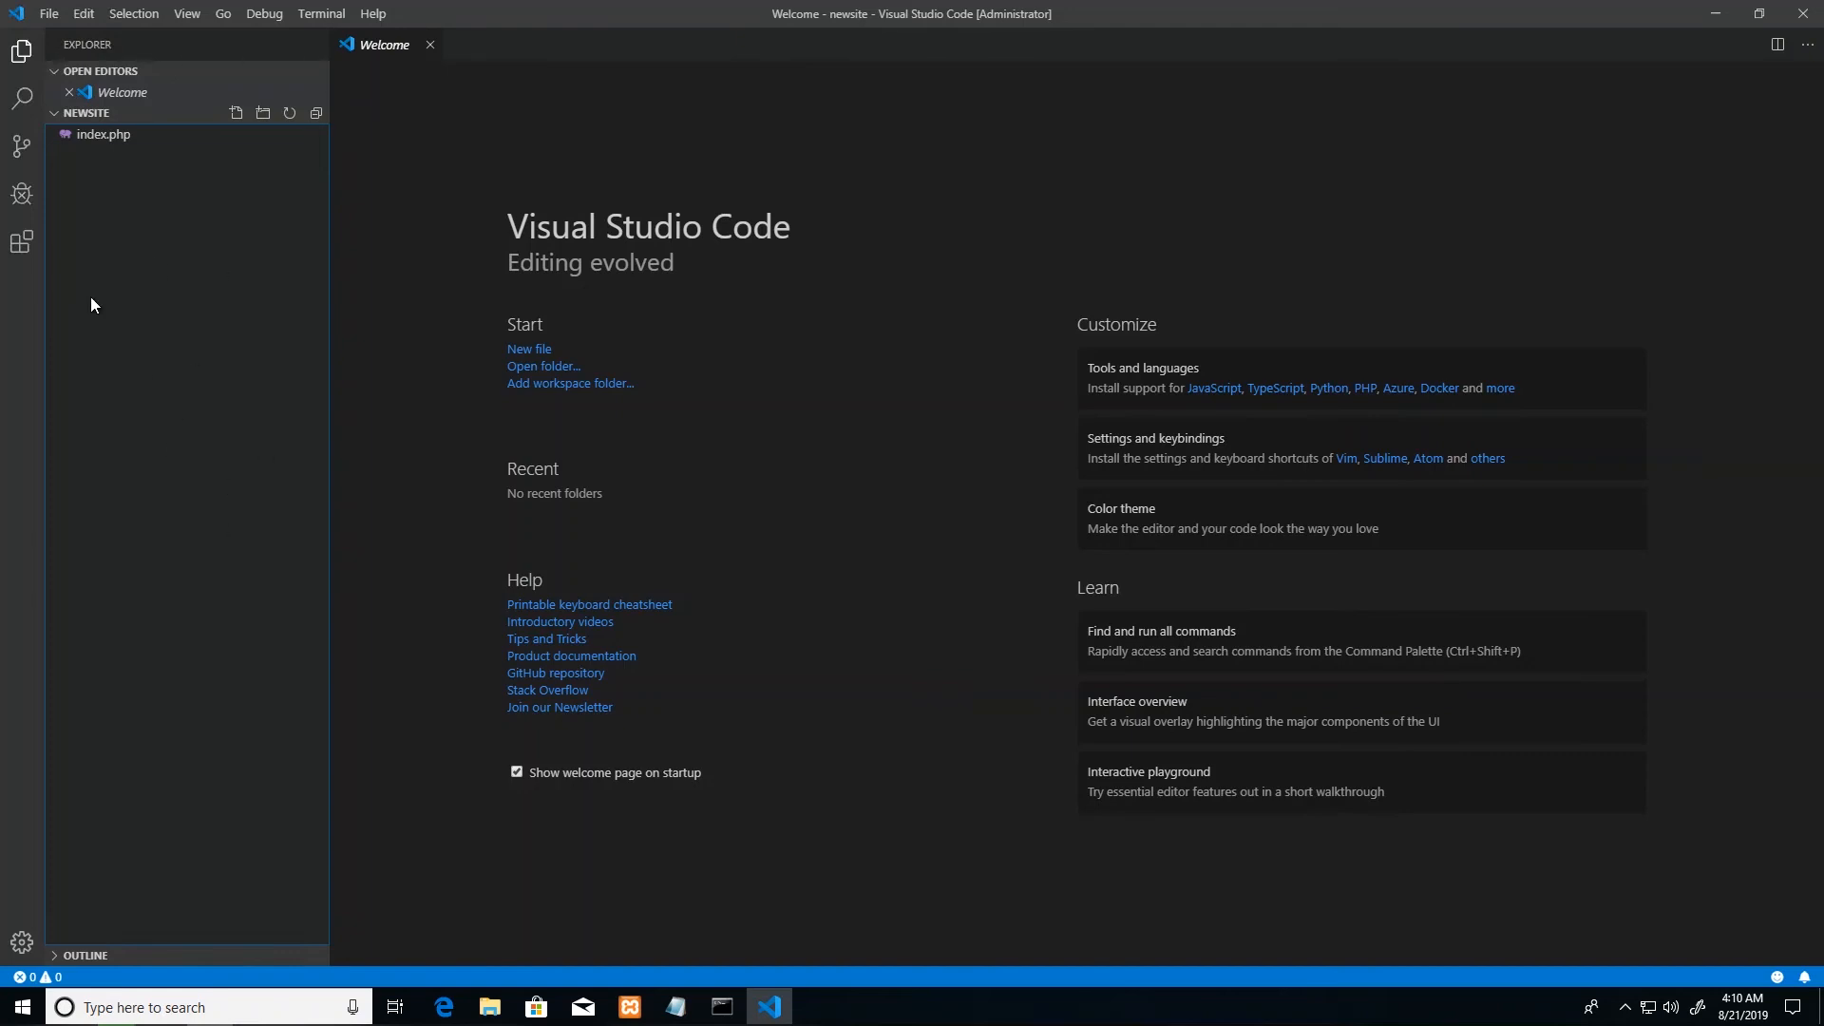
{"action": "mouse_move", "coordinate": [258, 159]}
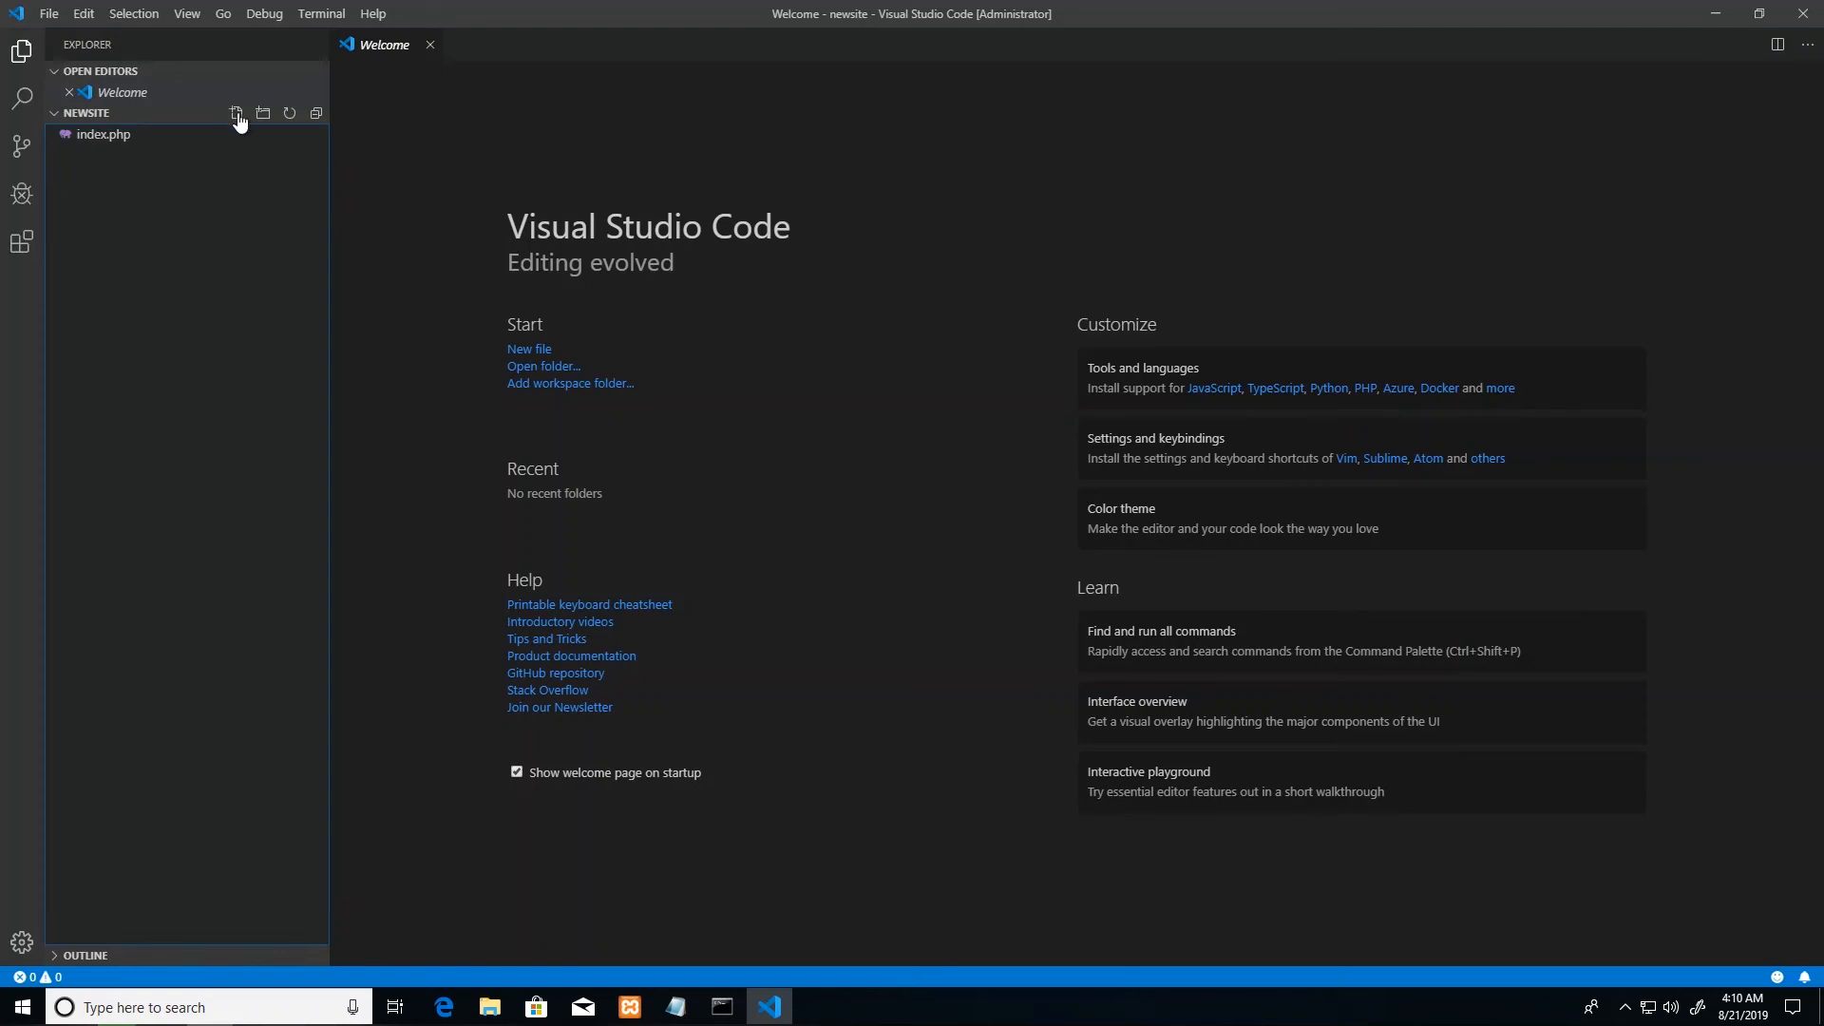
Step: Add a new file named about.php to the newsite folder, fixing the mistyped name
{"action": "left_click", "coordinate": [234, 113]}
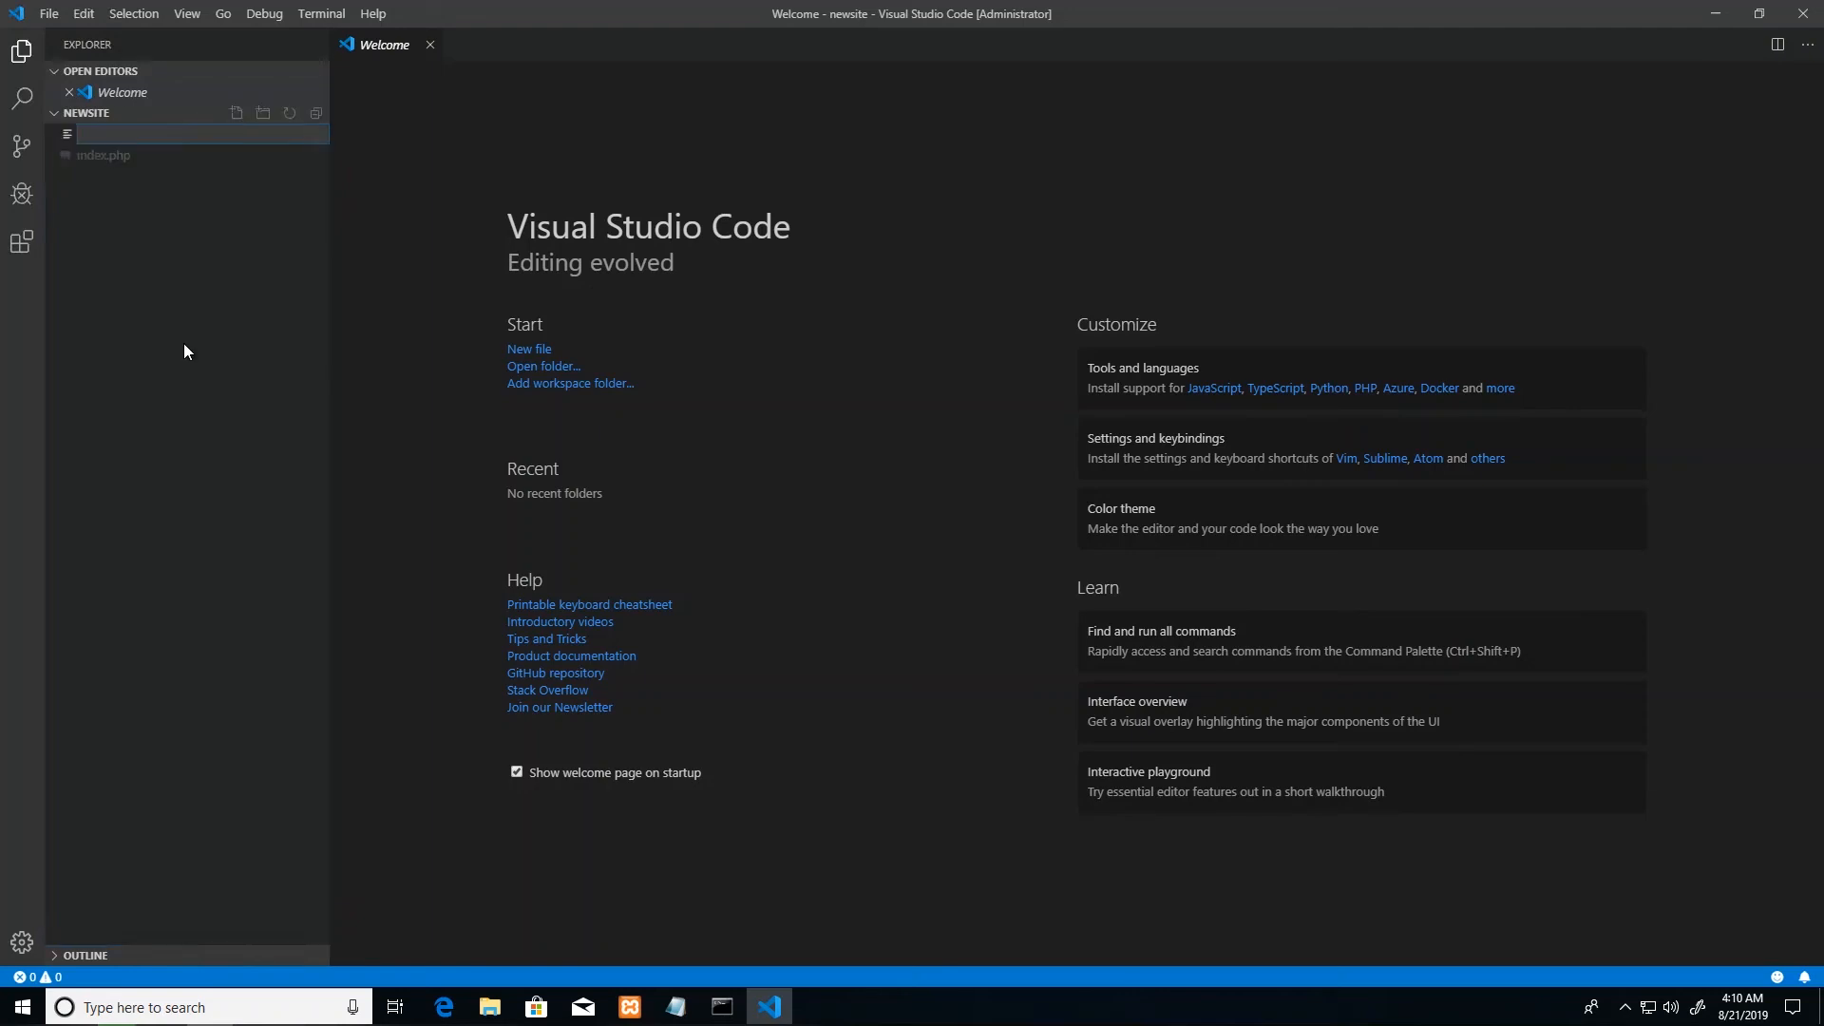
{"action": "type", "text": "about."}
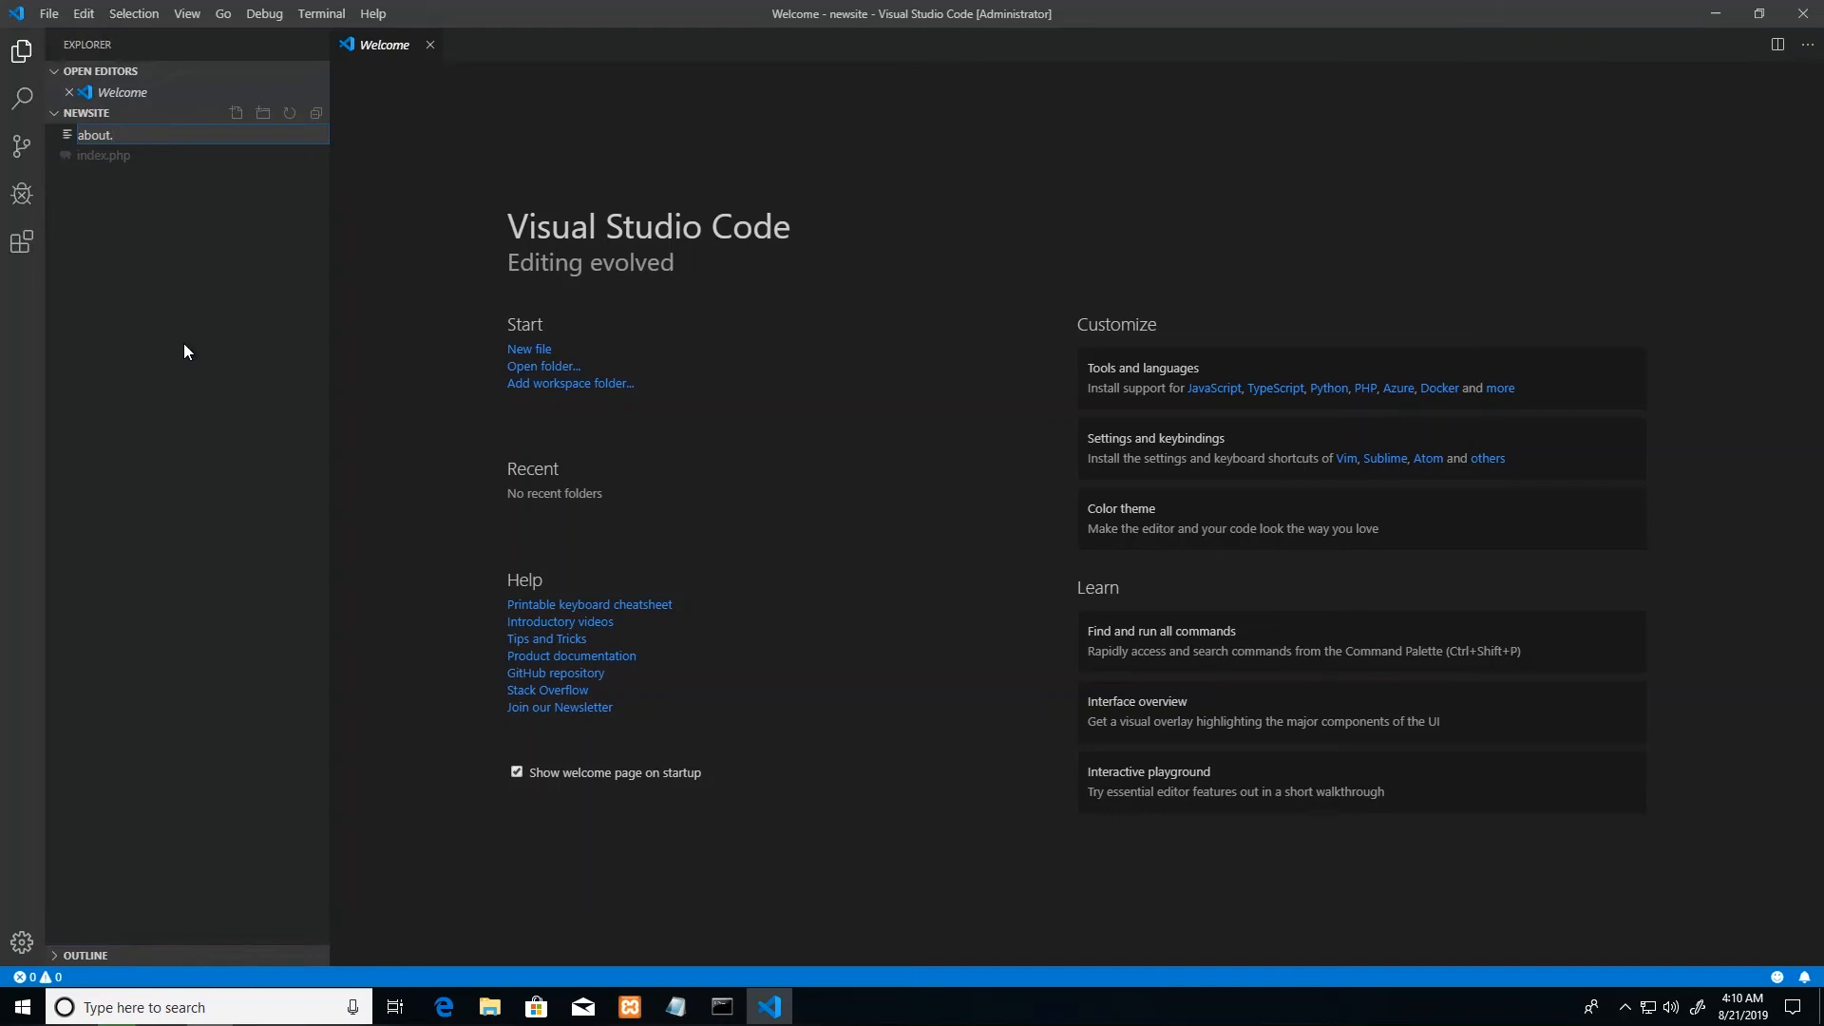
{"action": "mouse_move", "coordinate": [166, 247]}
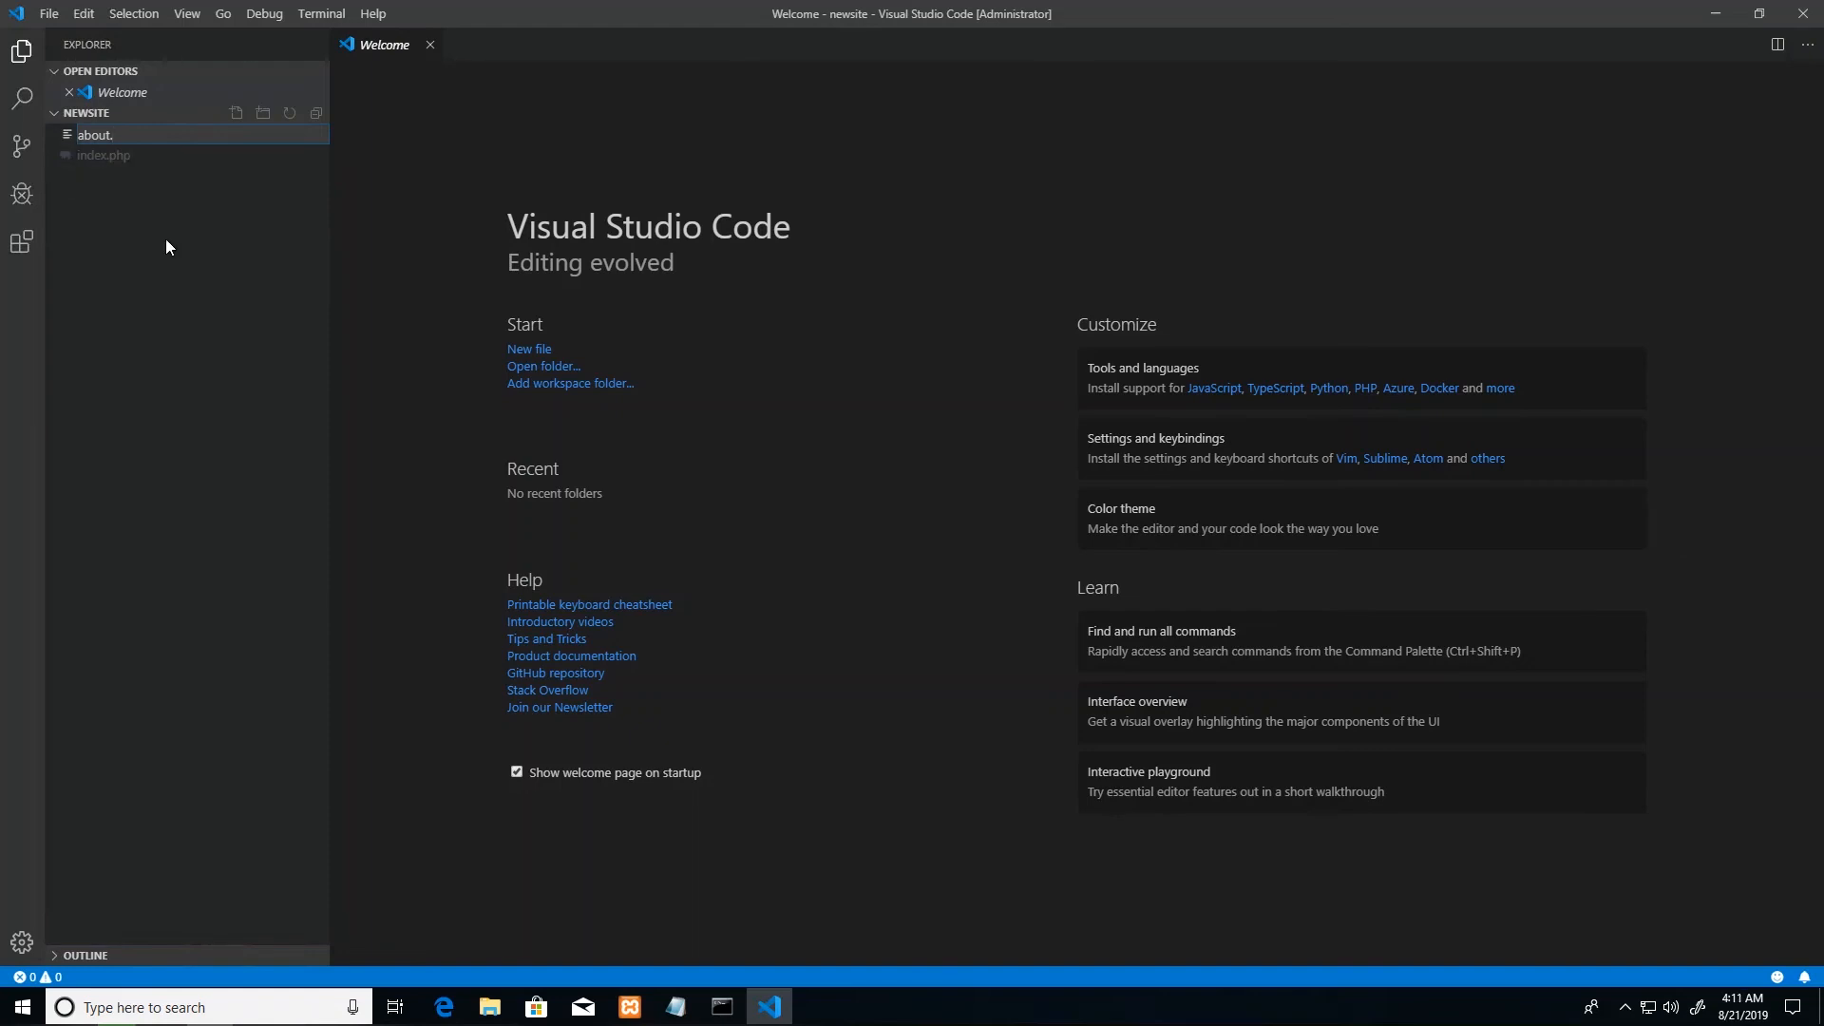
{"action": "type", "text": "html"}
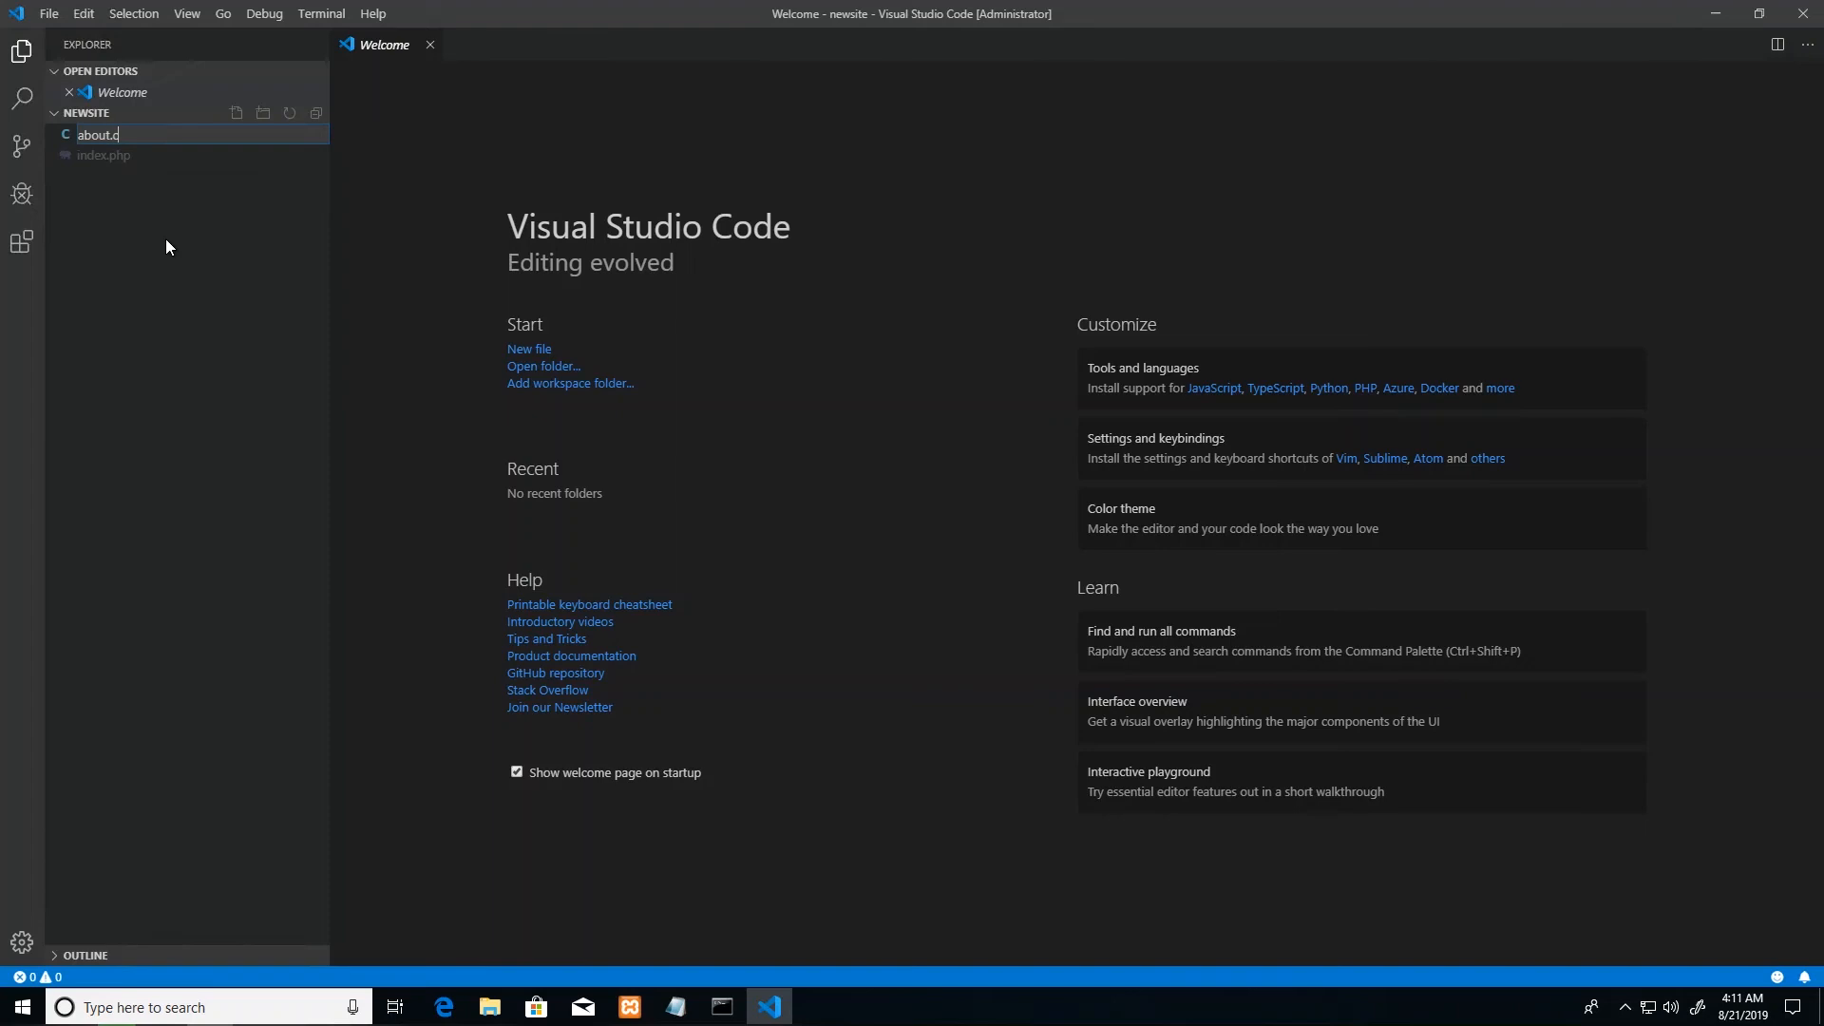
{"action": "type", "text": "c"}
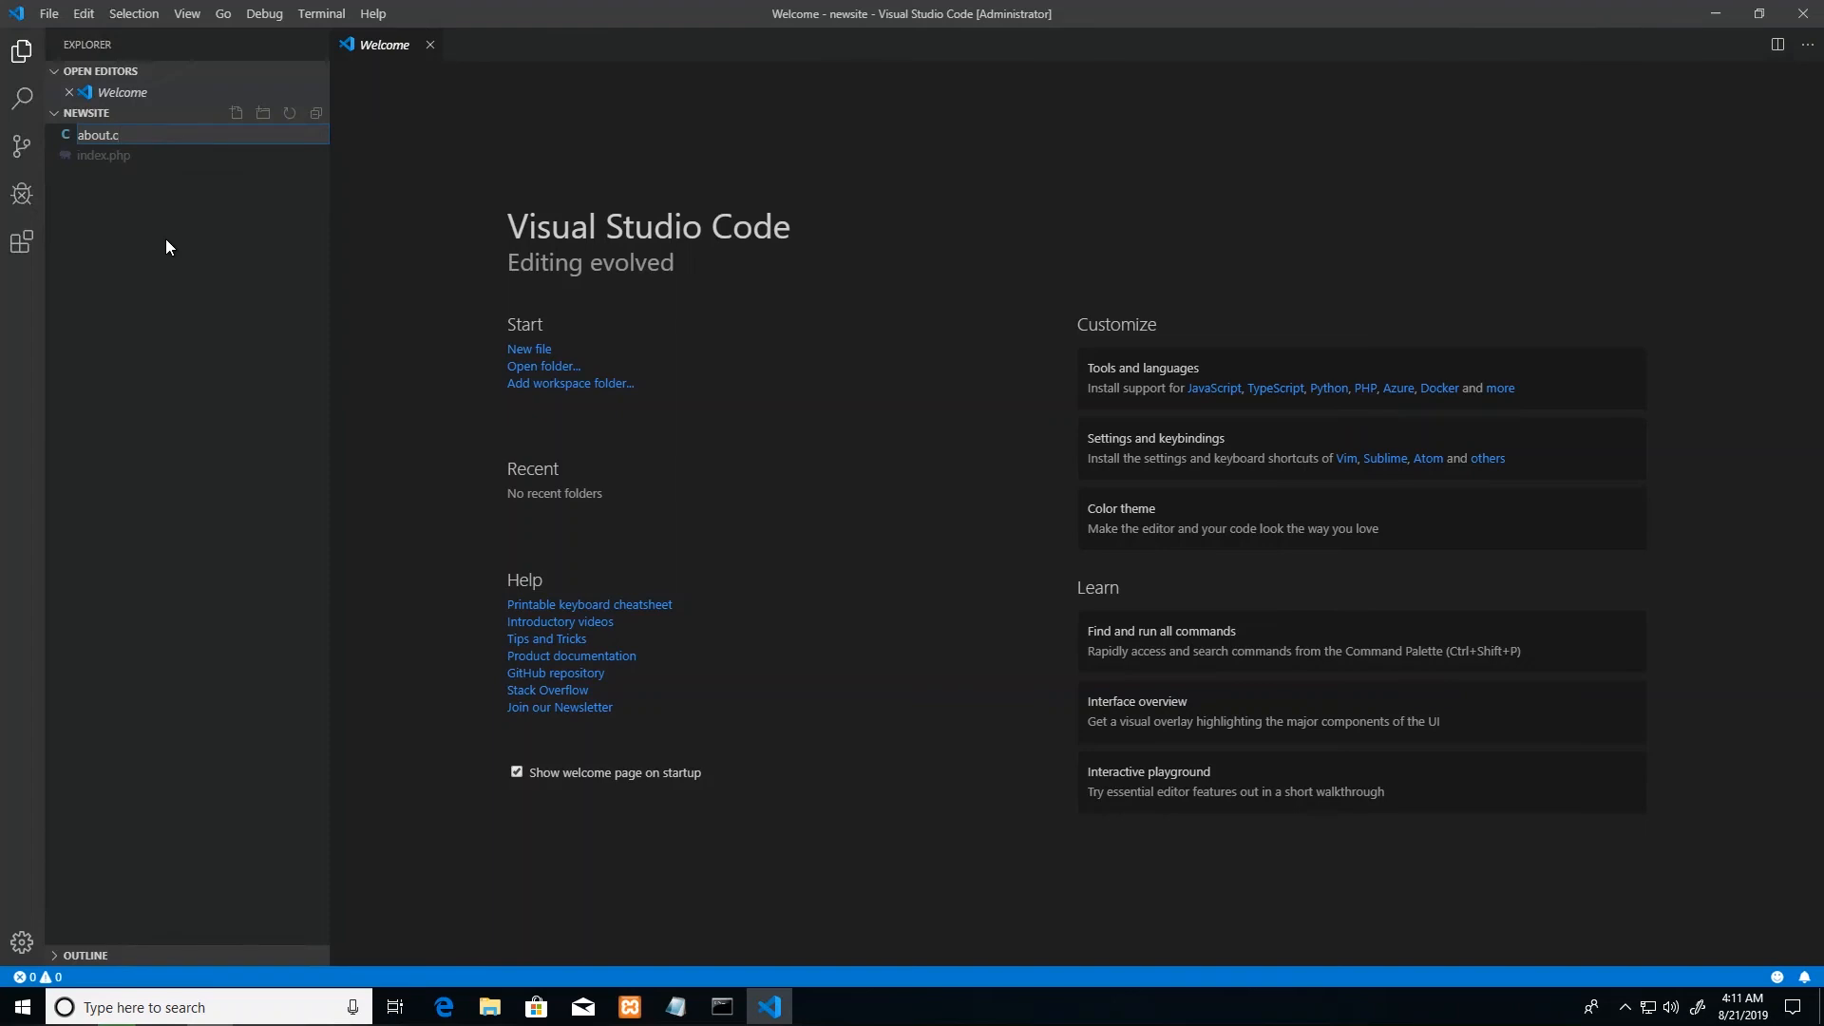
{"action": "type", "text": "s"}
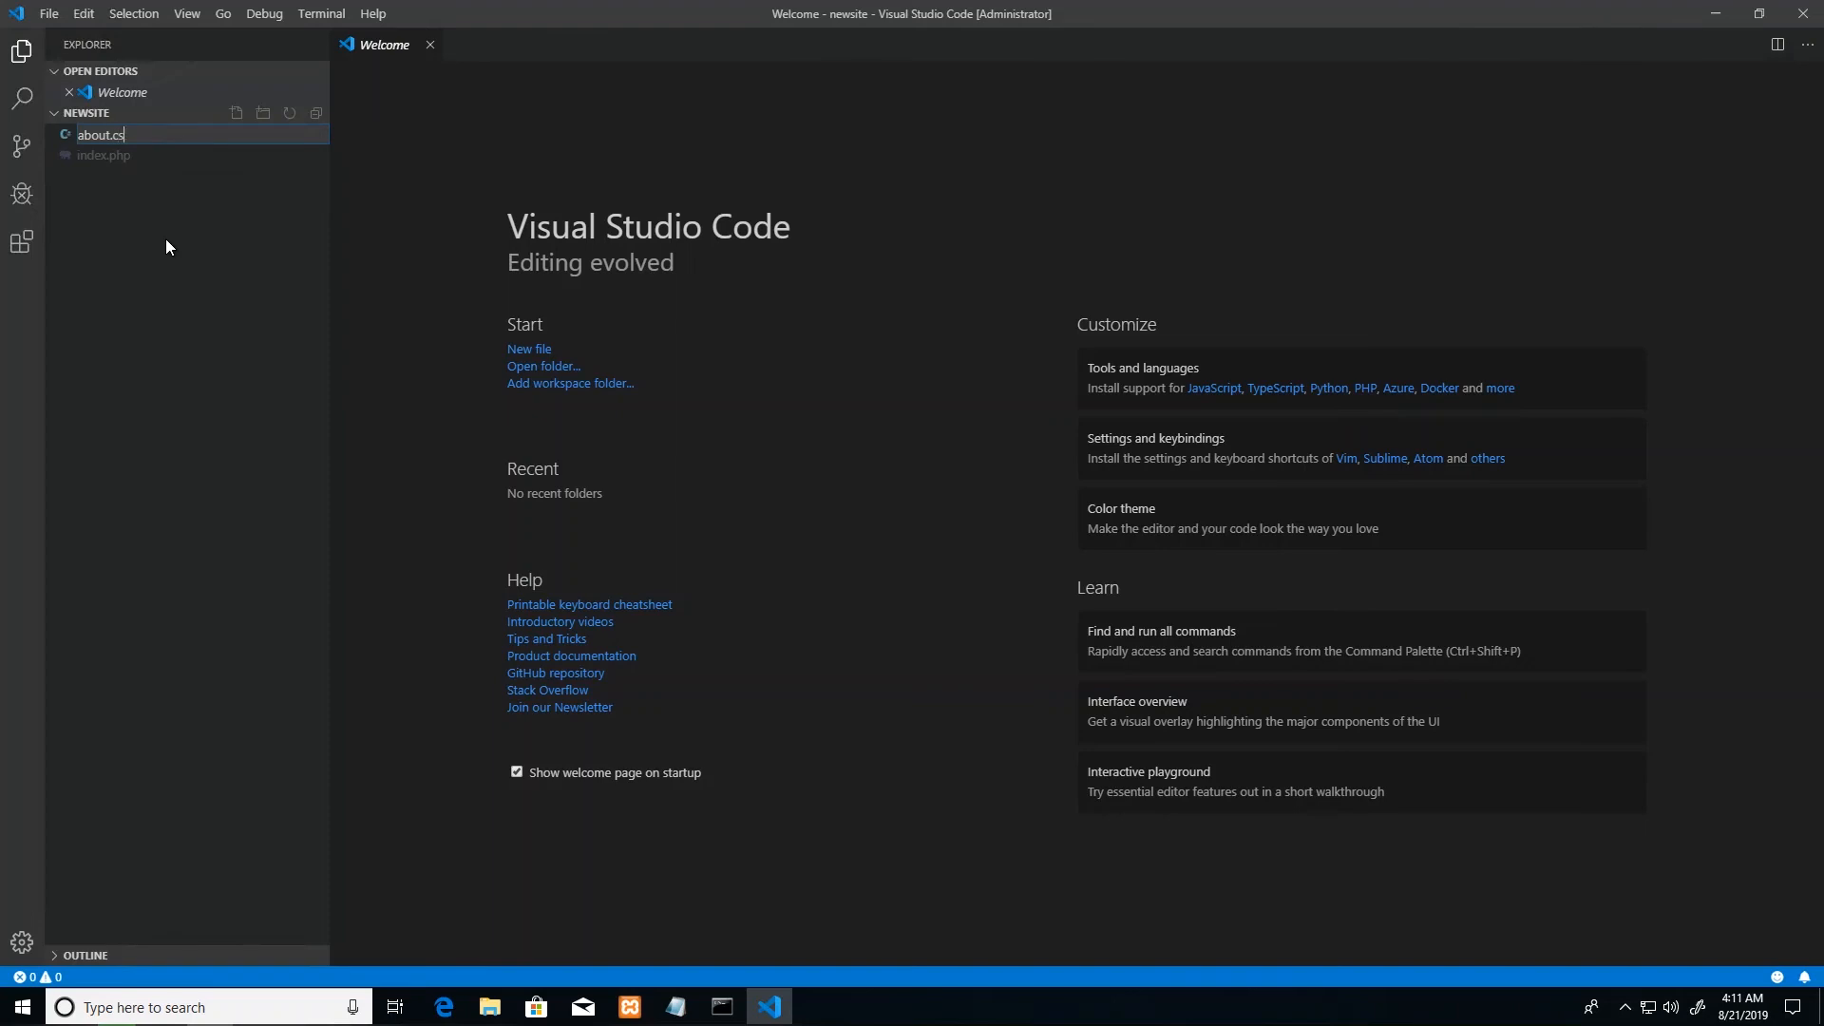
{"action": "key", "text": "Backspace"}
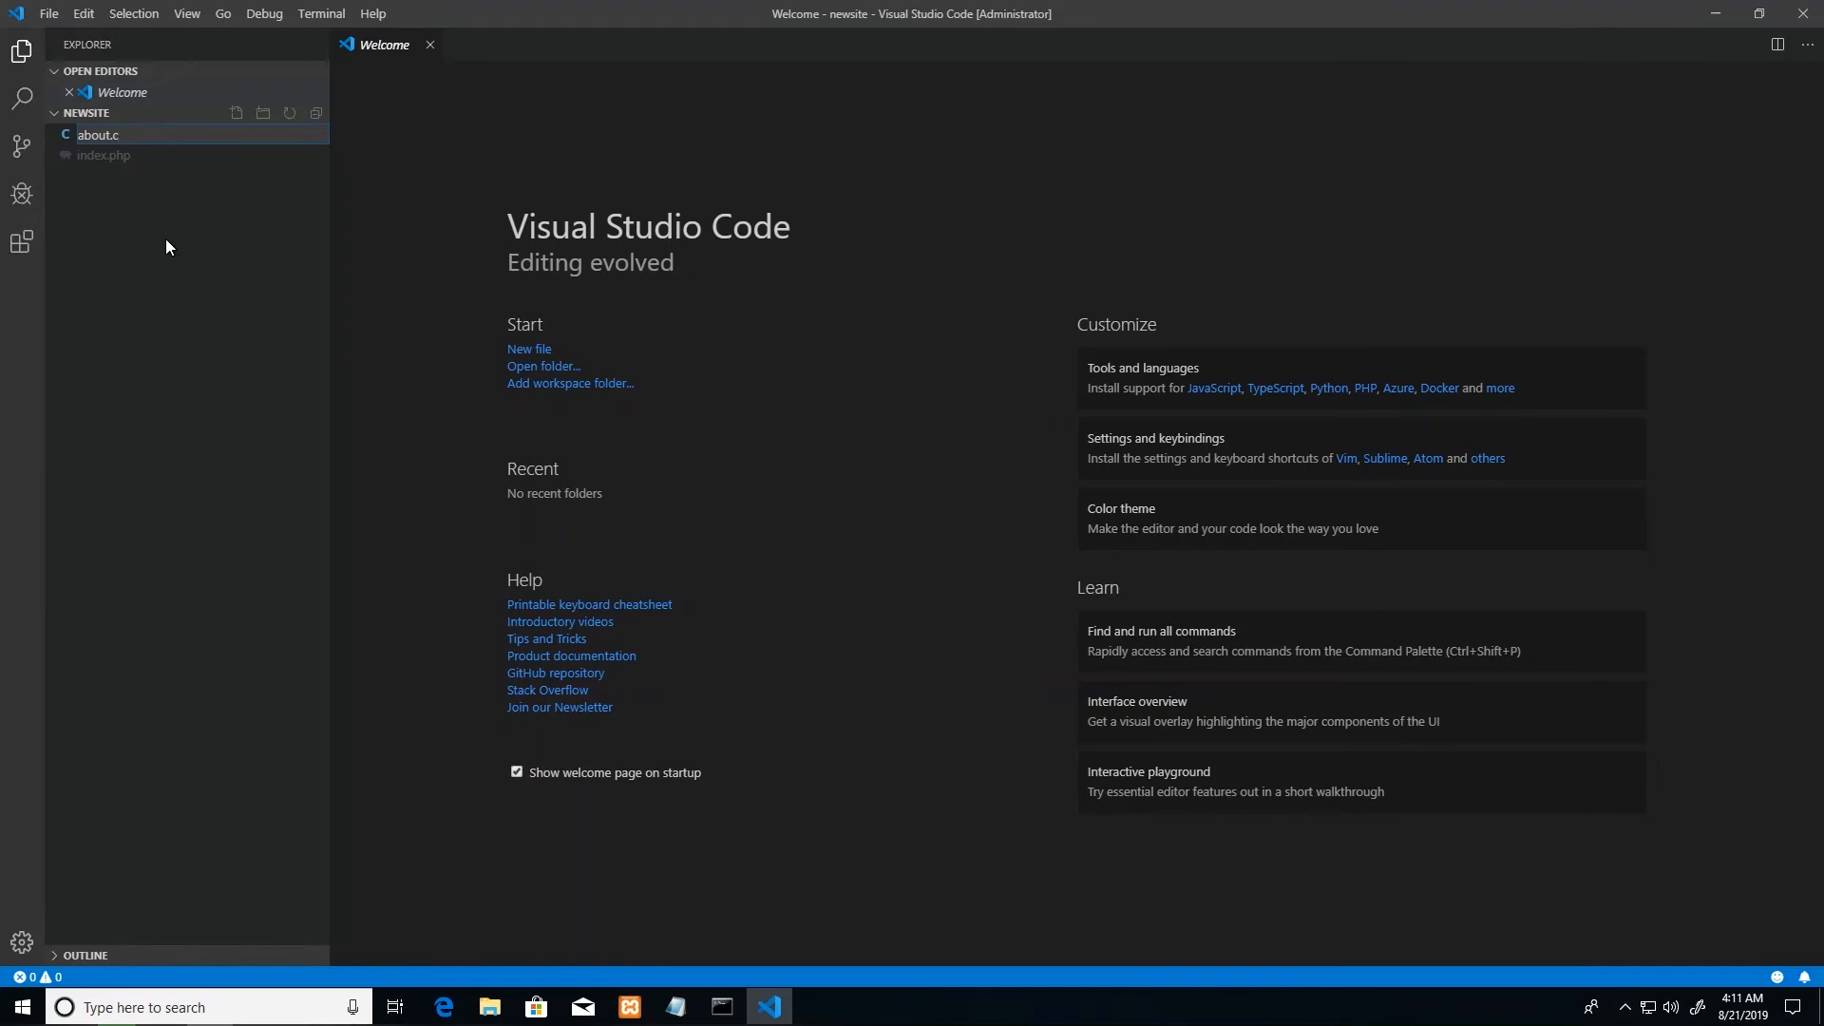
{"action": "type", "text": "about.php"}
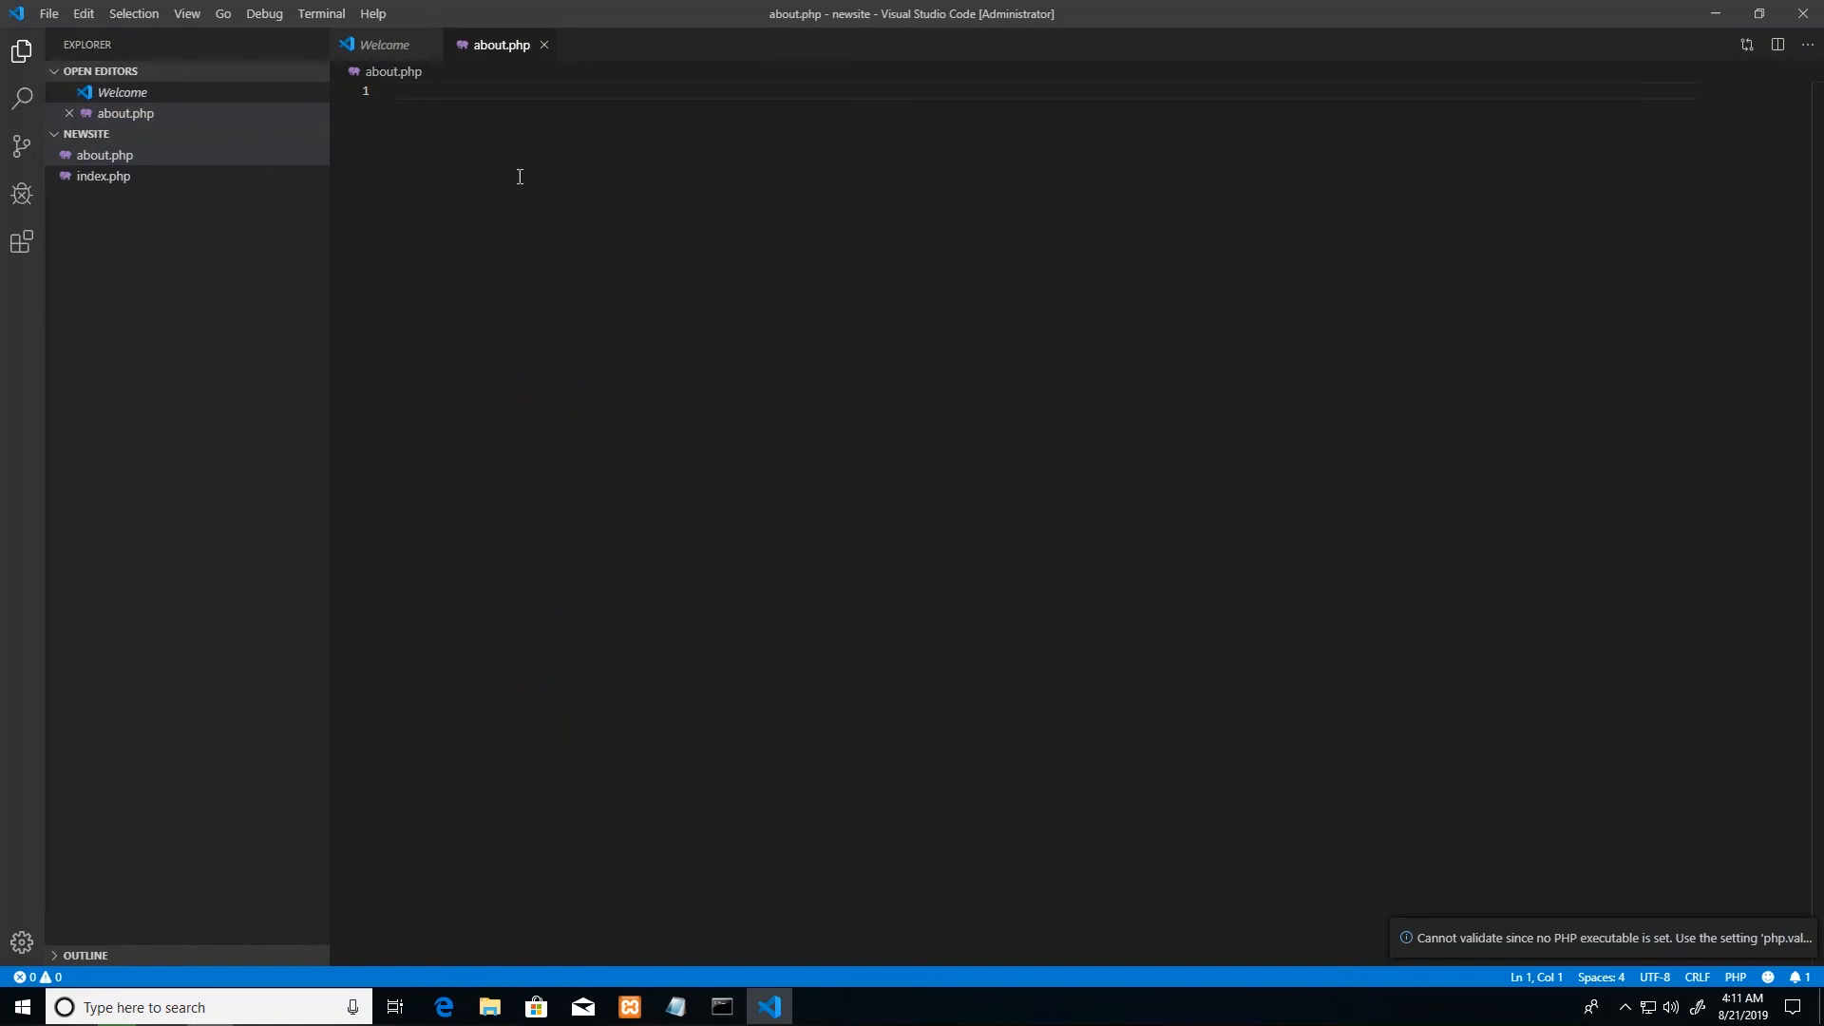
{"action": "mouse_move", "coordinate": [1359, 682]}
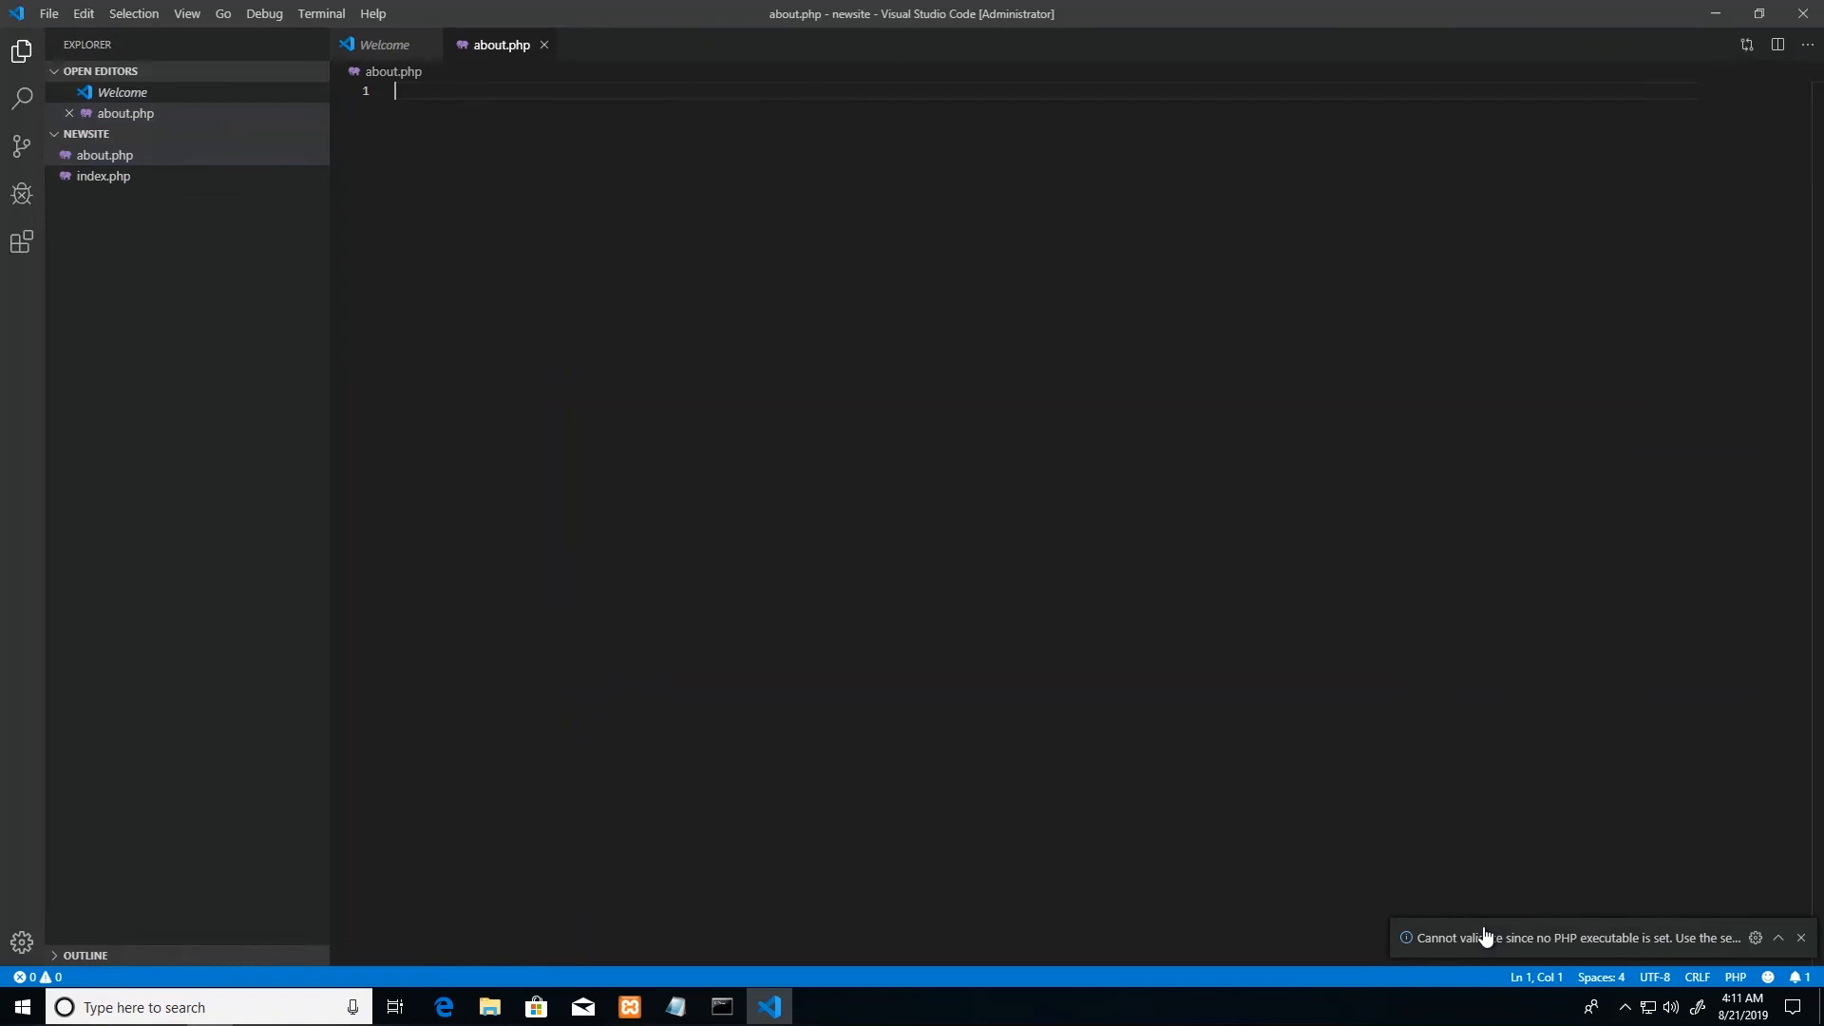
{"action": "mouse_move", "coordinate": [1486, 938]}
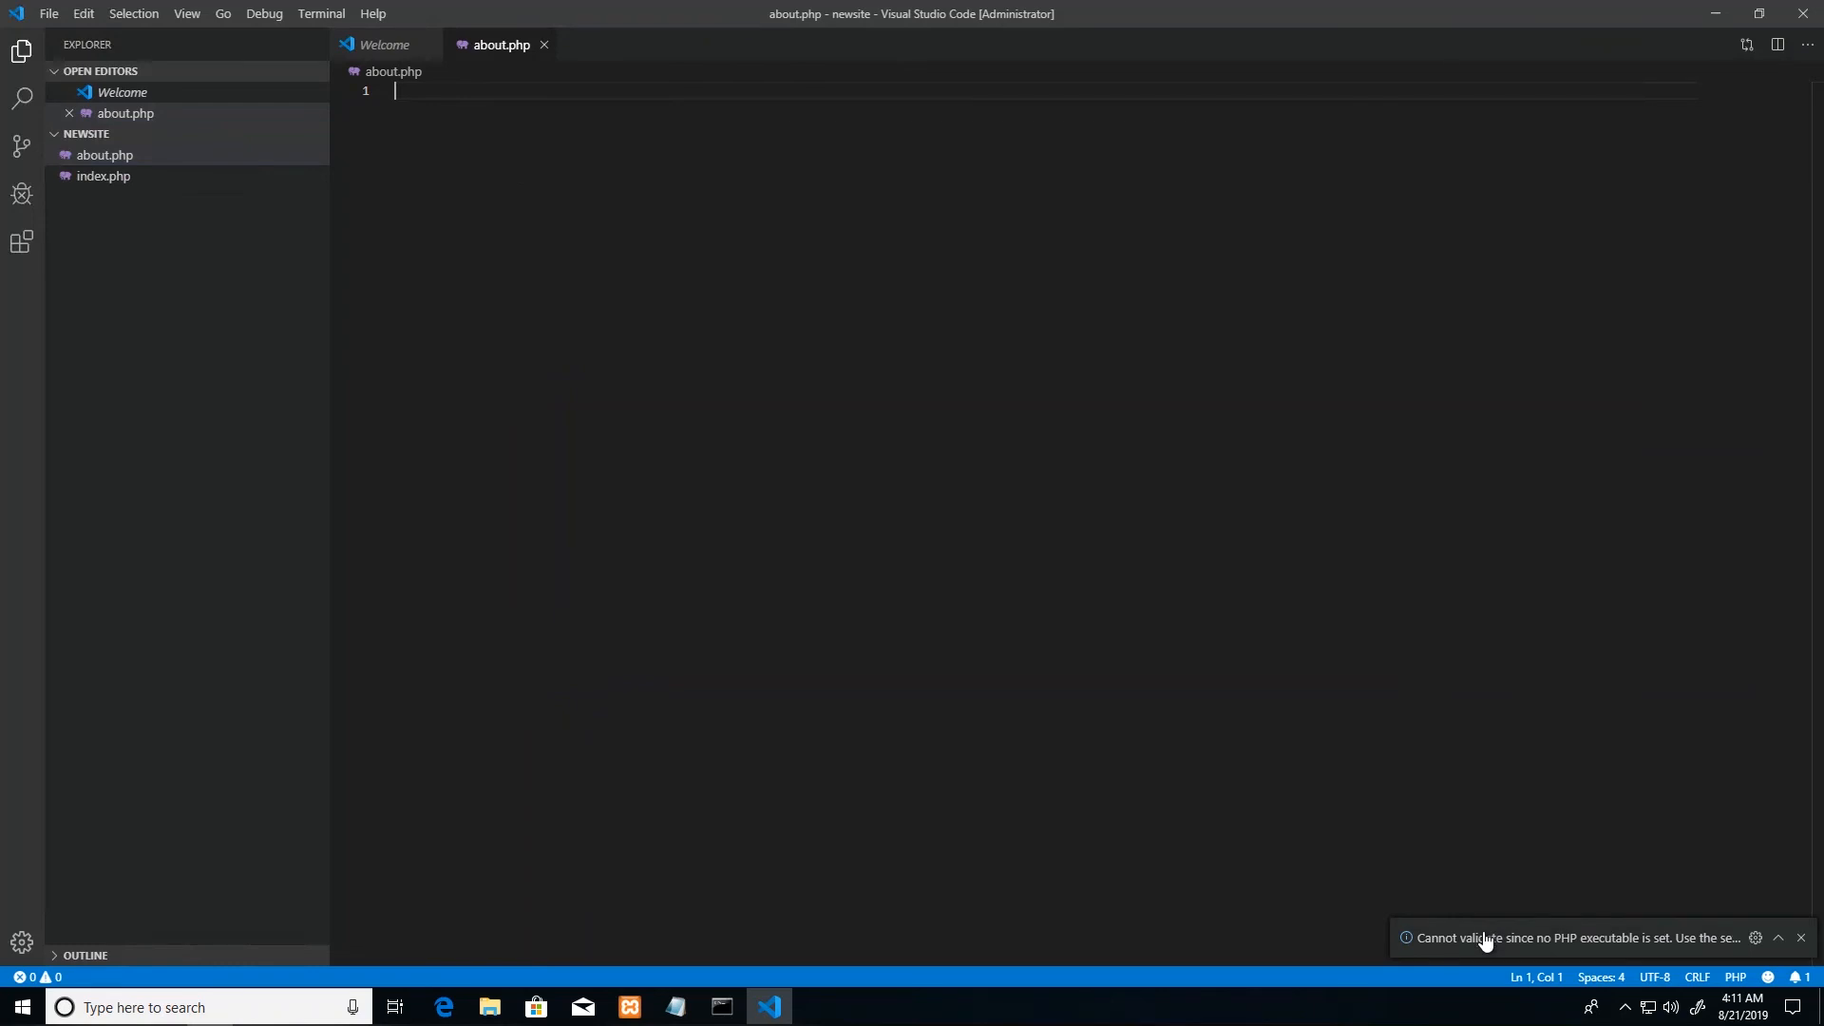
{"action": "mouse_move", "coordinate": [1527, 861]}
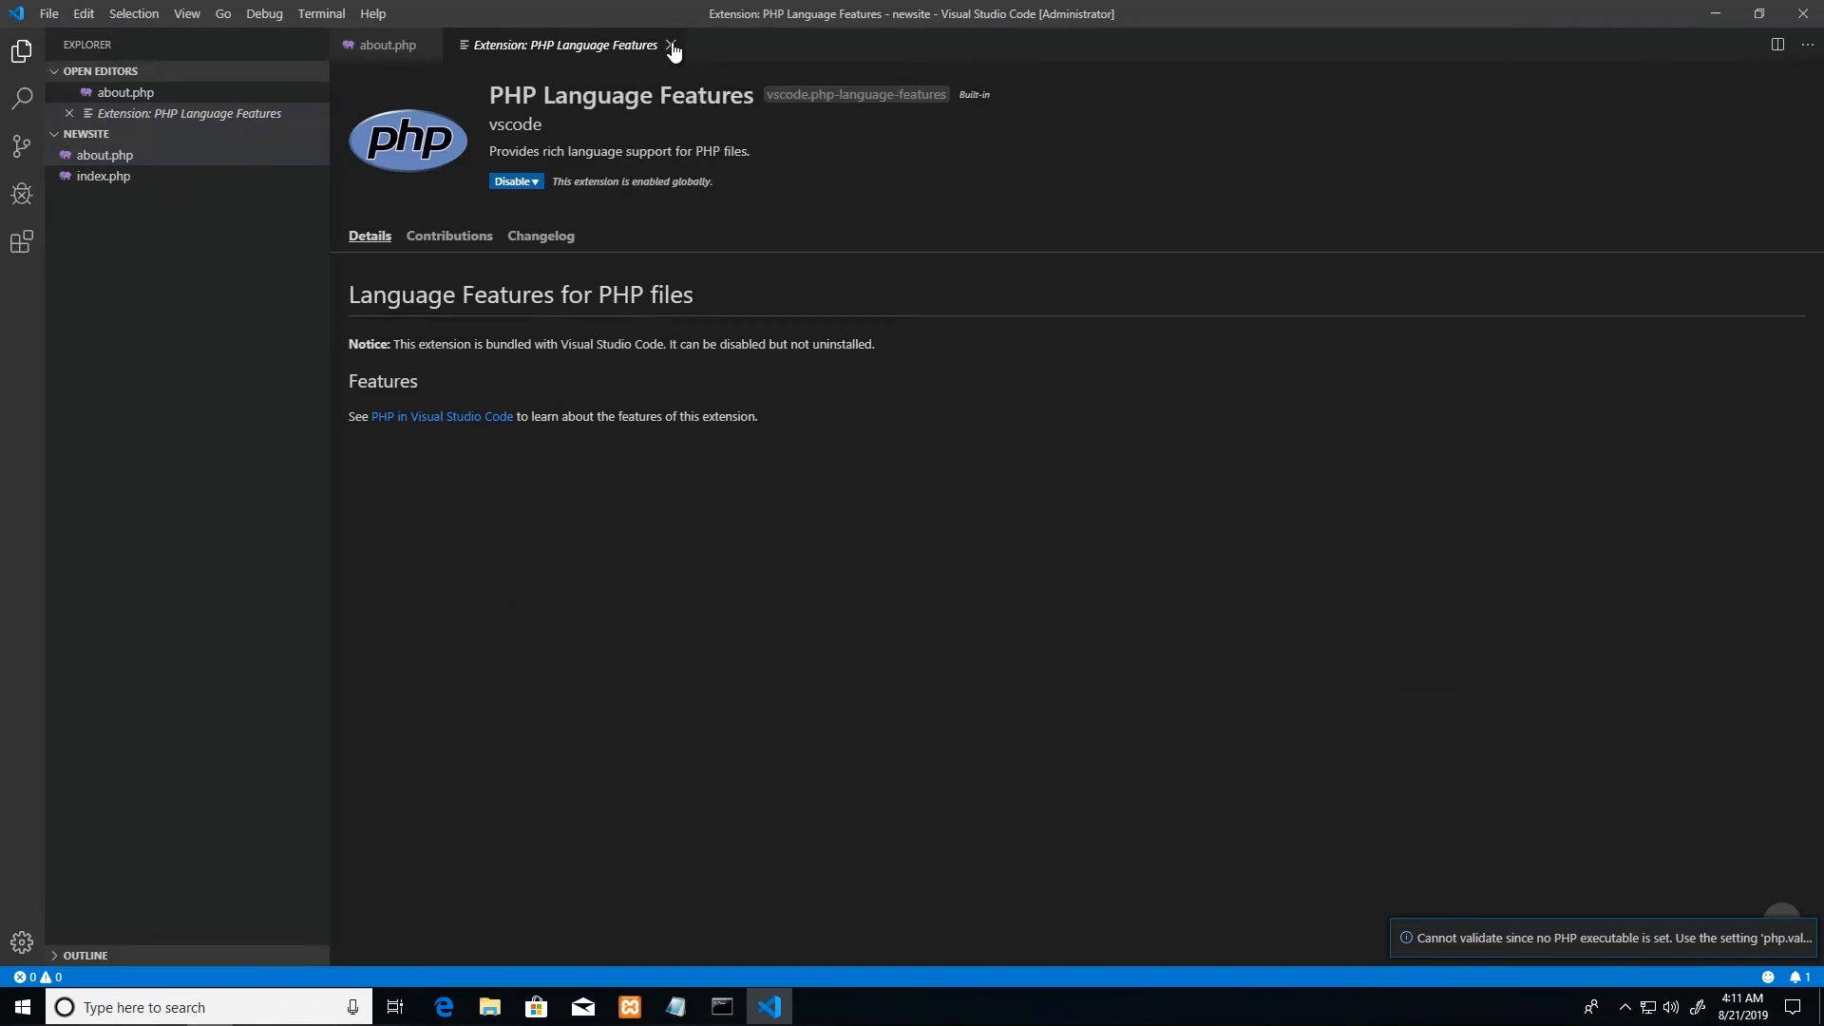
Step: Close the PHP Language Features extension details tab
{"action": "left_click", "coordinate": [672, 45]}
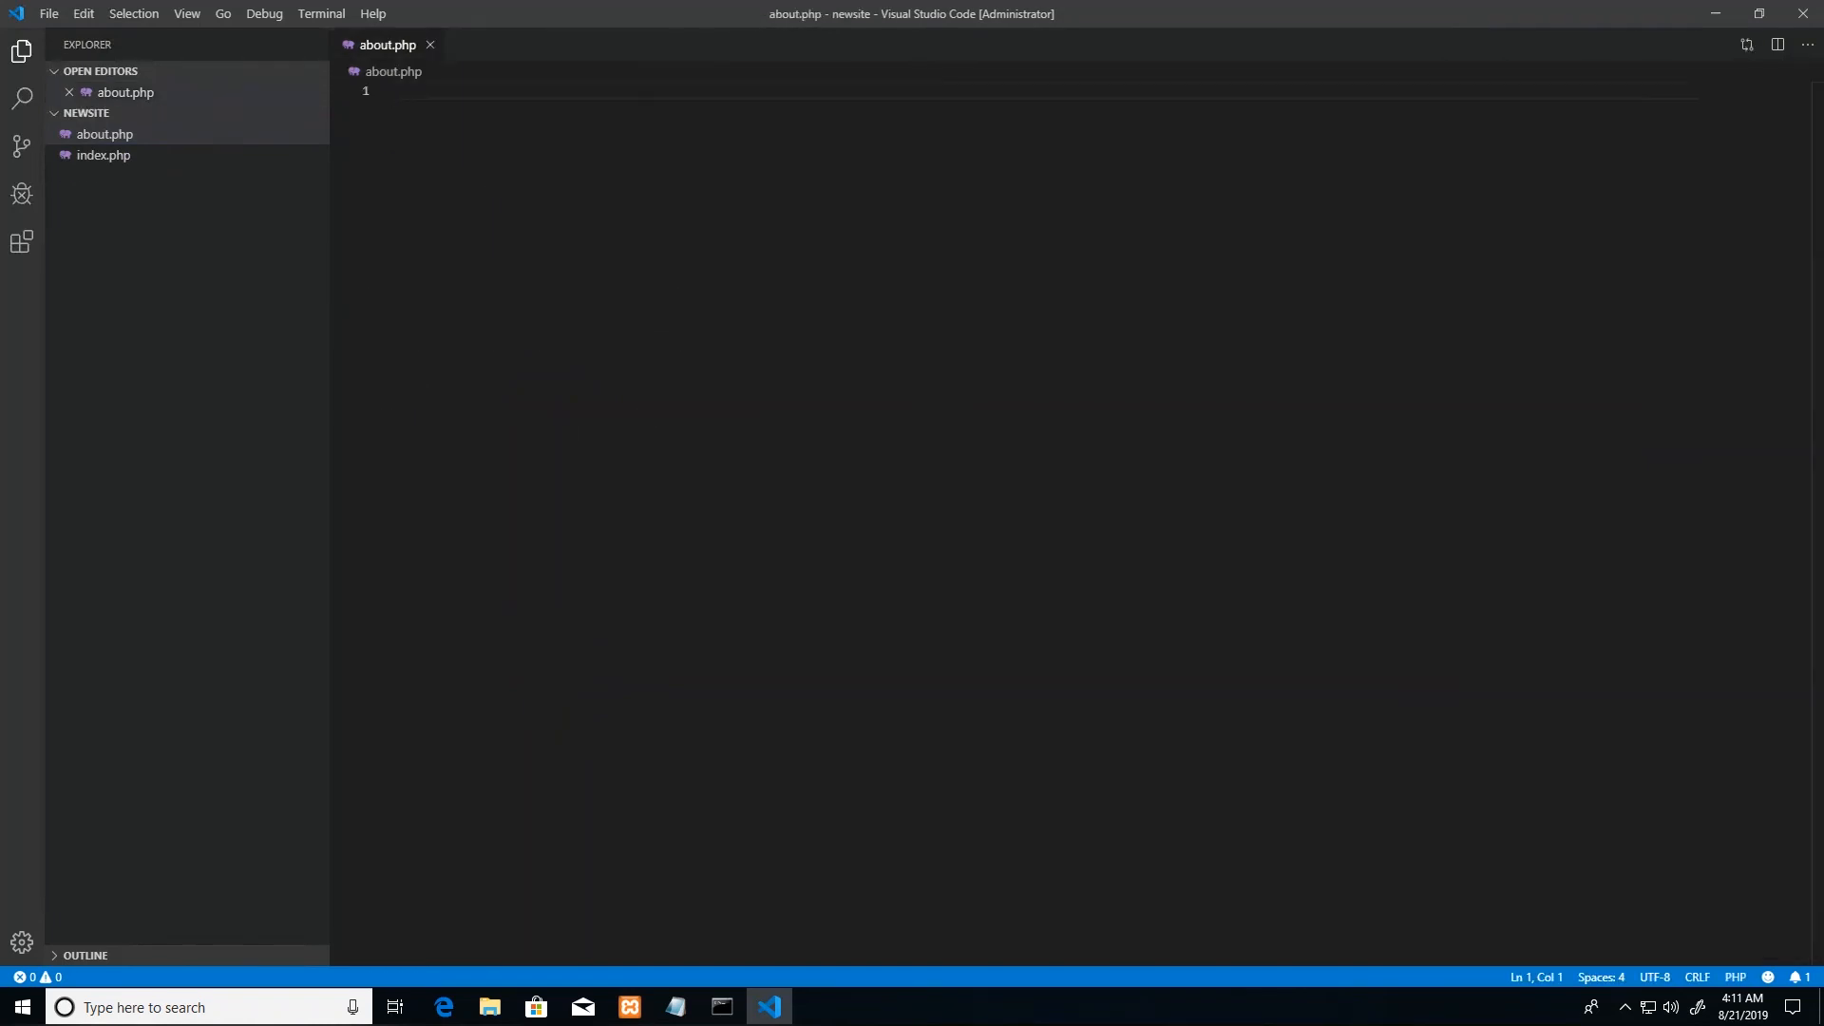
{"action": "mouse_move", "coordinate": [532, 266]}
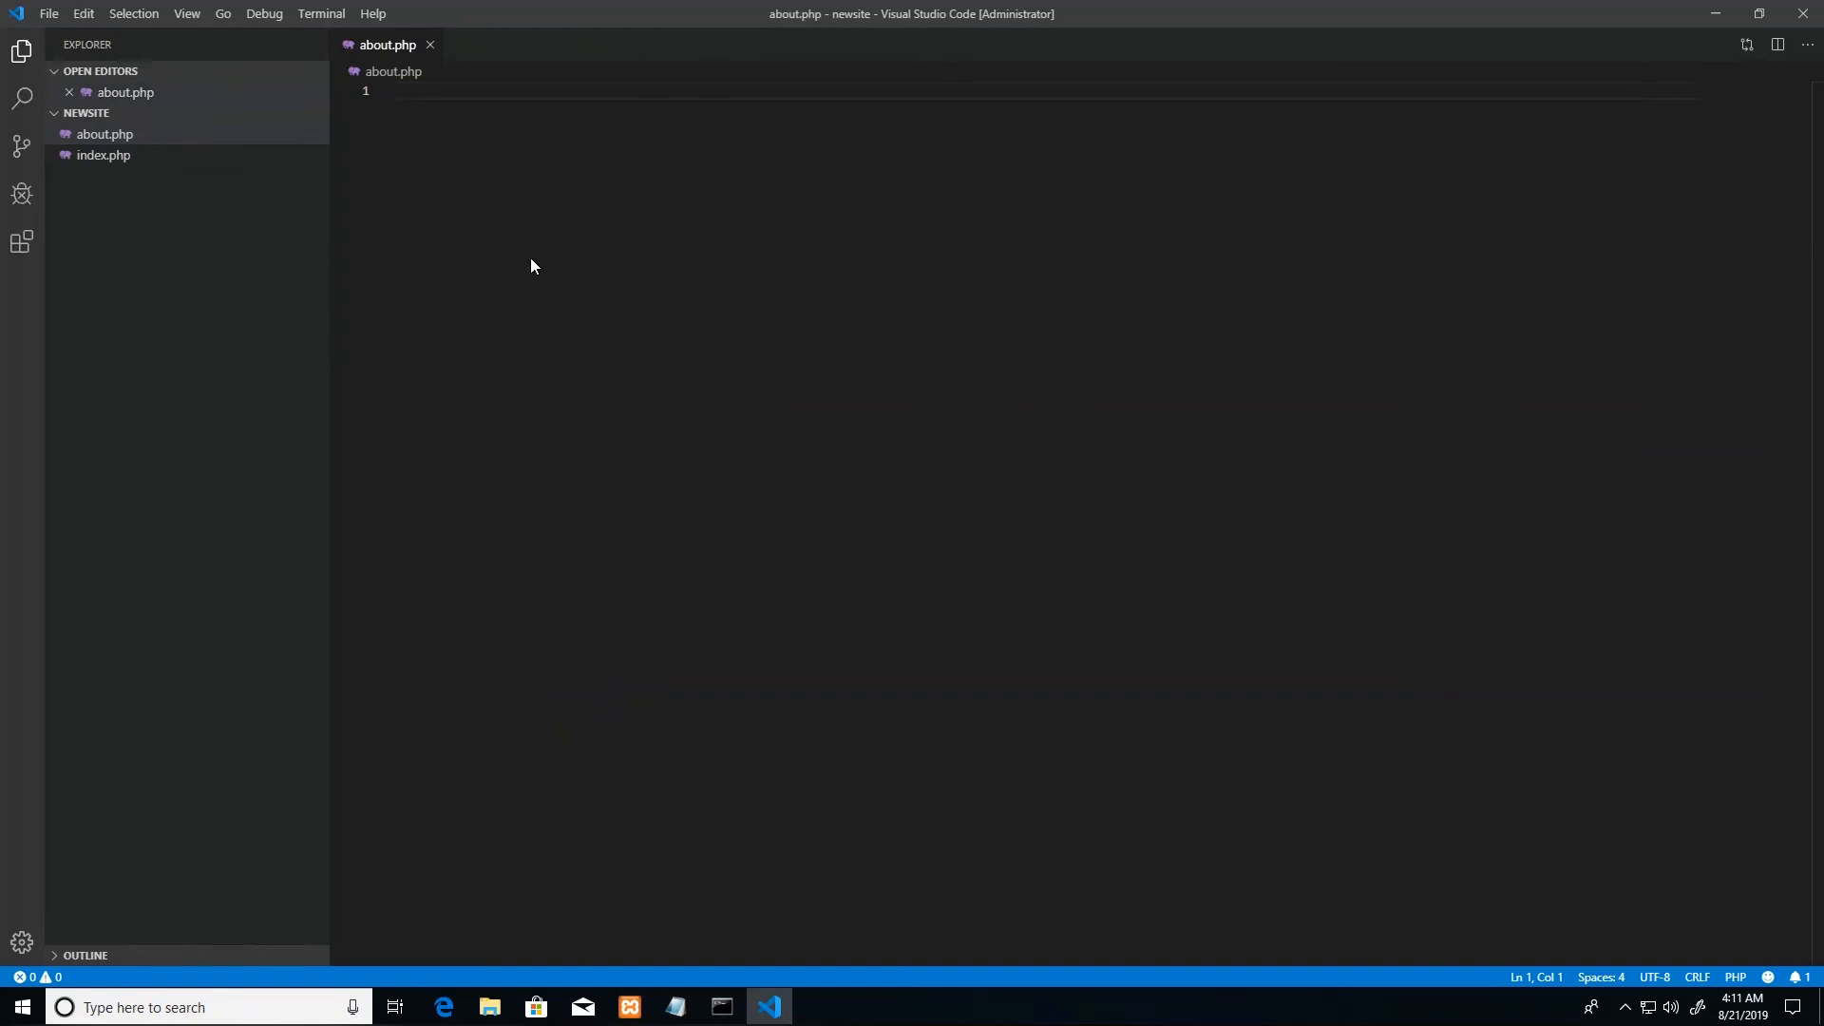
{"action": "mouse_move", "coordinate": [21, 244]}
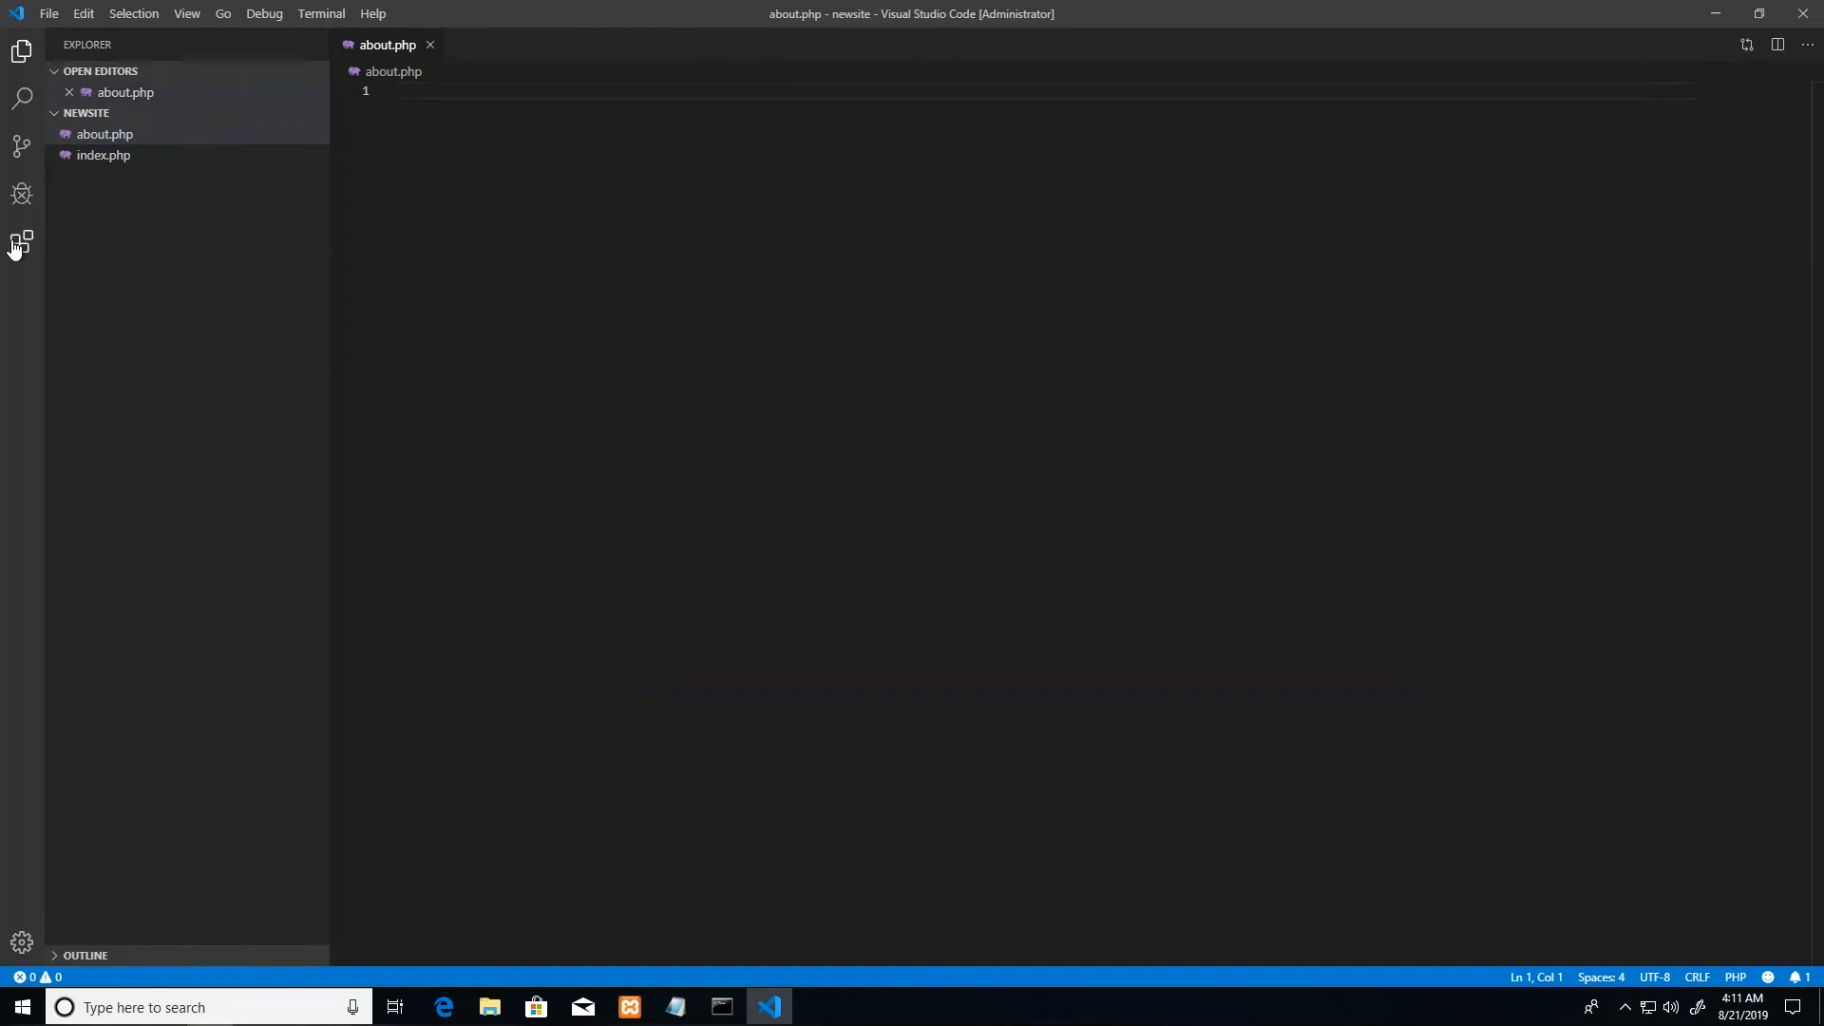
Step: Browse the Extensions Recommended list and open the PHP IntelliSense details page
{"action": "left_click", "coordinate": [21, 242]}
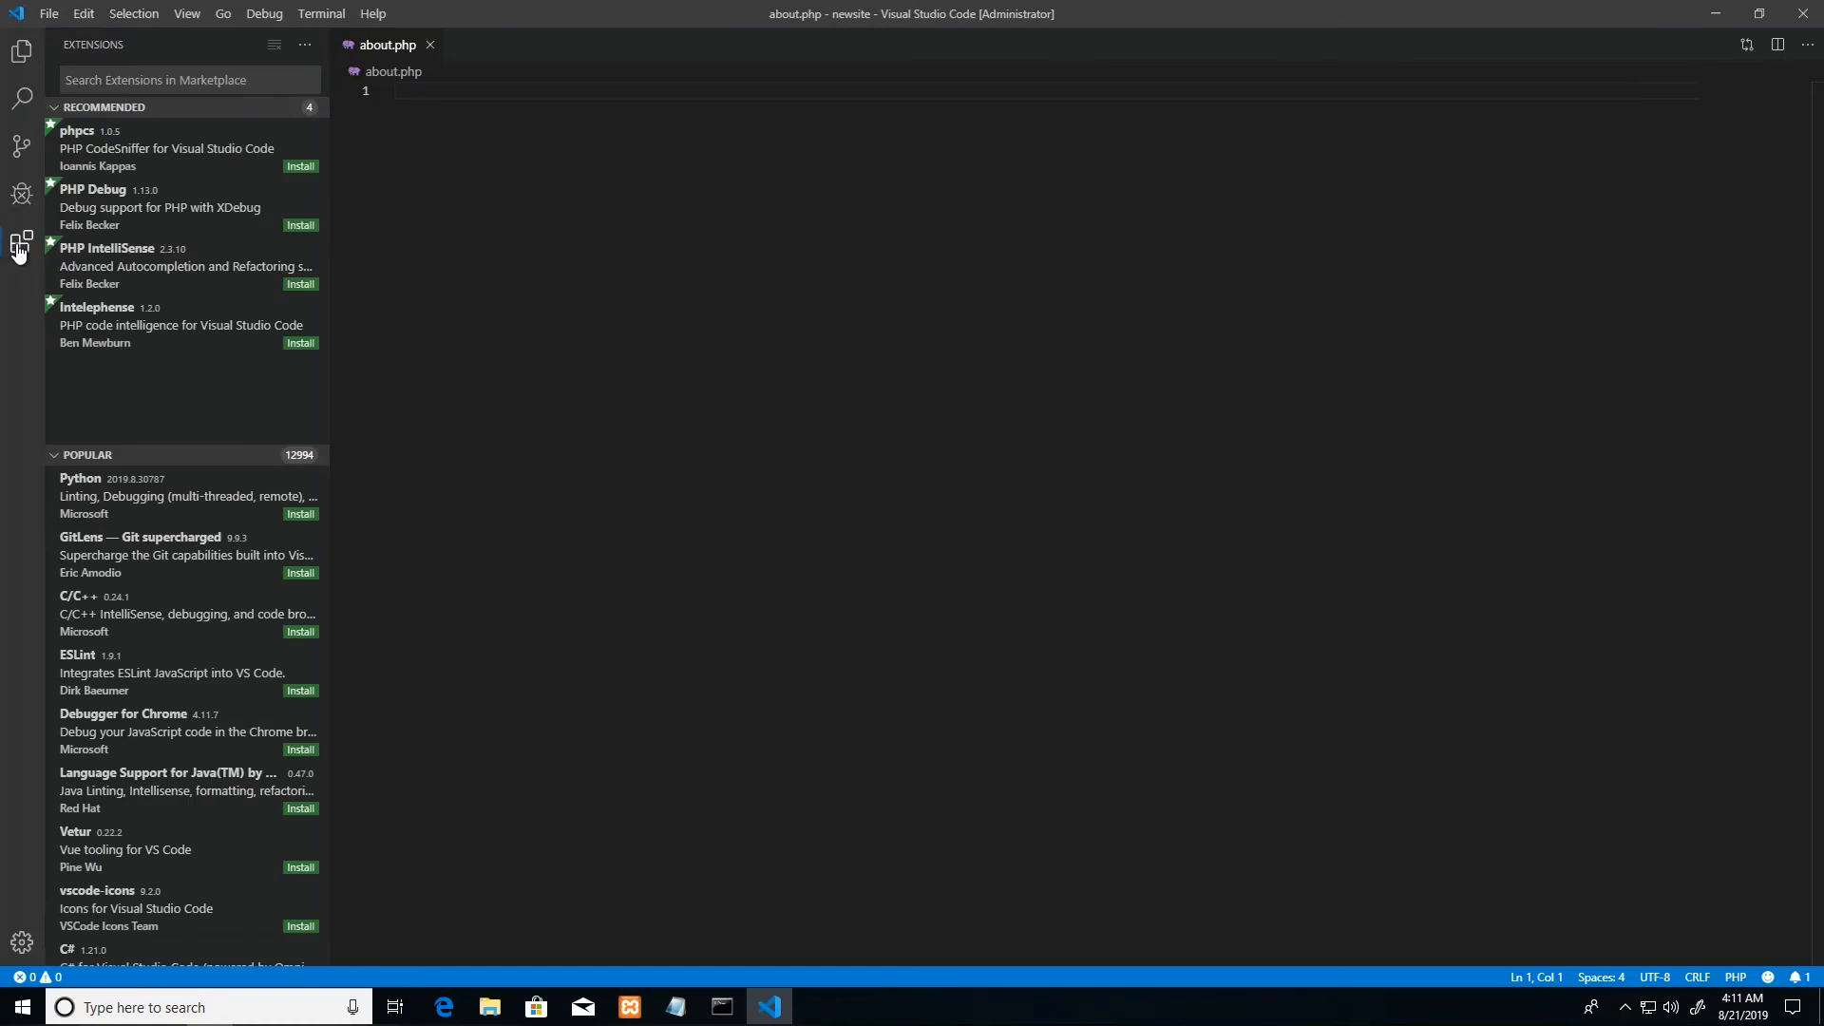
{"action": "mouse_move", "coordinate": [20, 240]}
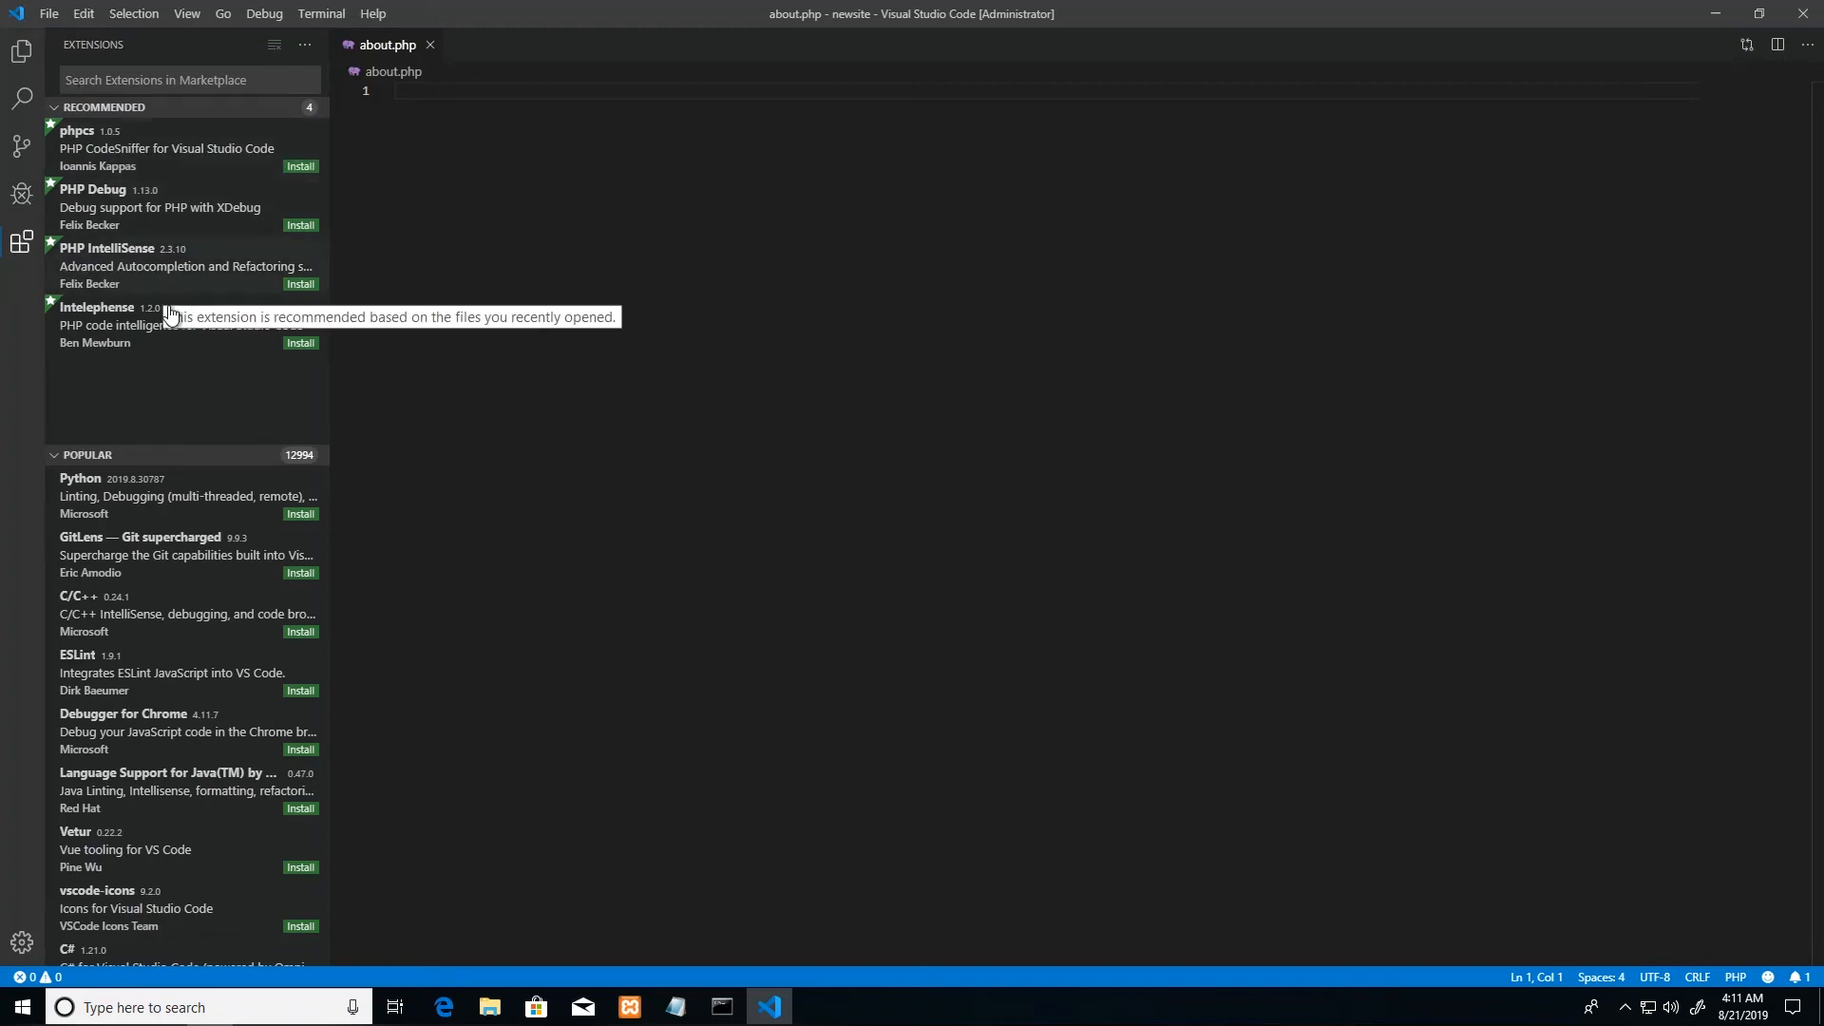
{"action": "mouse_move", "coordinate": [163, 349]}
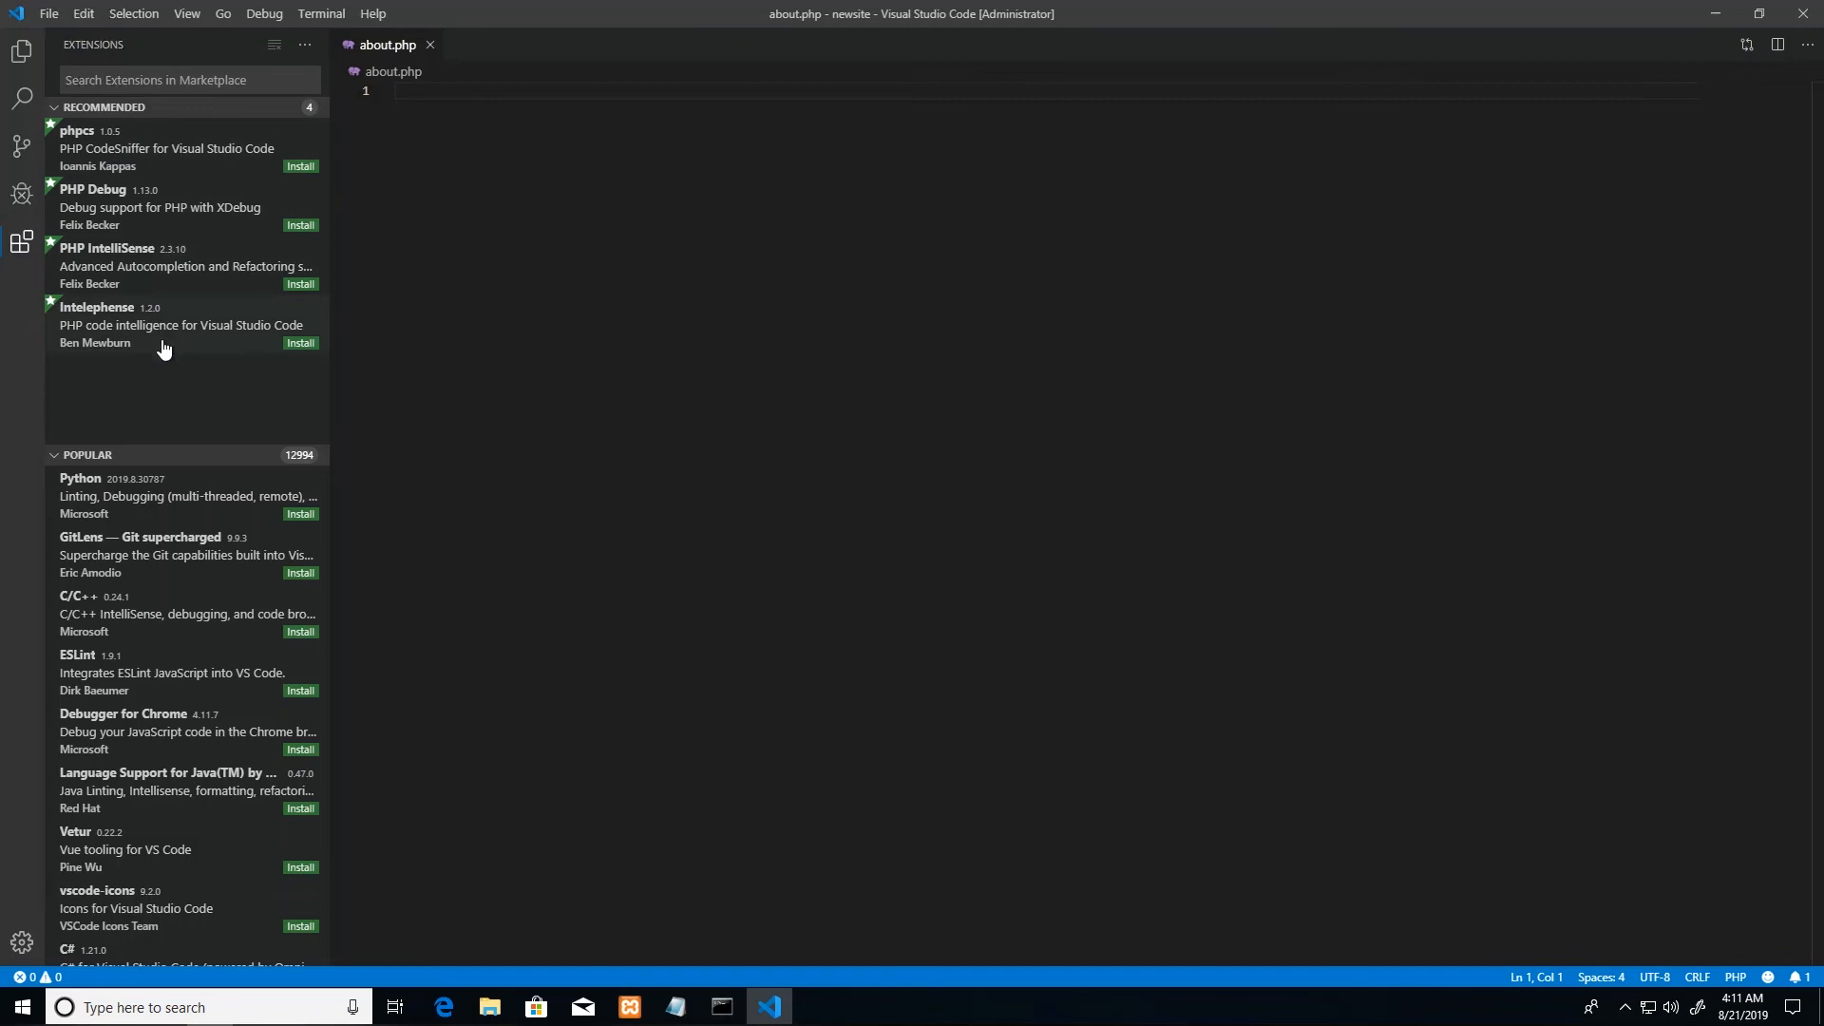
{"action": "mouse_move", "coordinate": [67, 58]}
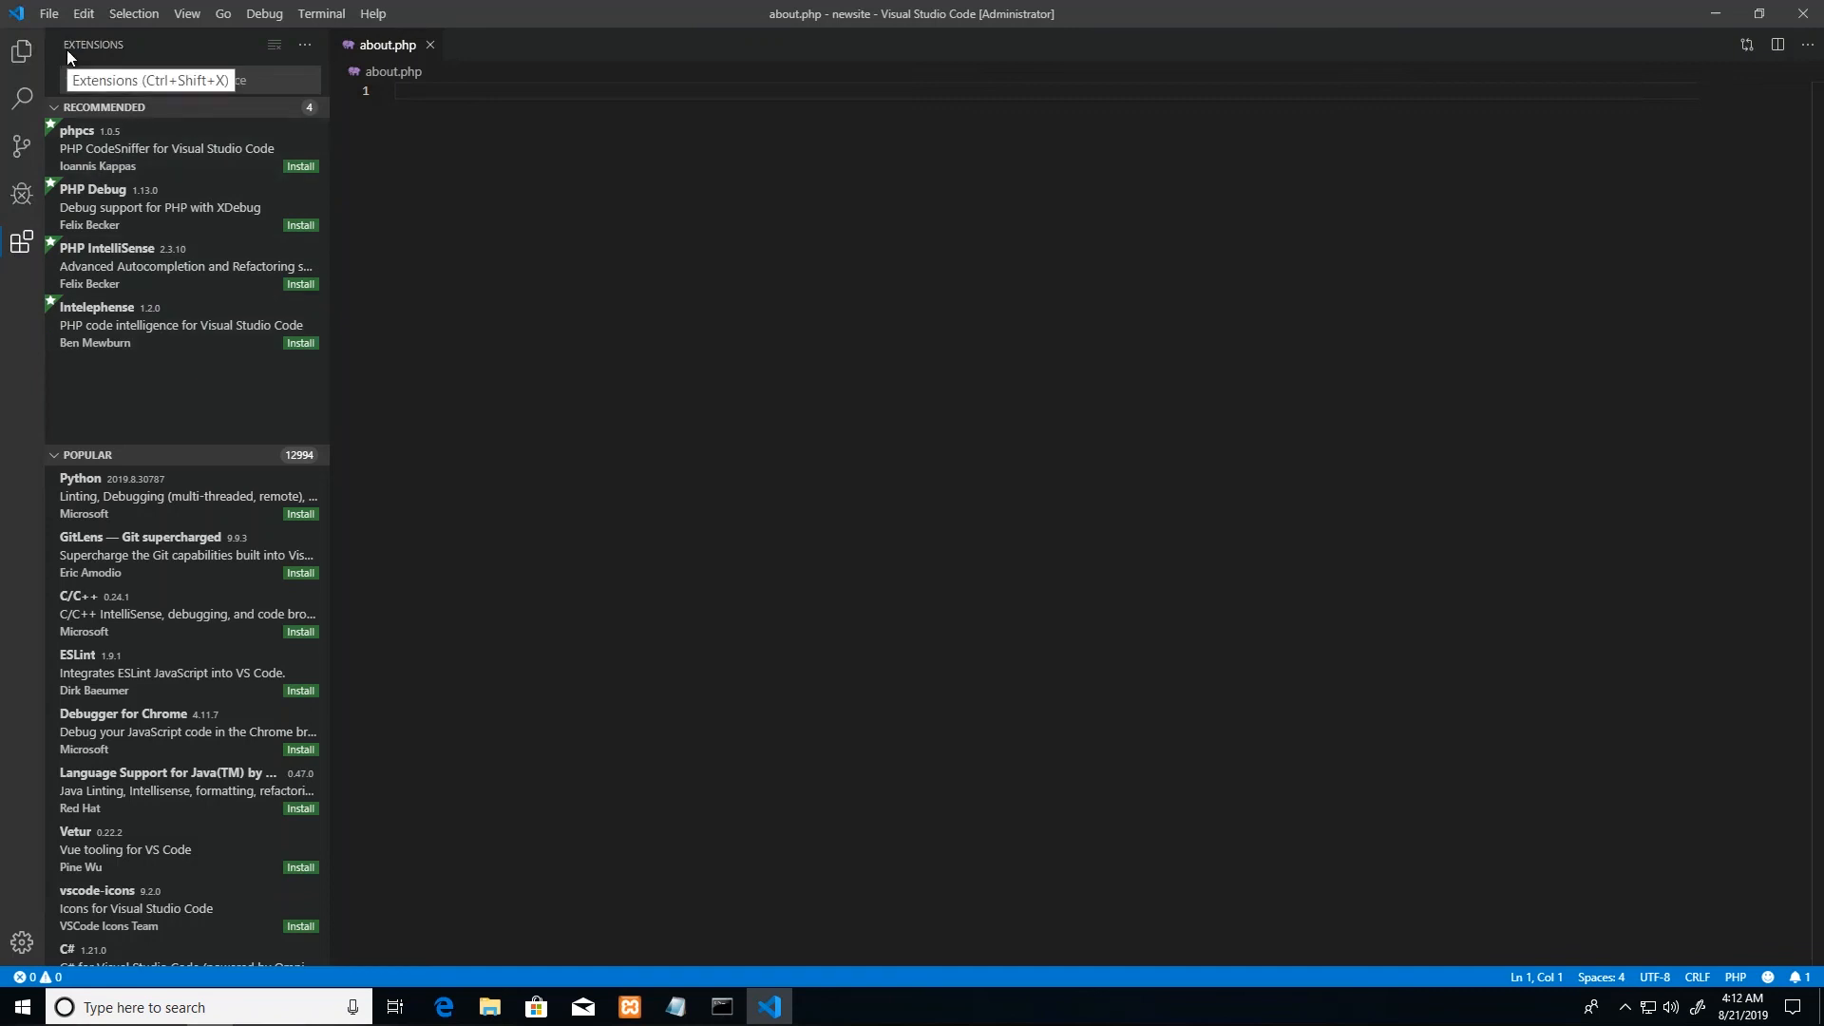
{"action": "mouse_move", "coordinate": [21, 56]}
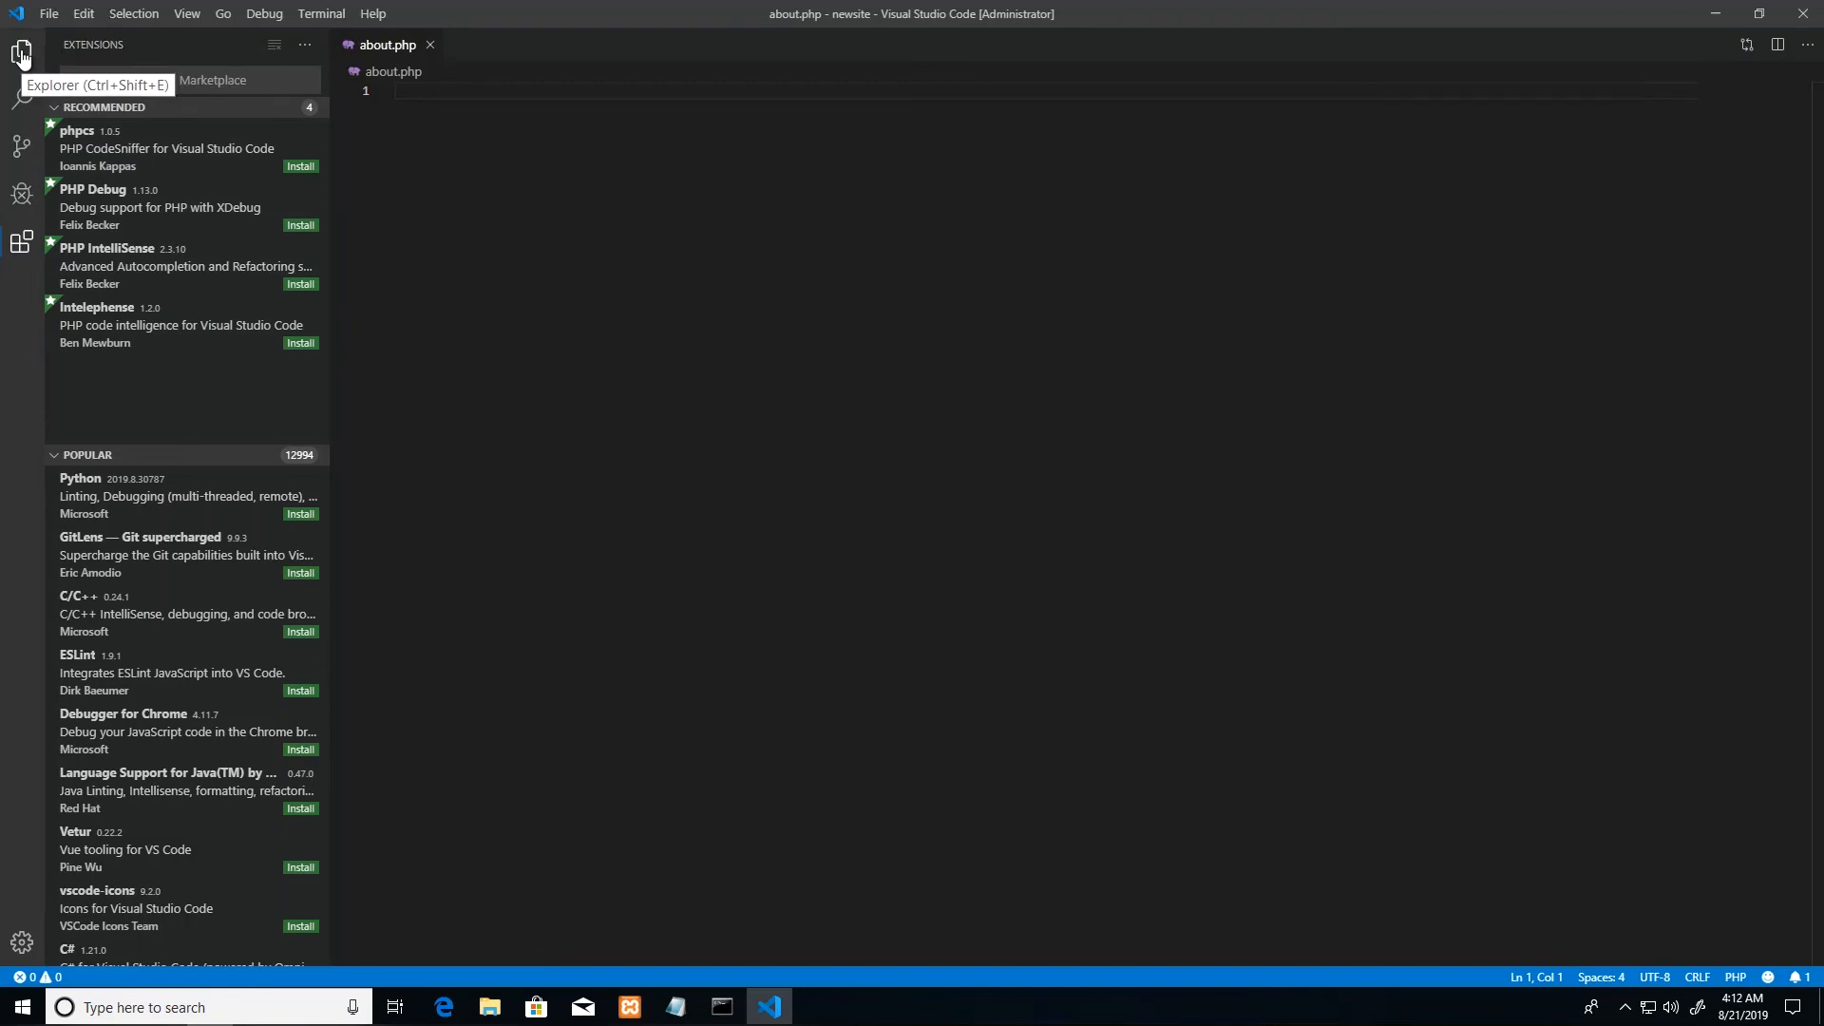
{"action": "left_click", "coordinate": [21, 55]}
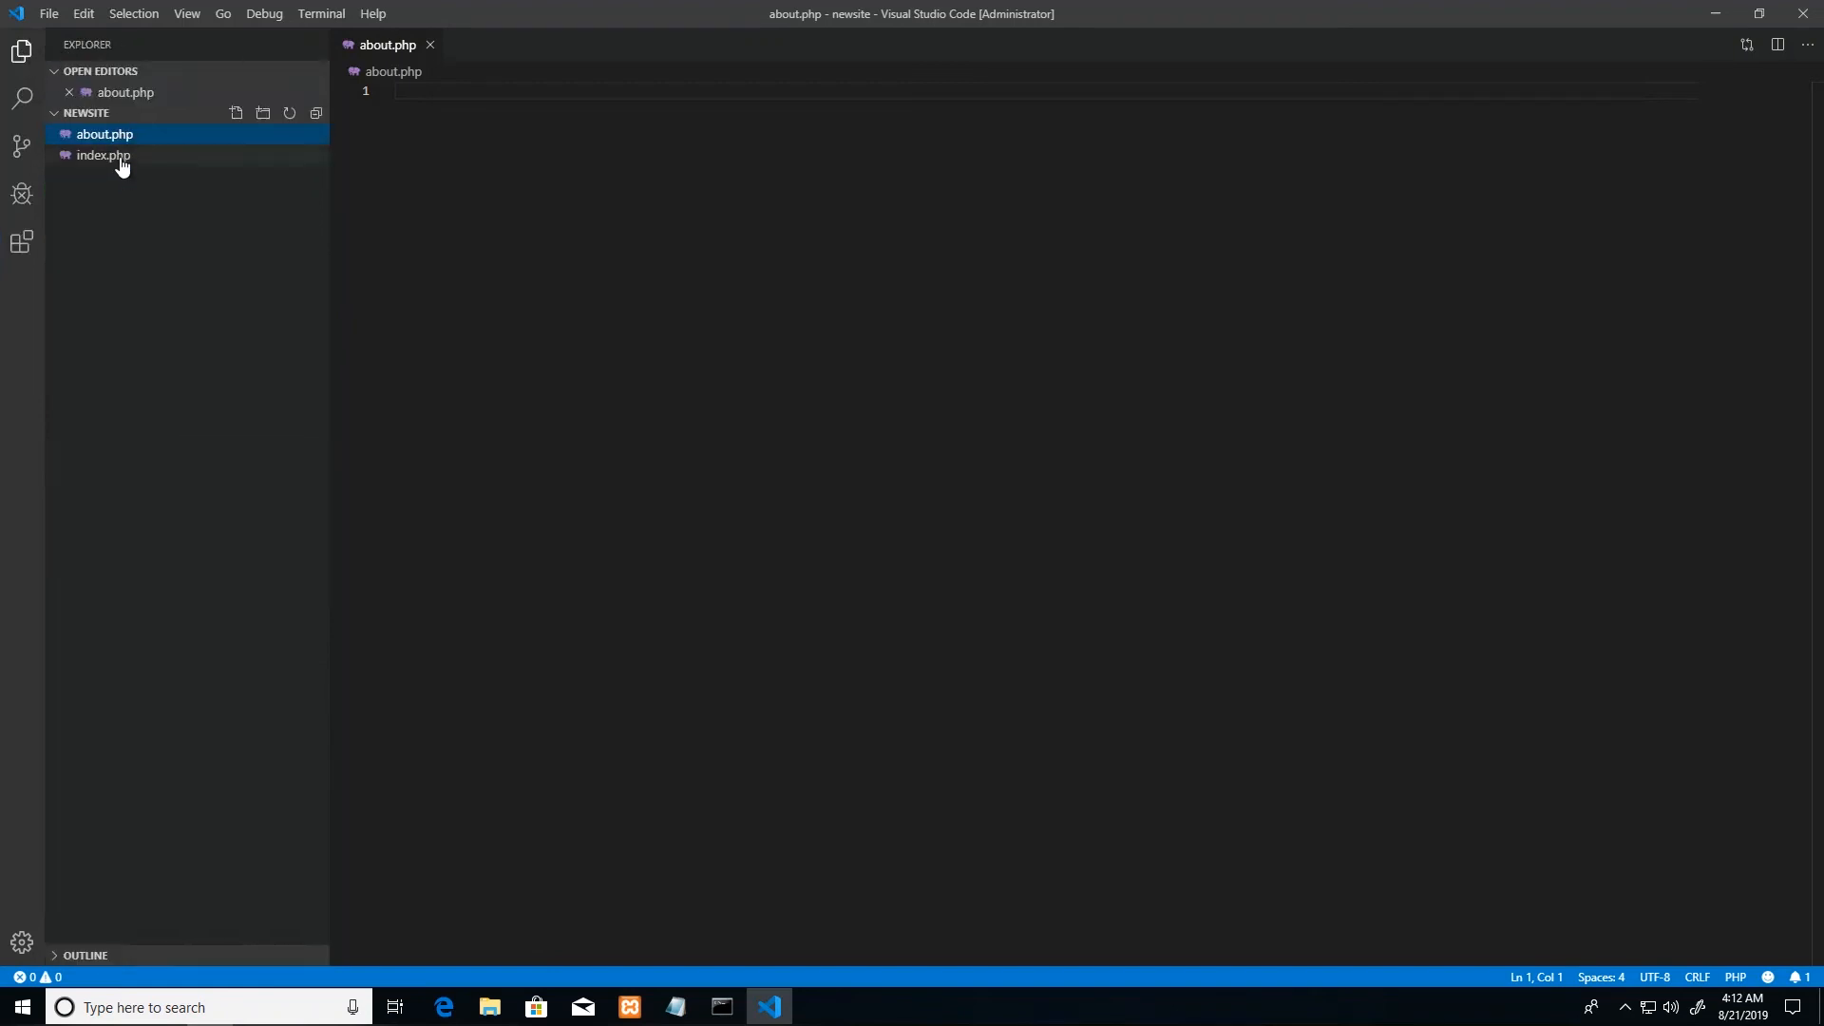
{"action": "left_click", "coordinate": [21, 242]}
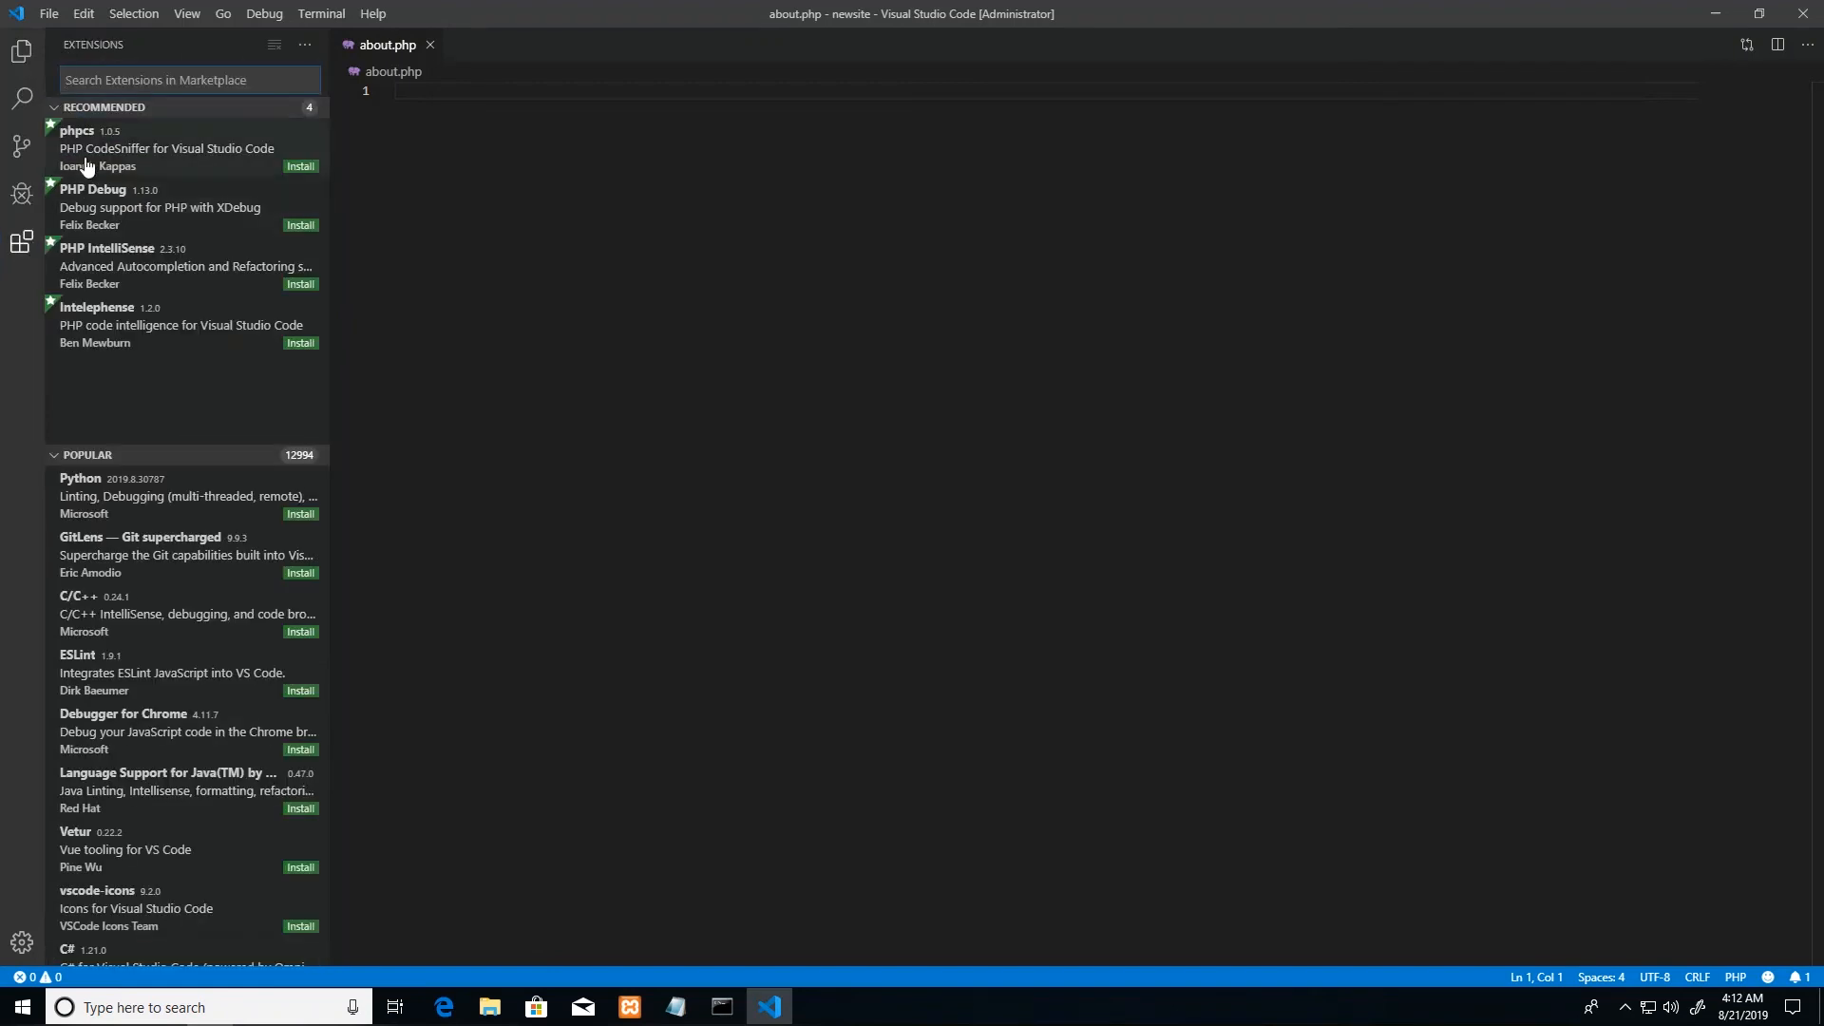
{"action": "mouse_move", "coordinate": [128, 113]}
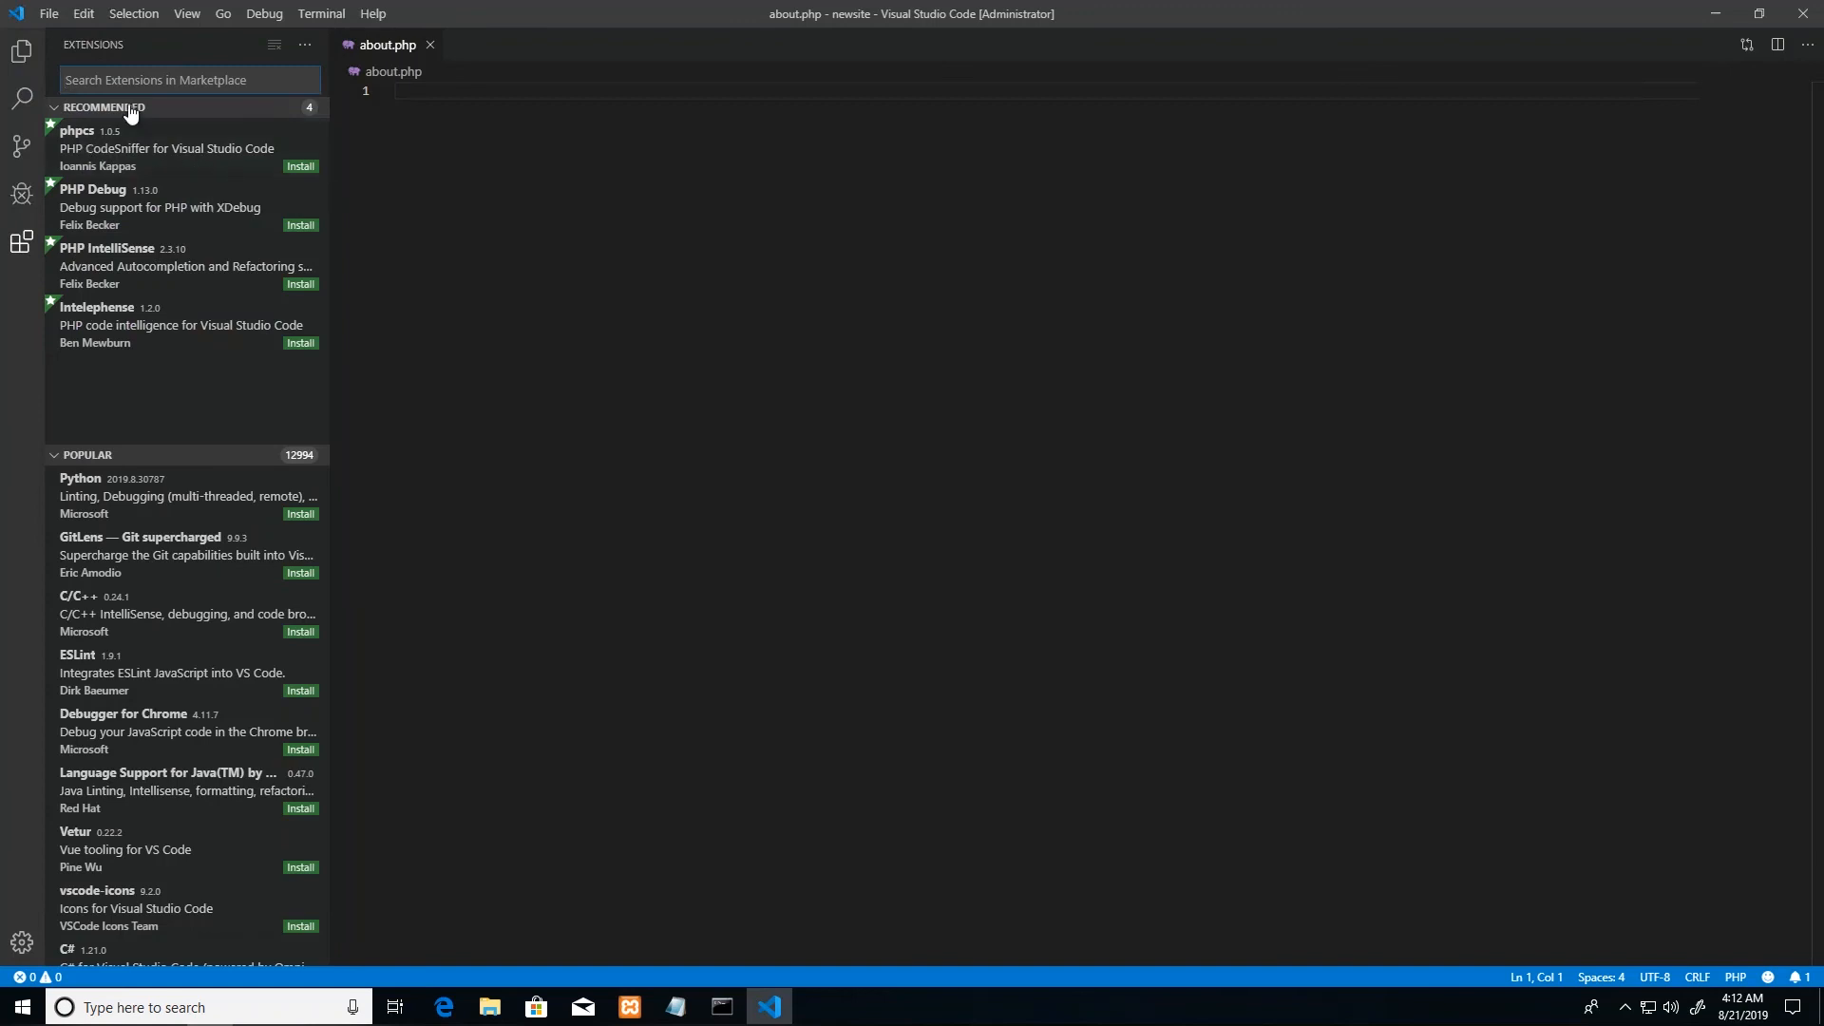
{"action": "mouse_move", "coordinate": [182, 266]}
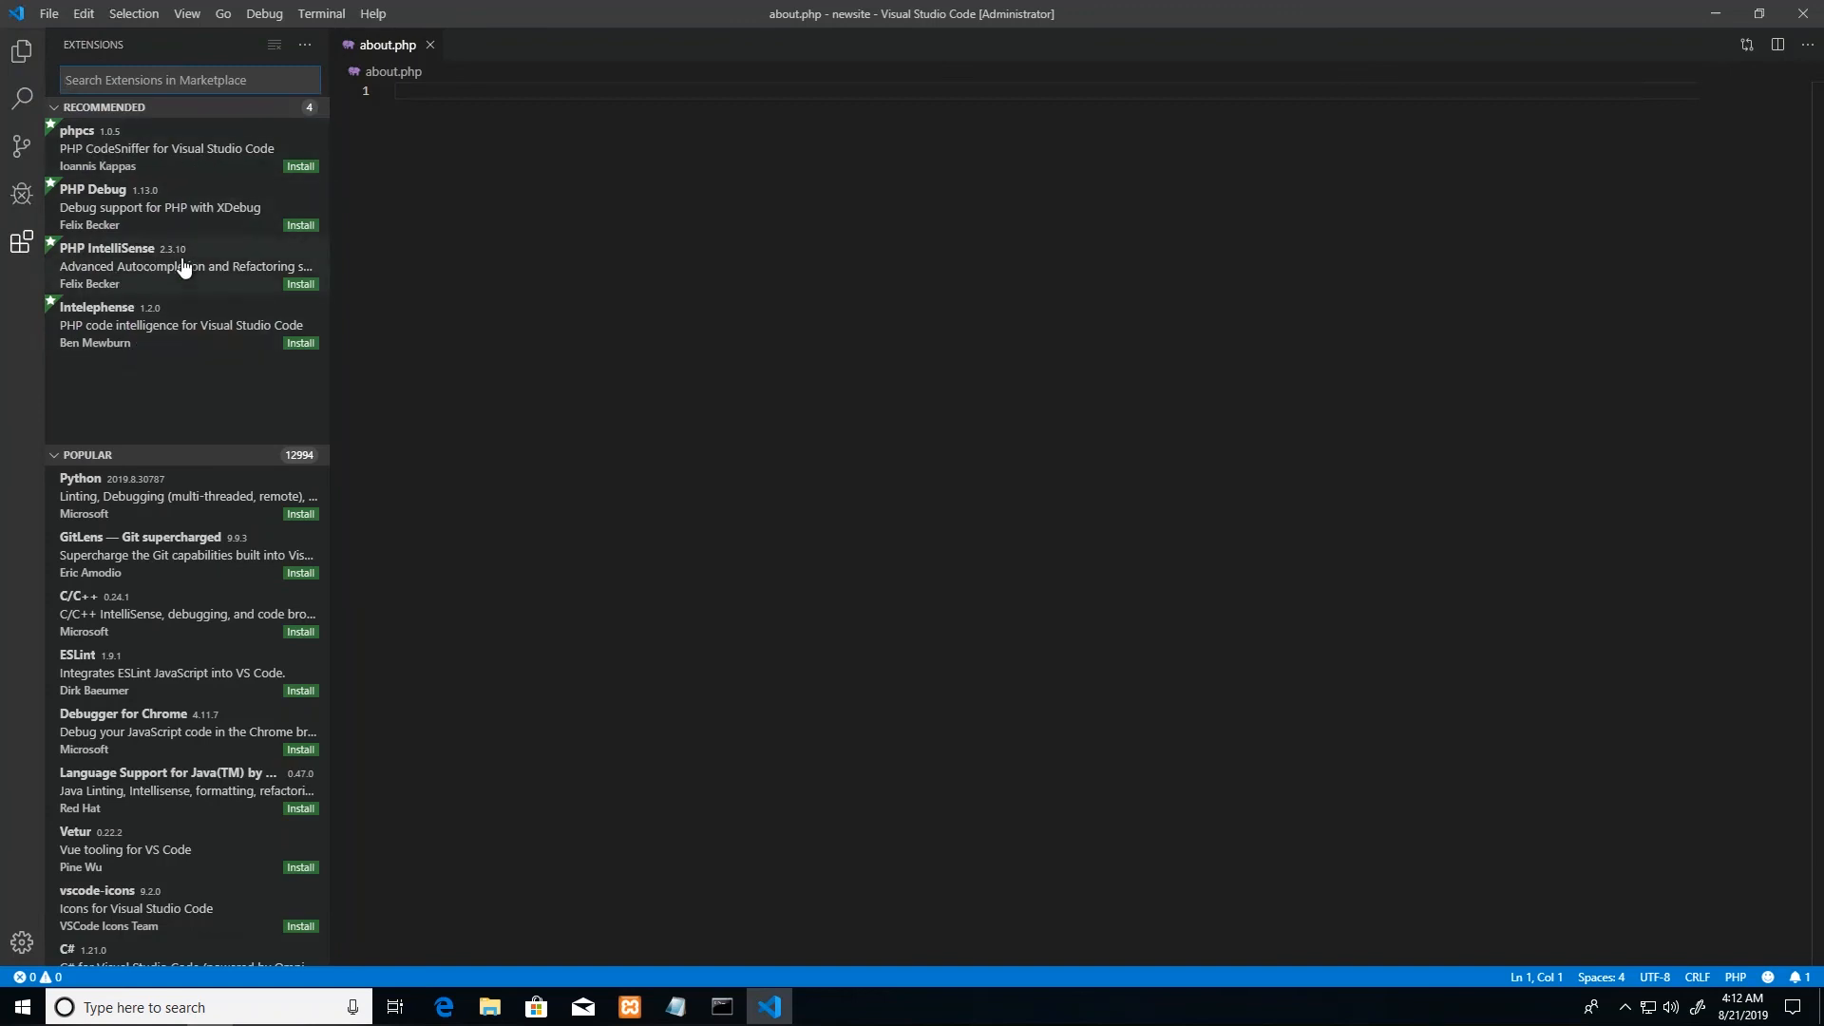
{"action": "mouse_move", "coordinate": [105, 270]}
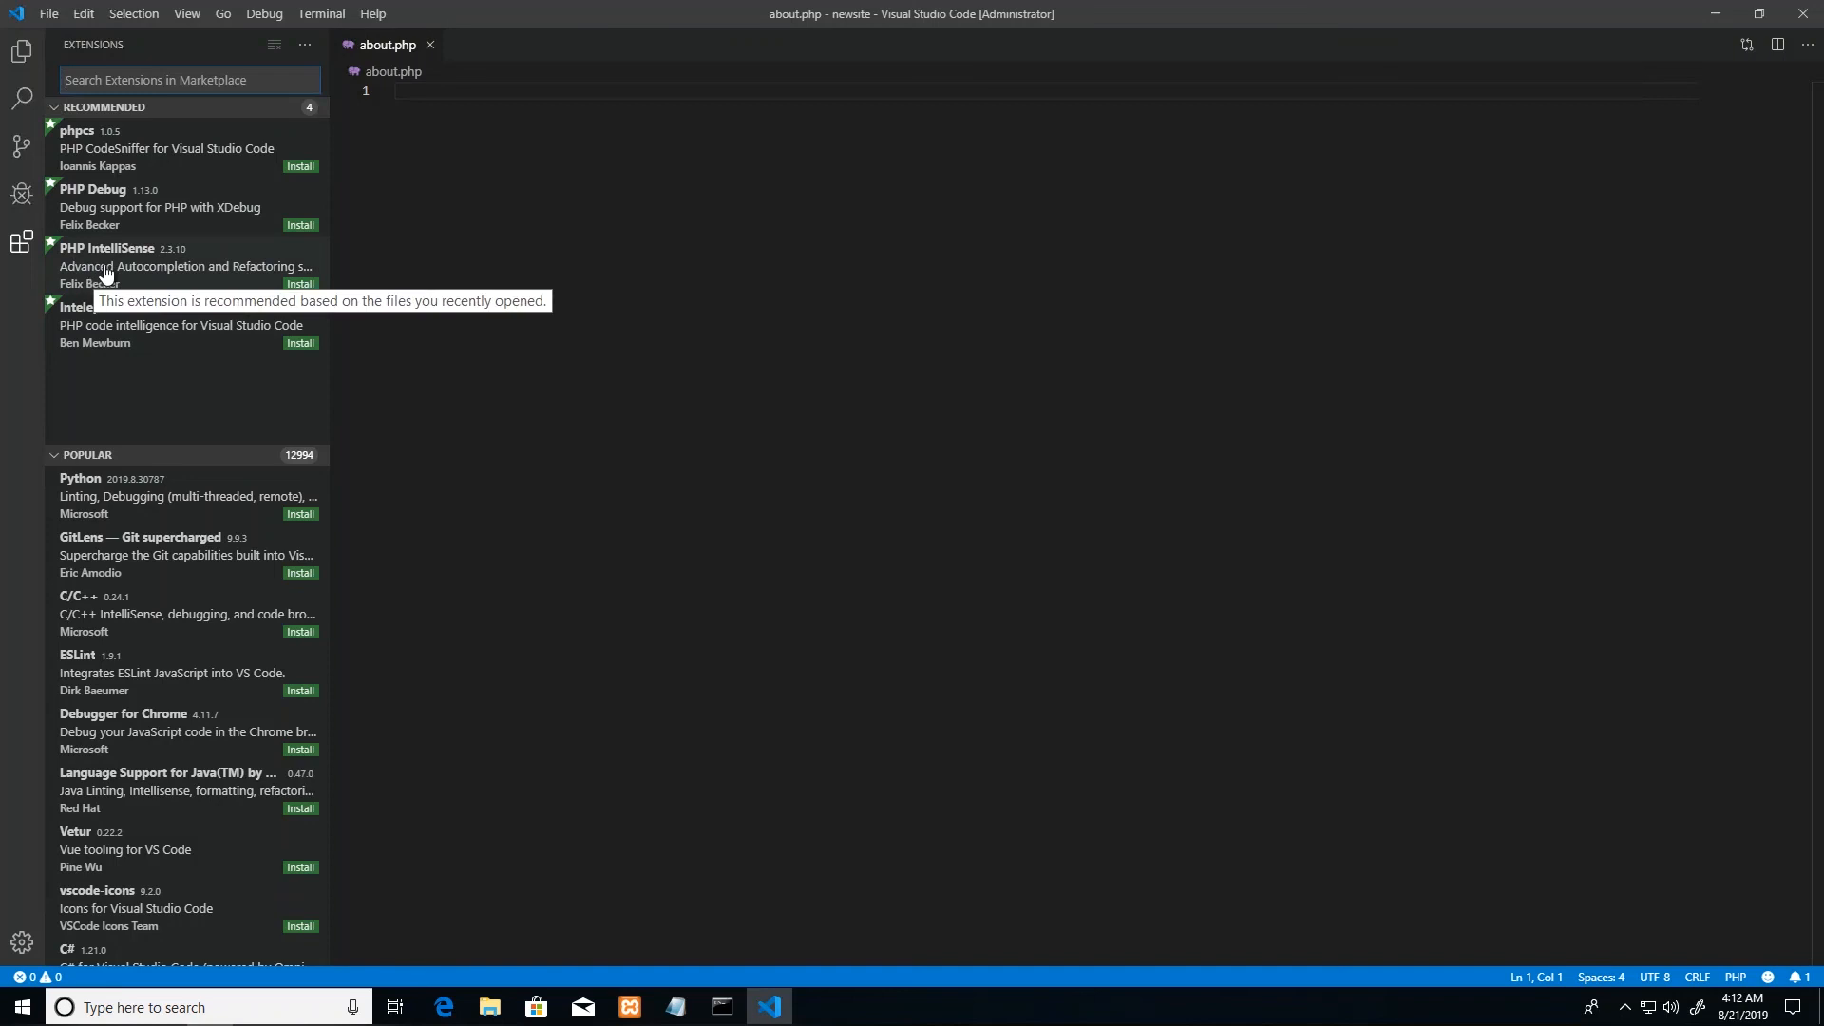
{"action": "left_click", "coordinate": [140, 265]}
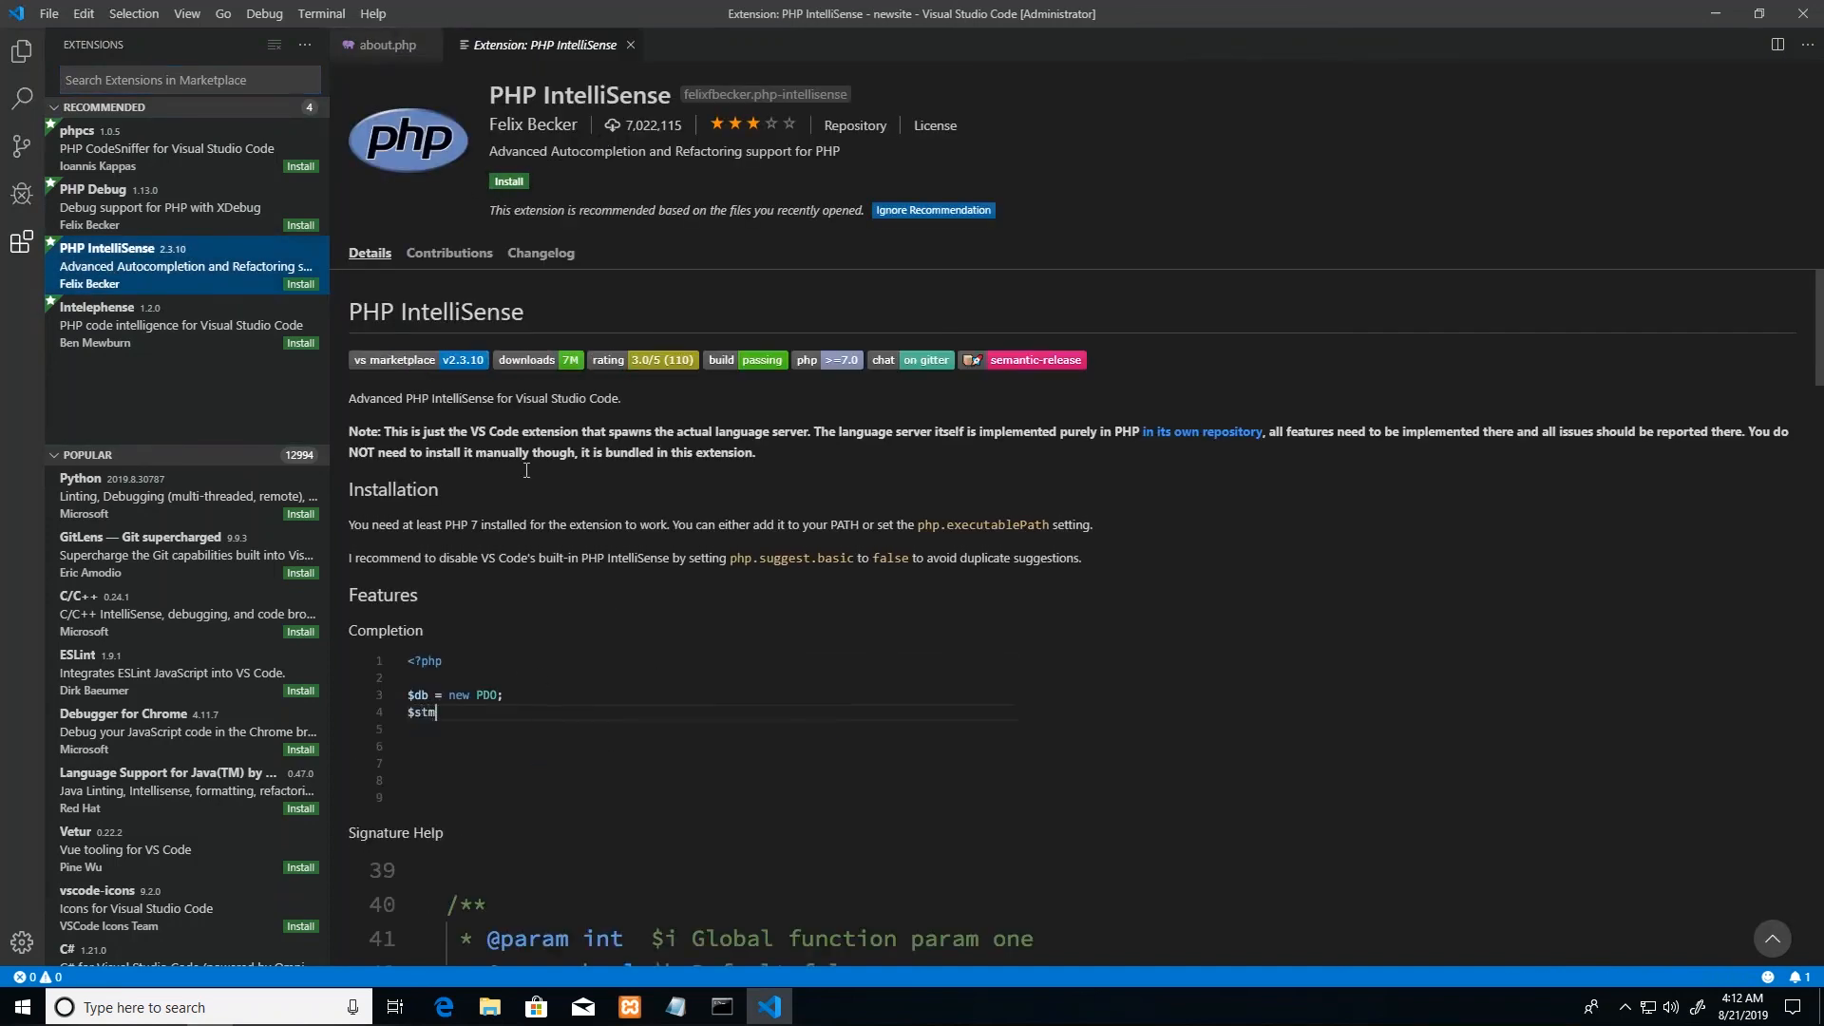
Step: Install PHP IntelliSense, Intelephense, PHP Debug and phpcs, then close the phpcs details tab
{"action": "left_click", "coordinate": [507, 182]}
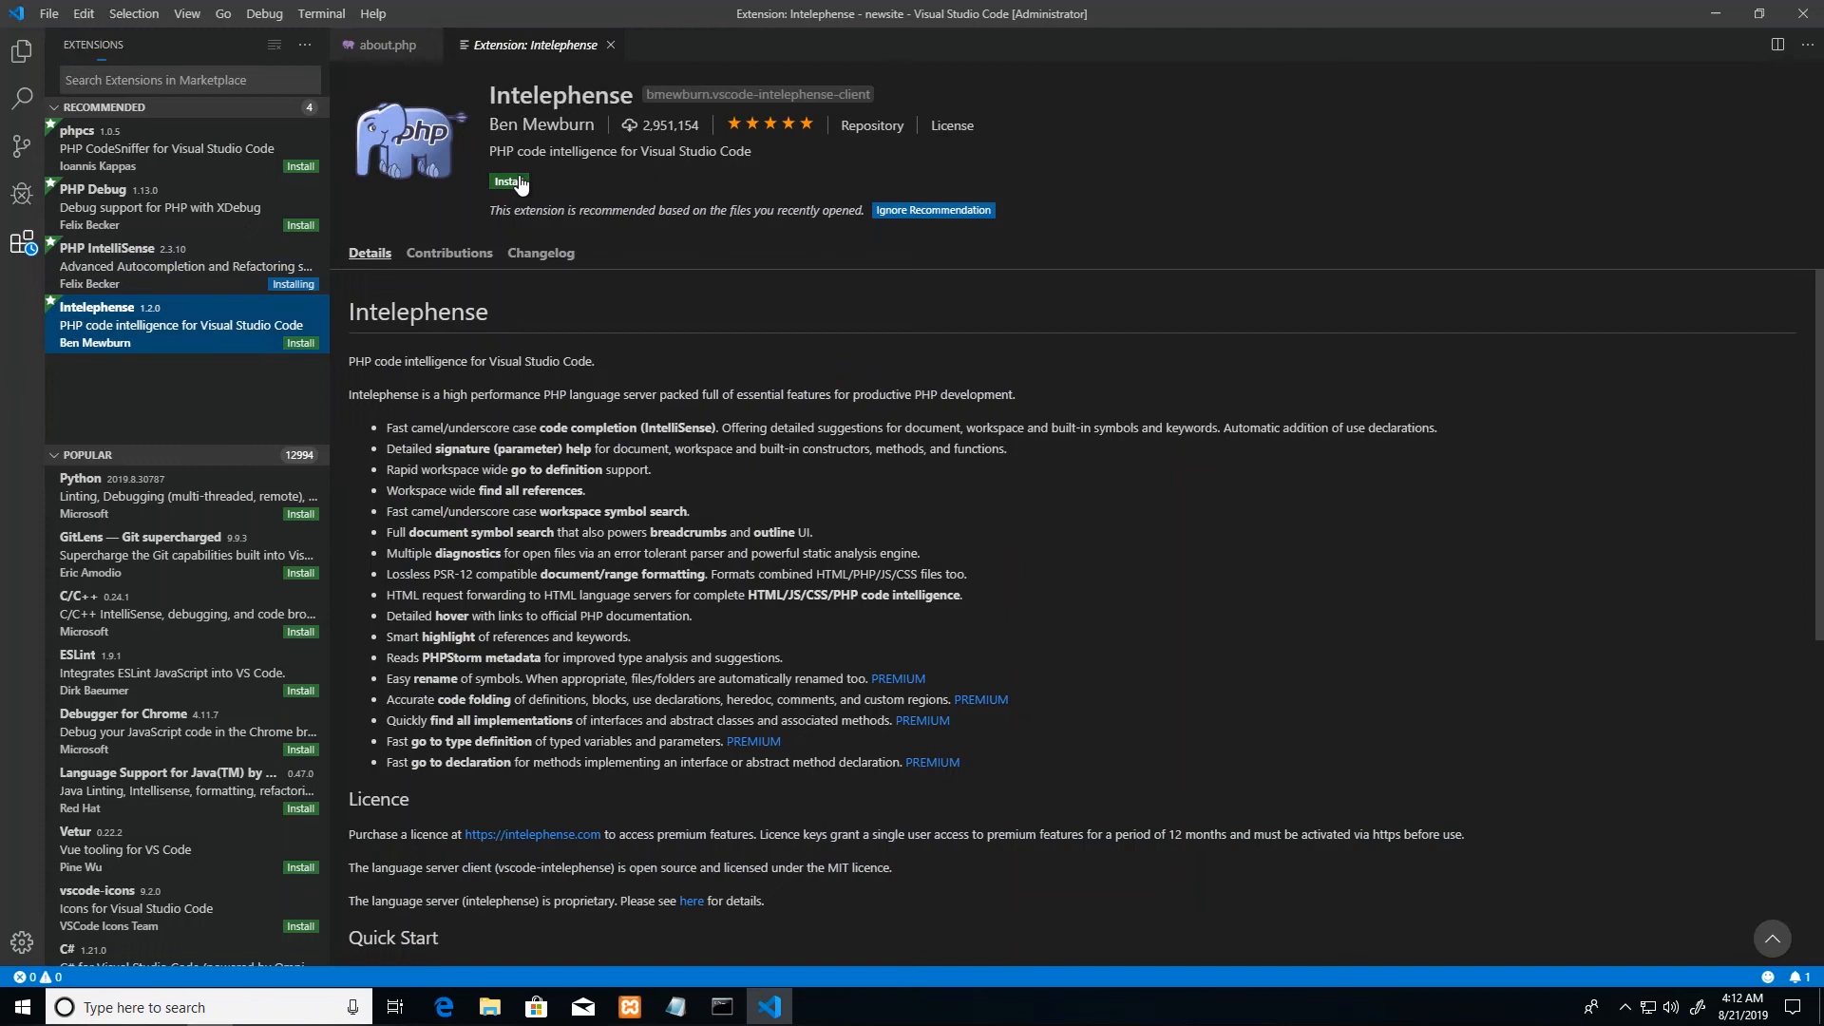
{"action": "left_click", "coordinate": [175, 207]}
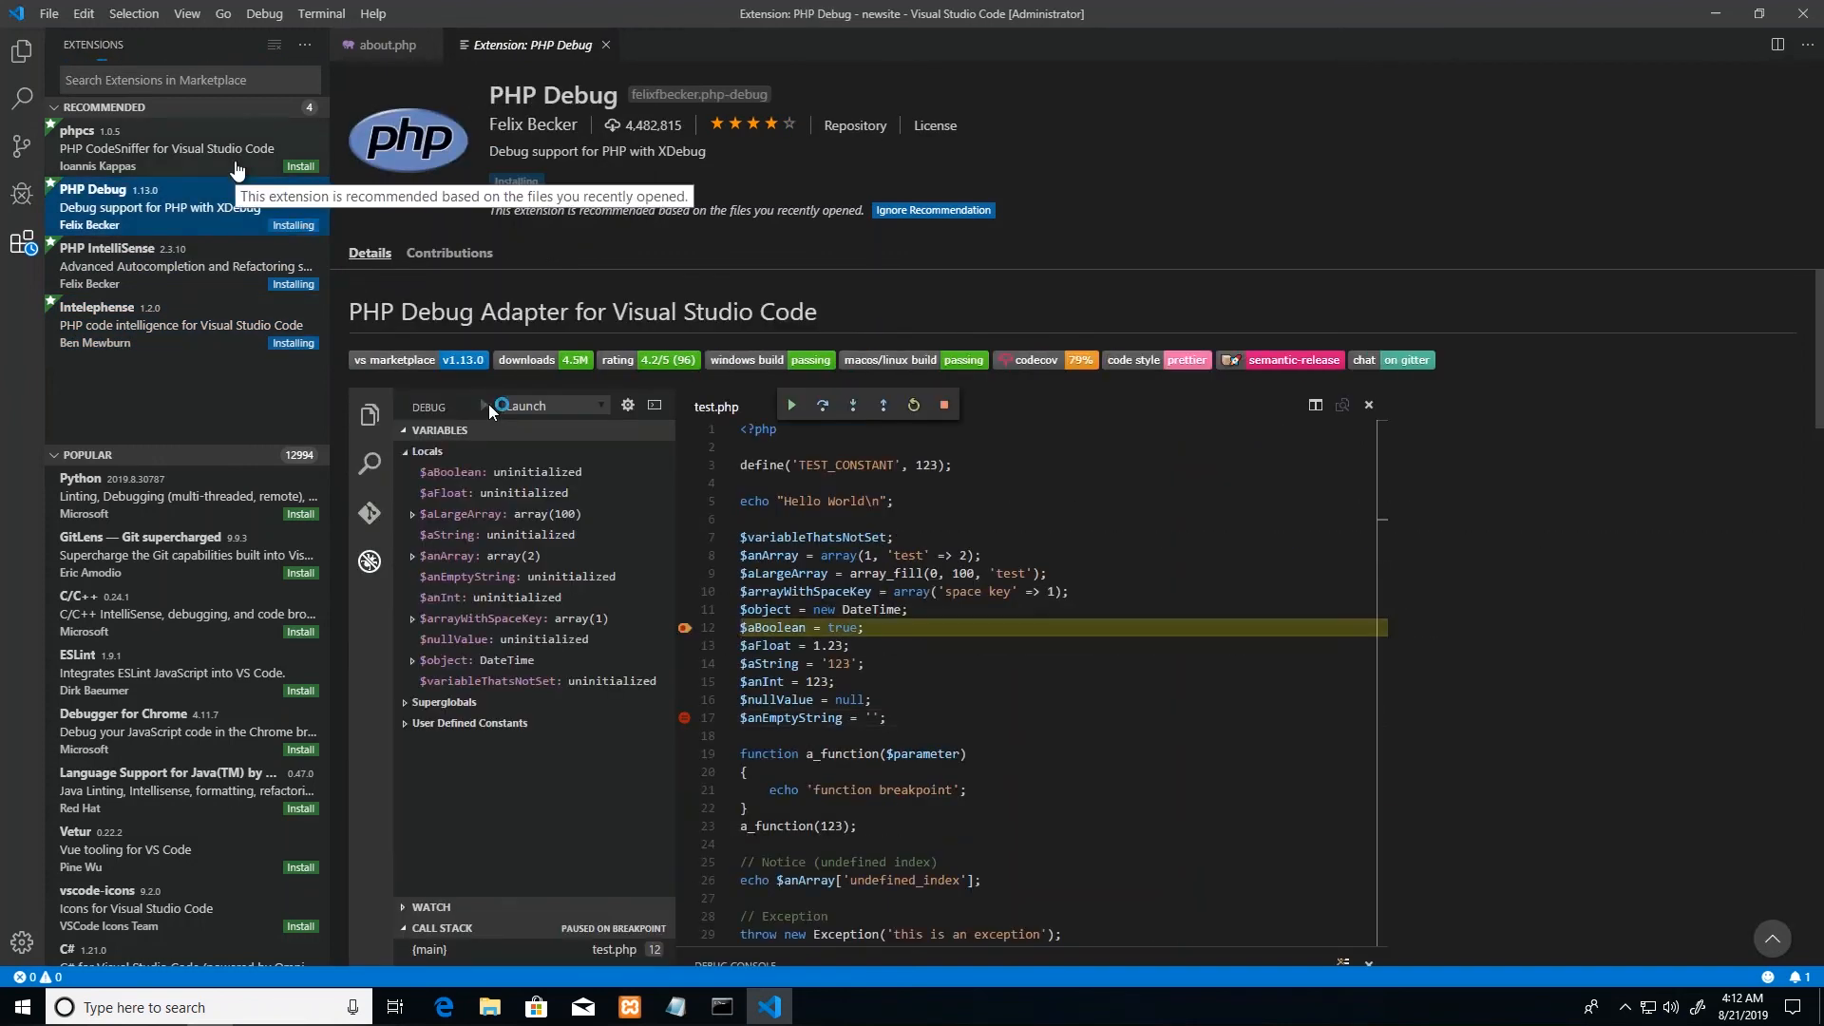
{"action": "left_click", "coordinate": [166, 148]}
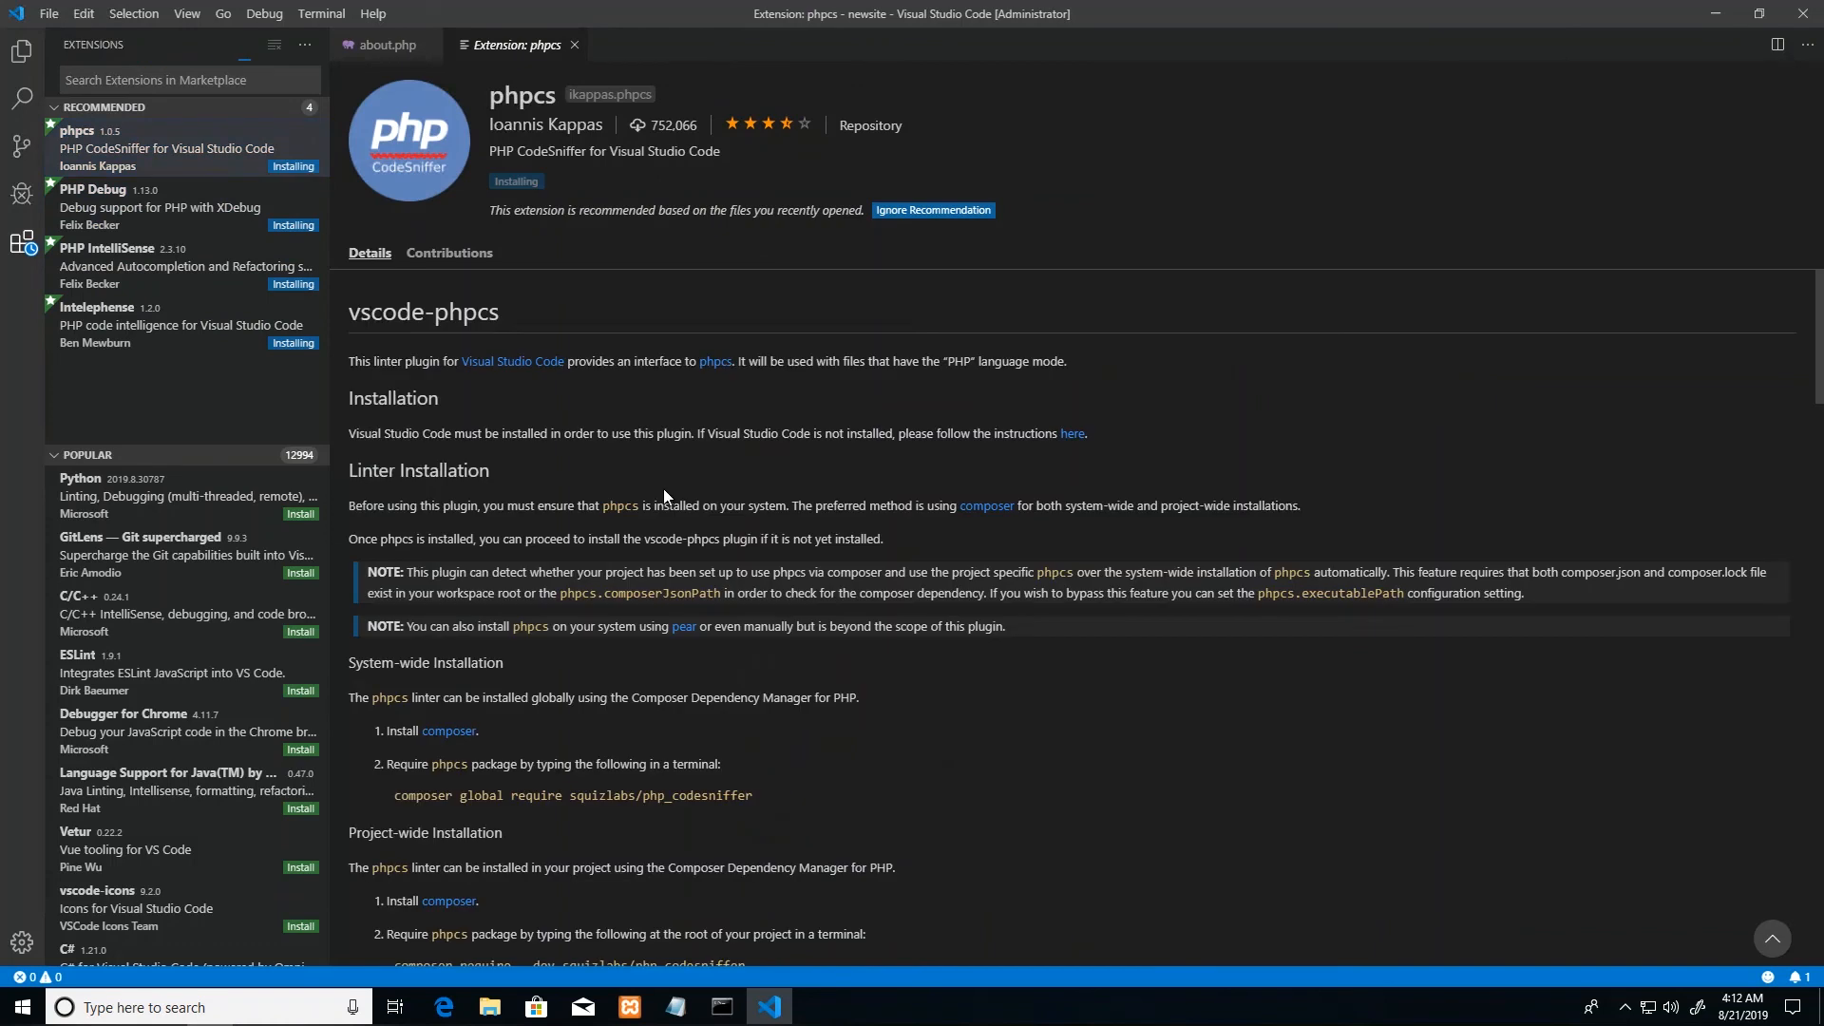
{"action": "mouse_move", "coordinate": [670, 450]}
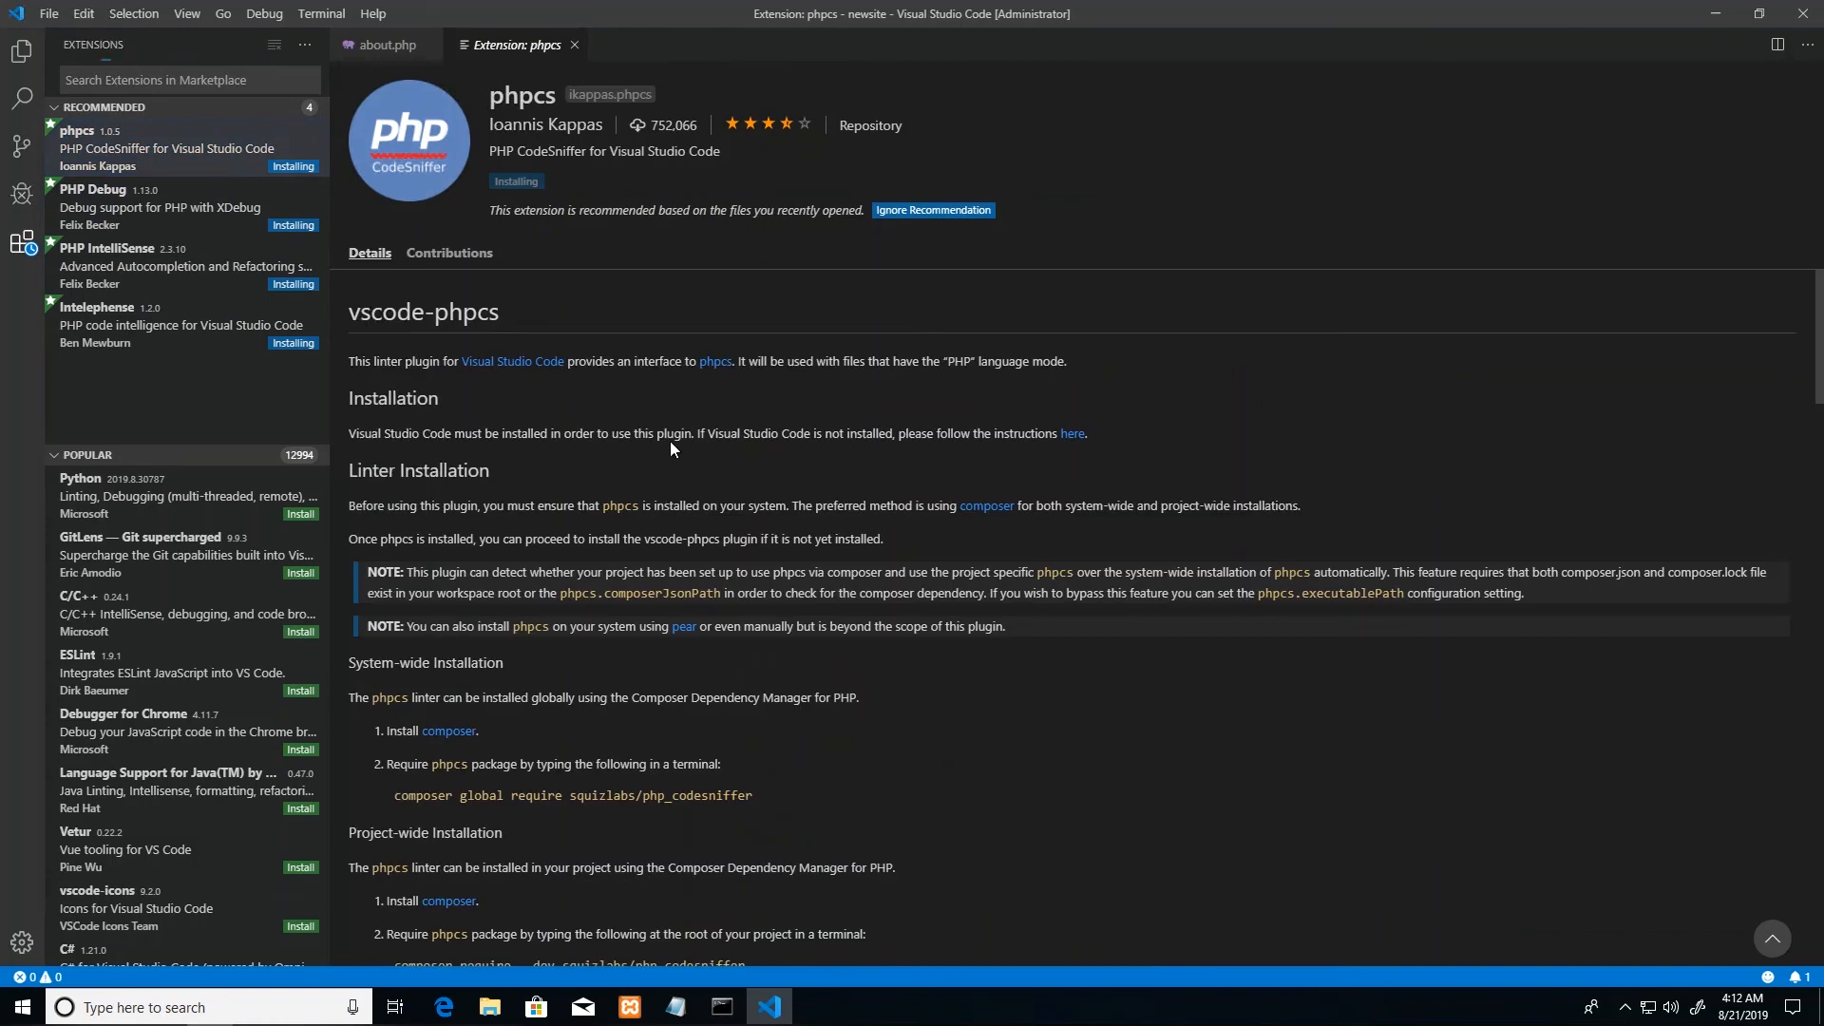
{"action": "mouse_move", "coordinate": [860, 679]}
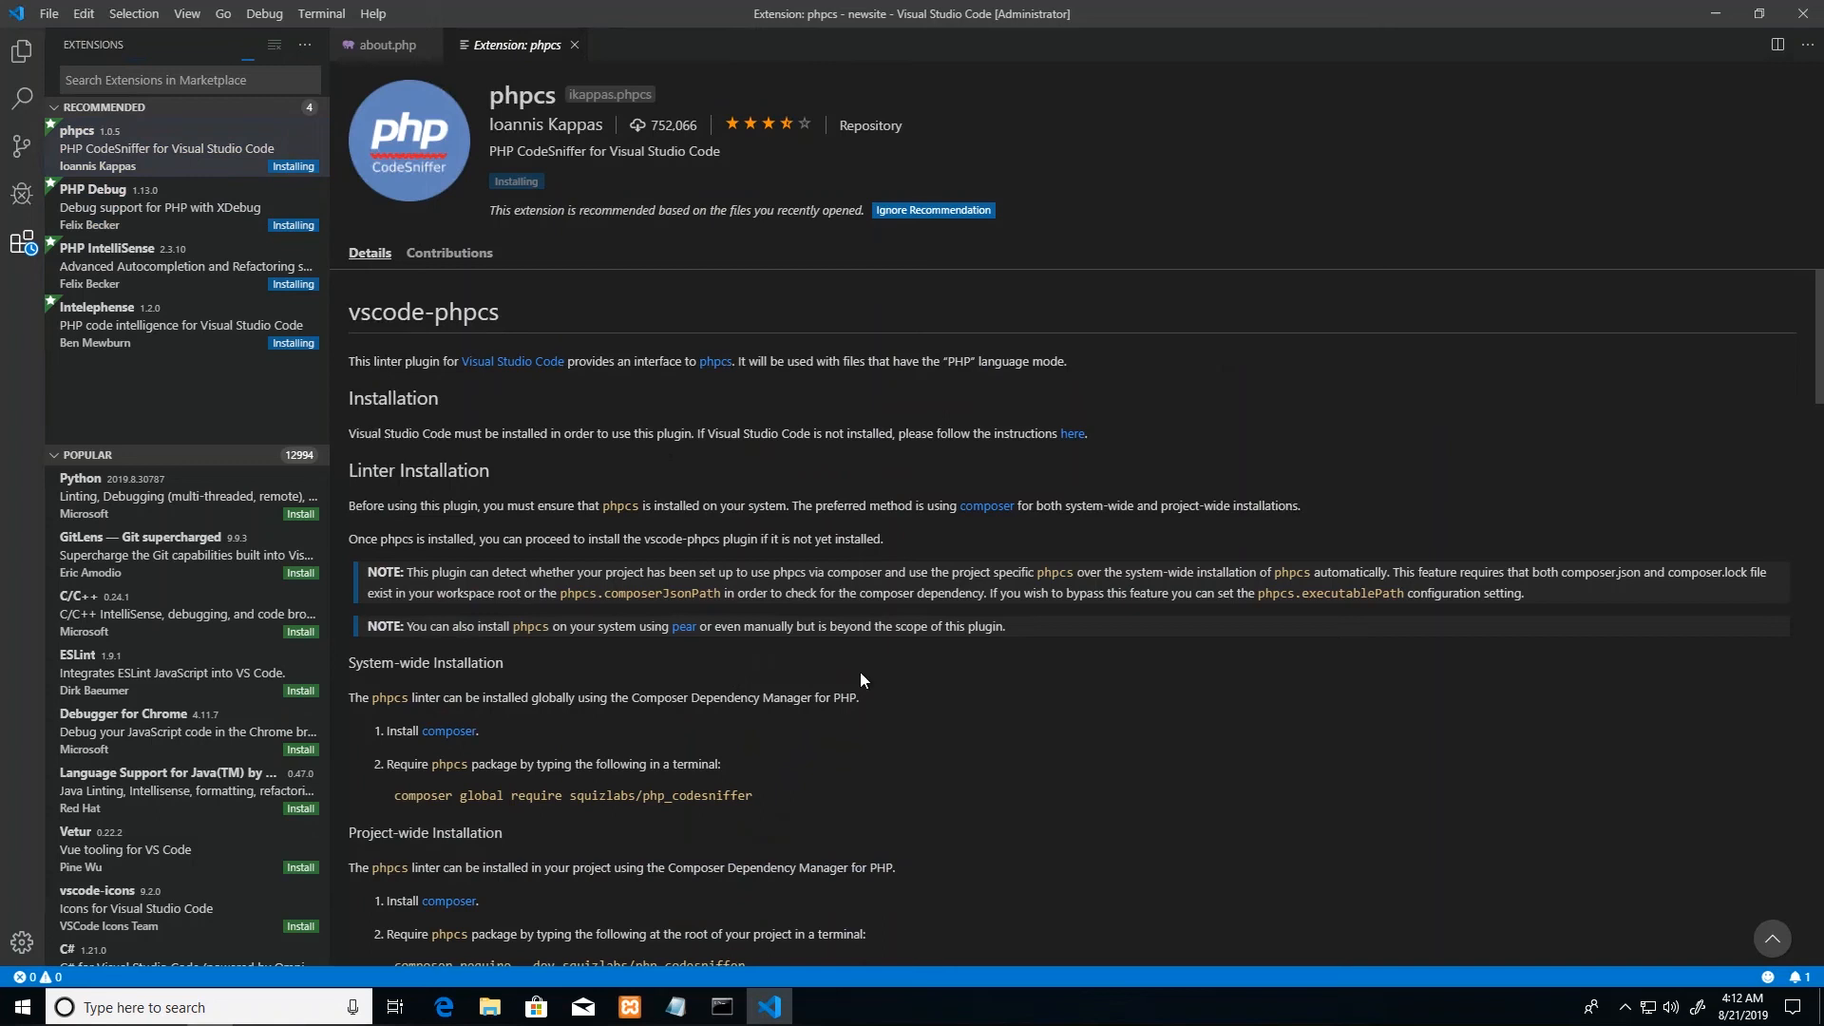
{"action": "mouse_move", "coordinate": [856, 571]}
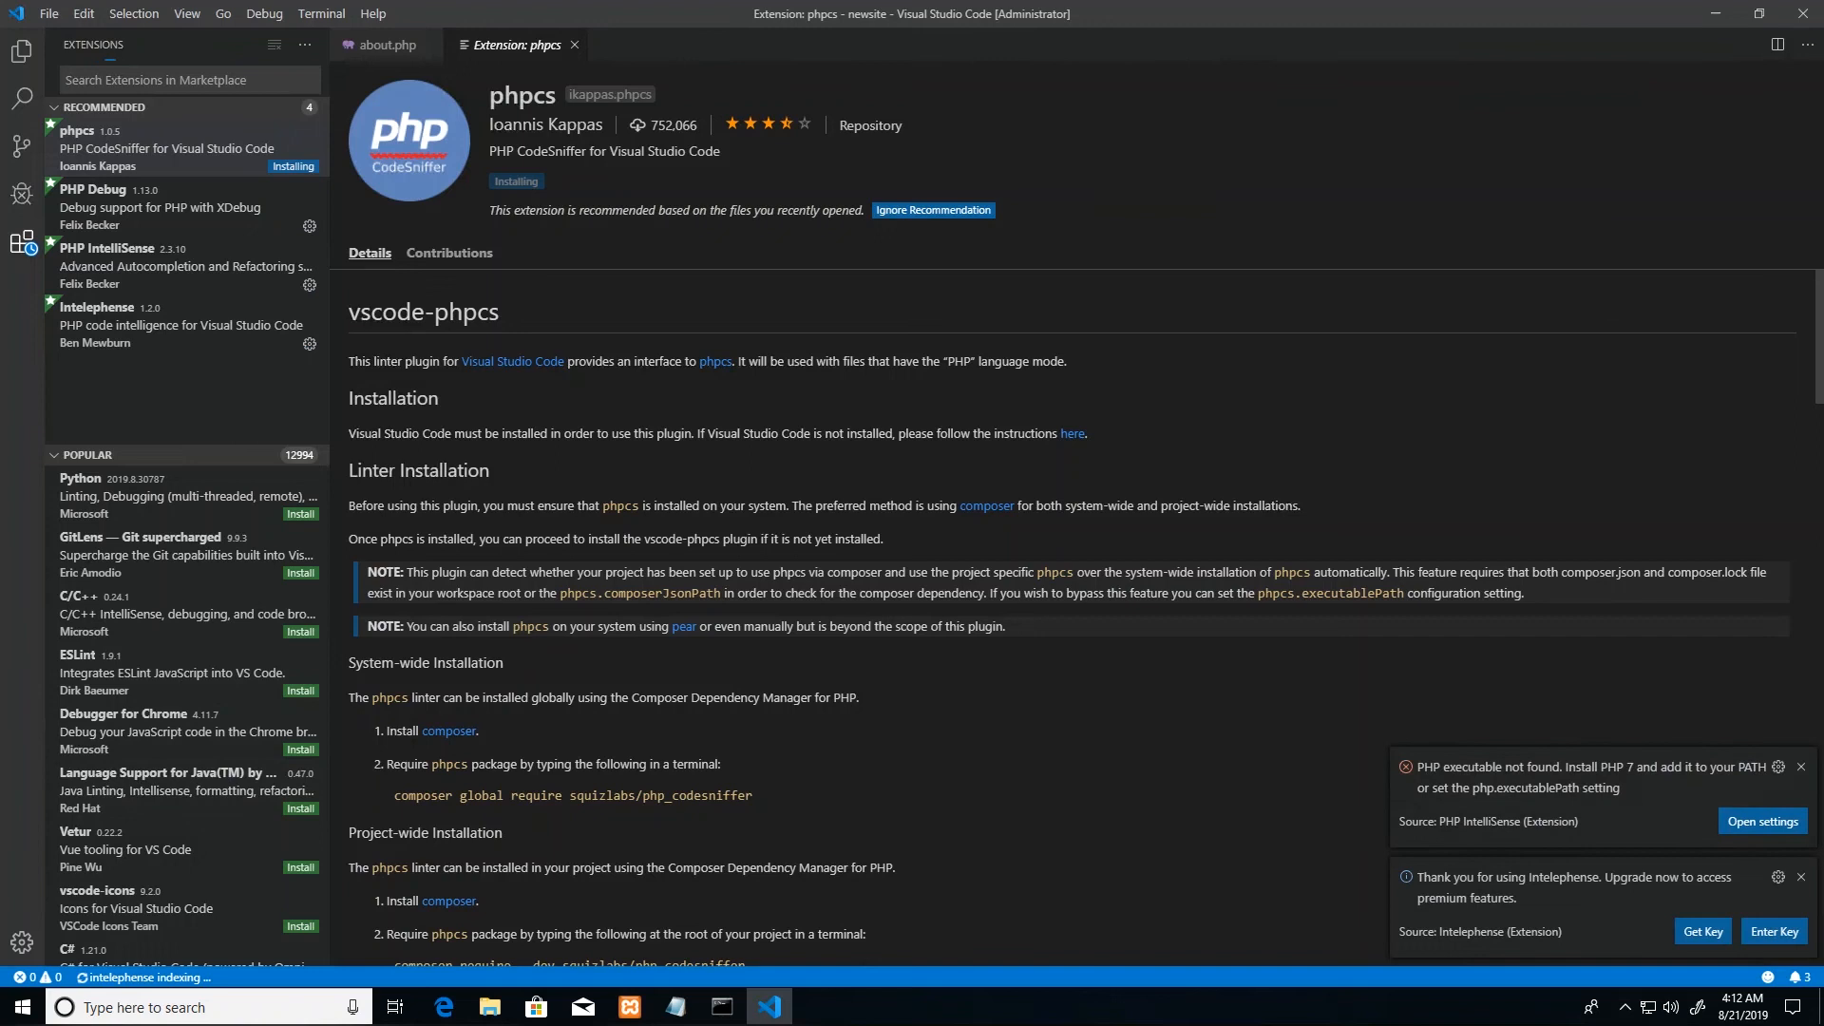
{"action": "left_click", "coordinate": [572, 45]}
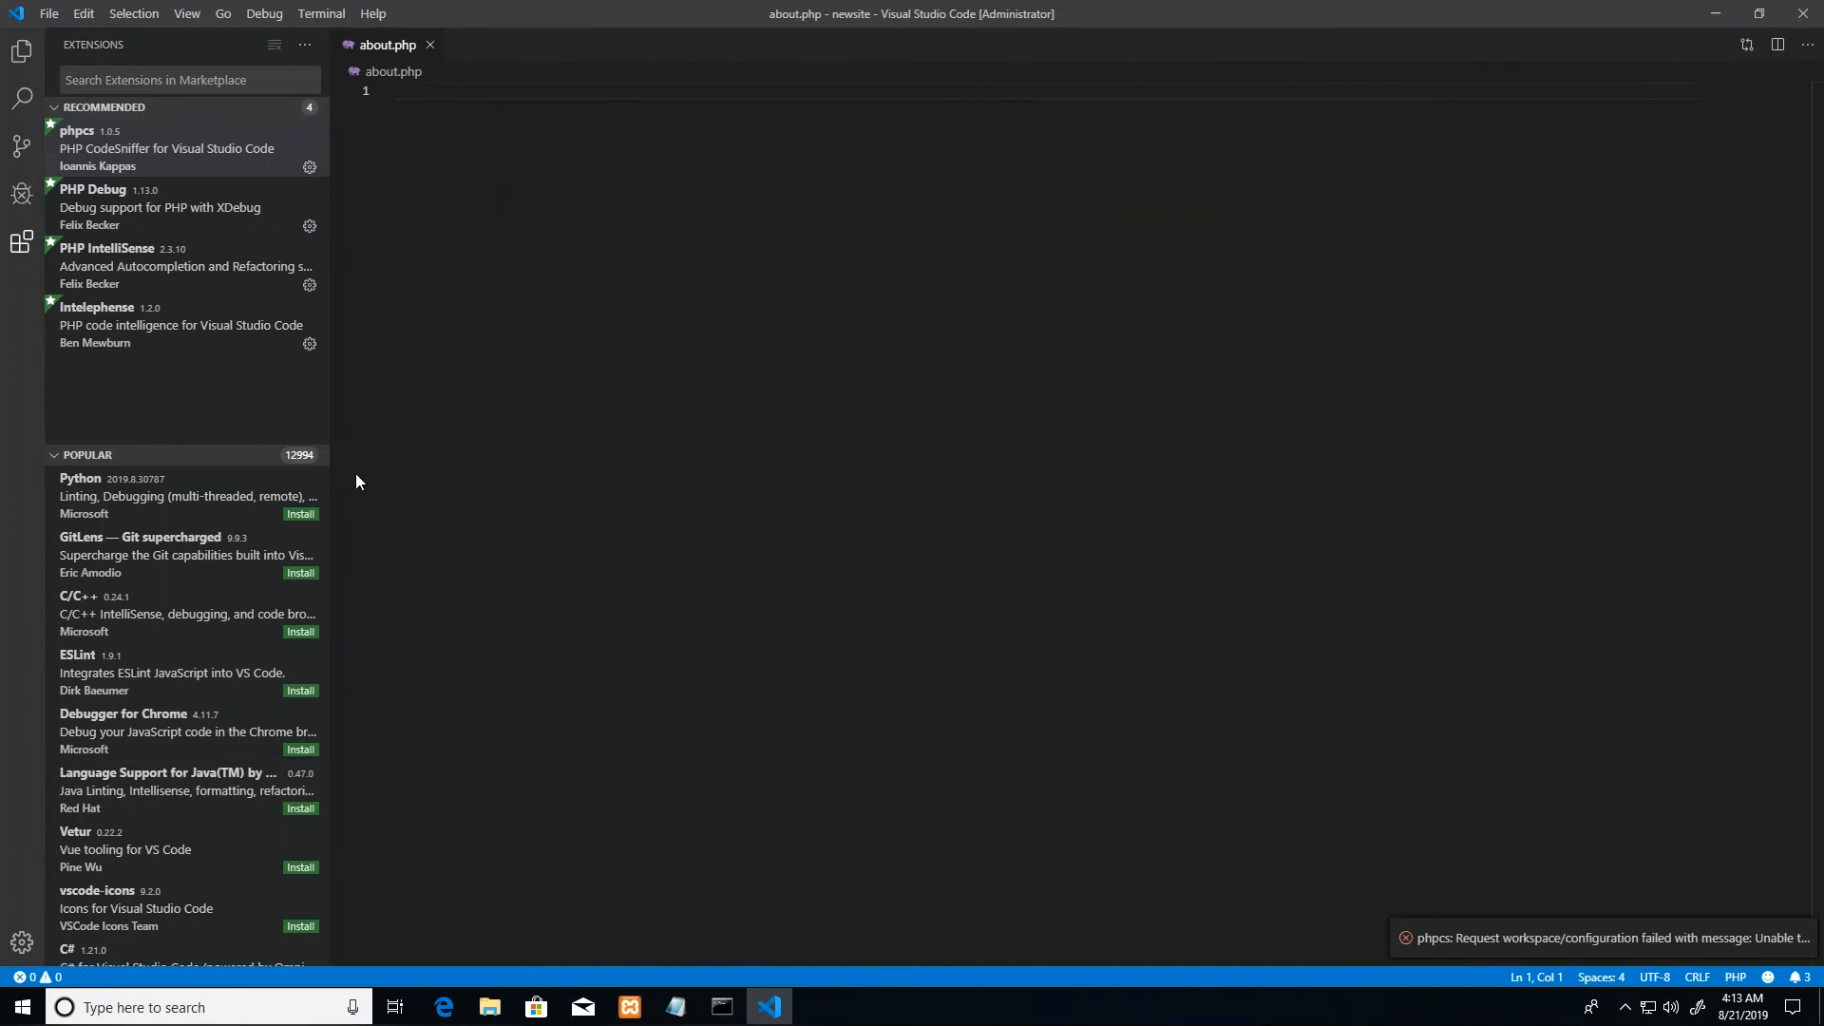
{"action": "mouse_move", "coordinate": [171, 165]}
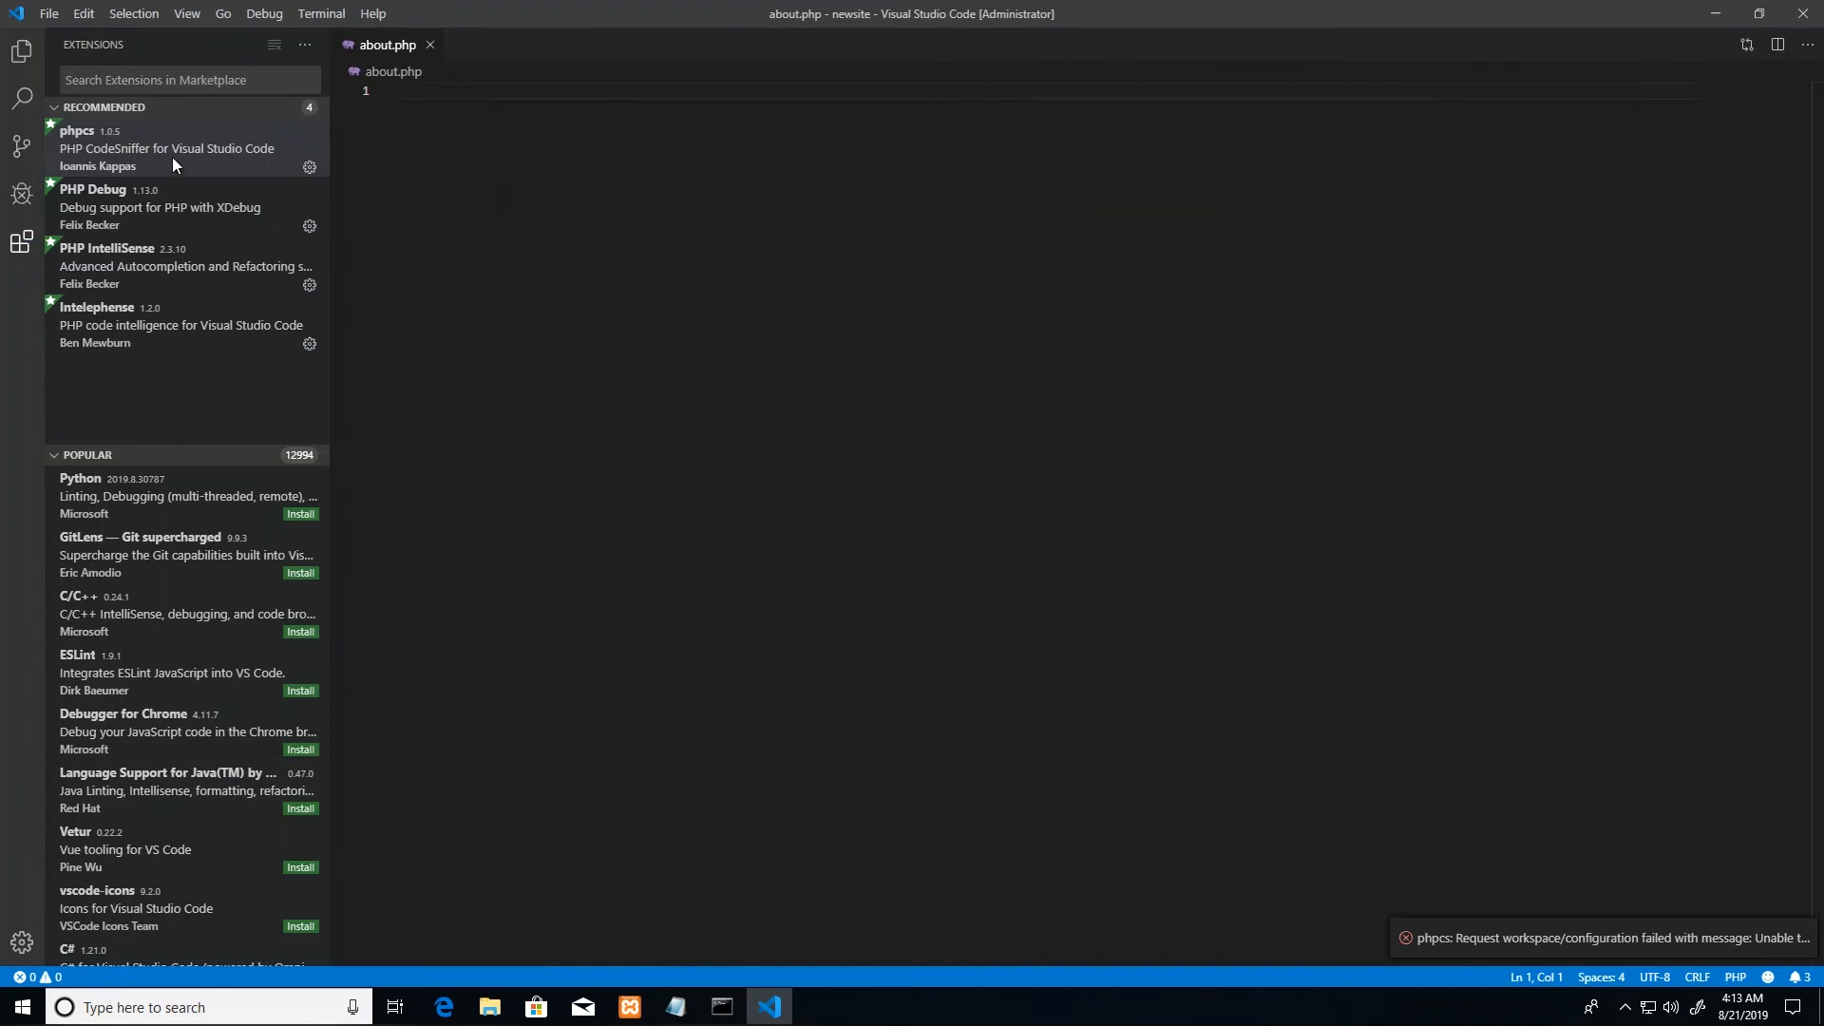
{"action": "mouse_move", "coordinate": [264, 497]}
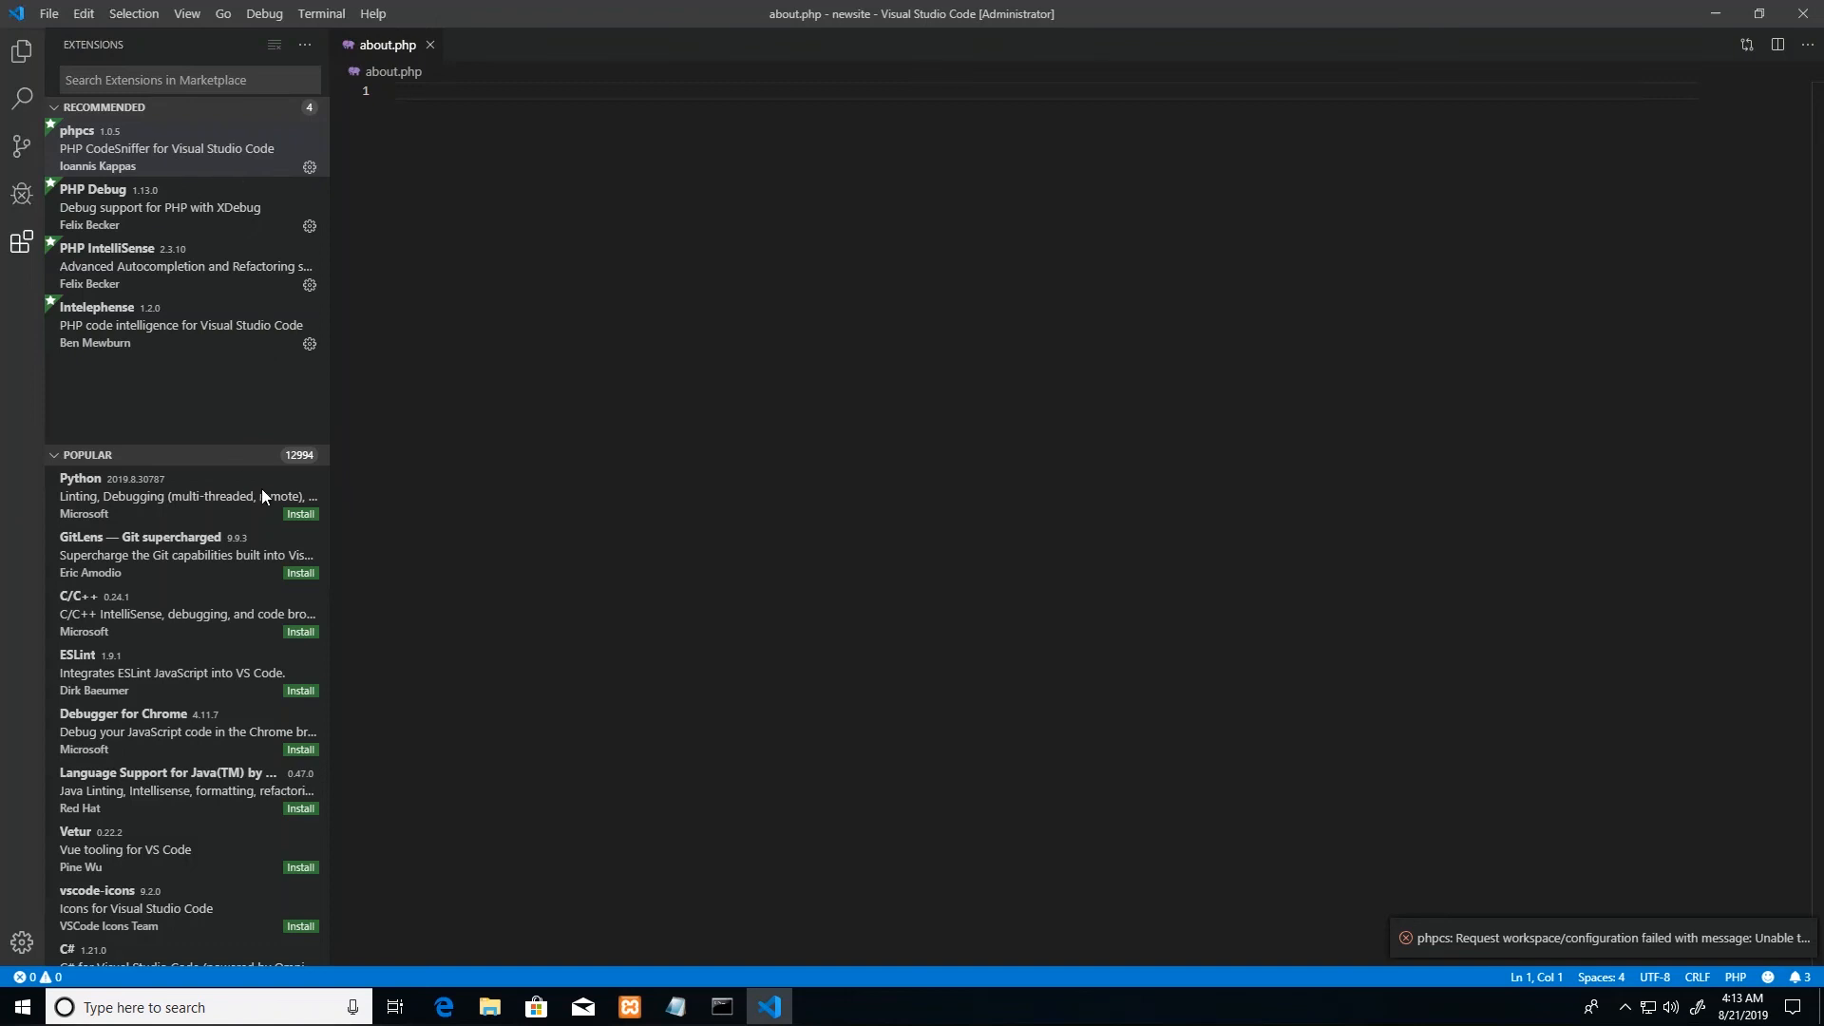
{"action": "mouse_move", "coordinate": [202, 171]}
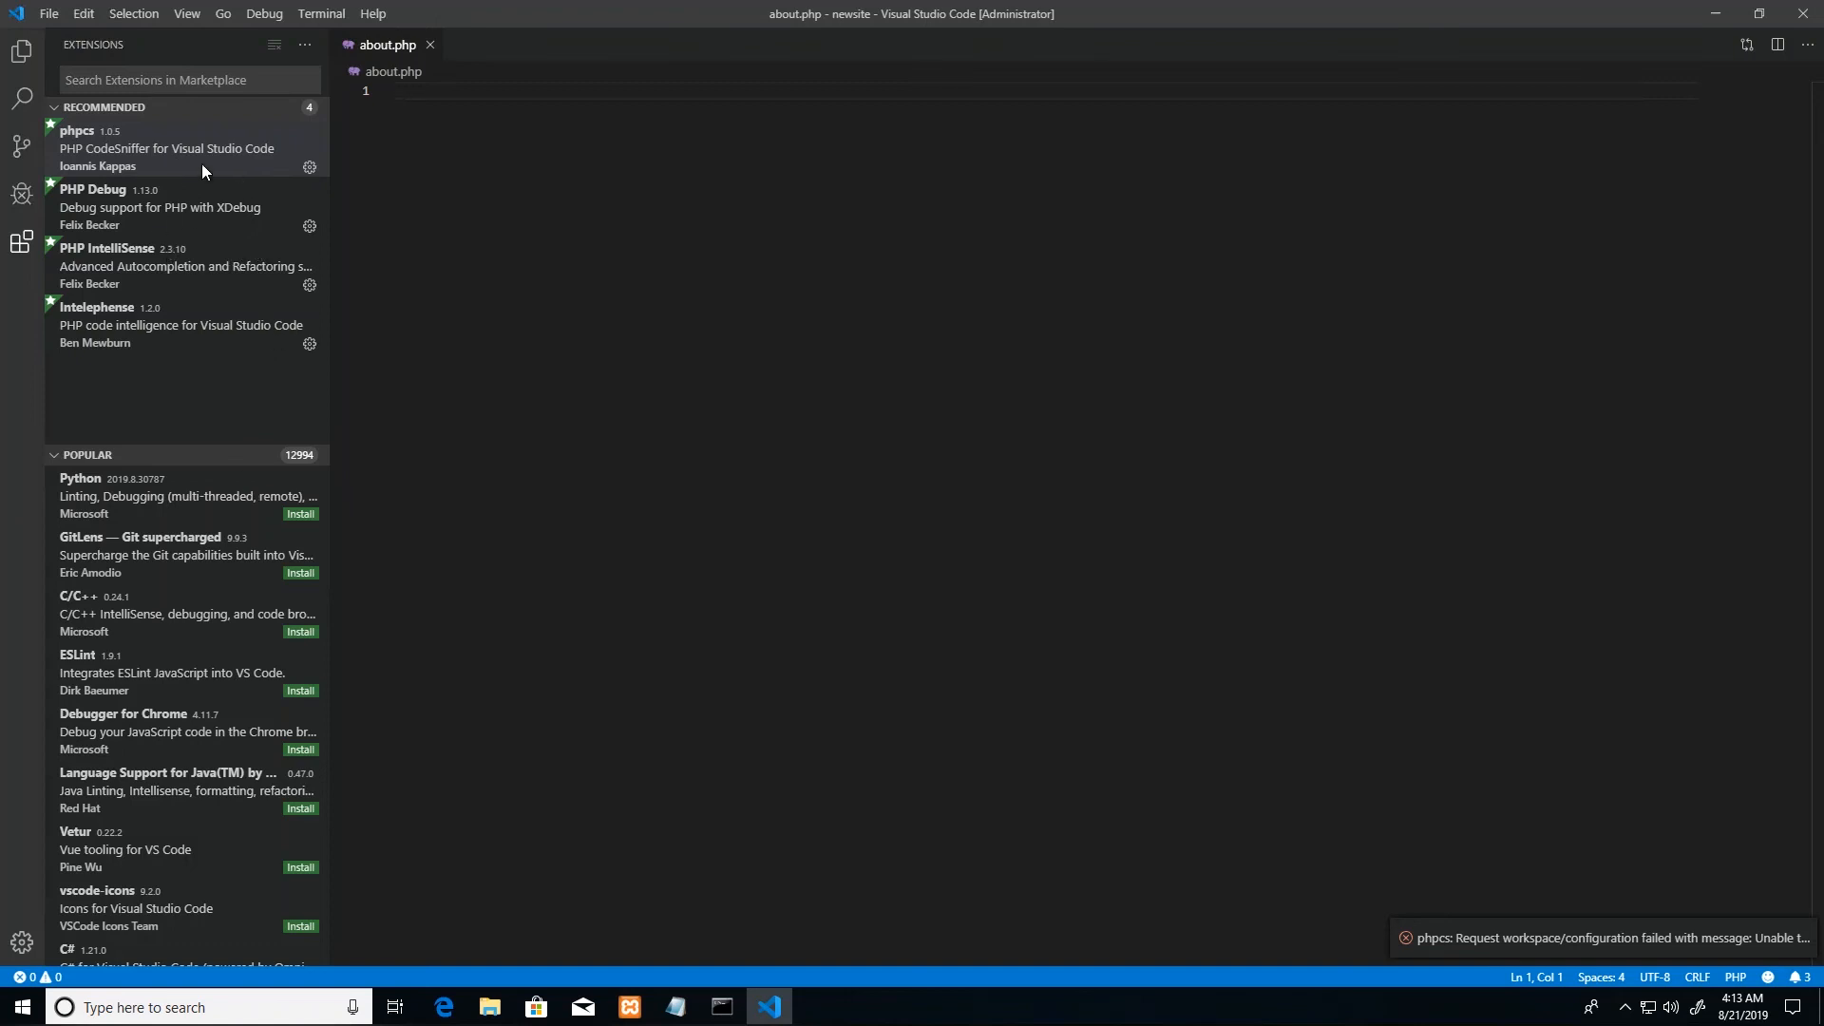
{"action": "mouse_move", "coordinate": [103, 146]}
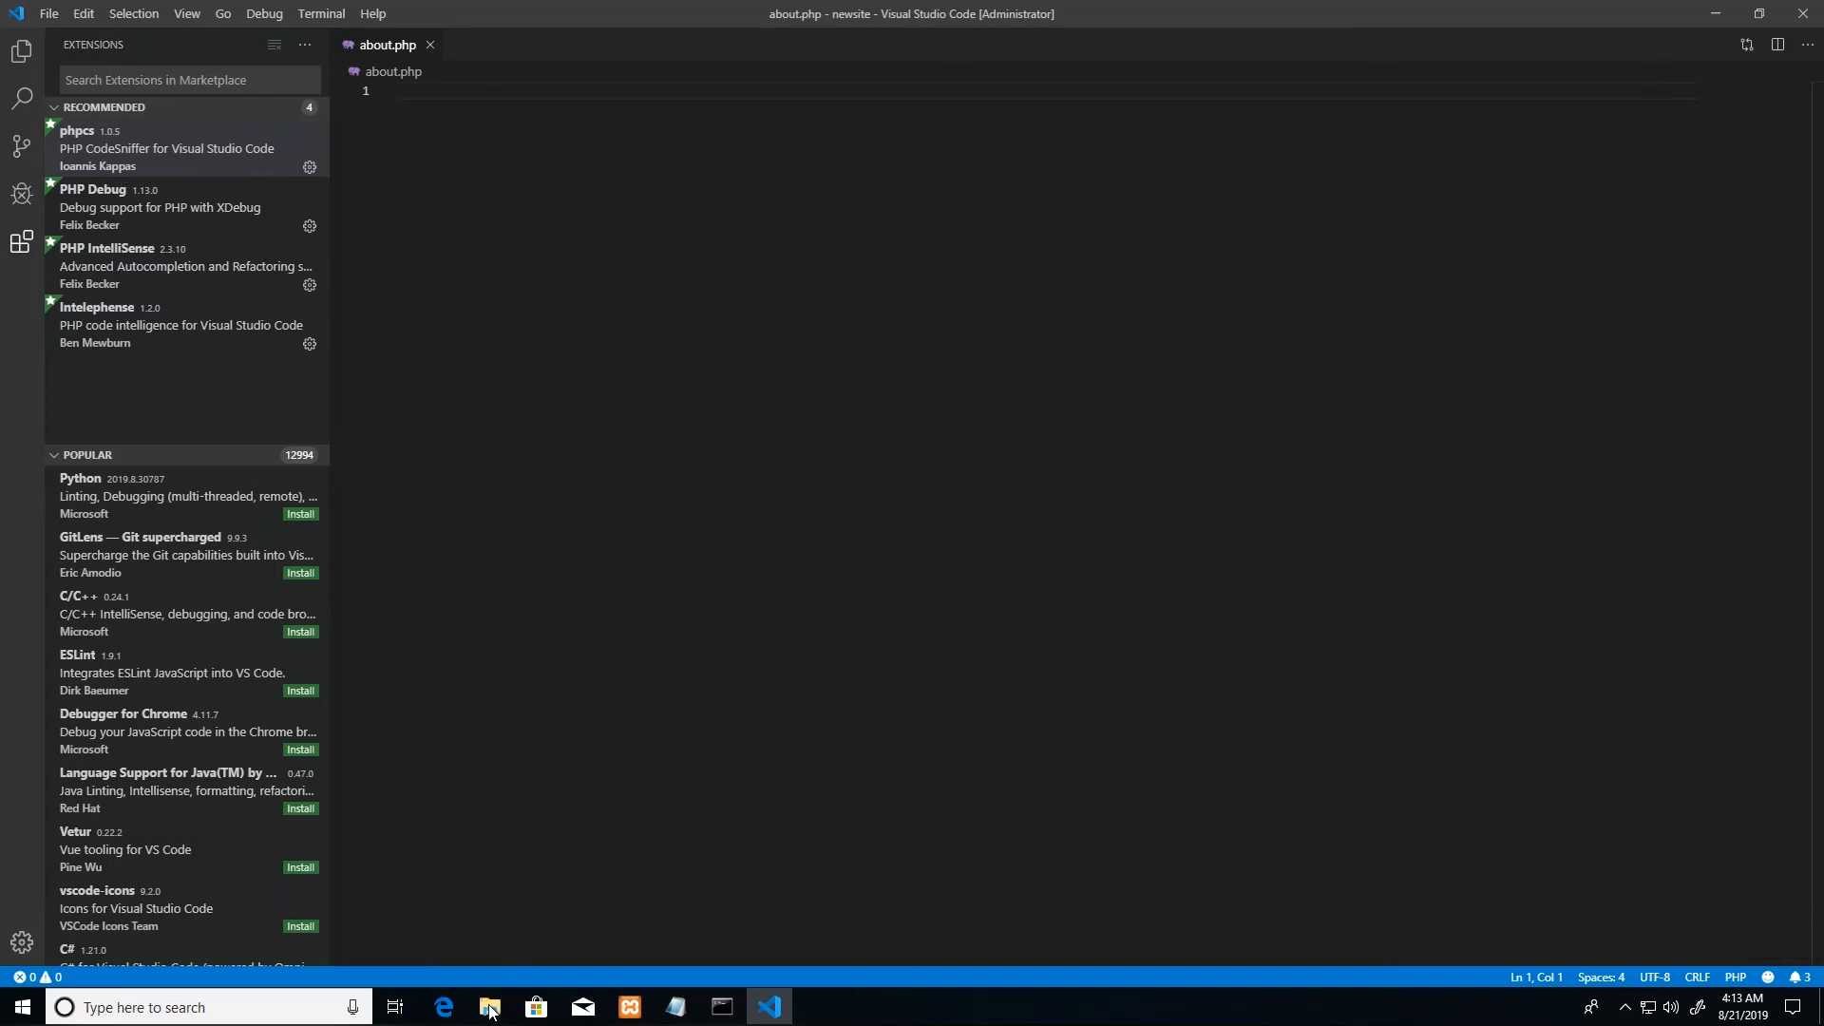
{"action": "left_click", "coordinate": [488, 1007]}
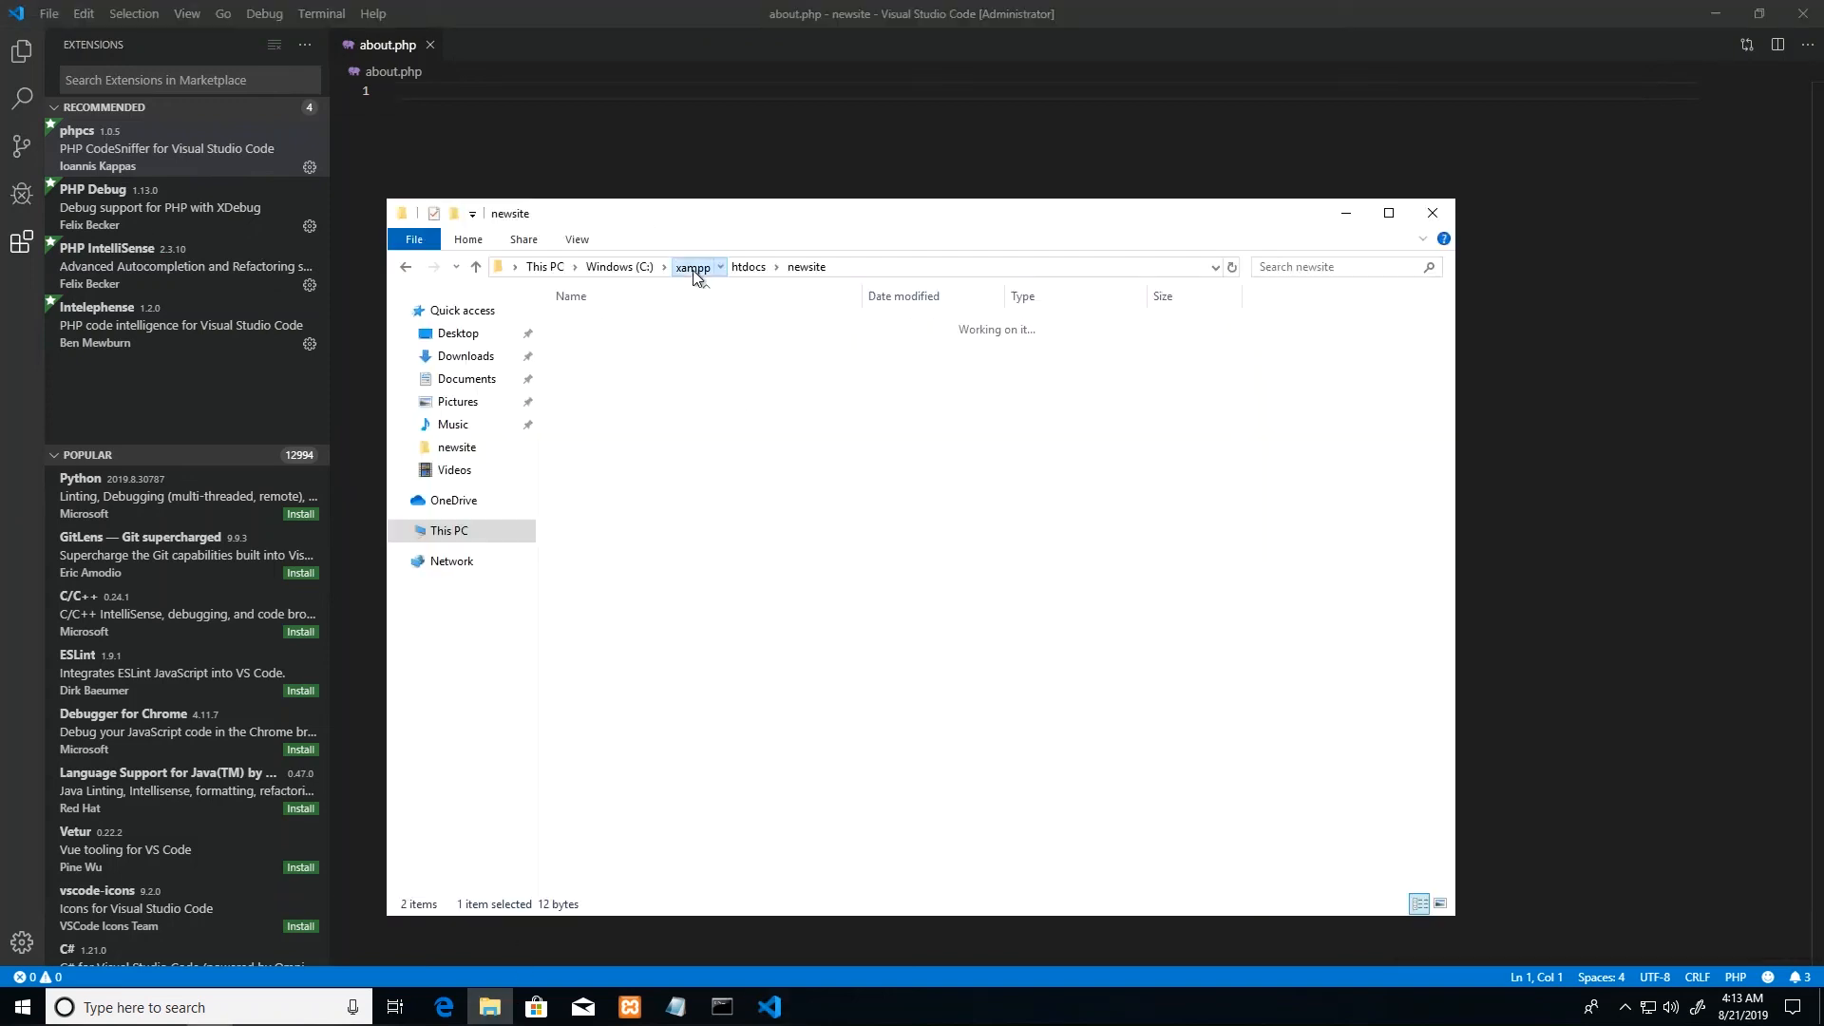
{"action": "left_click", "coordinate": [693, 266]}
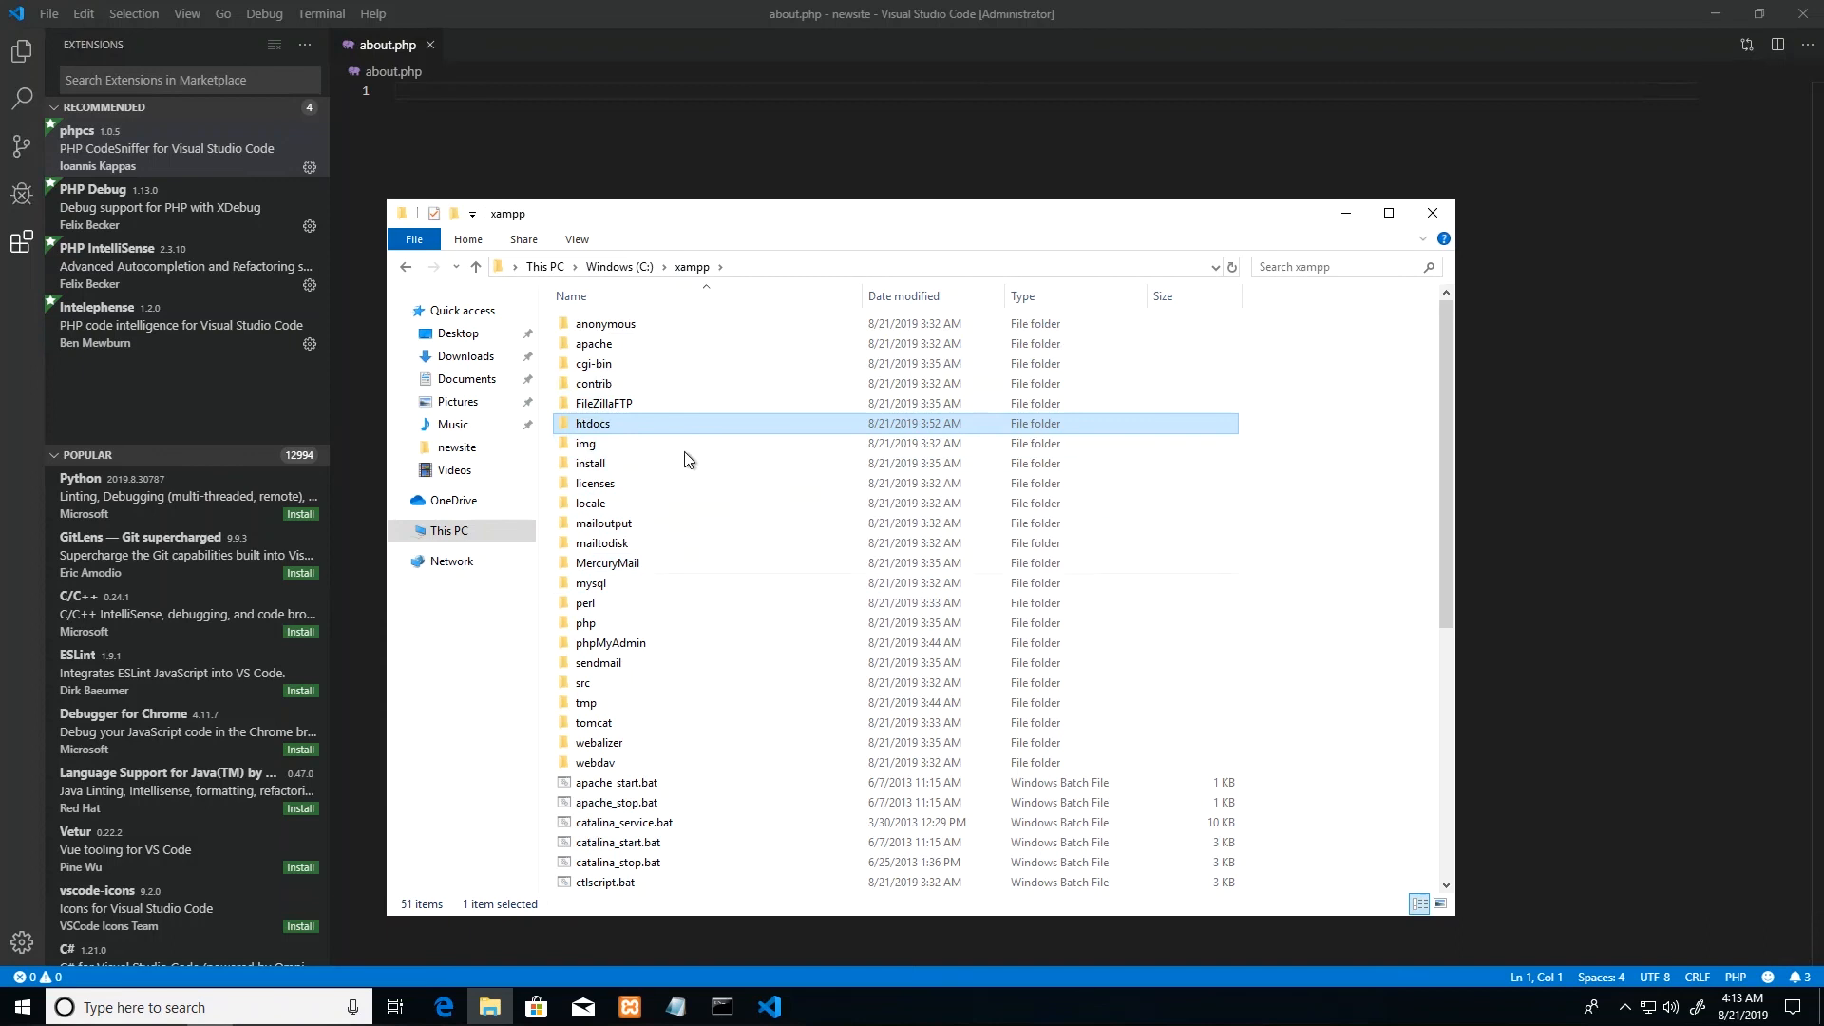
{"action": "mouse_move", "coordinate": [906, 667]}
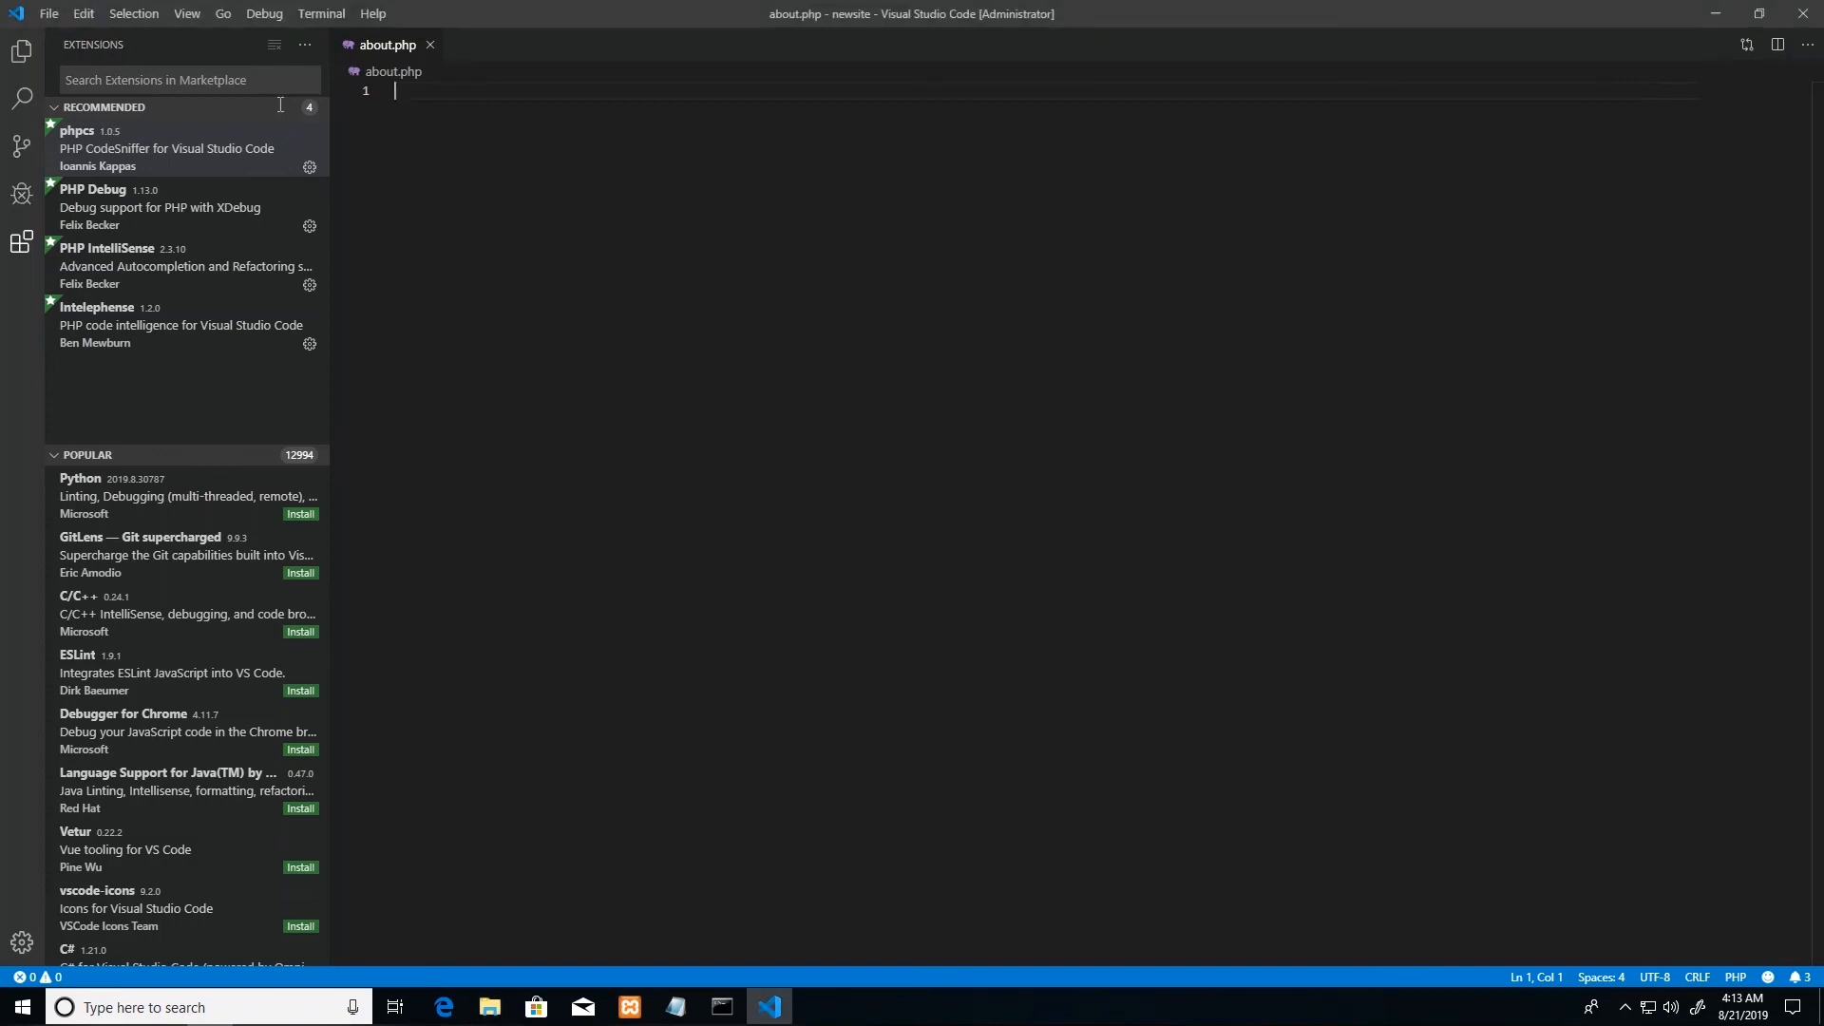
{"action": "left_click", "coordinate": [48, 12]}
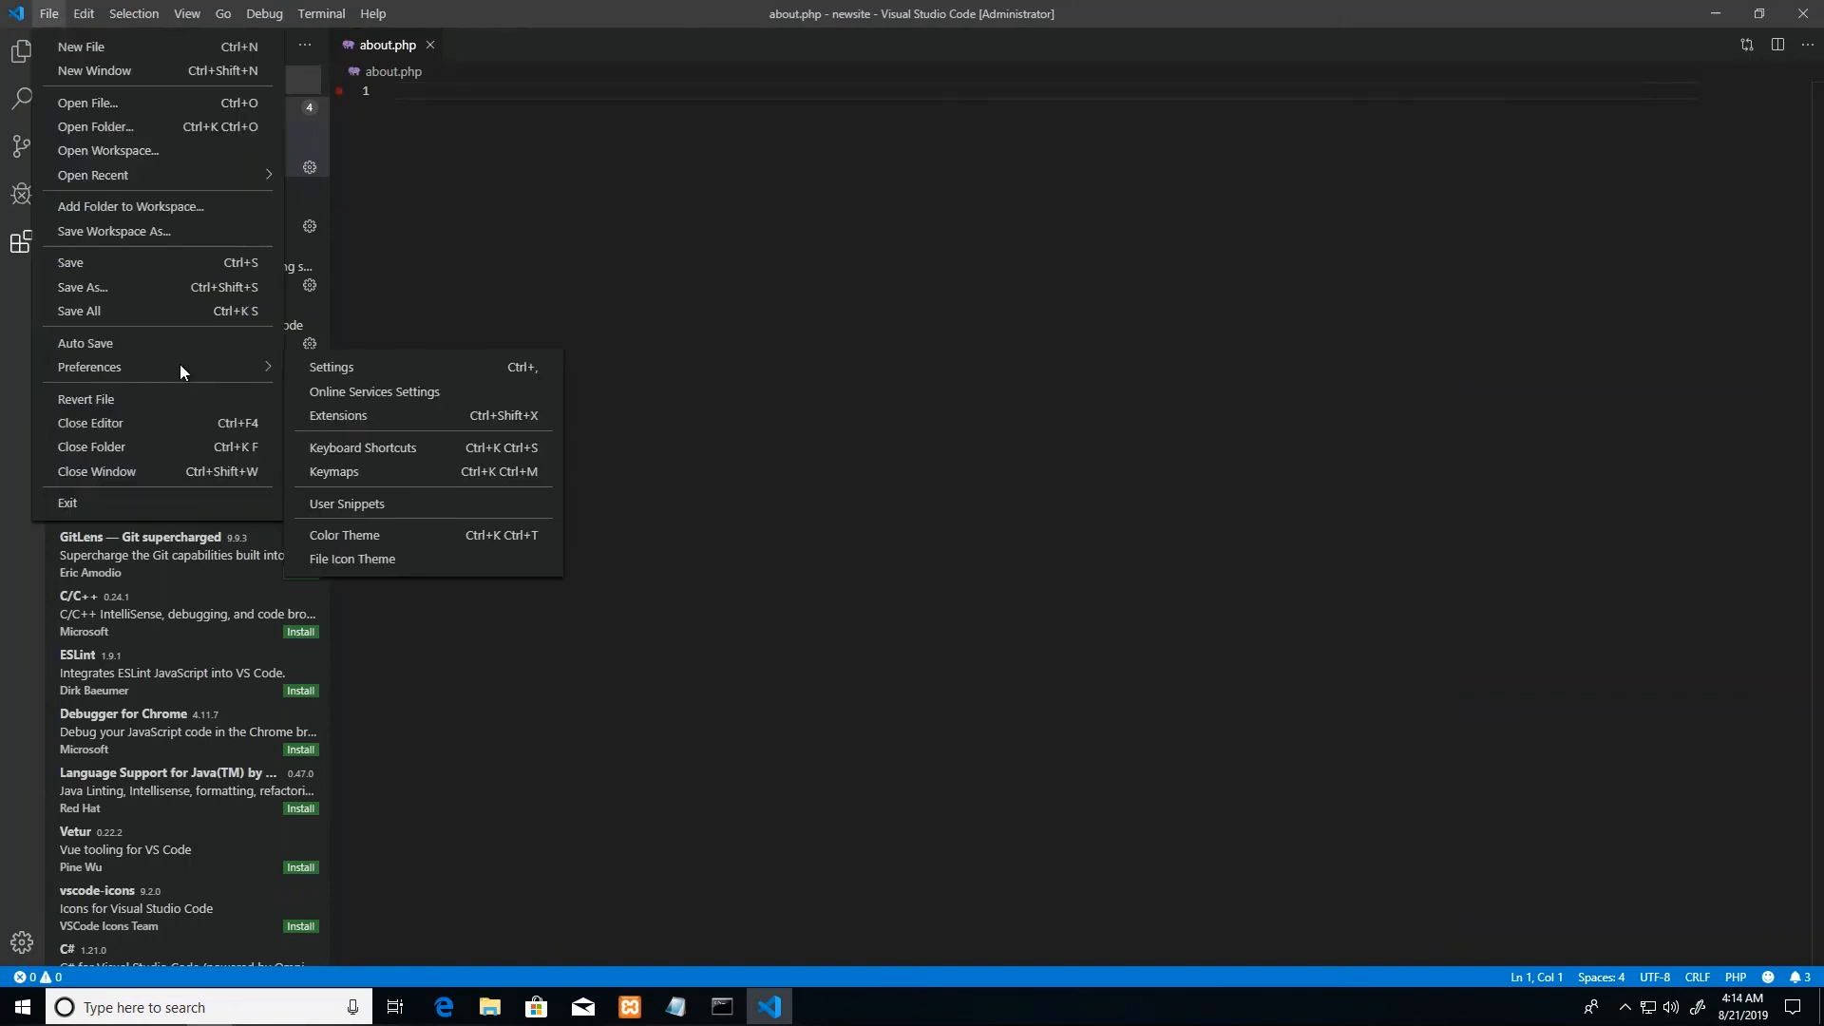
Step: Open Settings and set Files: Auto Save to afterDelay
{"action": "left_click", "coordinate": [331, 368]}
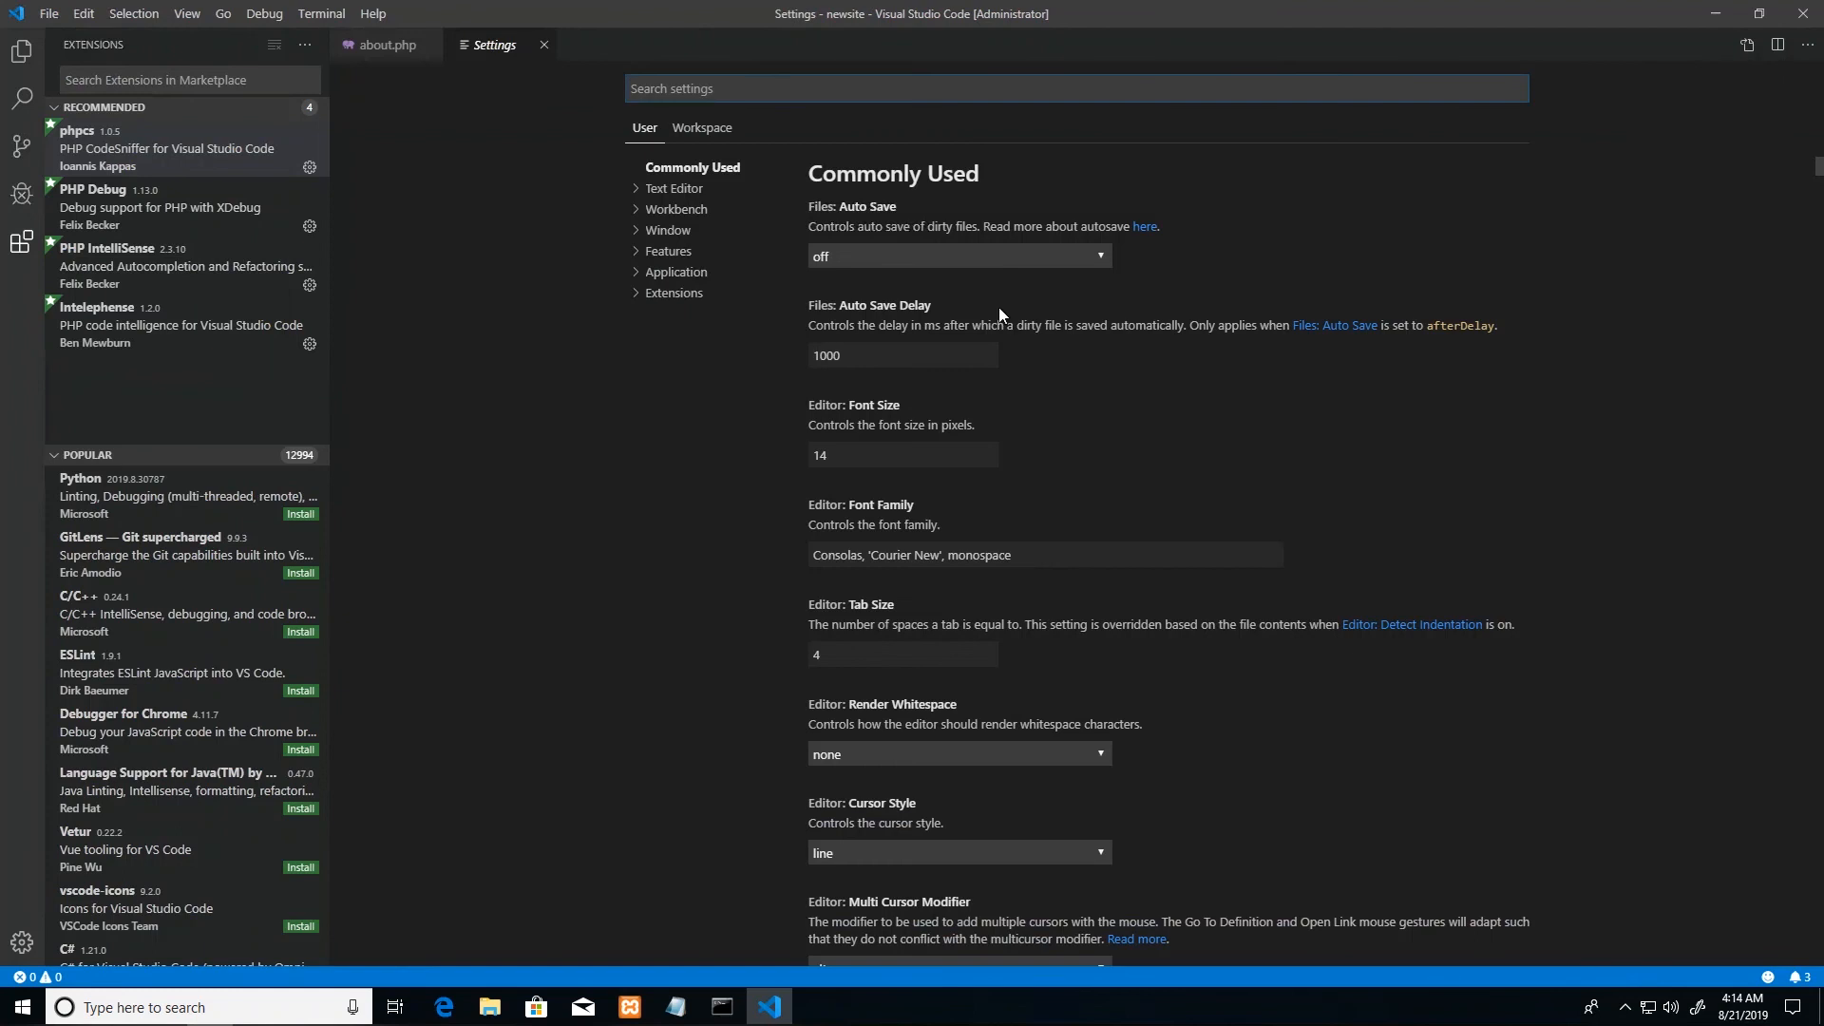
{"action": "mouse_move", "coordinate": [1237, 453]}
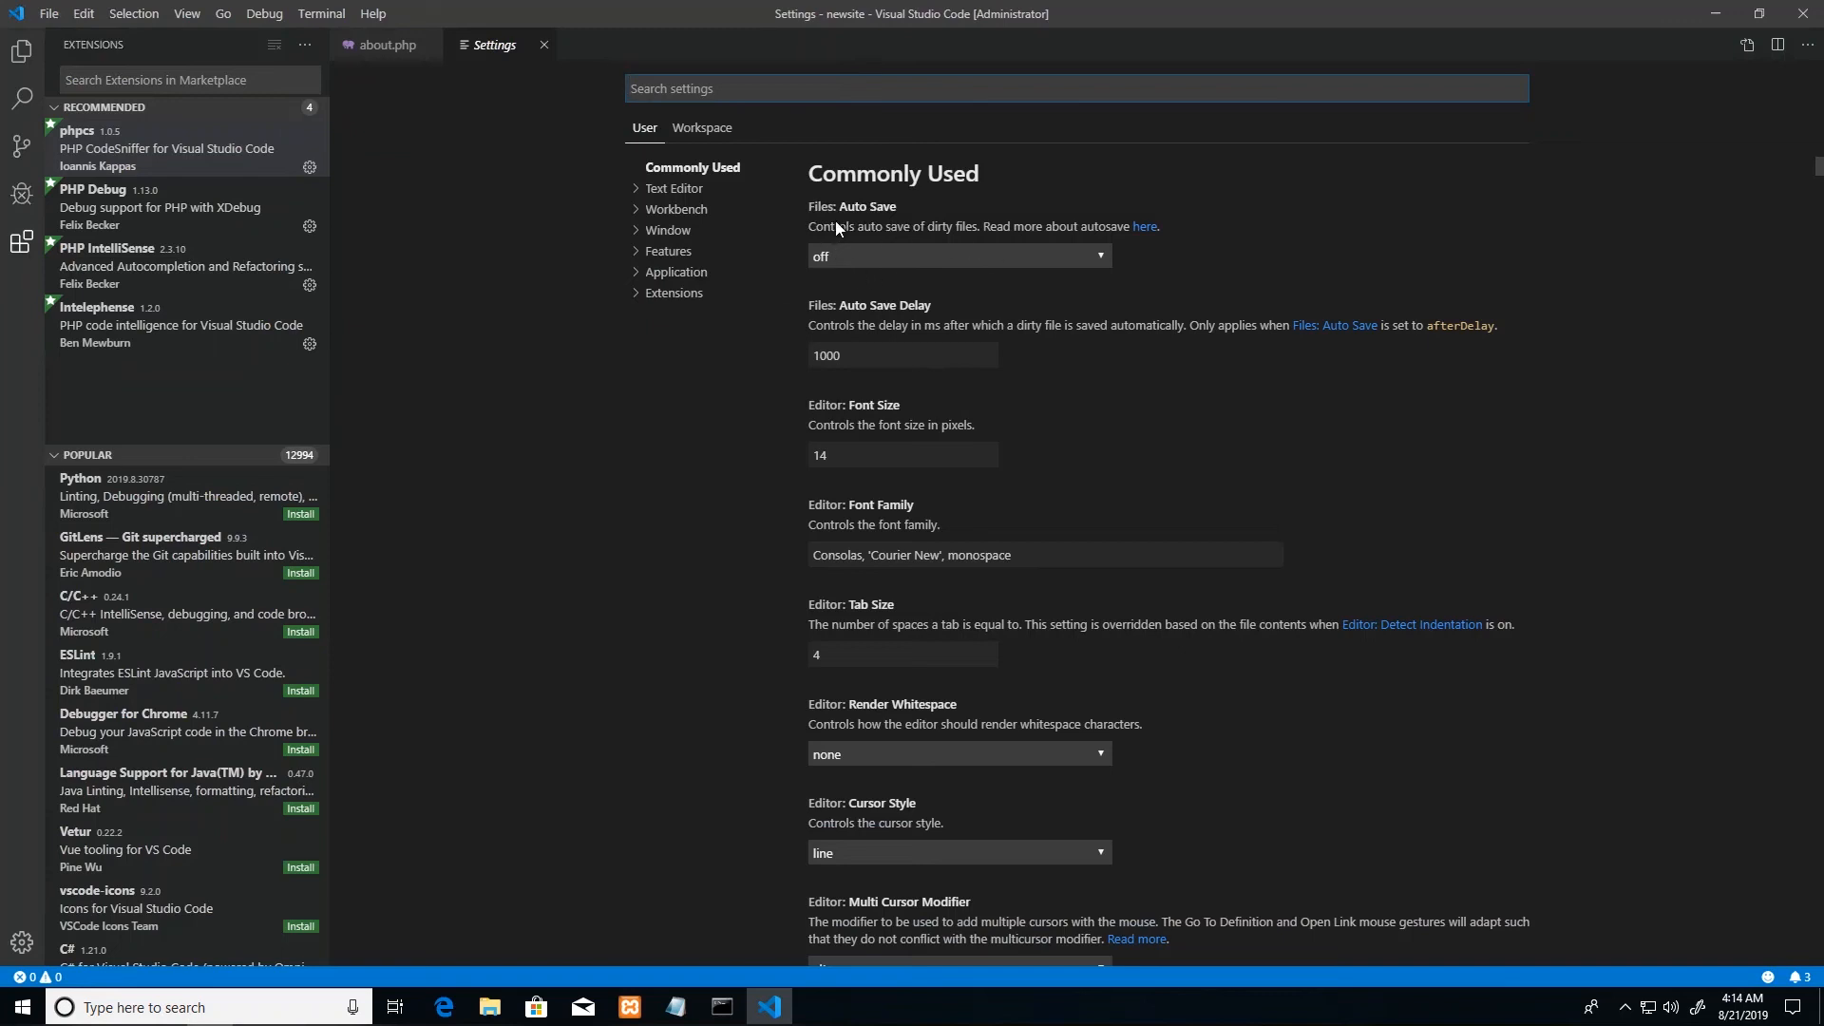
{"action": "left_click", "coordinate": [956, 256]}
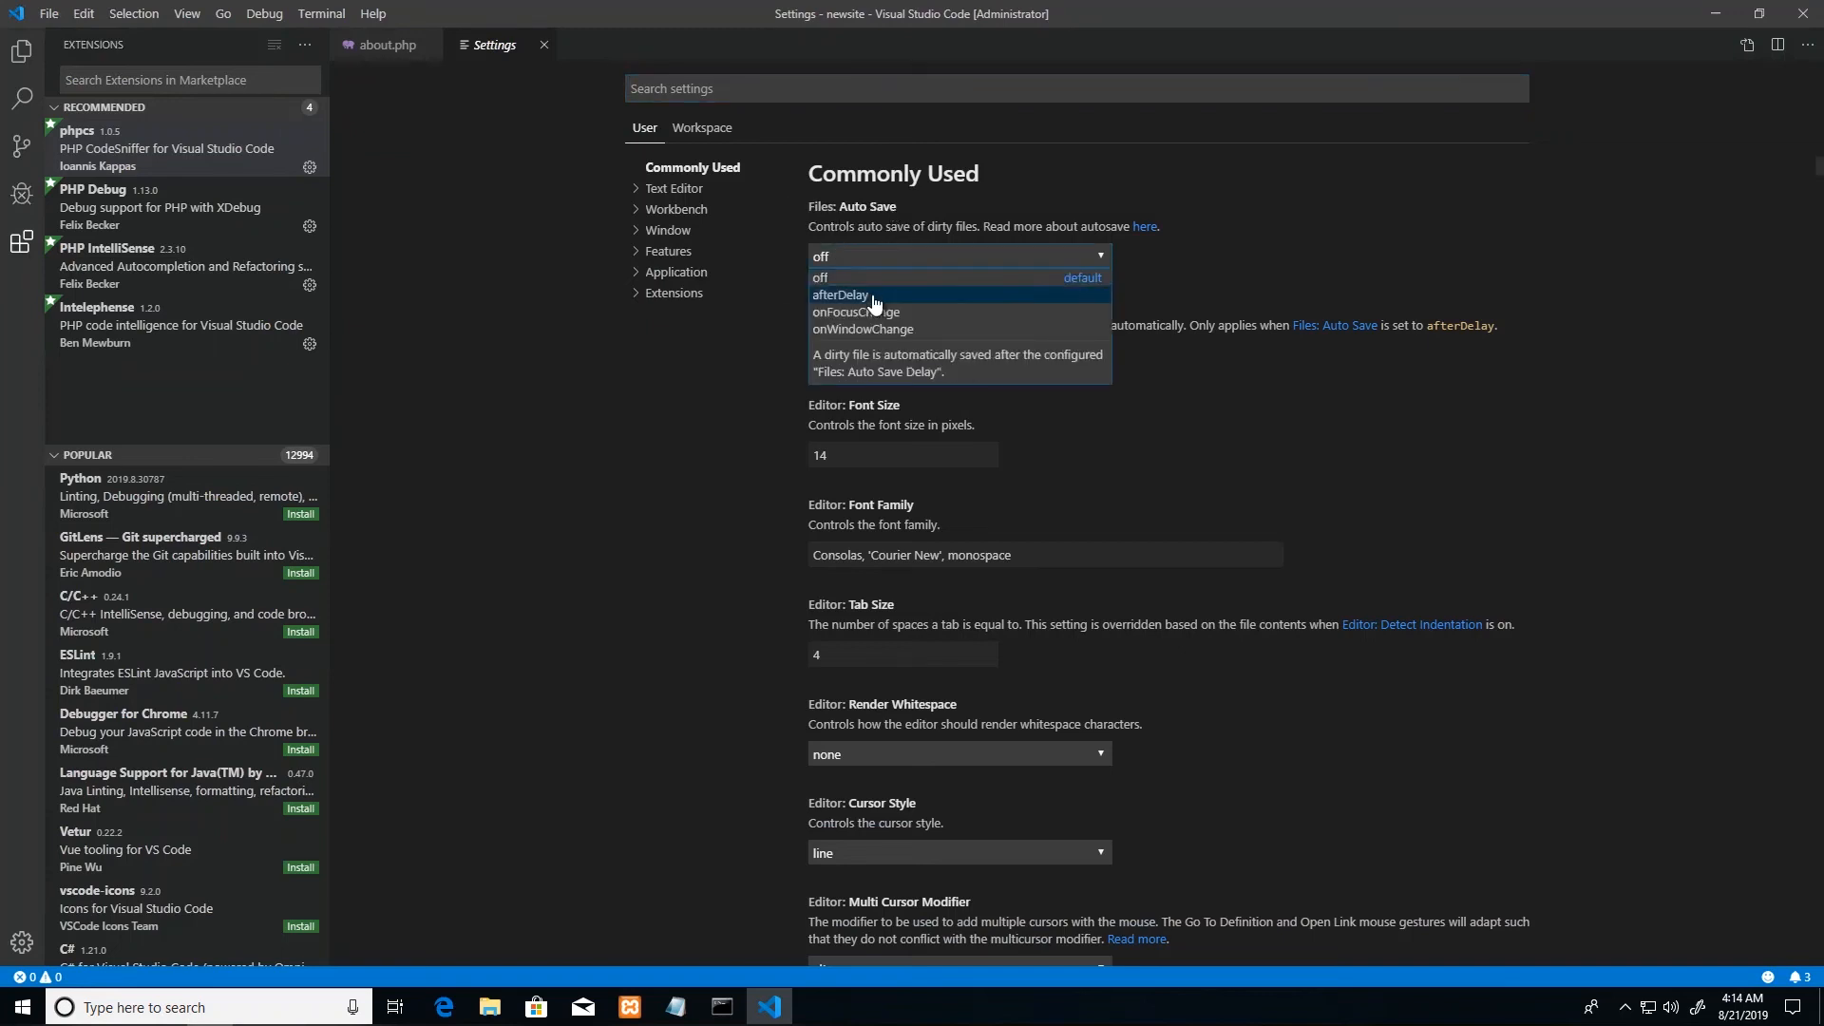
{"action": "mouse_move", "coordinate": [944, 305]}
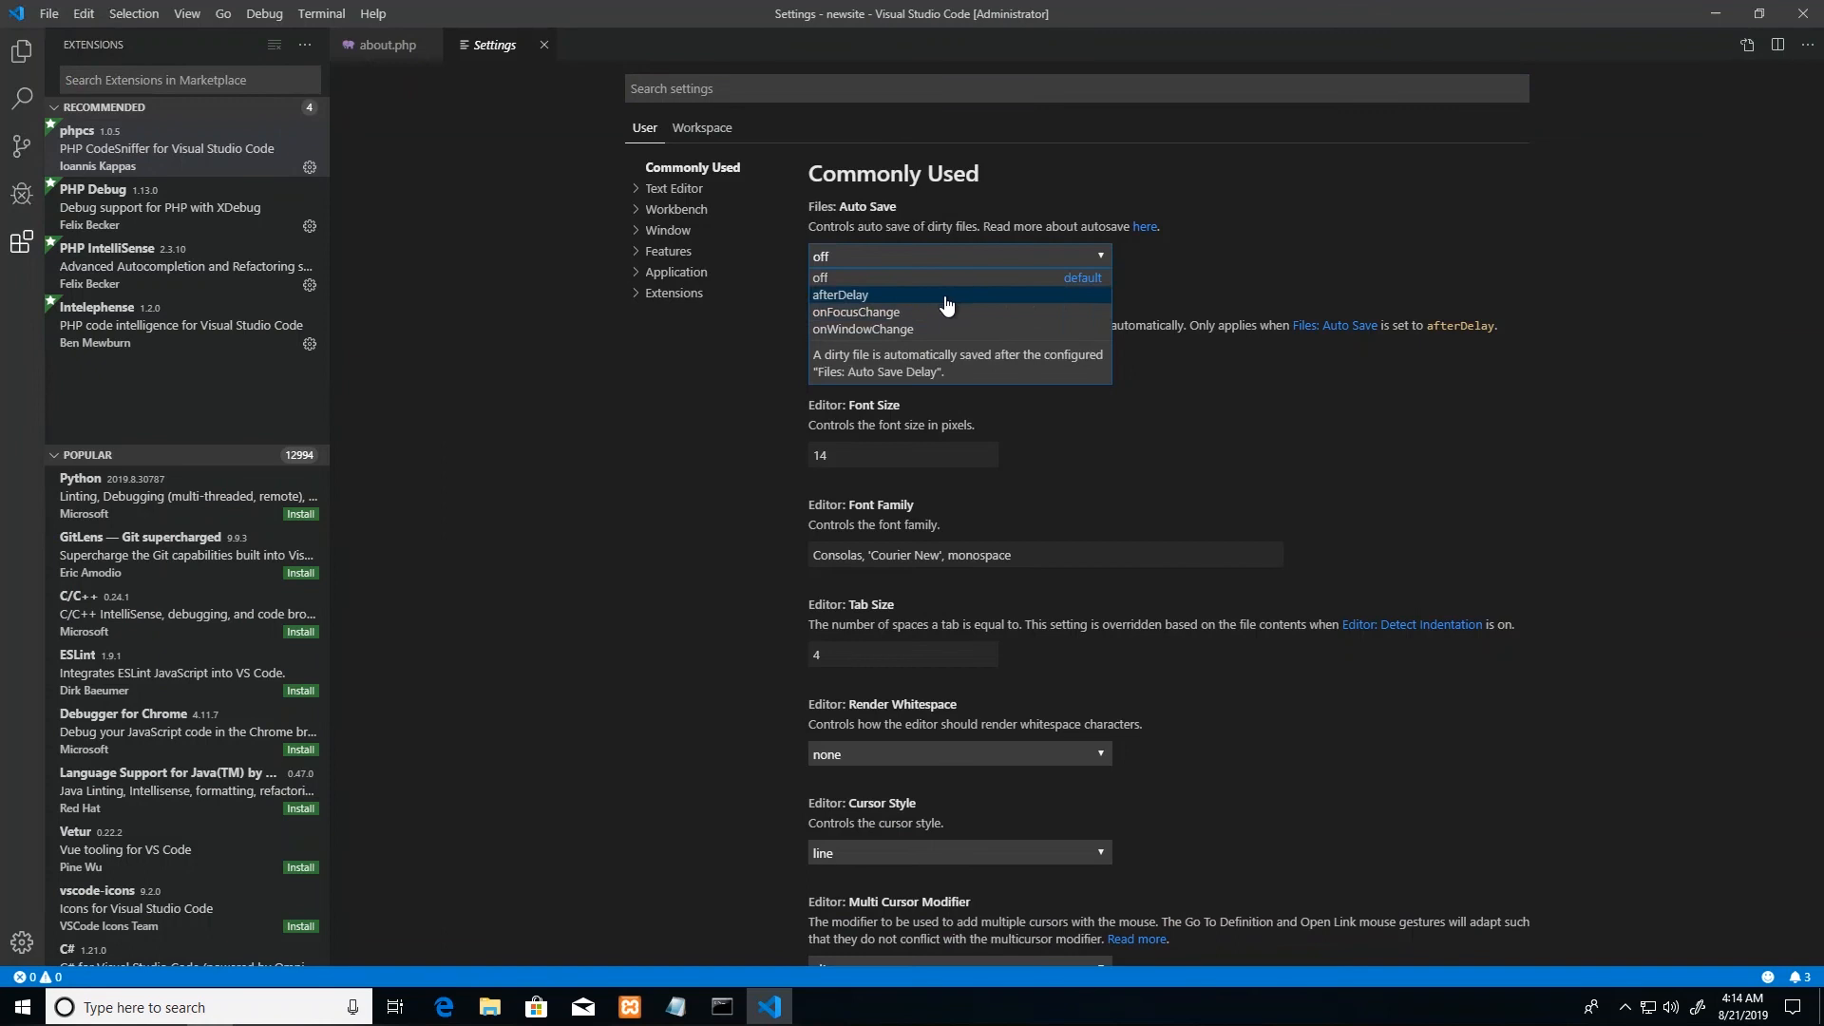
{"action": "left_click", "coordinate": [838, 294]}
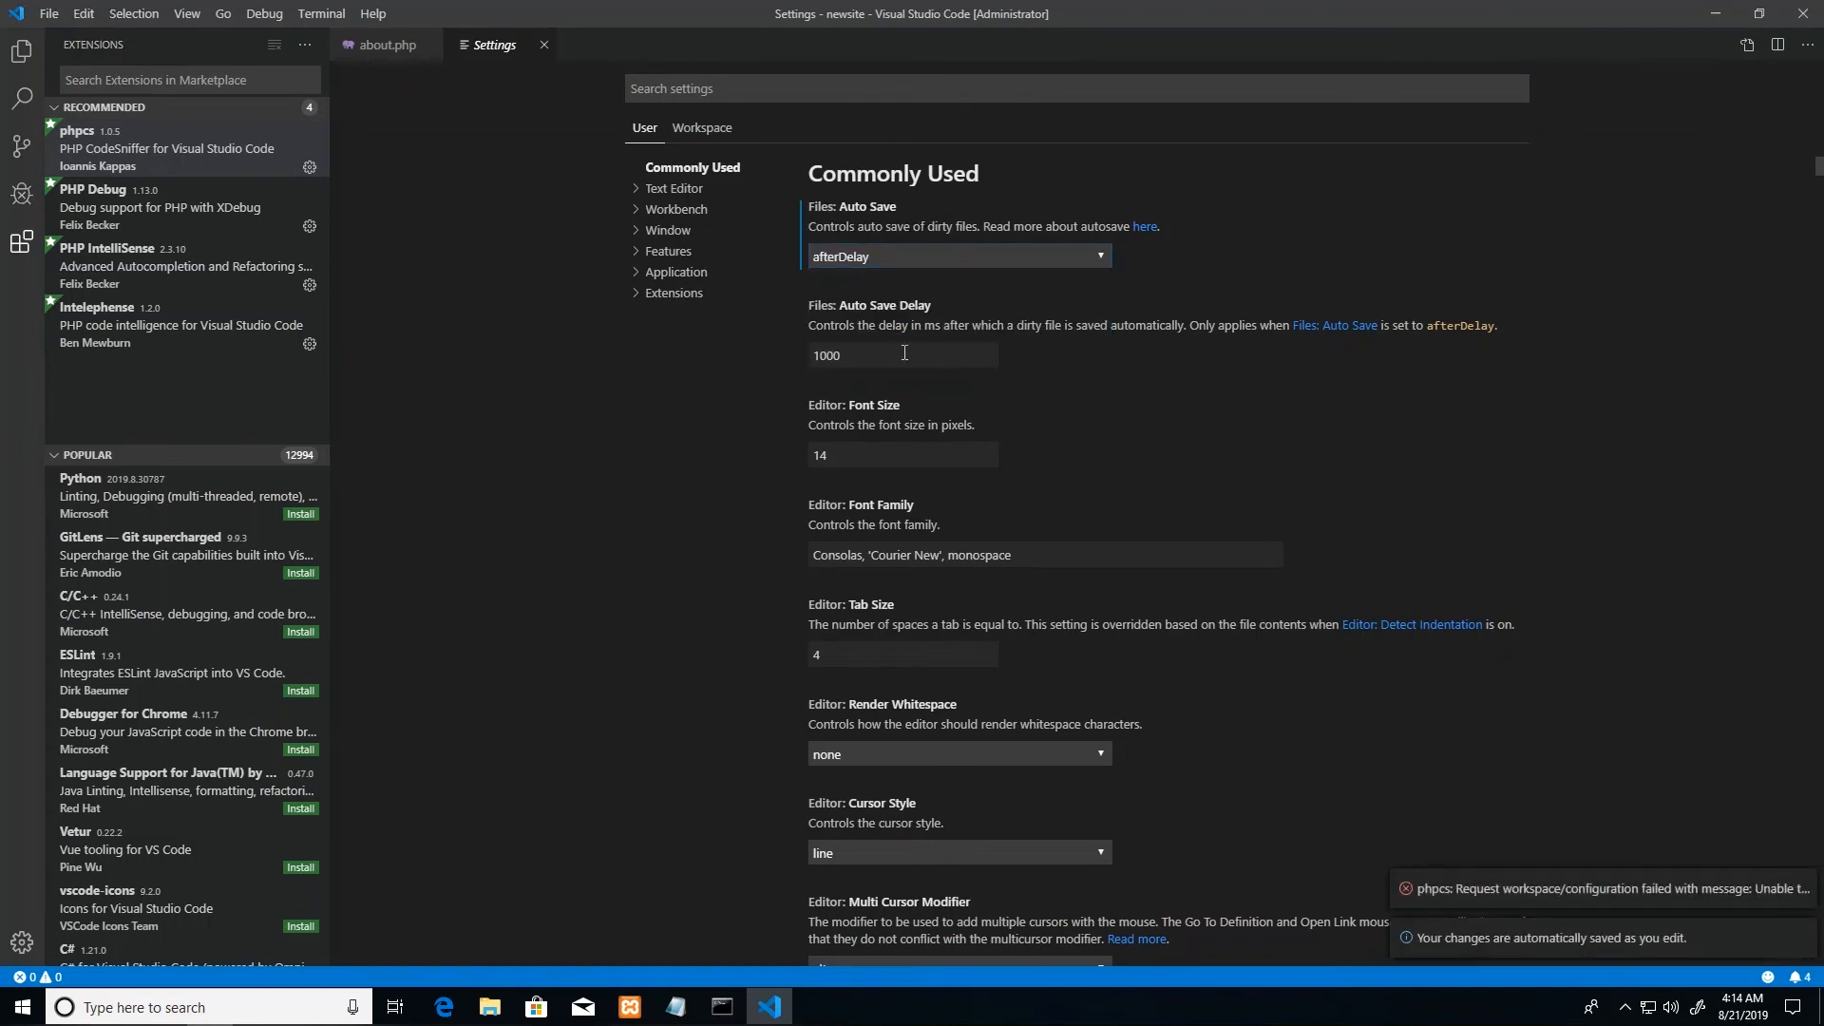
{"action": "mouse_move", "coordinate": [1060, 421]}
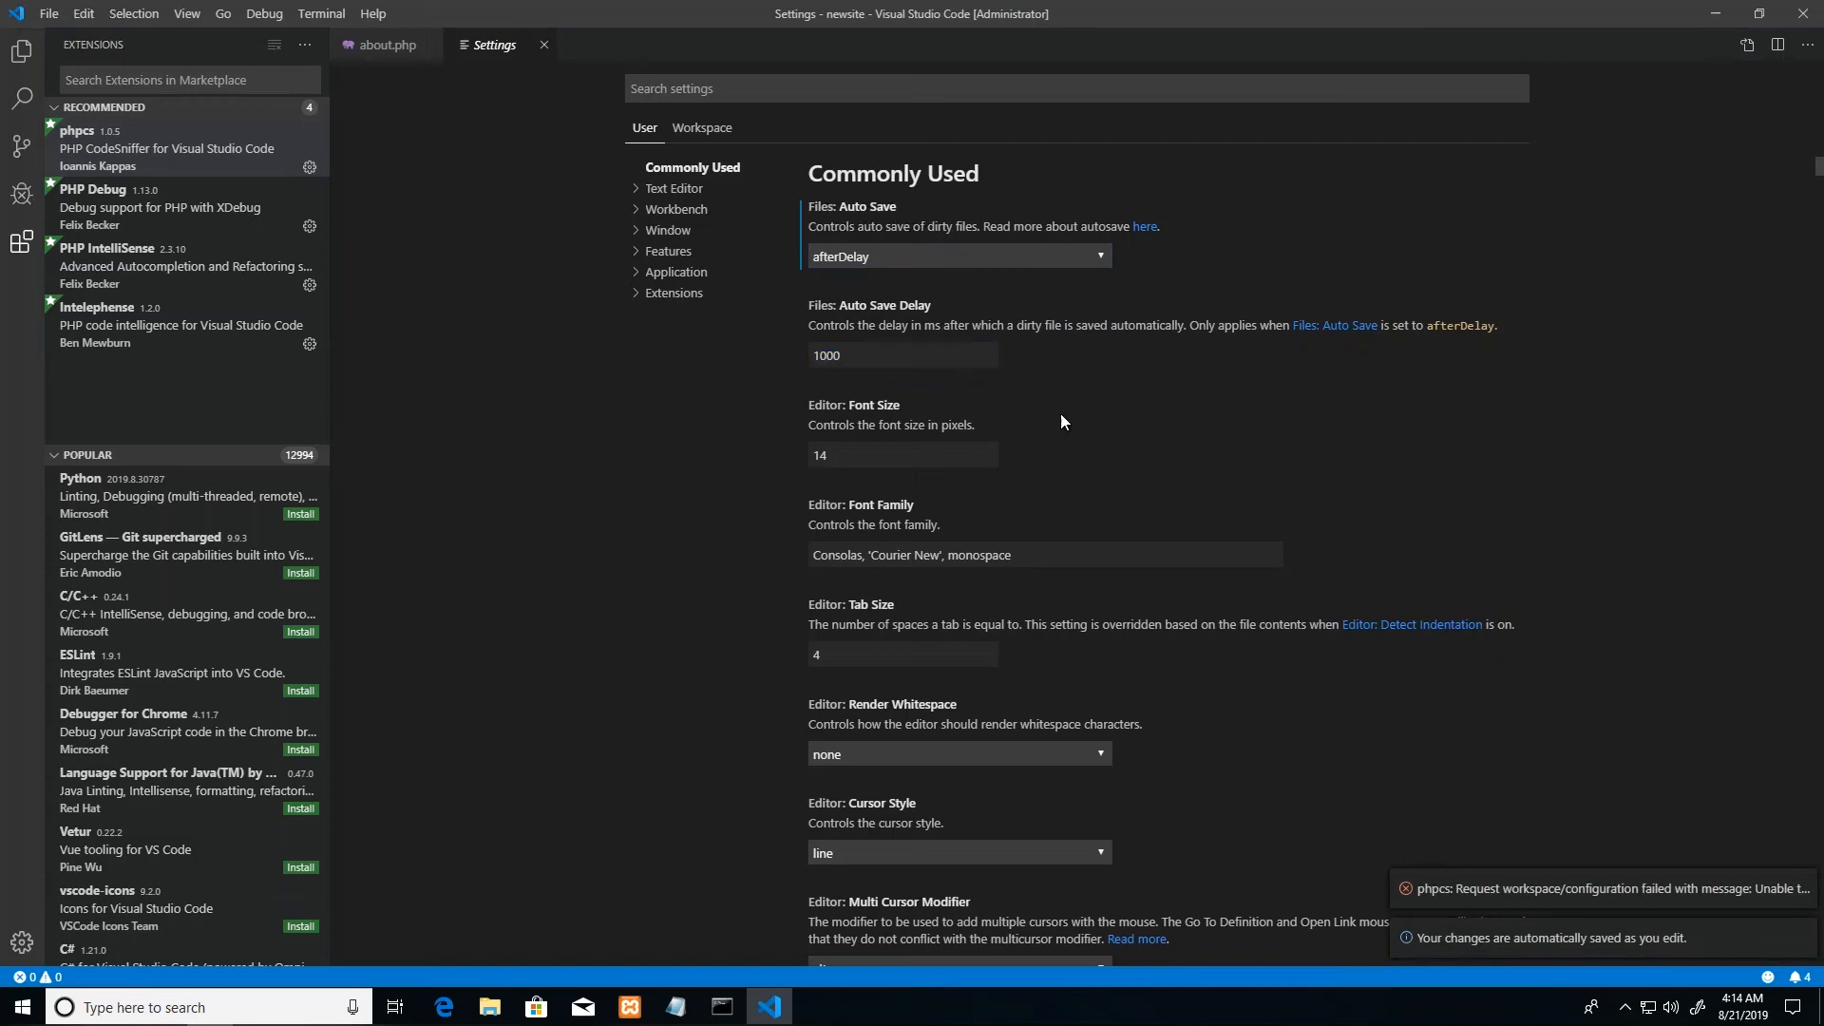
{"action": "mouse_move", "coordinate": [1067, 764]}
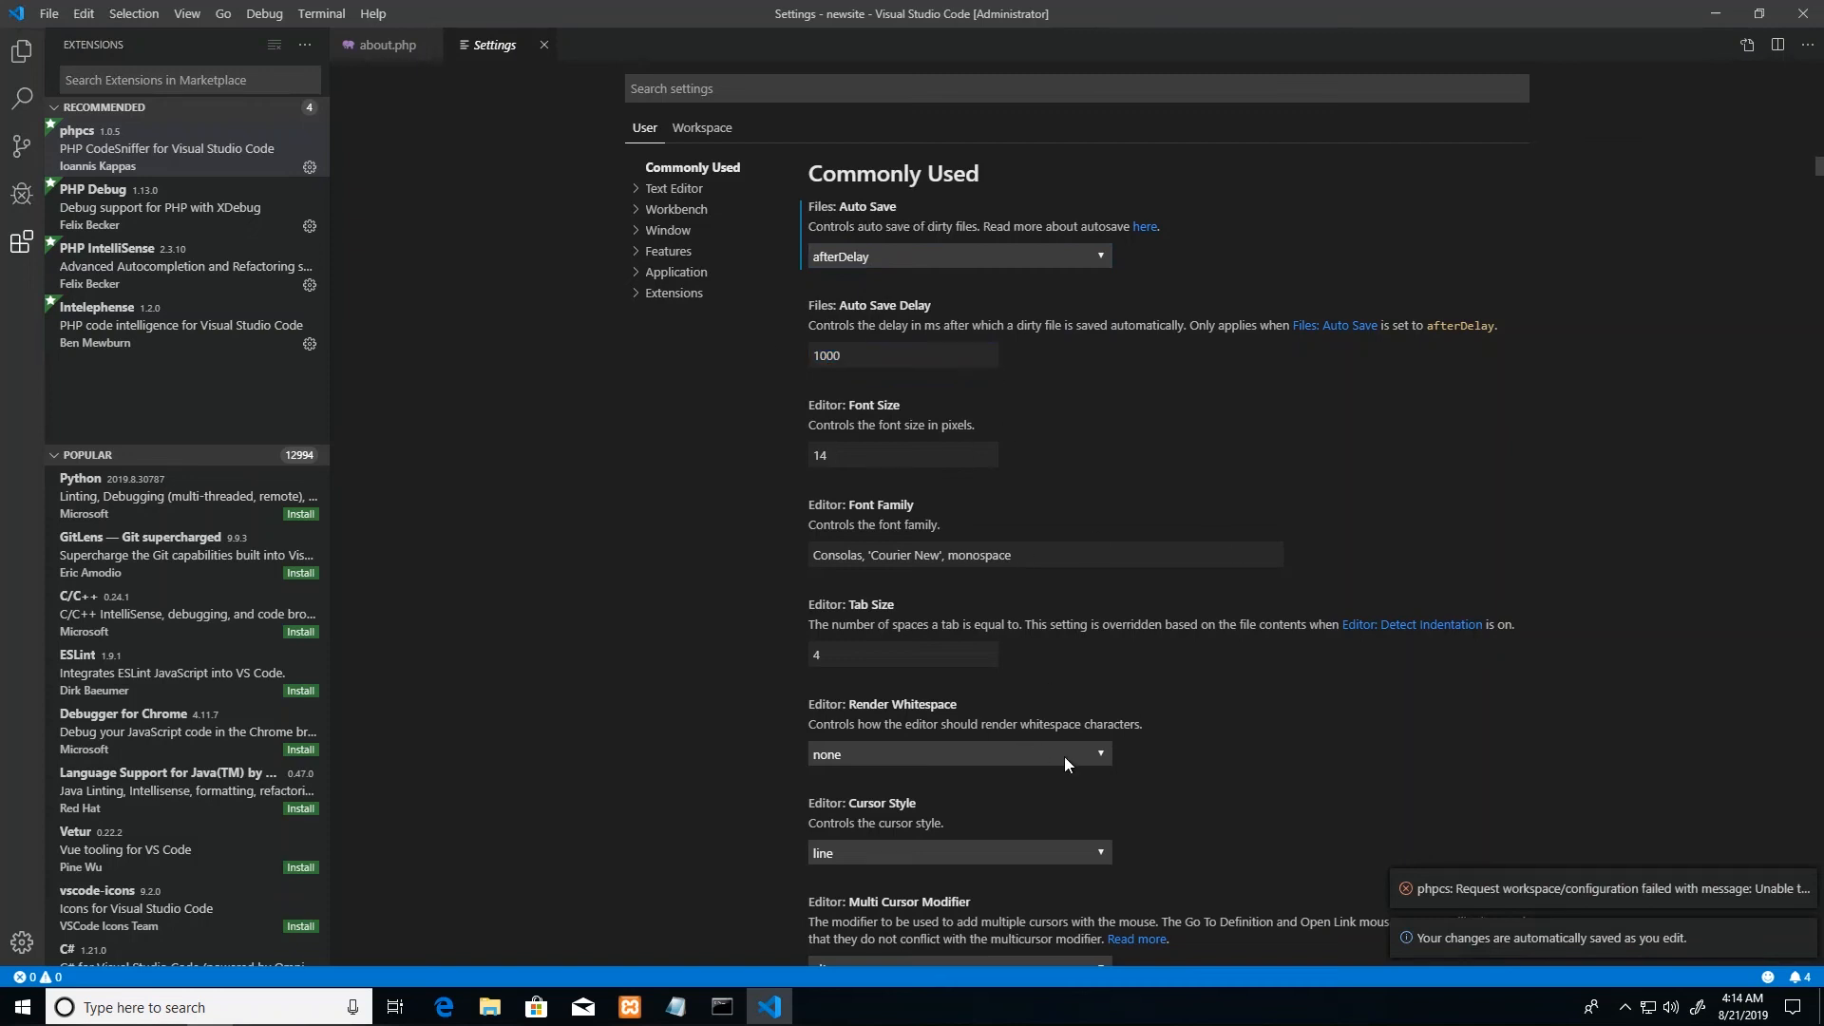
Step: Scroll through Commonly Used settings, then filter settings by 'php'
{"action": "scroll", "scroll_direction": "down", "scroll_amount": 3}
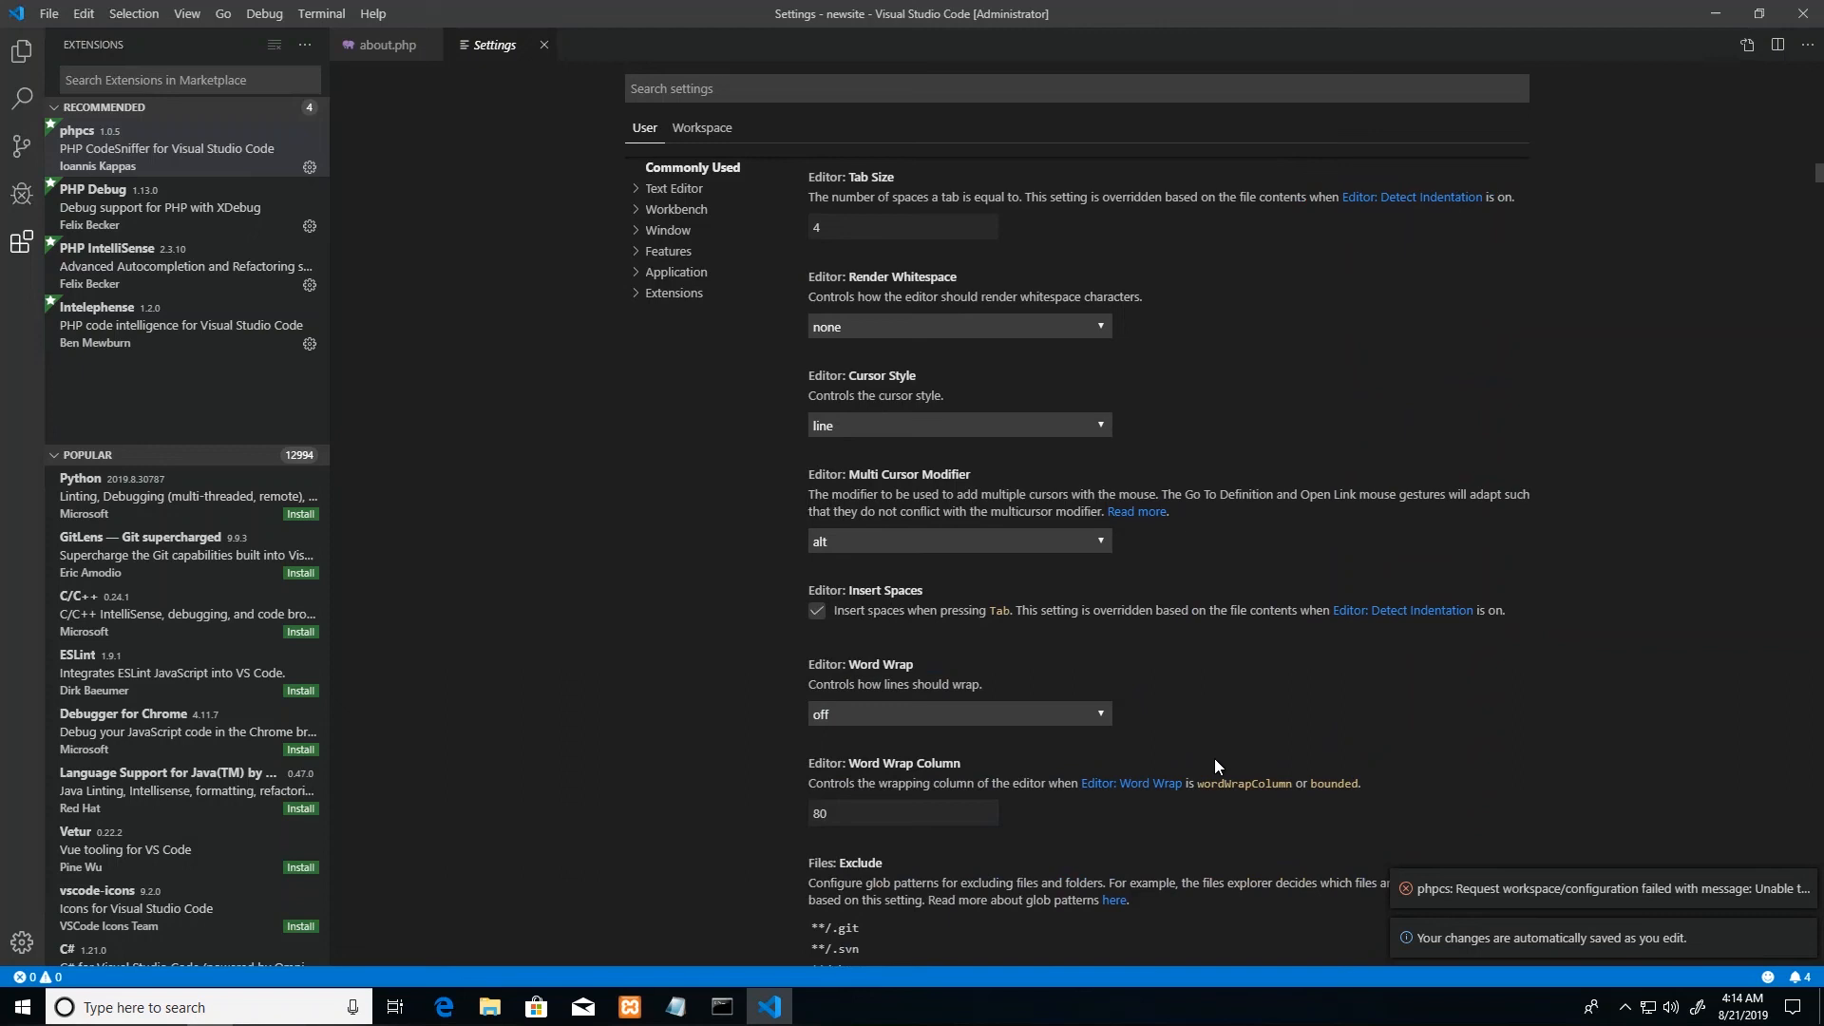
{"action": "scroll", "scroll_direction": "down", "scroll_amount": 3}
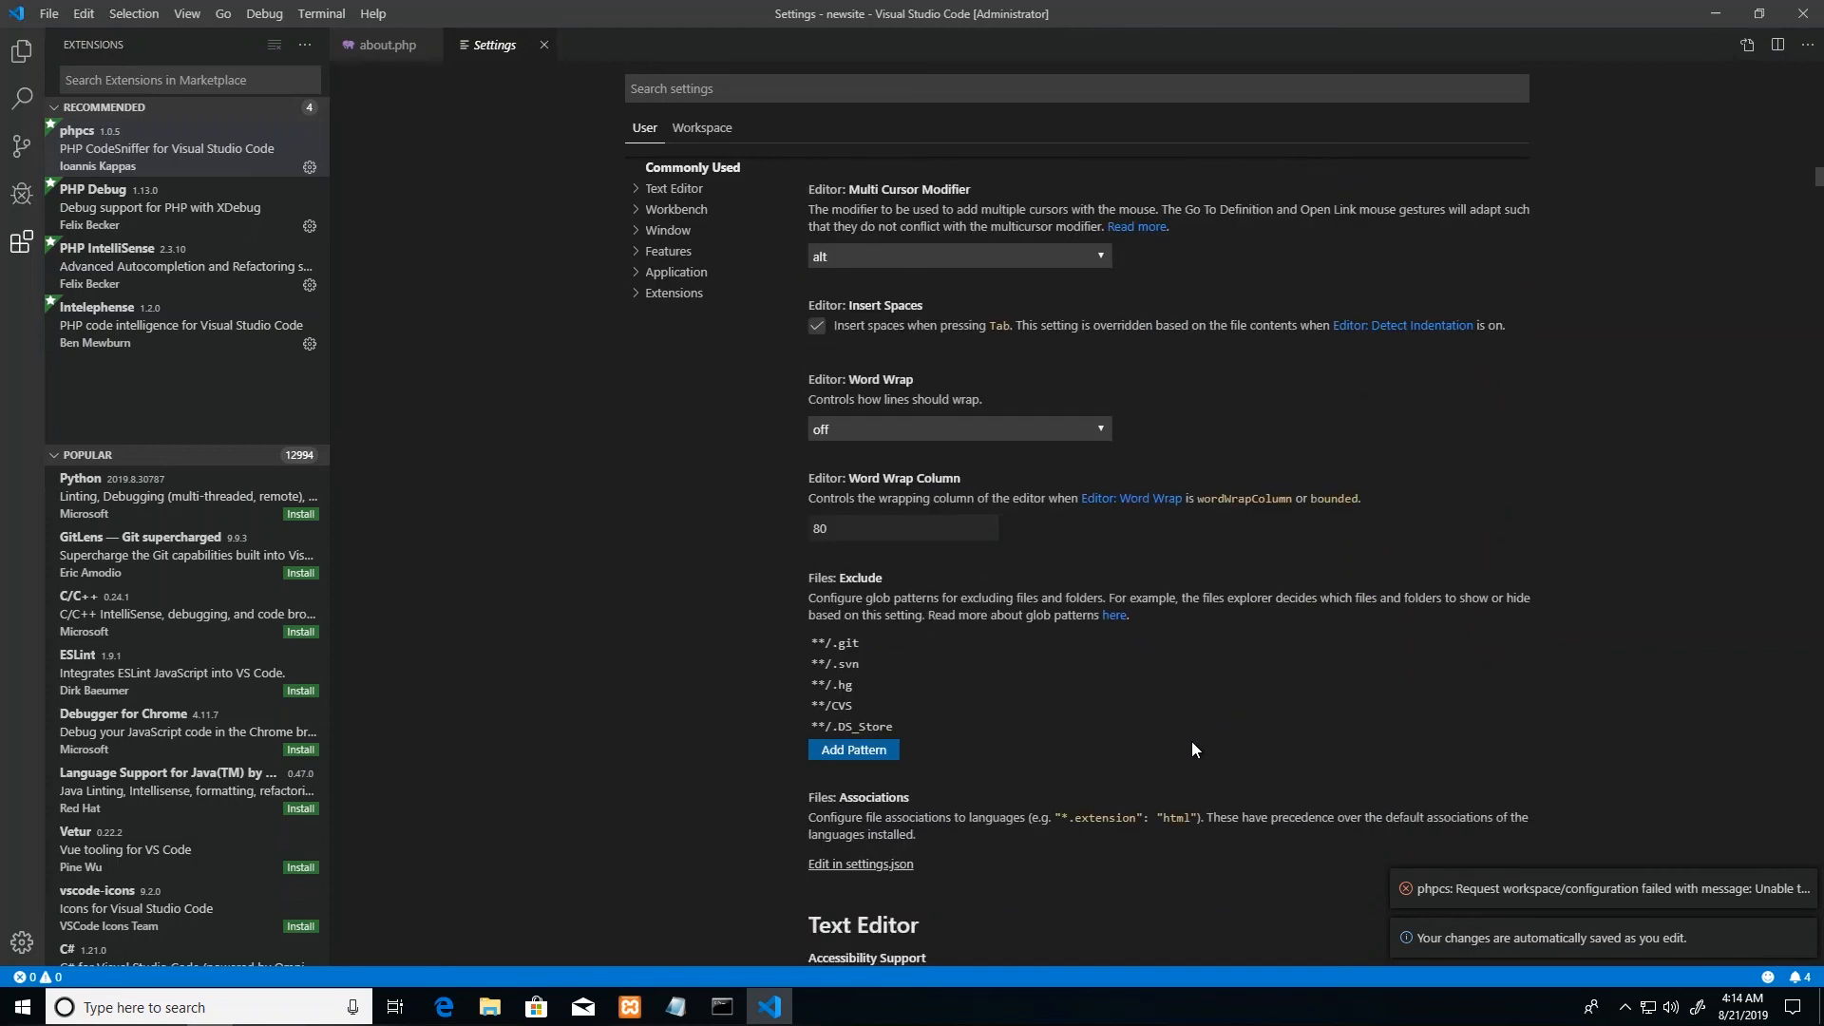
{"action": "scroll", "scroll_direction": "down", "scroll_amount": 3}
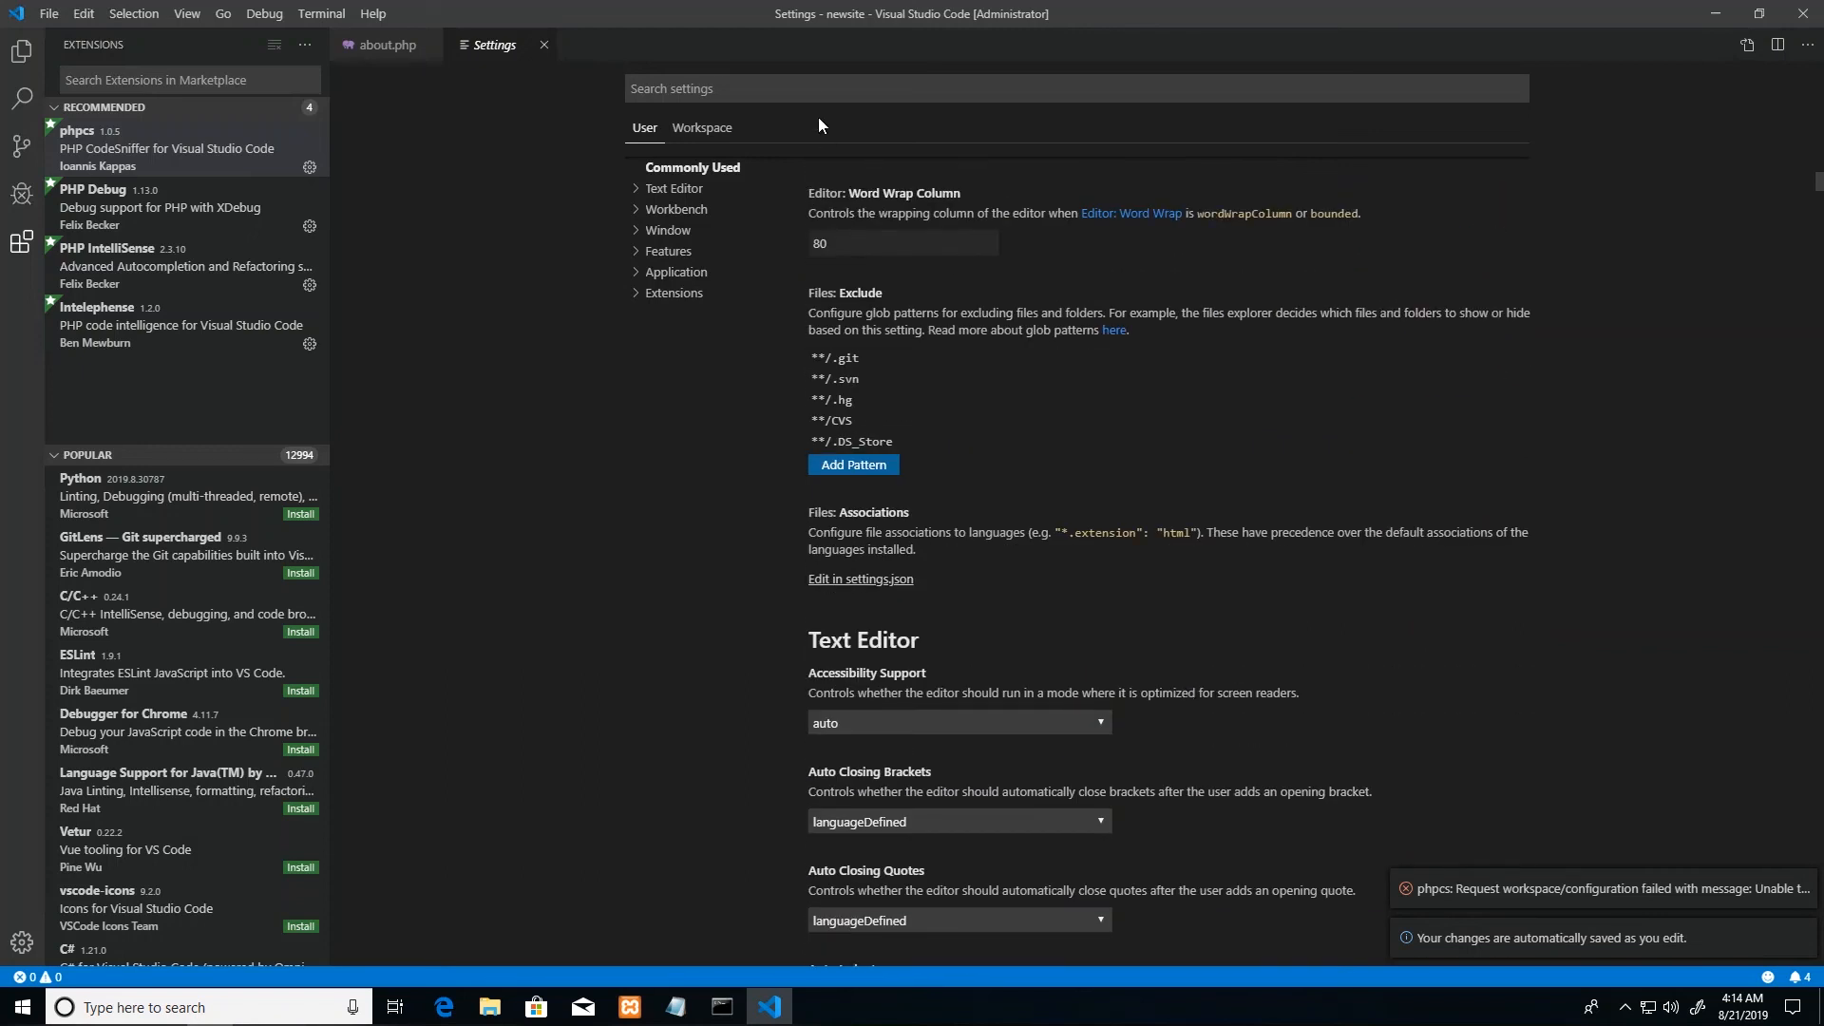
{"action": "type", "text": "php"}
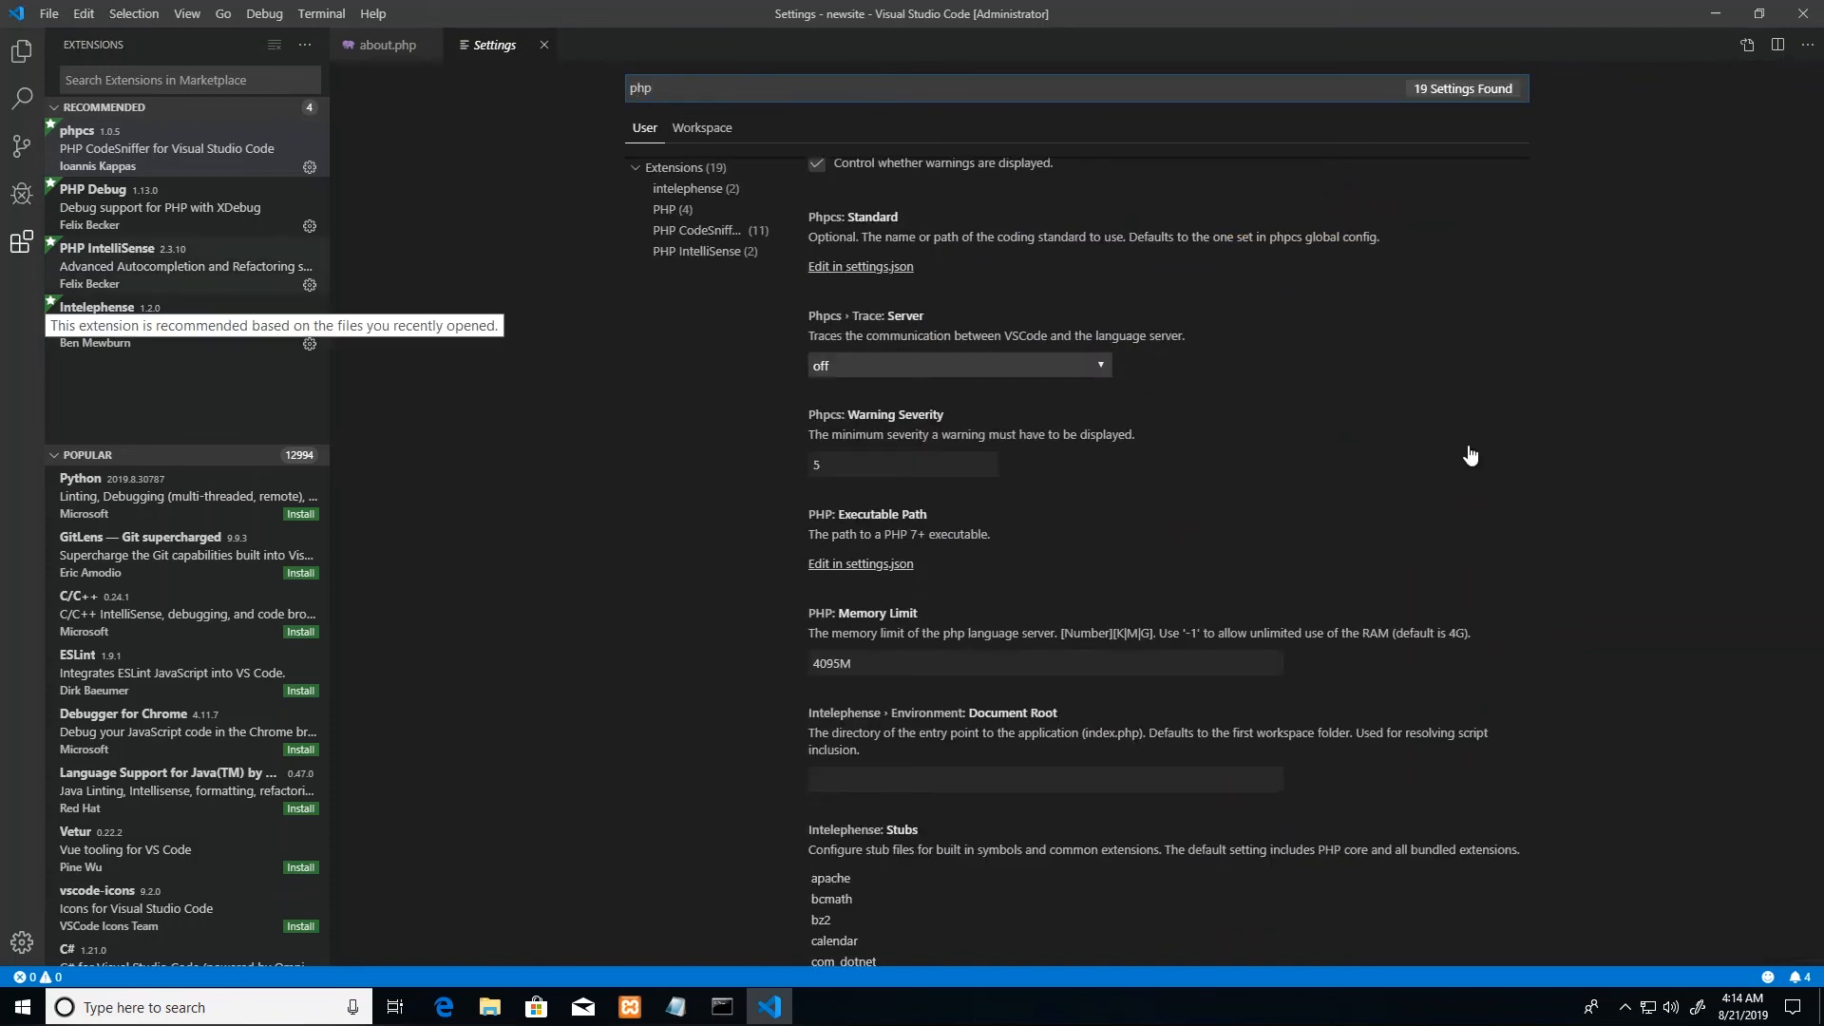
{"action": "mouse_move", "coordinate": [1003, 243]}
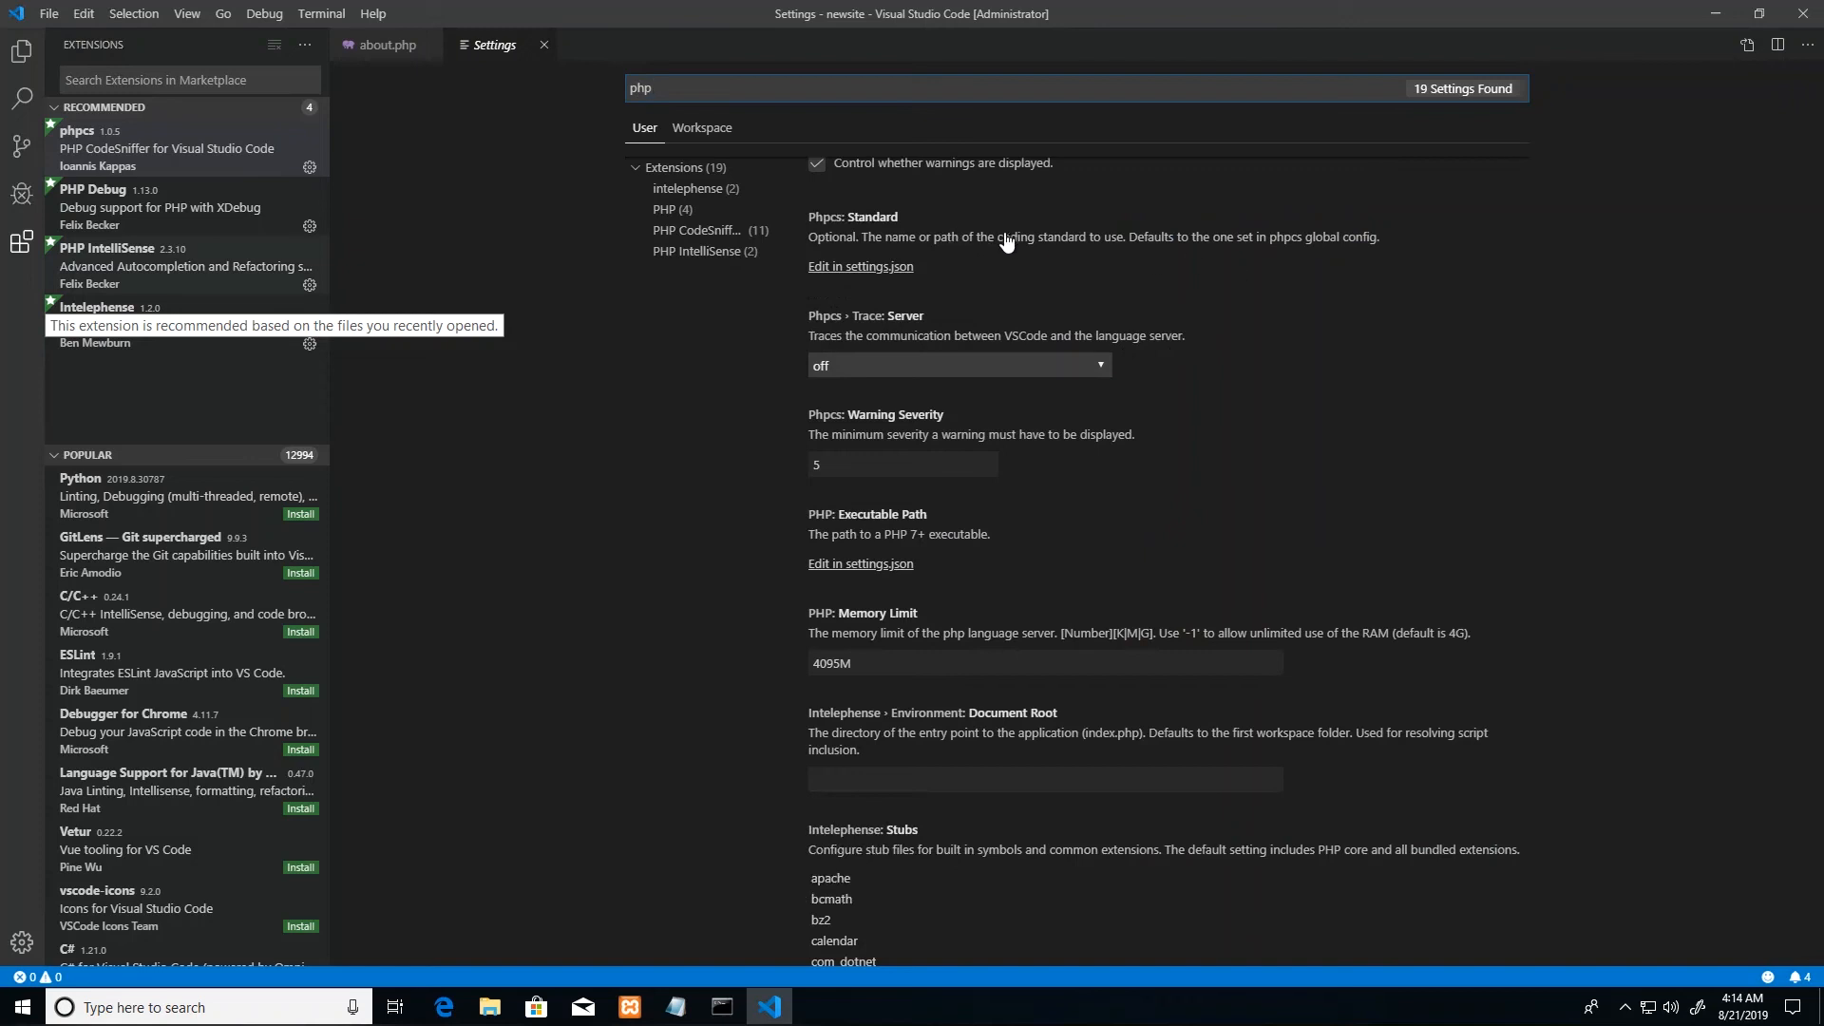
{"action": "mouse_move", "coordinate": [1181, 392]}
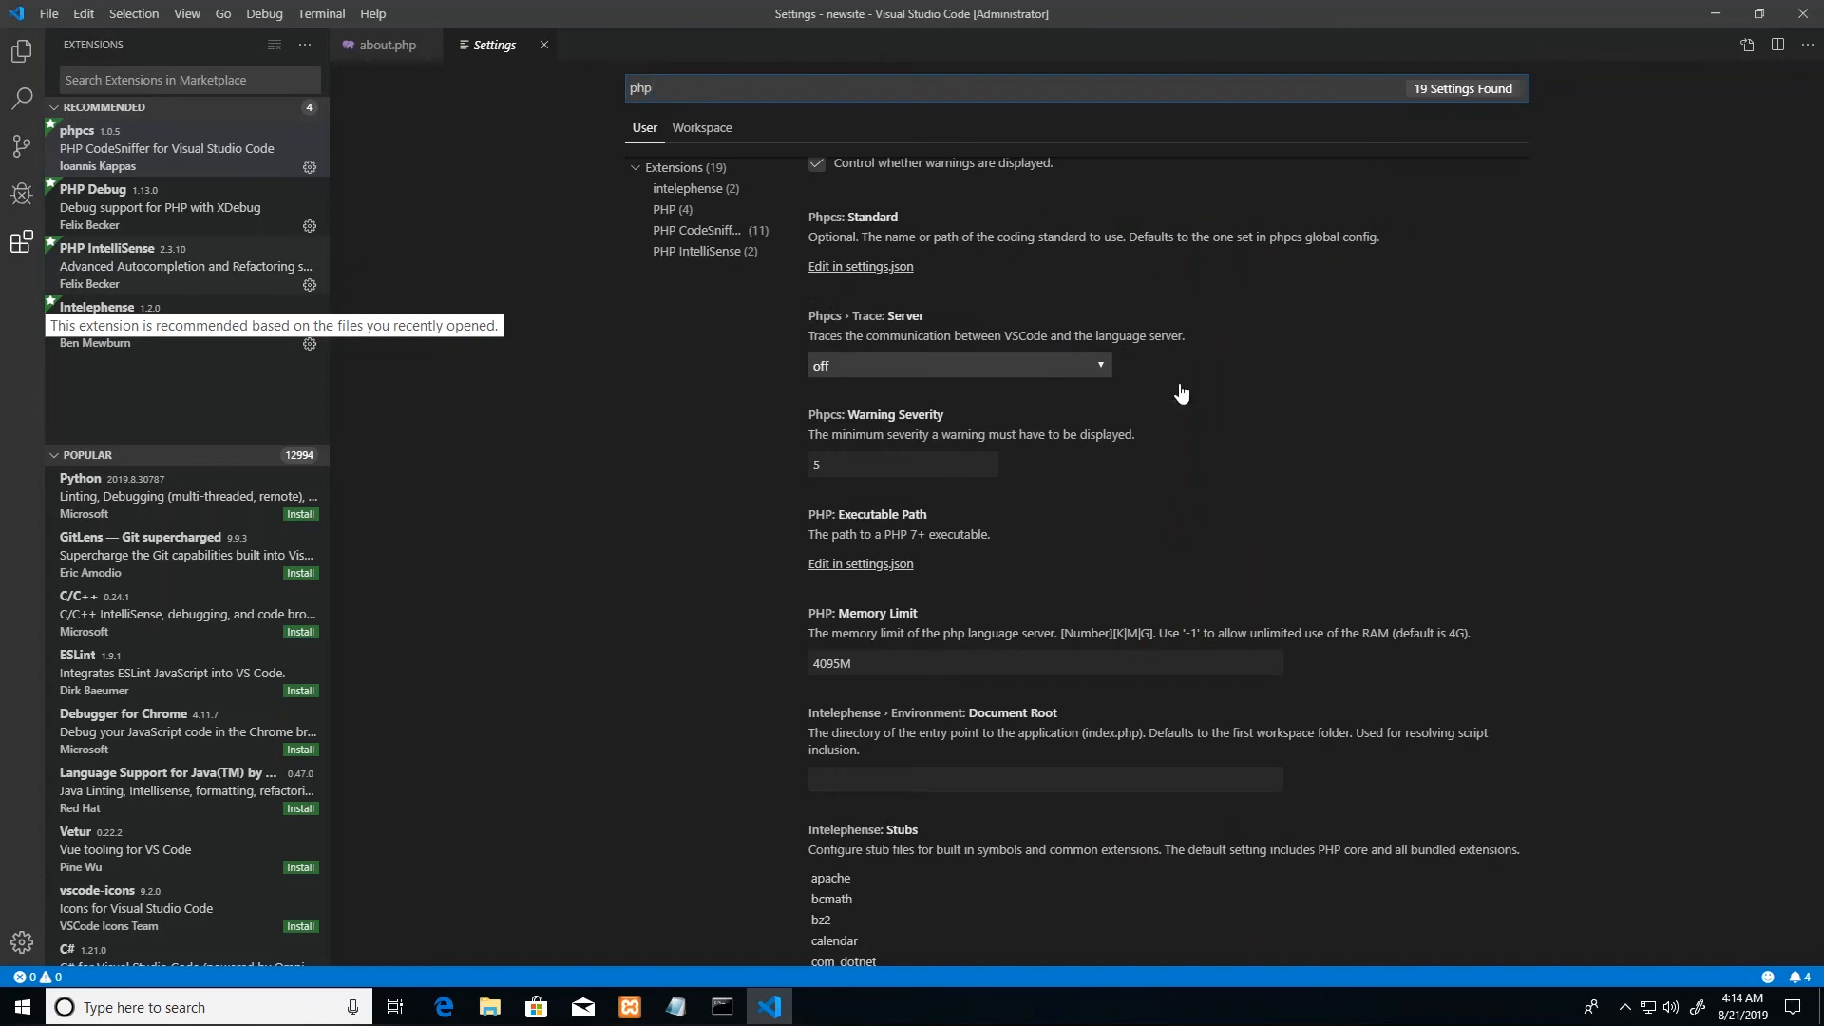
{"action": "mouse_move", "coordinate": [853, 521]}
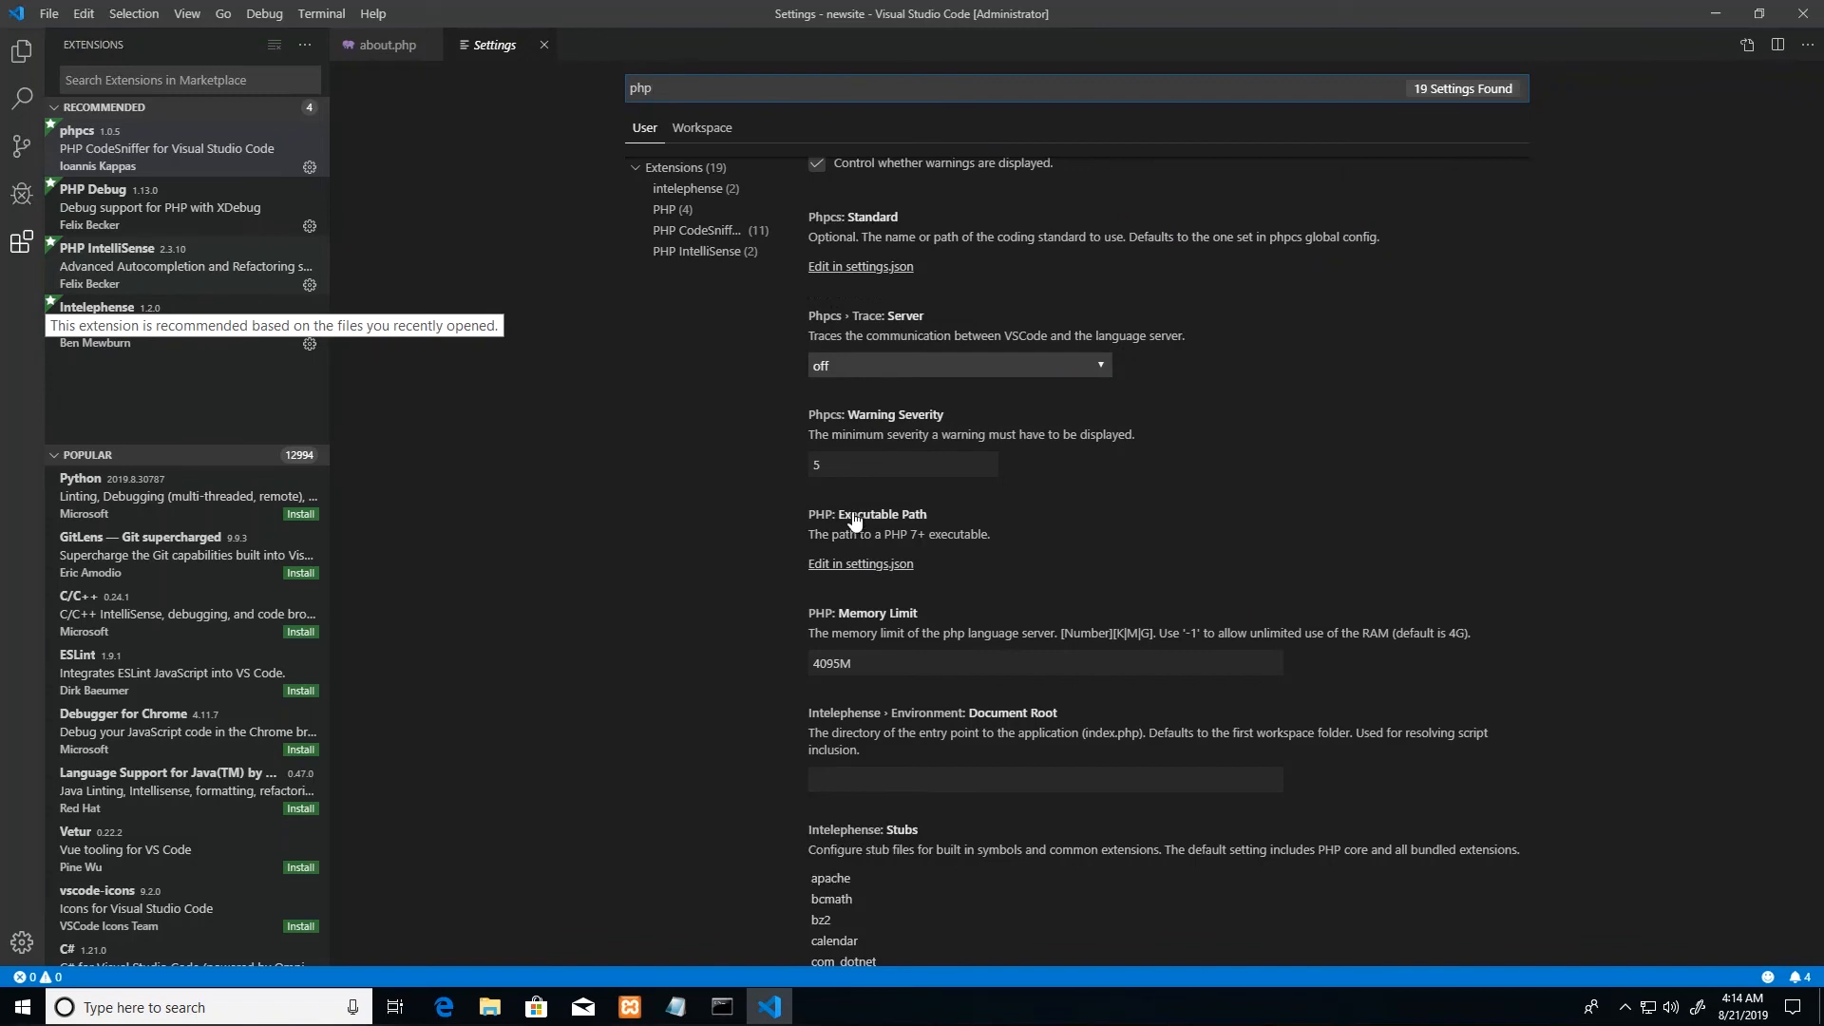
Step: Open 'Edit in settings.json' under PHP: Executable Path
{"action": "left_click", "coordinate": [860, 564]}
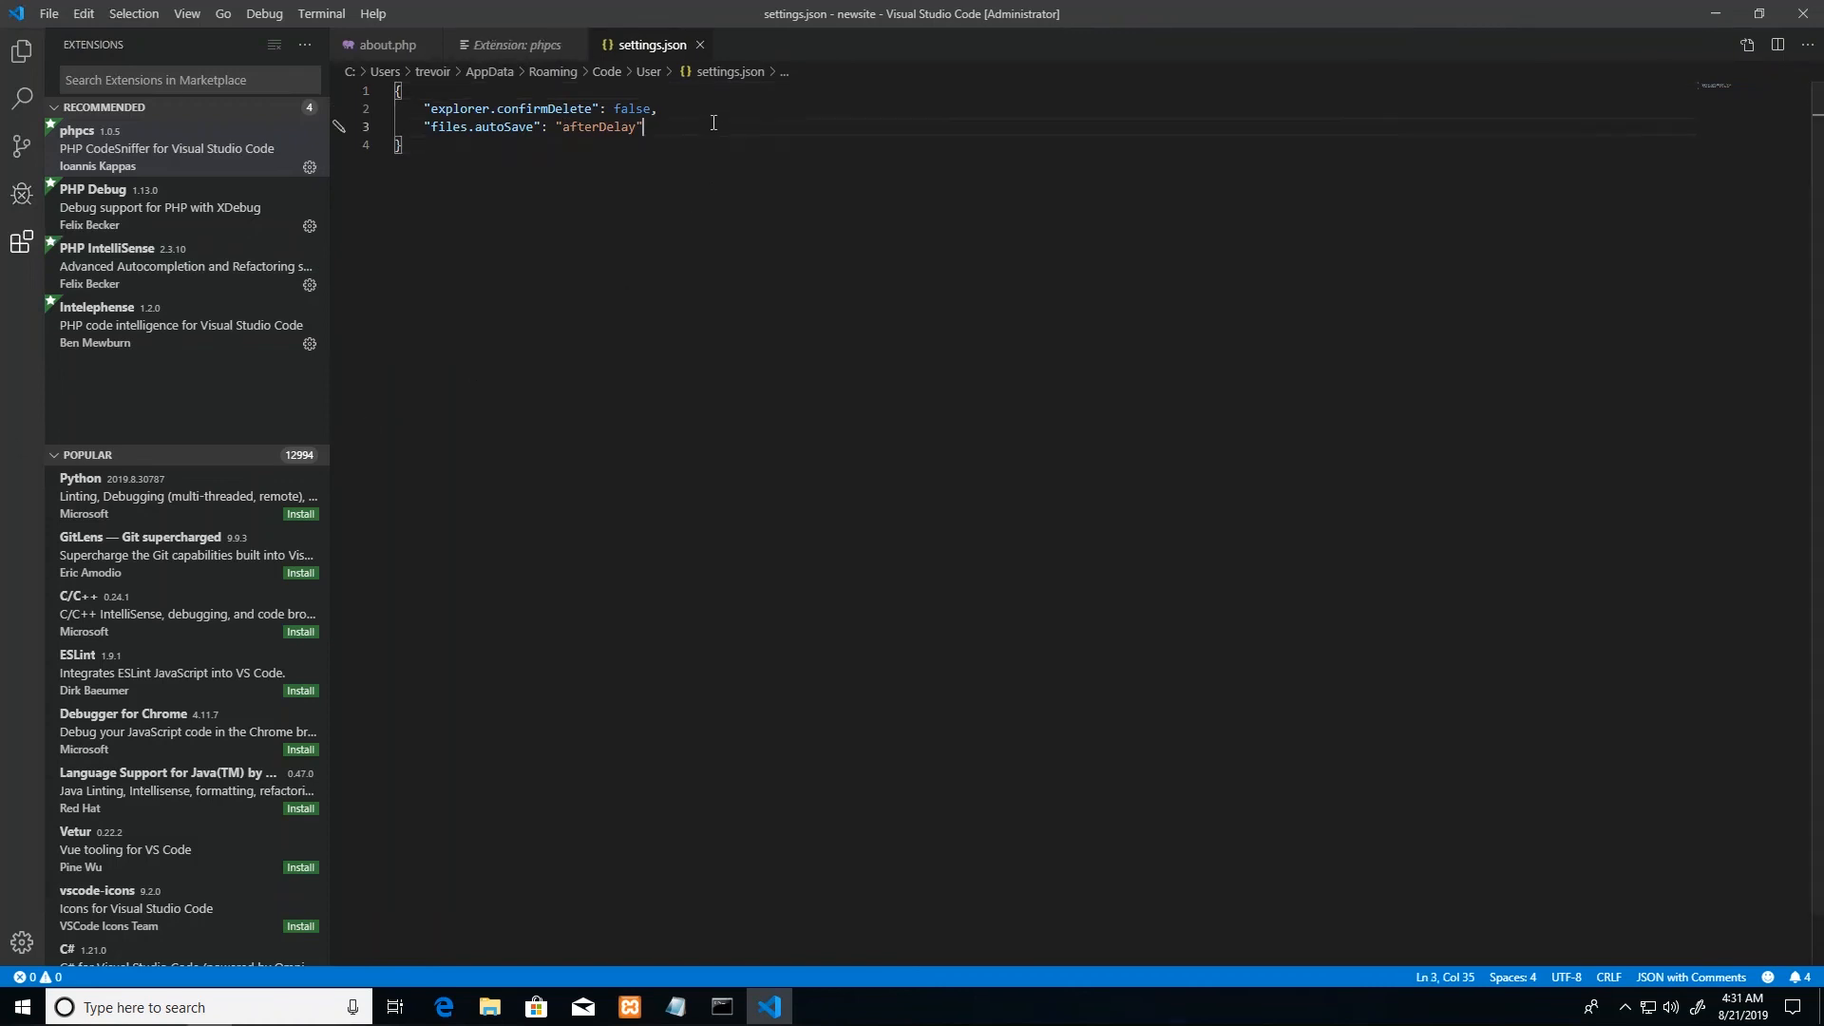
Step: Add a comma and insert php.validate.executablePath from IntelliSense suggestions
{"action": "type", "text": ","}
{"action": "type", "text": "php.v"}
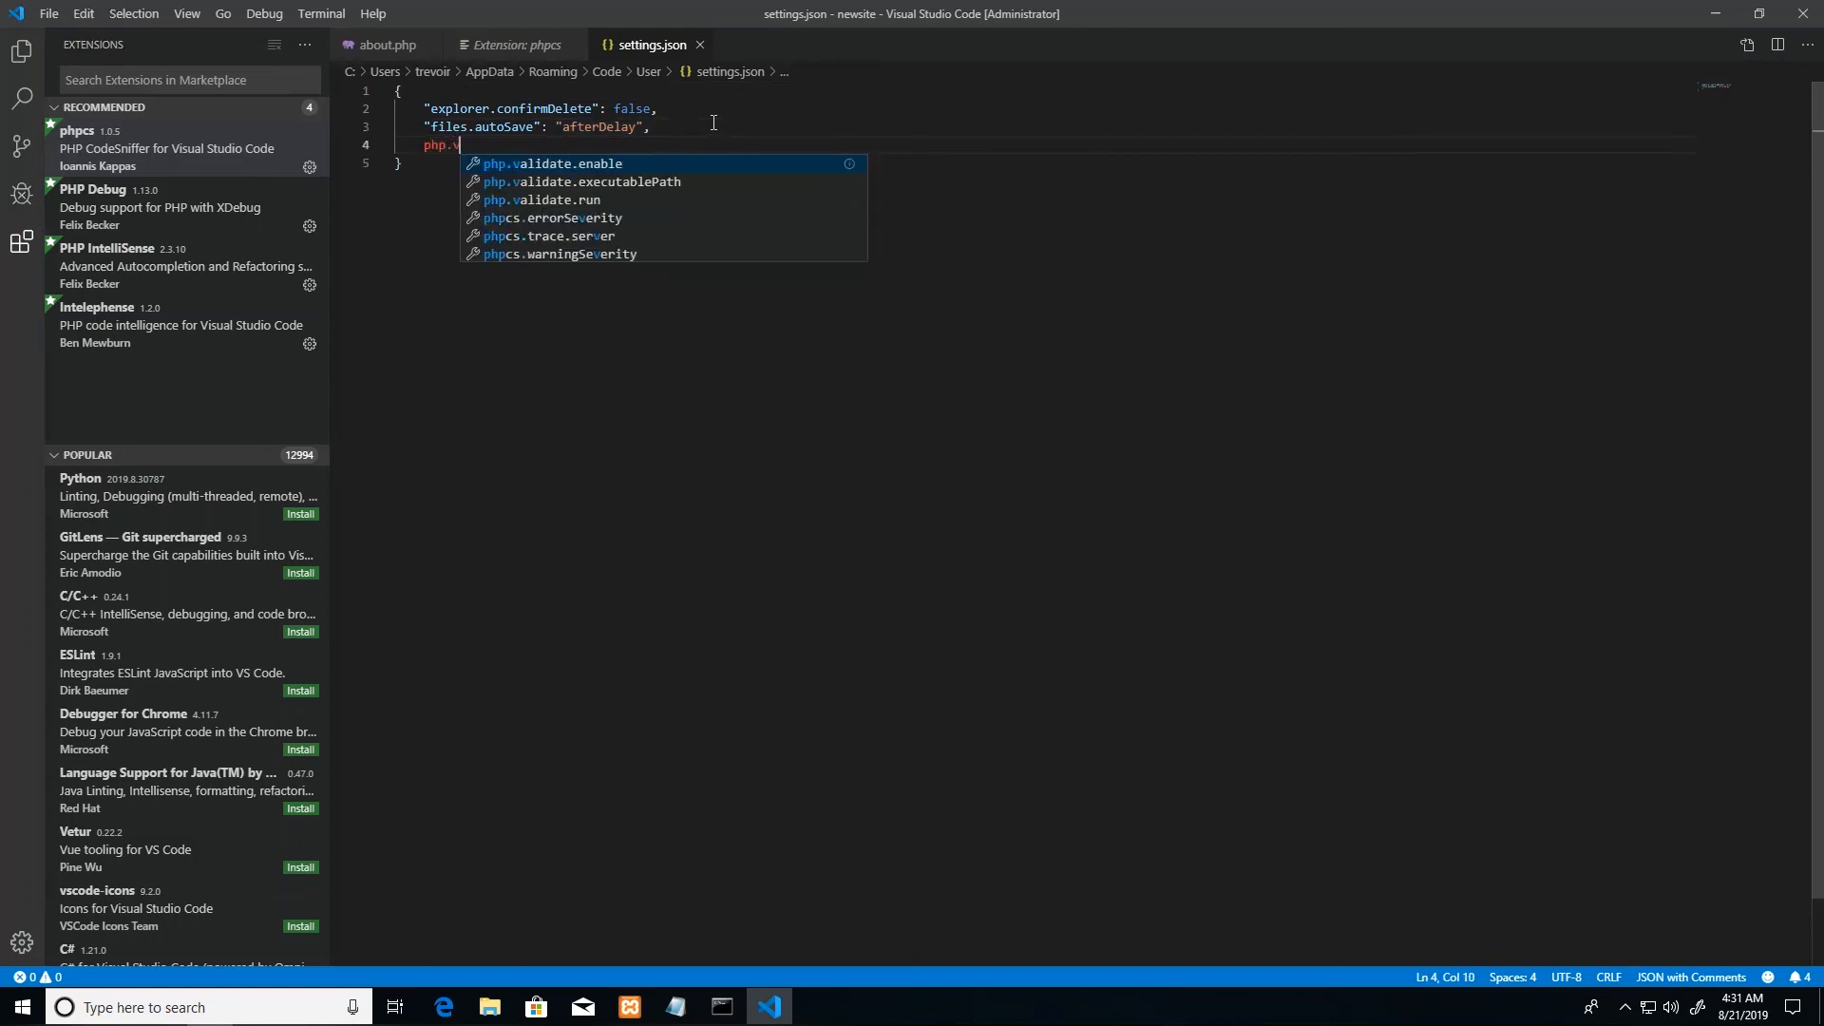
{"action": "type", "text": "alidate"}
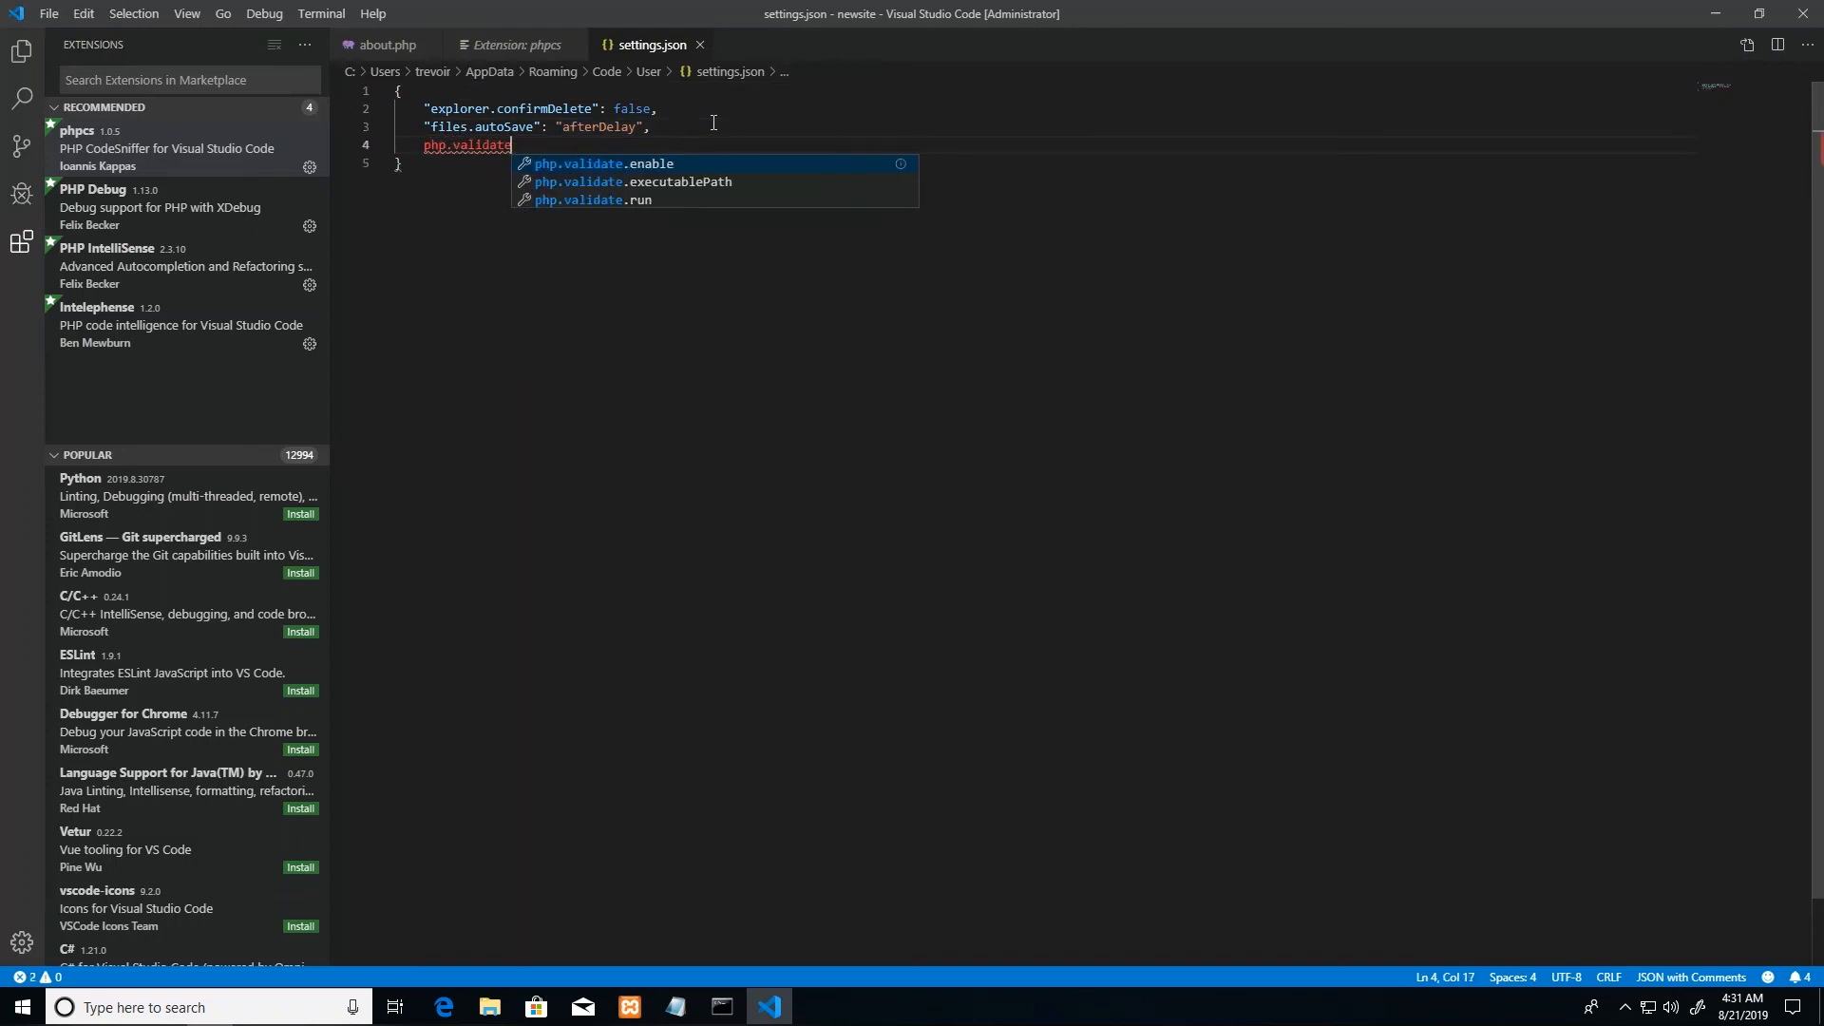
{"action": "left_click", "coordinate": [633, 181]}
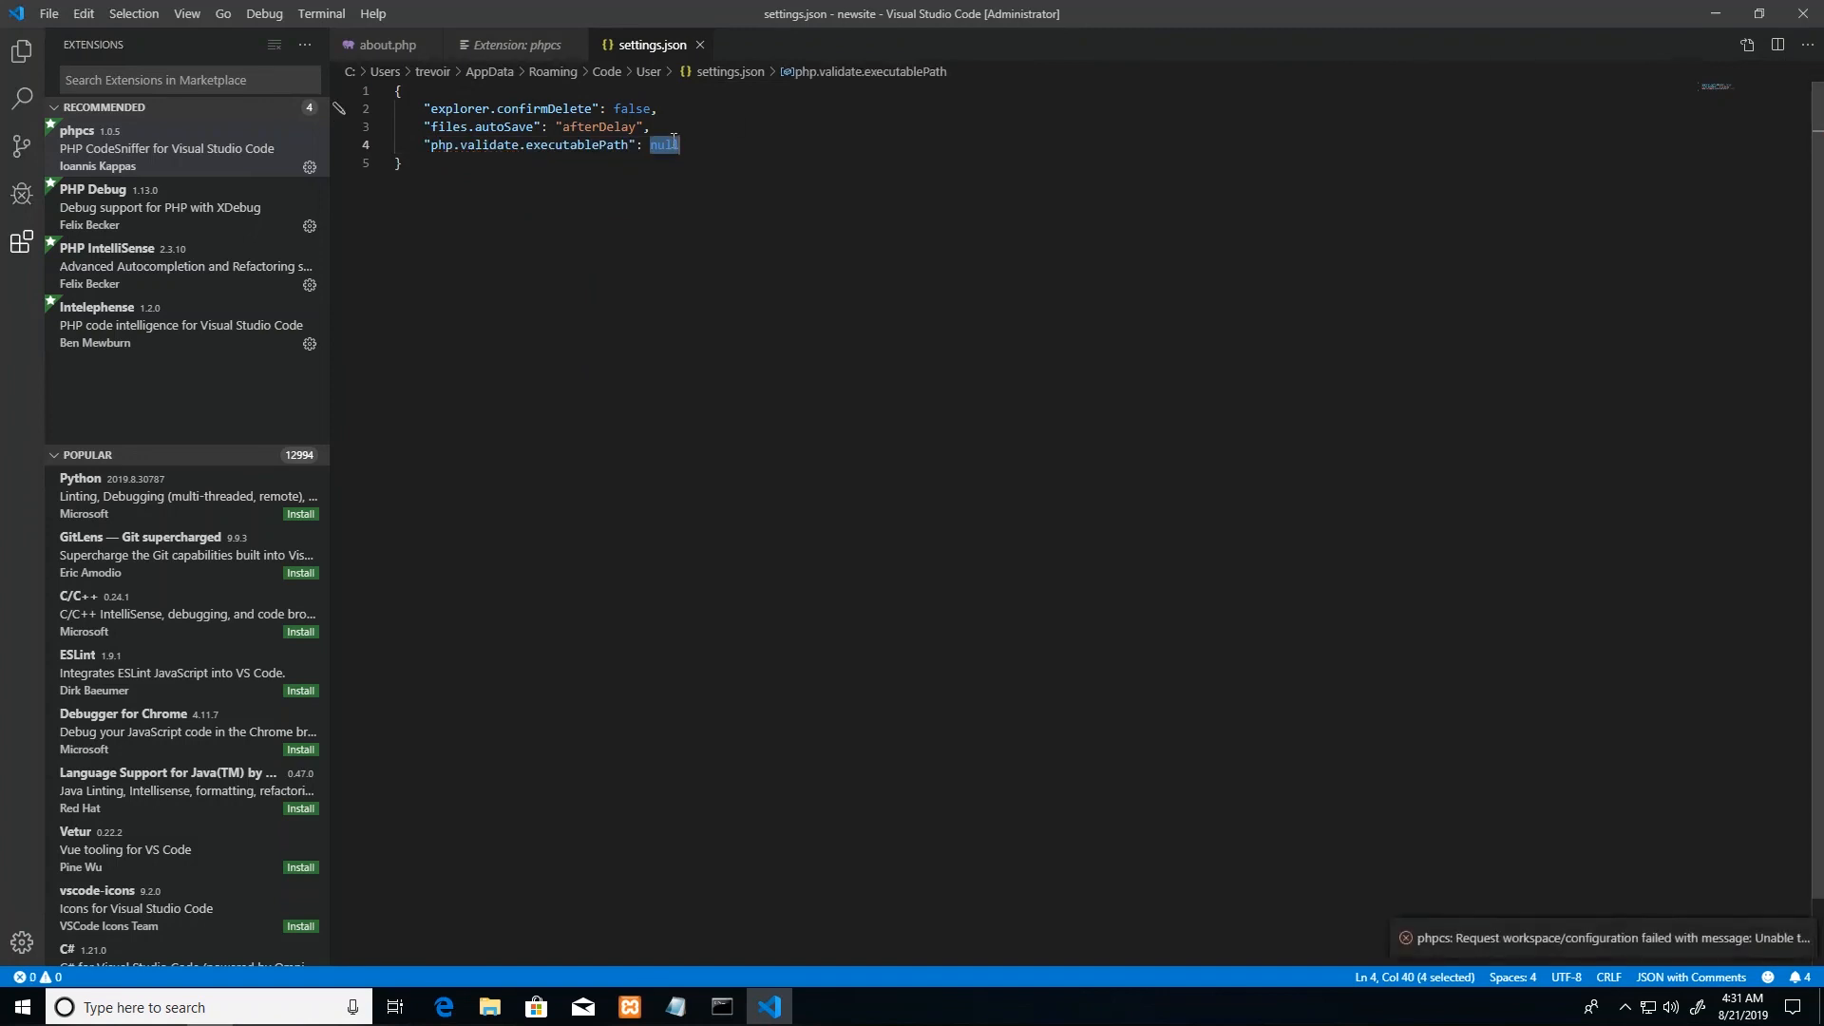
{"action": "mouse_move", "coordinate": [336, 631]}
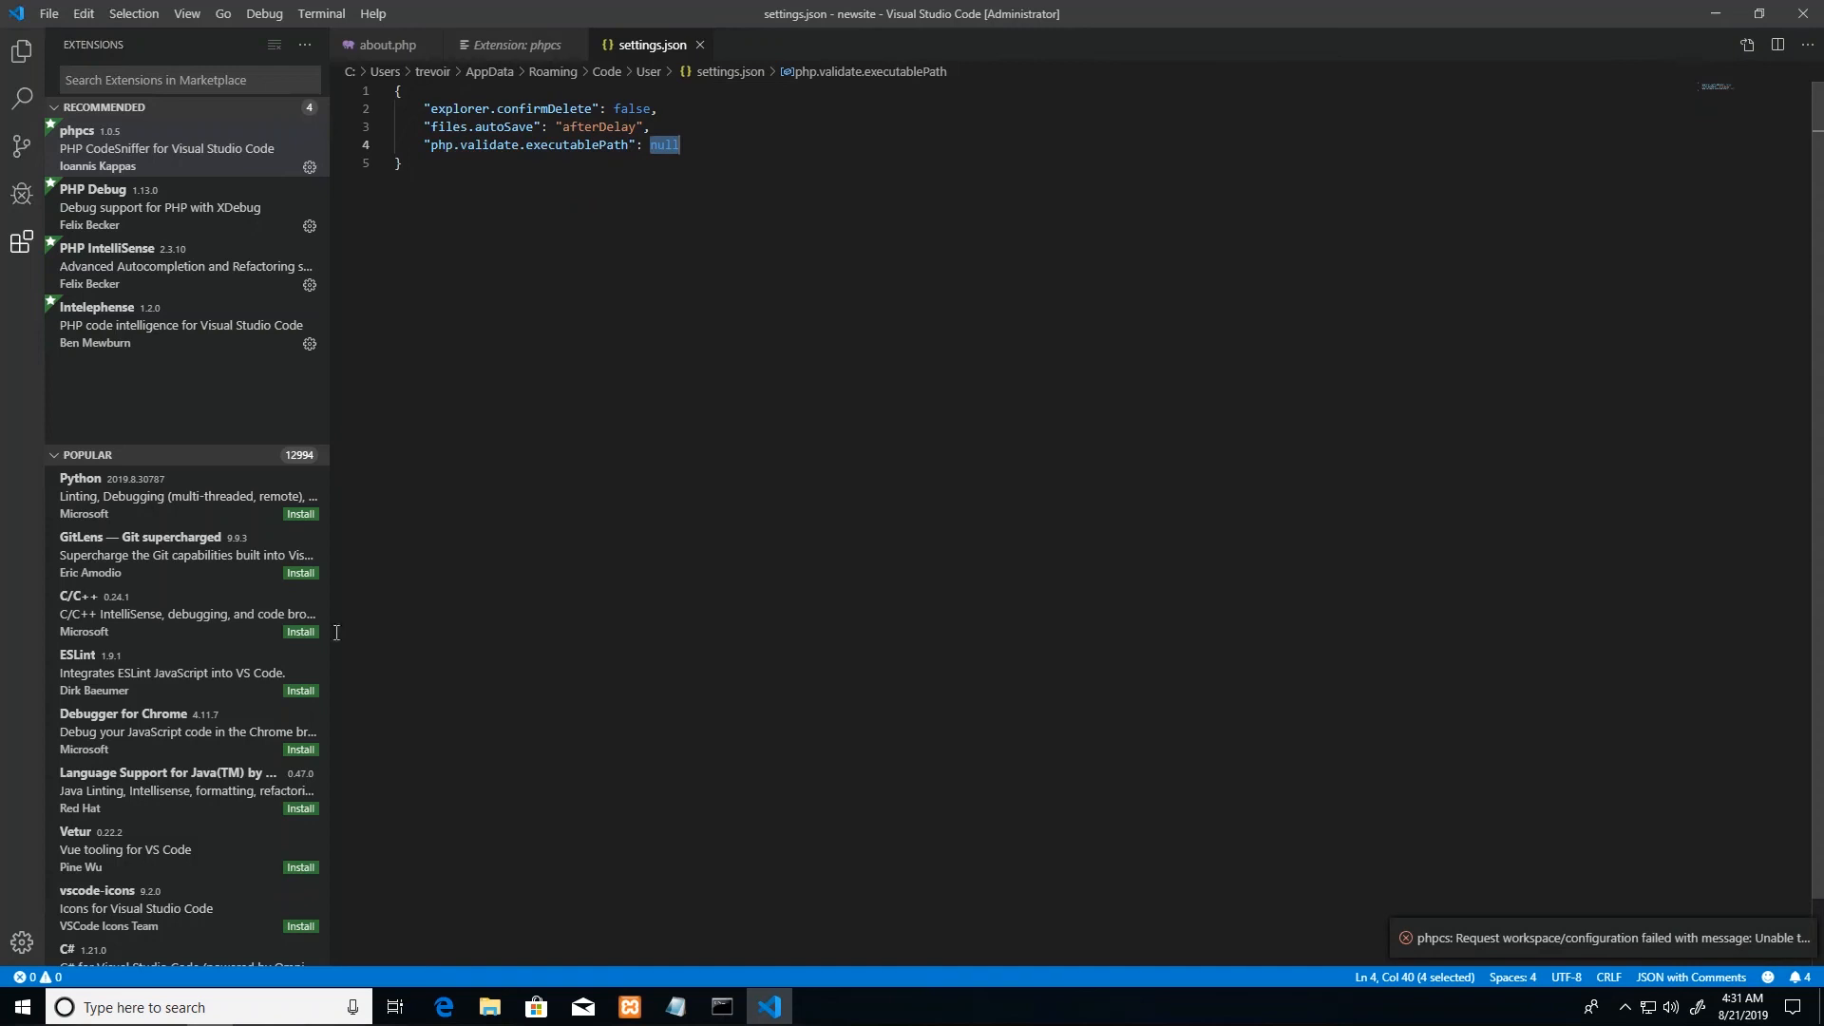
{"action": "mouse_move", "coordinate": [515, 963]}
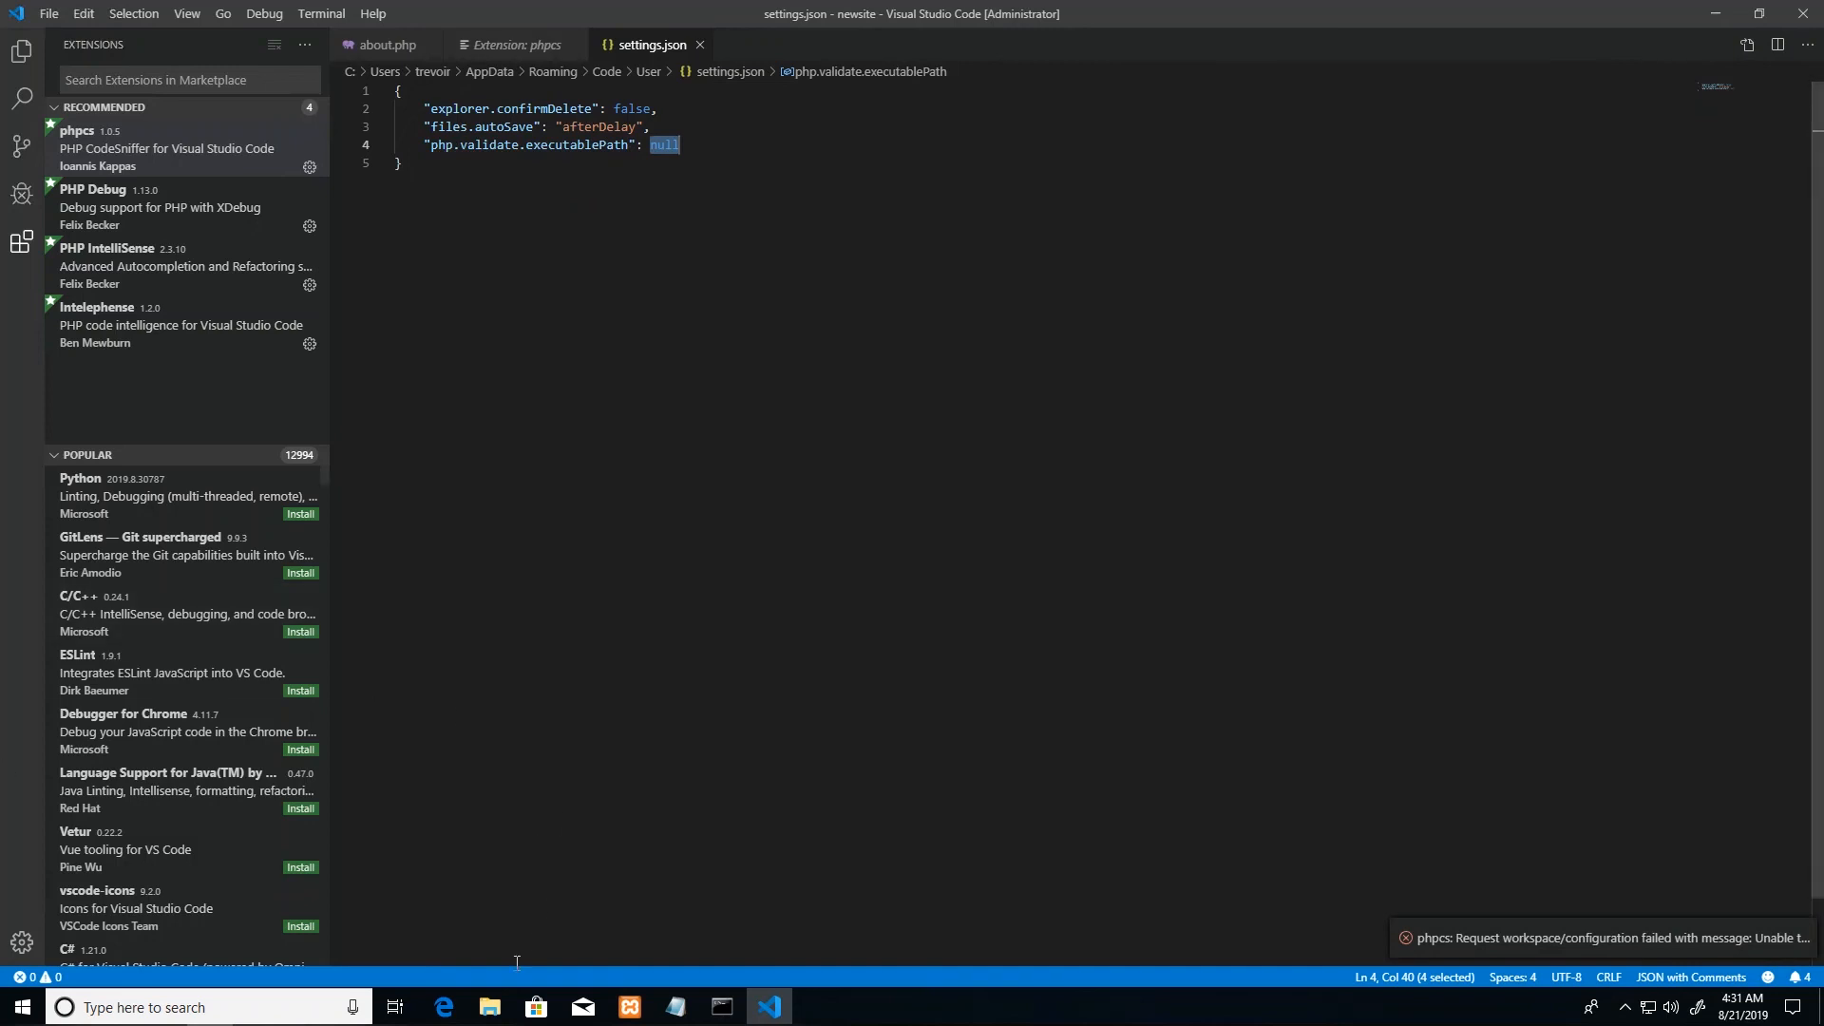
Step: In File Explorer, browse C: > xampp > php and select php.exe
{"action": "left_click", "coordinate": [488, 1007]}
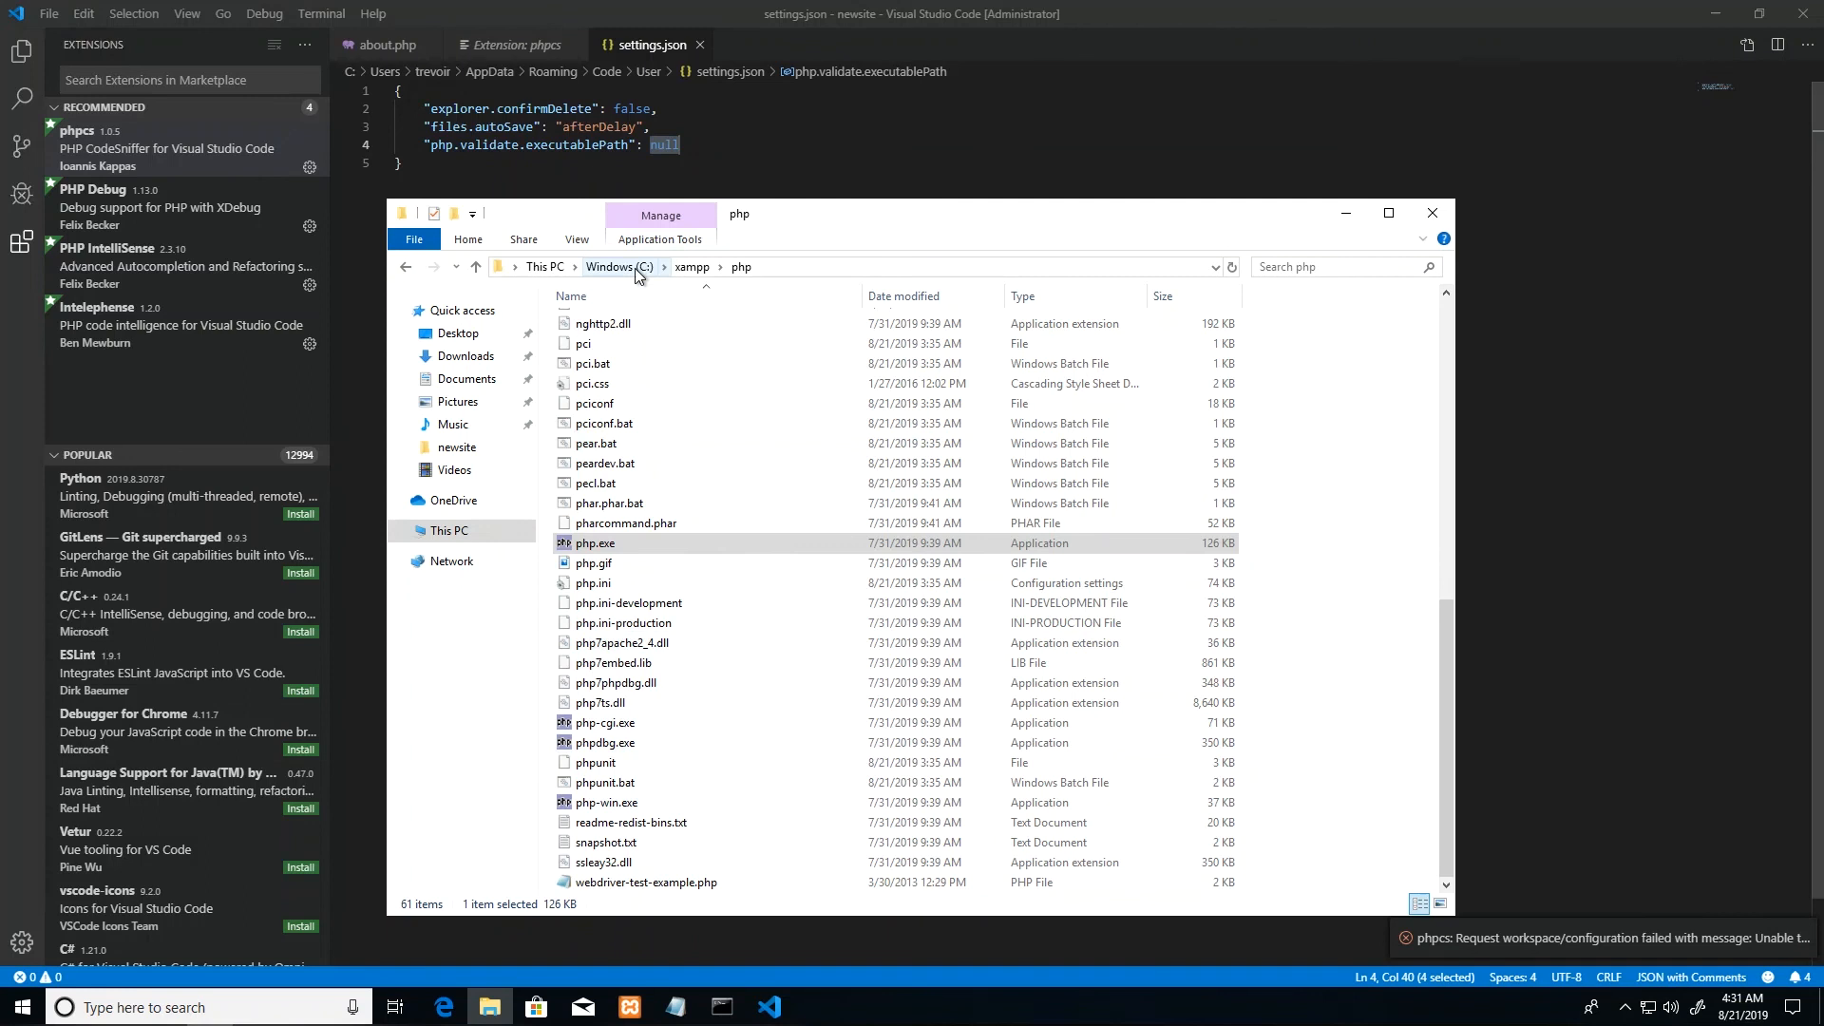
{"action": "left_click", "coordinate": [620, 266]}
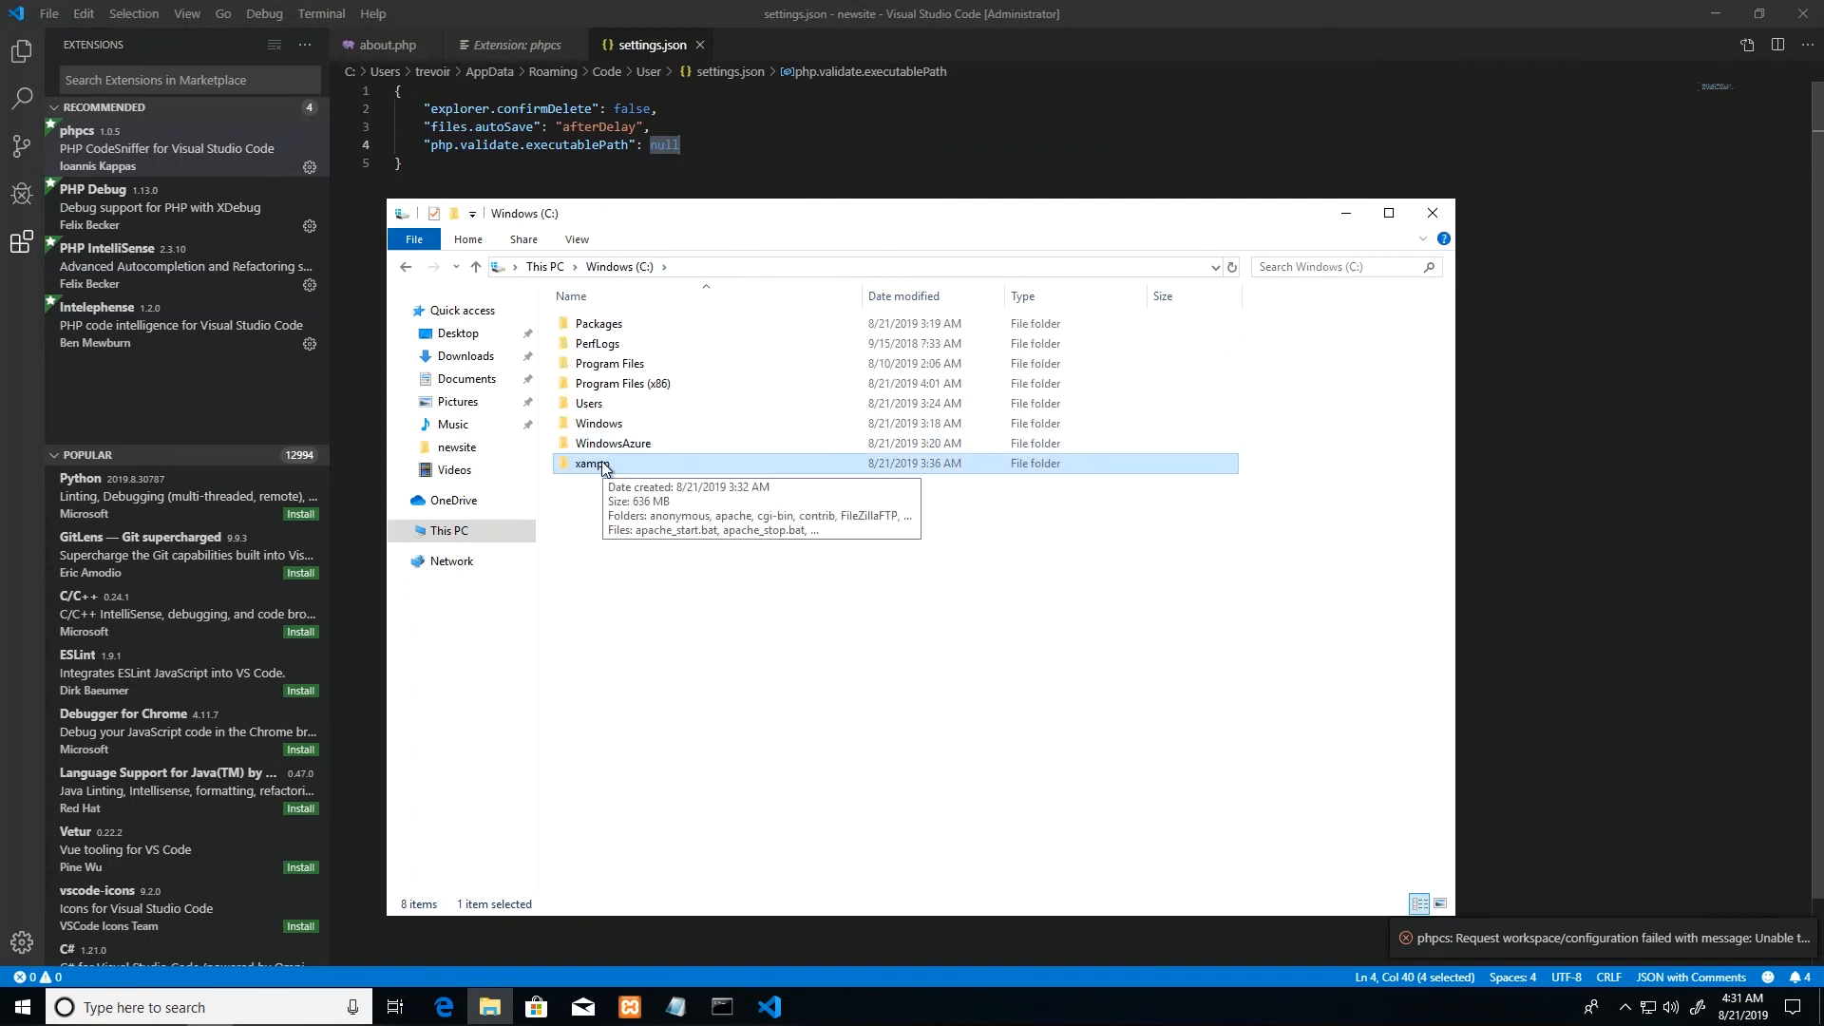
{"action": "double_click", "coordinate": [592, 463]}
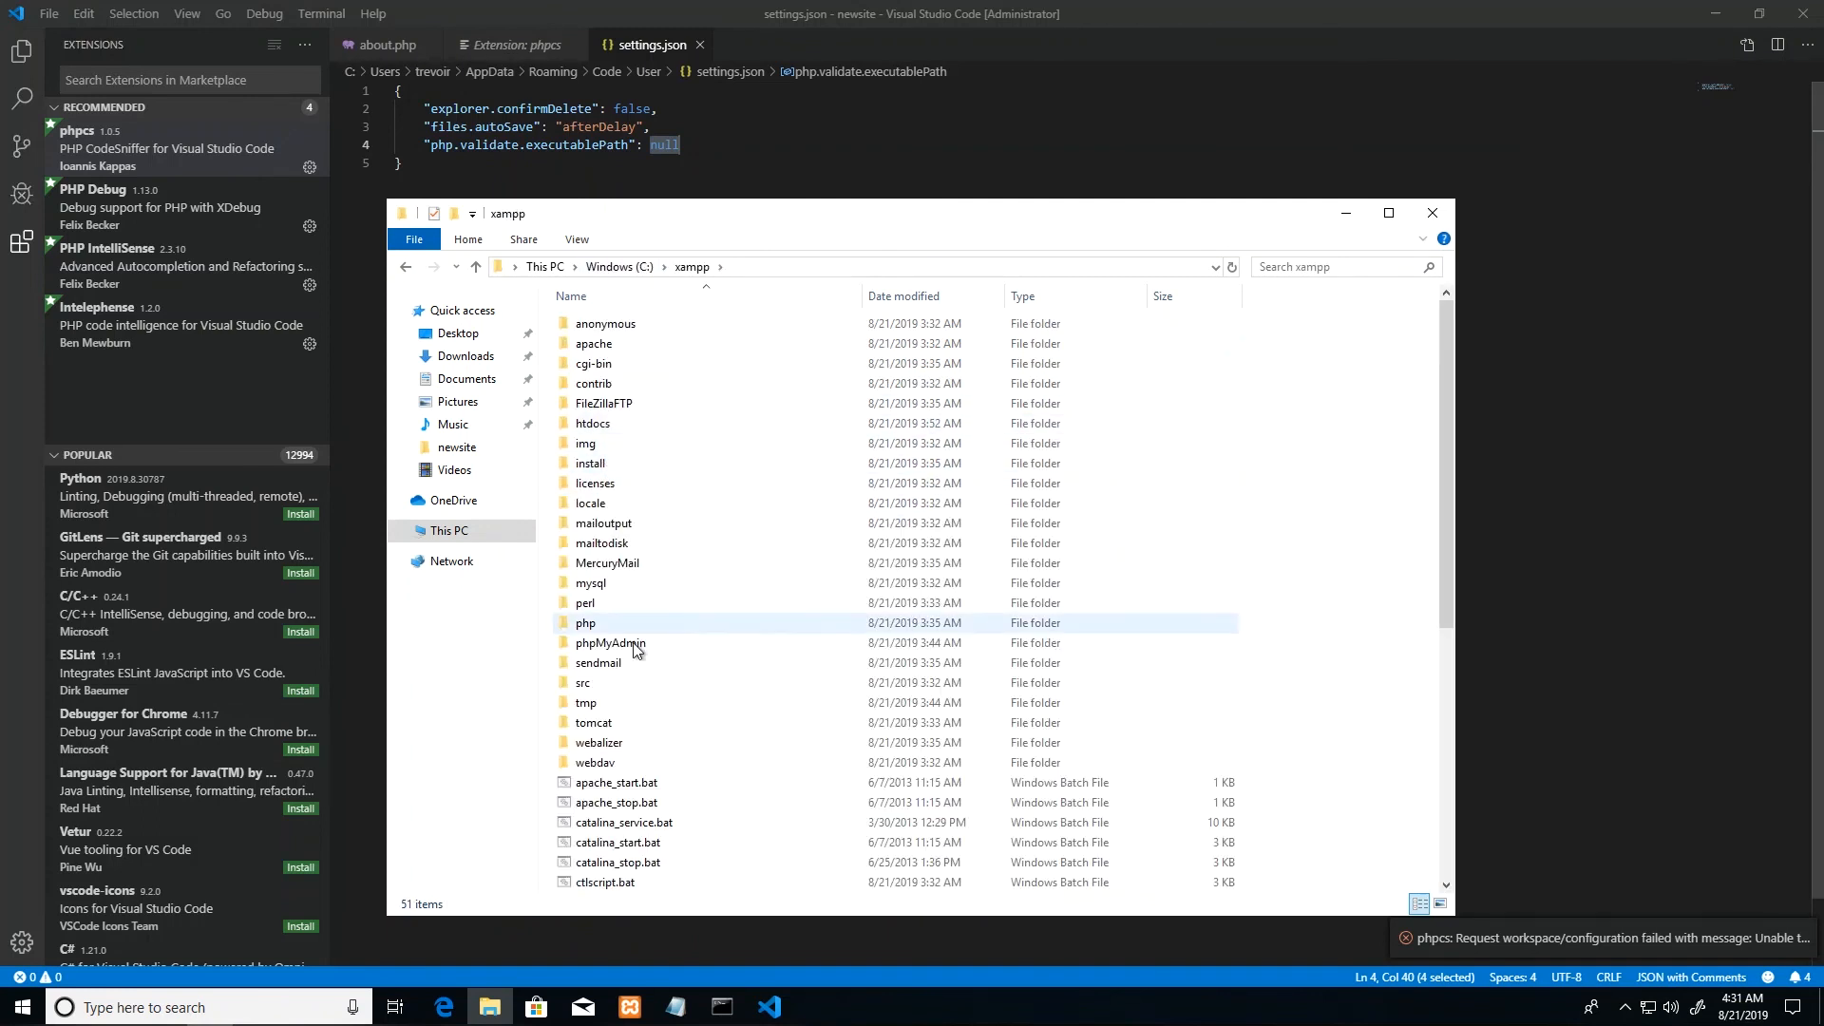
{"action": "double_click", "coordinate": [587, 622]}
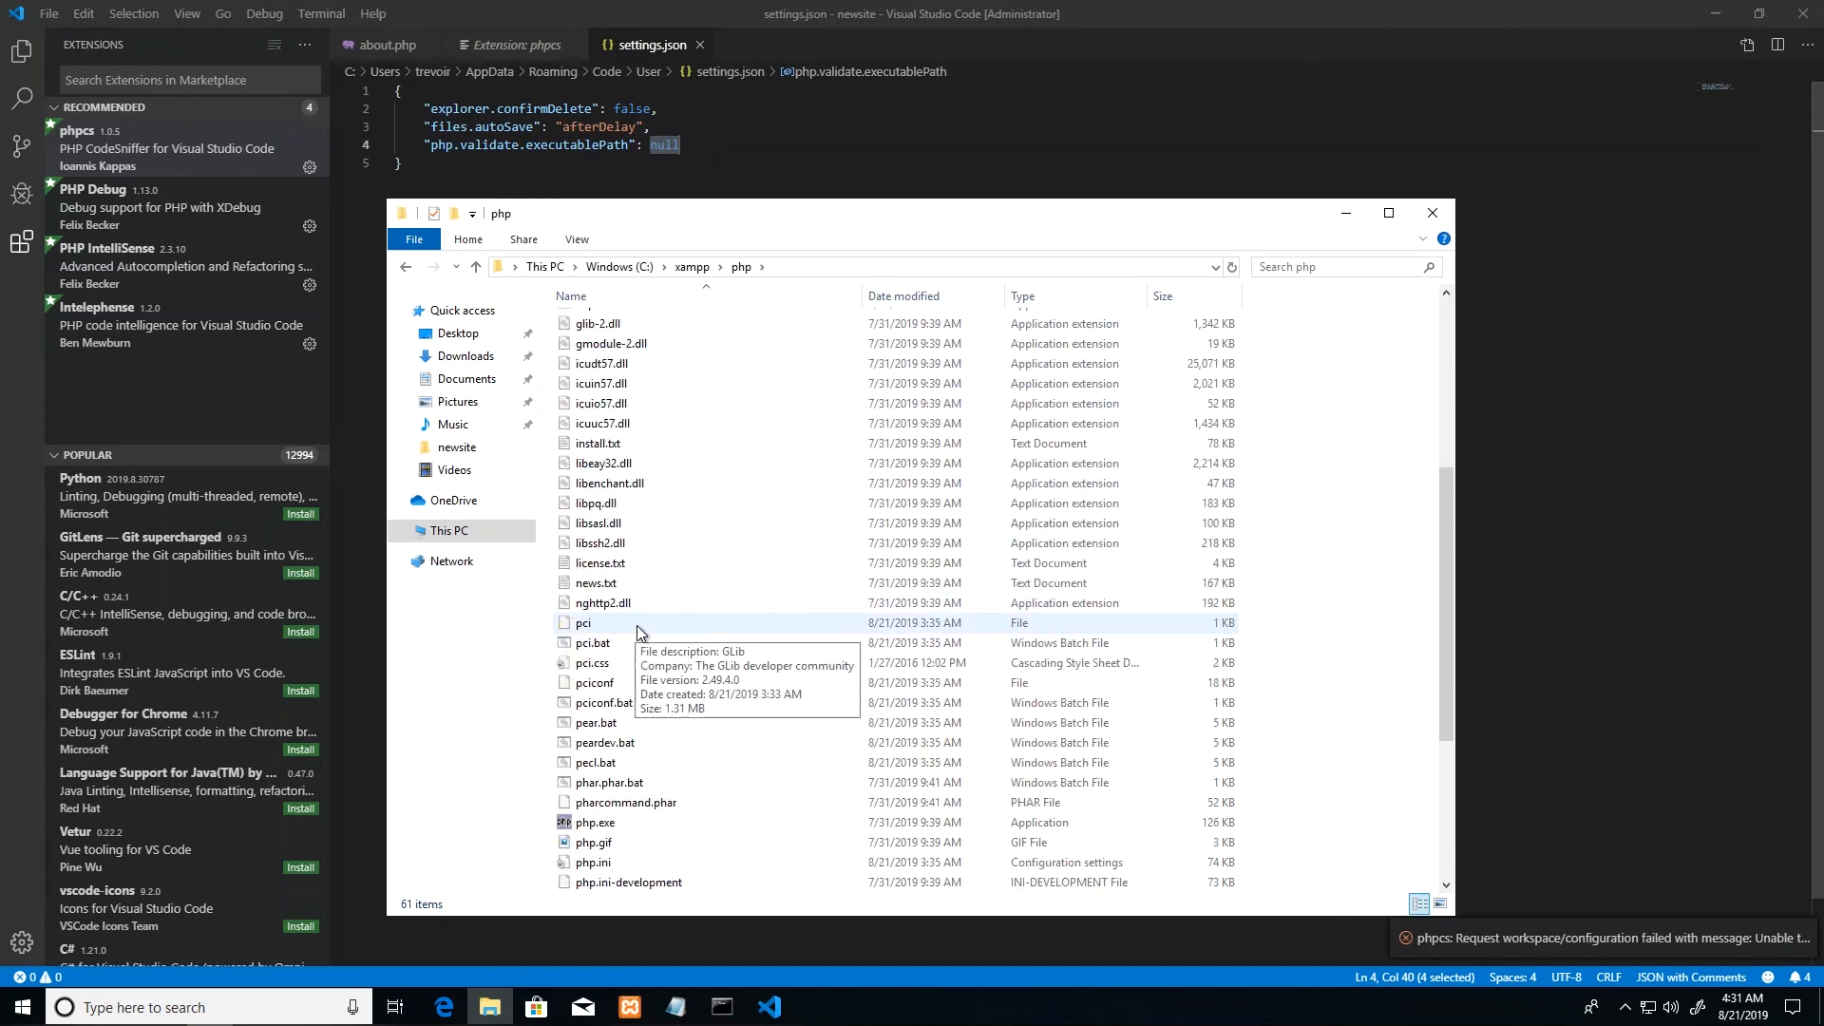
{"action": "left_click", "coordinate": [593, 543]}
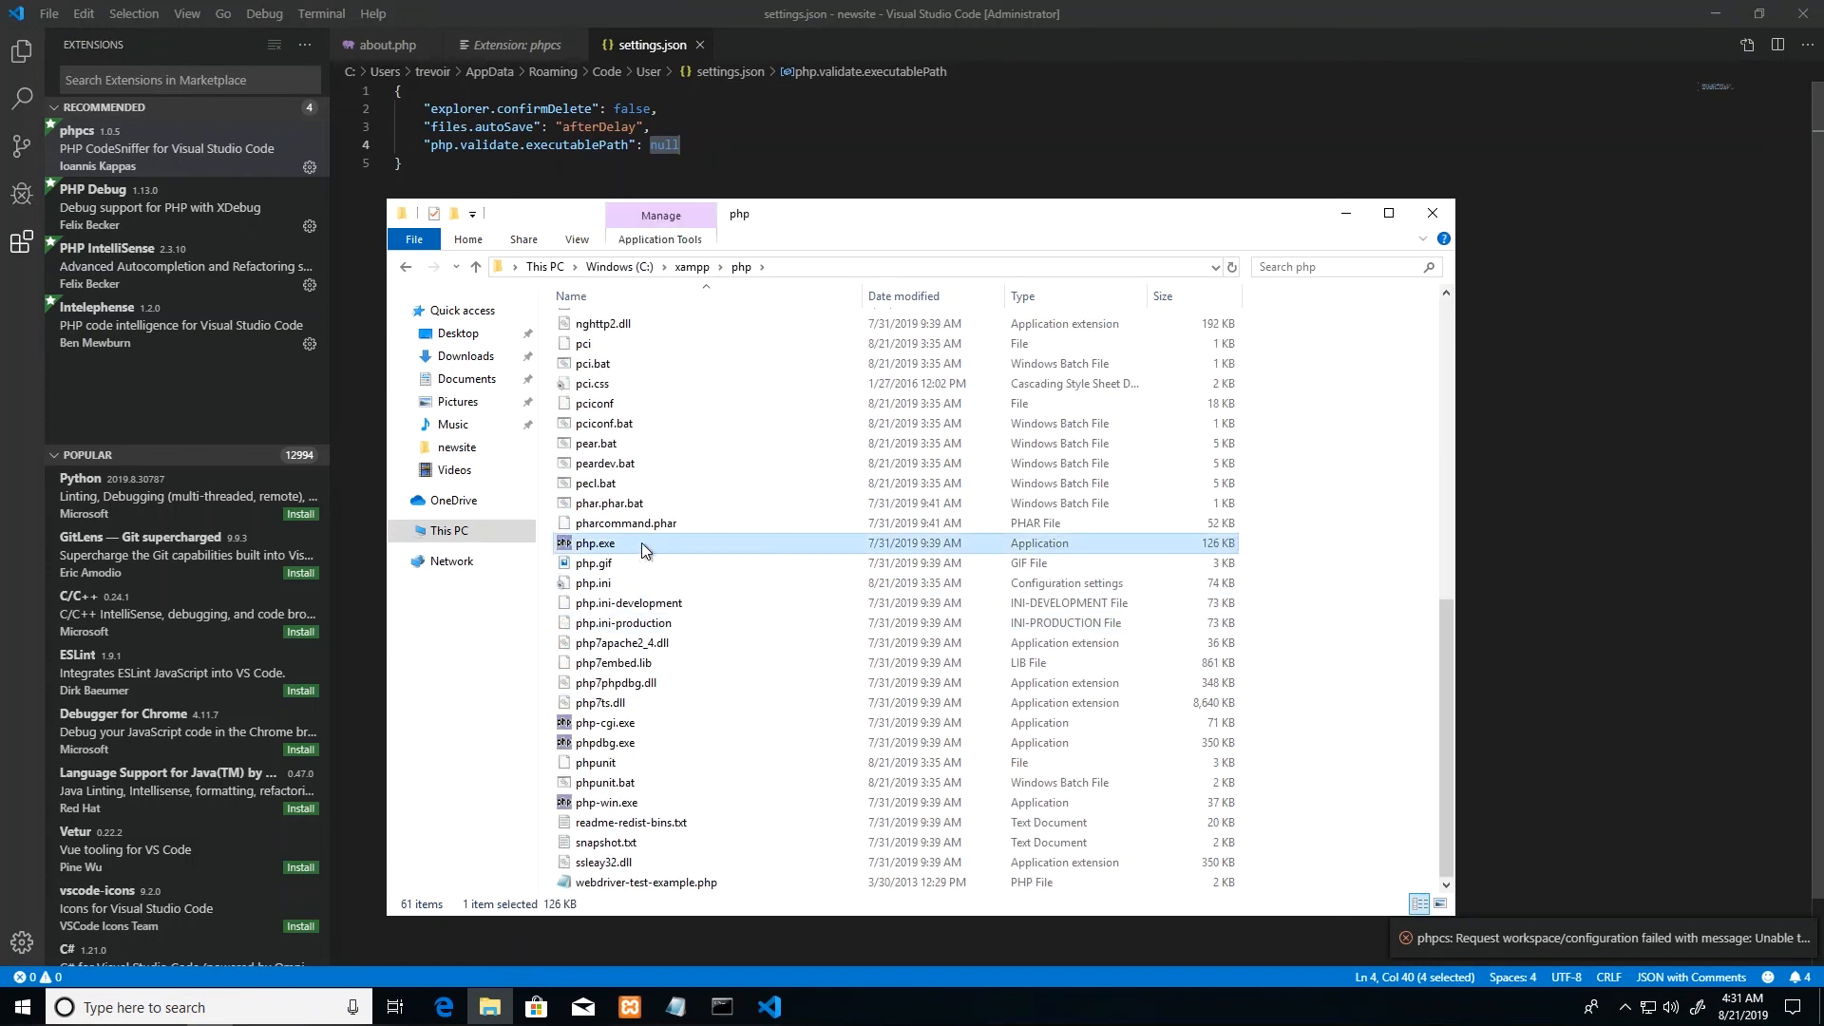
{"action": "mouse_move", "coordinate": [804, 275]}
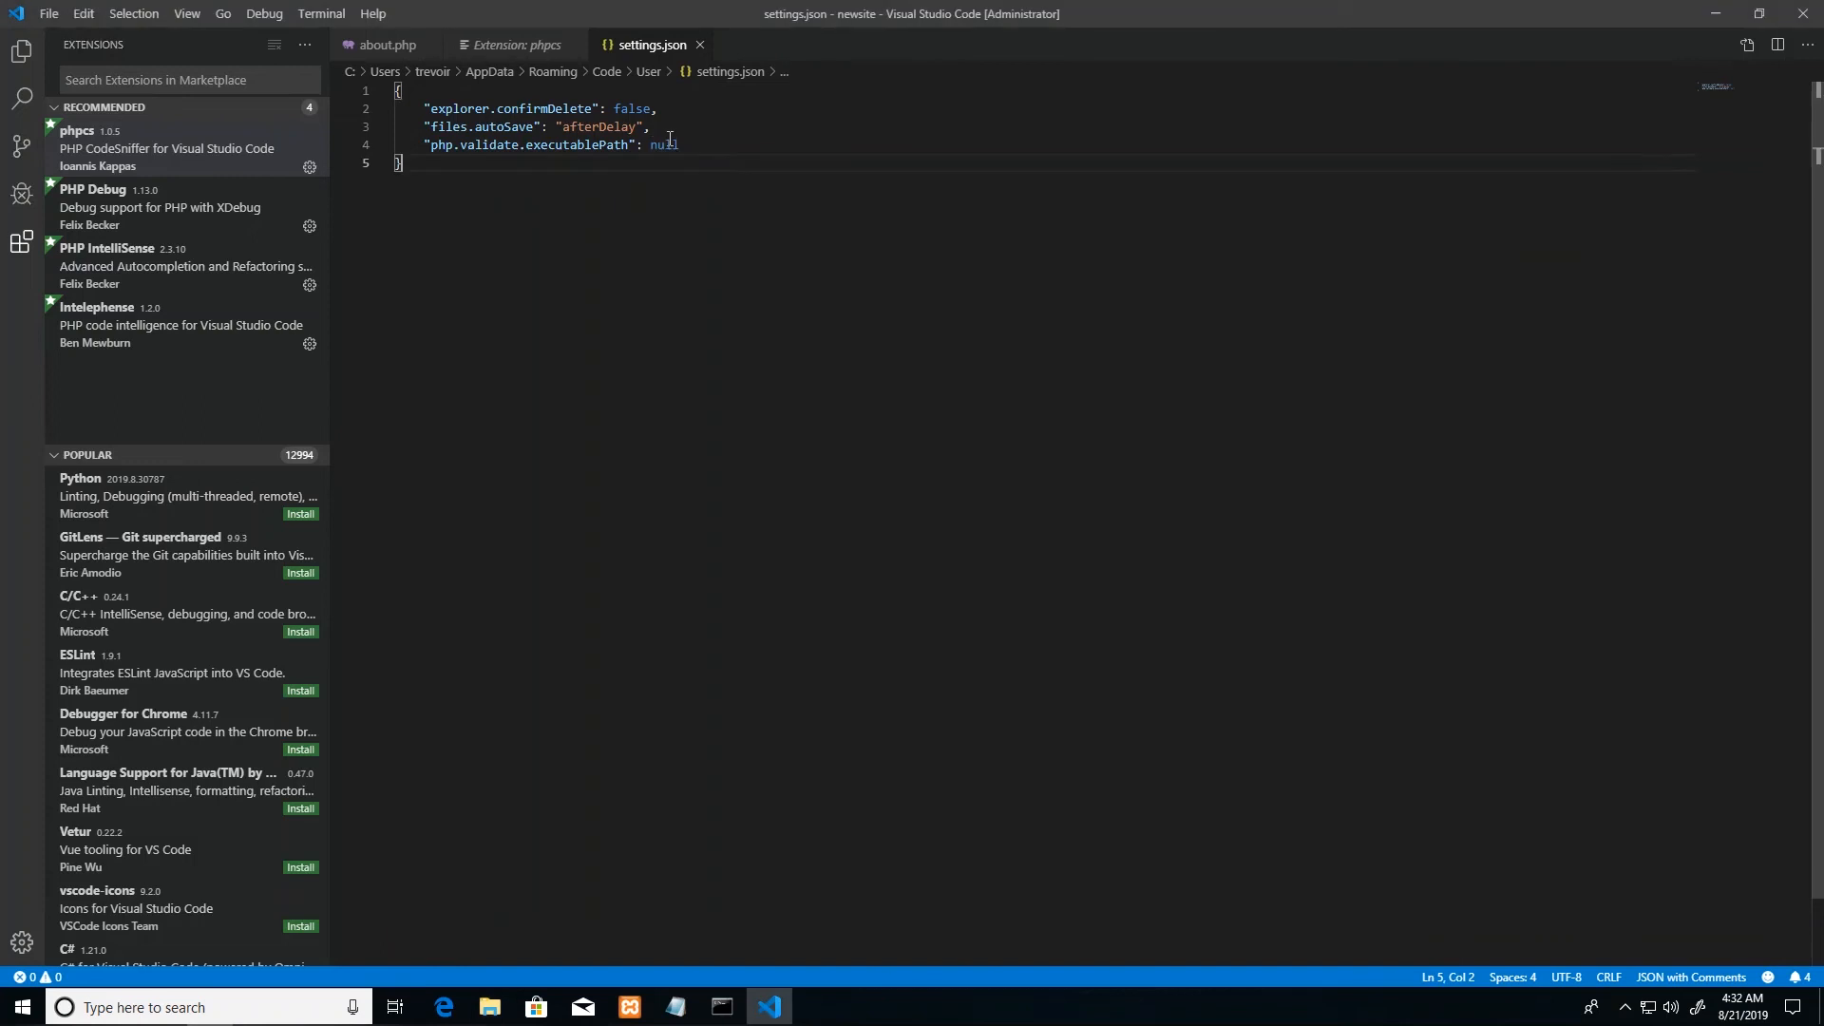
Step: Replace null with the path C:/xampp/php/php.exe and close settings.json
{"action": "double_click", "coordinate": [667, 145]}
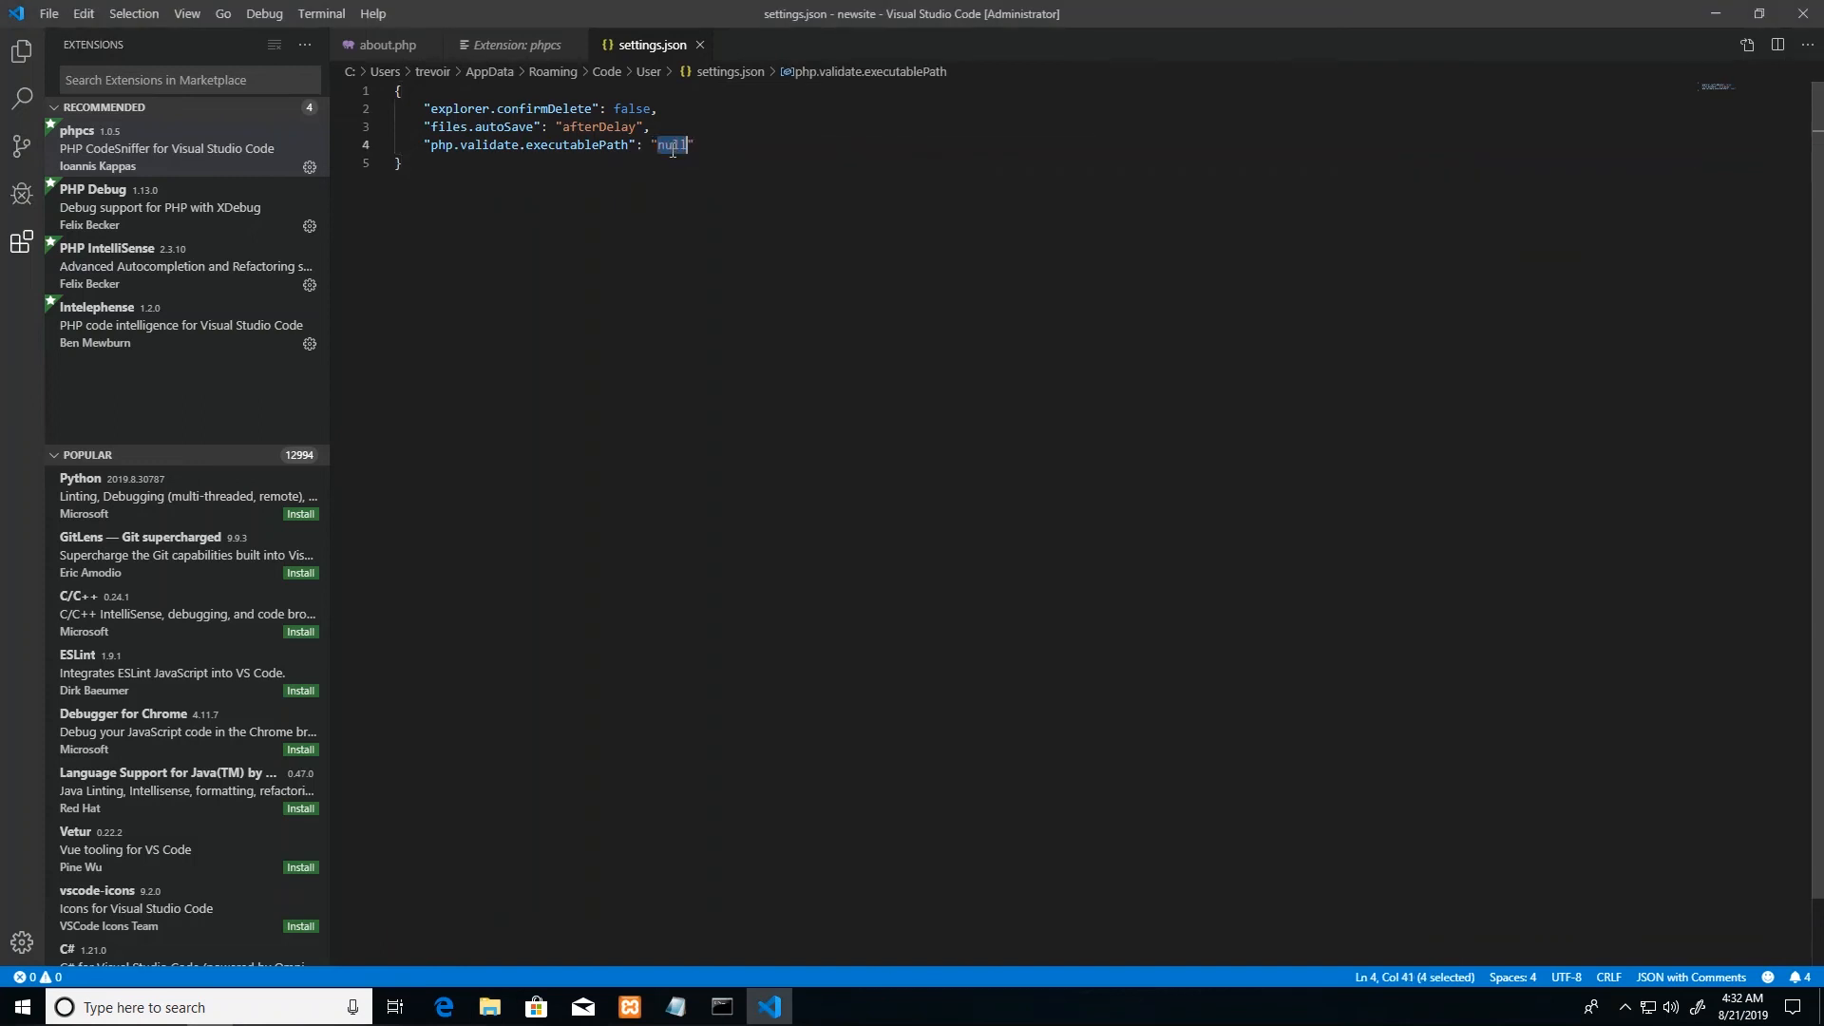
{"action": "type", "text": "C:\\xampp\\php"}
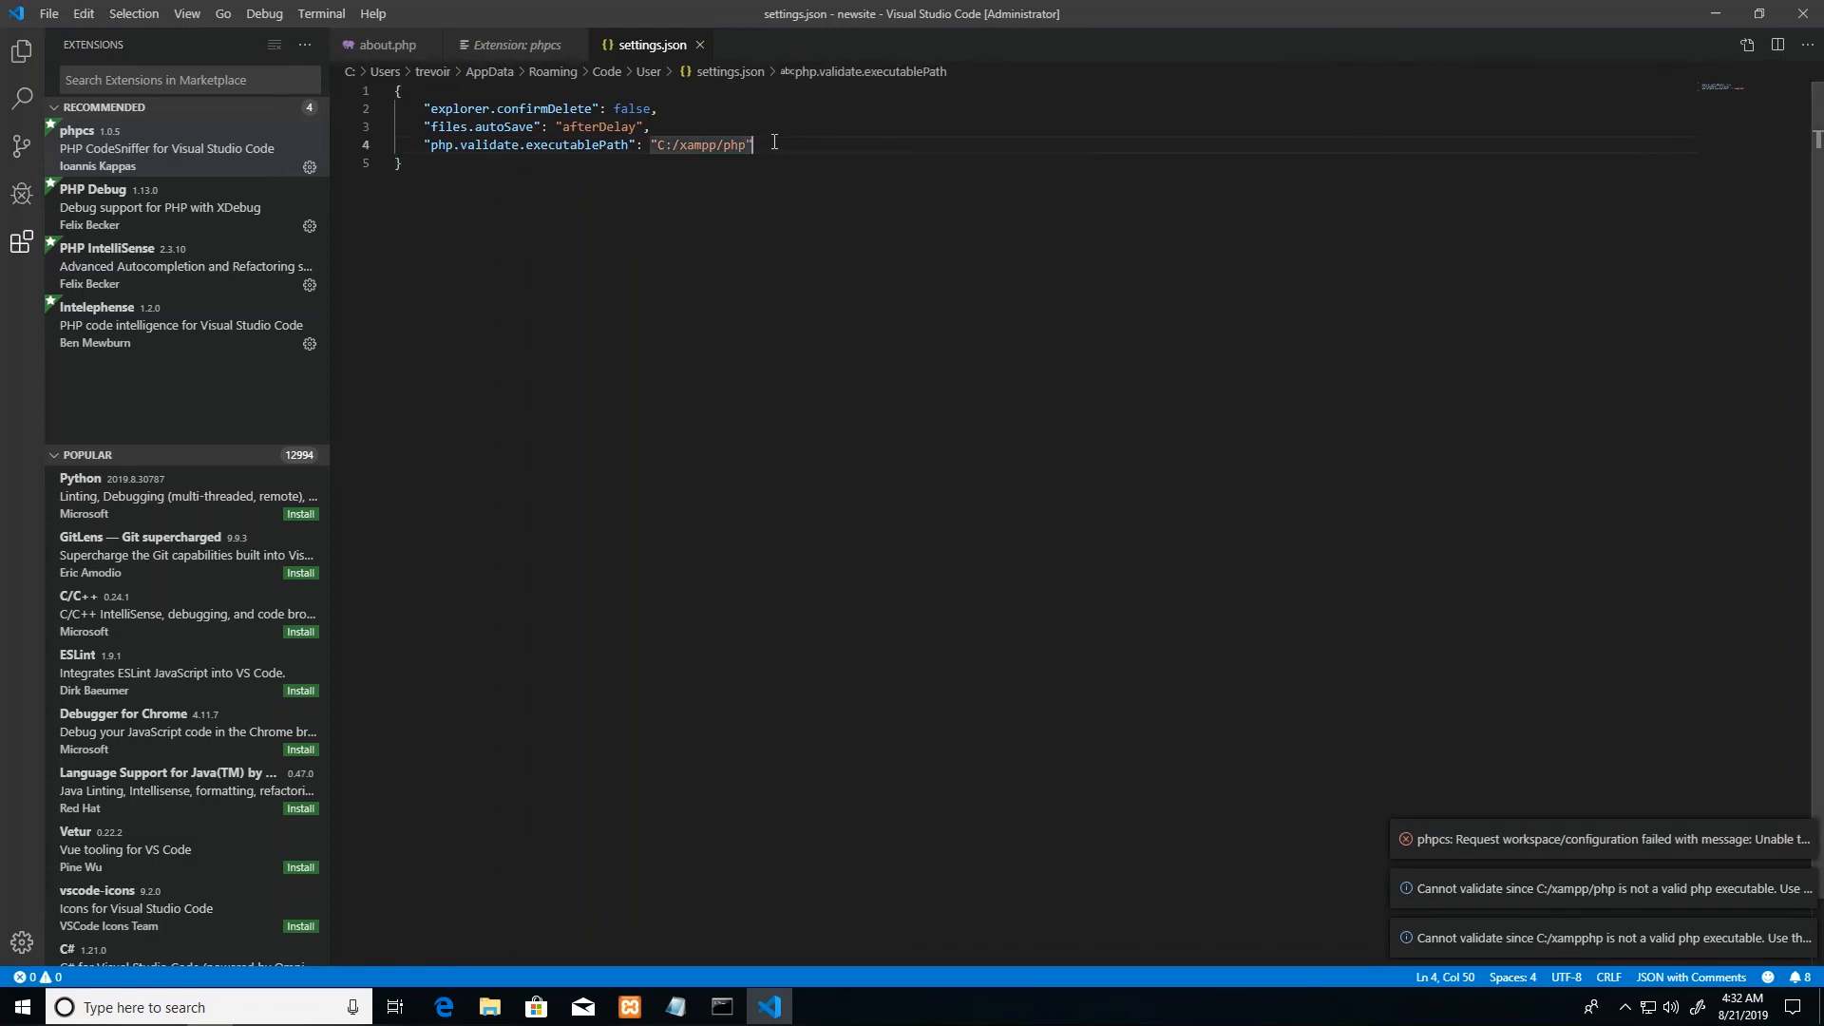
{"action": "type", "text": "/"}
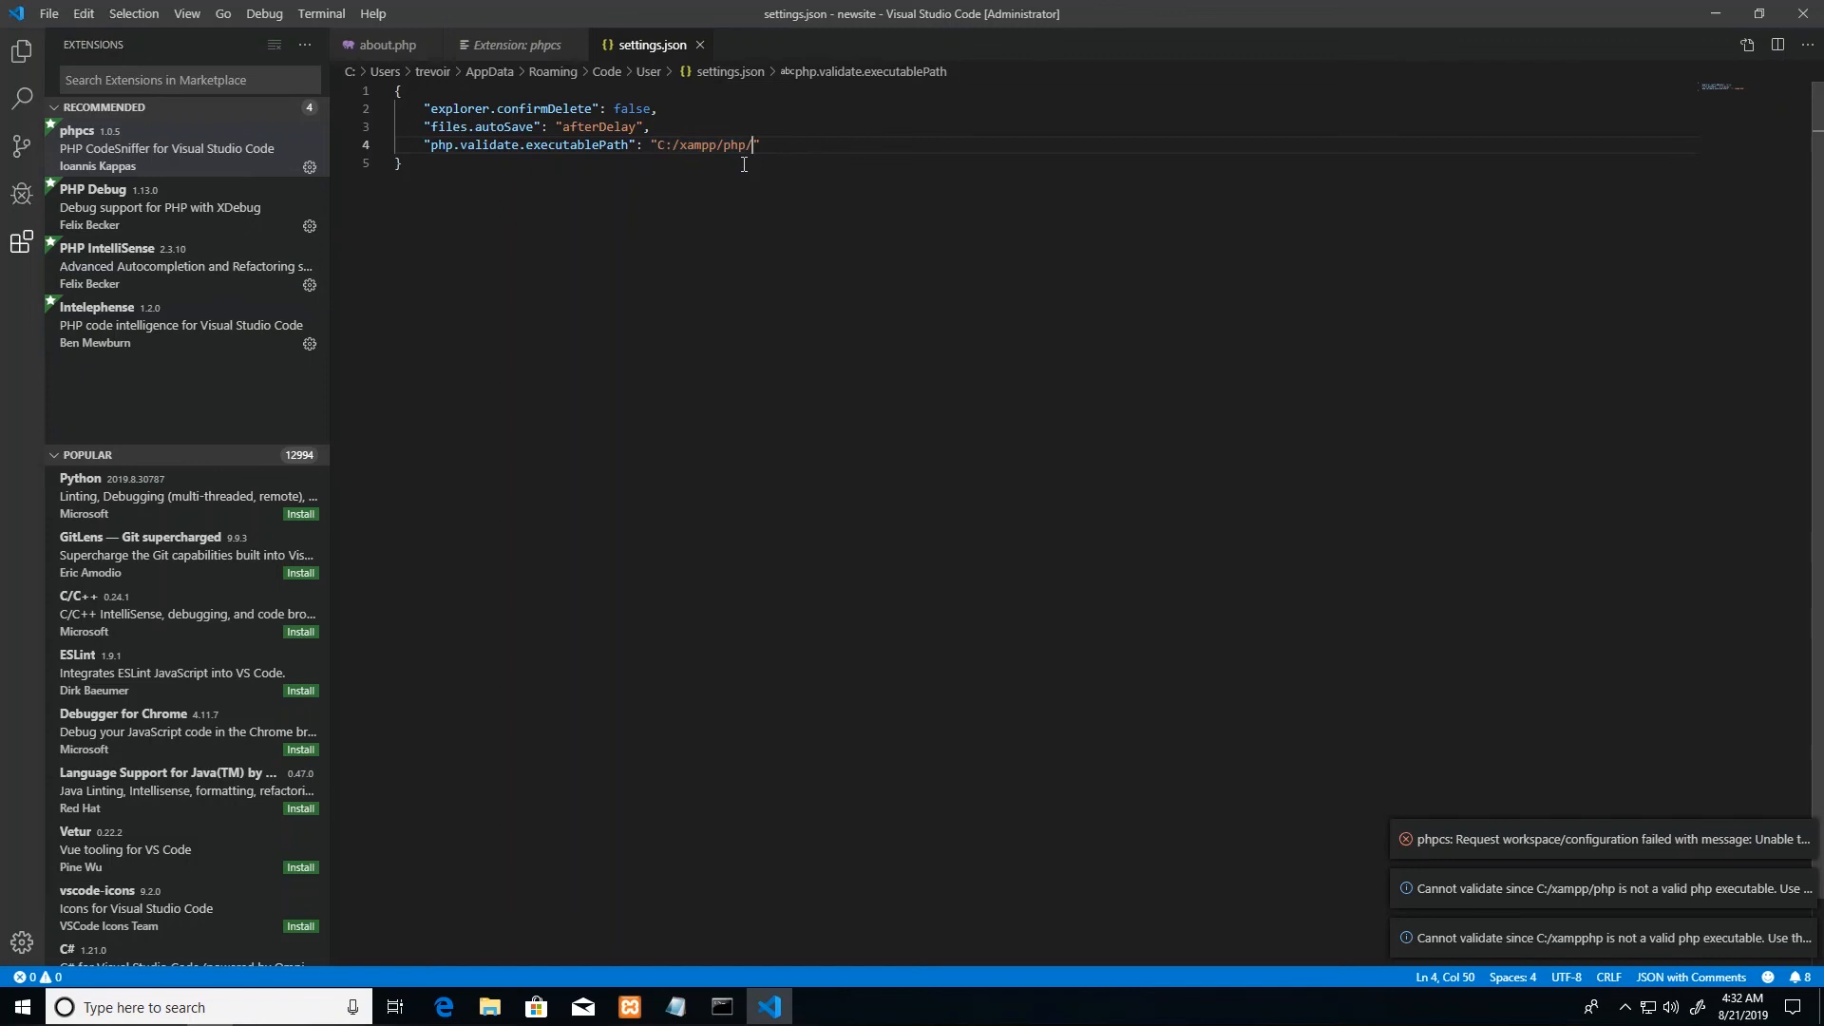
{"action": "type", "text": "php.exe"}
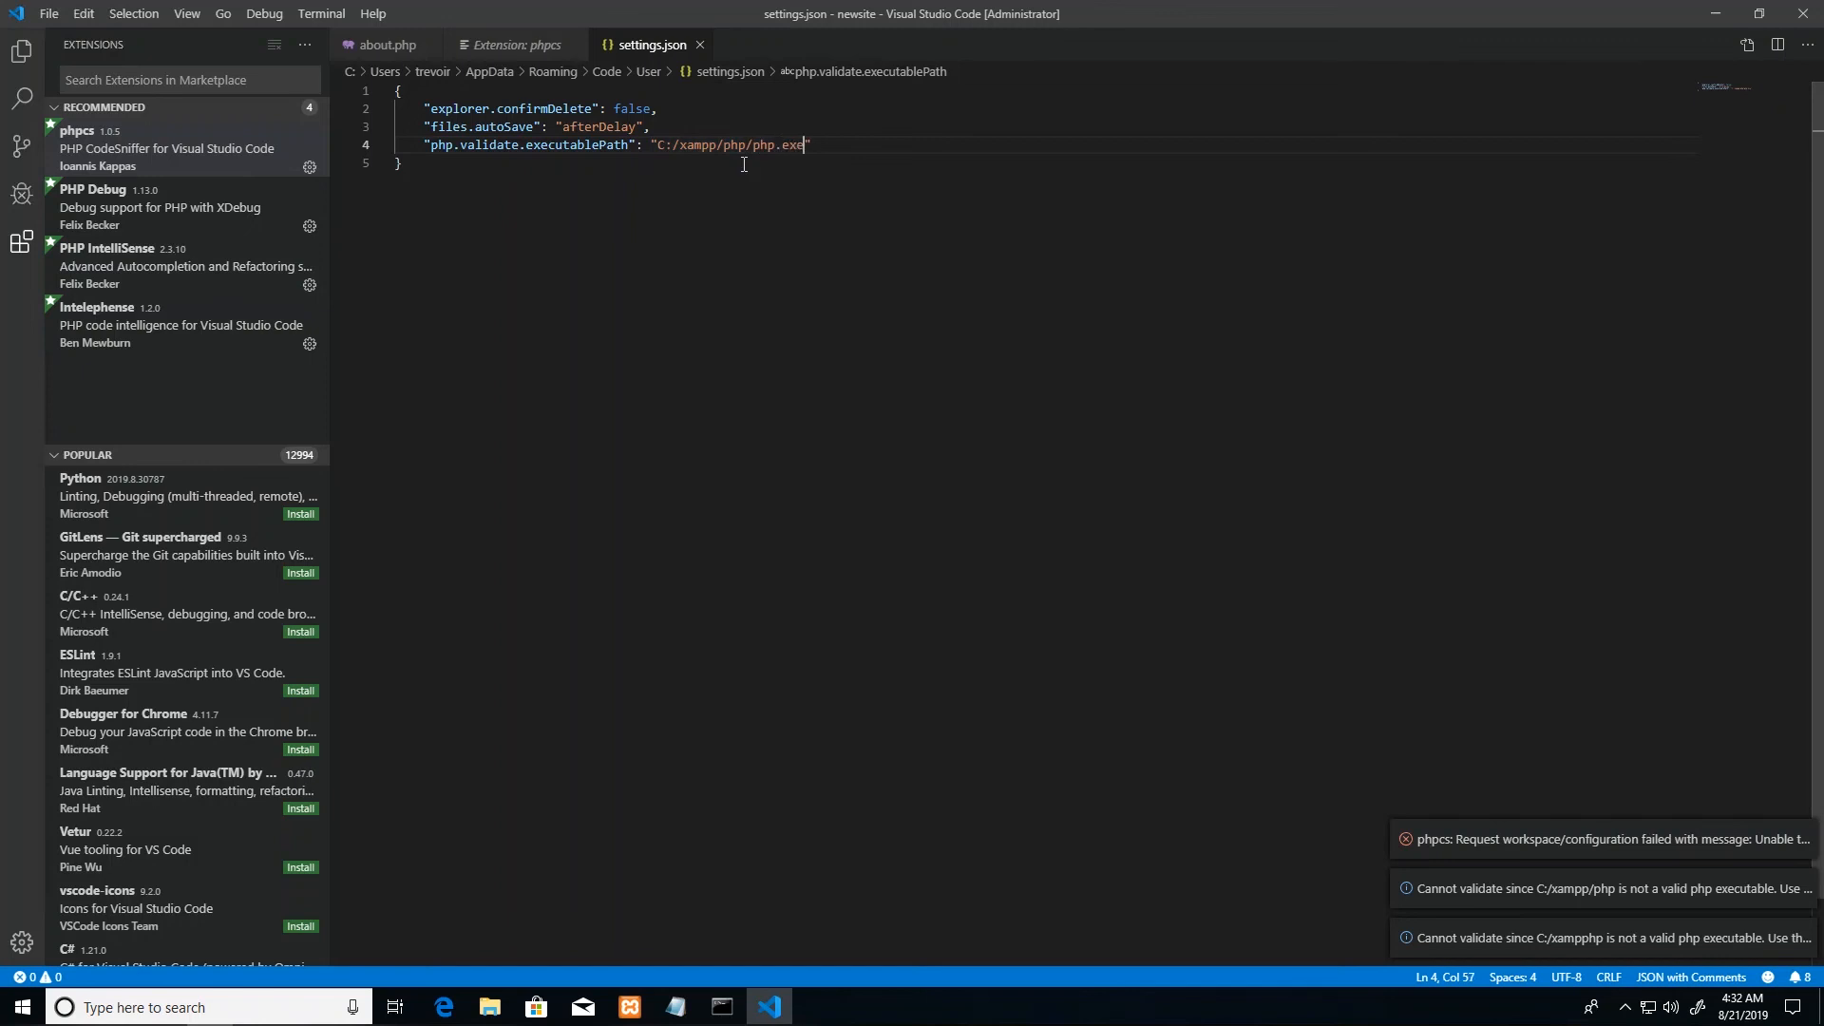
{"action": "left_click", "coordinate": [385, 44]}
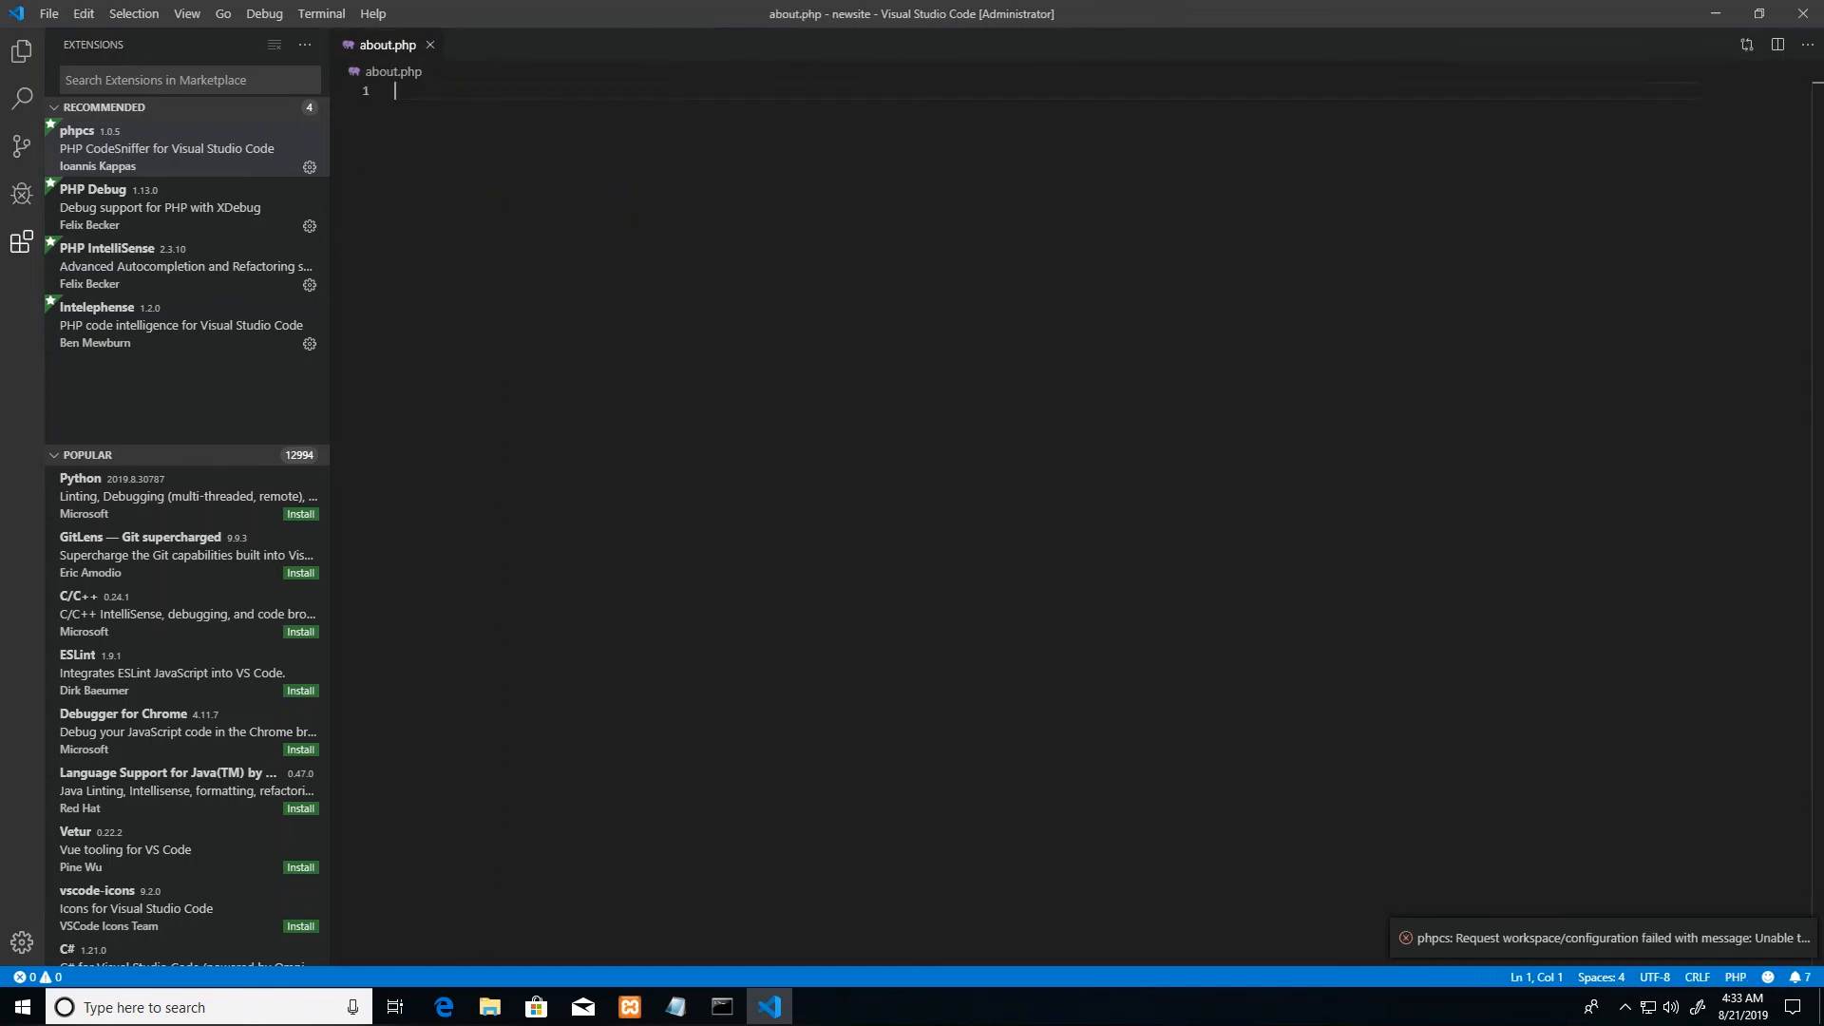
{"action": "mouse_move", "coordinate": [1497, 824]}
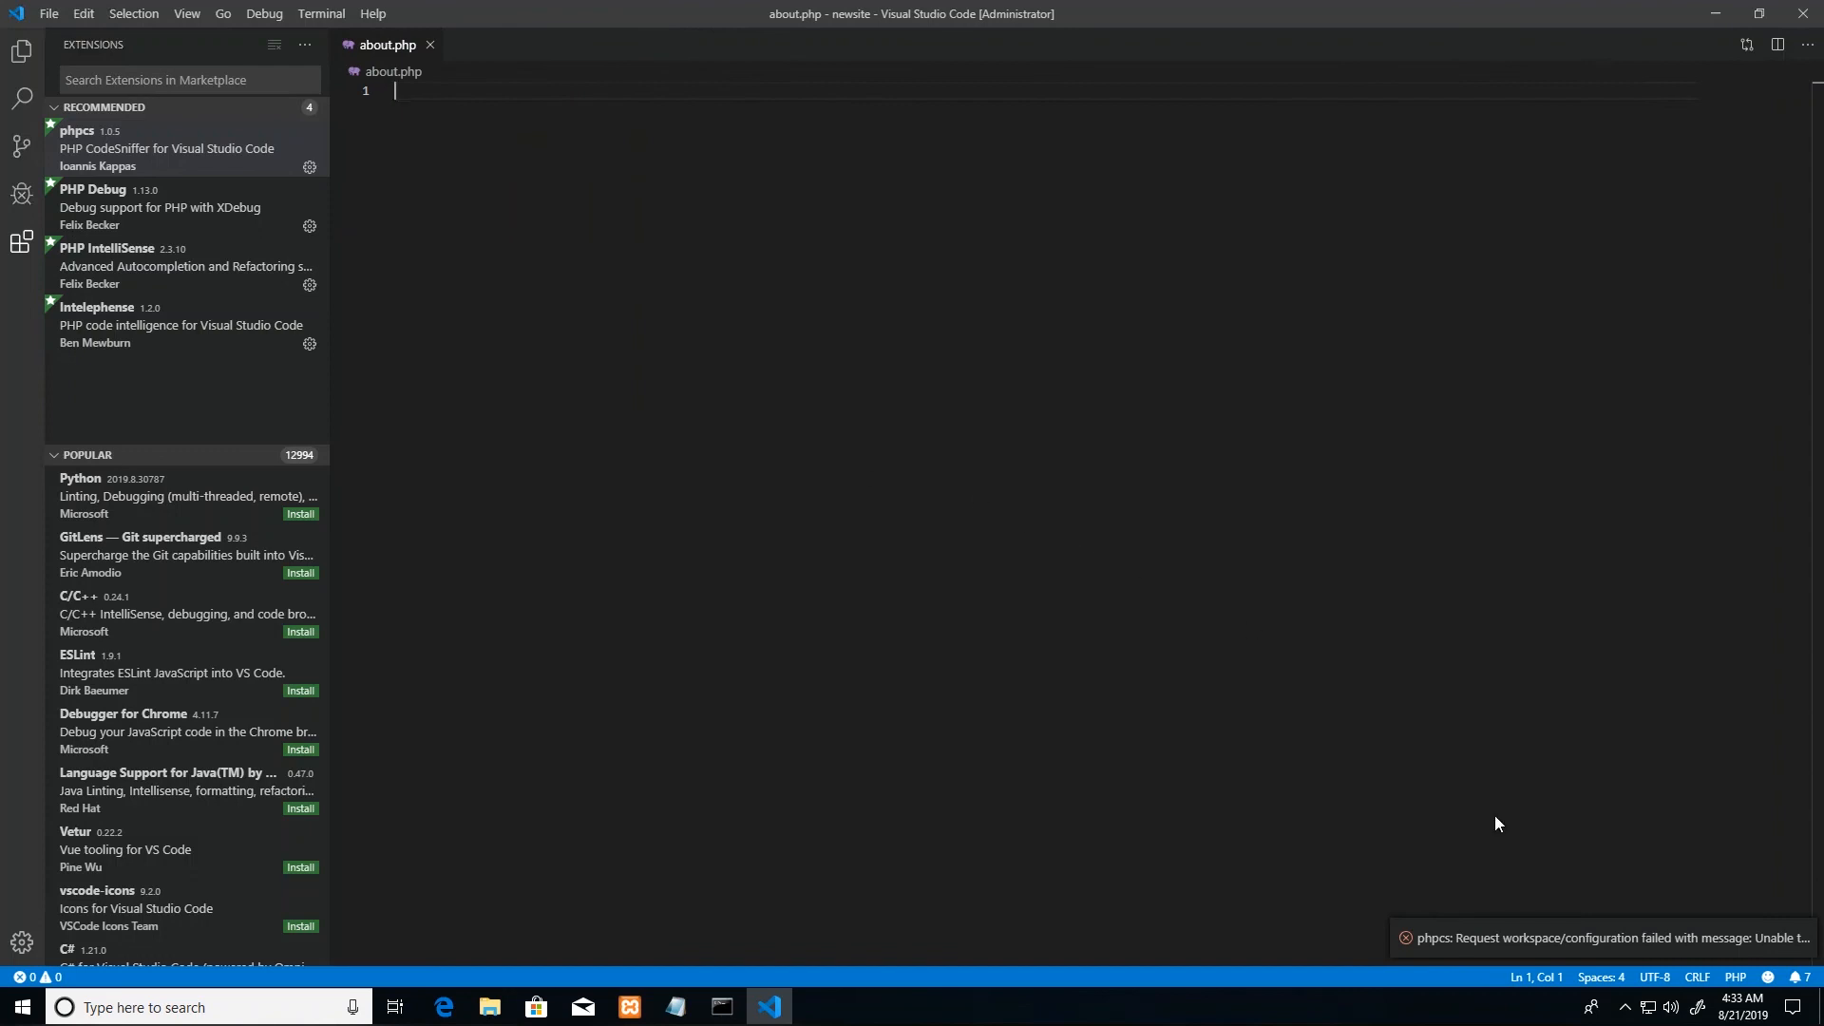
{"action": "mouse_move", "coordinate": [1801, 957]}
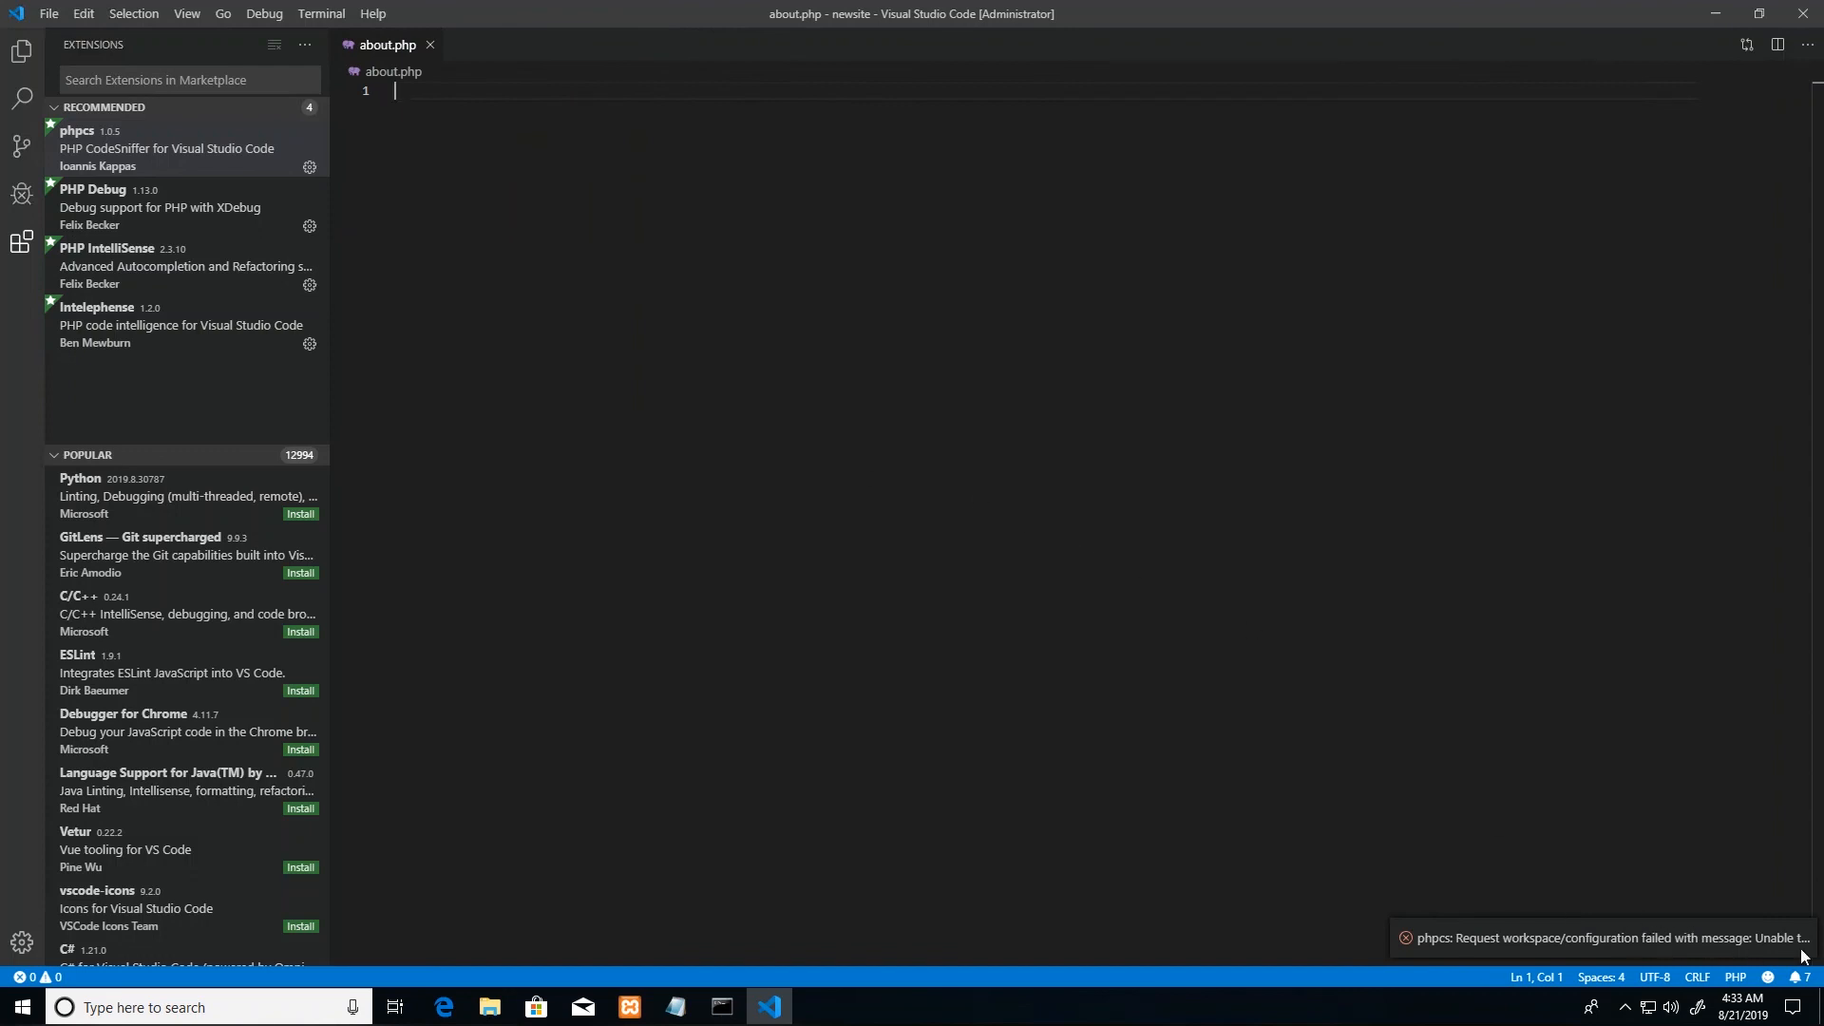
{"action": "mouse_move", "coordinate": [1432, 949]}
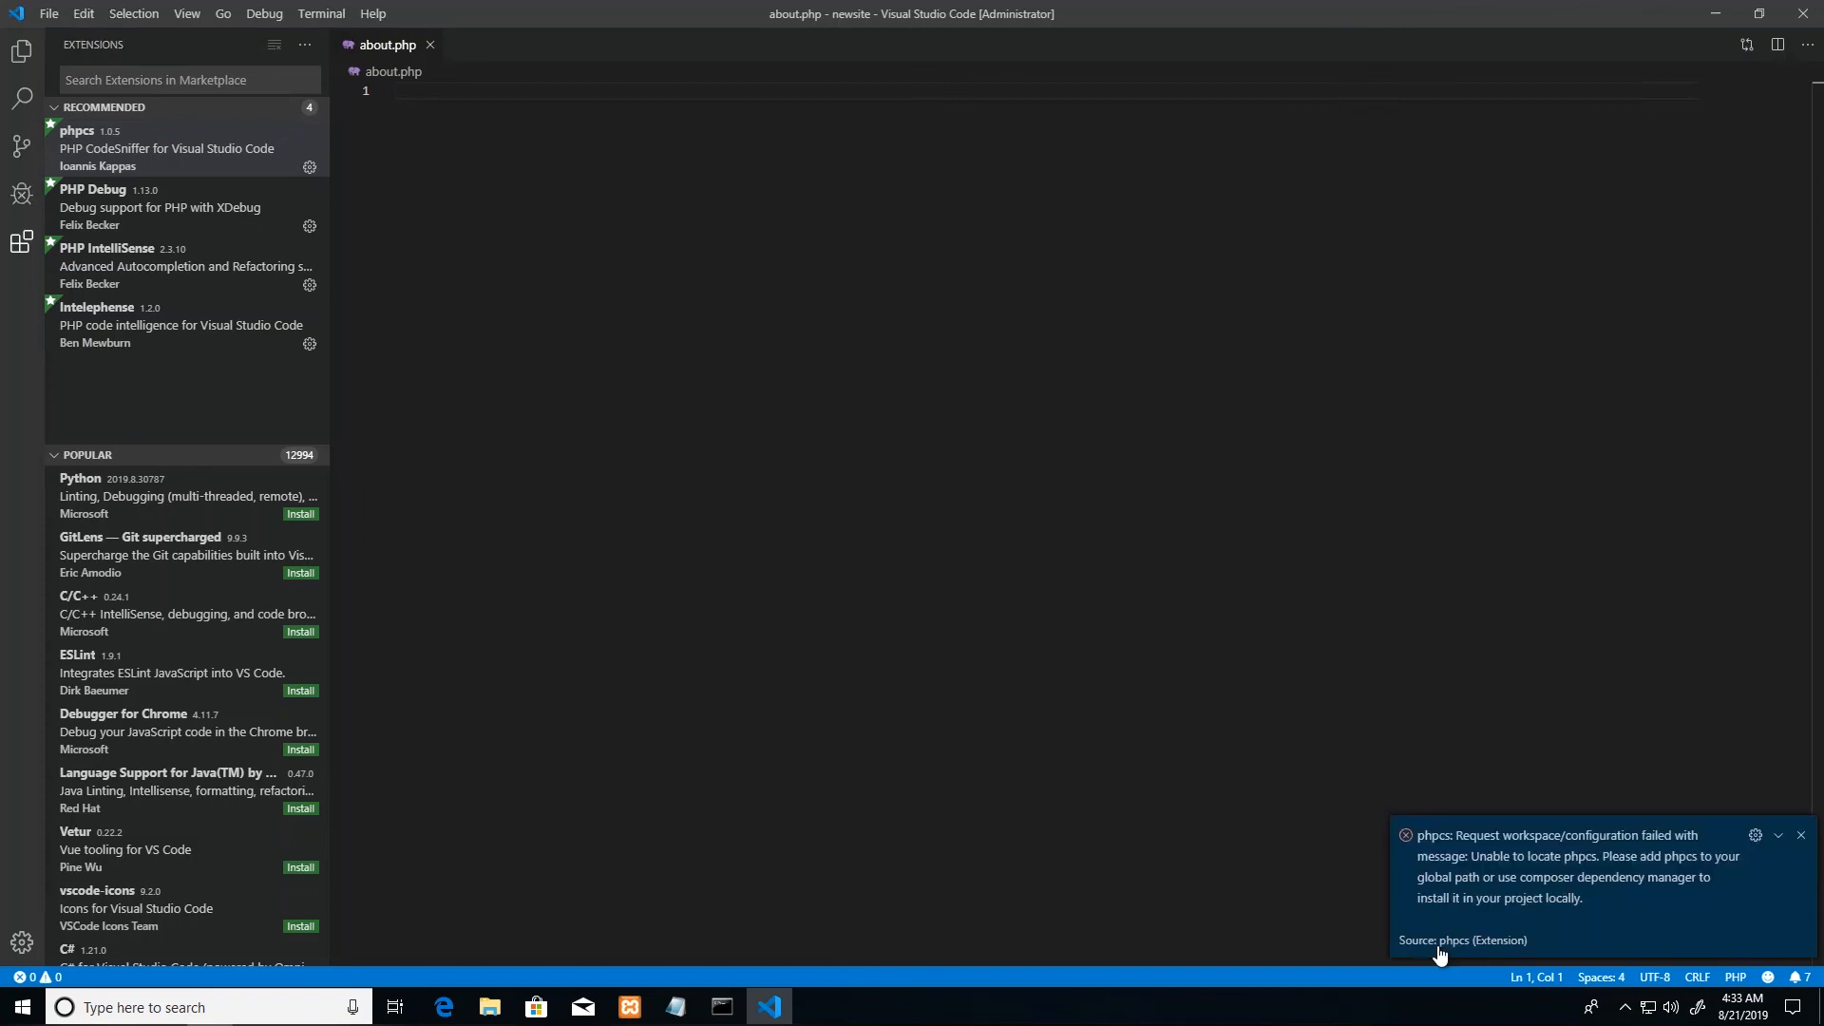
Step: Open the phpcs extension page via the 'Source: phpcs (Extension)' link
{"action": "left_click", "coordinate": [1777, 836]}
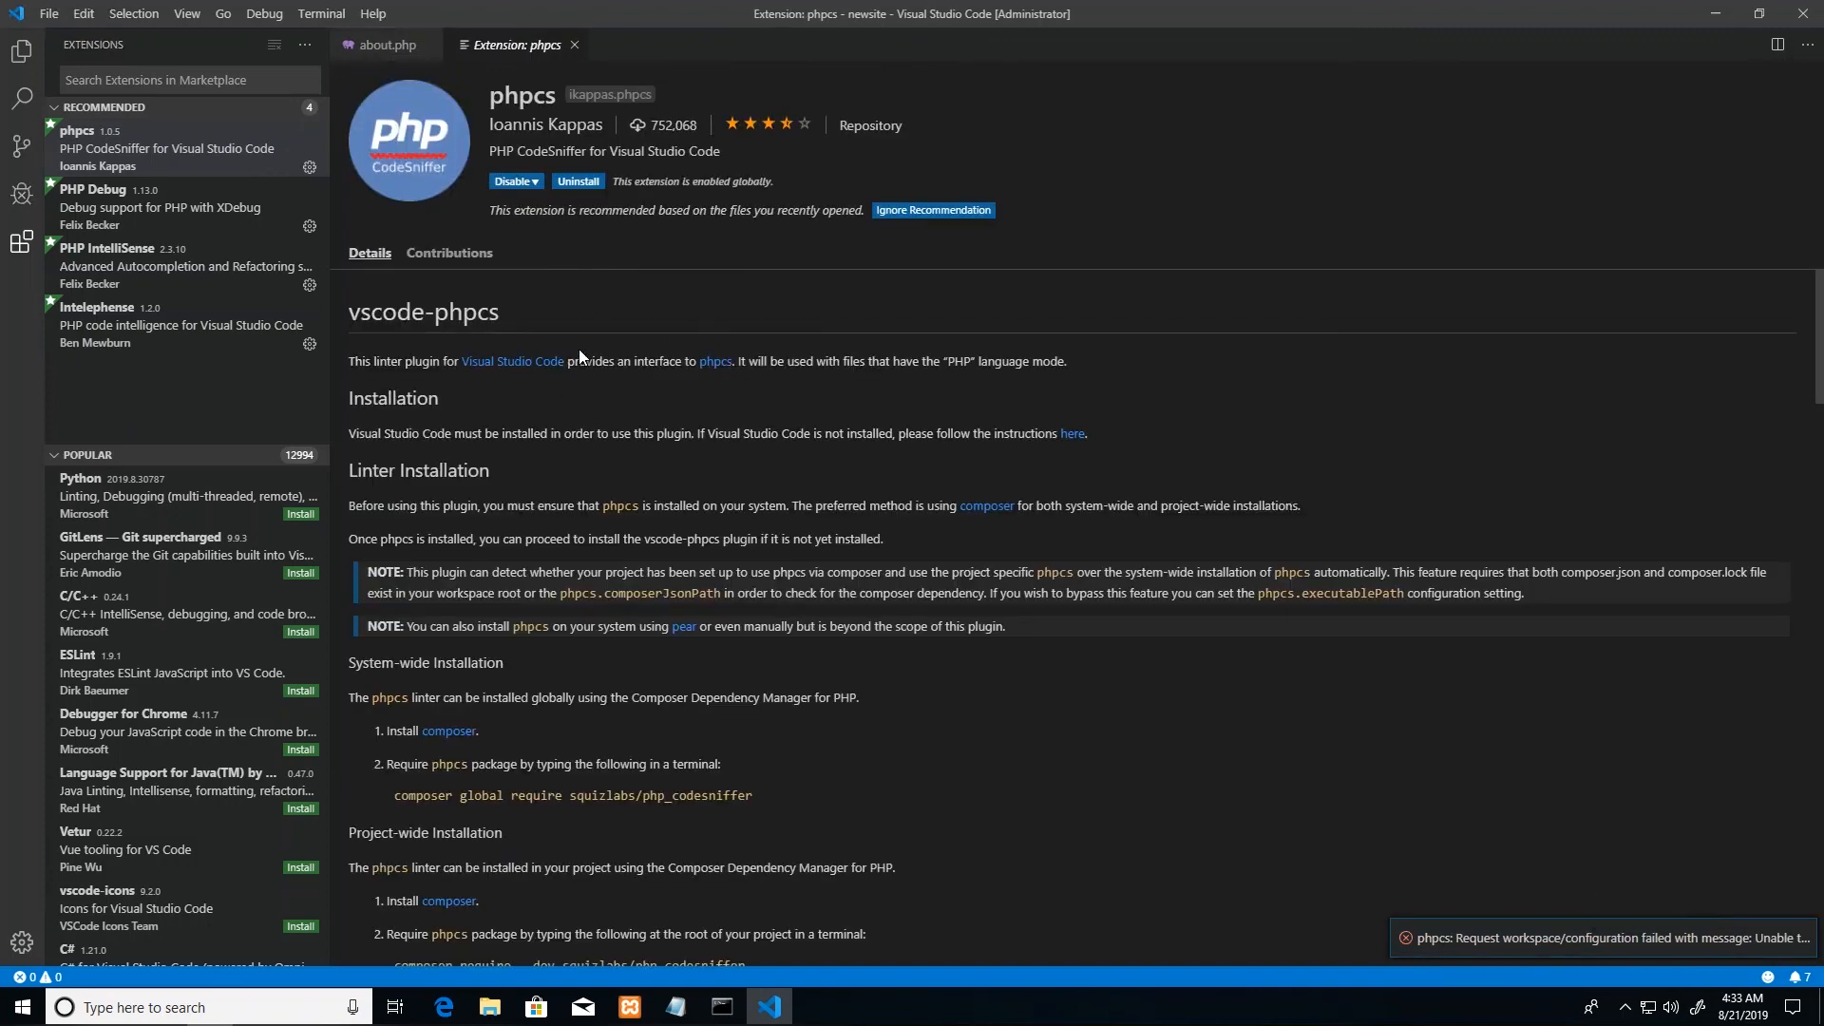
{"action": "mouse_move", "coordinate": [434, 751]}
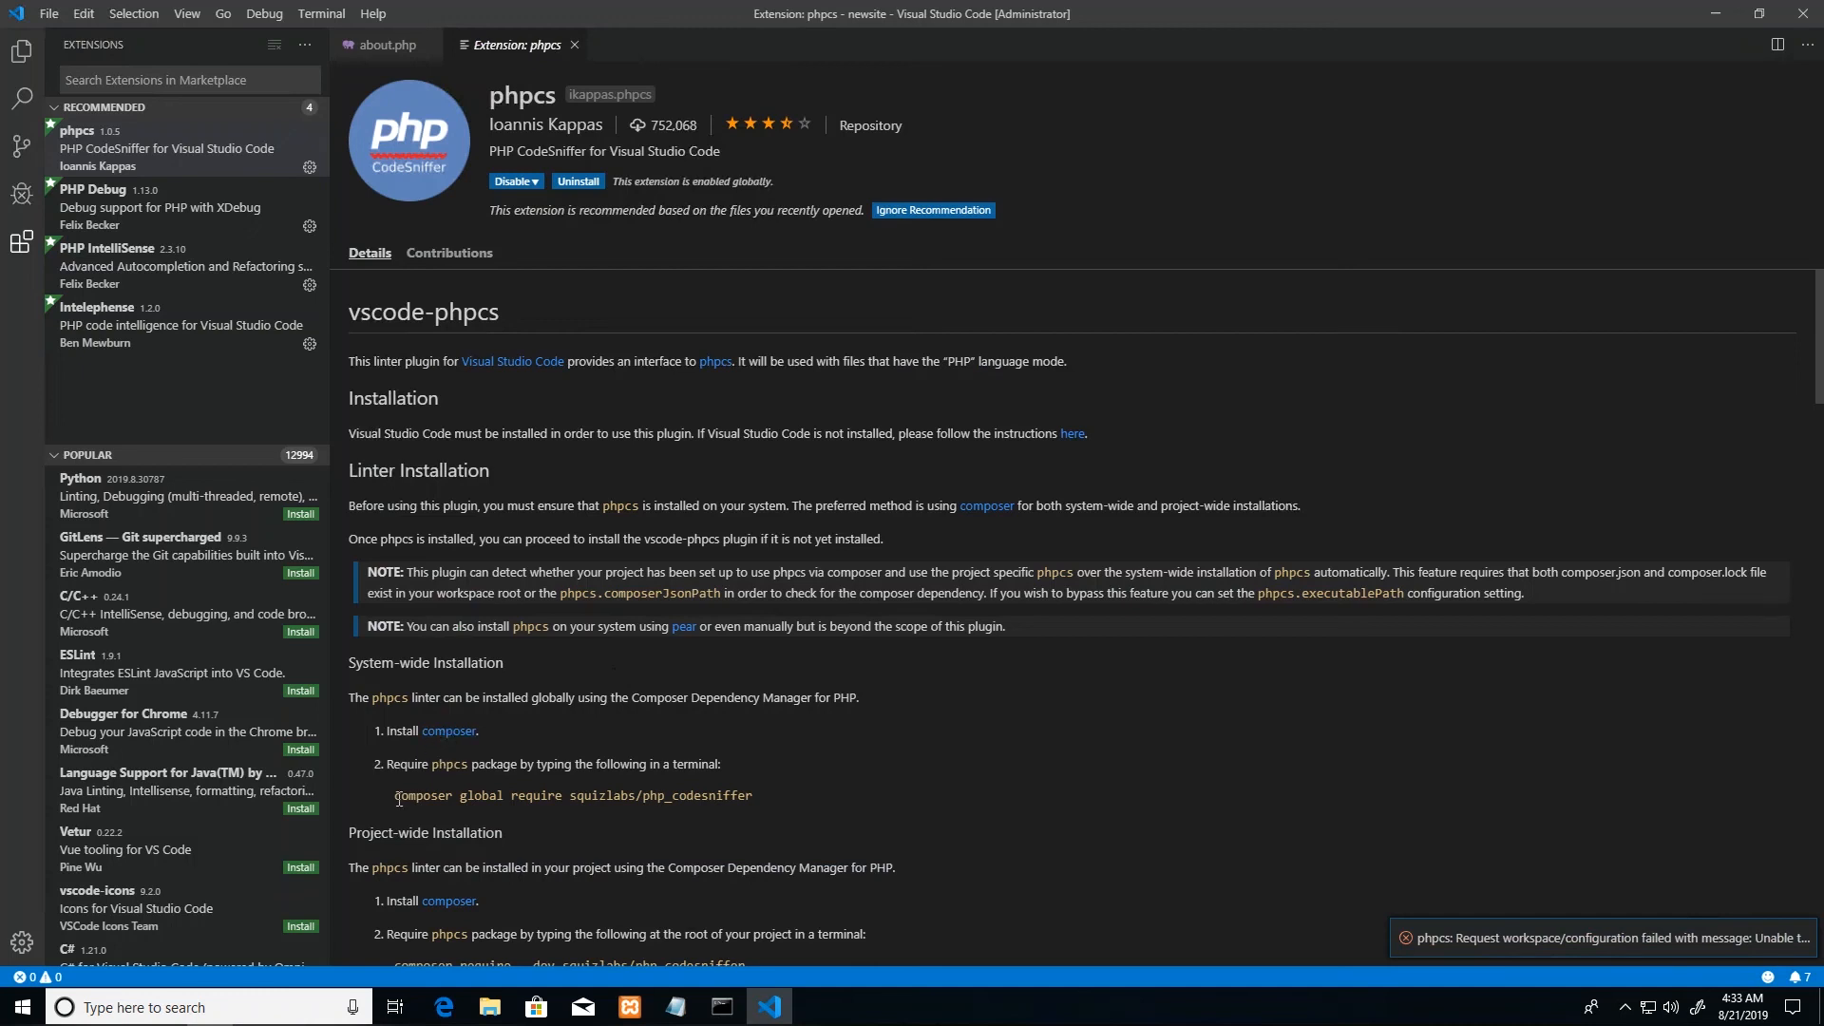
Step: Look over the phpcs install command, then disable phpcs from its gear menu
{"action": "double_click", "coordinate": [423, 796]}
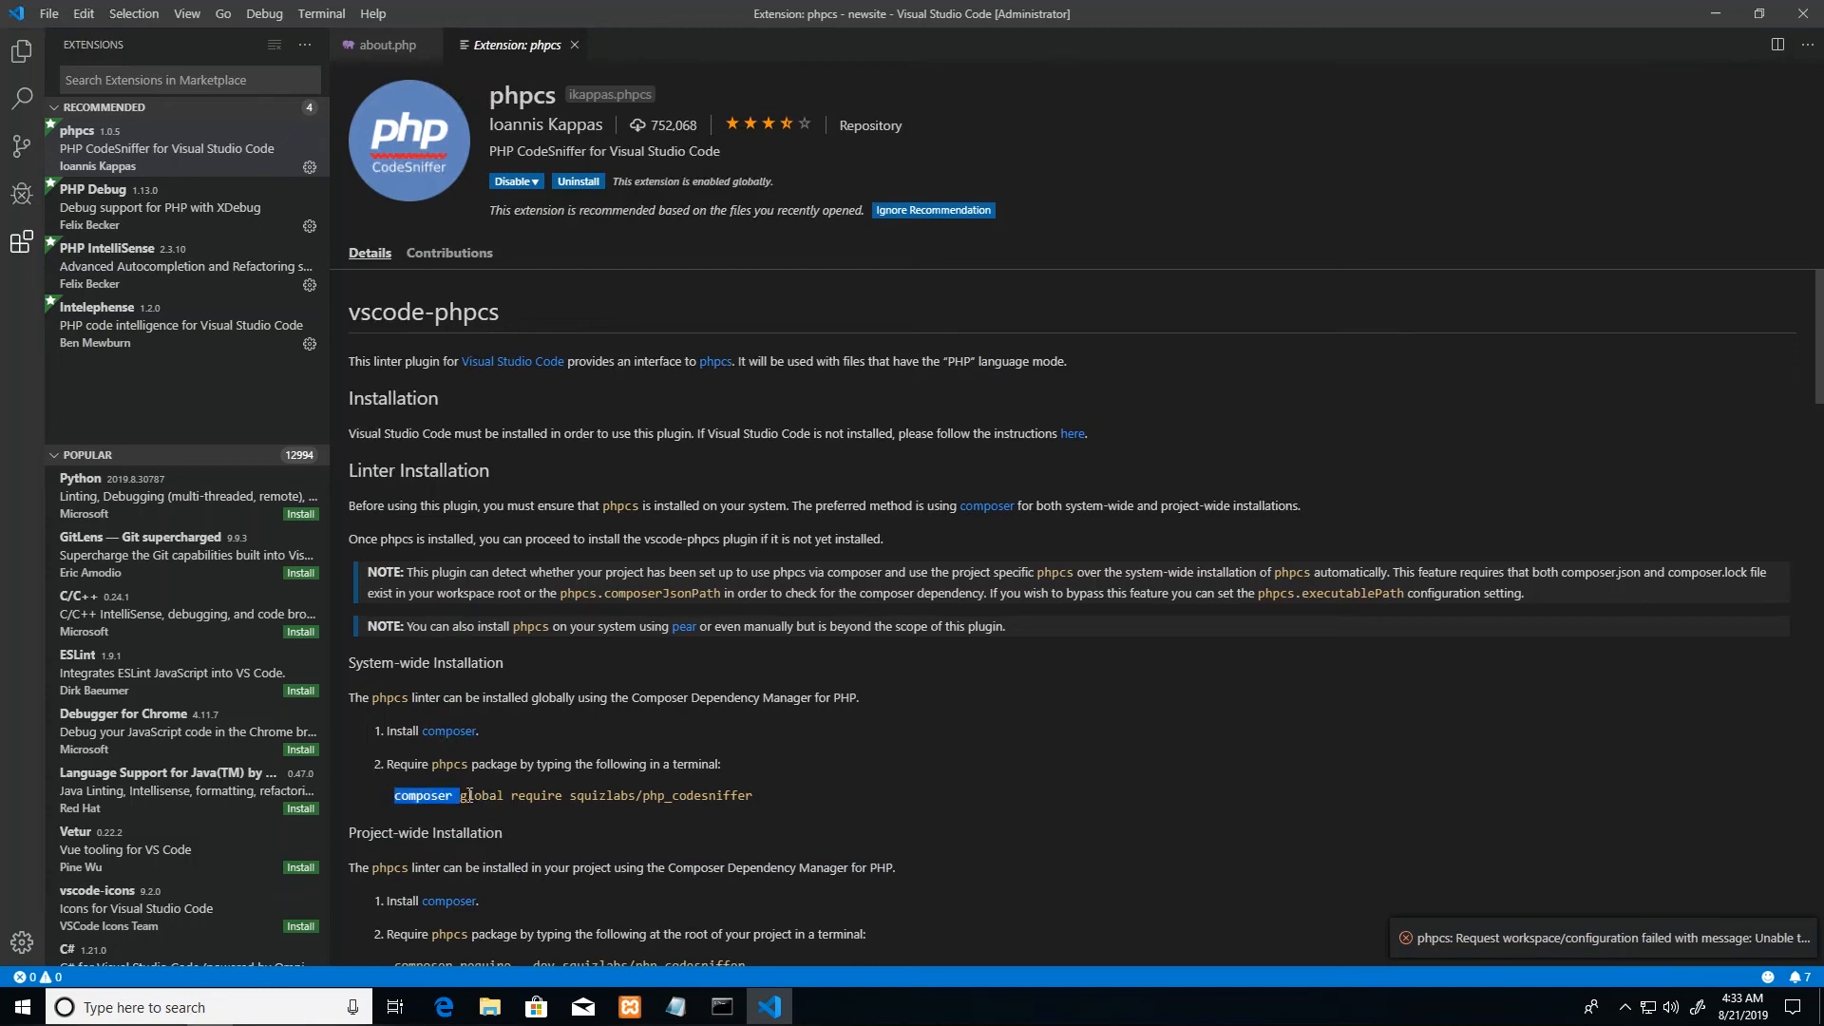
{"action": "double_click", "coordinate": [696, 794]}
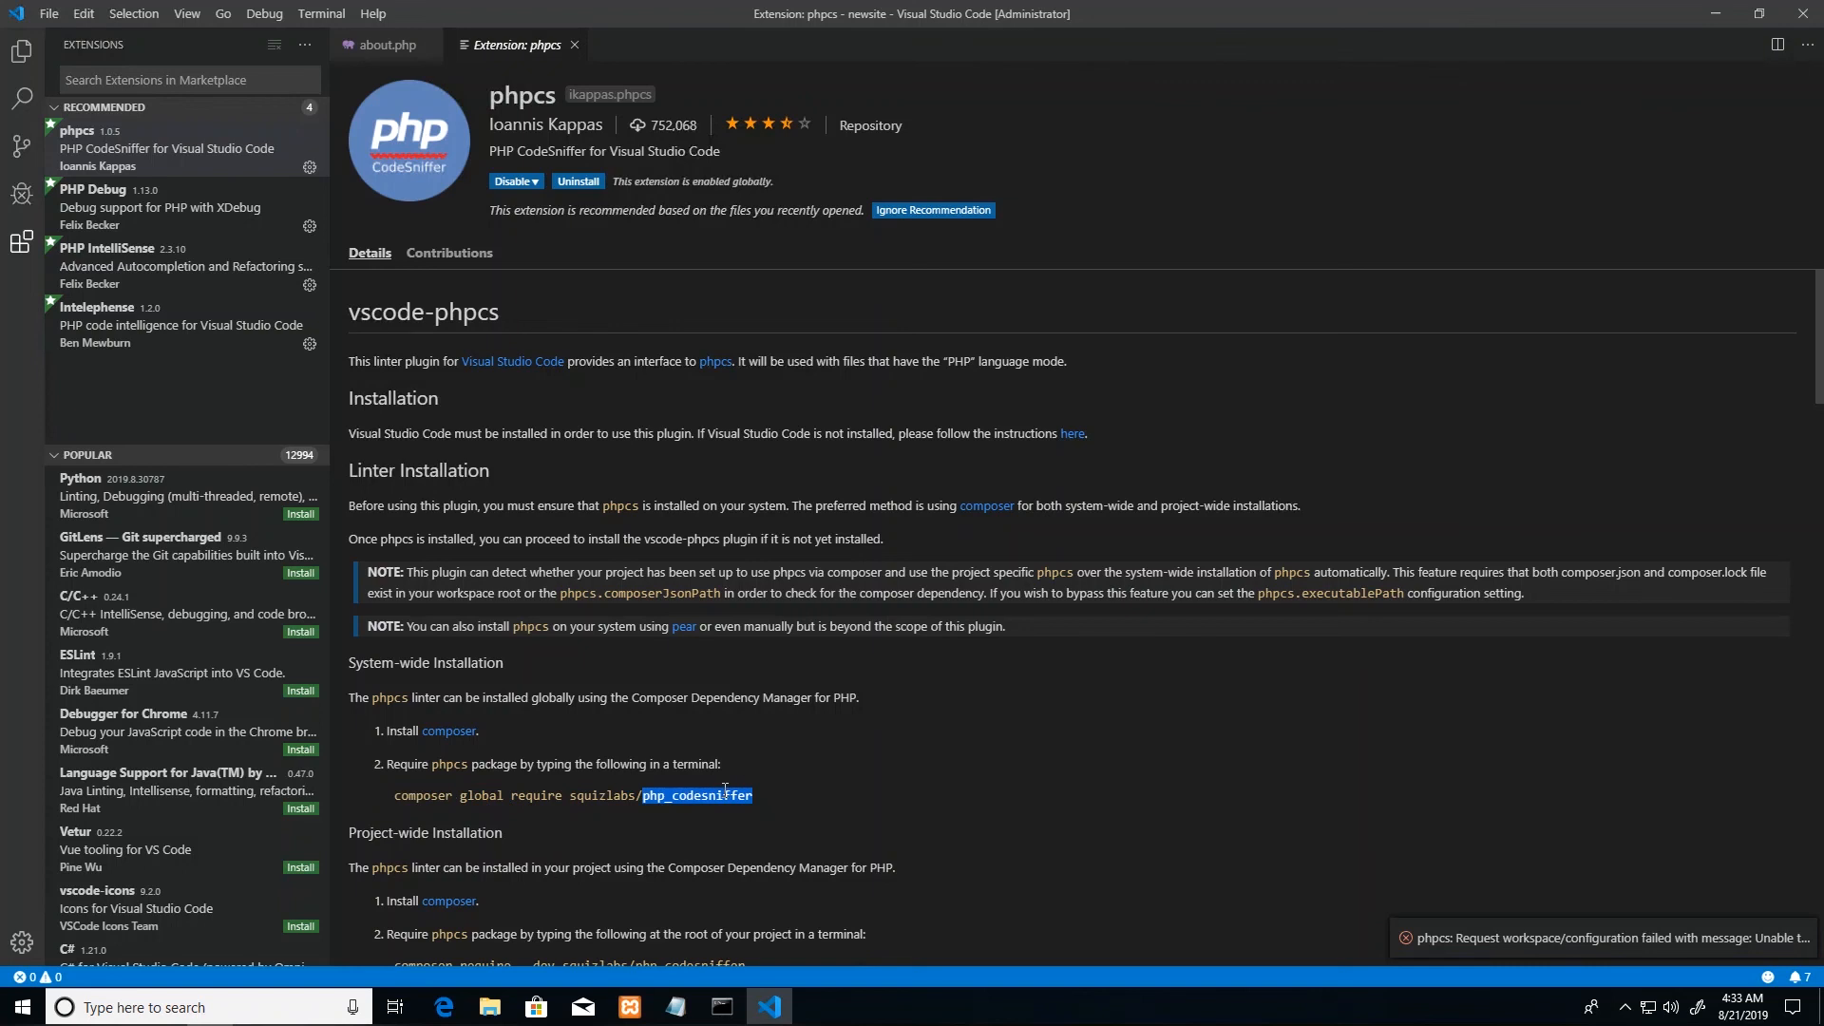
{"action": "scroll", "scroll_direction": "down", "scroll_amount": 3}
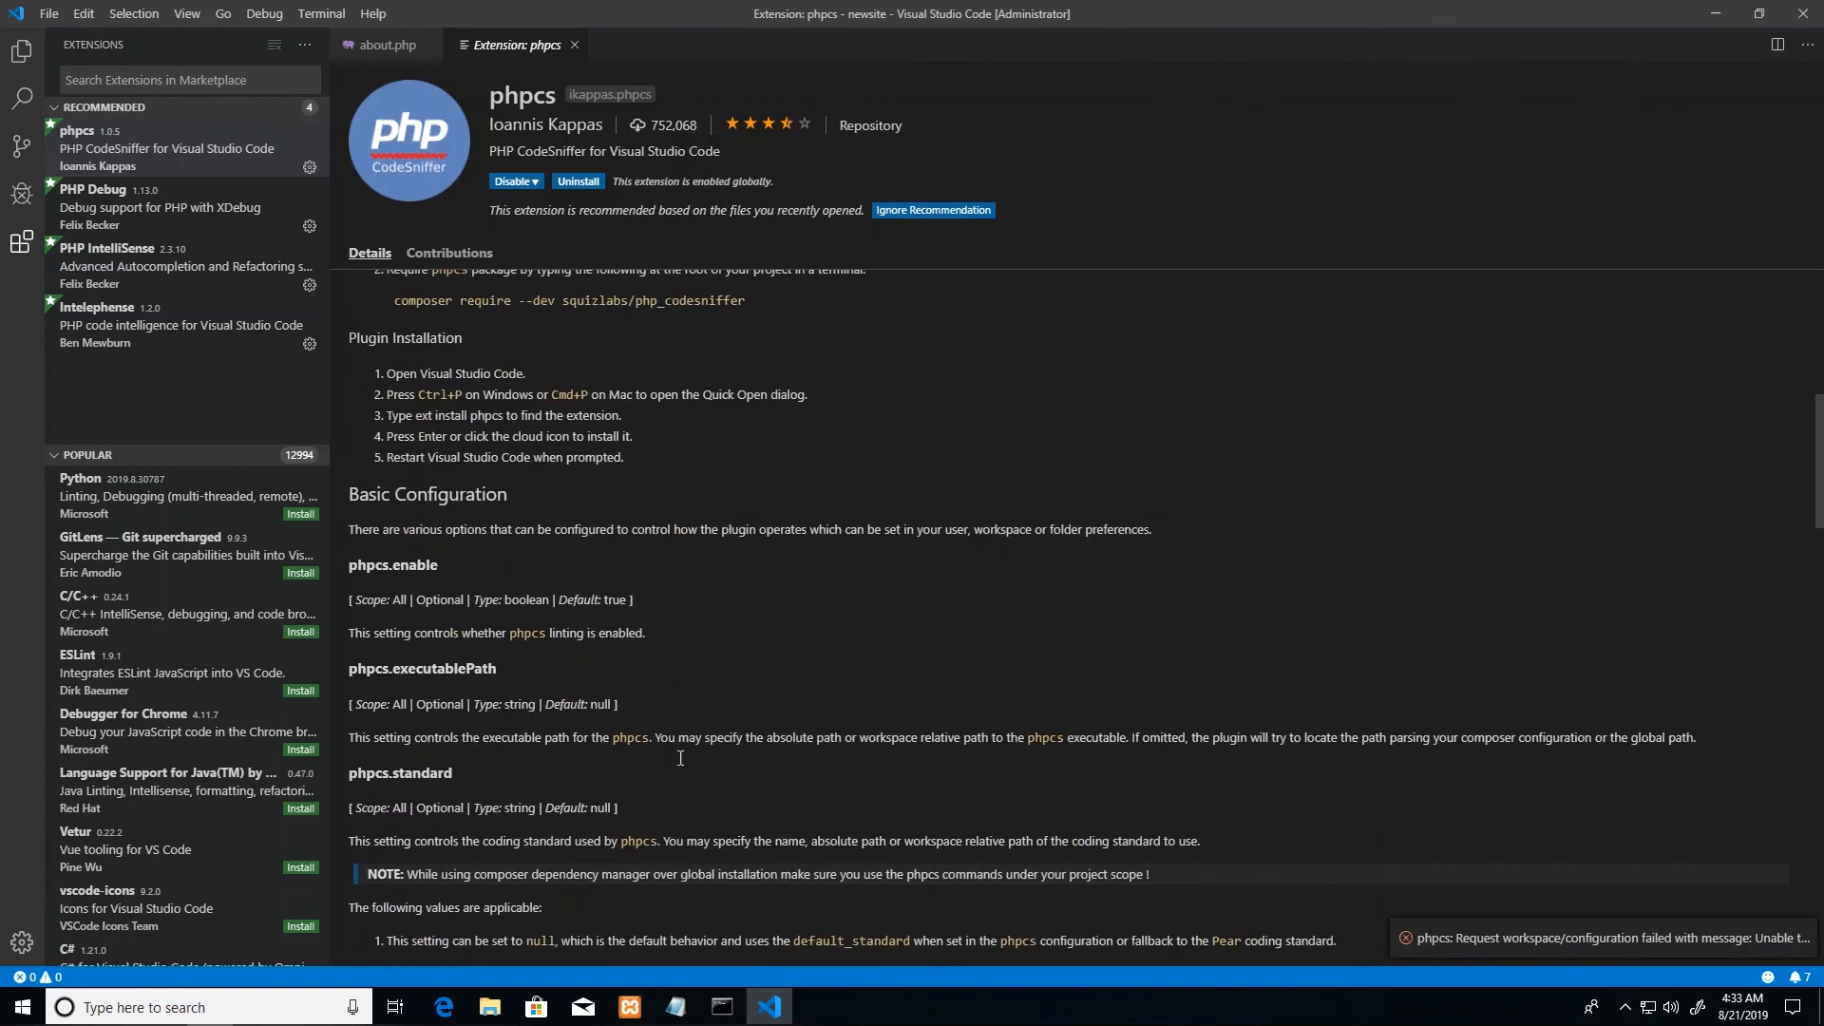
{"action": "scroll", "scroll_direction": "up", "scroll_amount": 3}
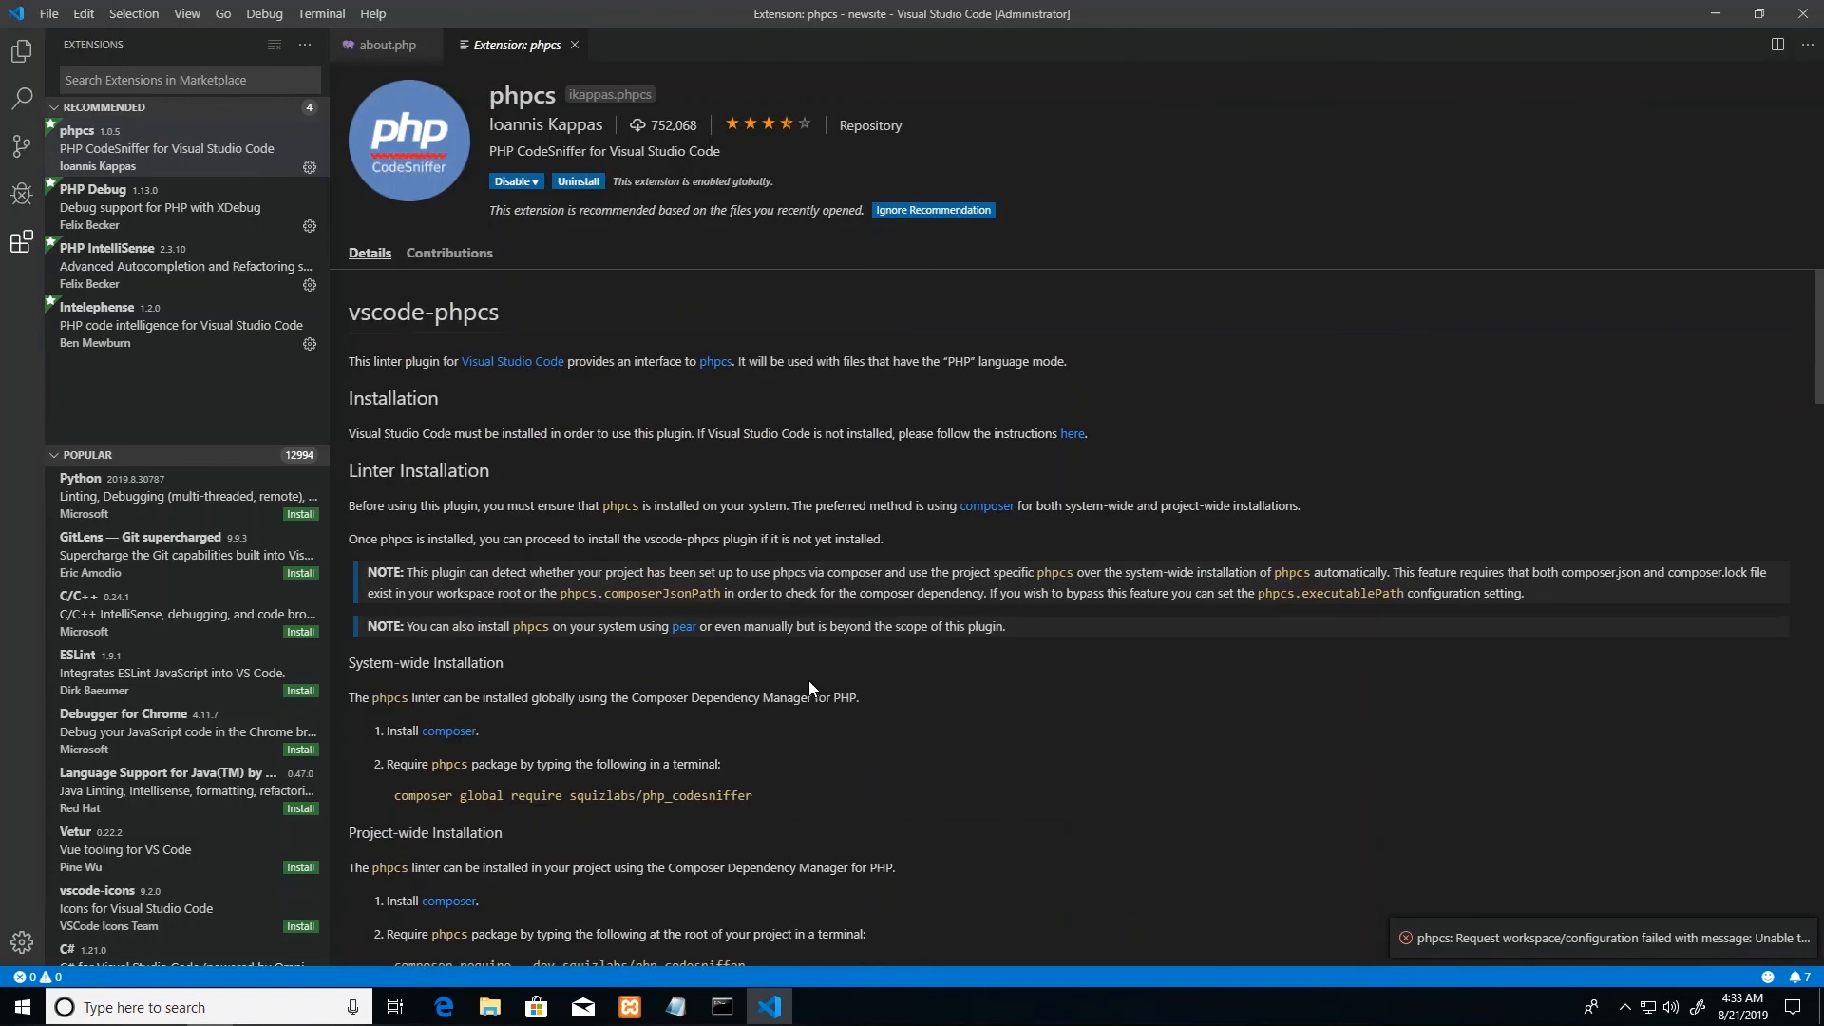
{"action": "mouse_move", "coordinate": [311, 170]}
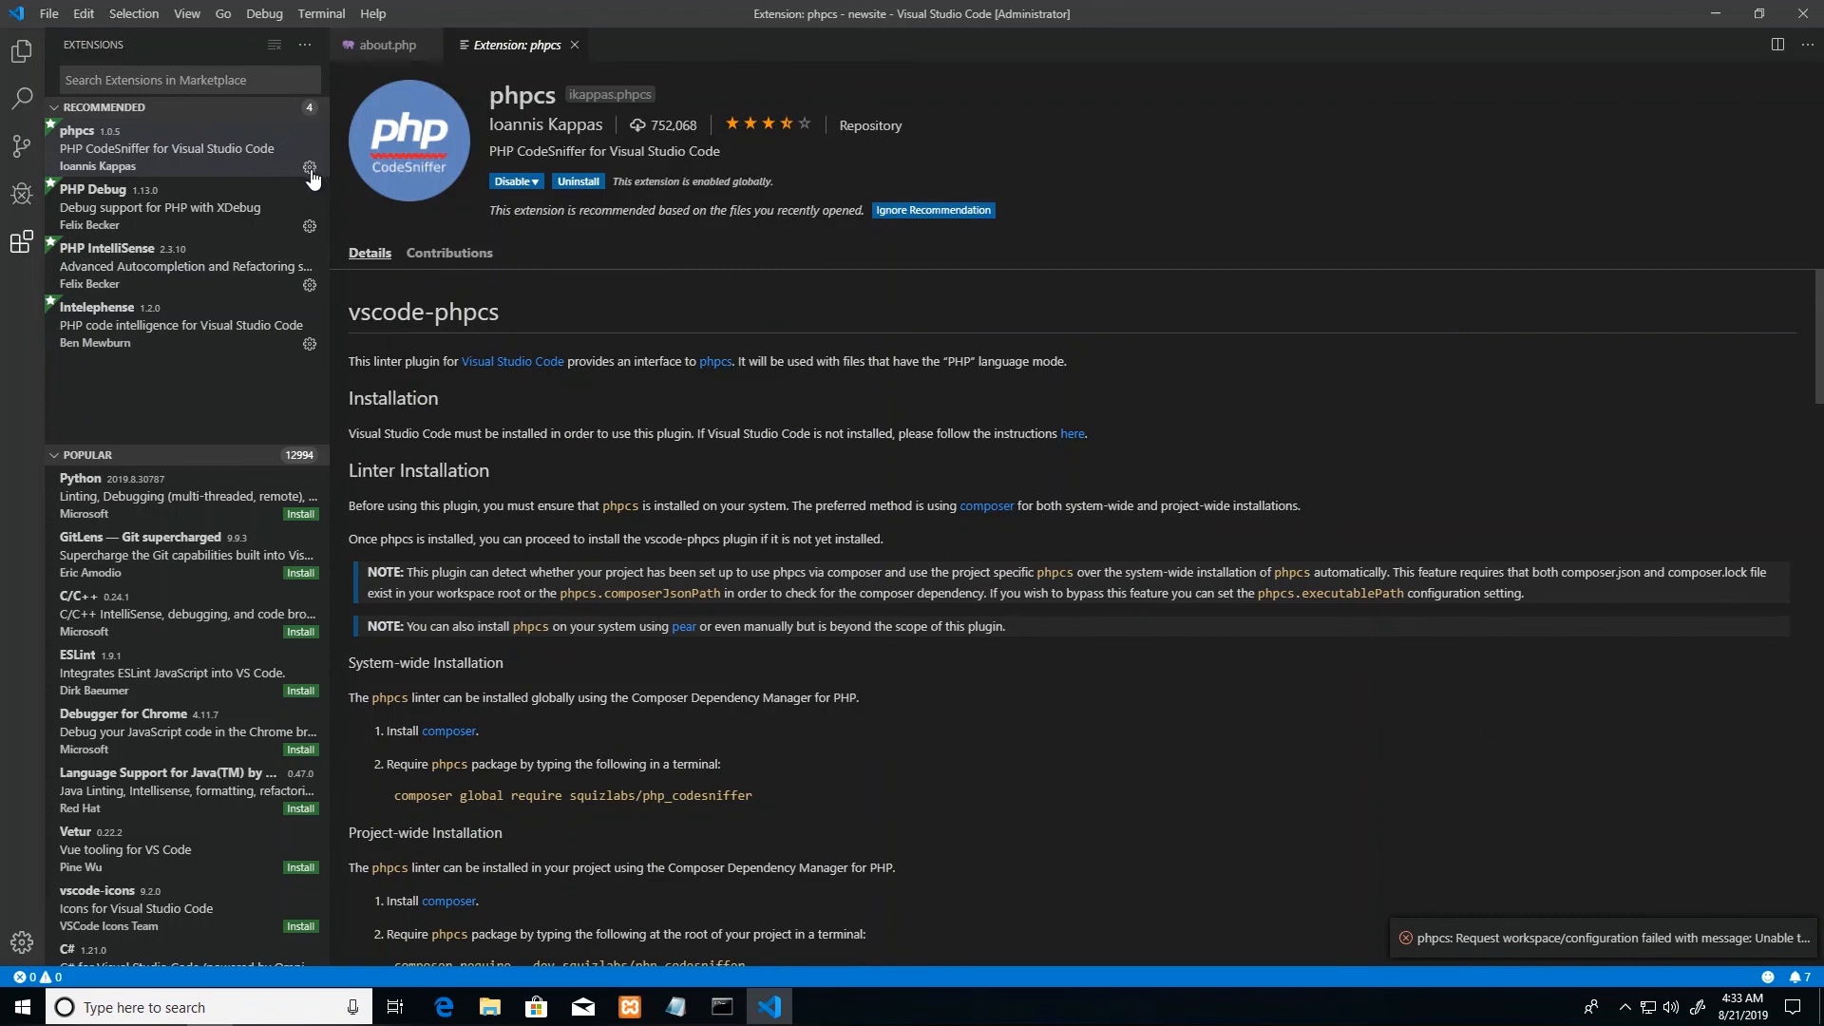
{"action": "left_click", "coordinate": [309, 168]}
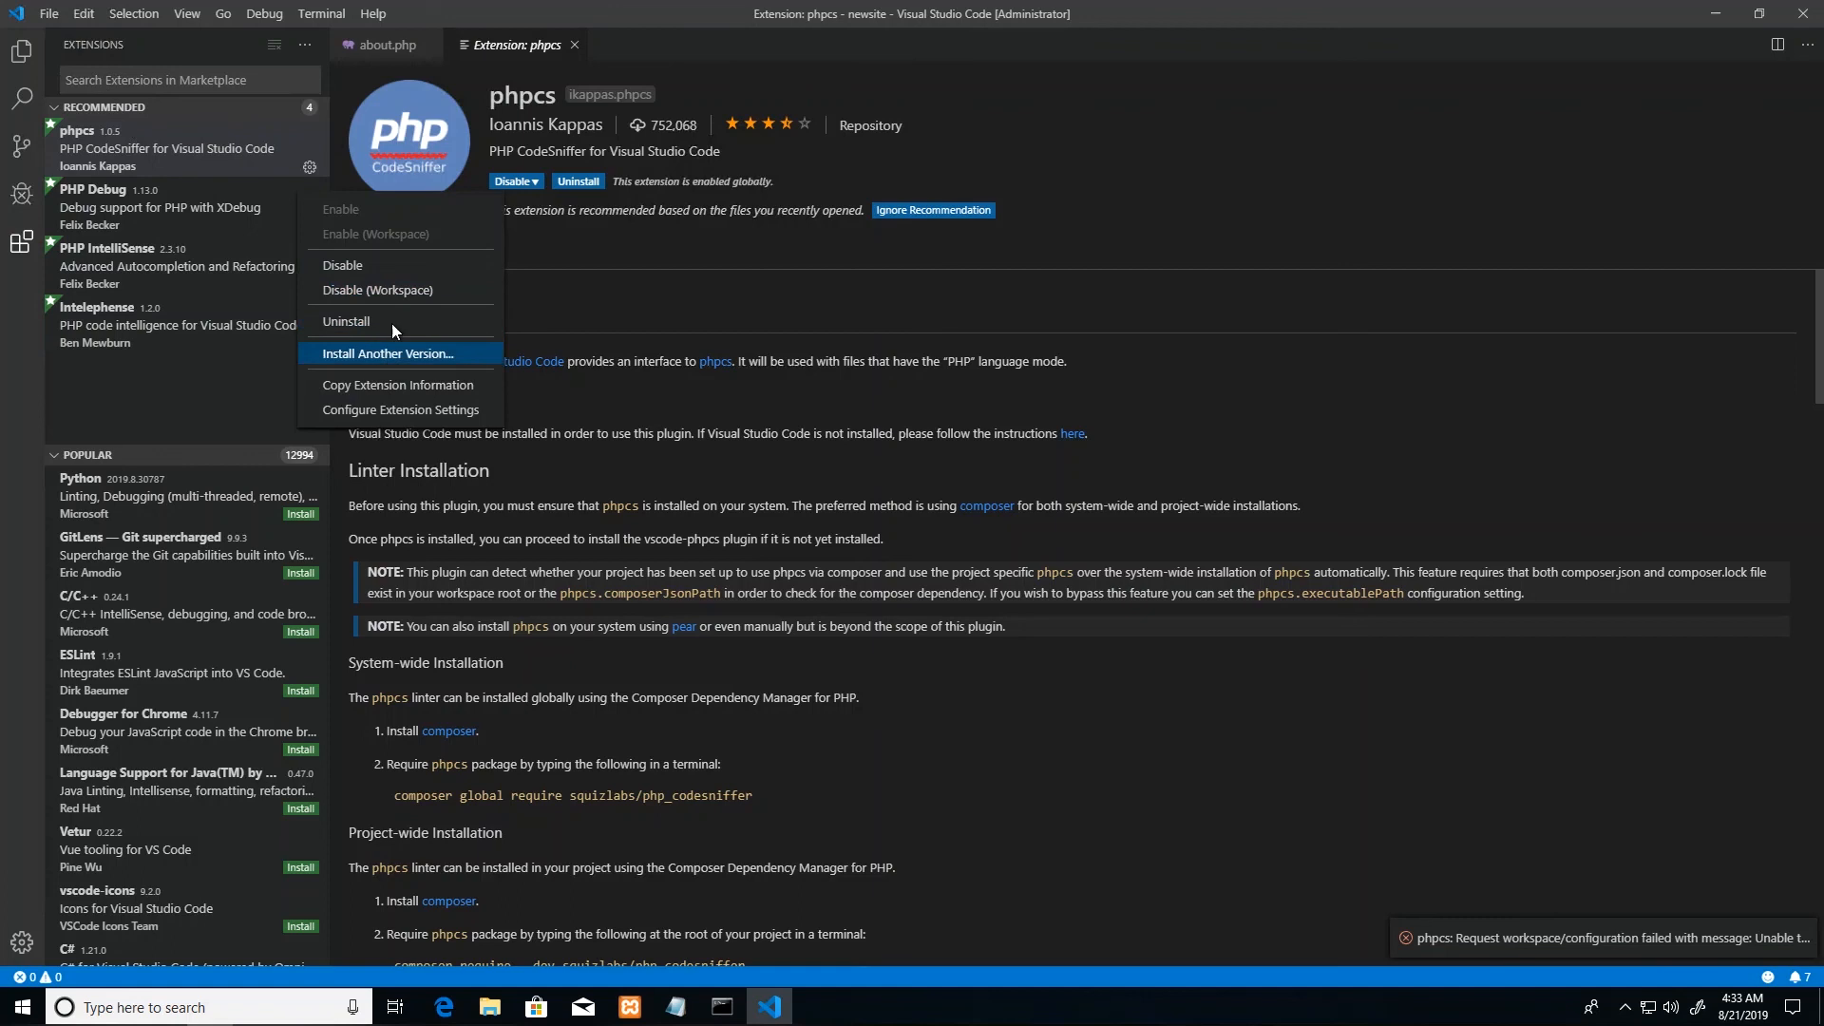
{"action": "left_click", "coordinate": [343, 265]}
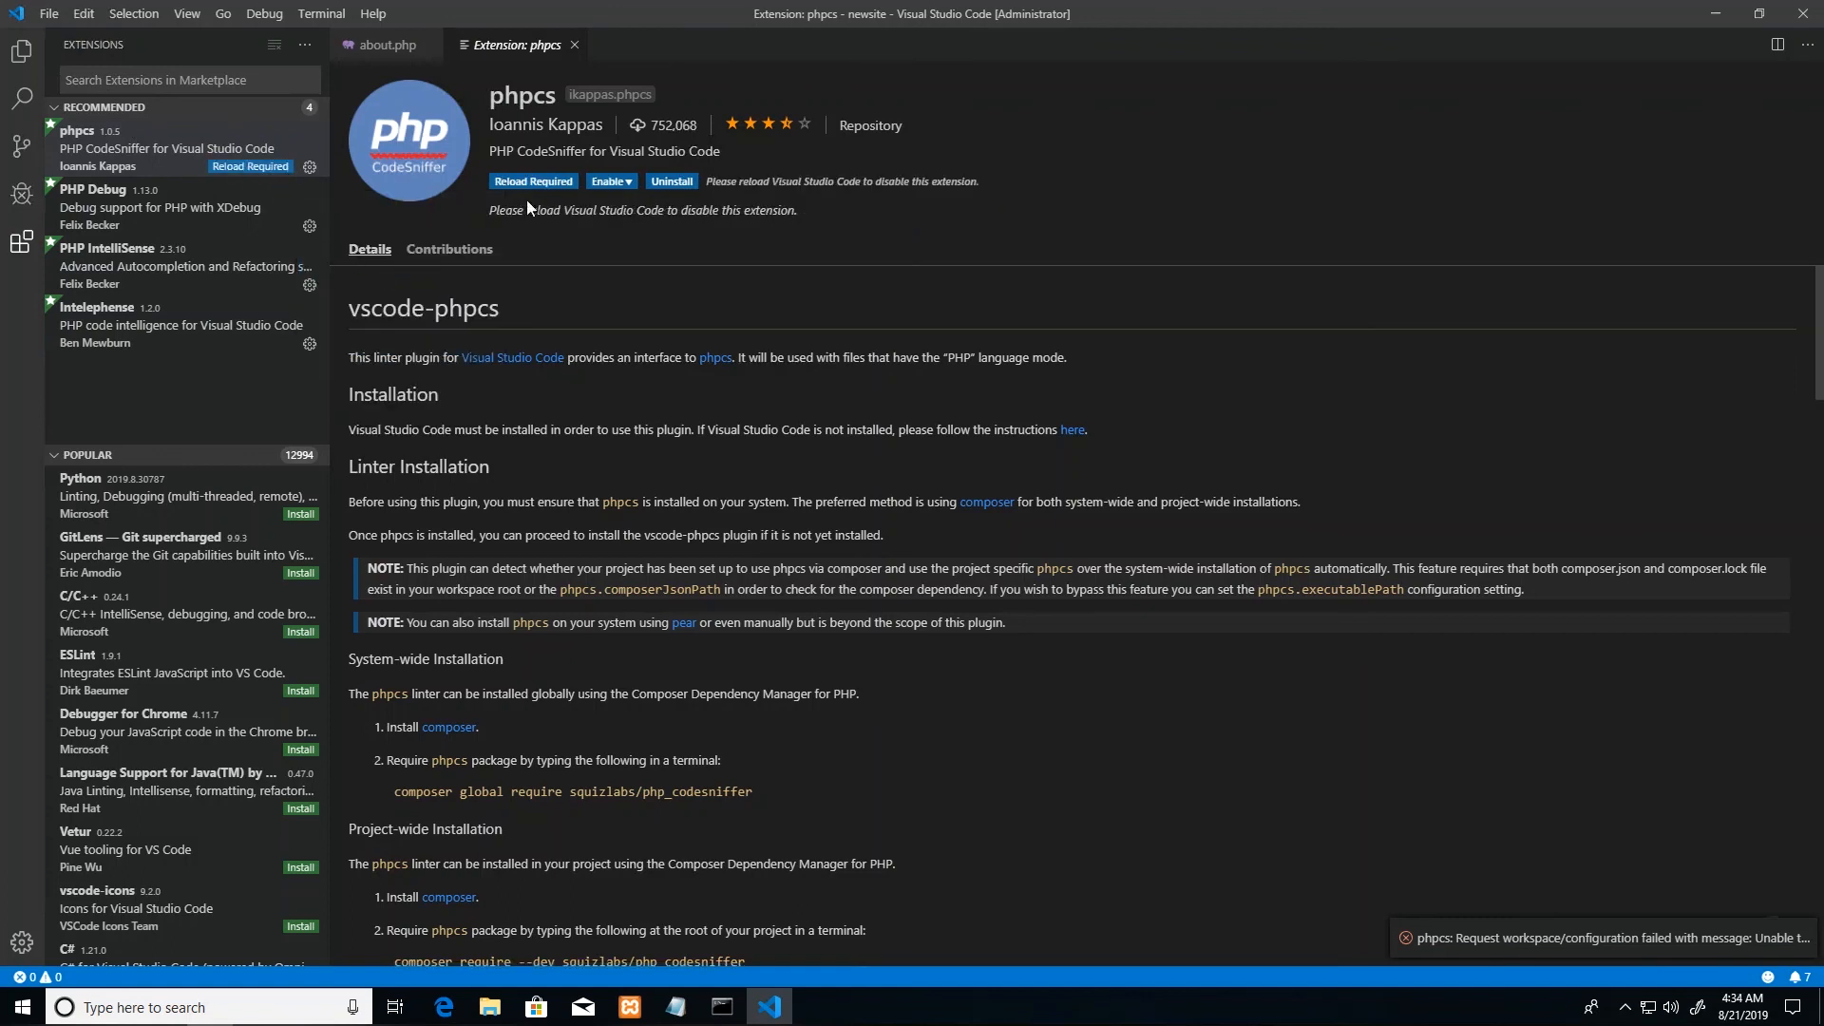
{"action": "mouse_move", "coordinate": [865, 468]}
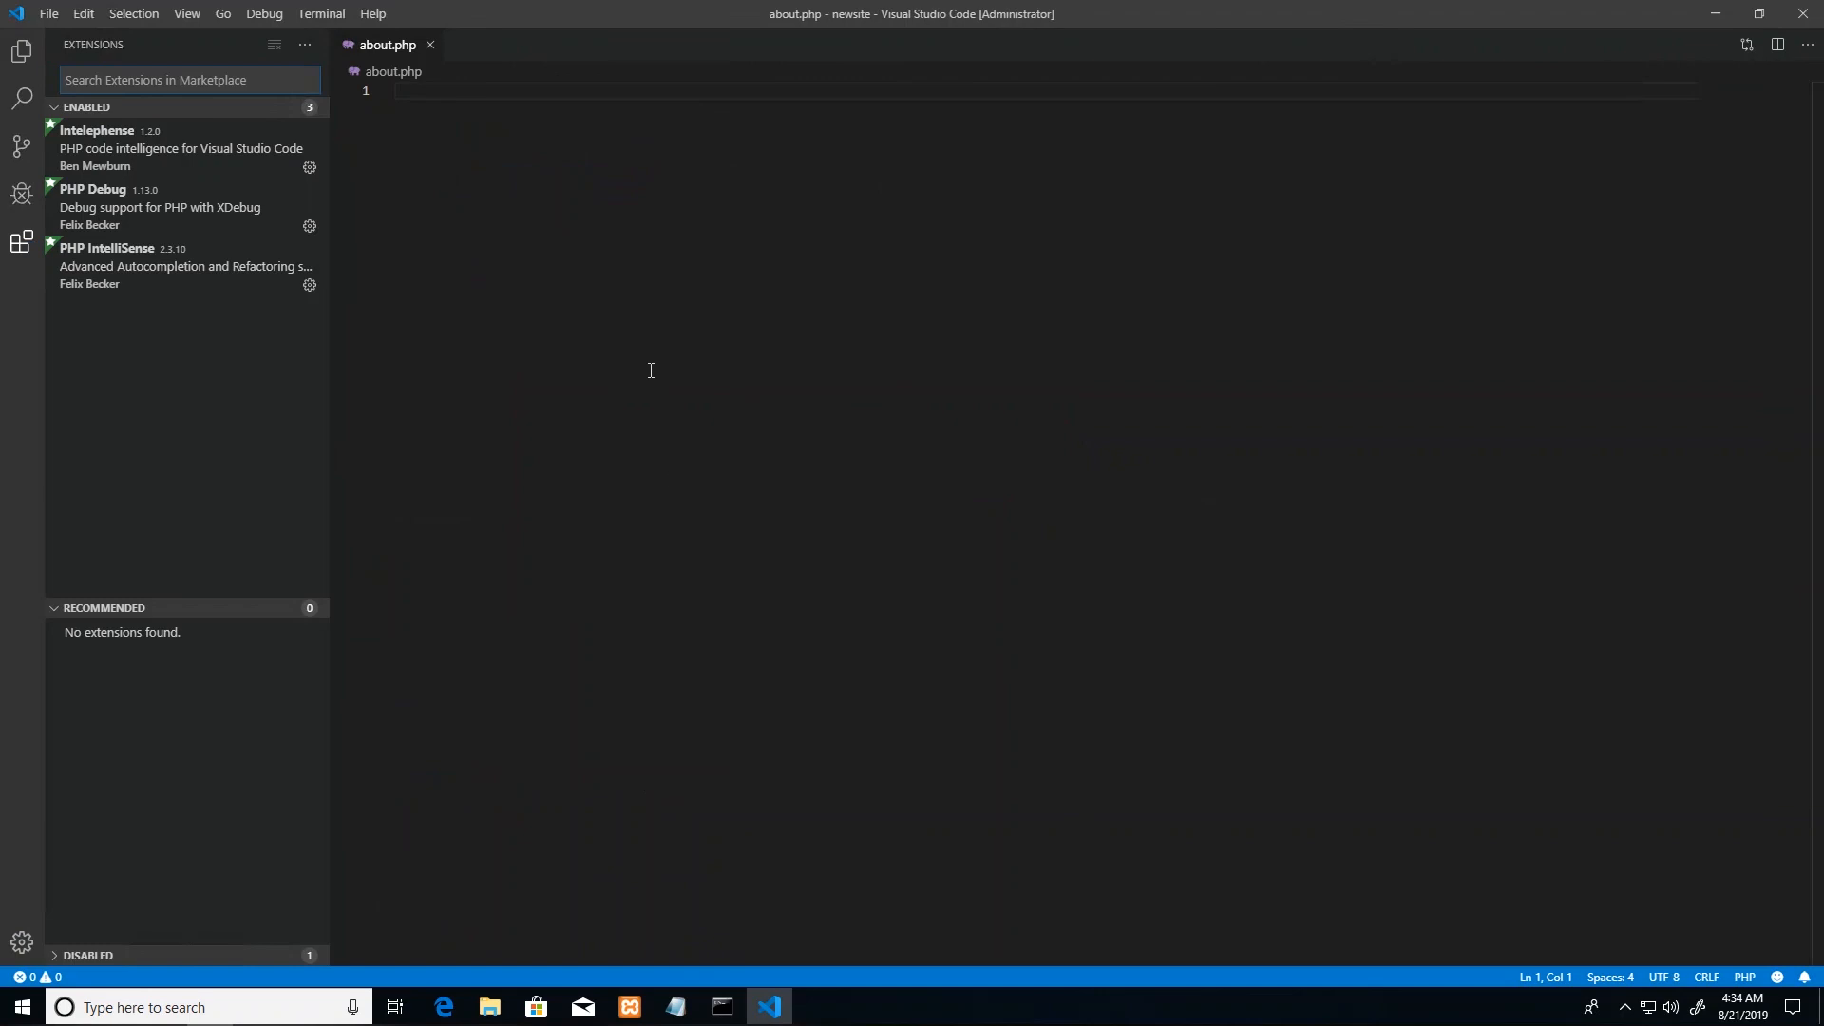
{"action": "mouse_move", "coordinate": [172, 139]}
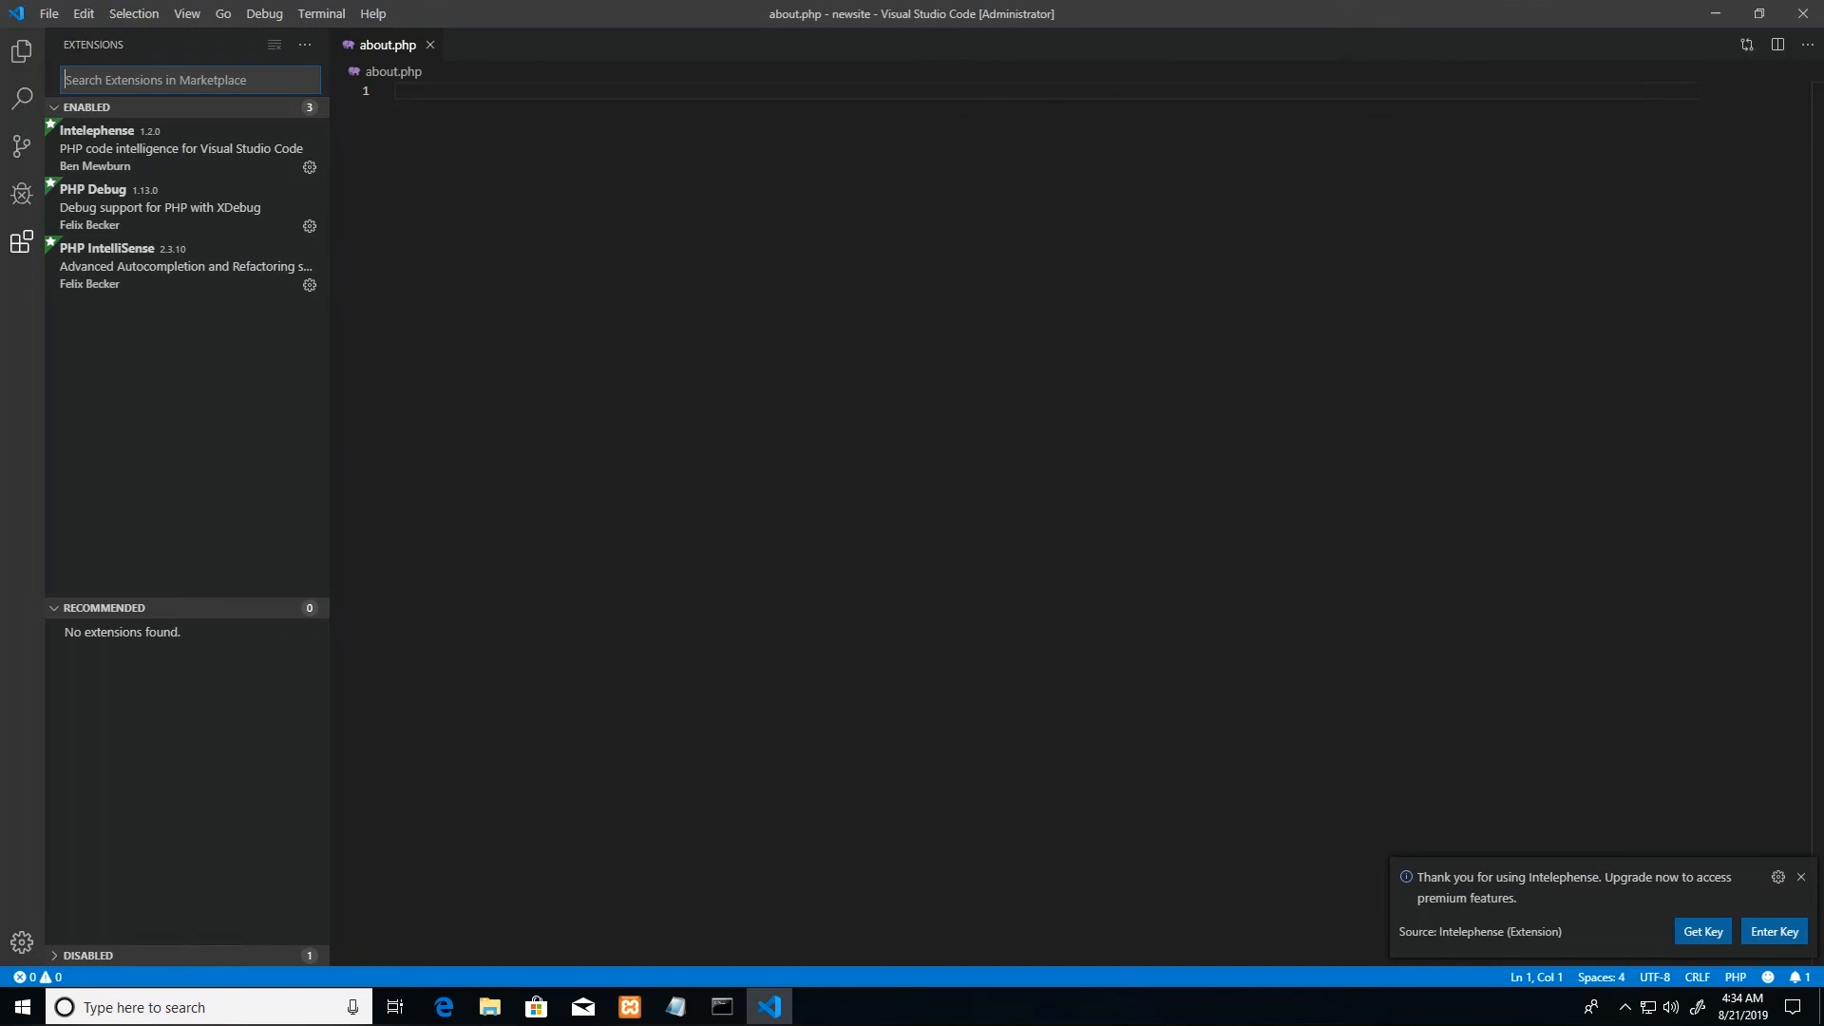
{"action": "mouse_move", "coordinate": [393, 353]}
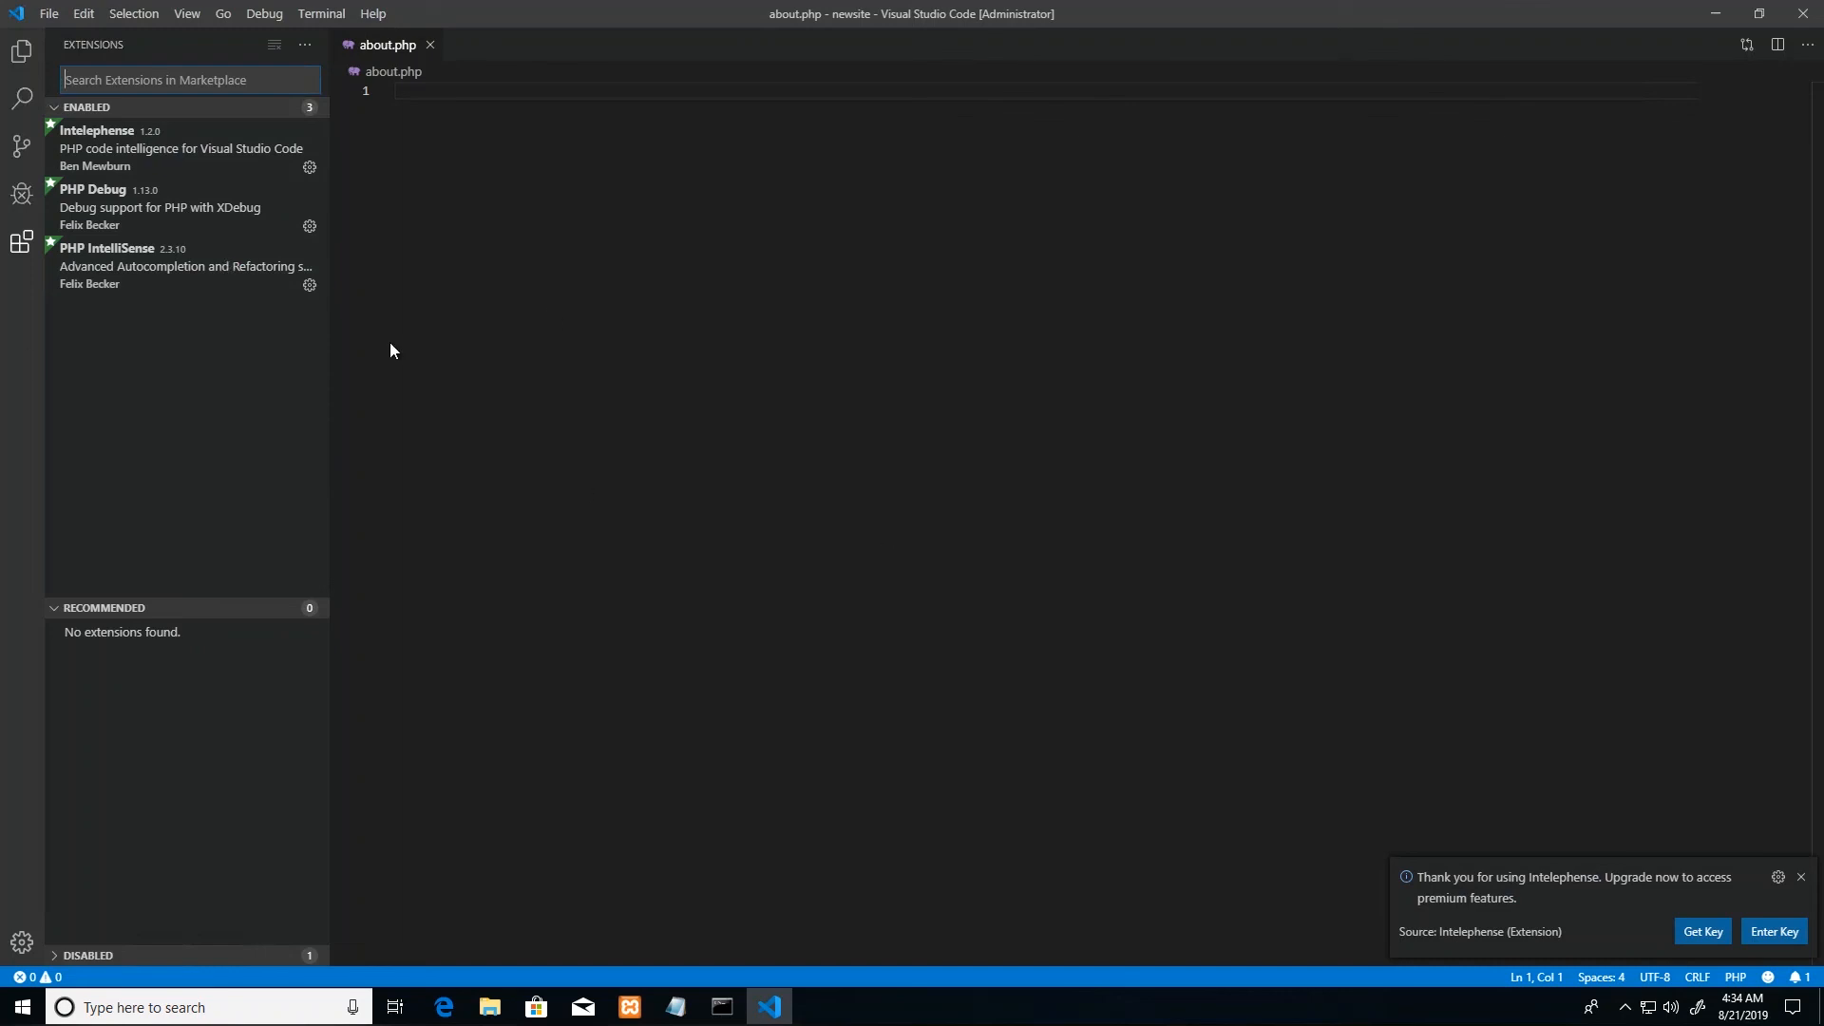
{"action": "mouse_move", "coordinate": [1474, 947]}
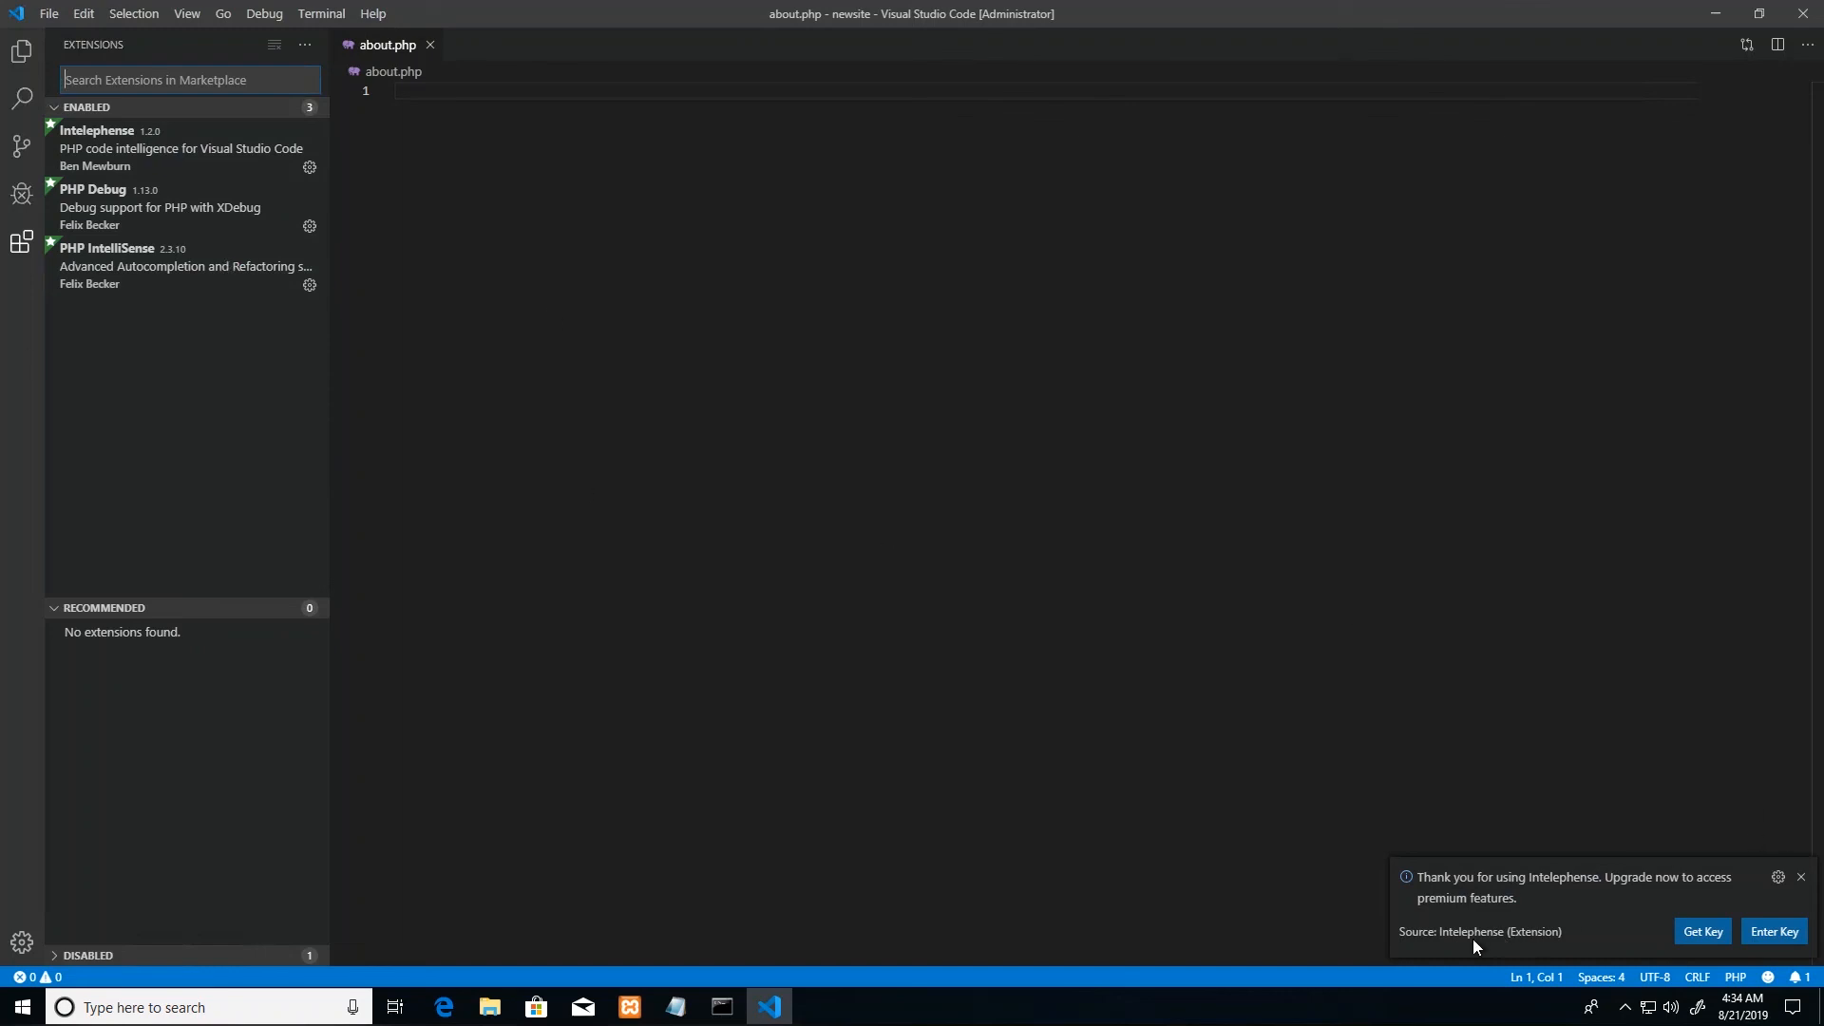
{"action": "mouse_move", "coordinate": [1750, 924]}
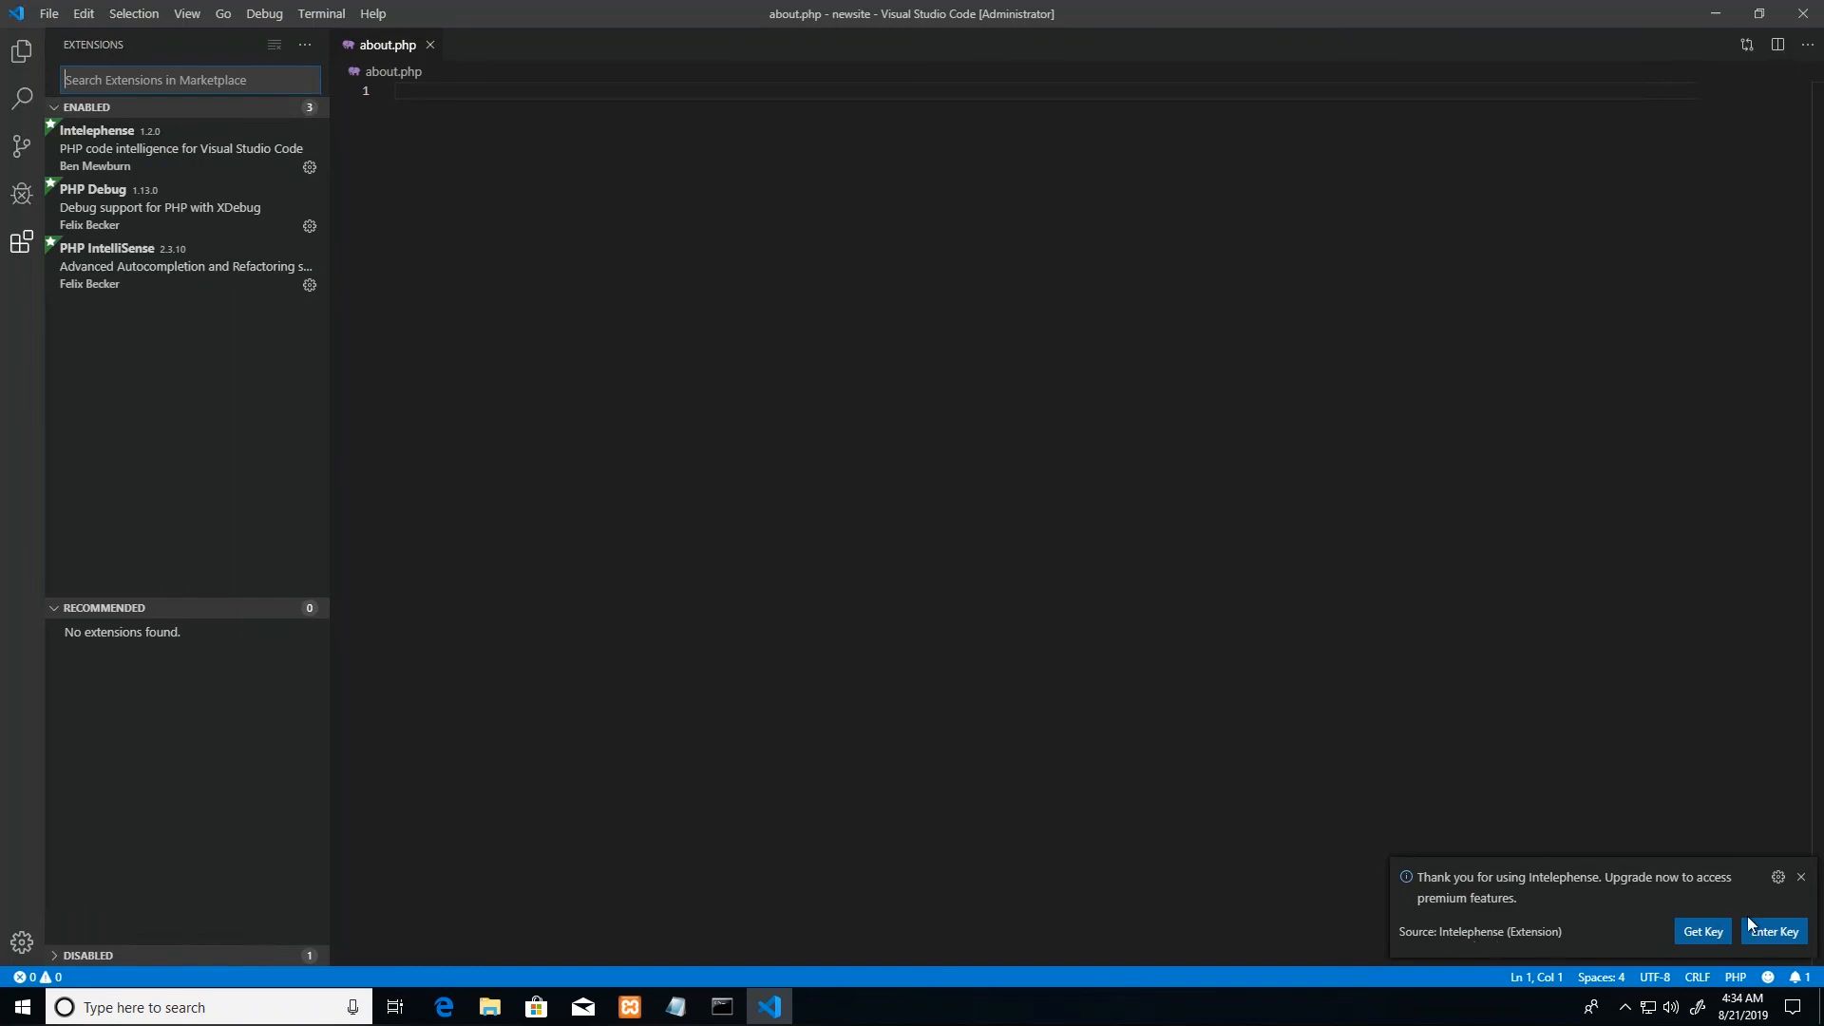
Step: Close the Intelephense upgrade notice and uninstall Intelephense from its gear menu
{"action": "left_click", "coordinate": [1799, 876]}
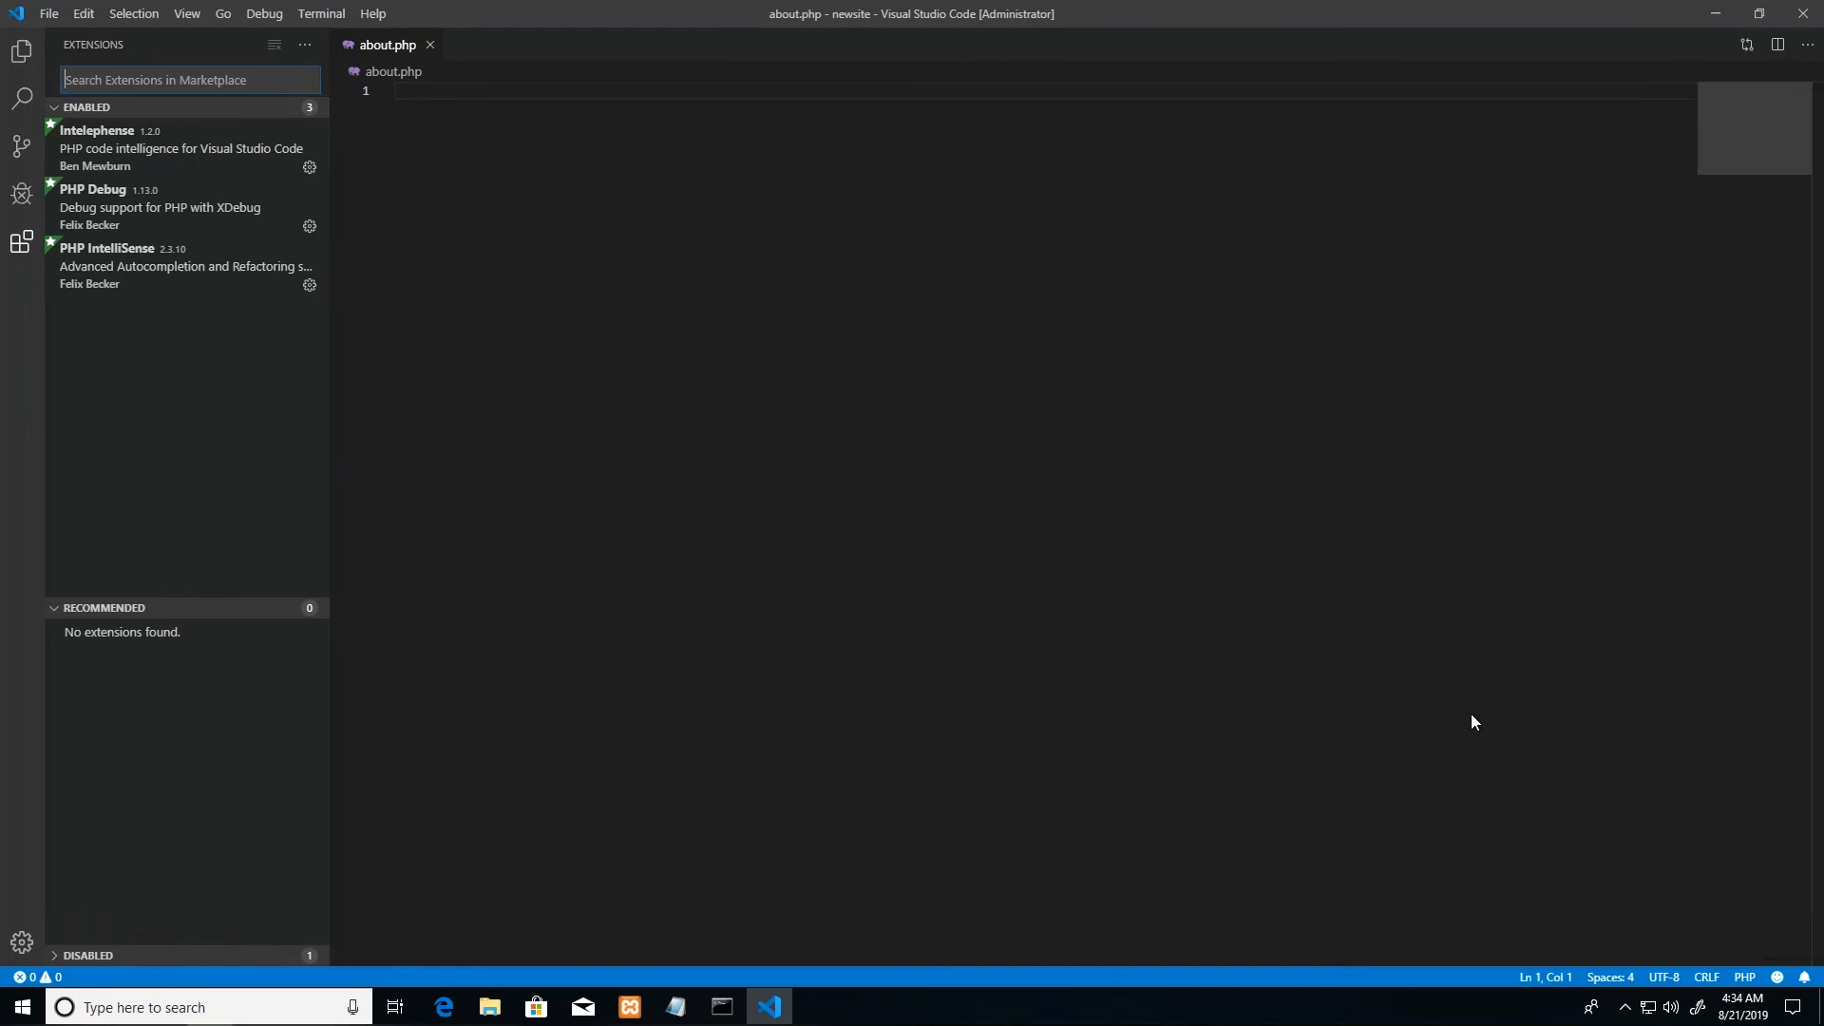
{"action": "mouse_move", "coordinate": [133, 206]}
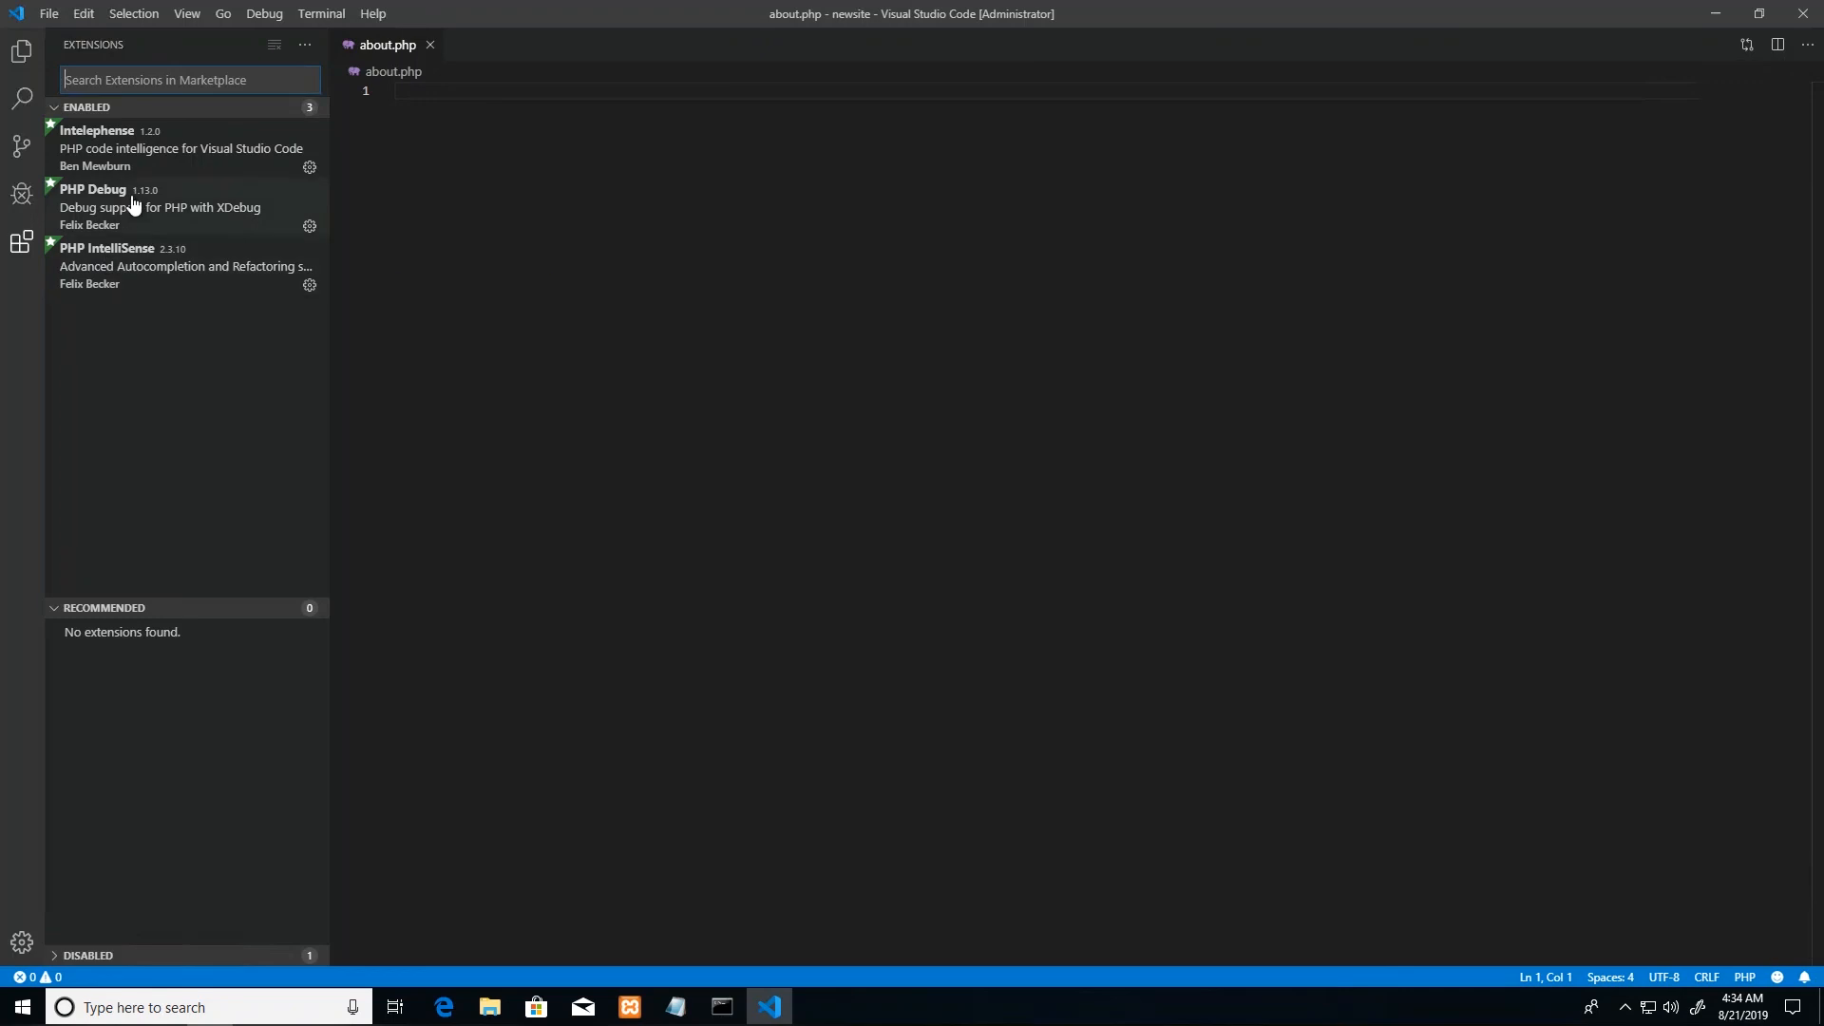
{"action": "mouse_move", "coordinate": [291, 172]}
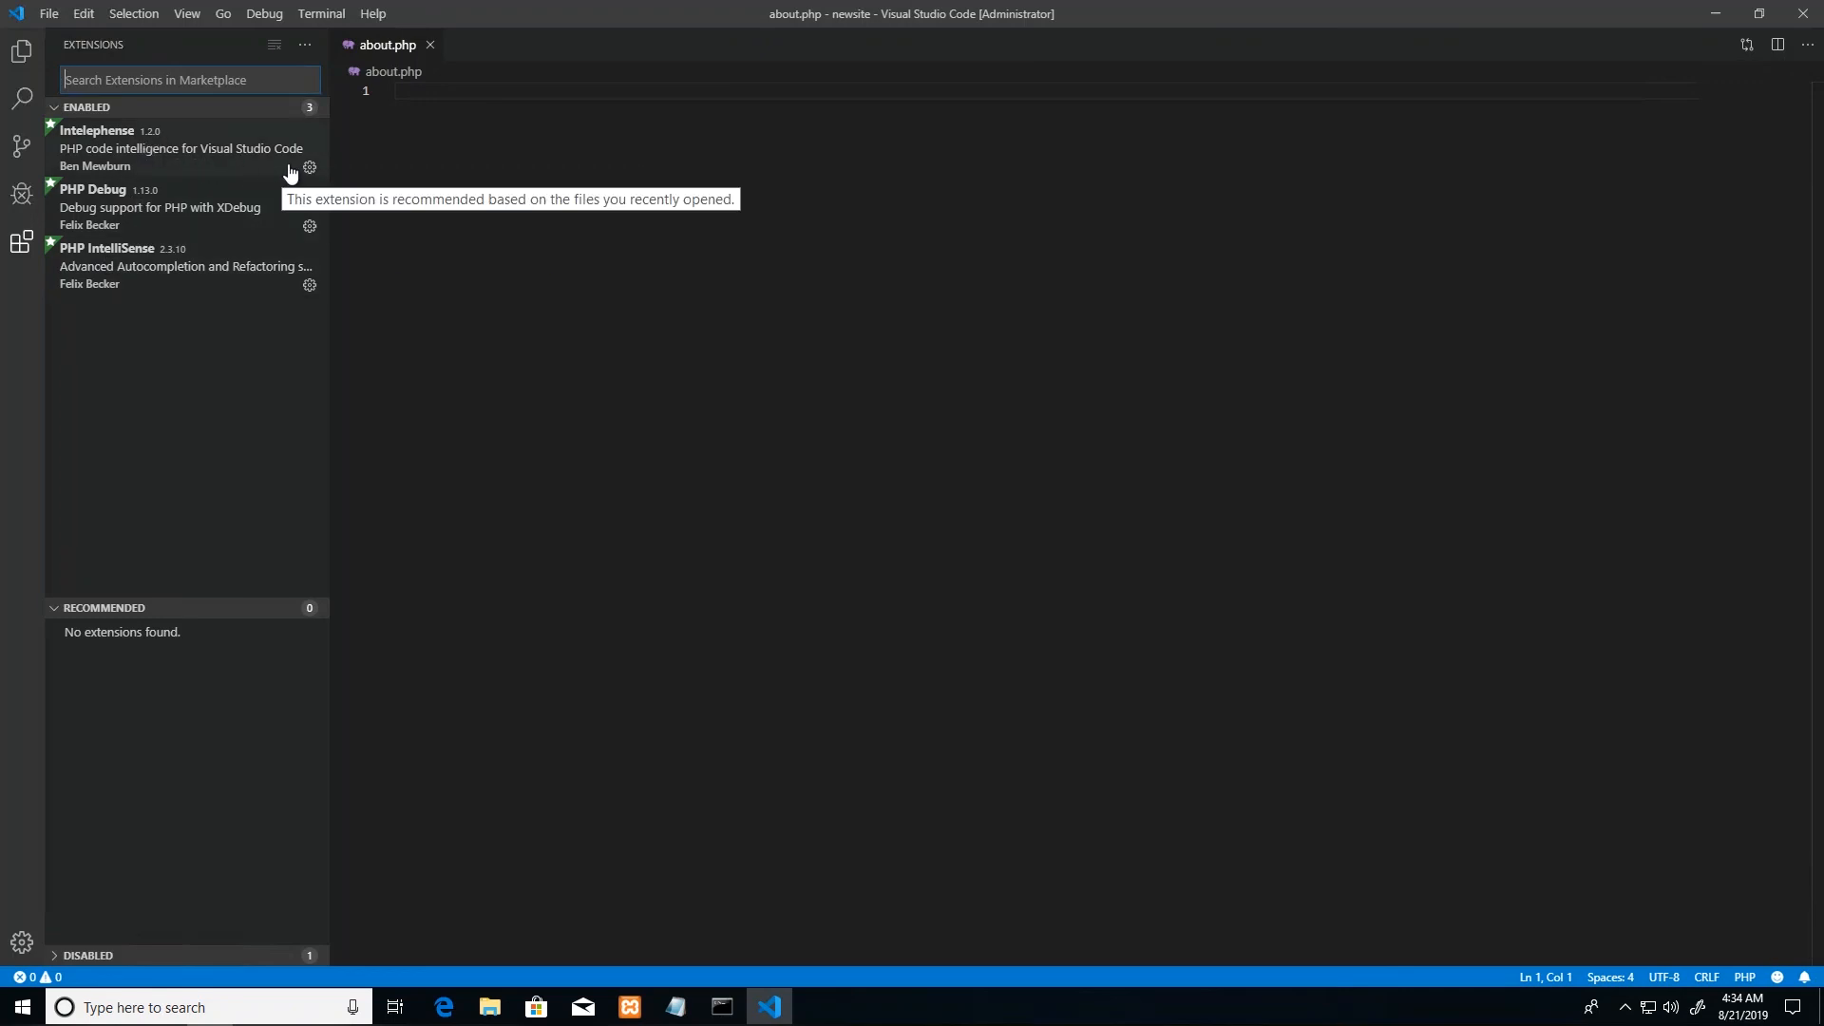
{"action": "left_click", "coordinate": [310, 168]}
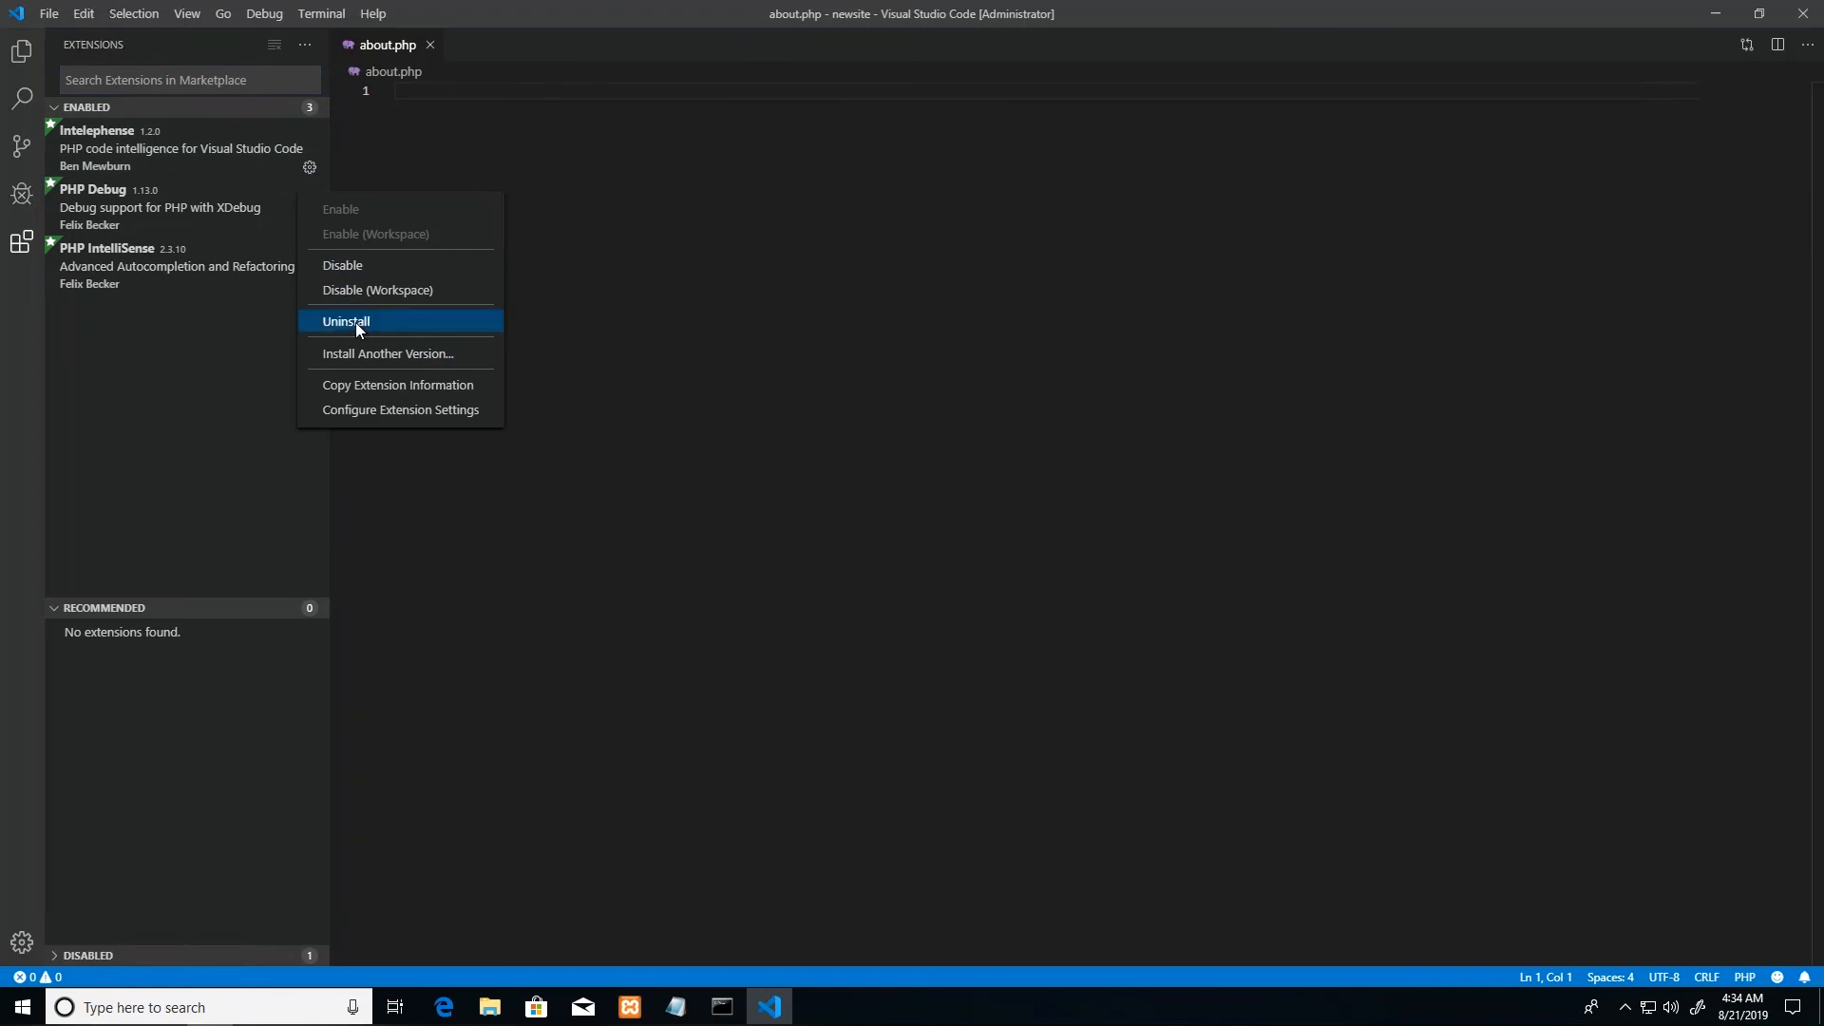
{"action": "left_click", "coordinate": [346, 321]}
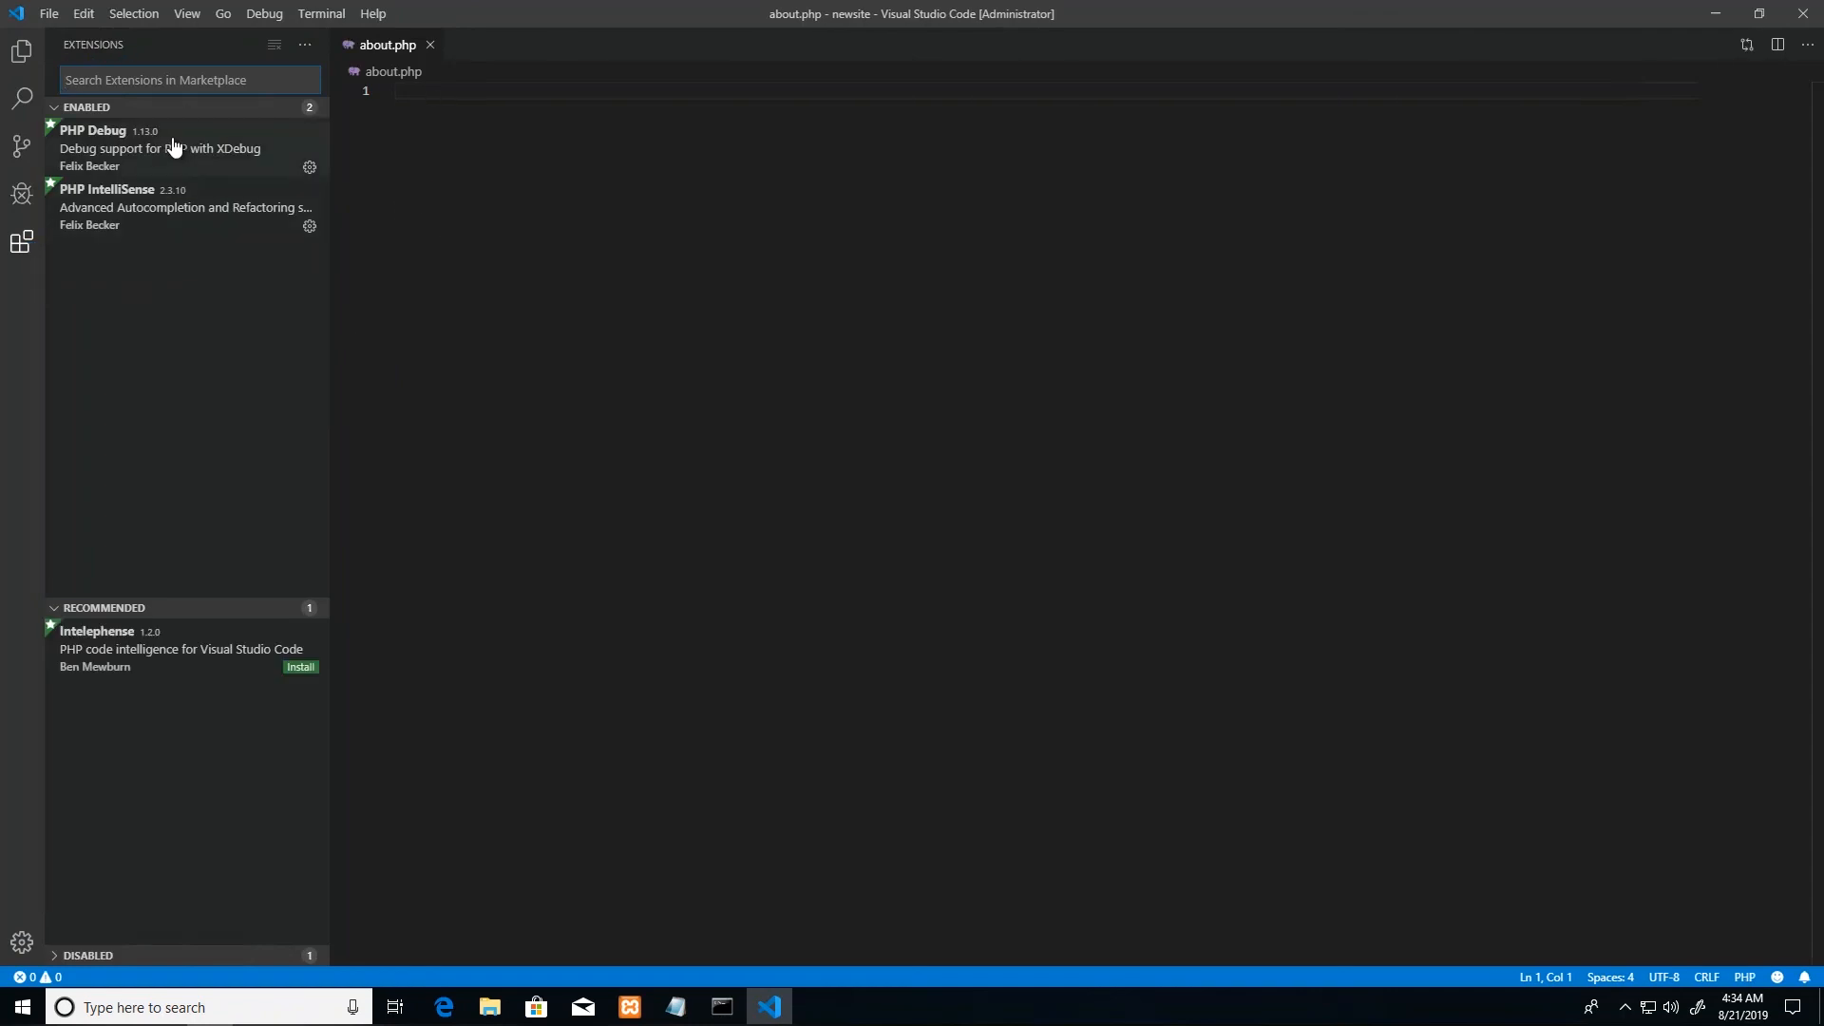
{"action": "mouse_move", "coordinate": [209, 132]}
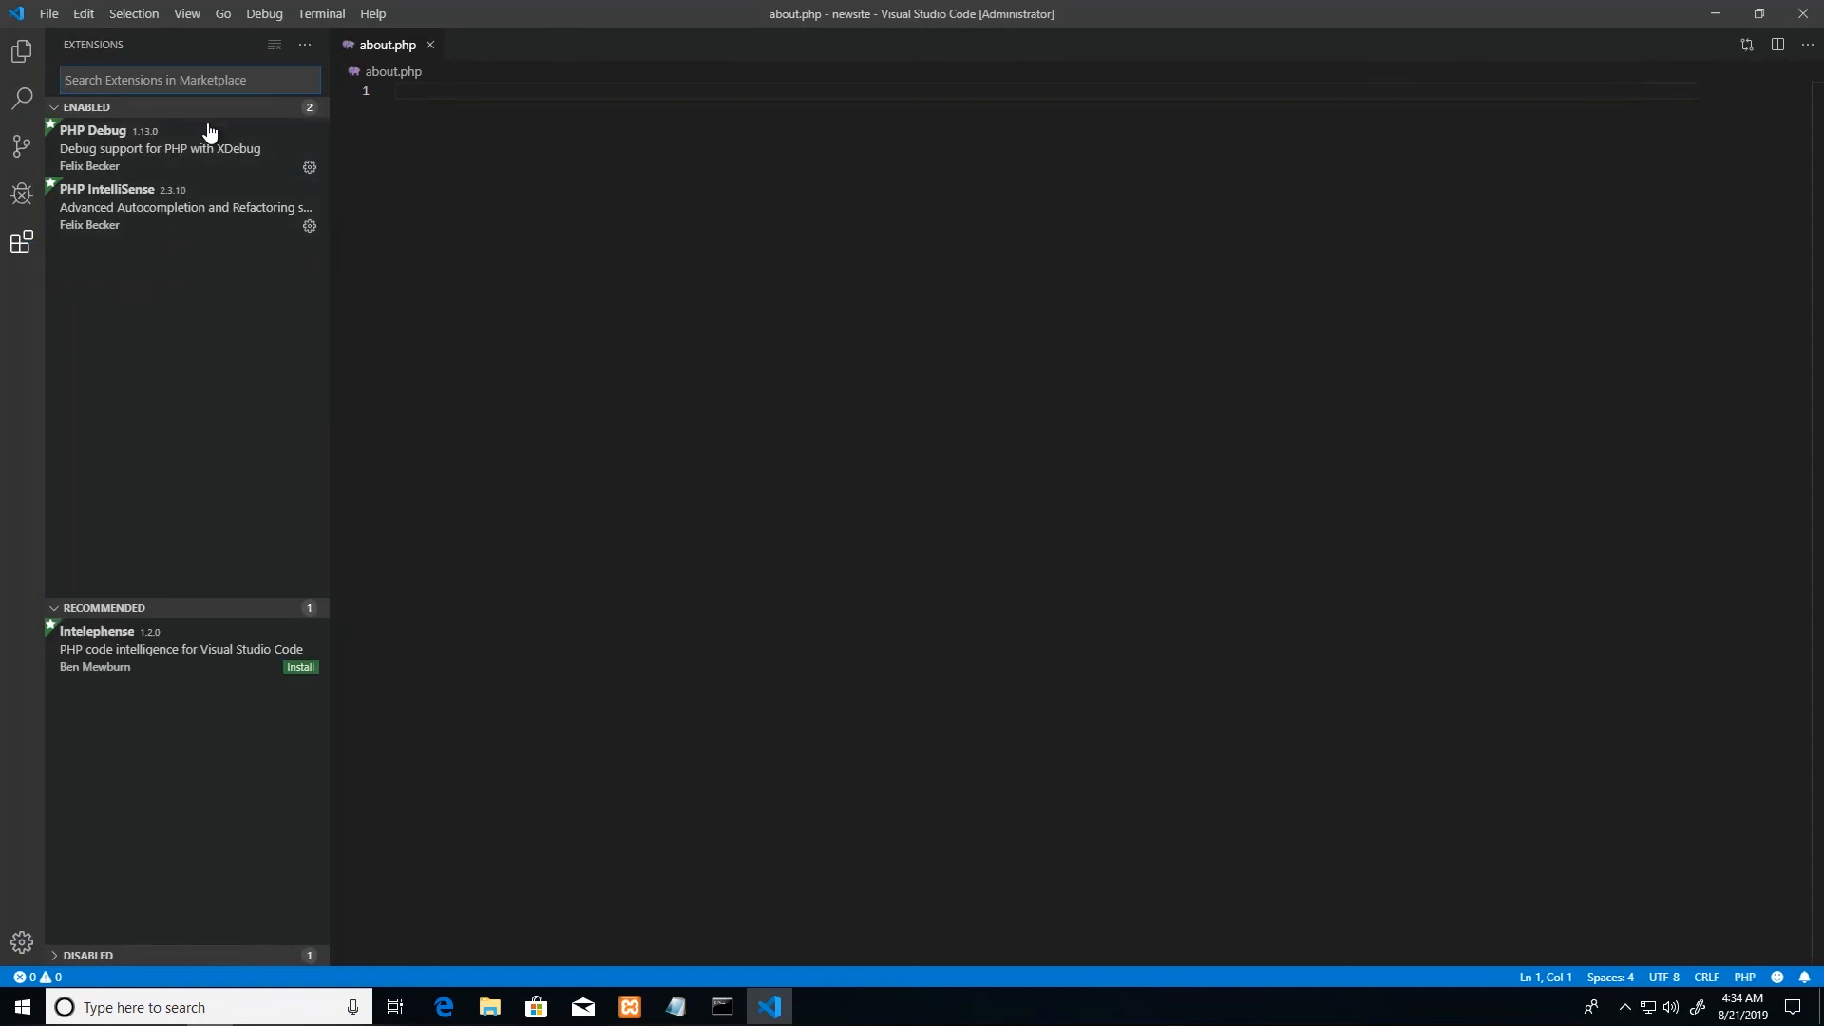
{"action": "mouse_move", "coordinate": [163, 143]}
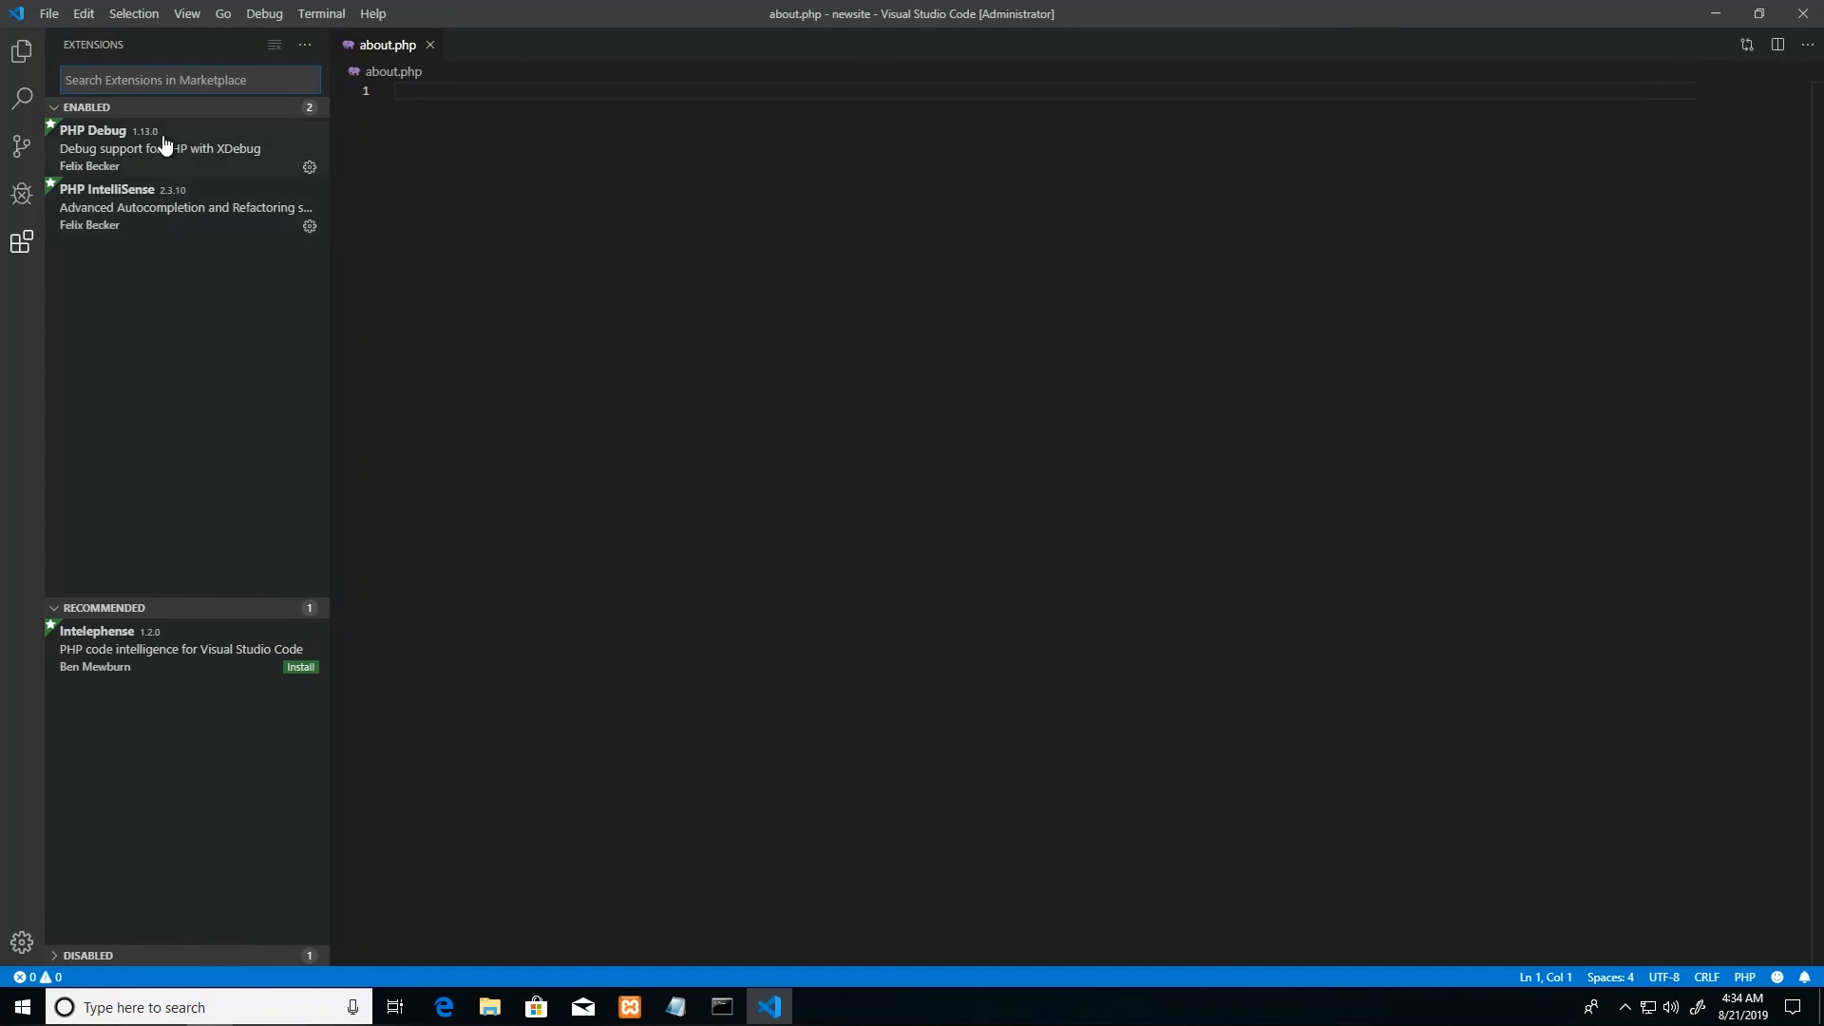
{"action": "mouse_move", "coordinate": [160, 154]}
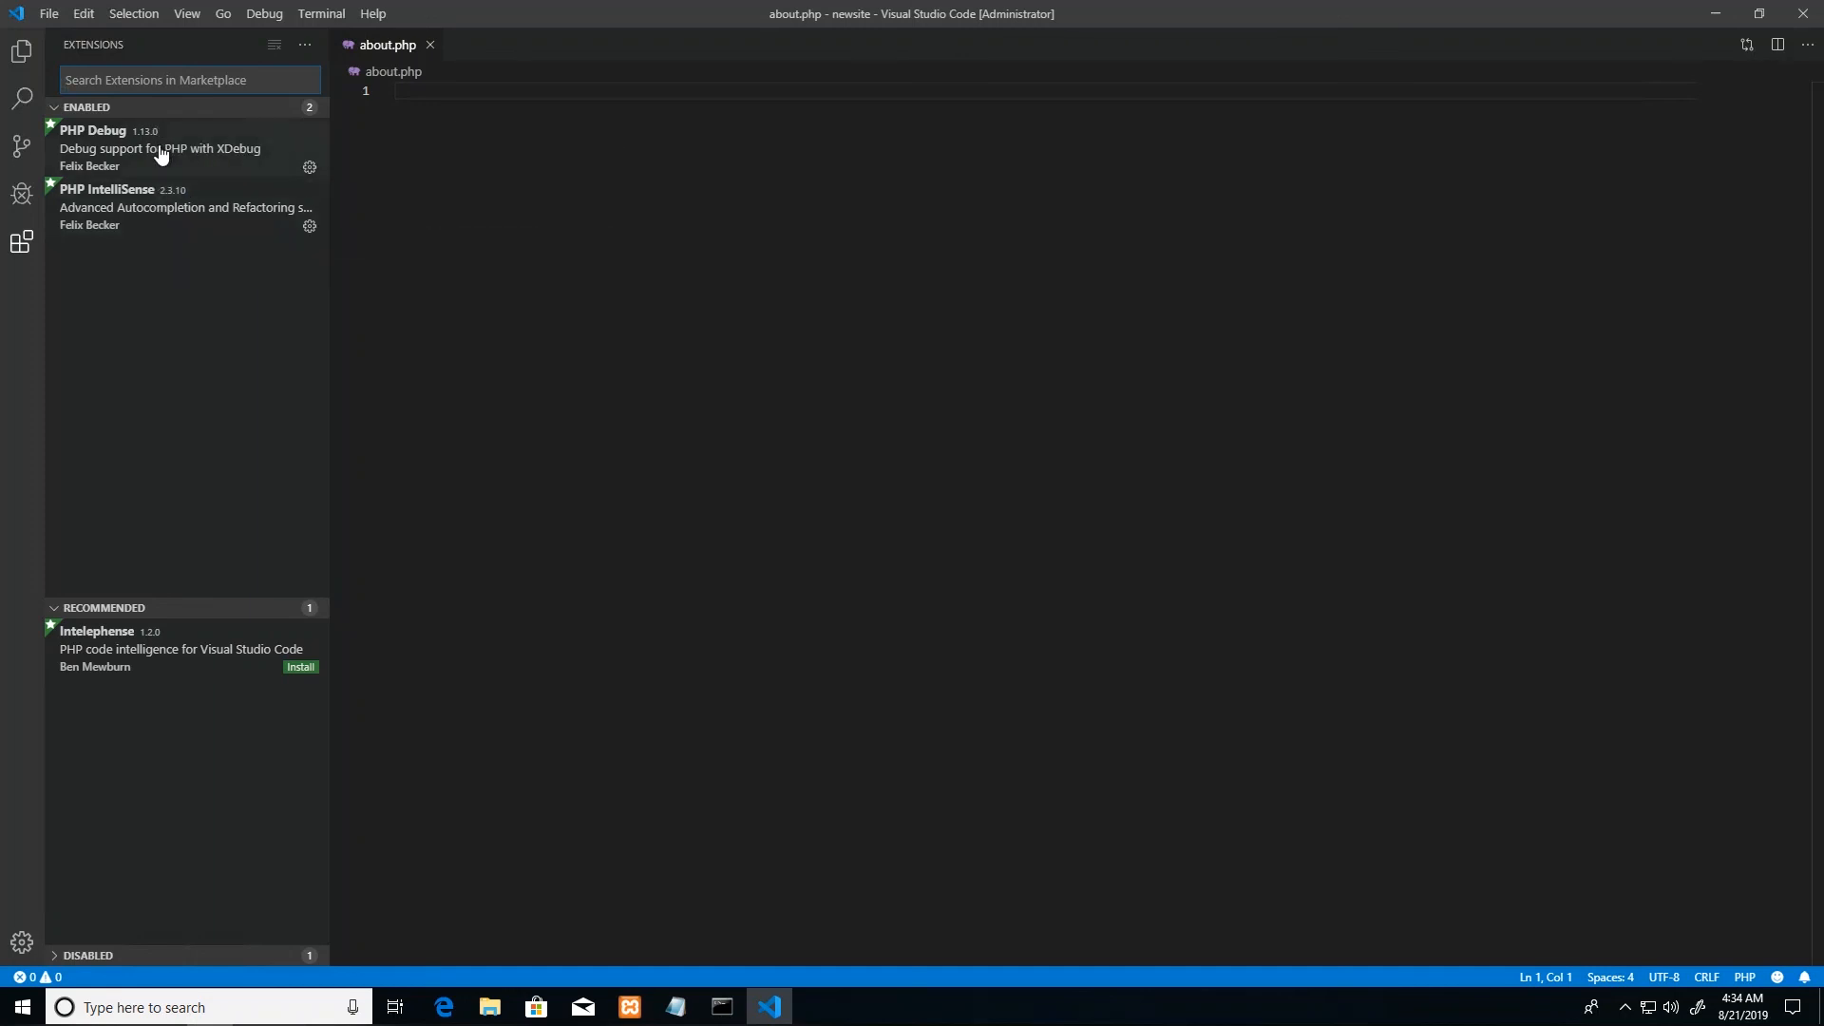
{"action": "mouse_move", "coordinate": [212, 215]}
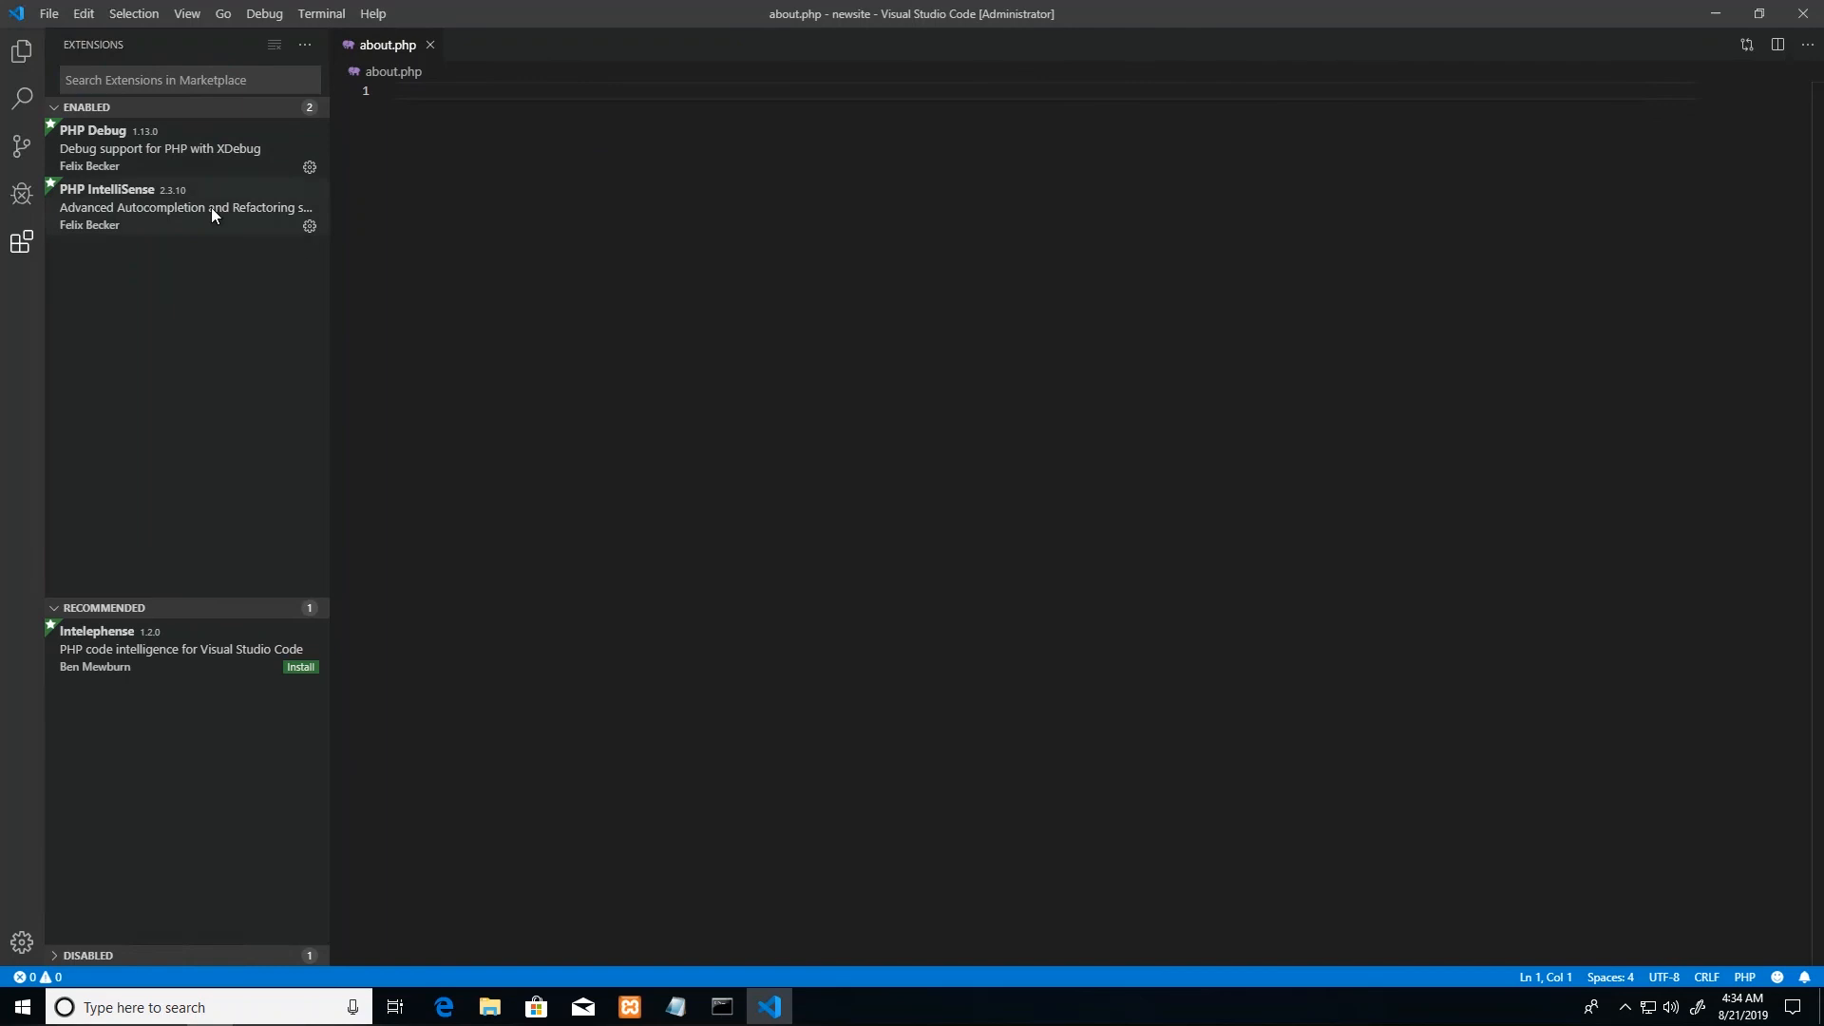
Step: Switch to the Explorer view listing about.php and index.php
{"action": "left_click", "coordinate": [20, 51]}
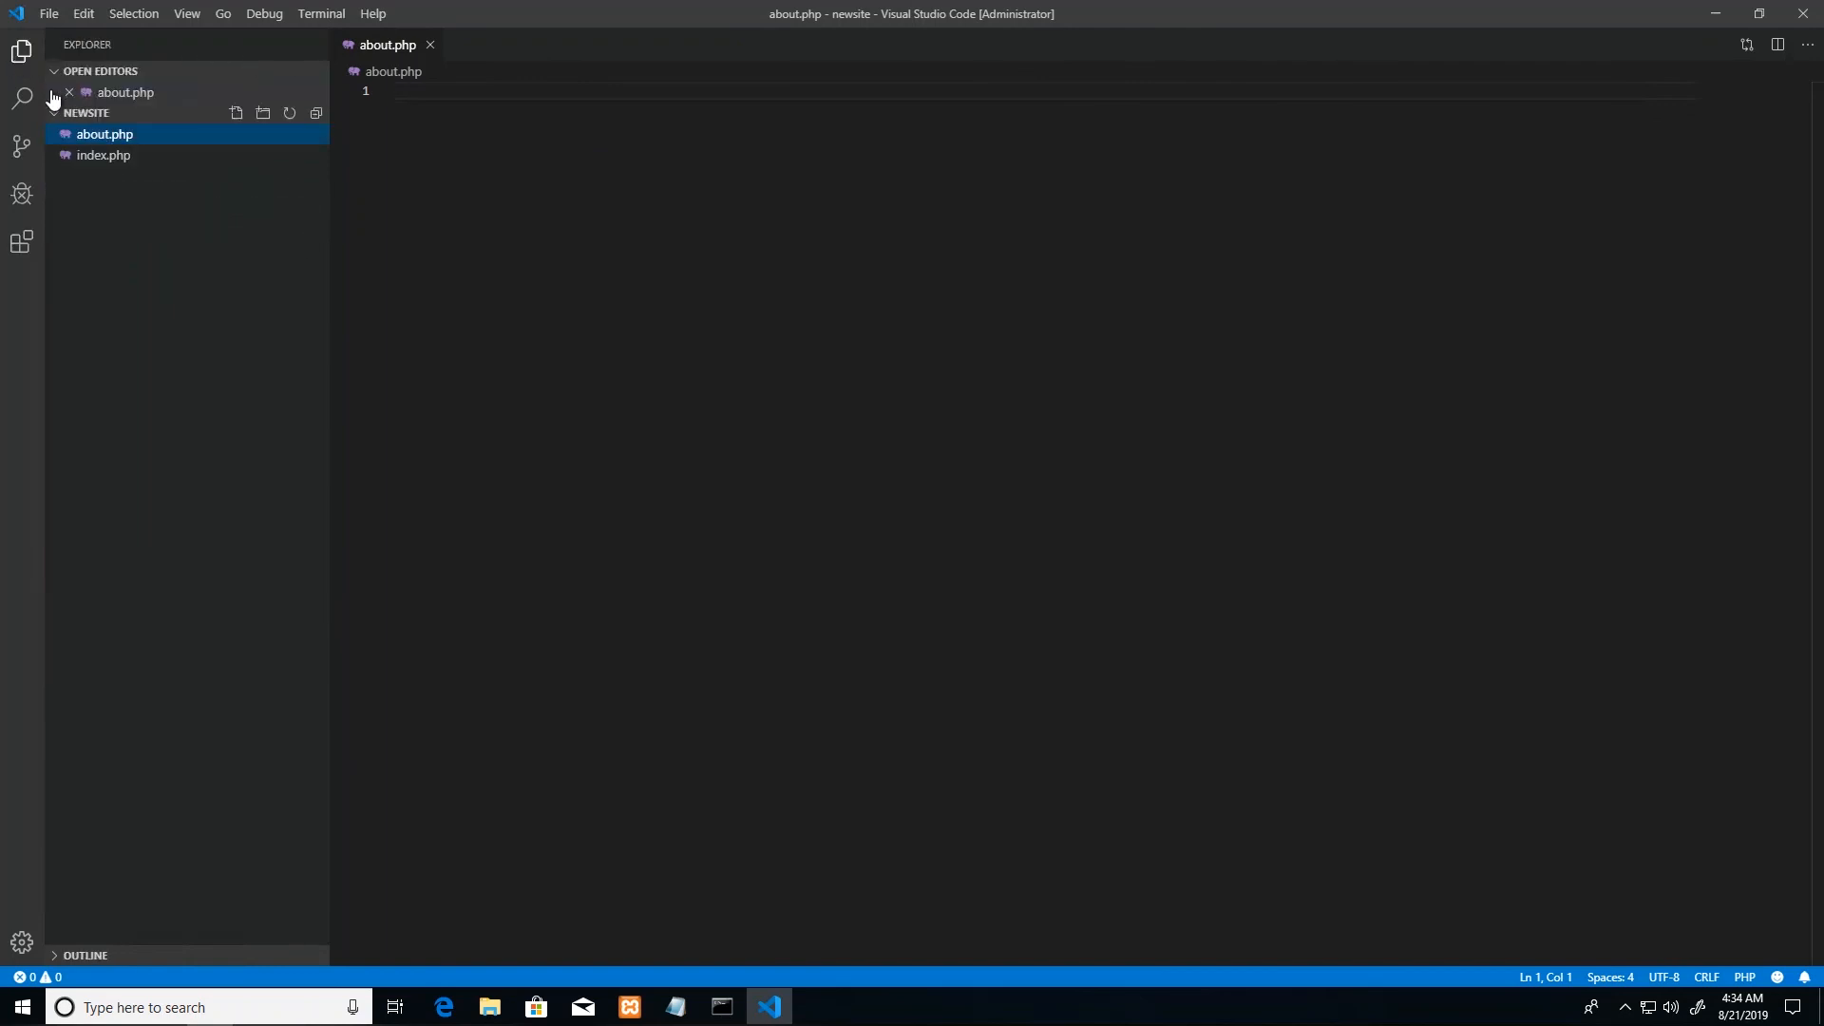
{"action": "mouse_move", "coordinate": [112, 134]}
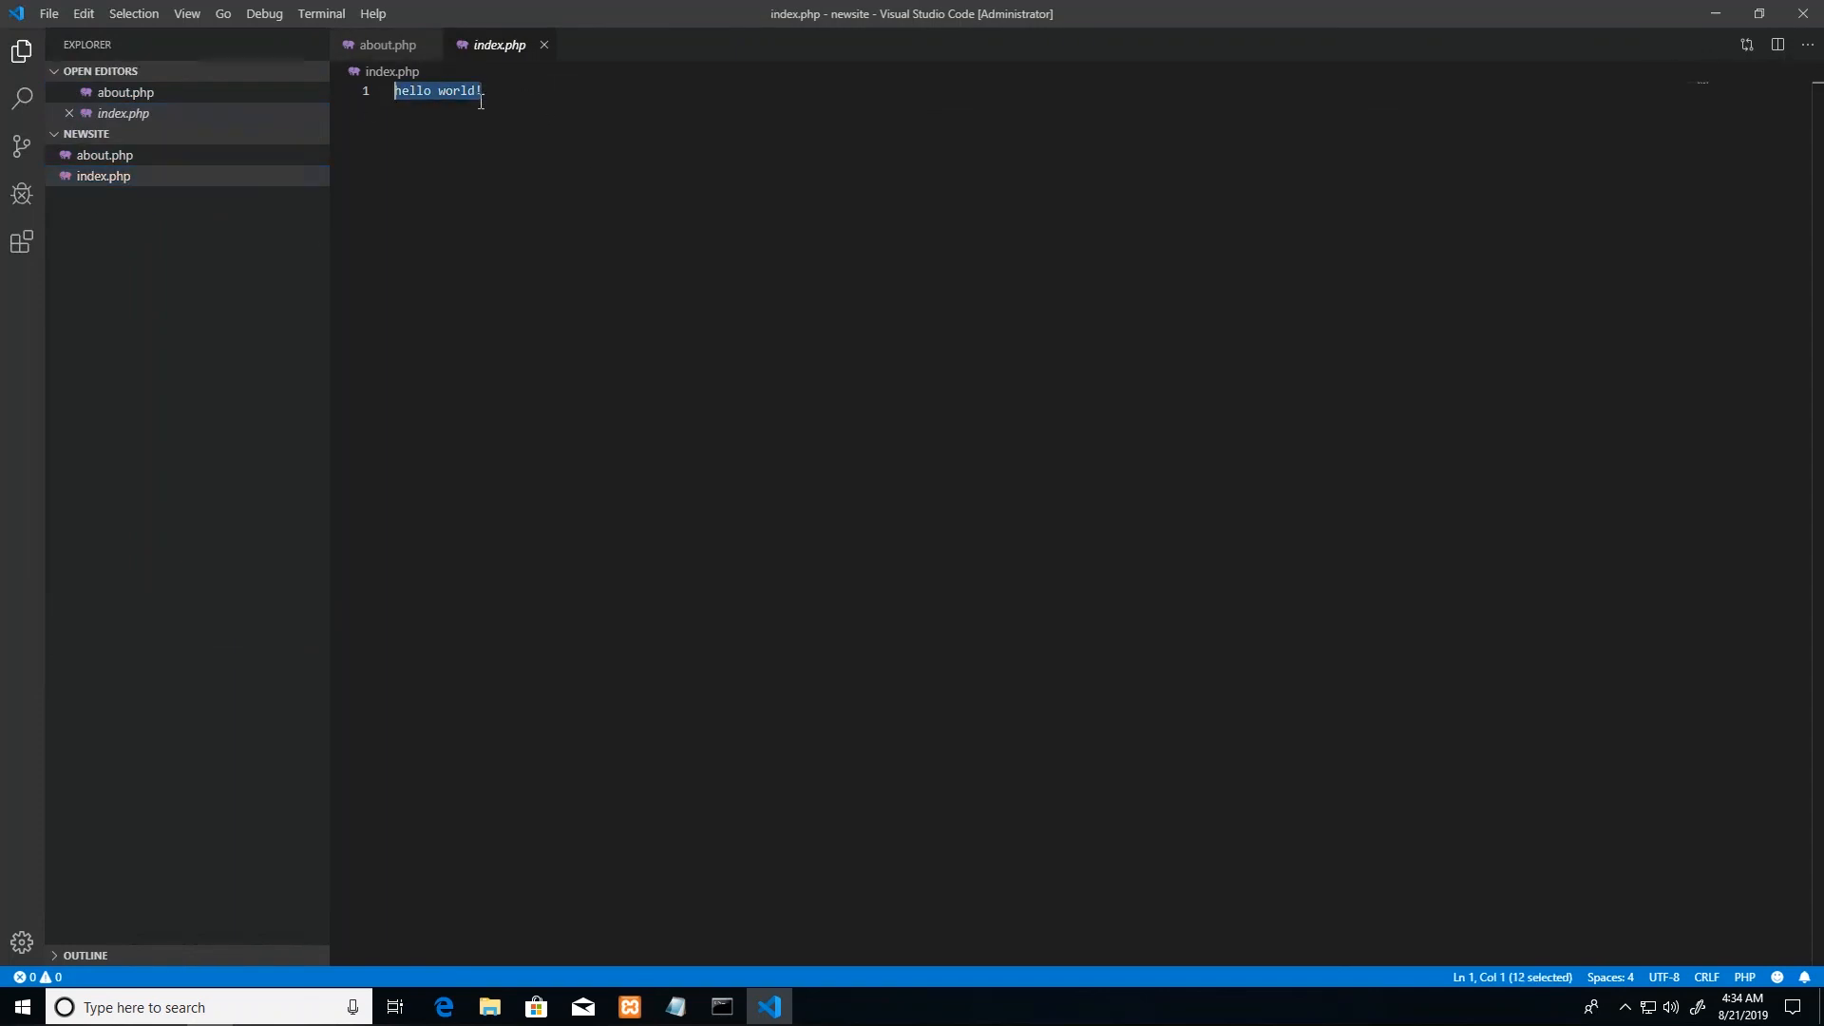
Step: Open index.php and select its 'hello world!' line
{"action": "left_click", "coordinate": [104, 176]}
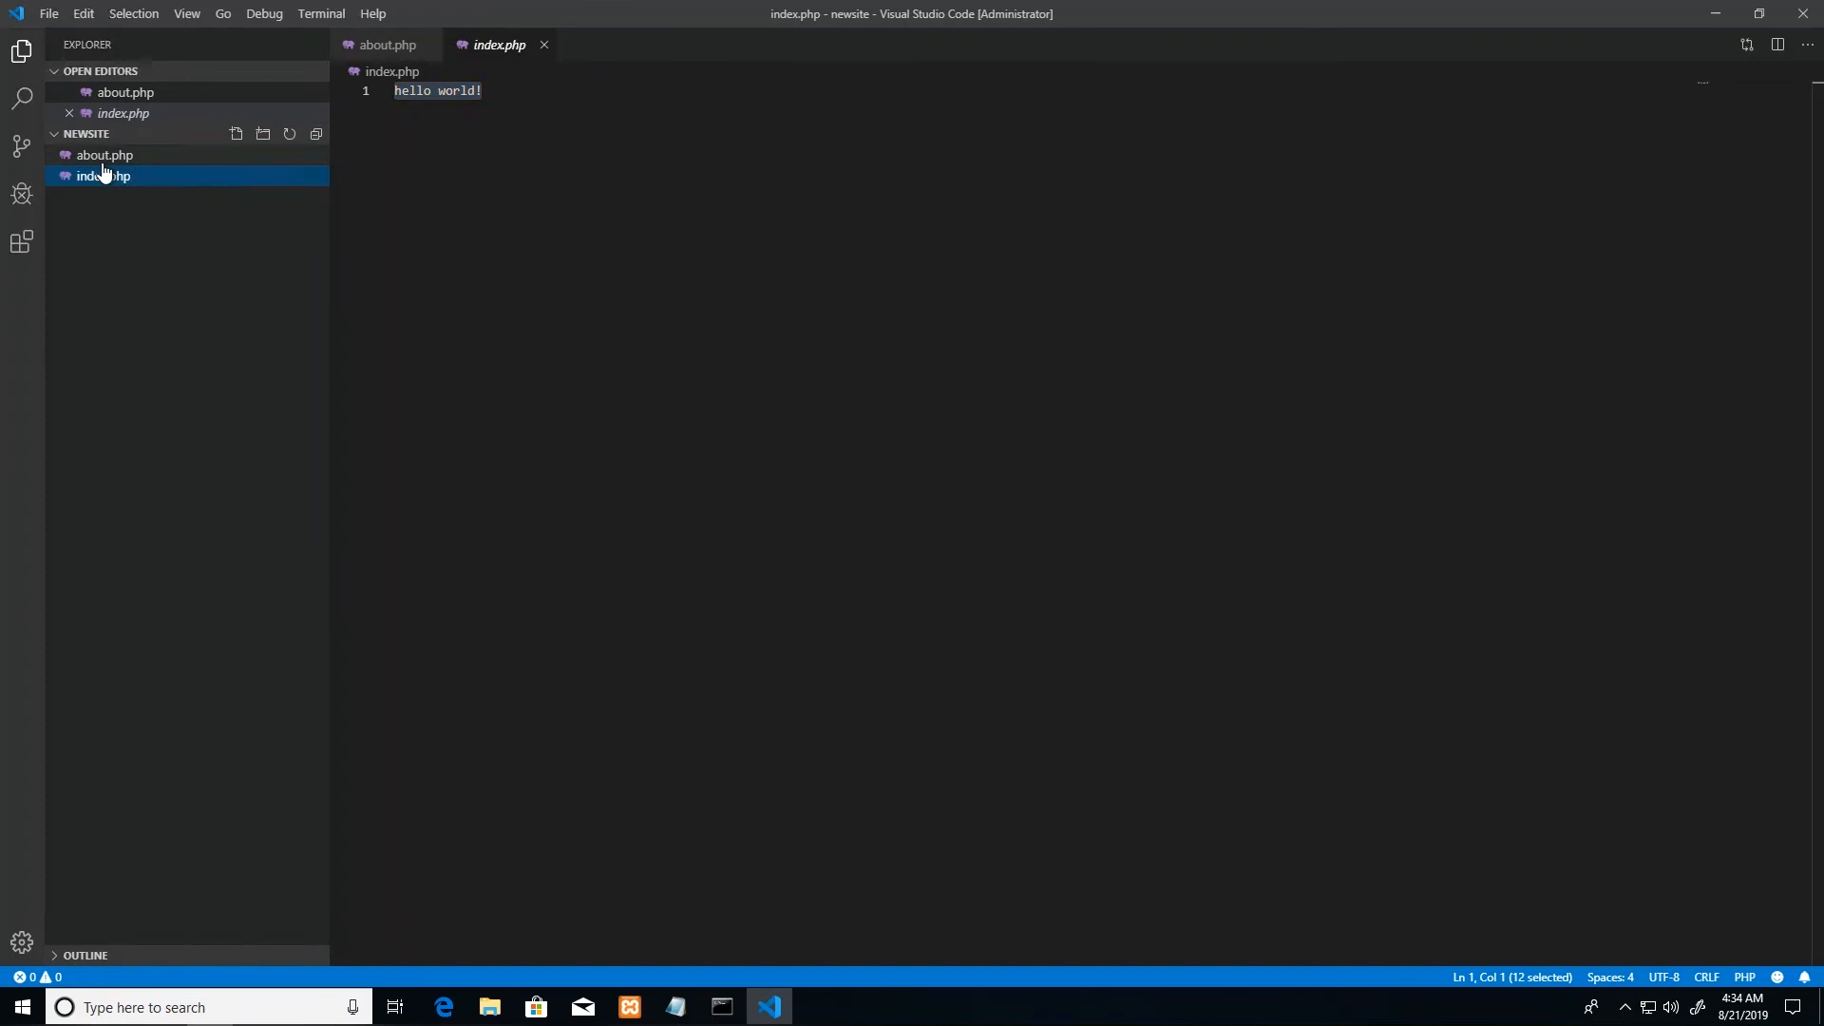
{"action": "mouse_move", "coordinate": [162, 180]}
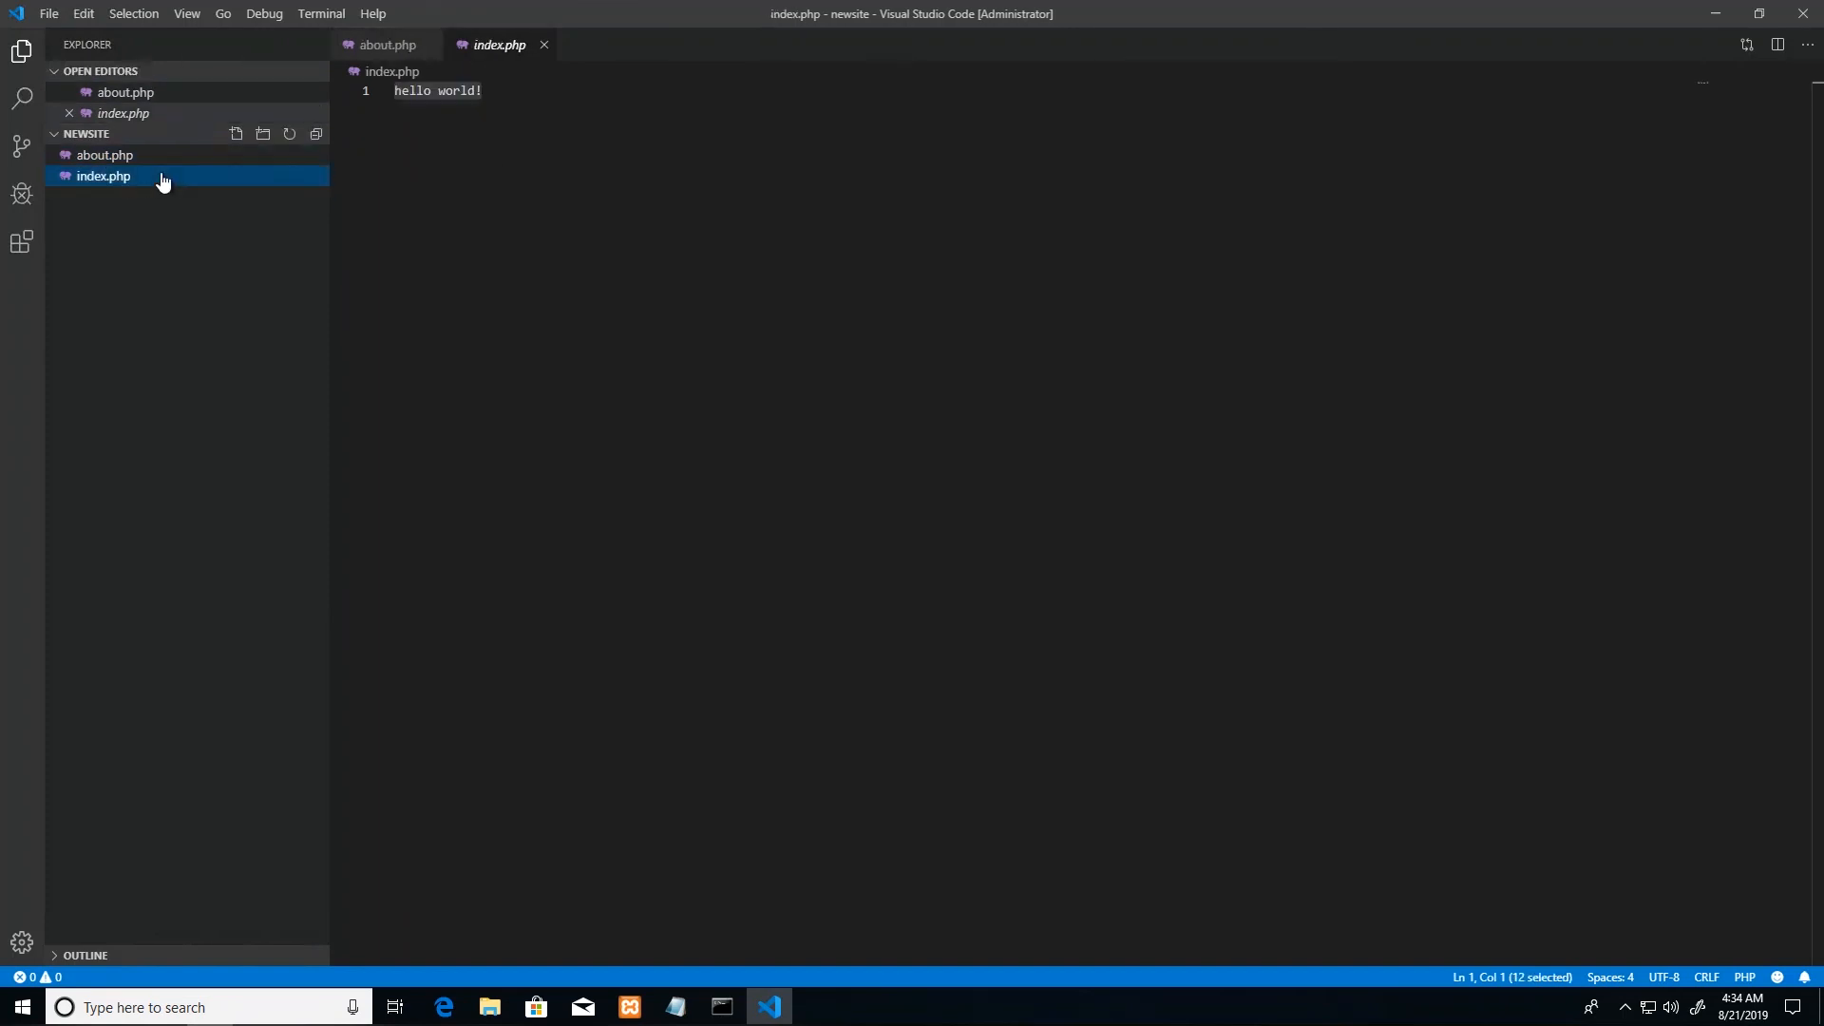
{"action": "left_click", "coordinate": [513, 91]}
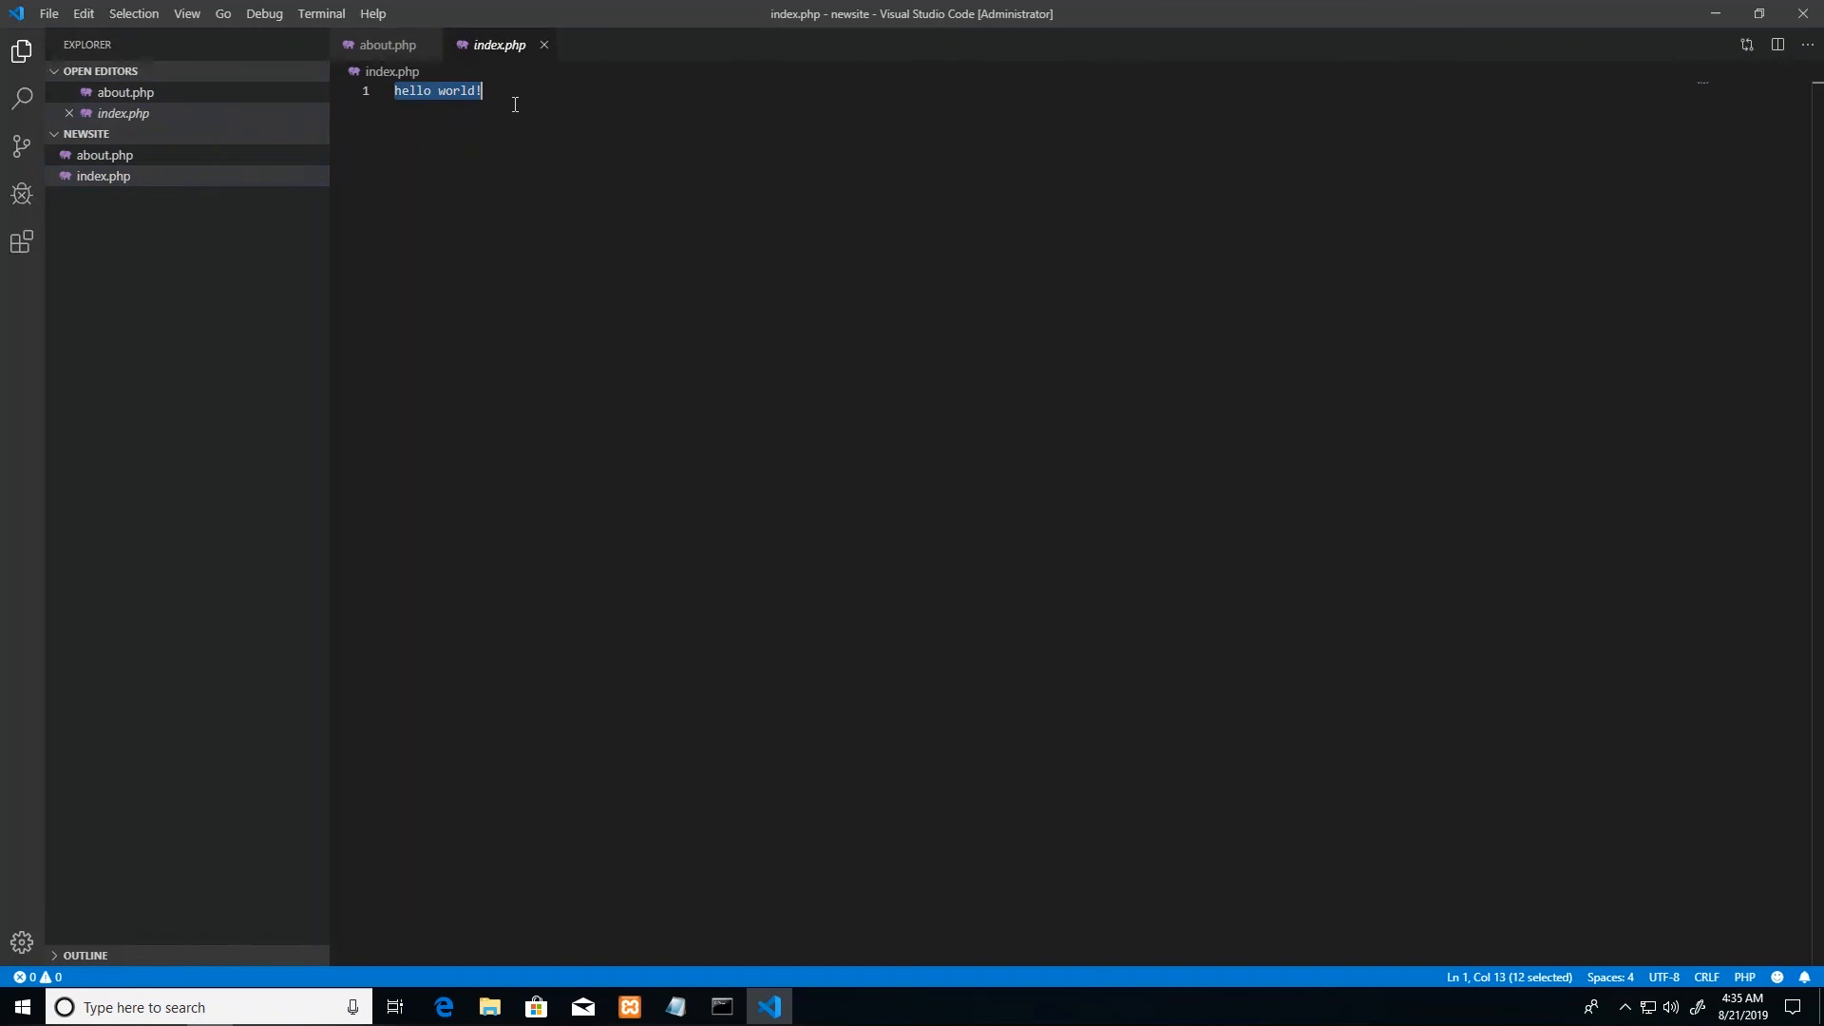
Step: Replace the old plain text in index.php with an empty <?php ?> block
{"action": "type", "text": "</p"}
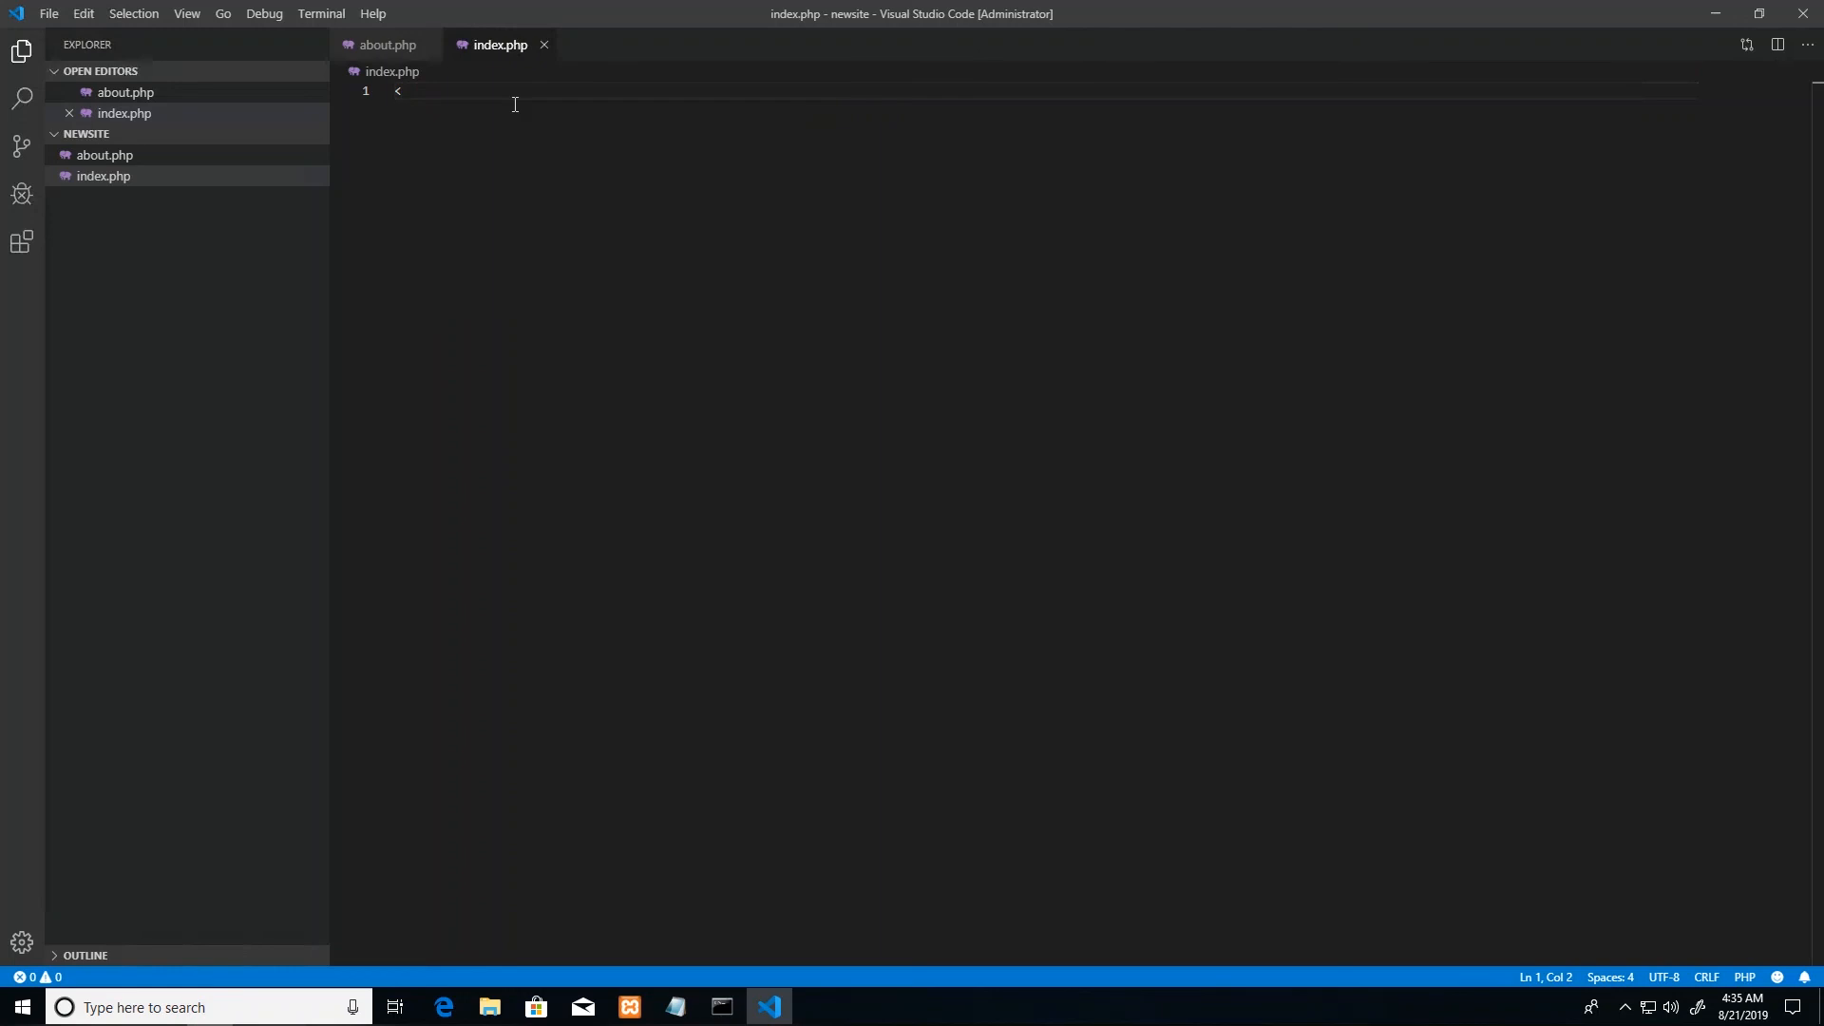
{"action": "type", "text": "?php"}
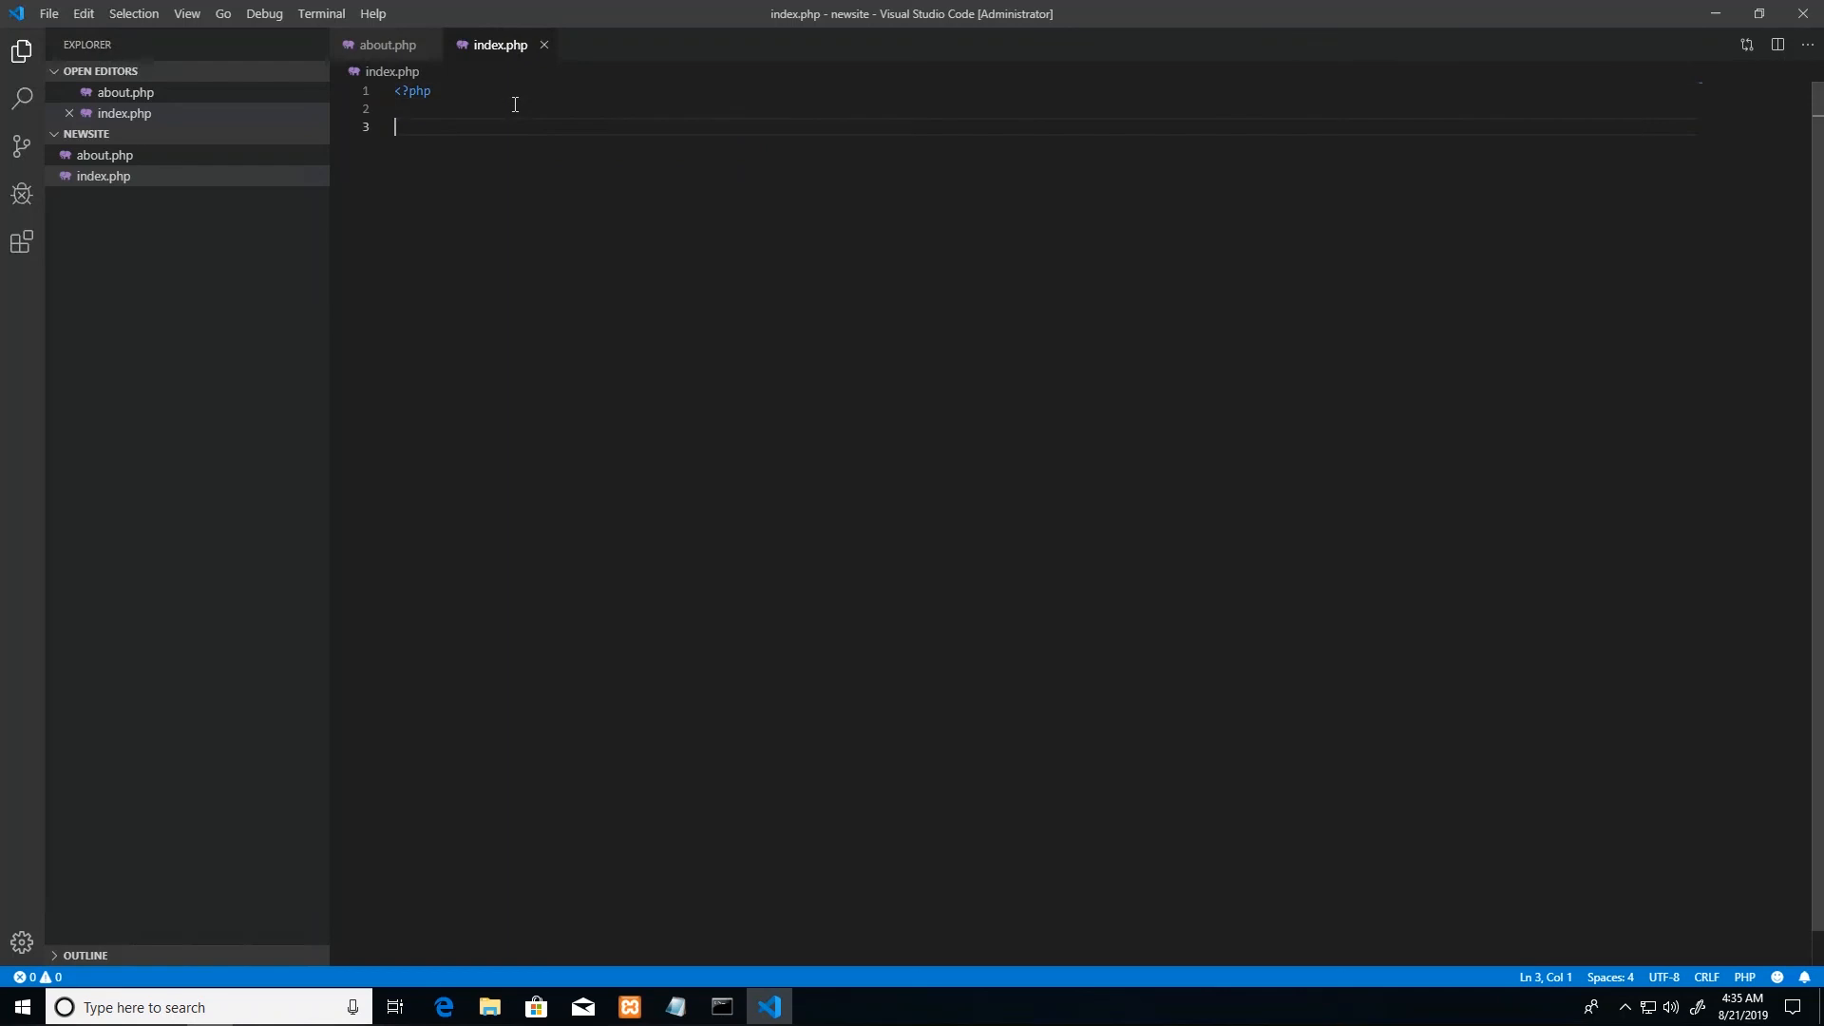
{"action": "type", "text": "?>"}
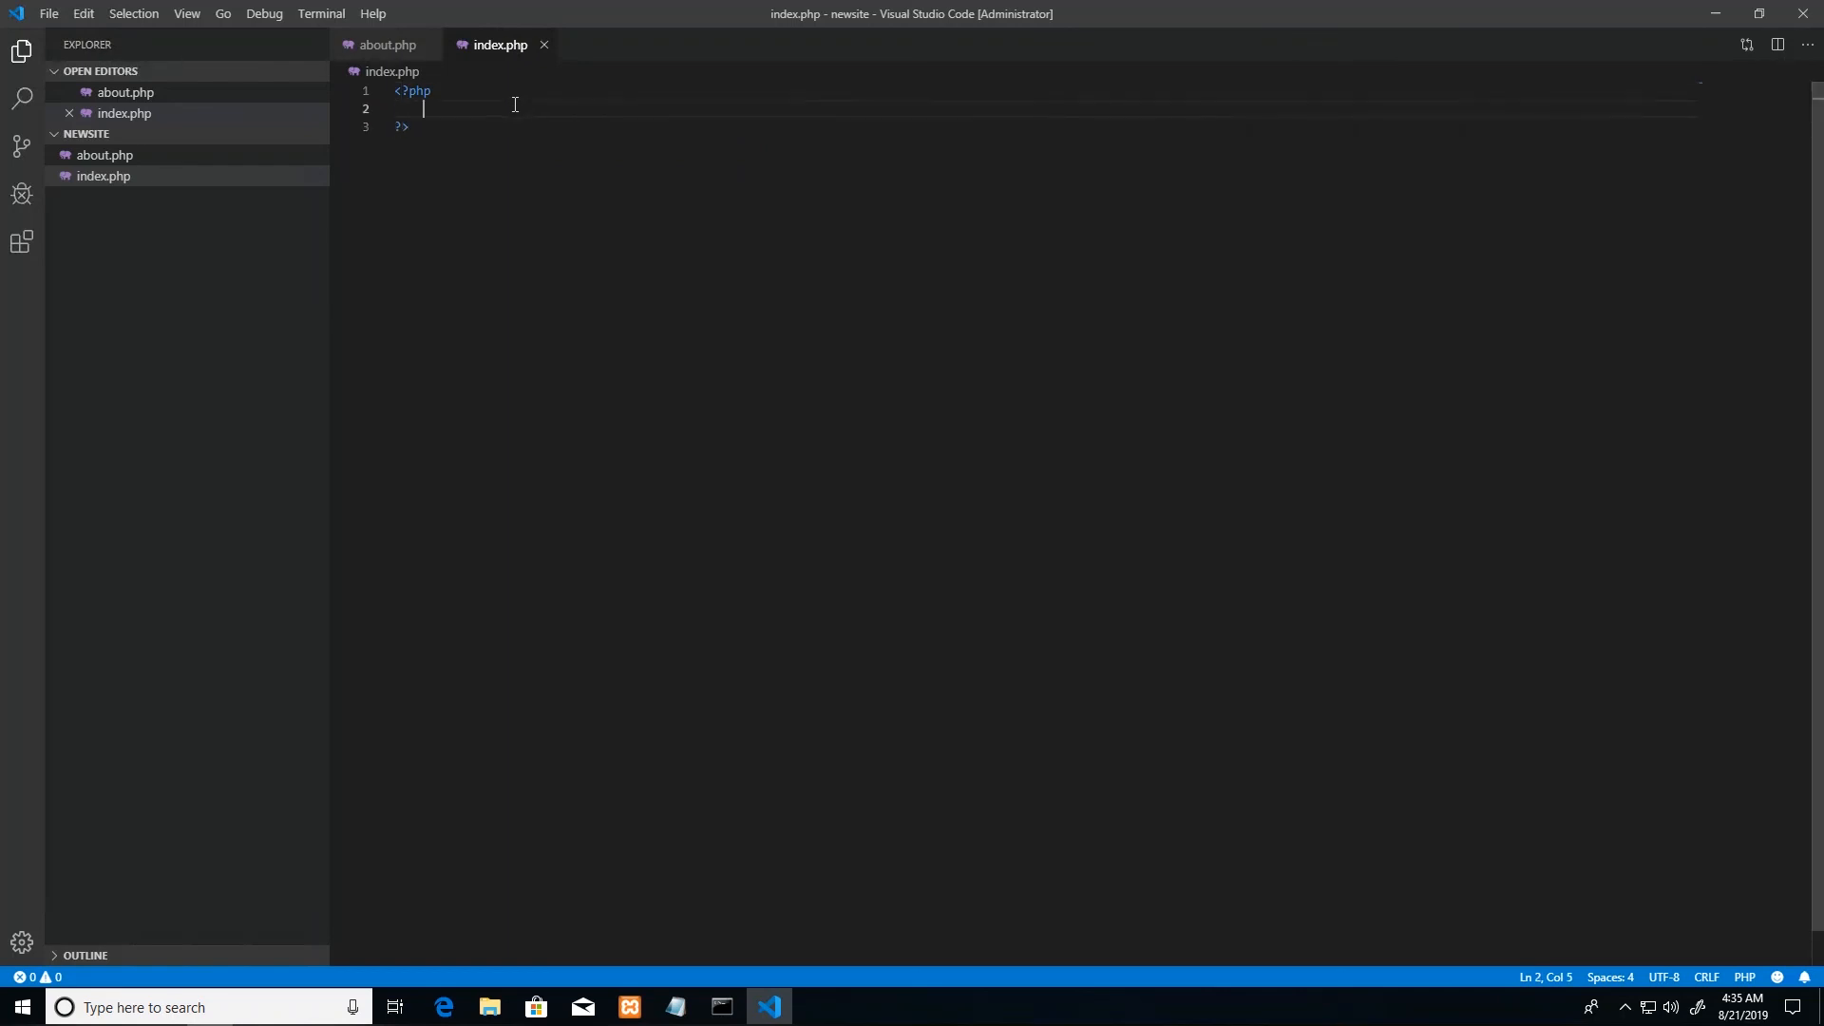
Step: Write echo 'Hello World'; inside the PHP block
{"action": "type", "text": "echo"}
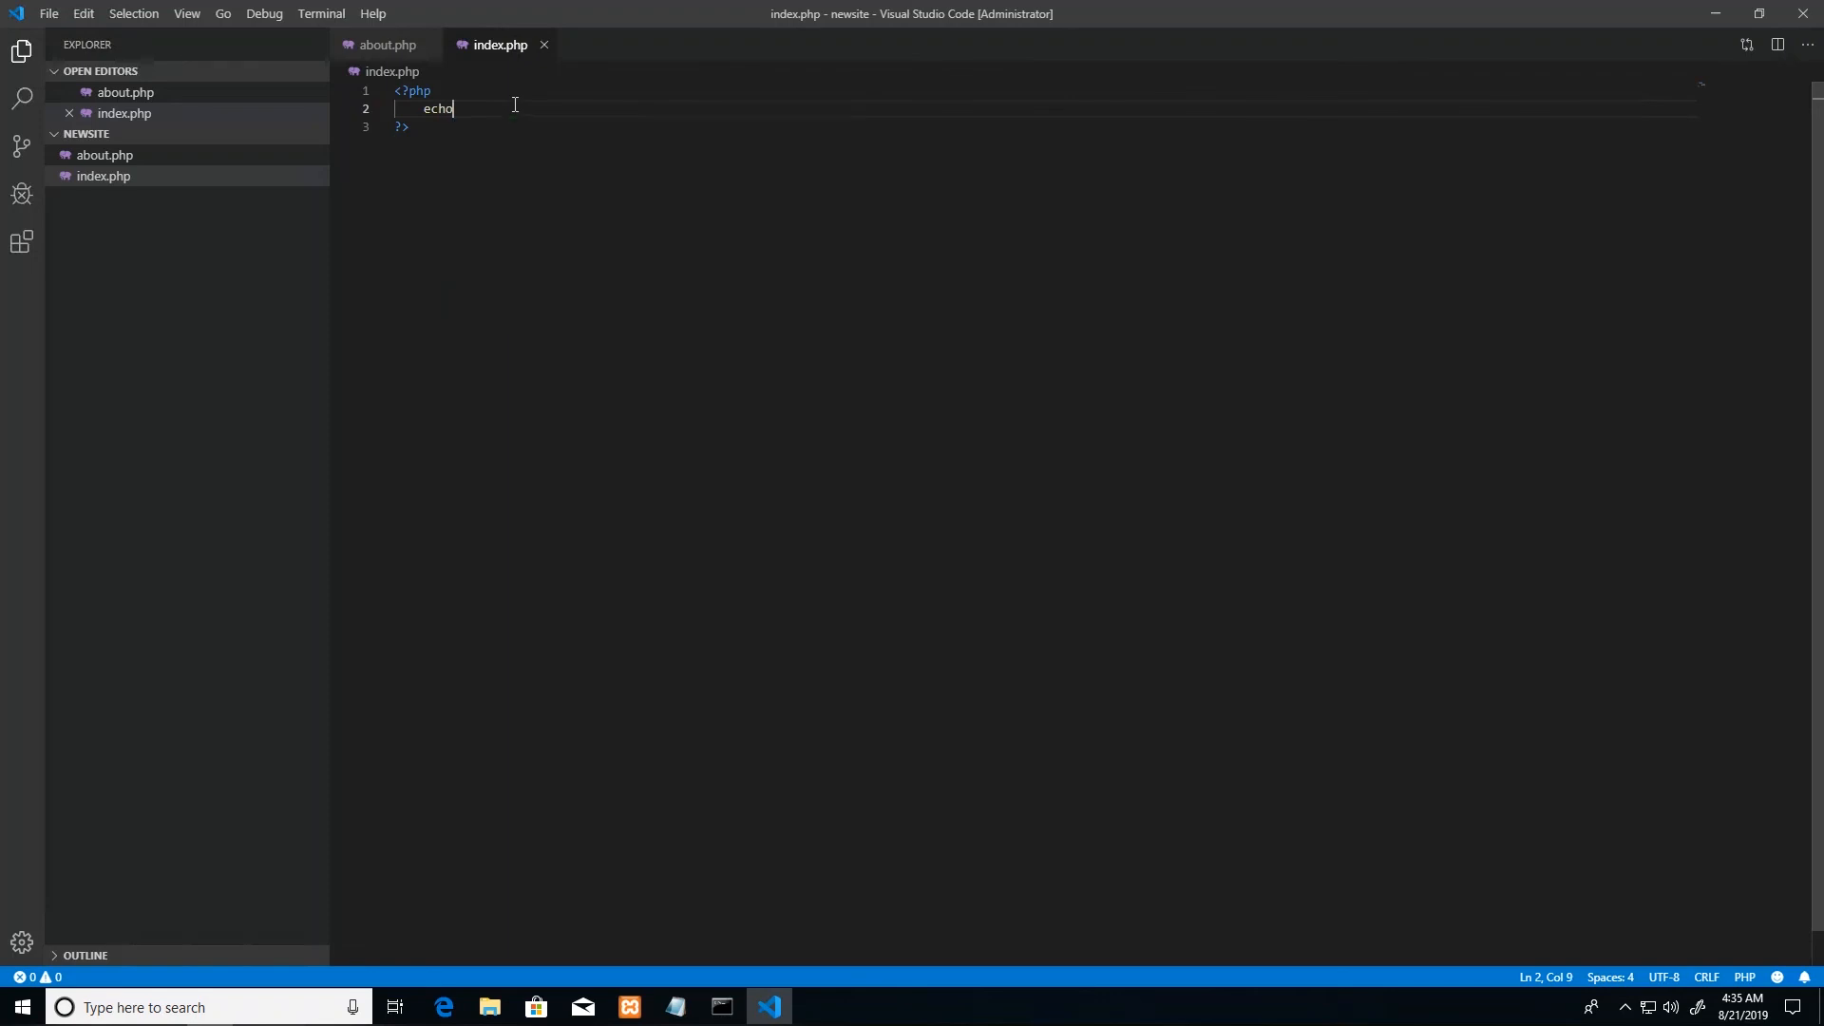
{"action": "type", "text": "''"}
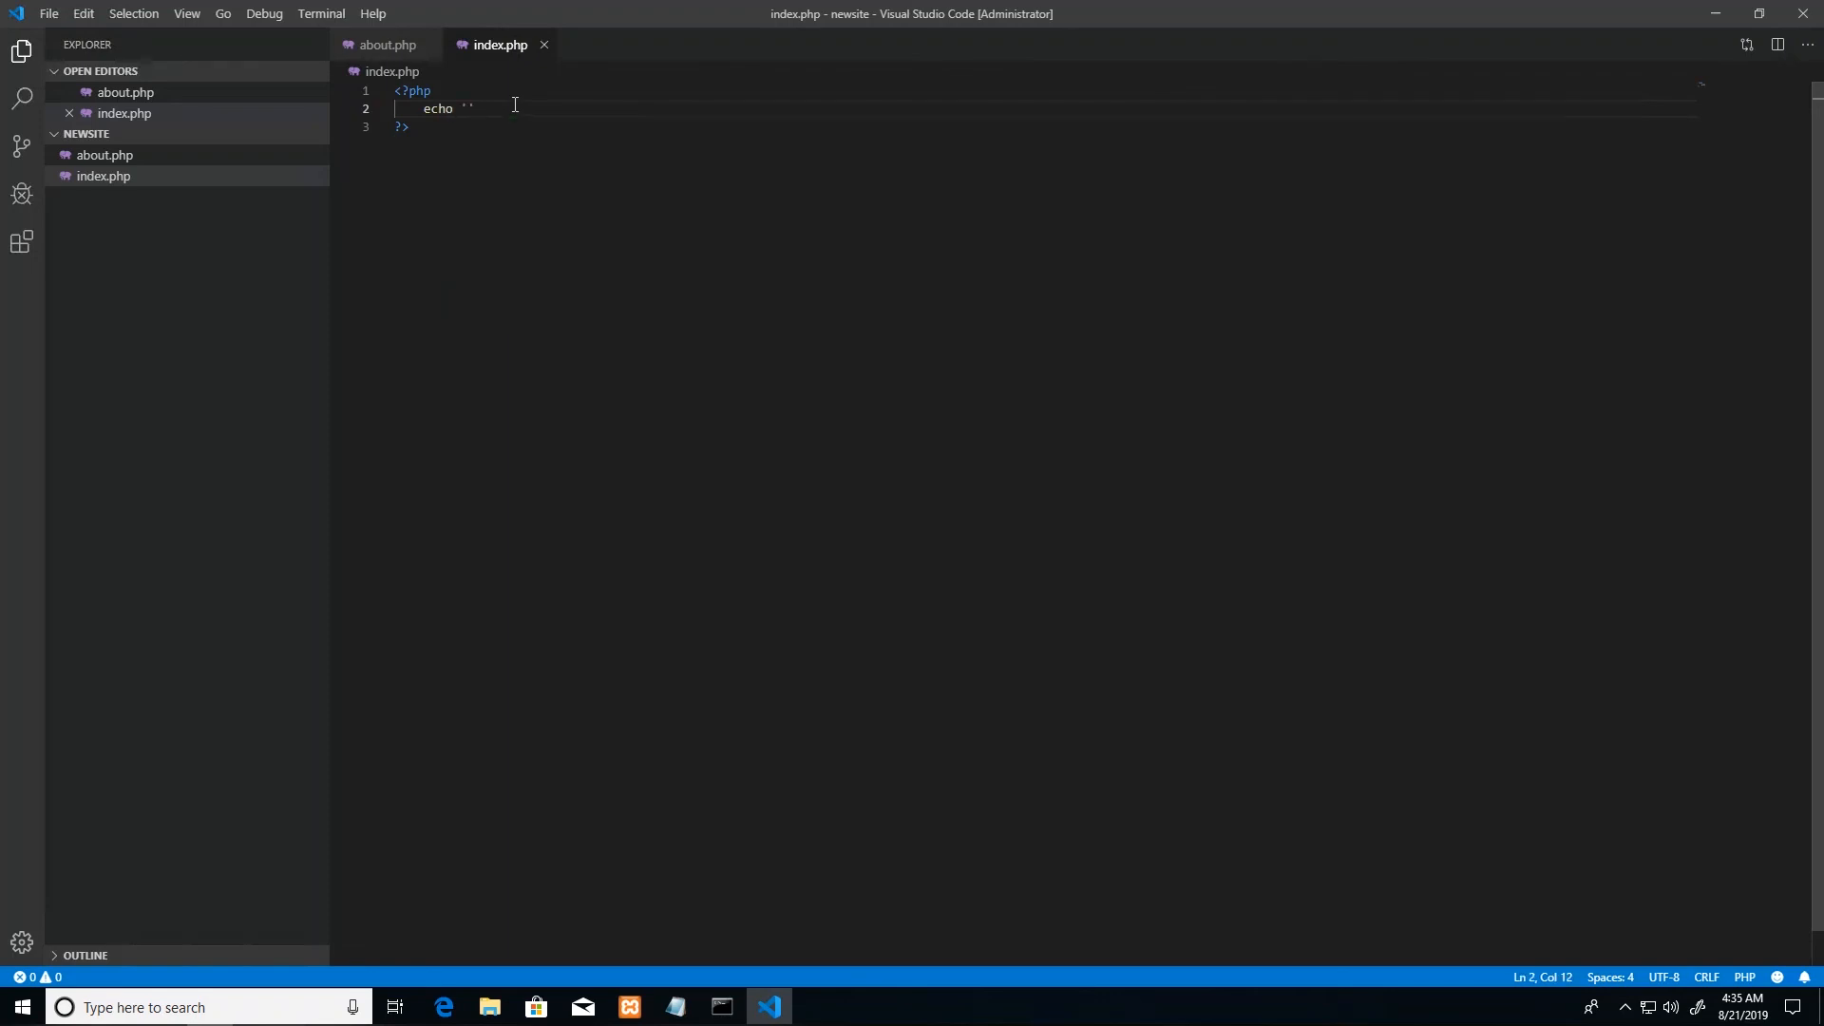
{"action": "type", "text": ";"}
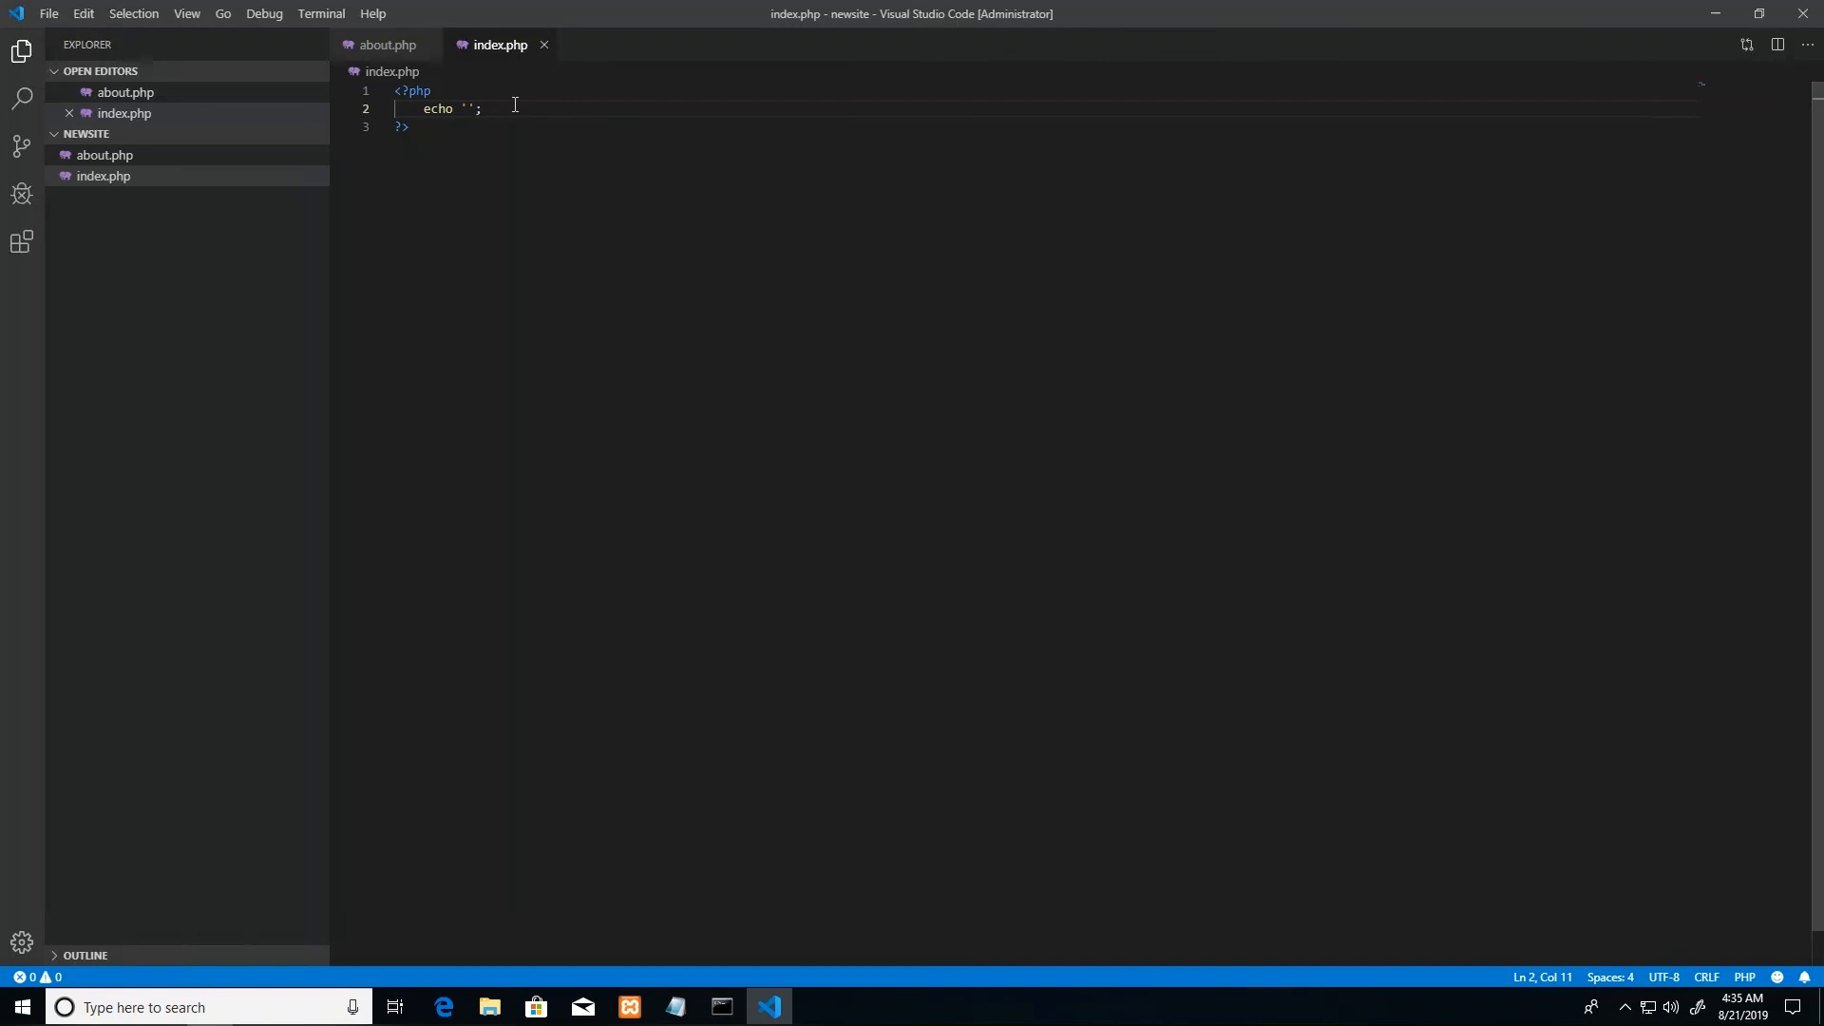
{"action": "type", "text": "Hello Wor"}
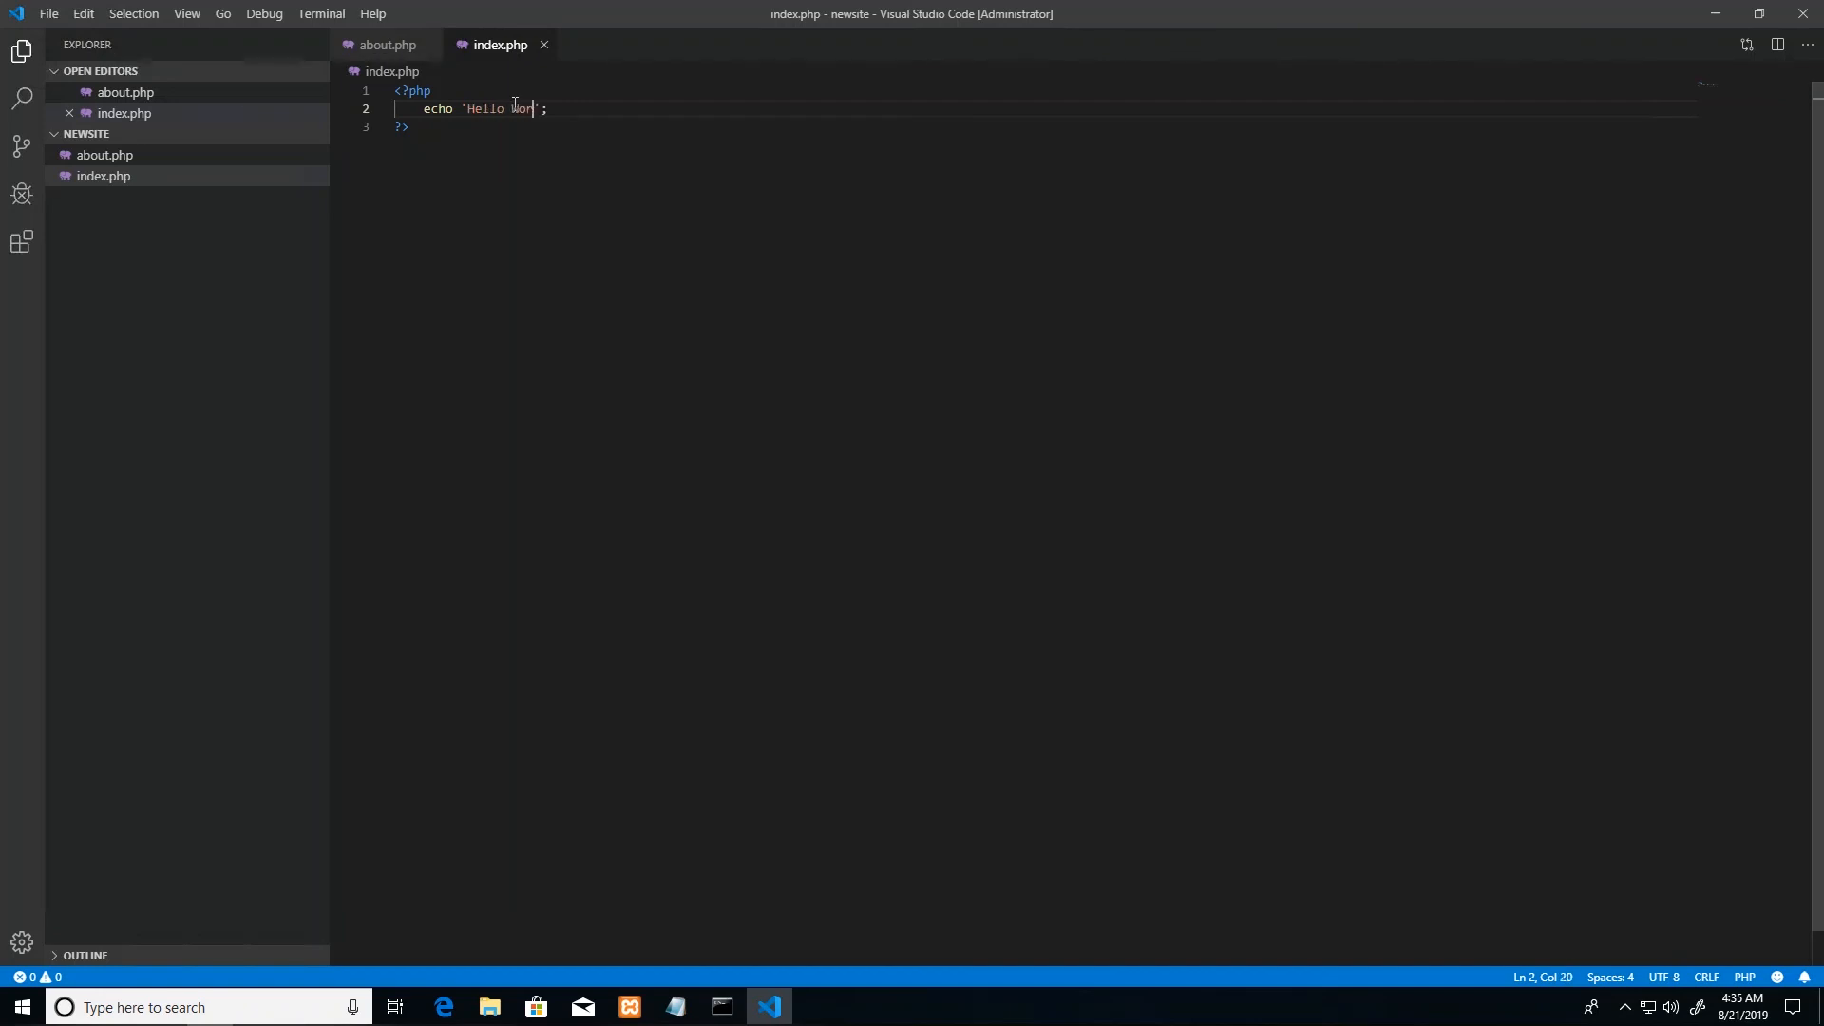
{"action": "type", "text": "ld"}
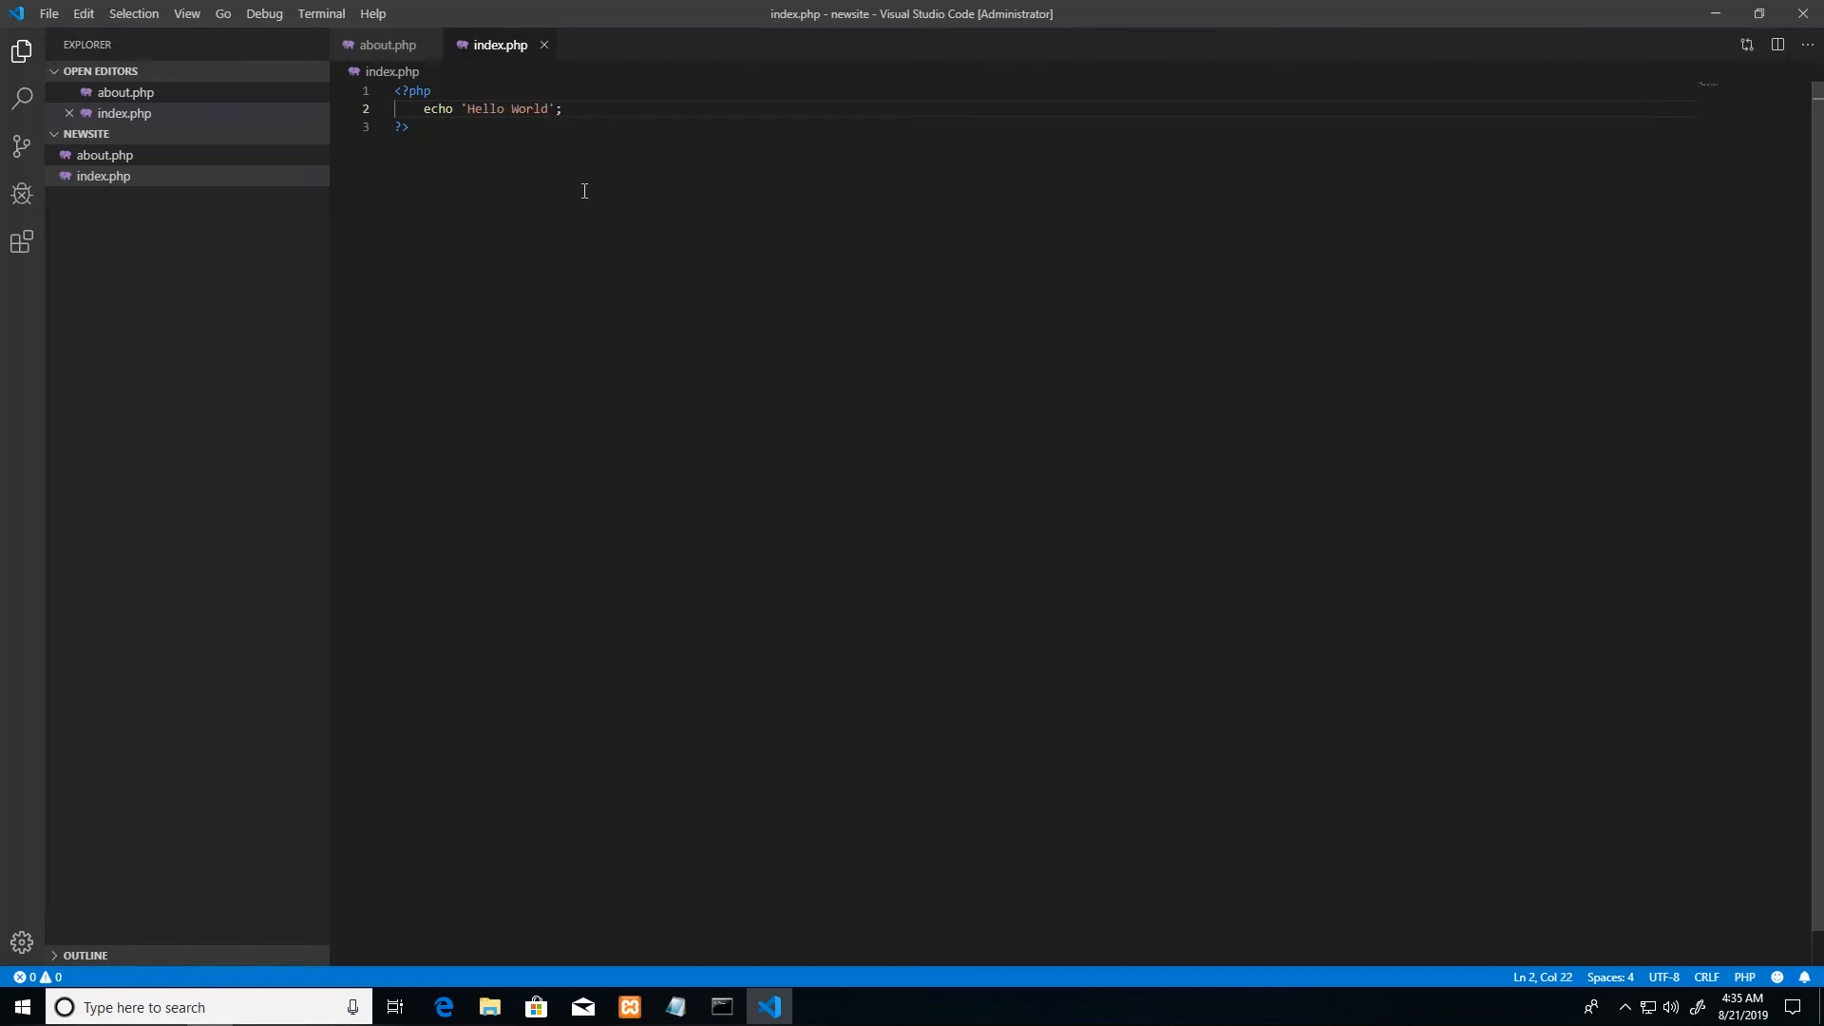
{"action": "left_click", "coordinate": [409, 126]}
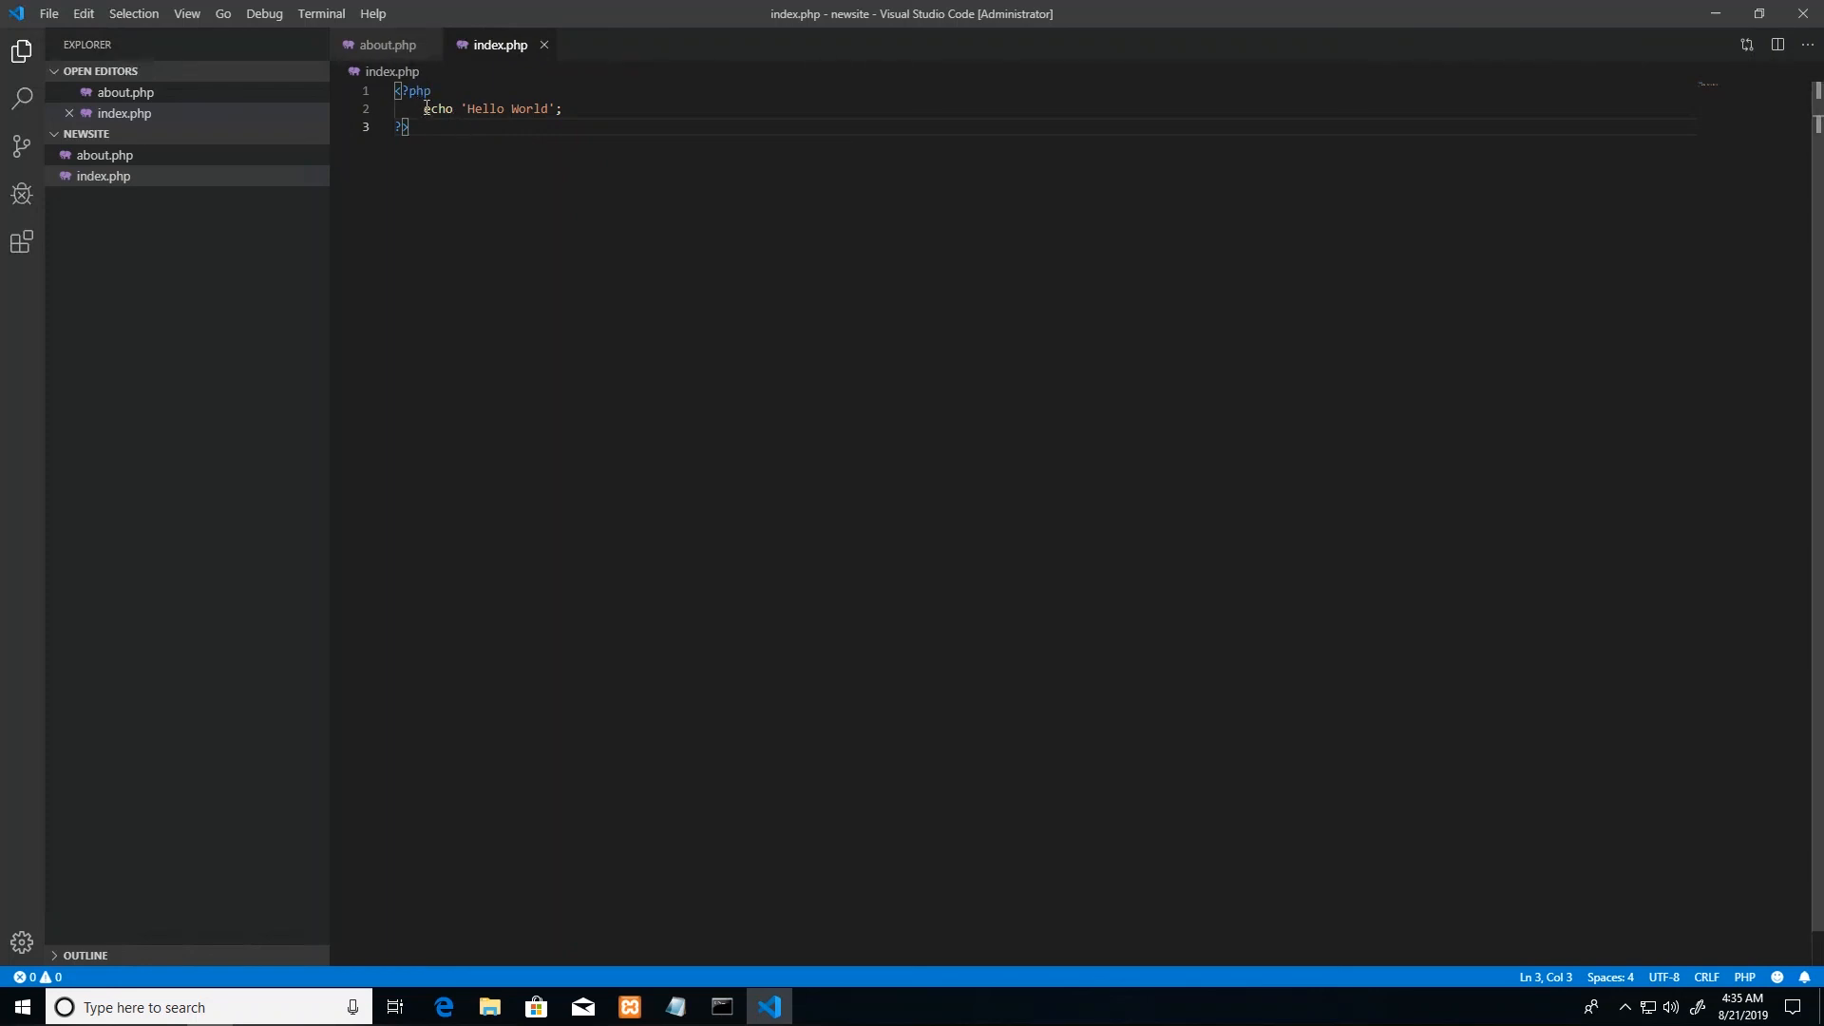
Step: Start retyping the echo statement, leaving 'ech' inside the PHP block
{"action": "type", "text": "ed"}
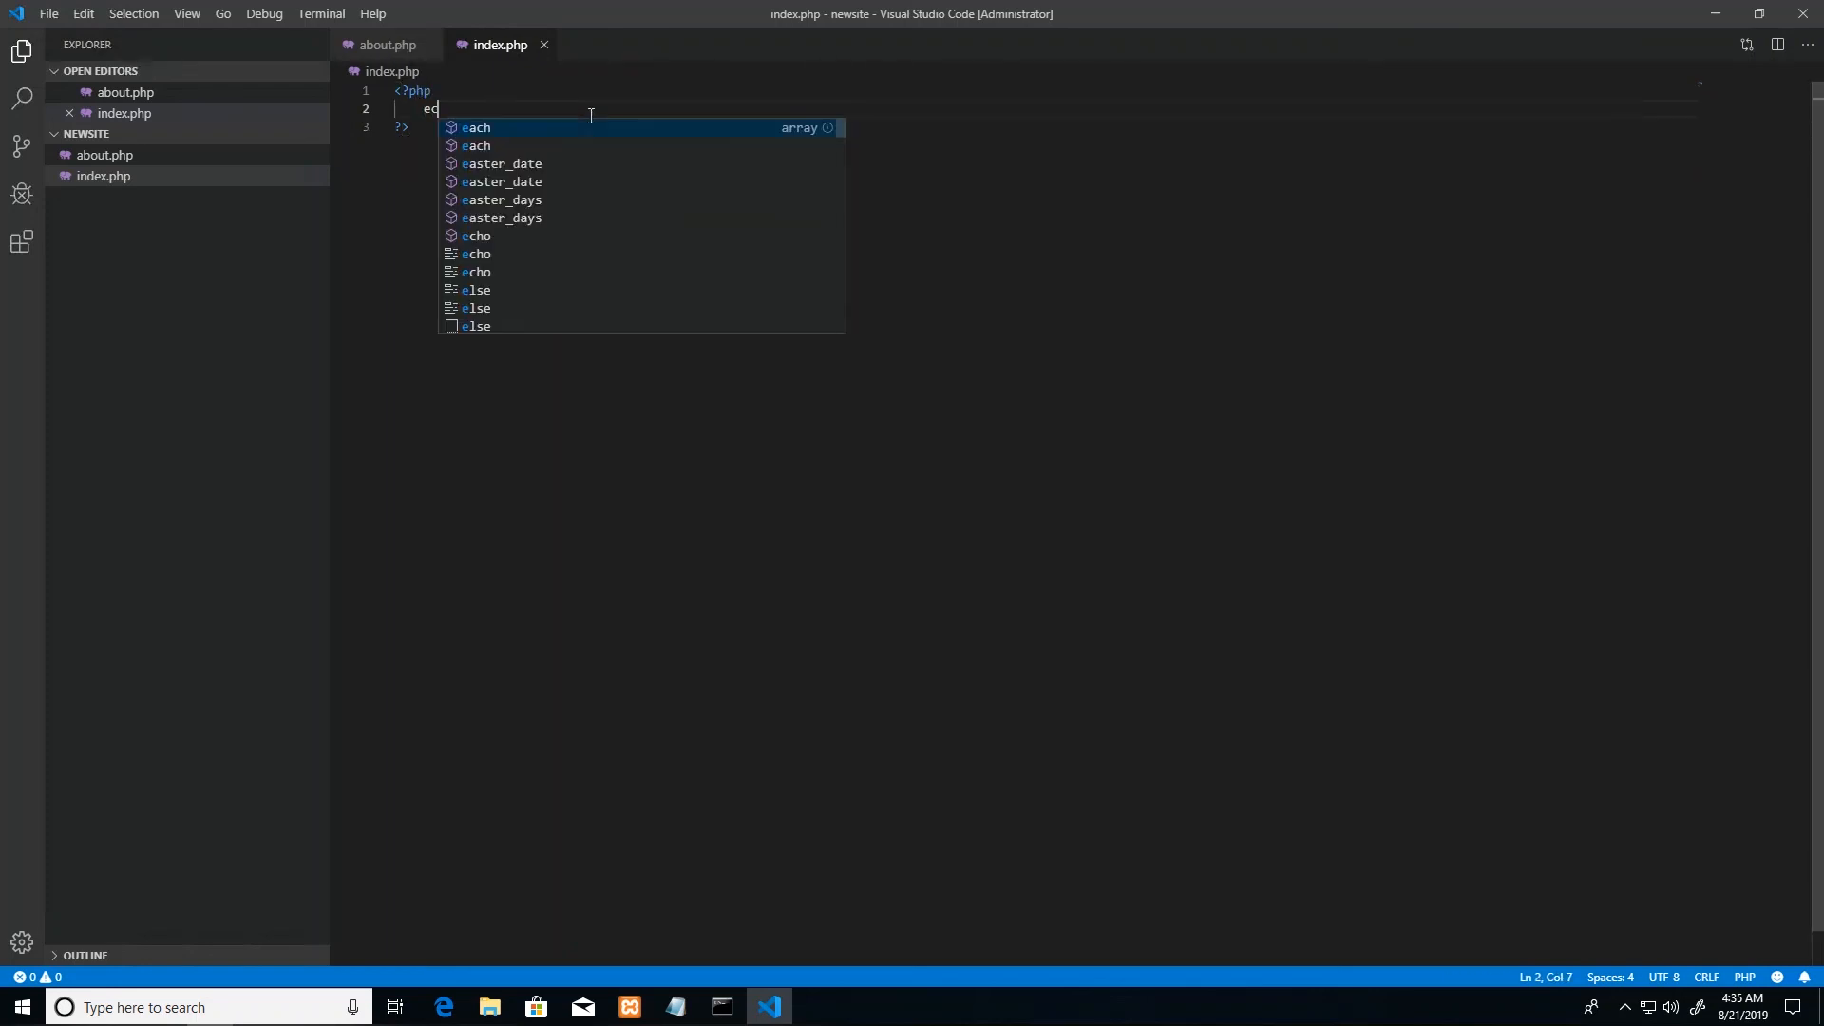
{"action": "type", "text": "h"}
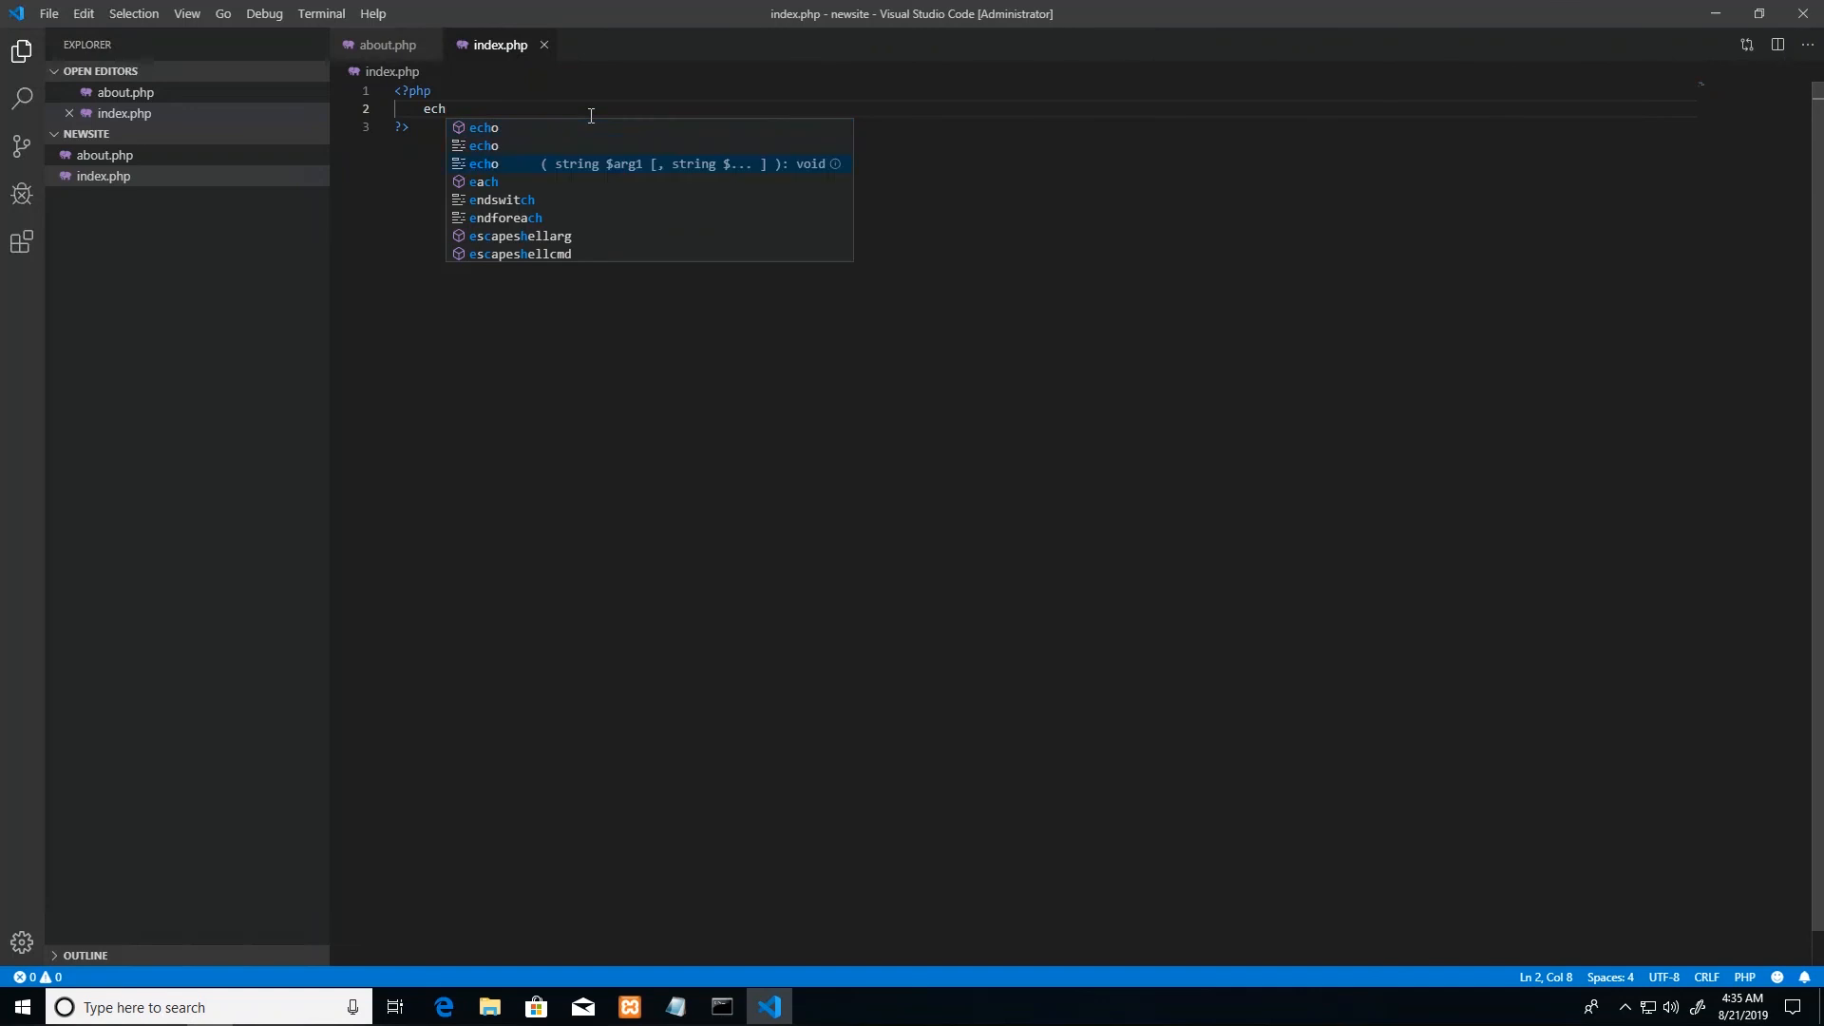
{"action": "mouse_move", "coordinate": [756, 129]}
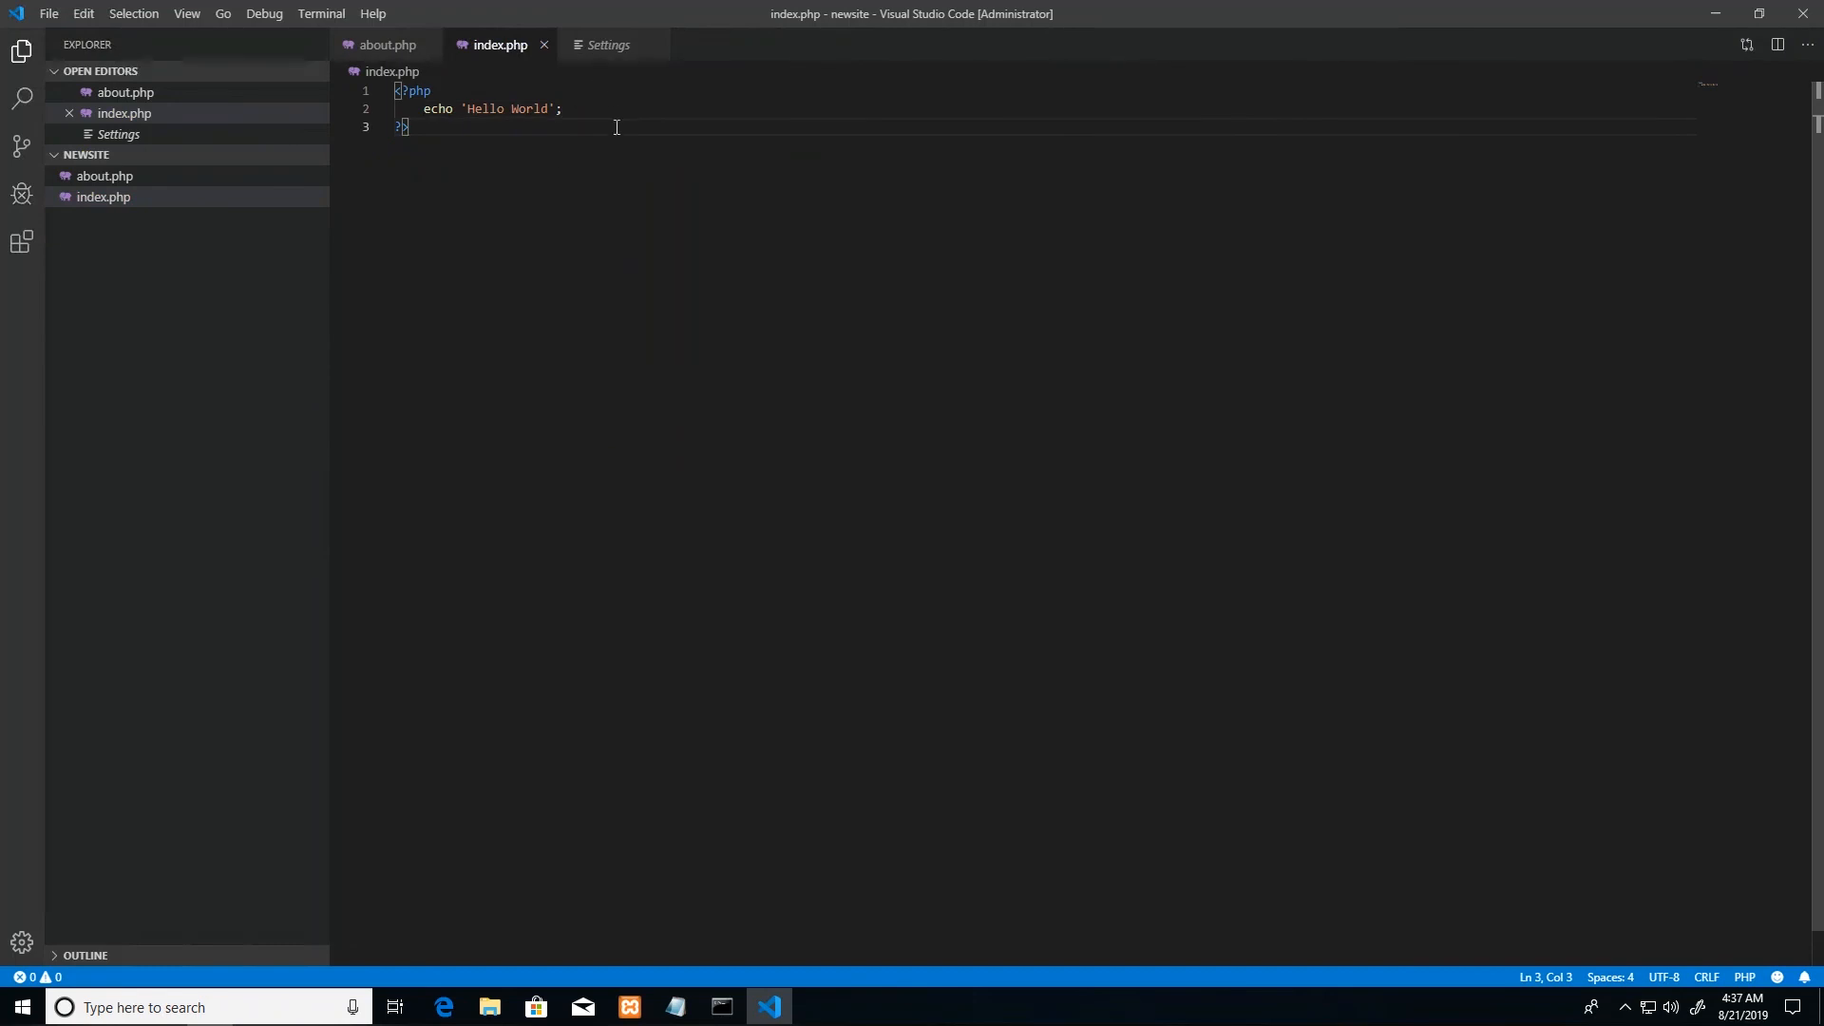
{"action": "mouse_move", "coordinate": [605, 57]}
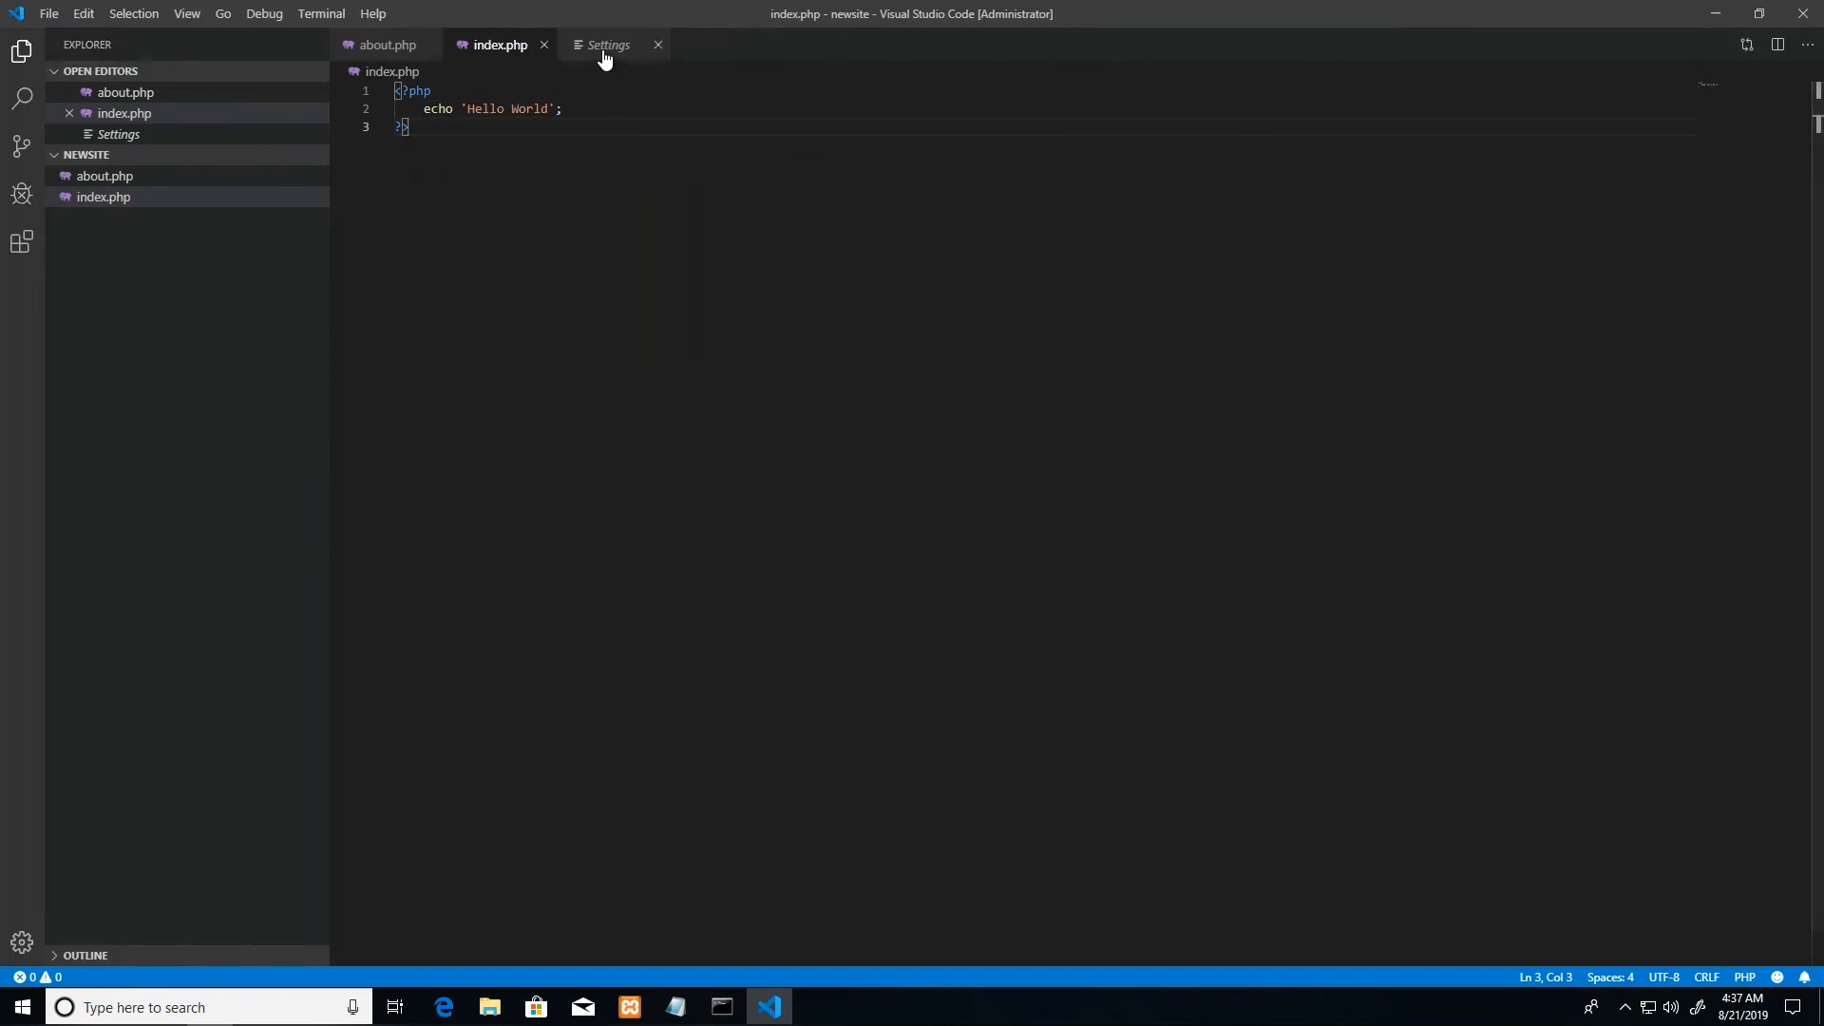
Step: Open settings.json from the PHP: Executable Path setting in the php-filtered Settings
{"action": "left_click", "coordinate": [607, 45]}
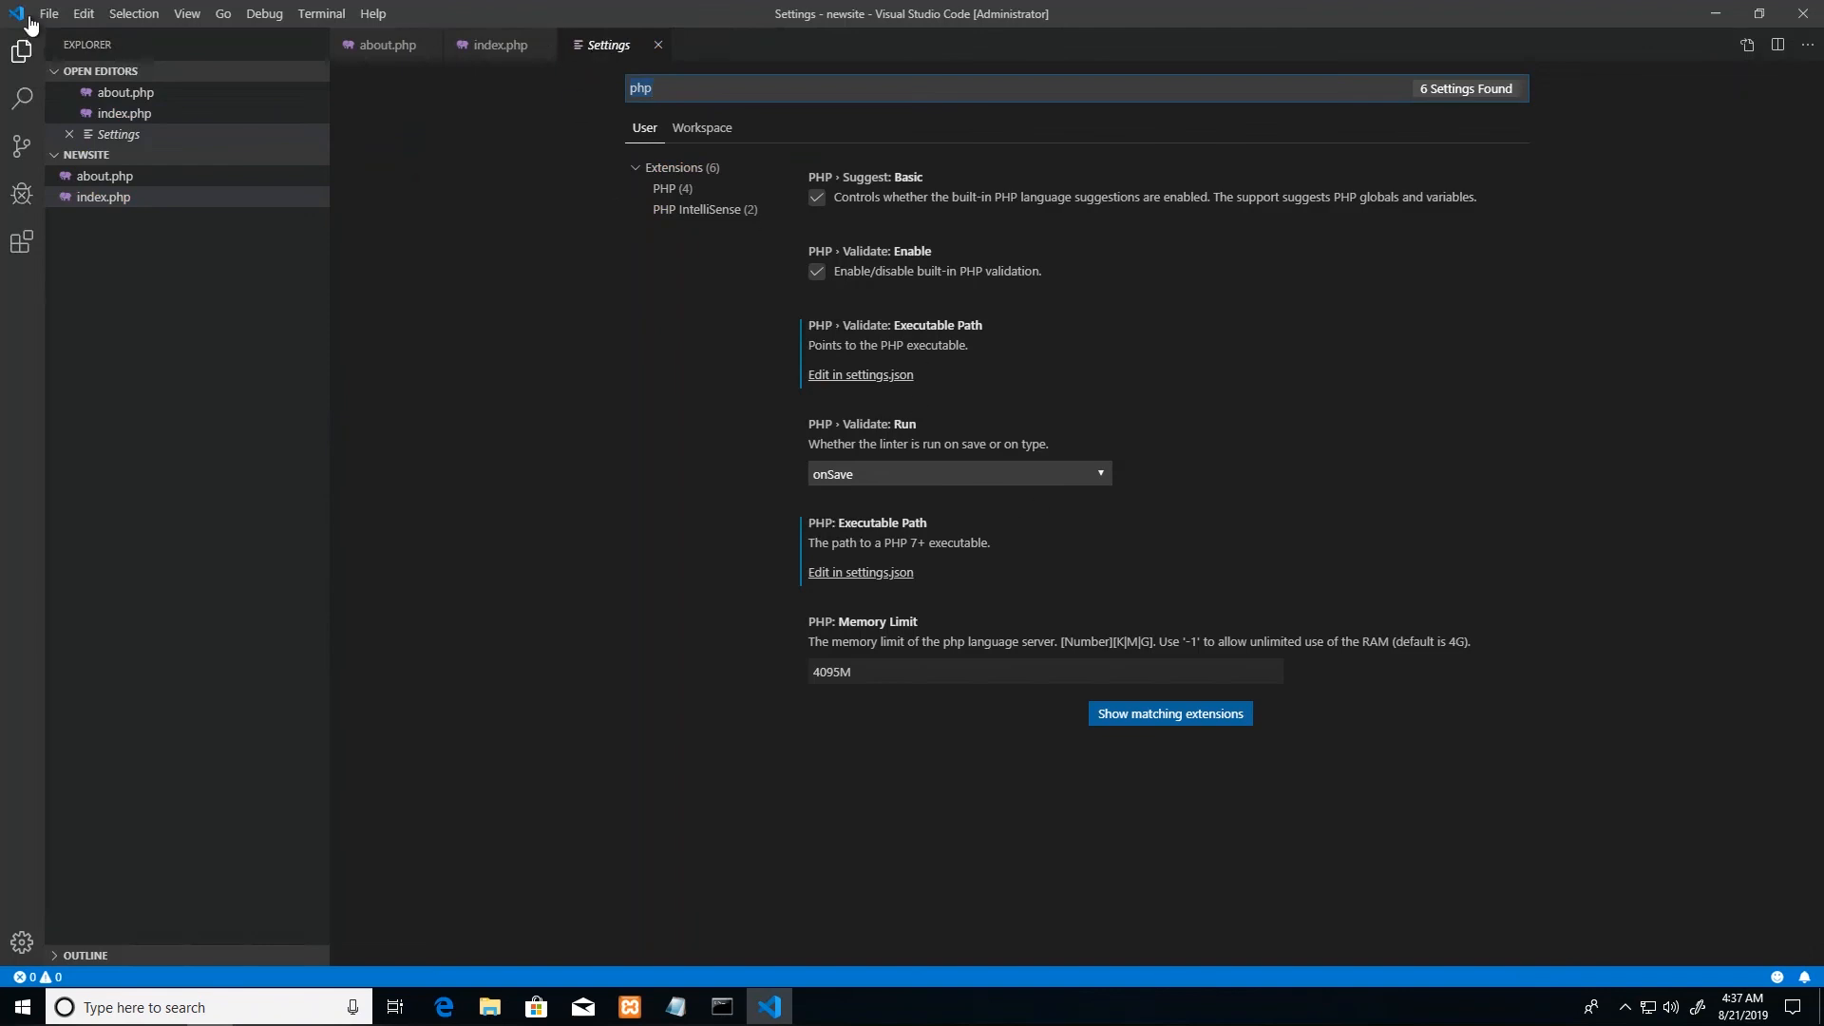
{"action": "left_click", "coordinate": [49, 13]}
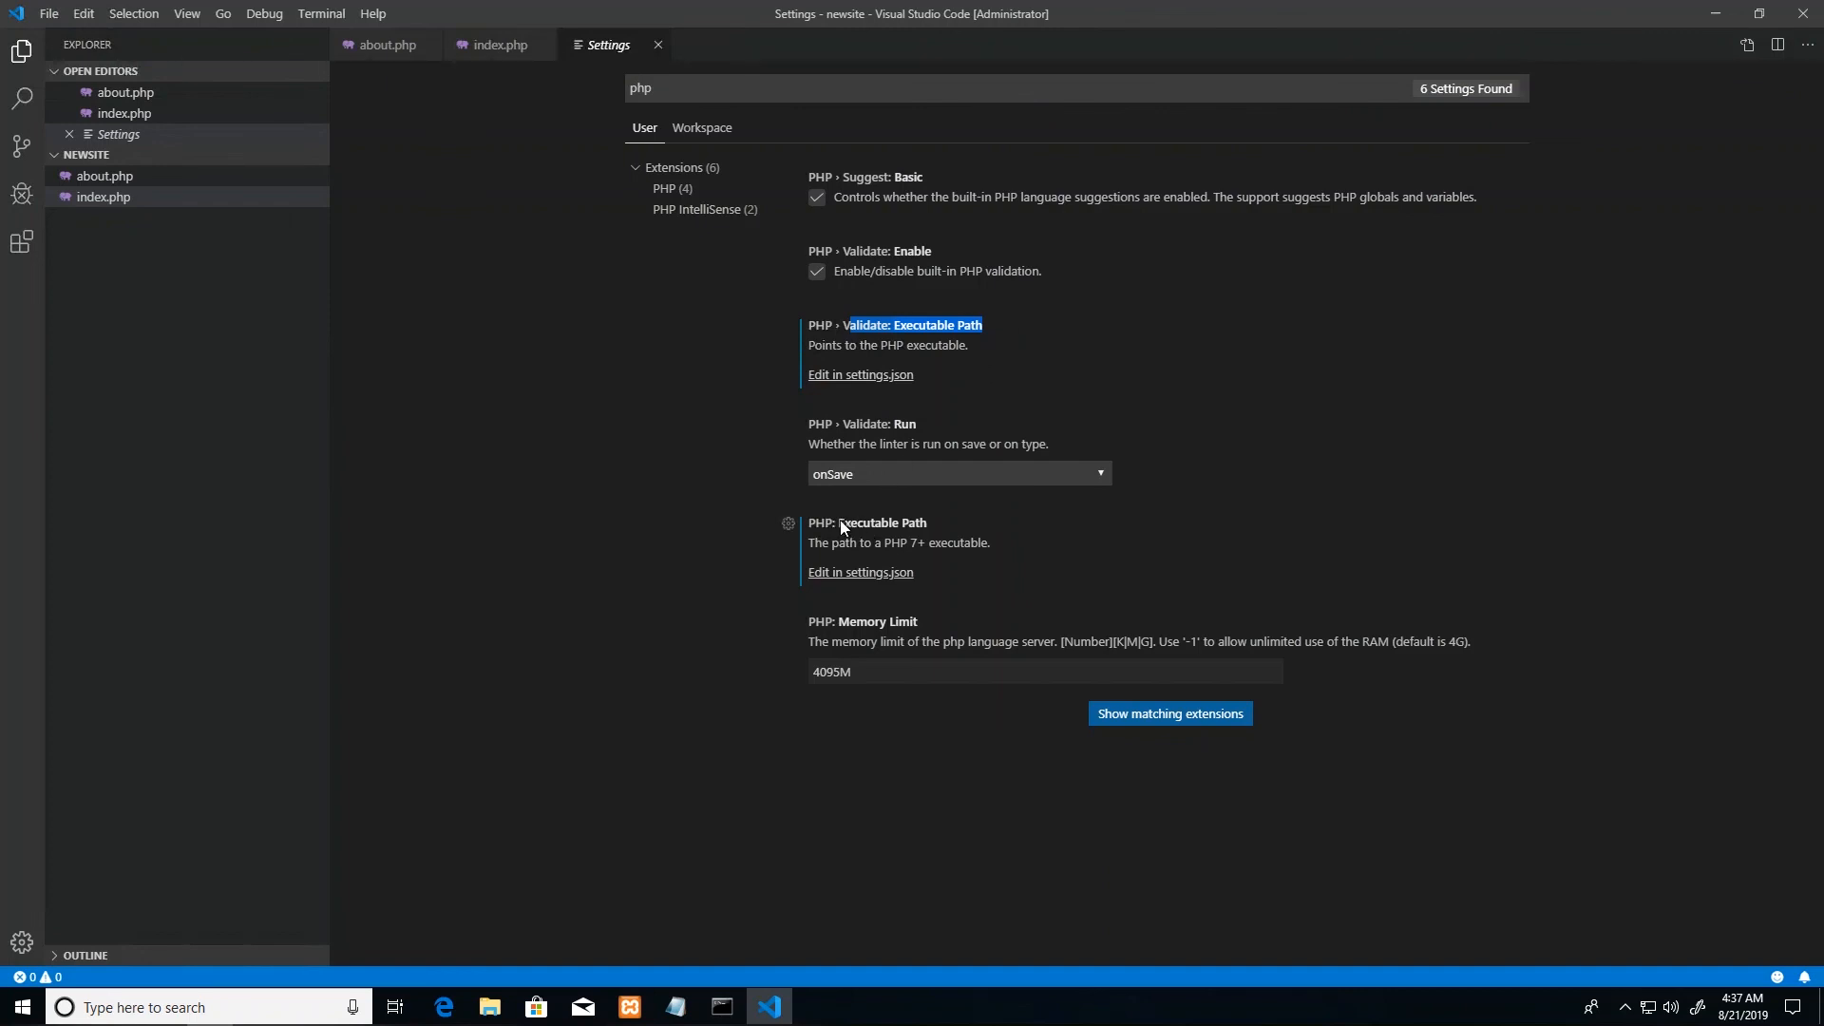
{"action": "mouse_move", "coordinate": [845, 327]}
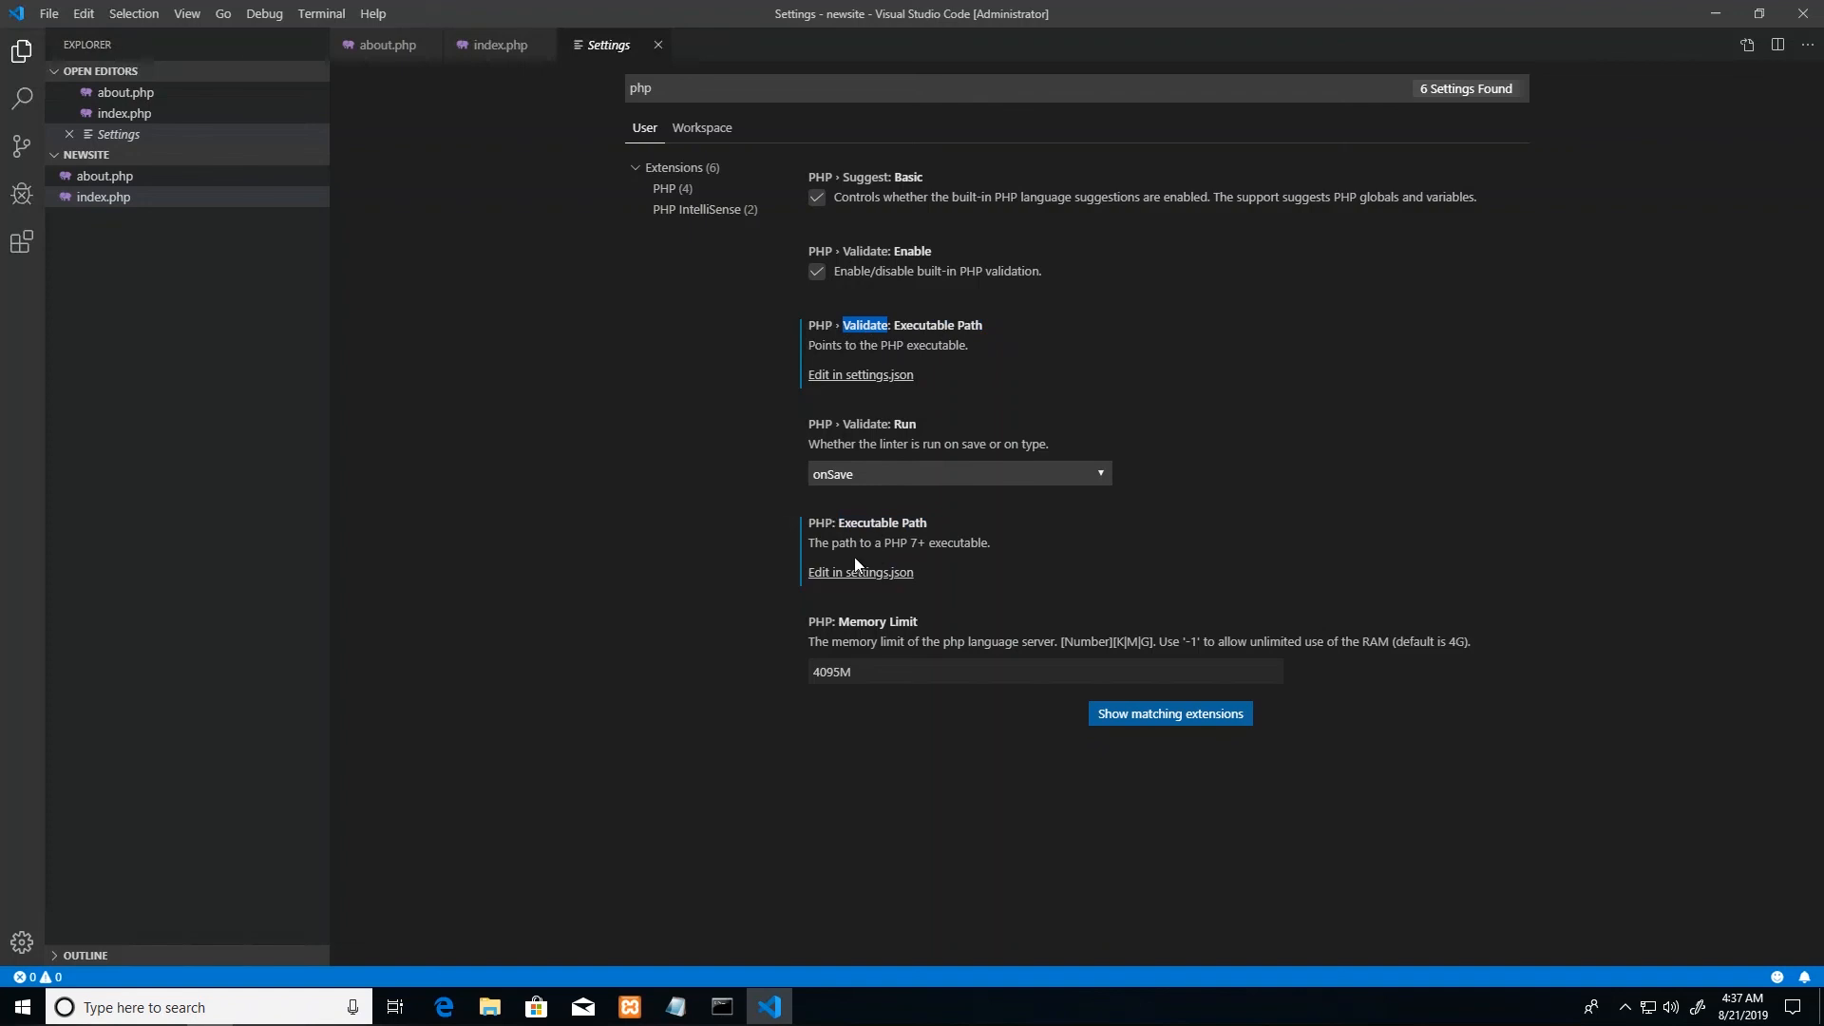
{"action": "left_click", "coordinate": [860, 571]}
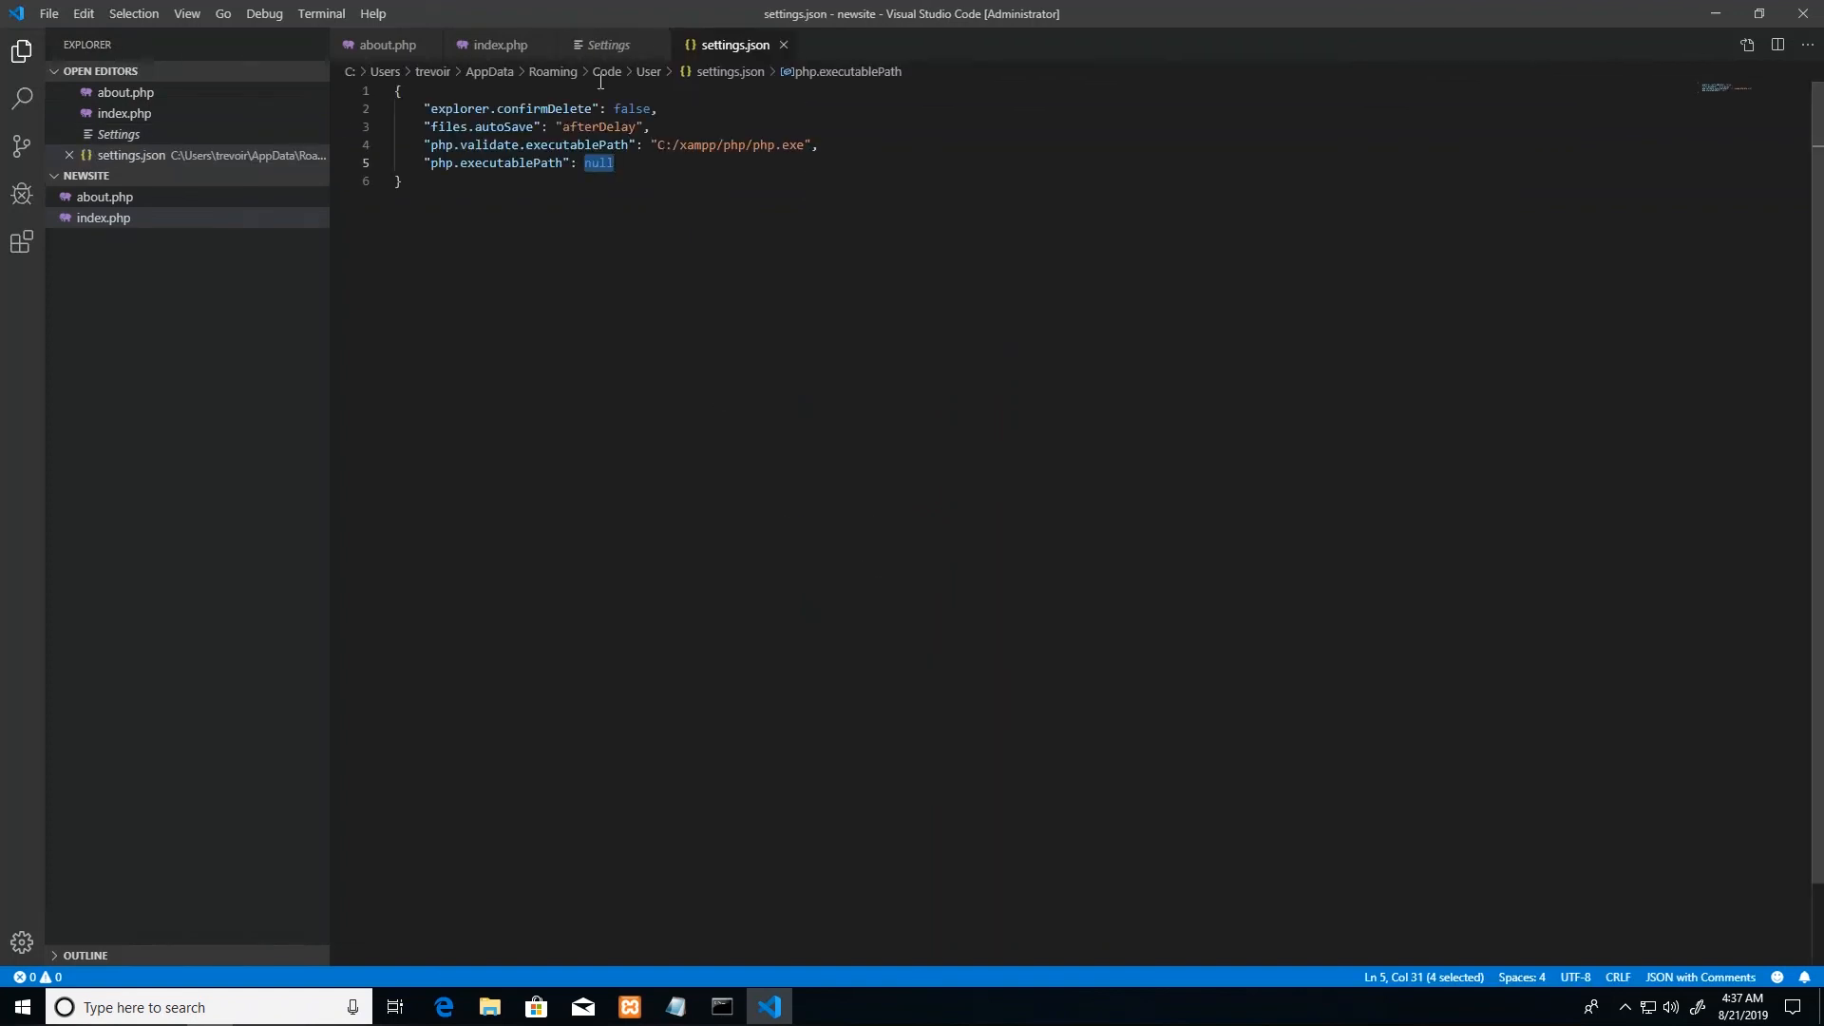
Step: Re-enter php.executablePath in settings.json with the value "C:/xampp/php/php.exe"
{"action": "left_click", "coordinate": [607, 45]}
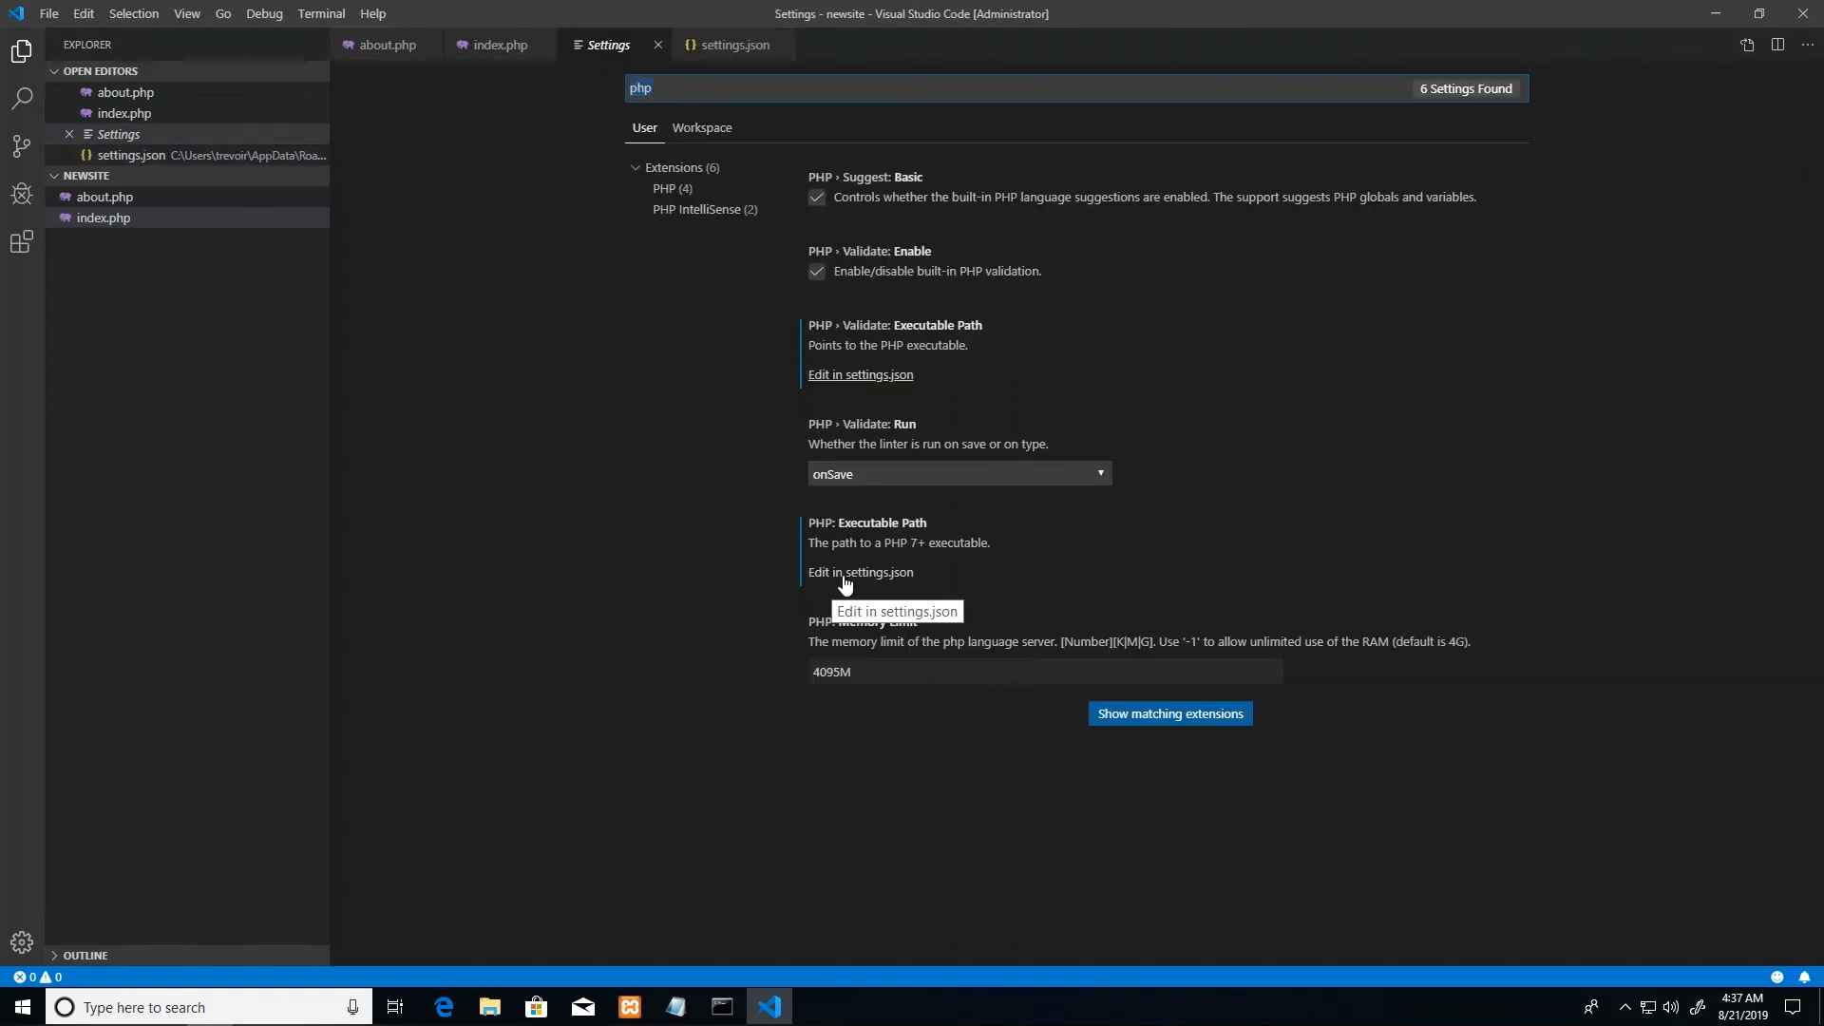
{"action": "left_click", "coordinate": [860, 571]}
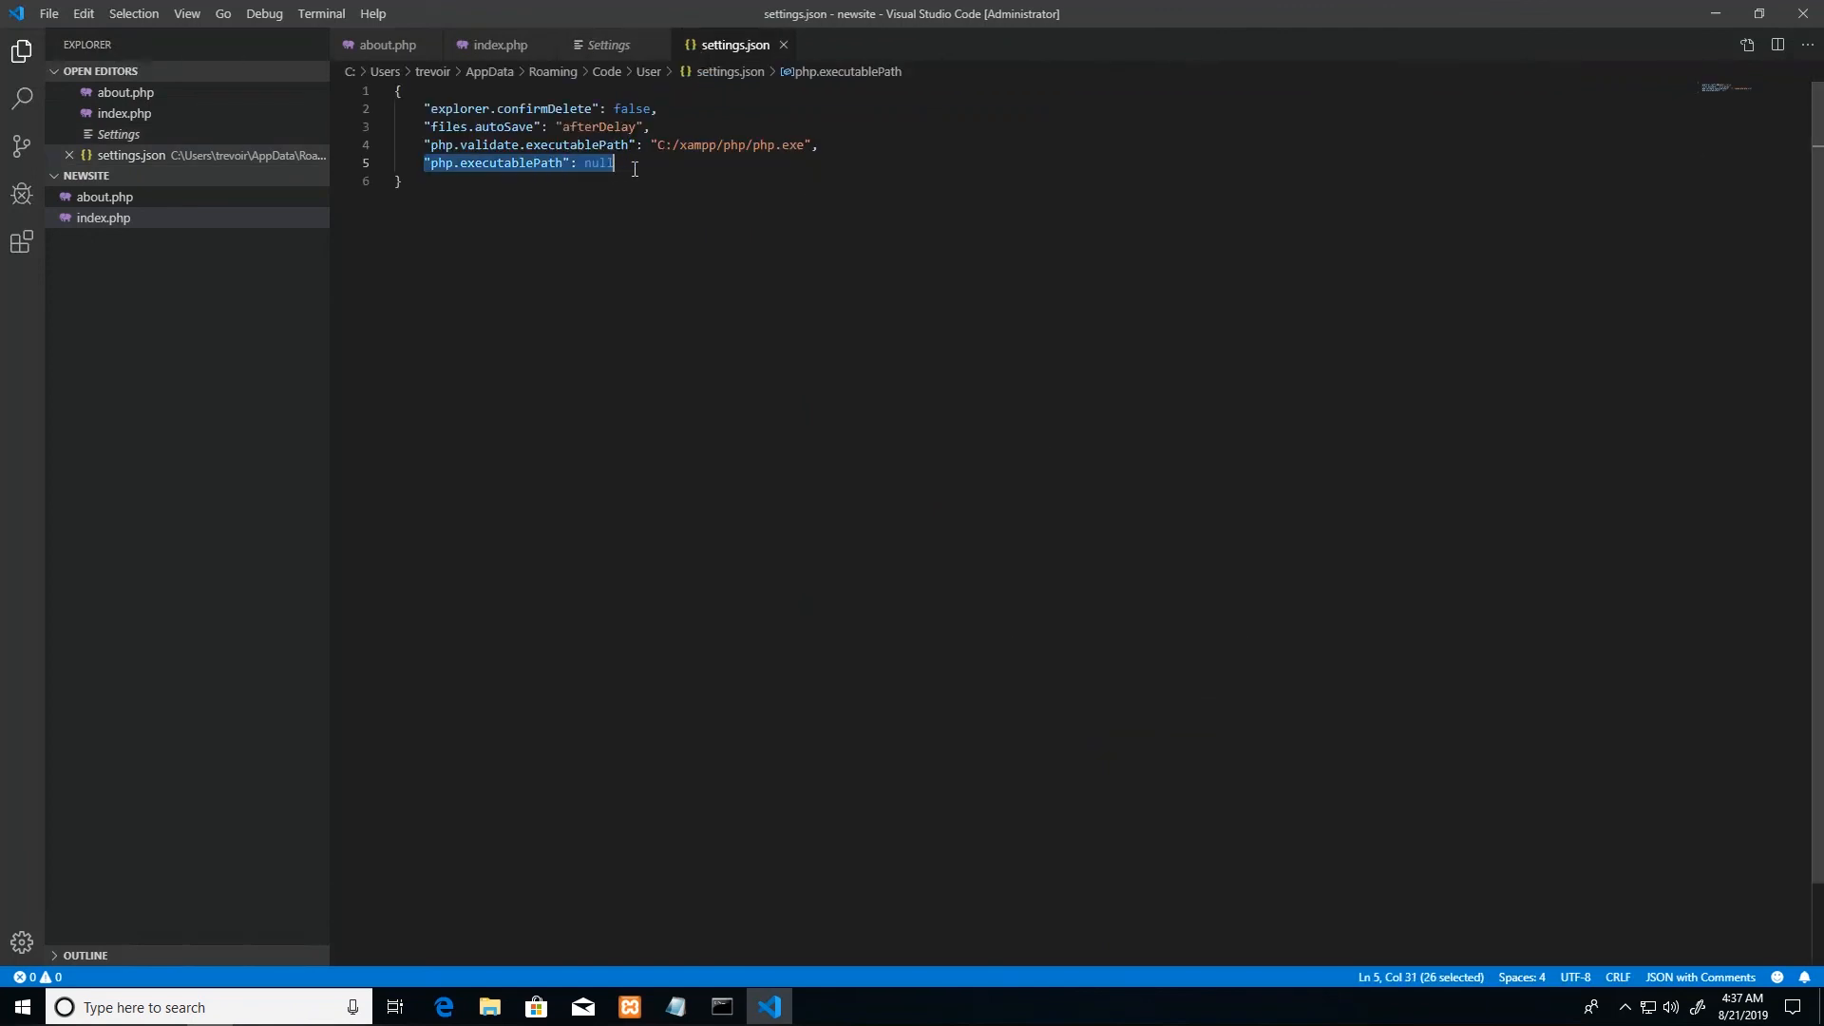
{"action": "key", "text": "Delete"}
{"action": "type", "text": "\"p"}
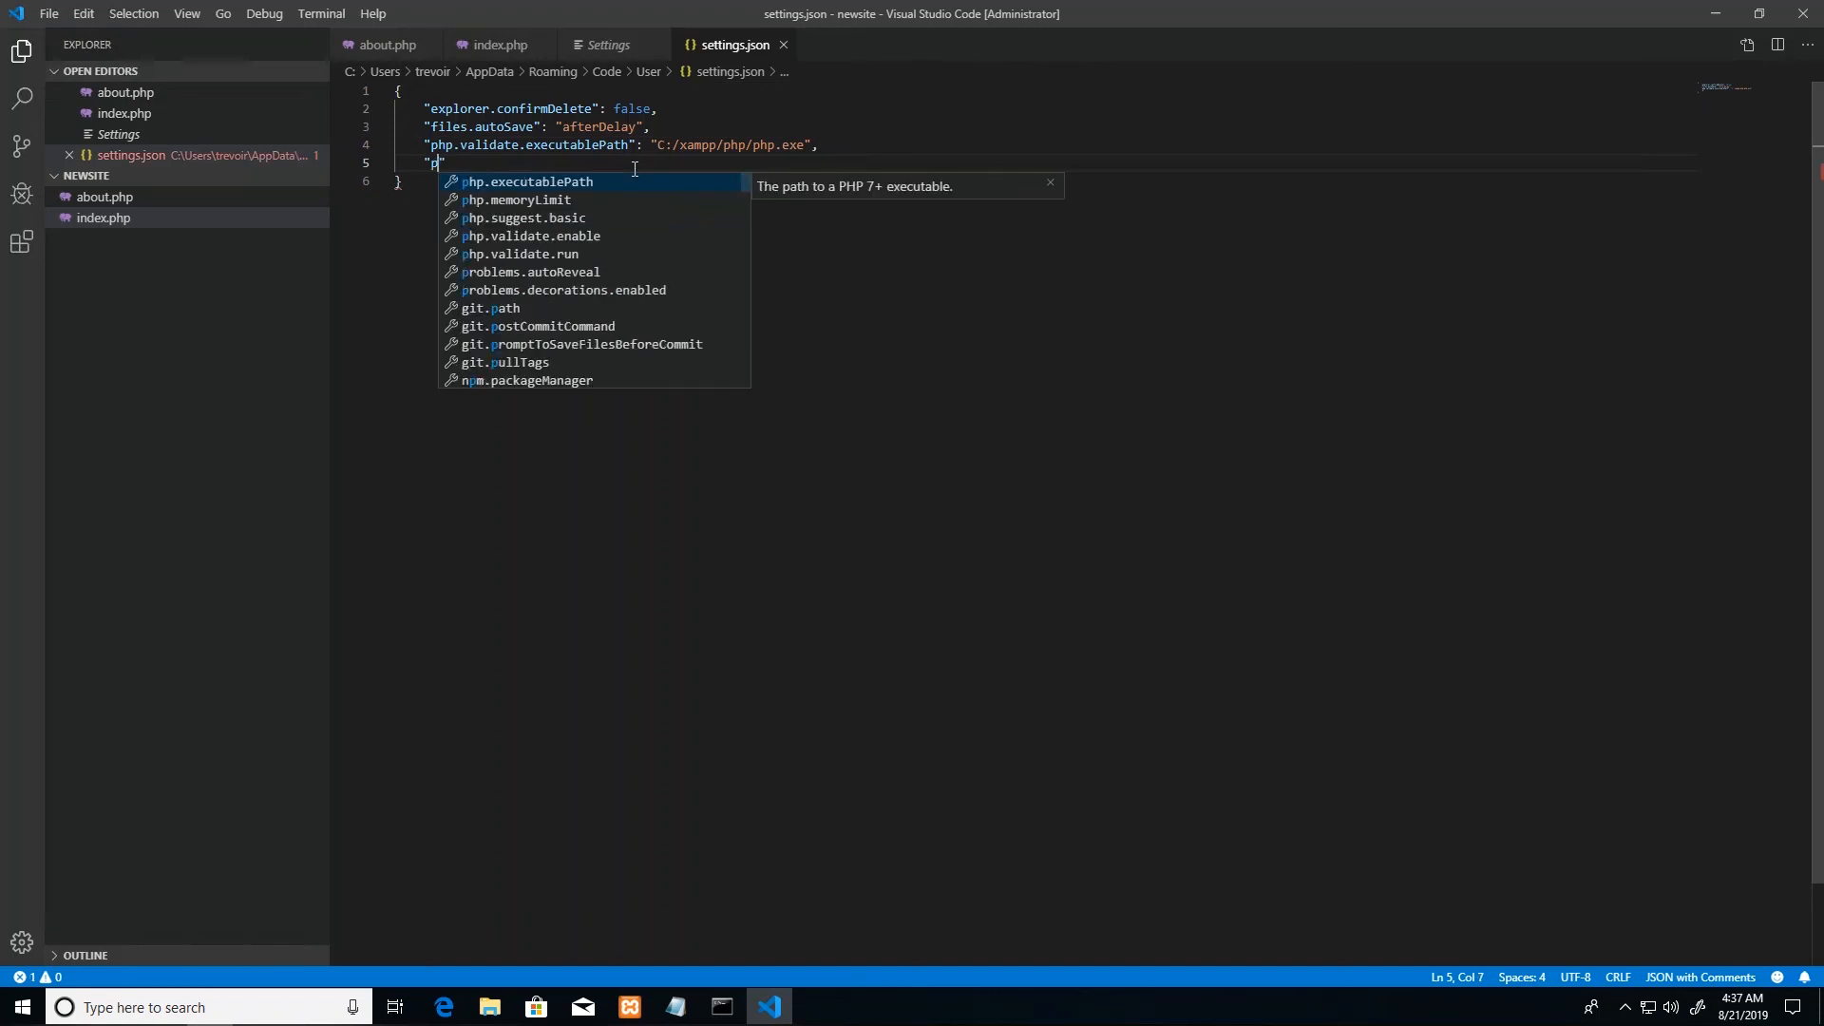
{"action": "type", "text": "hp"}
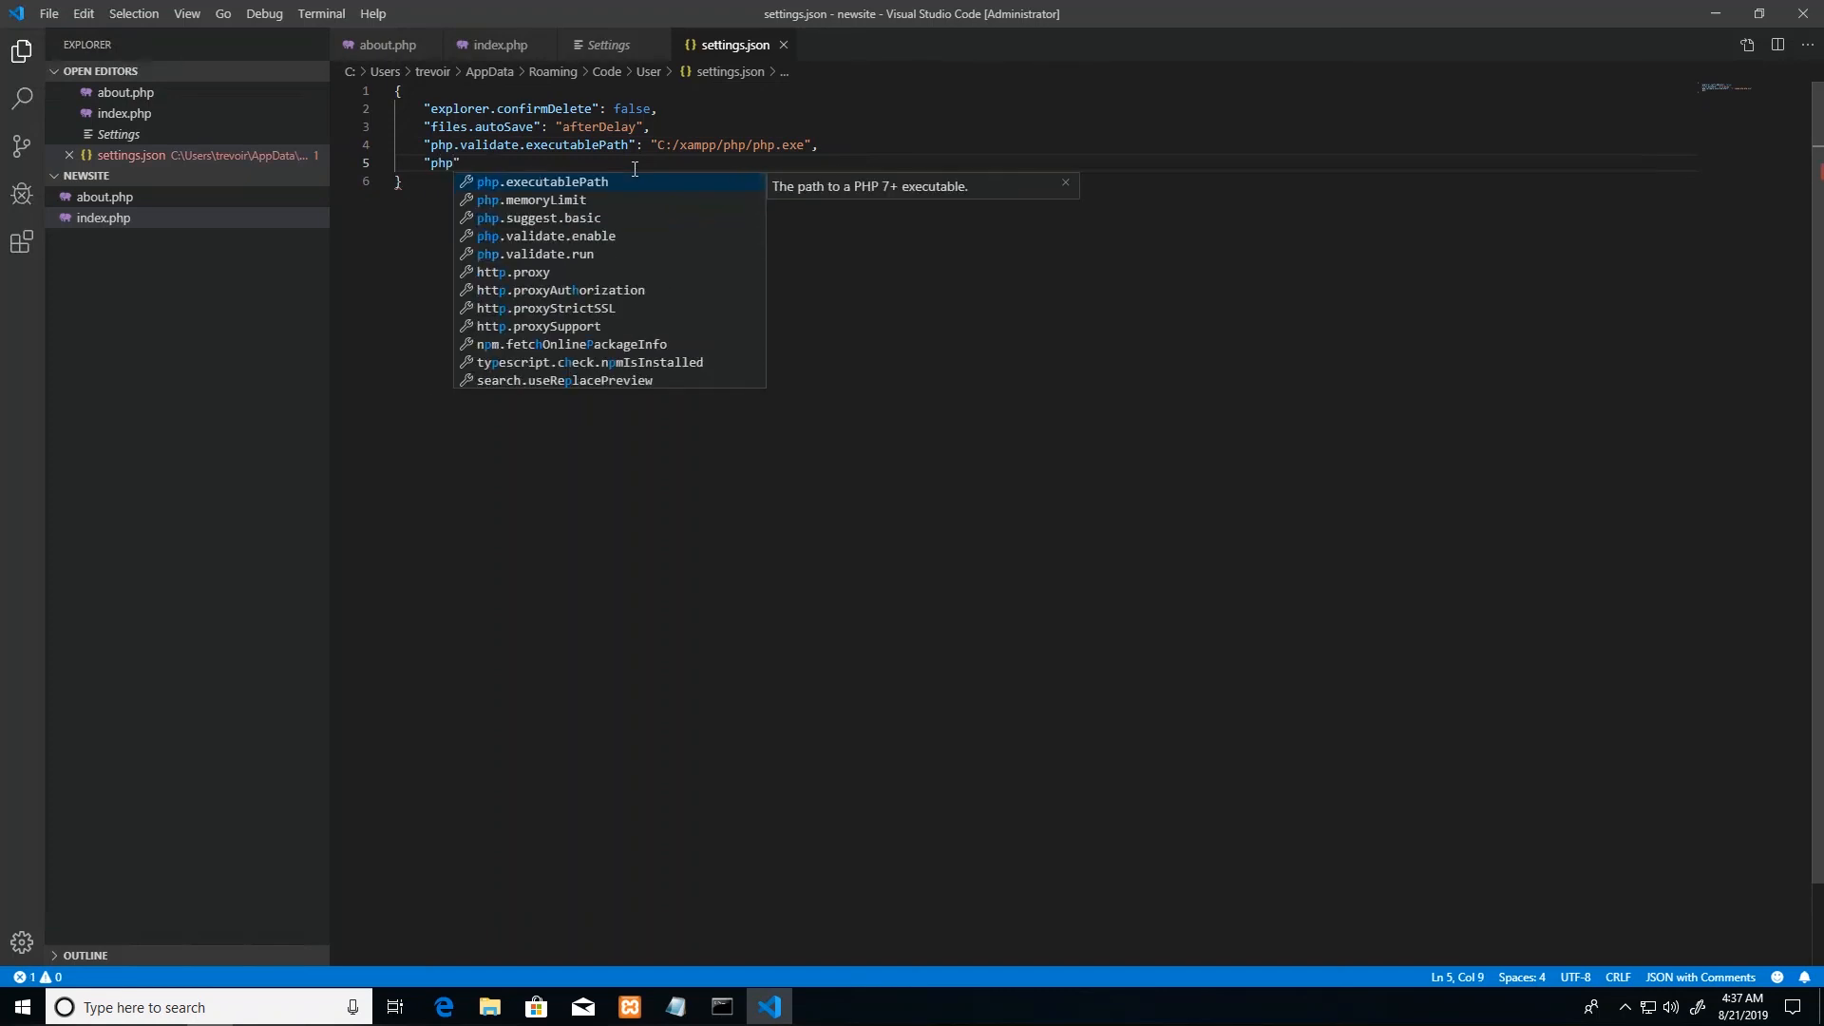
{"action": "left_click", "coordinate": [540, 182]}
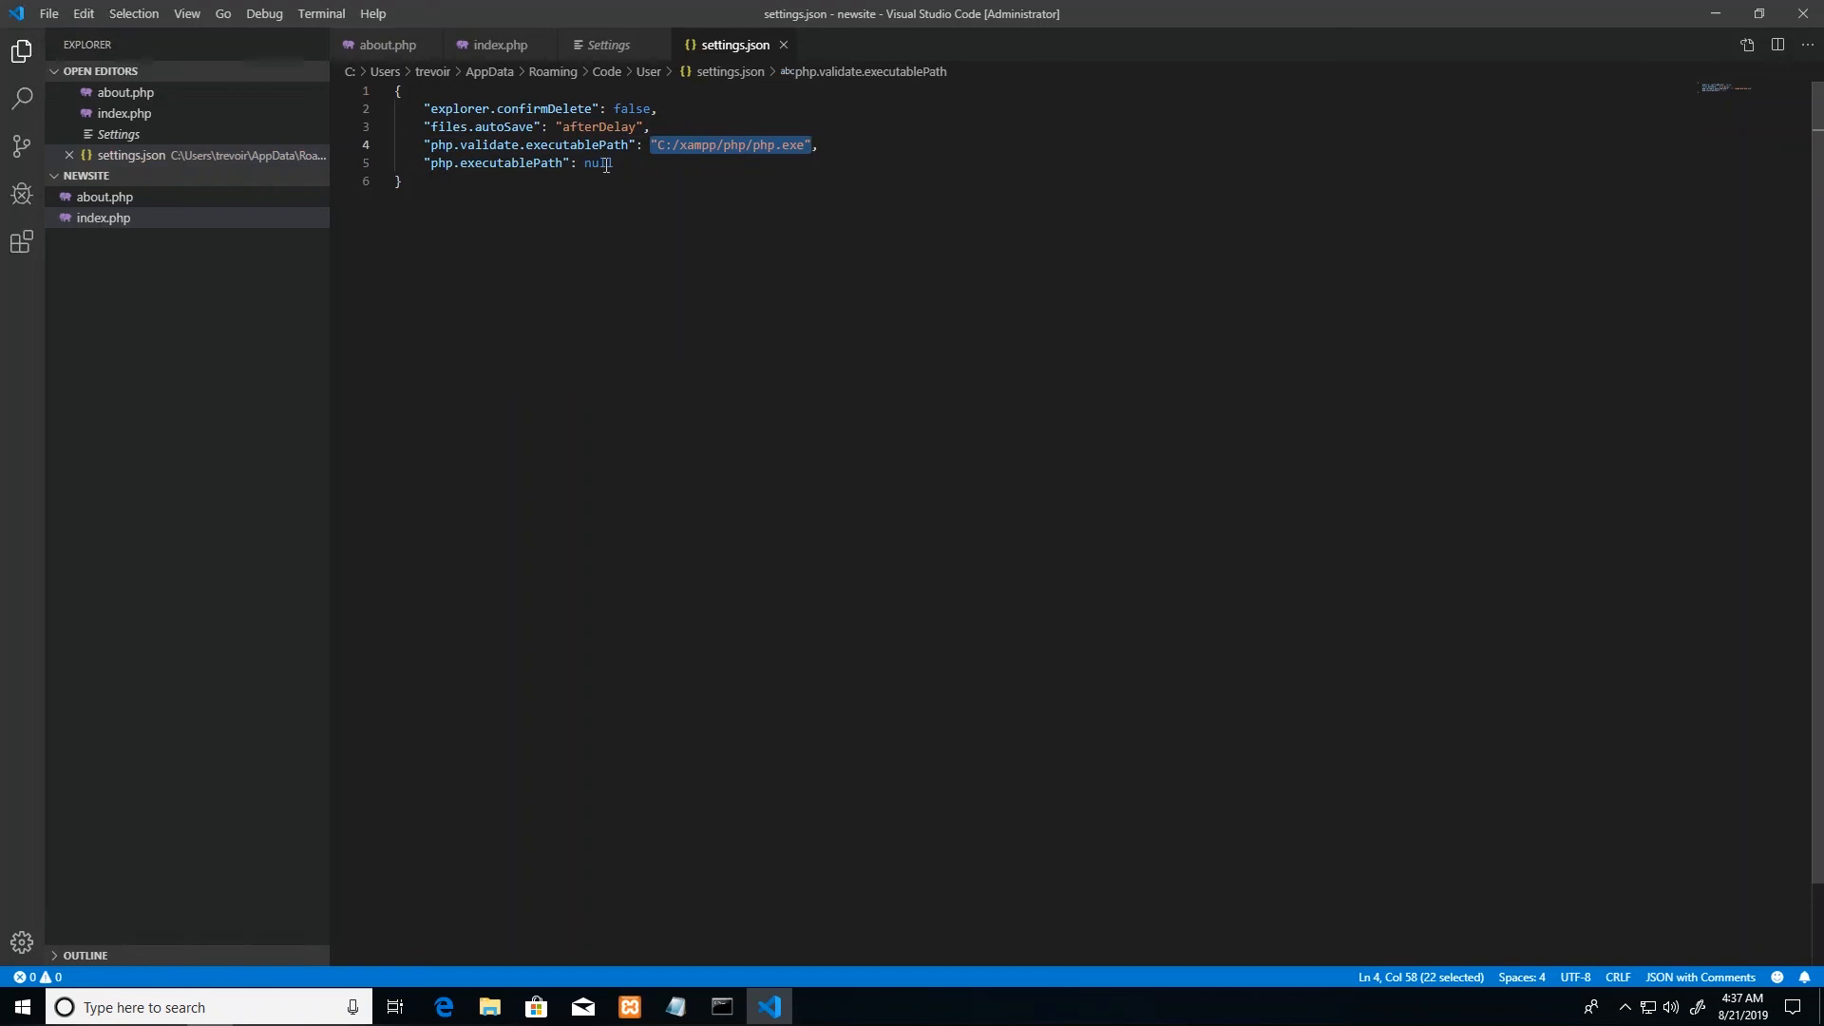
{"action": "type", "text": "\"C:/xampp/php/php.exe\""}
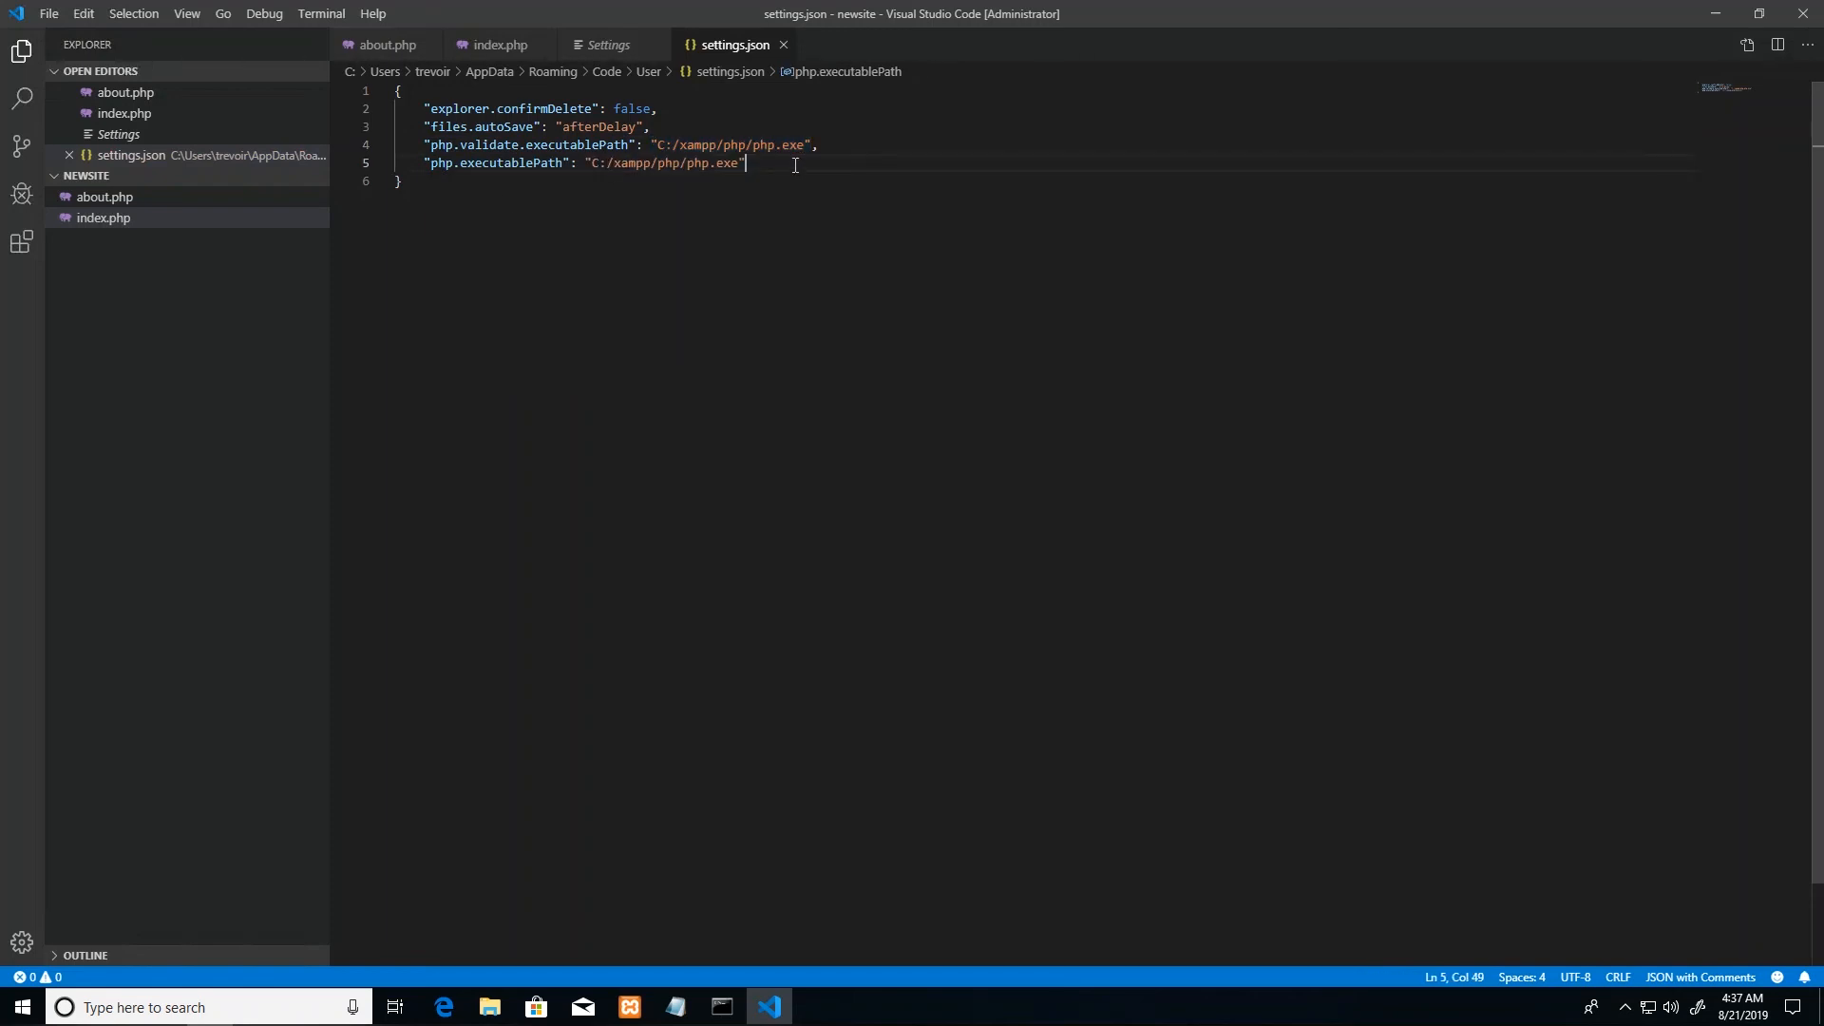
{"action": "mouse_move", "coordinate": [76, 58]}
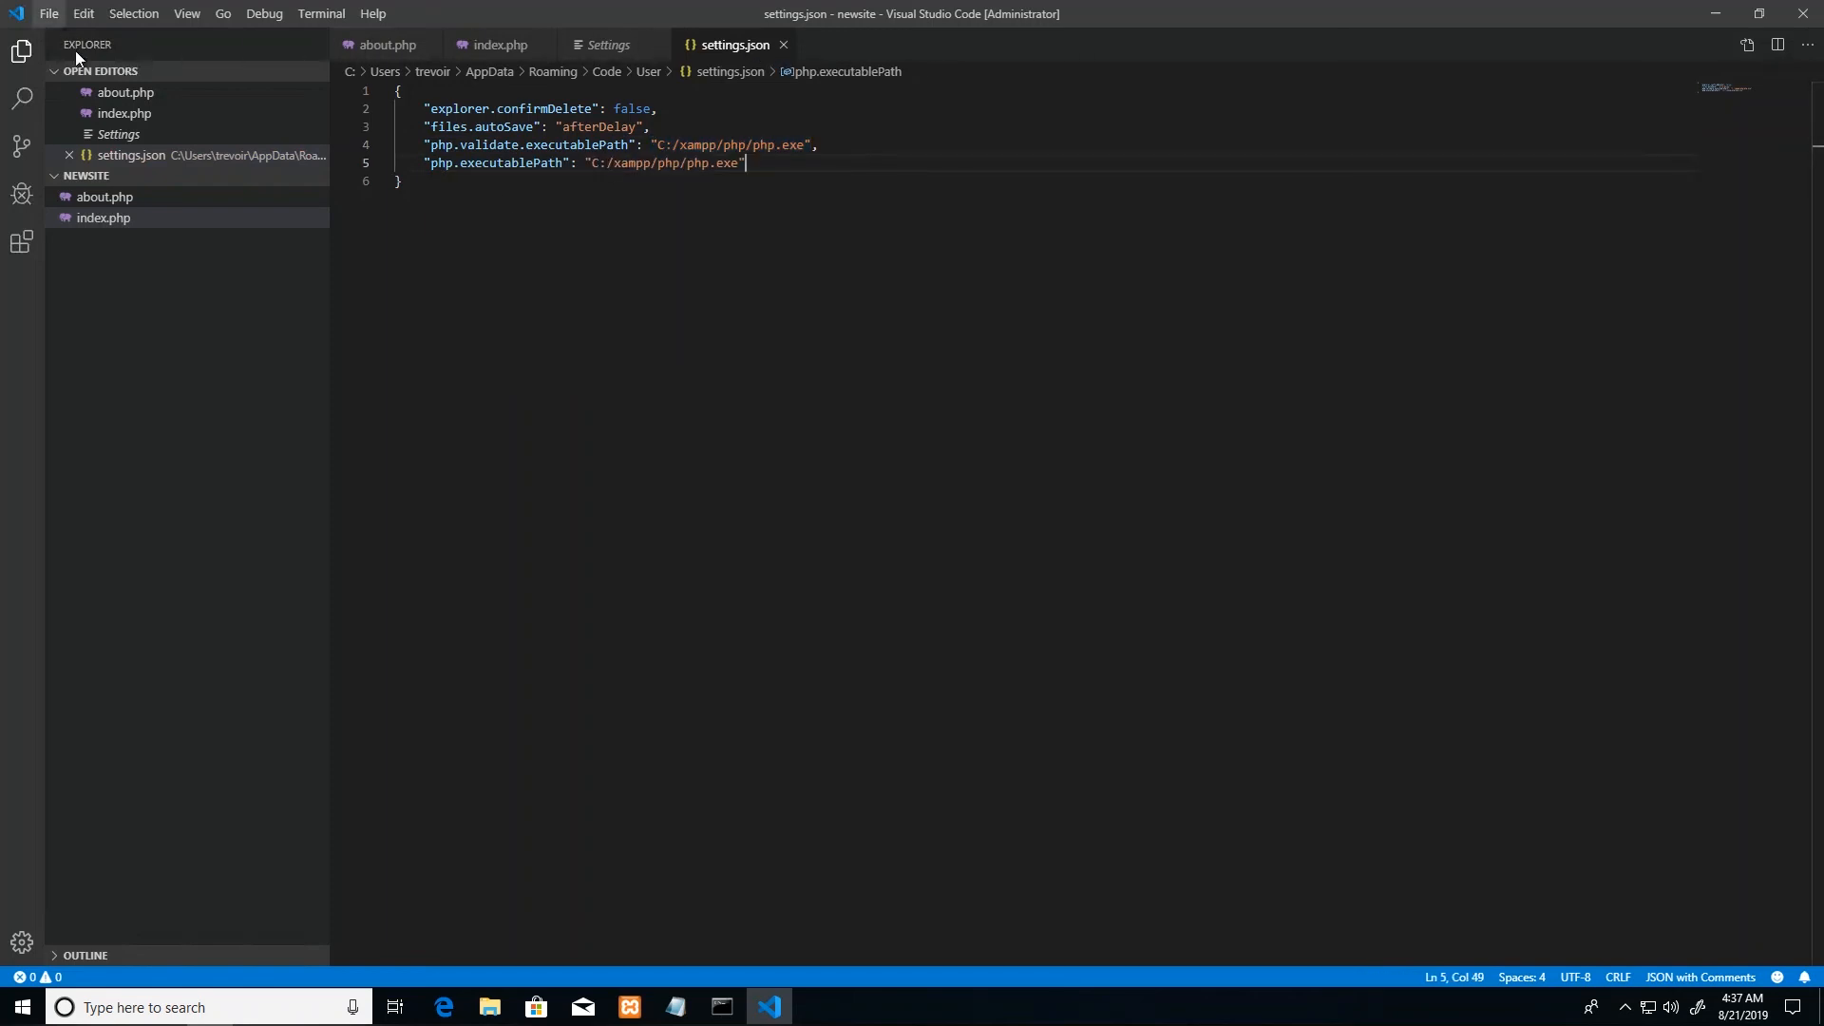
{"action": "mouse_move", "coordinate": [735, 45]}
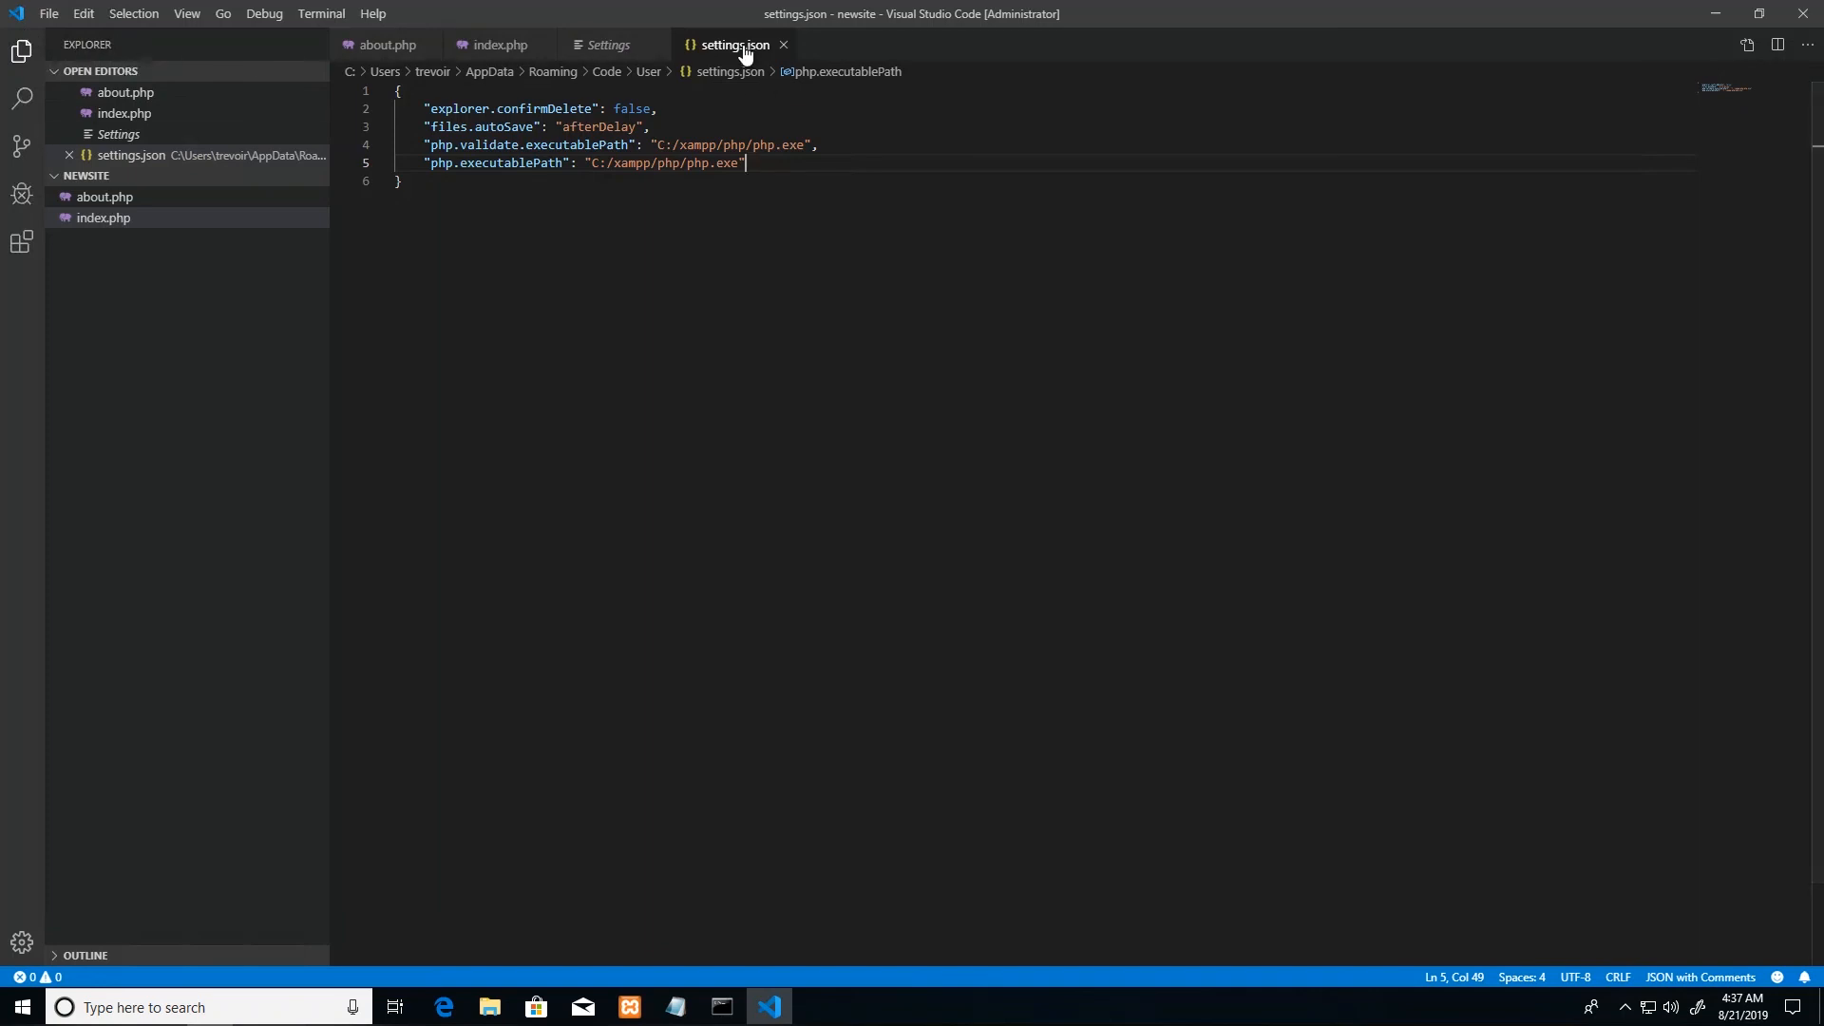
Step: Close the settings.json and Settings tabs to return to index.php
{"action": "left_click", "coordinate": [607, 44]}
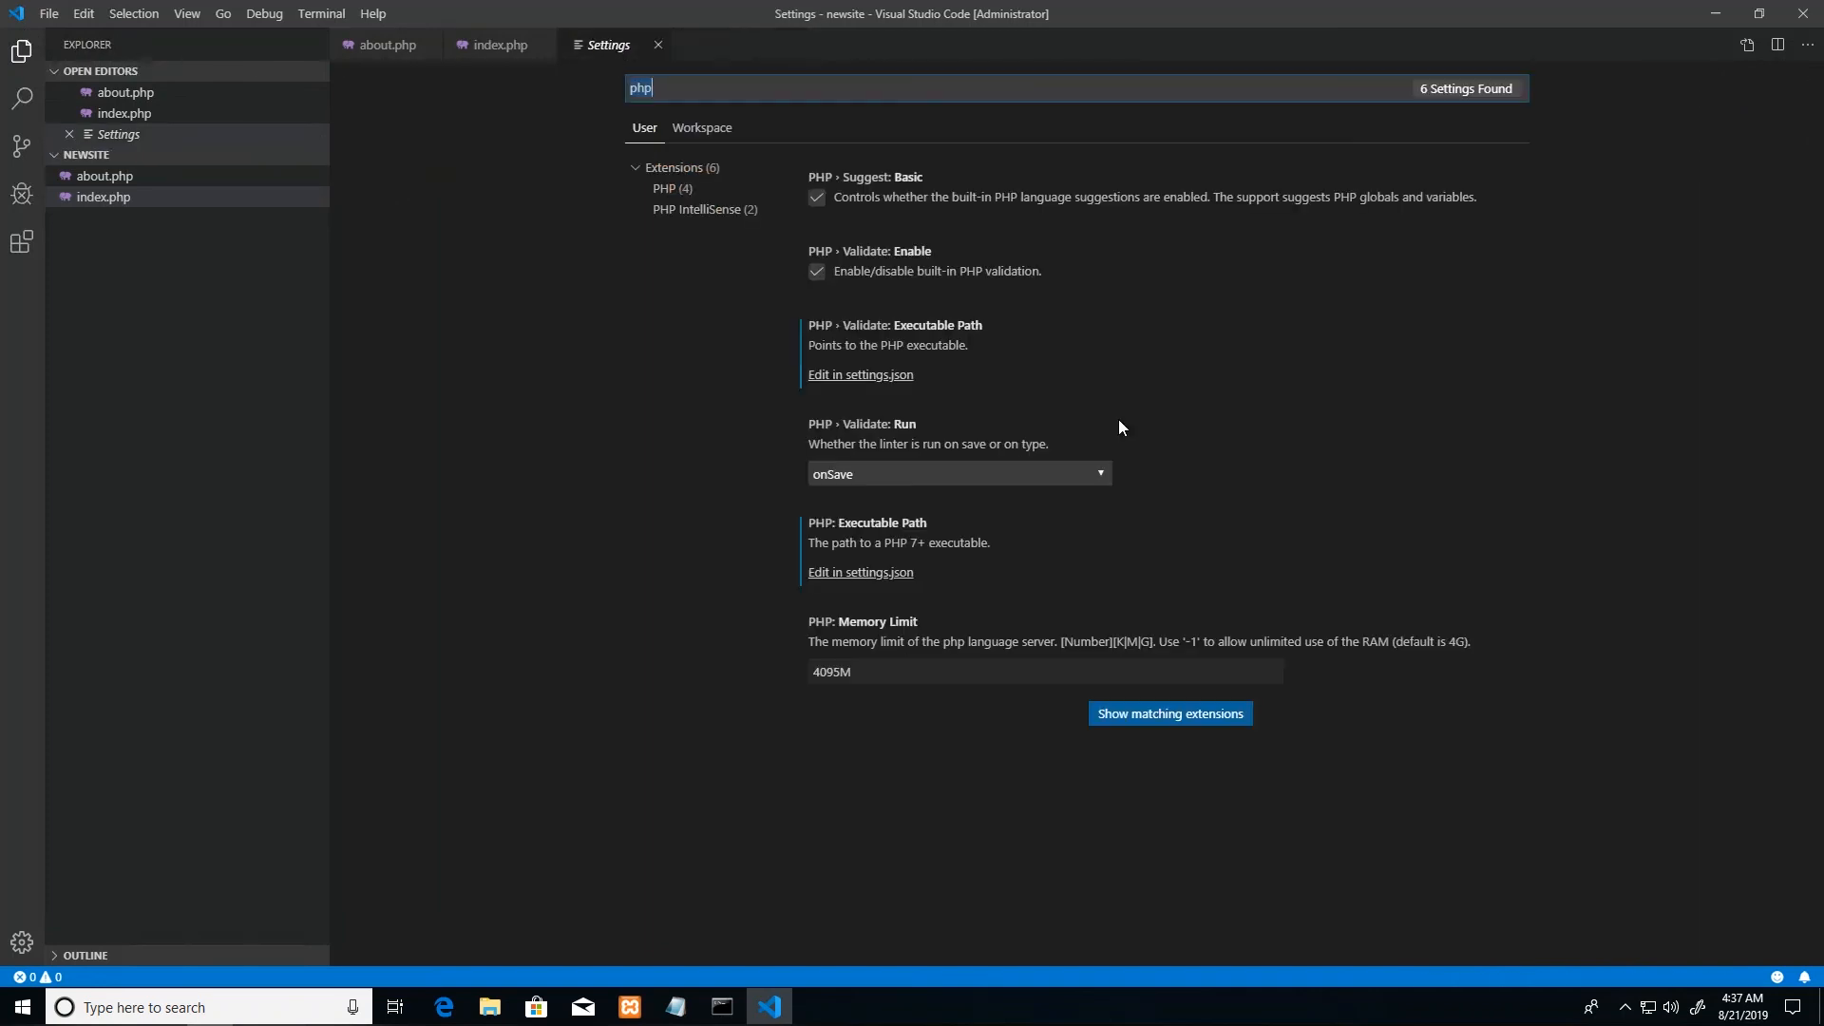
{"action": "left_click", "coordinate": [656, 44]}
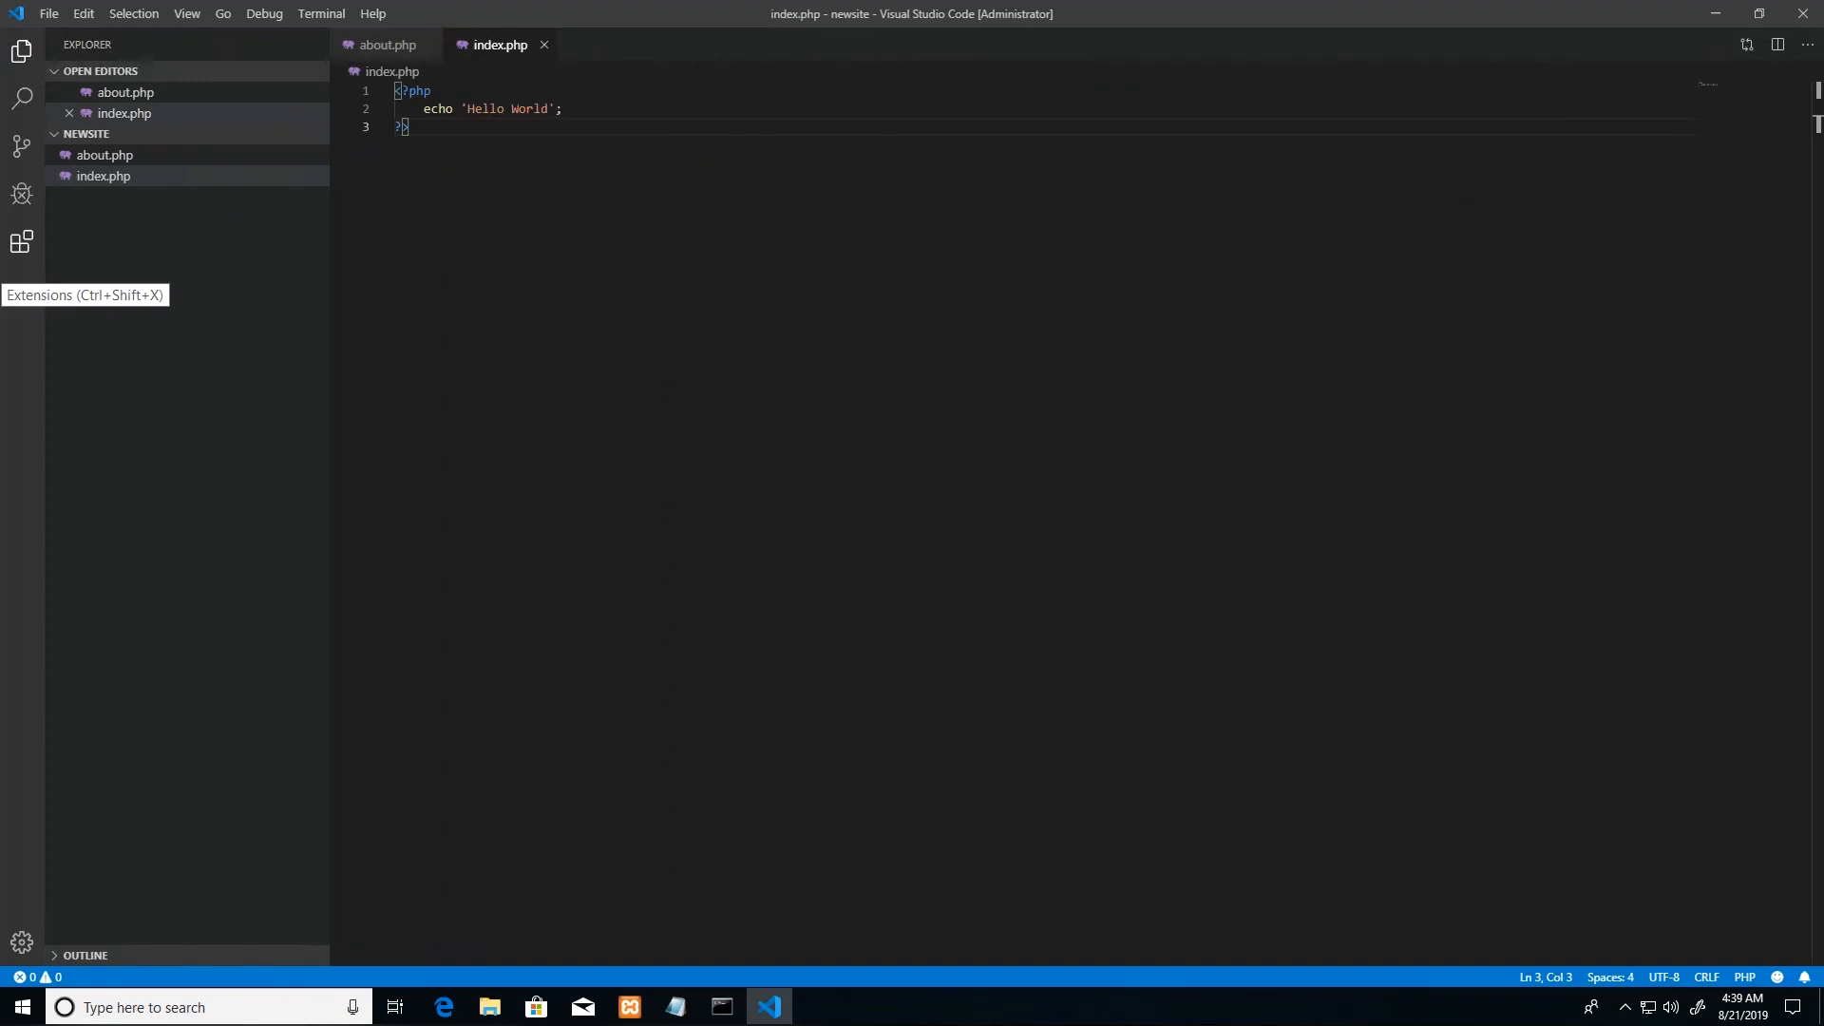
{"action": "mouse_move", "coordinate": [807, 473]}
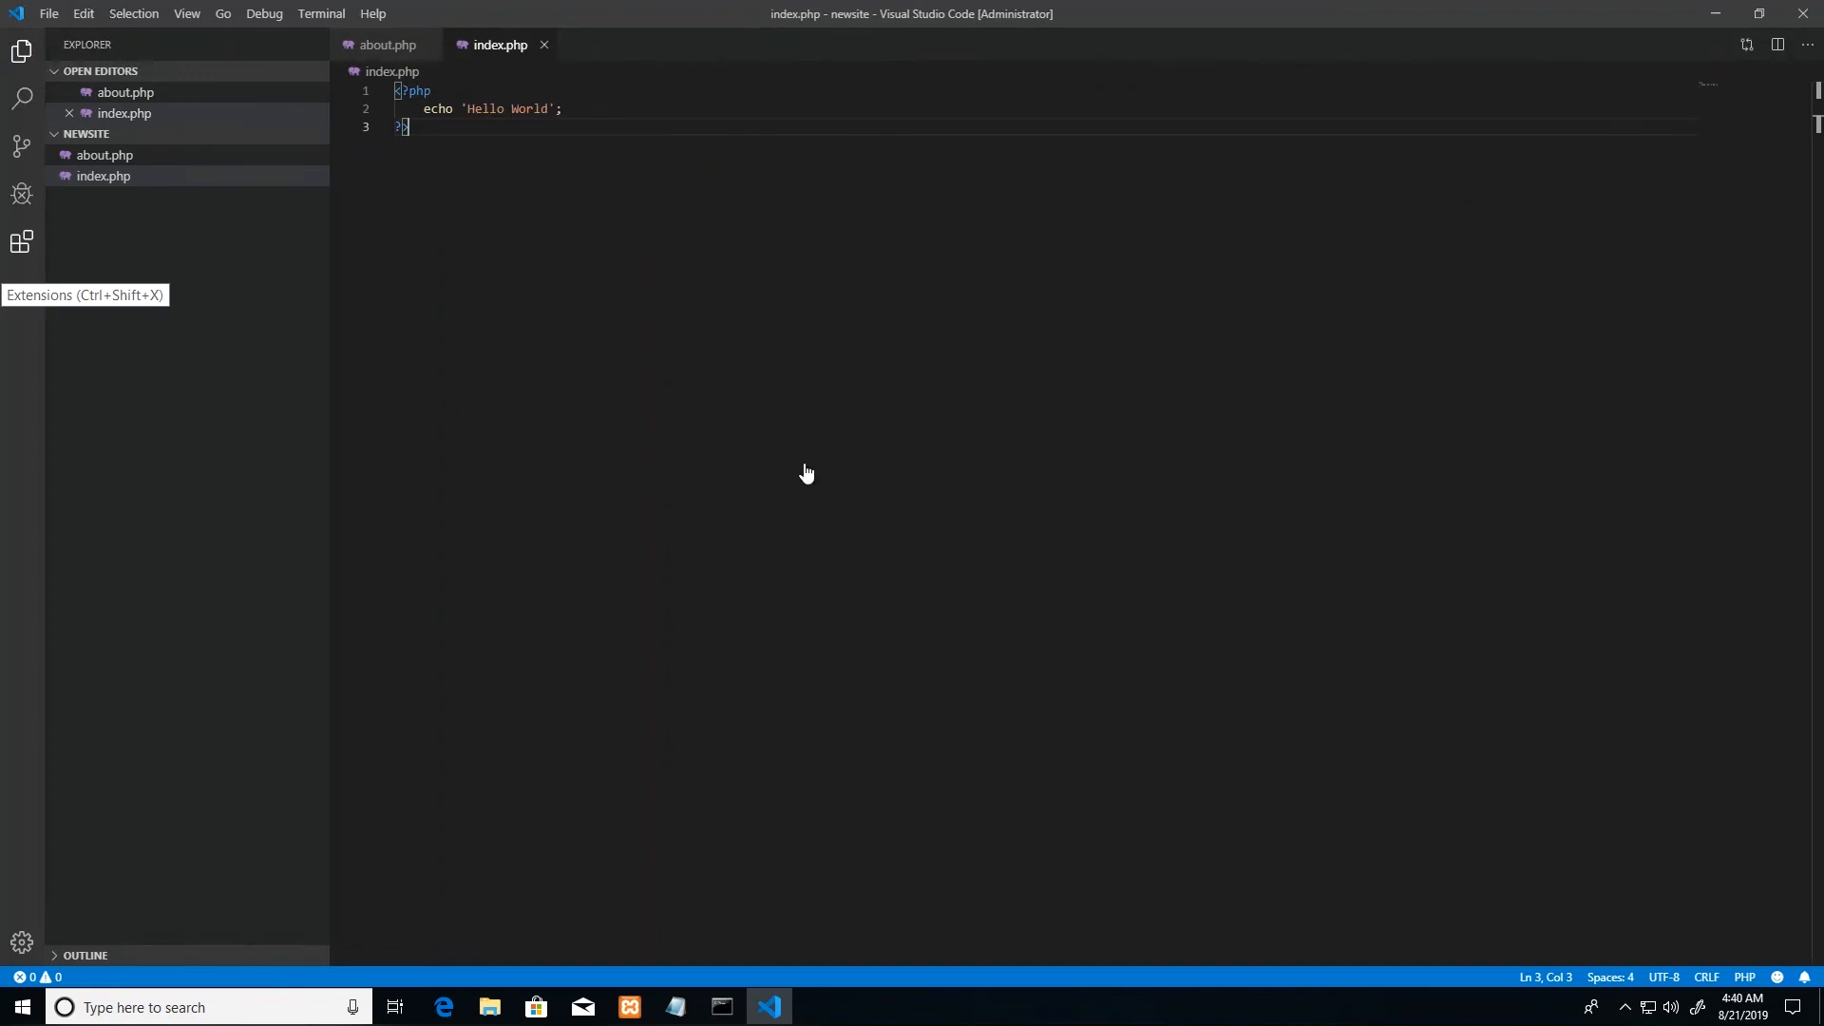
{"action": "mouse_move", "coordinate": [595, 176]}
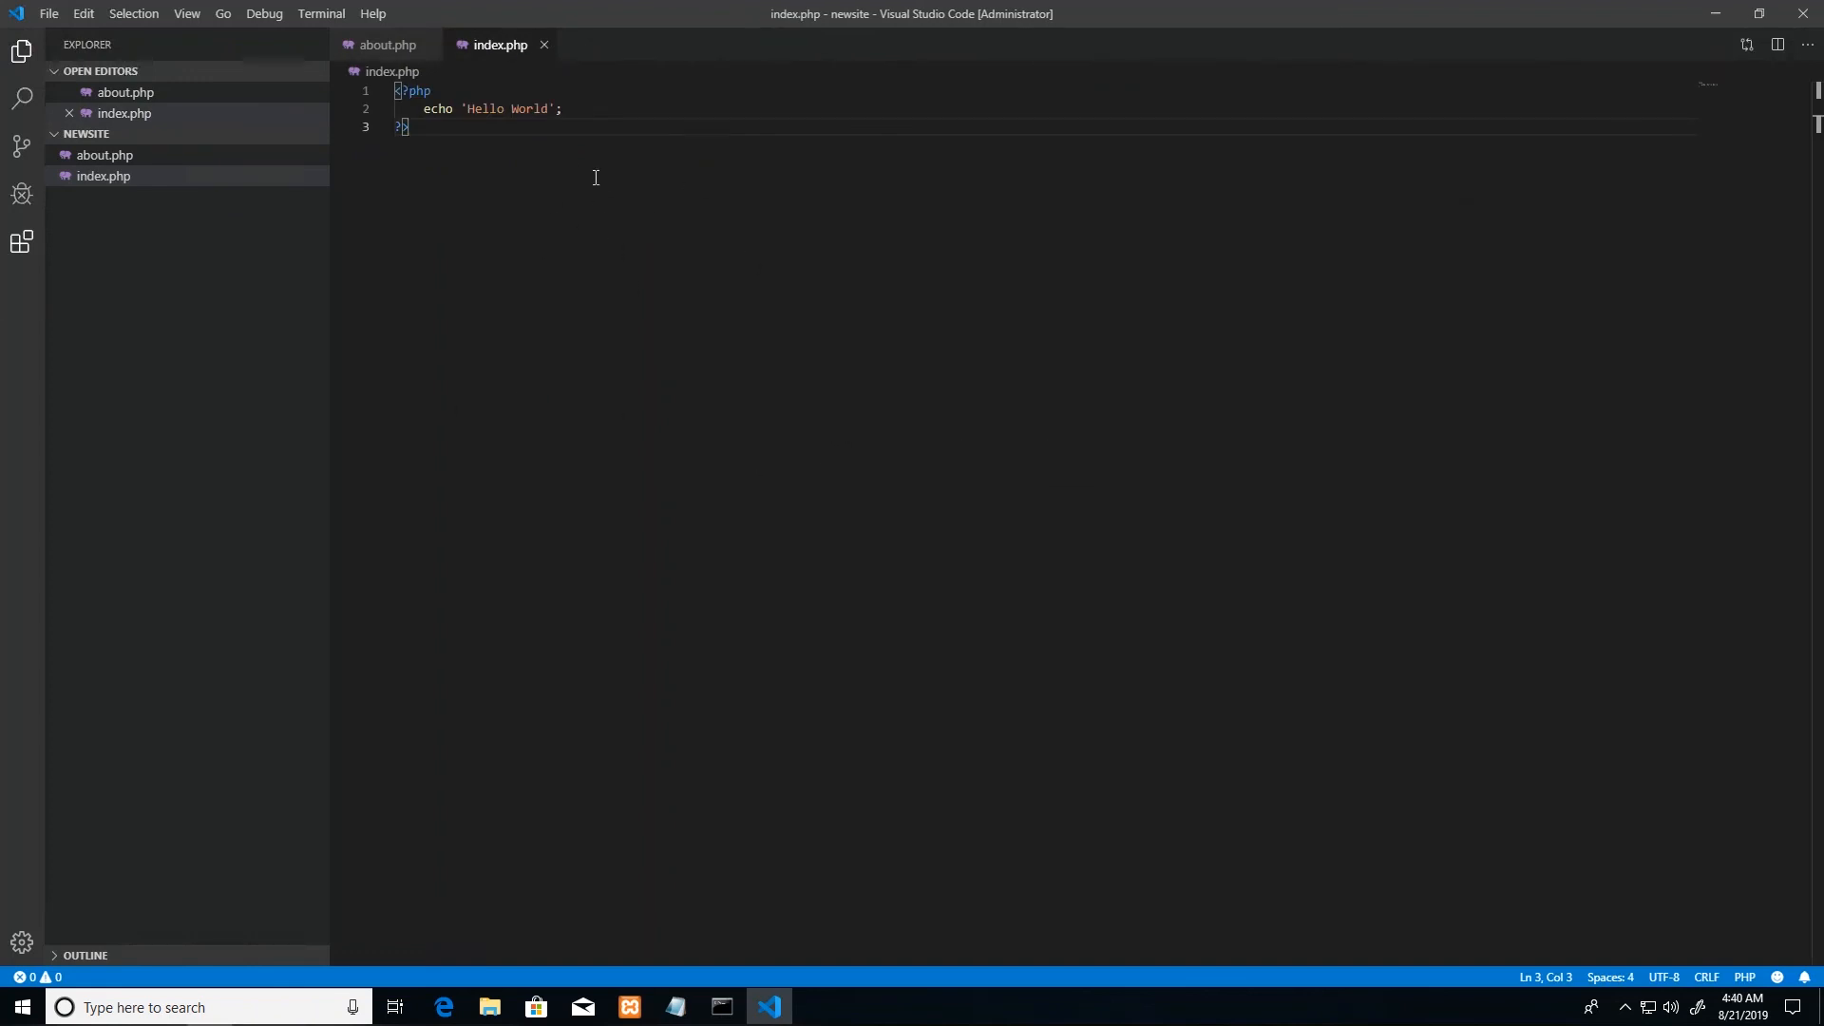
{"action": "mouse_move", "coordinate": [739, 296]}
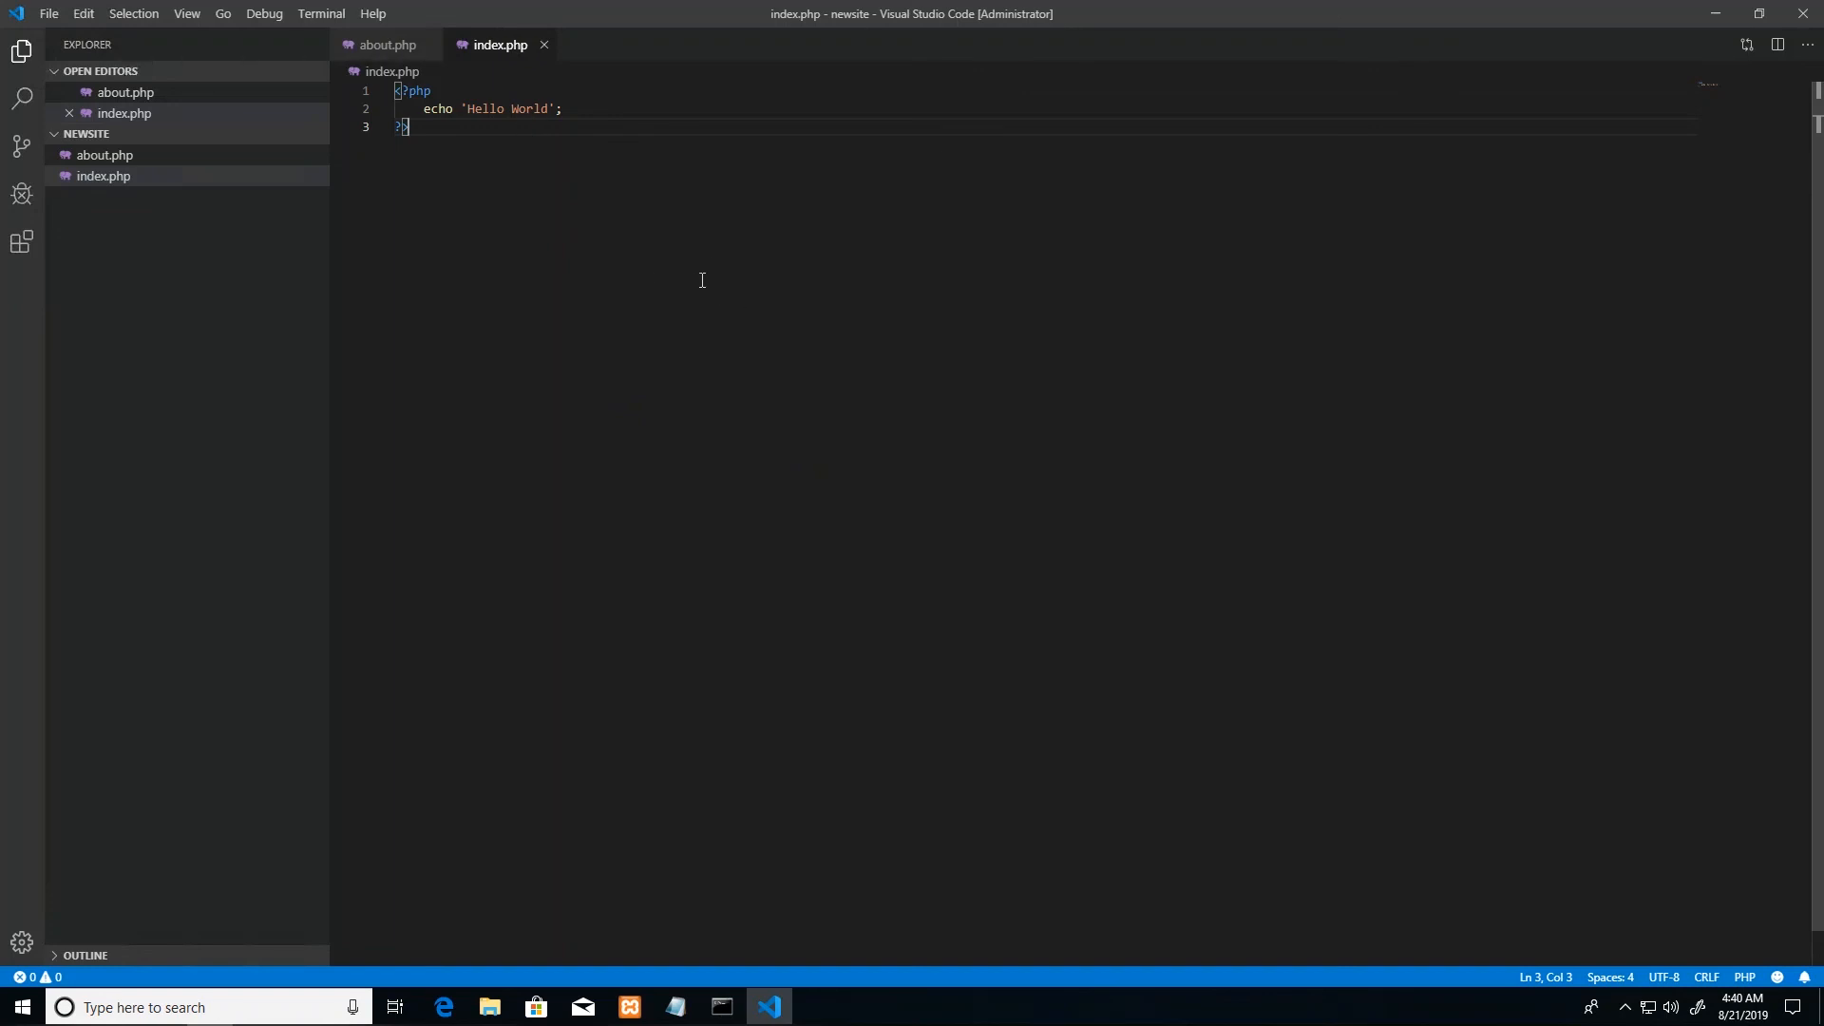
{"action": "mouse_move", "coordinate": [125, 92]}
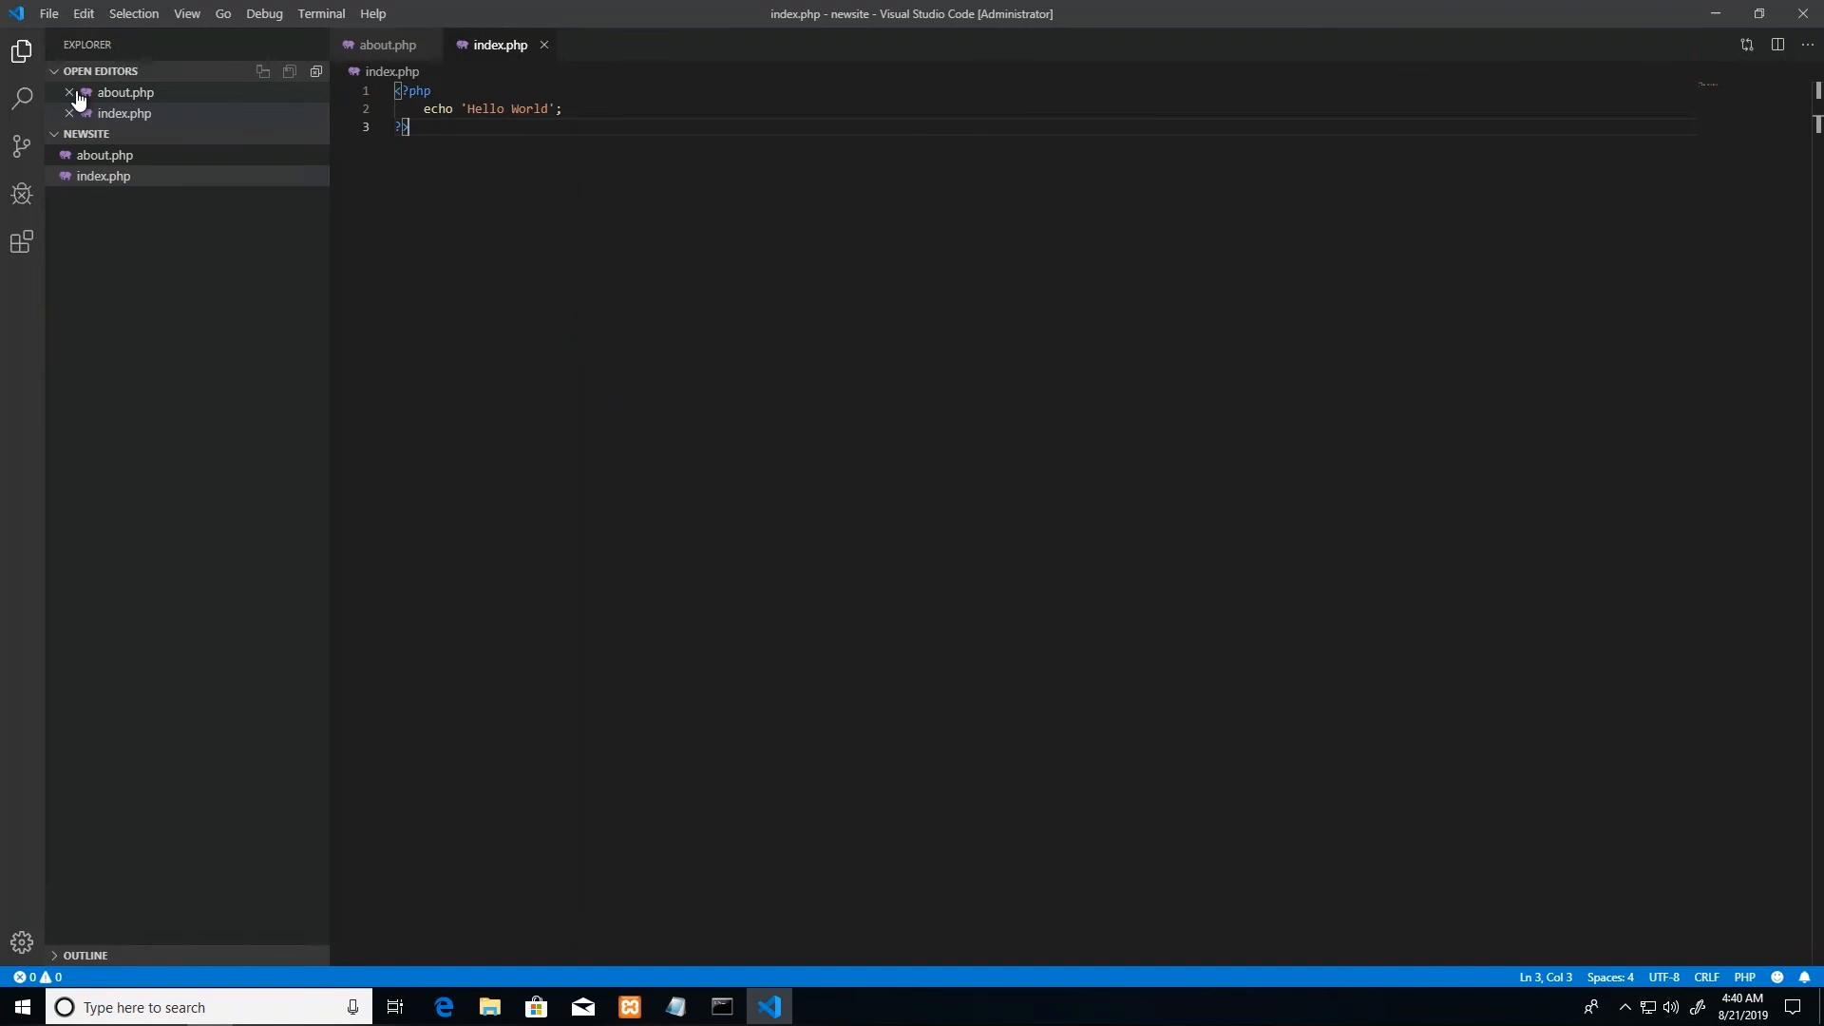
{"action": "mouse_move", "coordinate": [125, 92]}
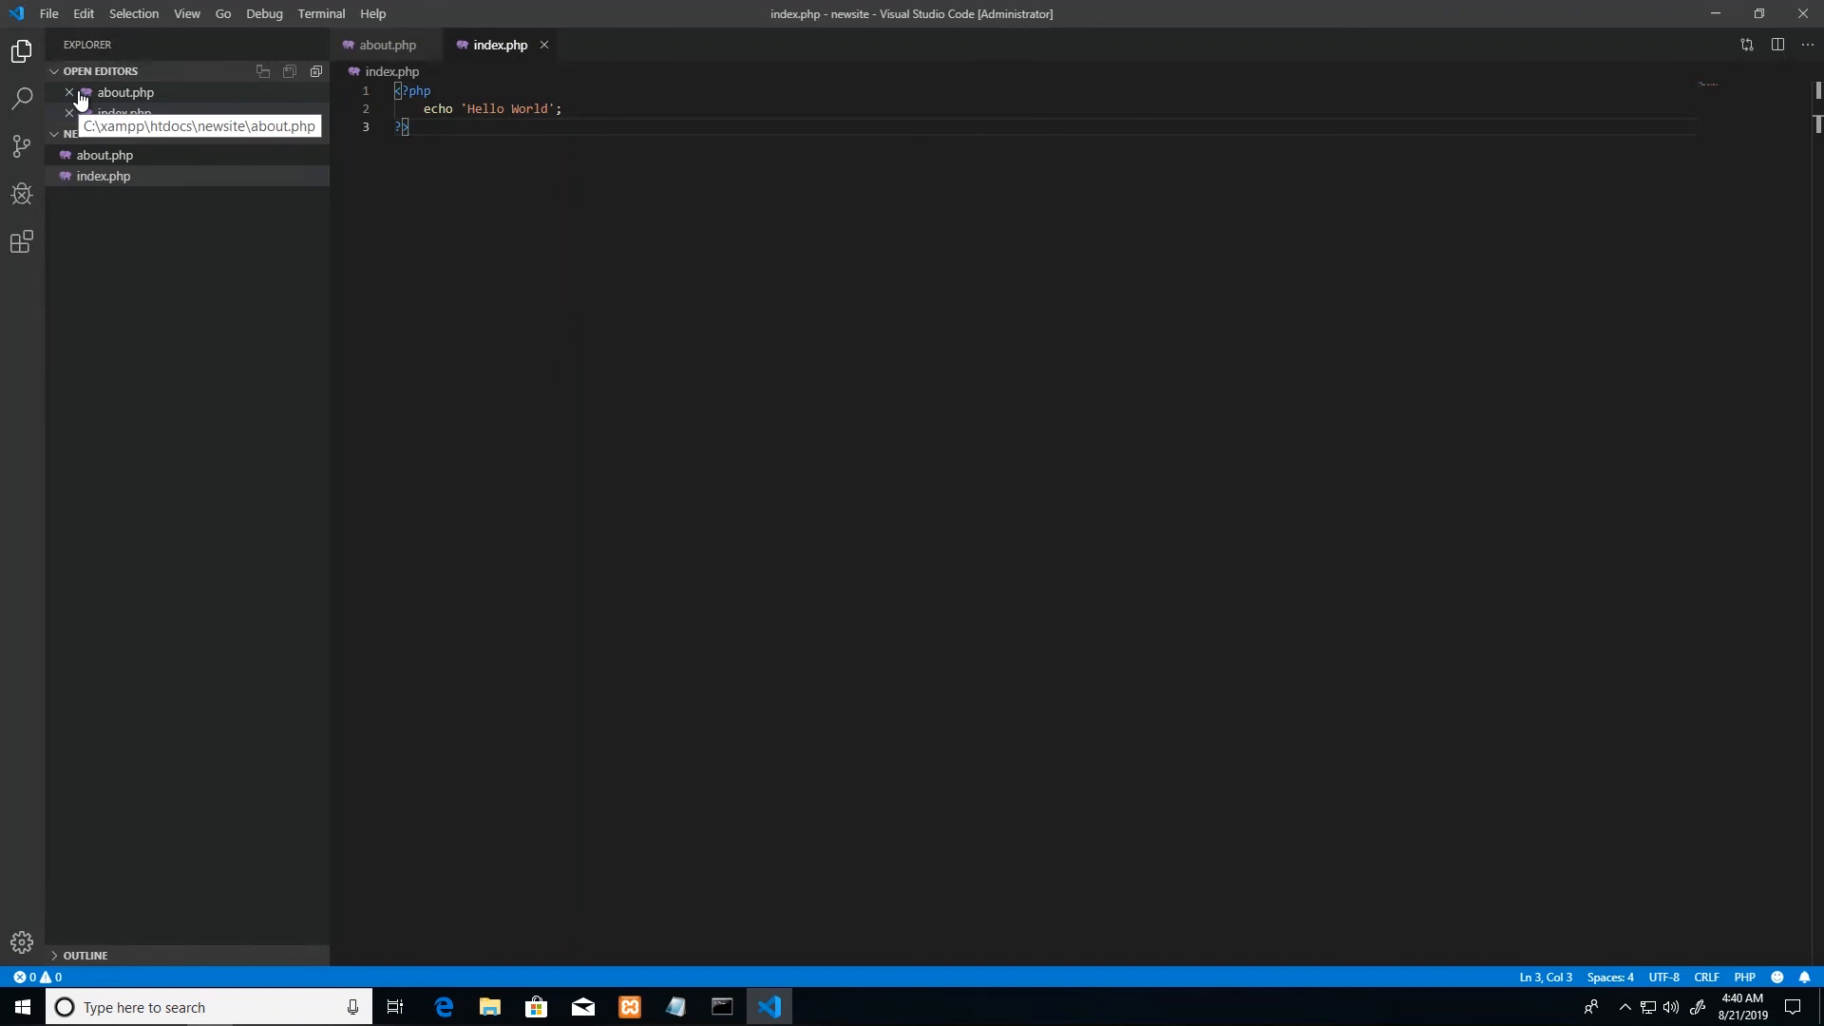